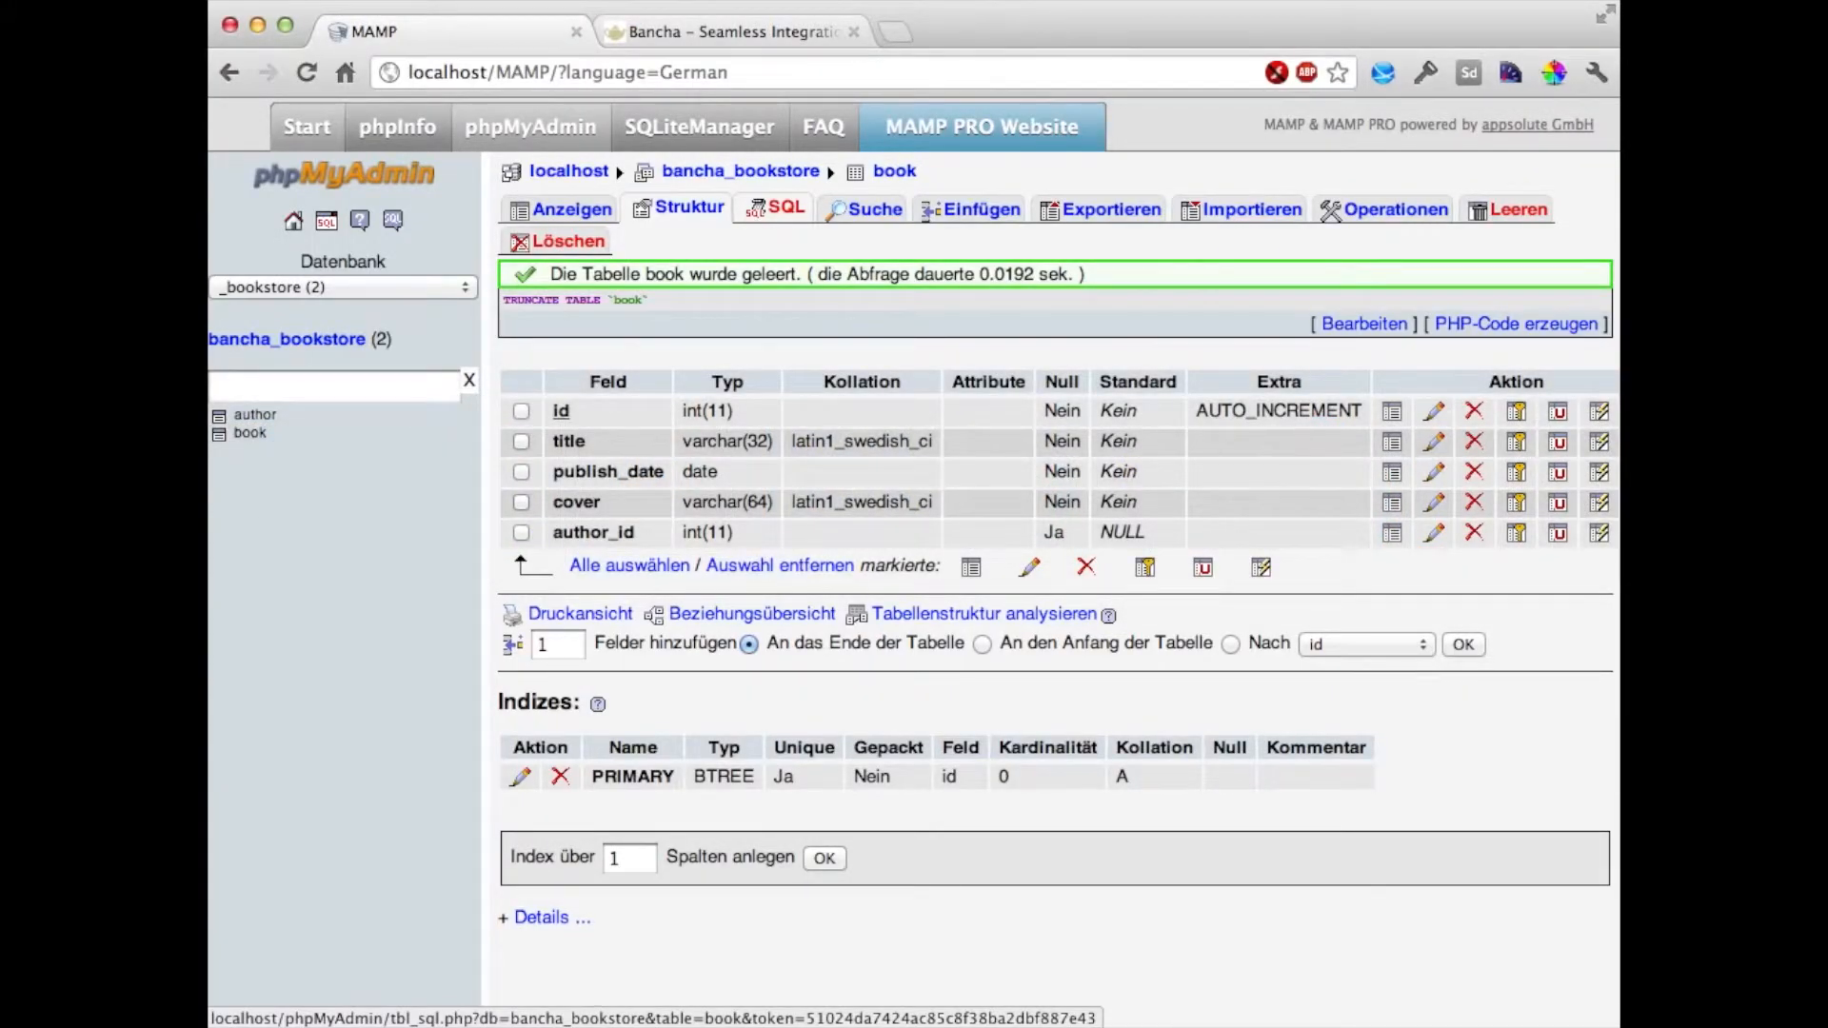
{"action": "mouse_move", "coordinate": [1420, 359]}
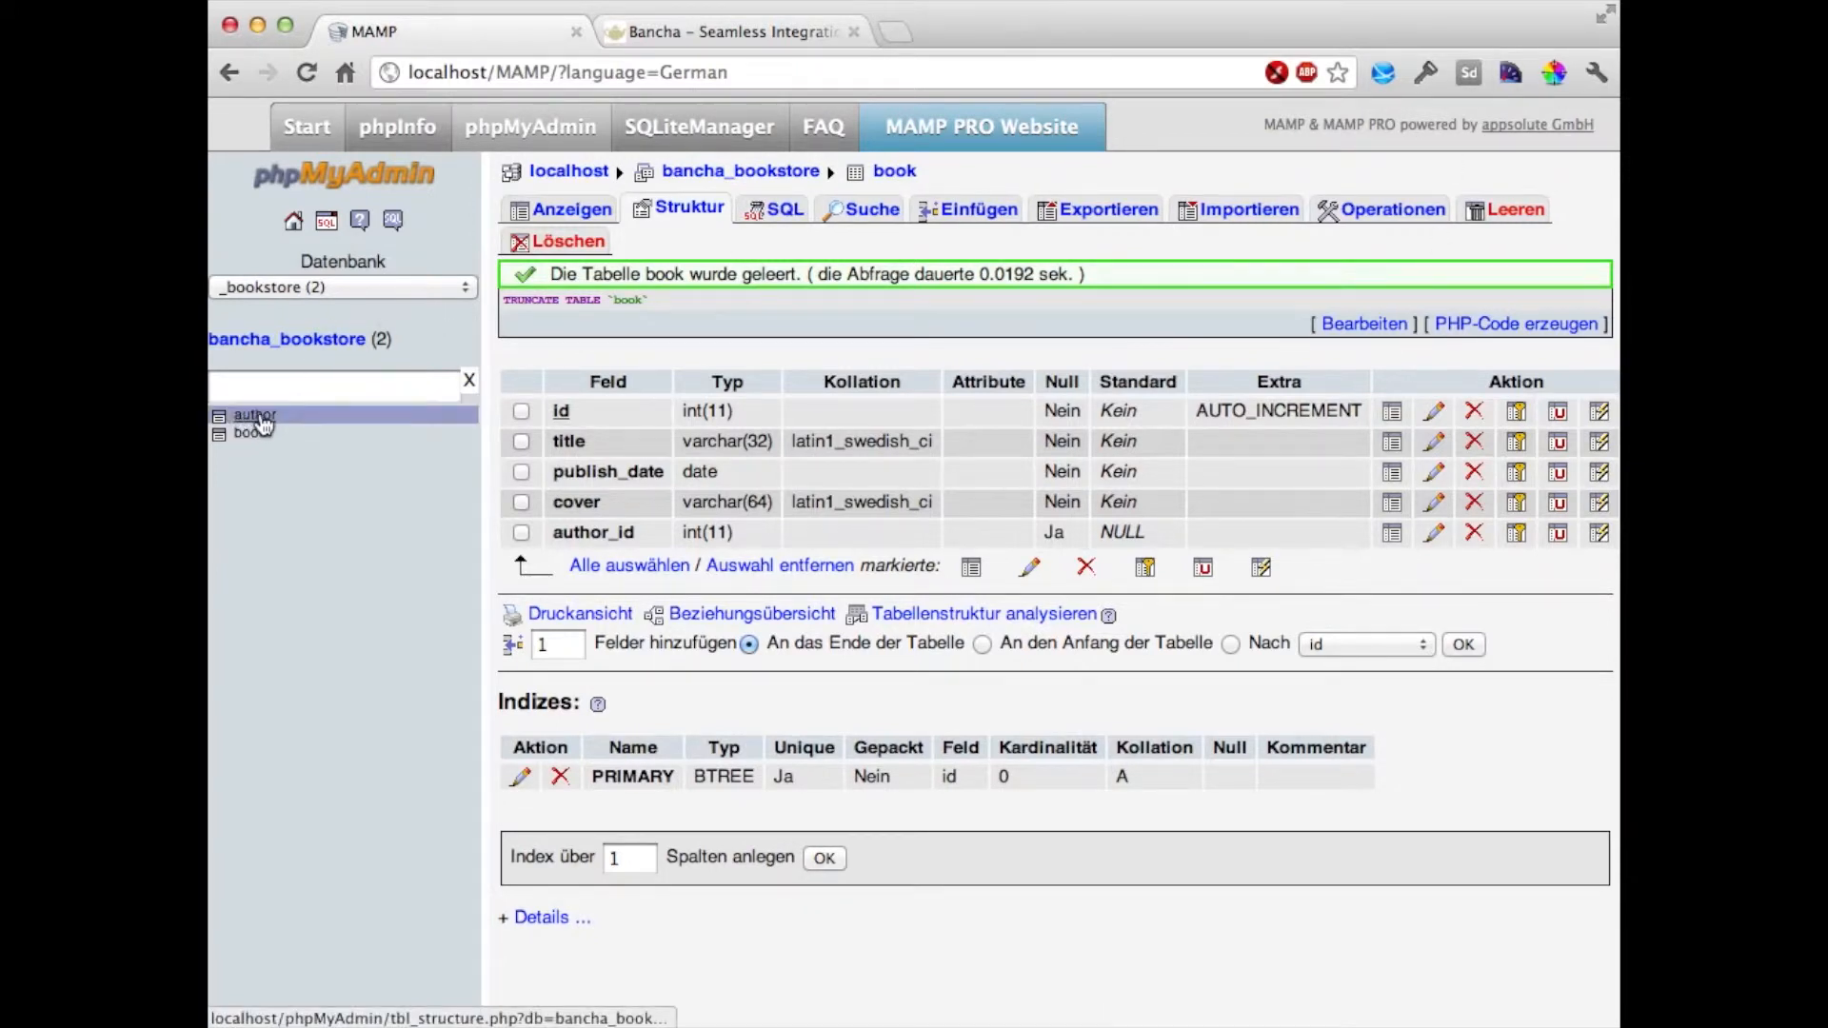
{"action": "mouse_move", "coordinate": [249, 432]}
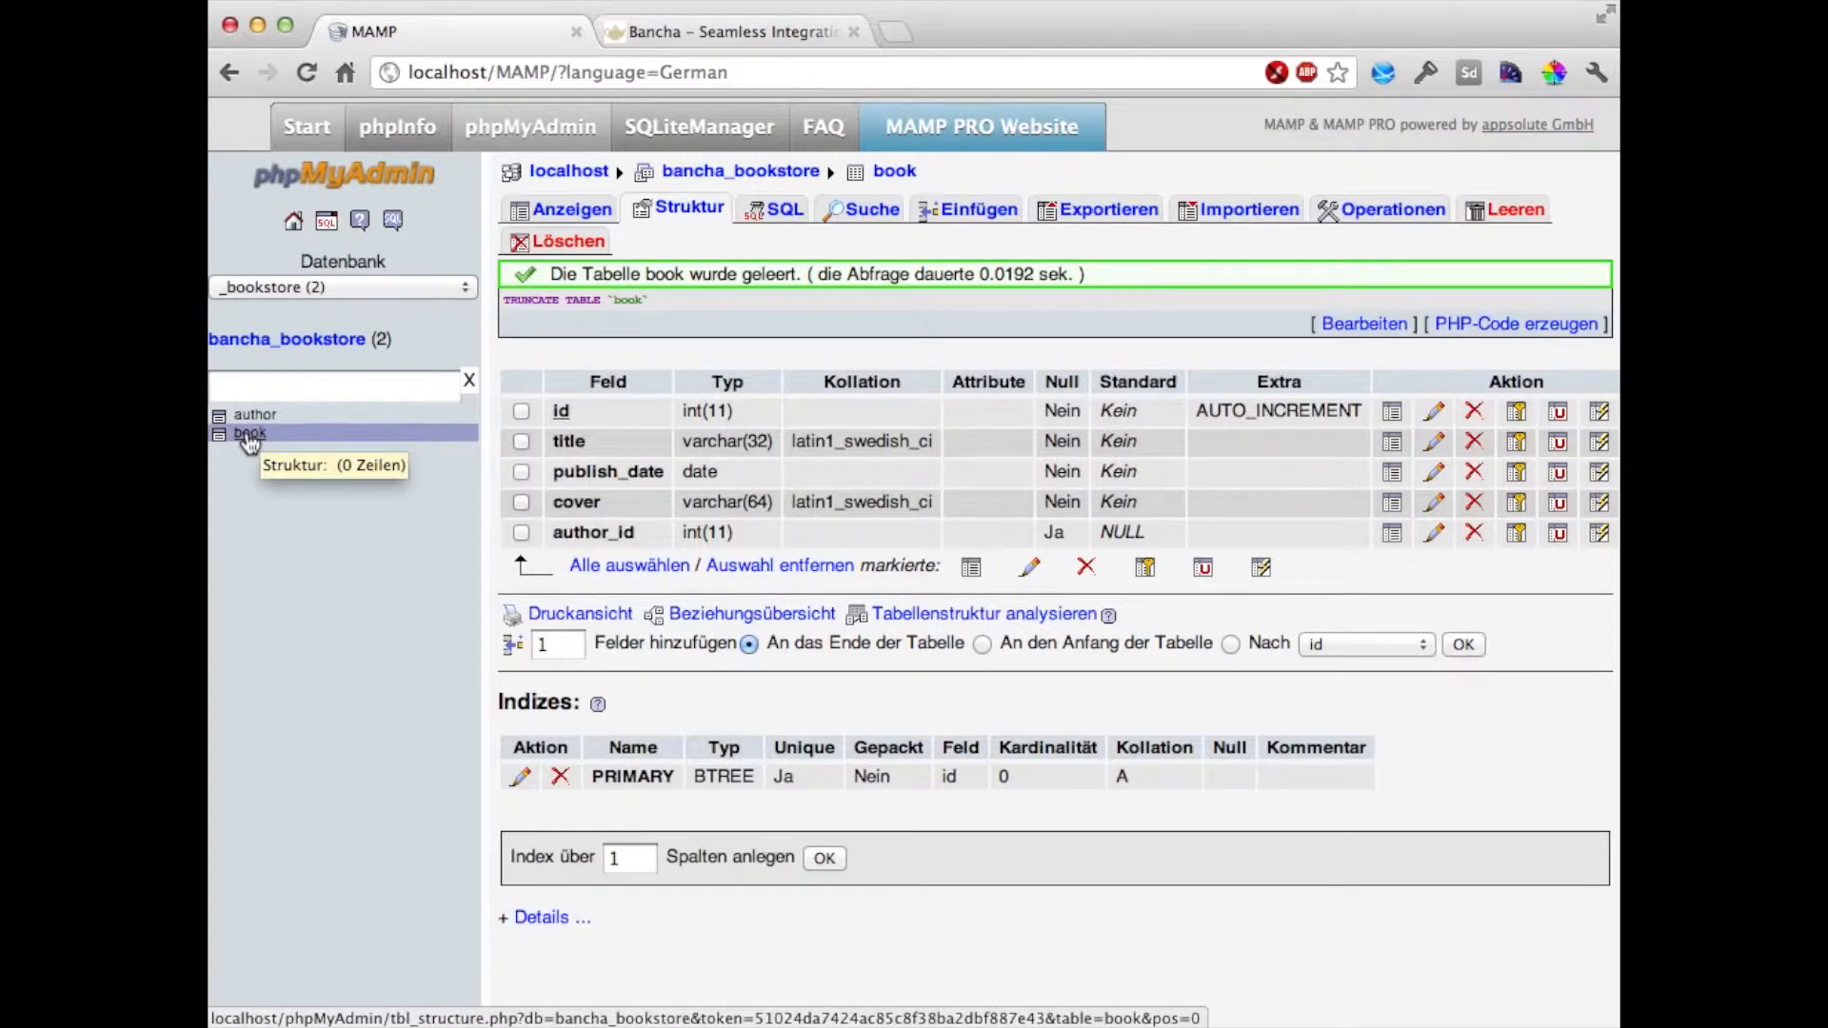
{"action": "mouse_move", "coordinate": [266, 445]}
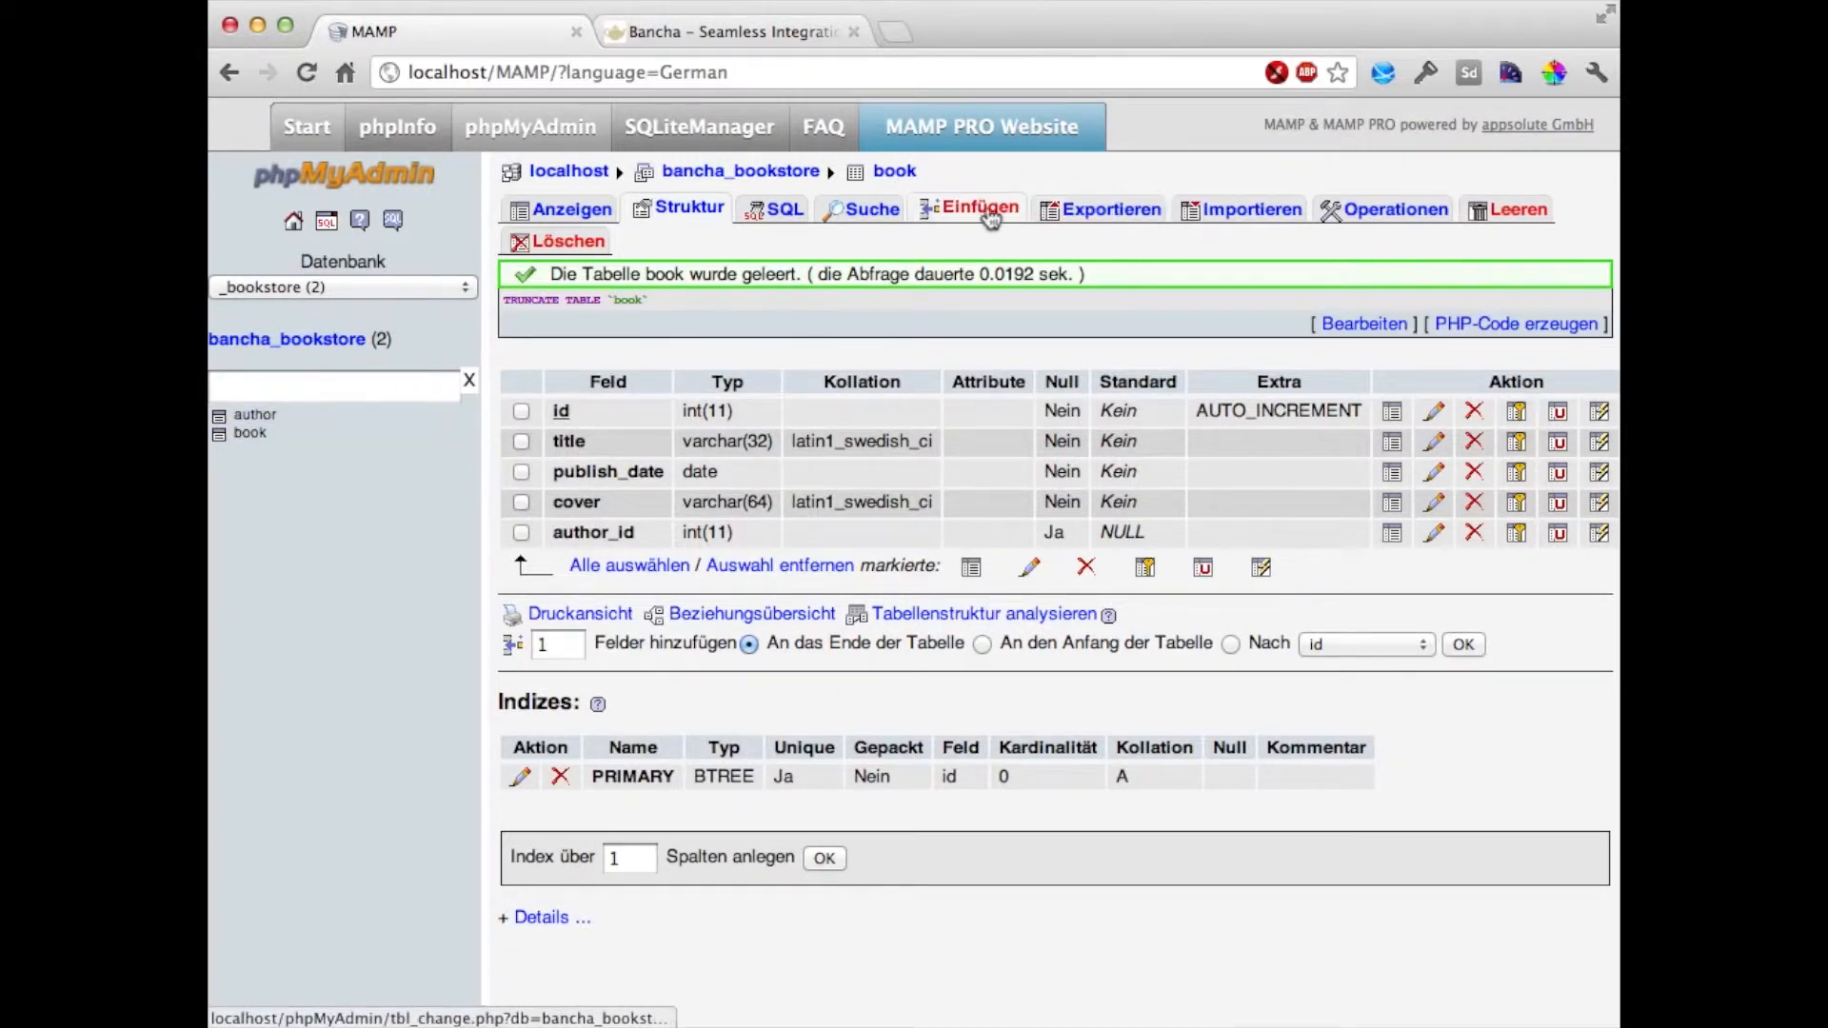
- Insert two book rows, 'Cool Book' and 'Awesome Book', both with publish_date 2012-07-20
{"action": "left_click", "coordinate": [977, 208]}
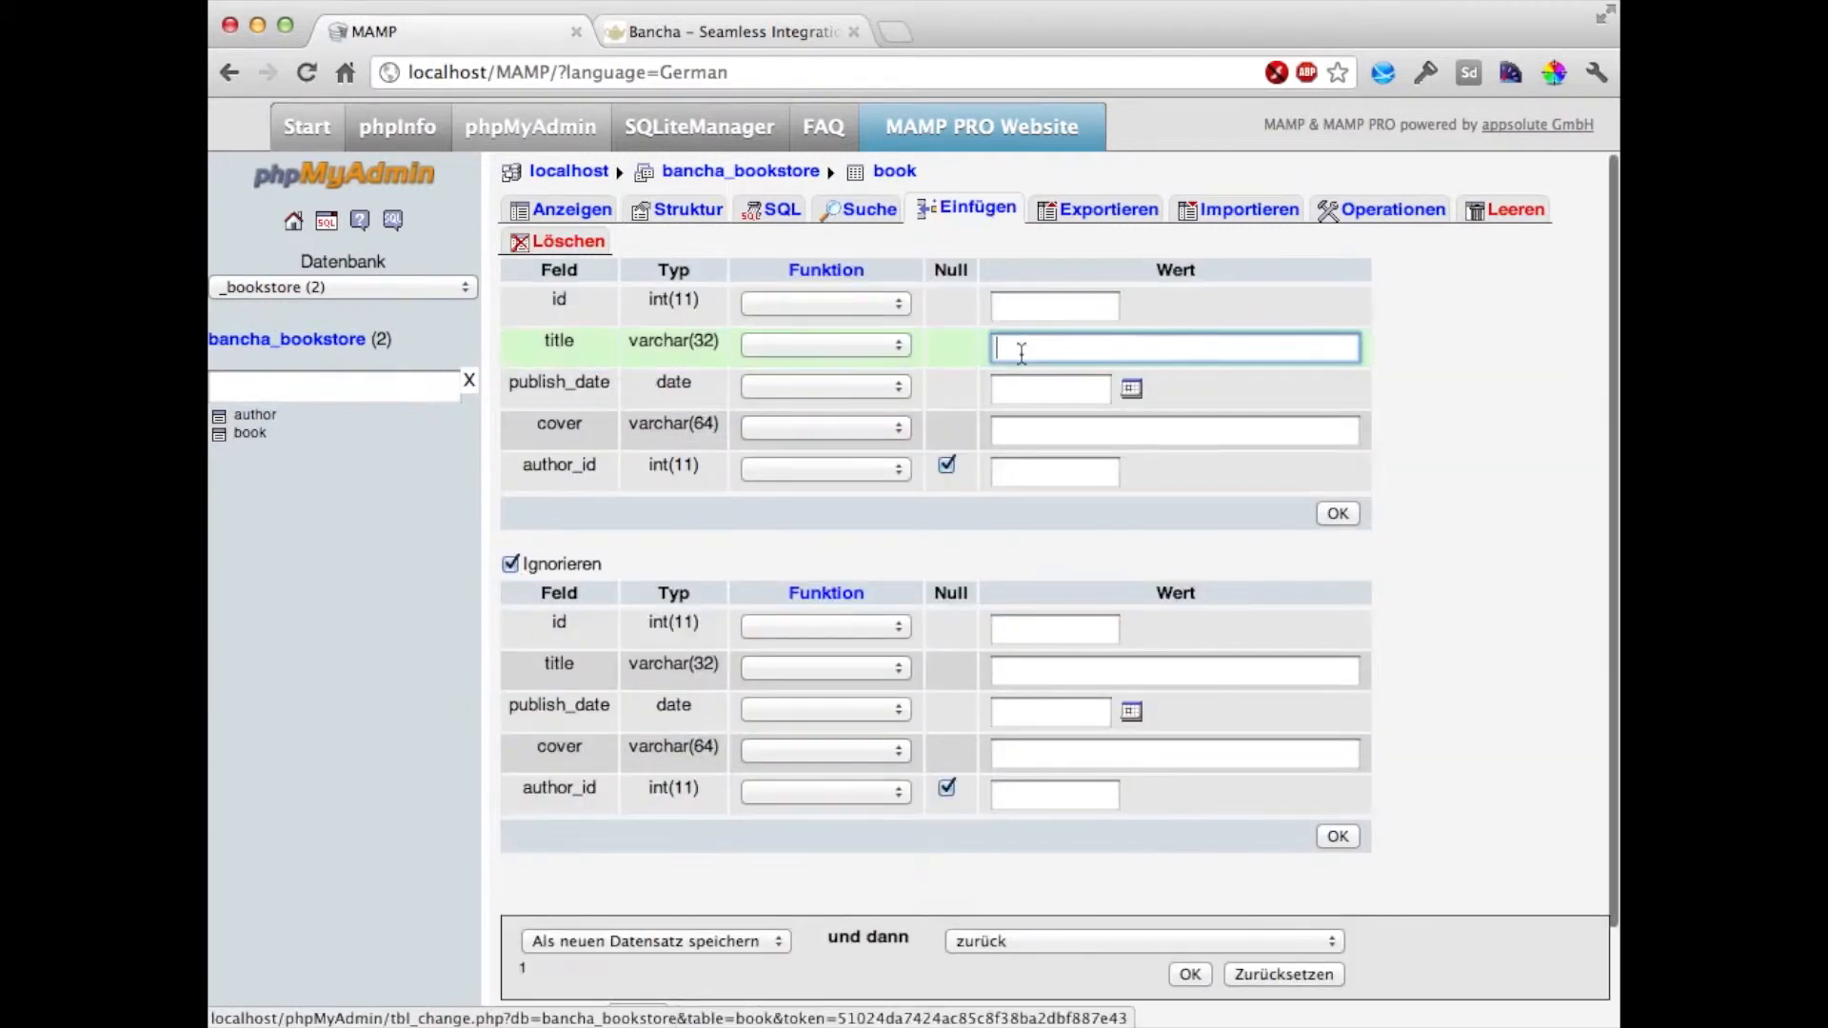
{"action": "type", "text": "Cool Book 1"}
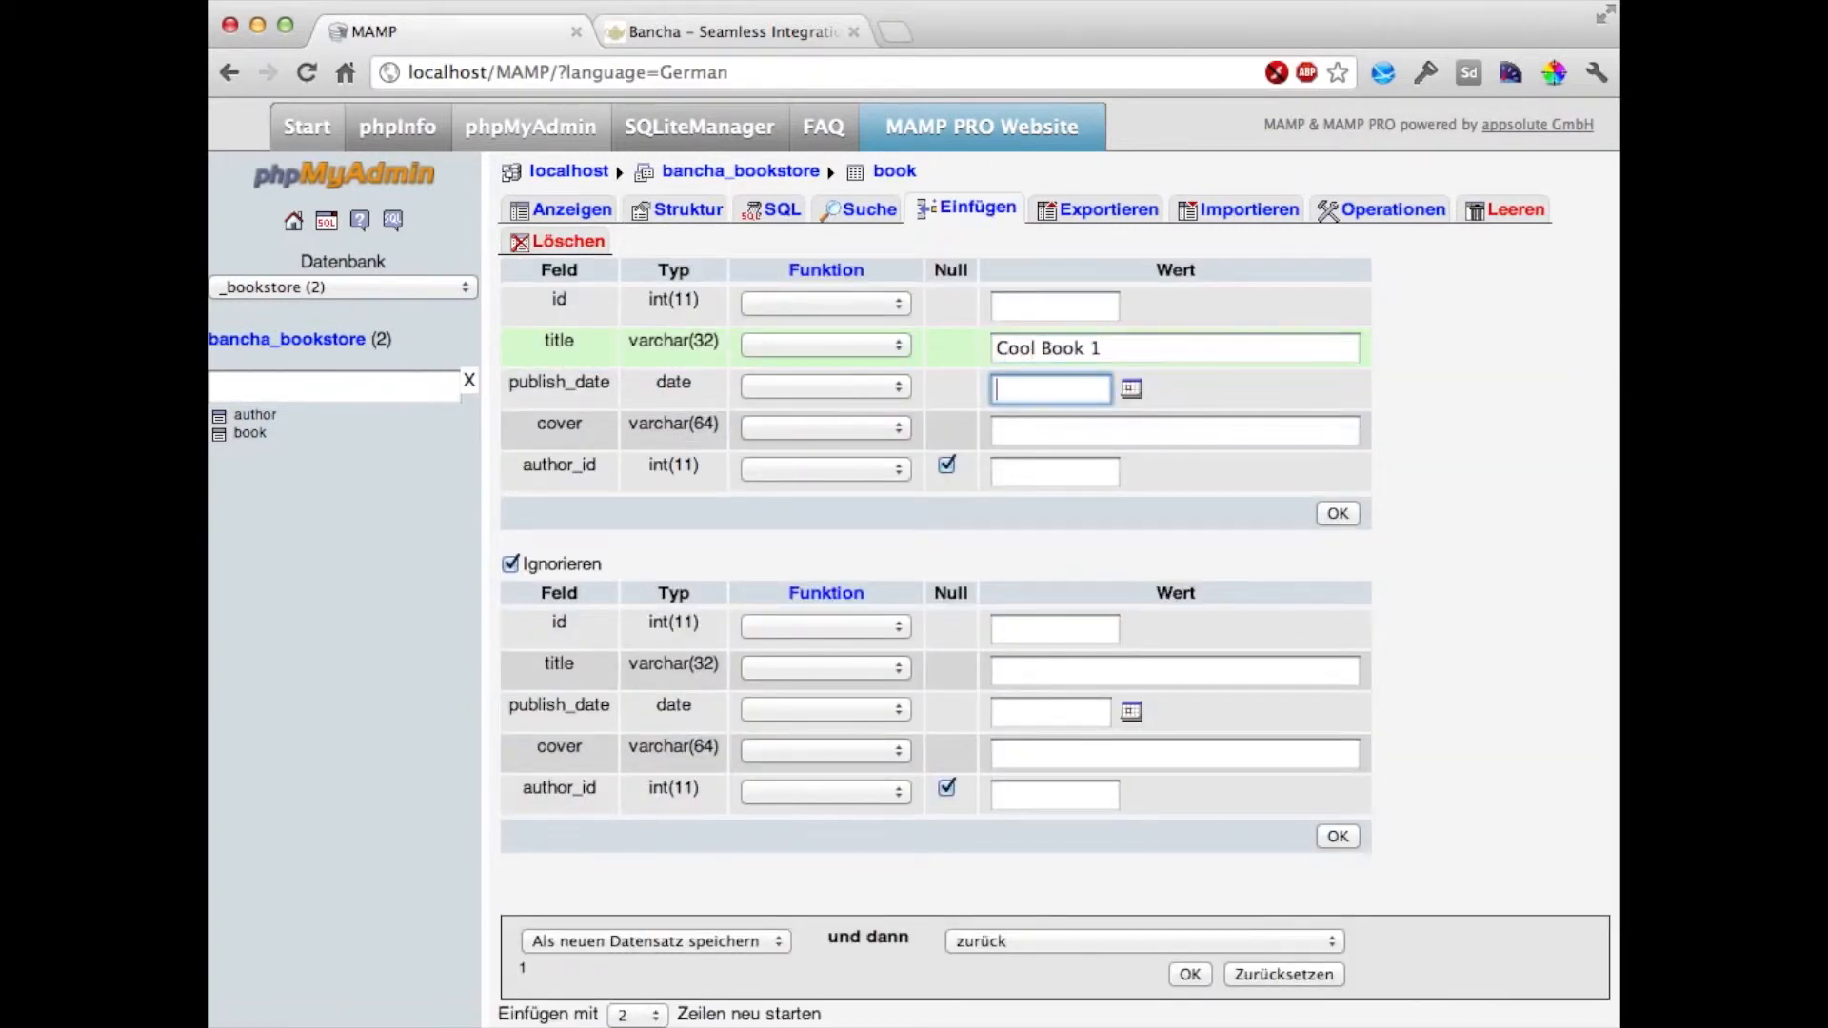
{"action": "left_click", "coordinate": [1130, 387]}
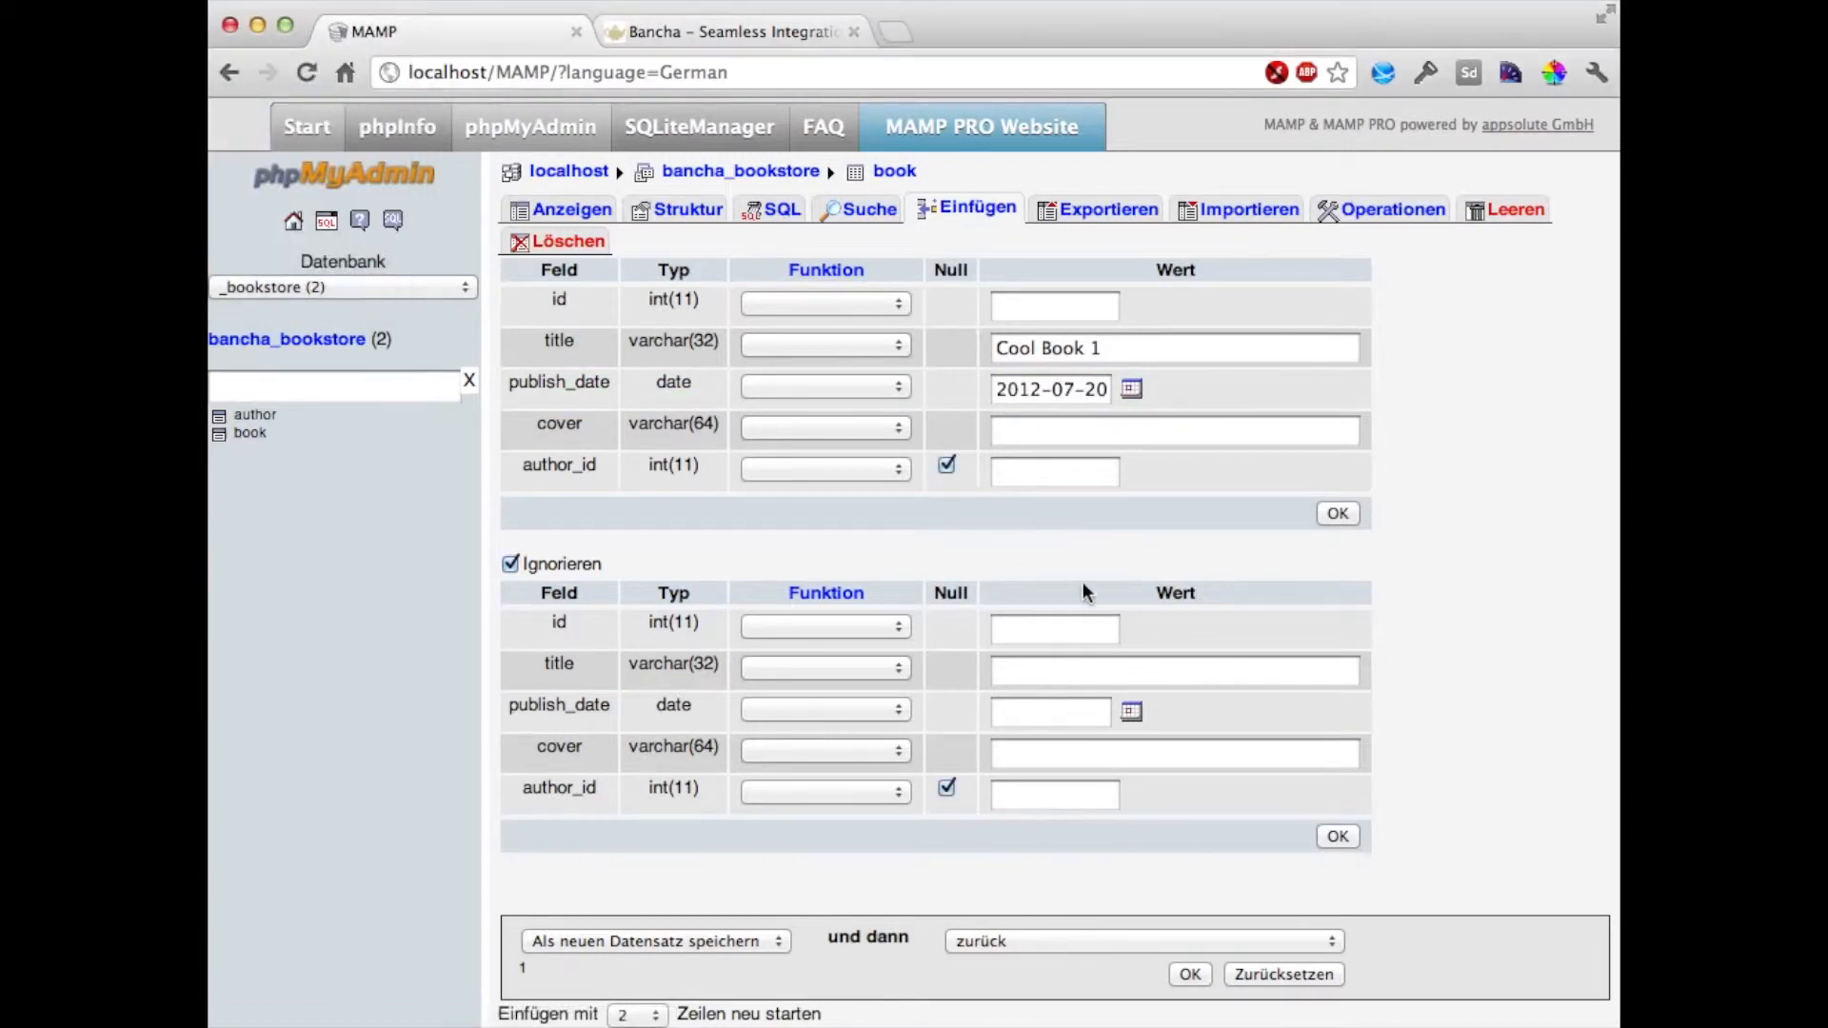
{"action": "type", "text": "Cool Book"}
{"action": "type", "text": "Awesome Book"}
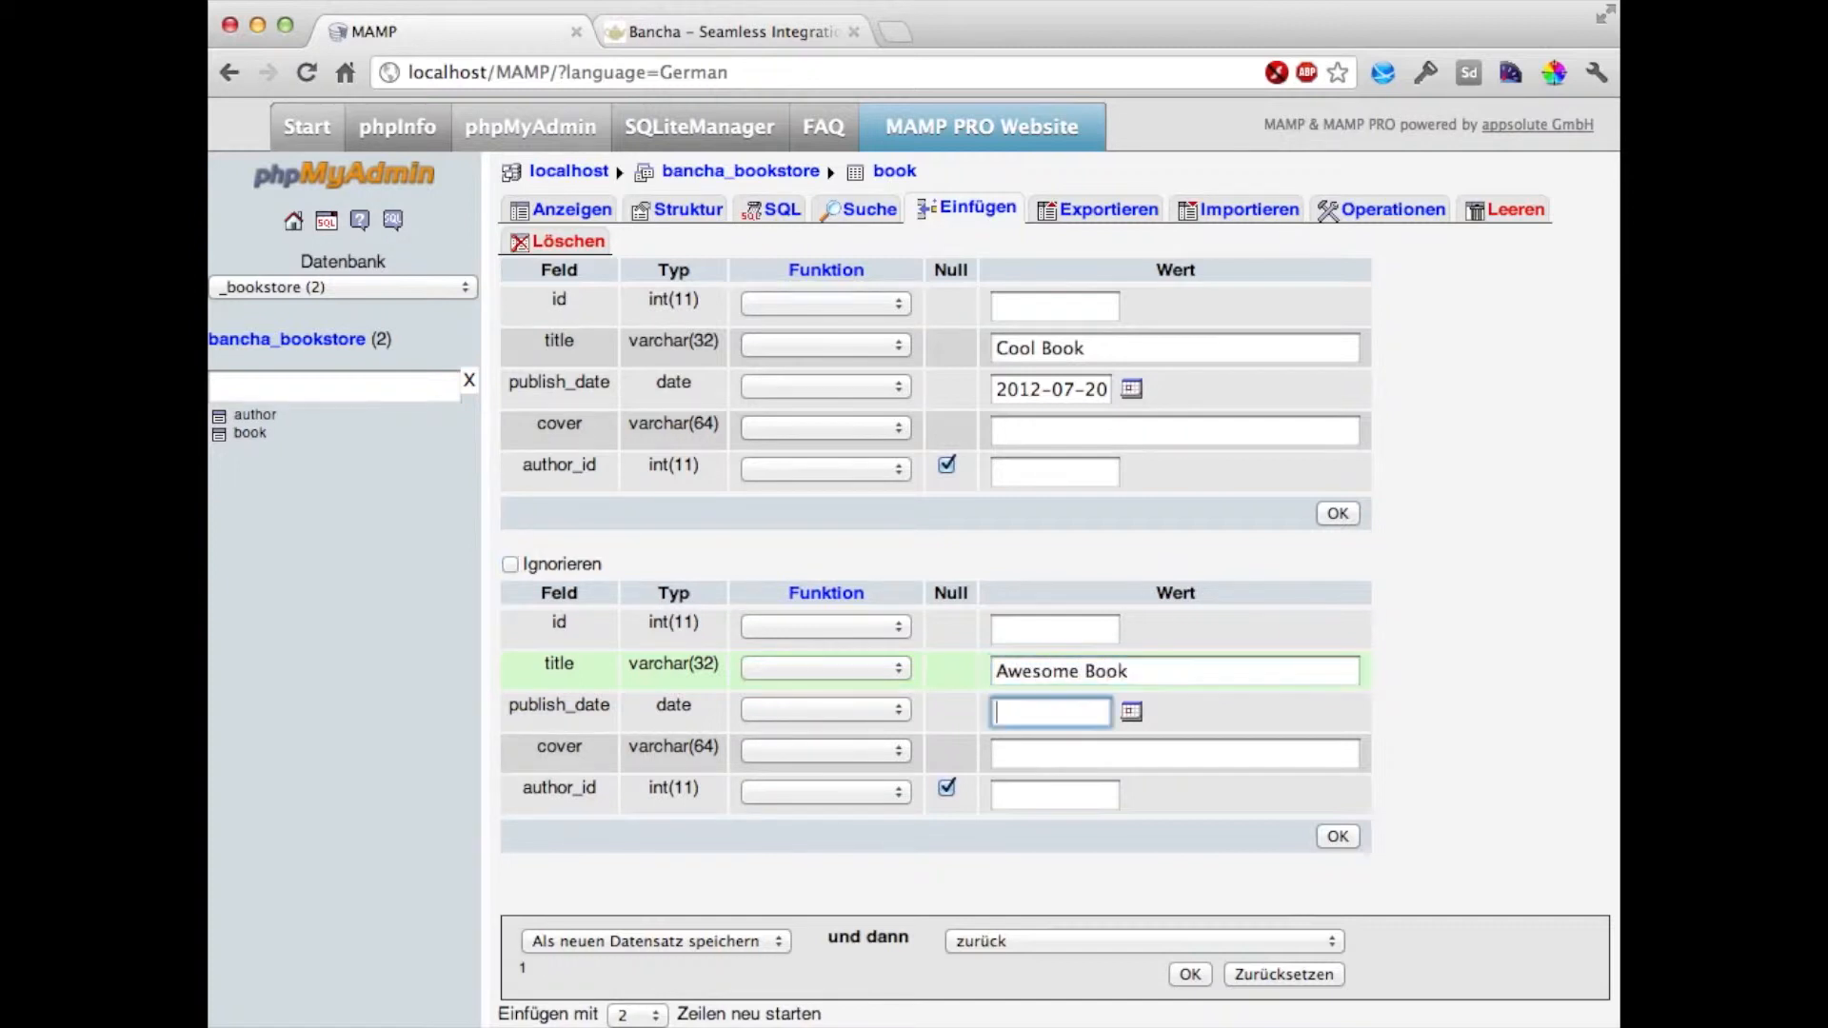
{"action": "left_click", "coordinate": [1049, 389]}
{"action": "type", "text": "2012-07-20"}
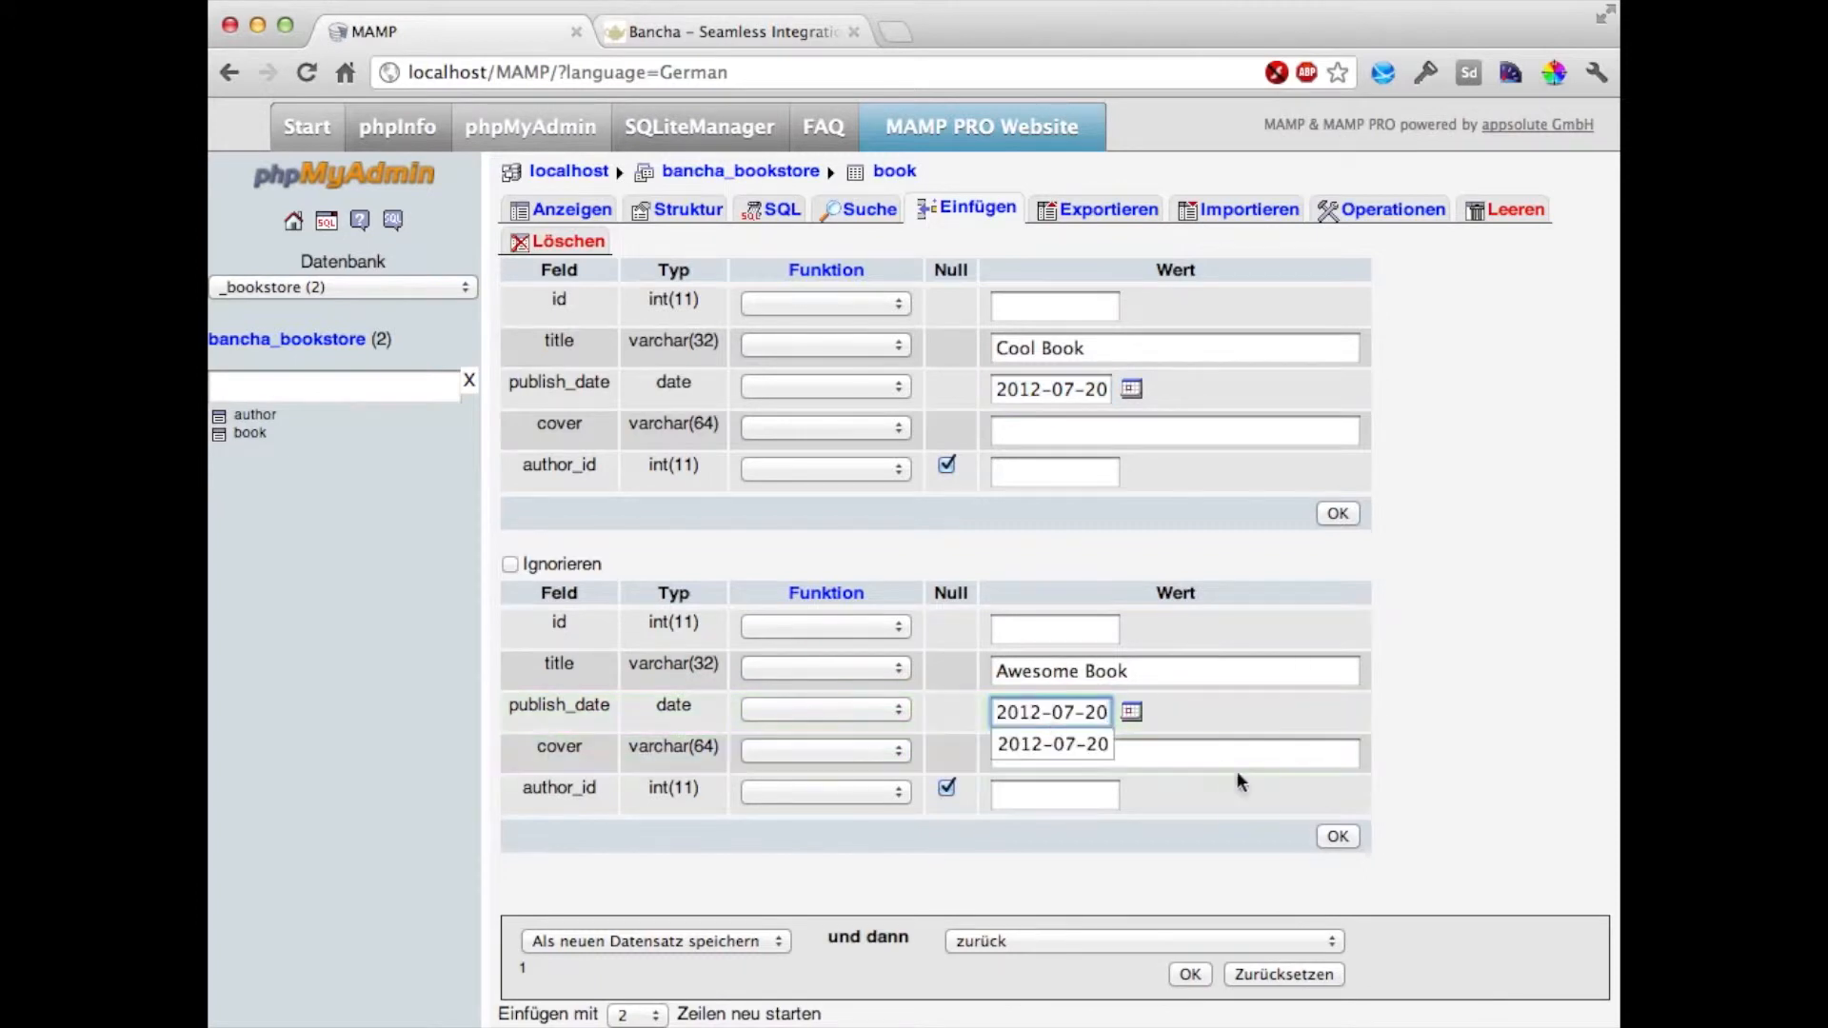
{"action": "left_click", "coordinate": [1173, 754]}
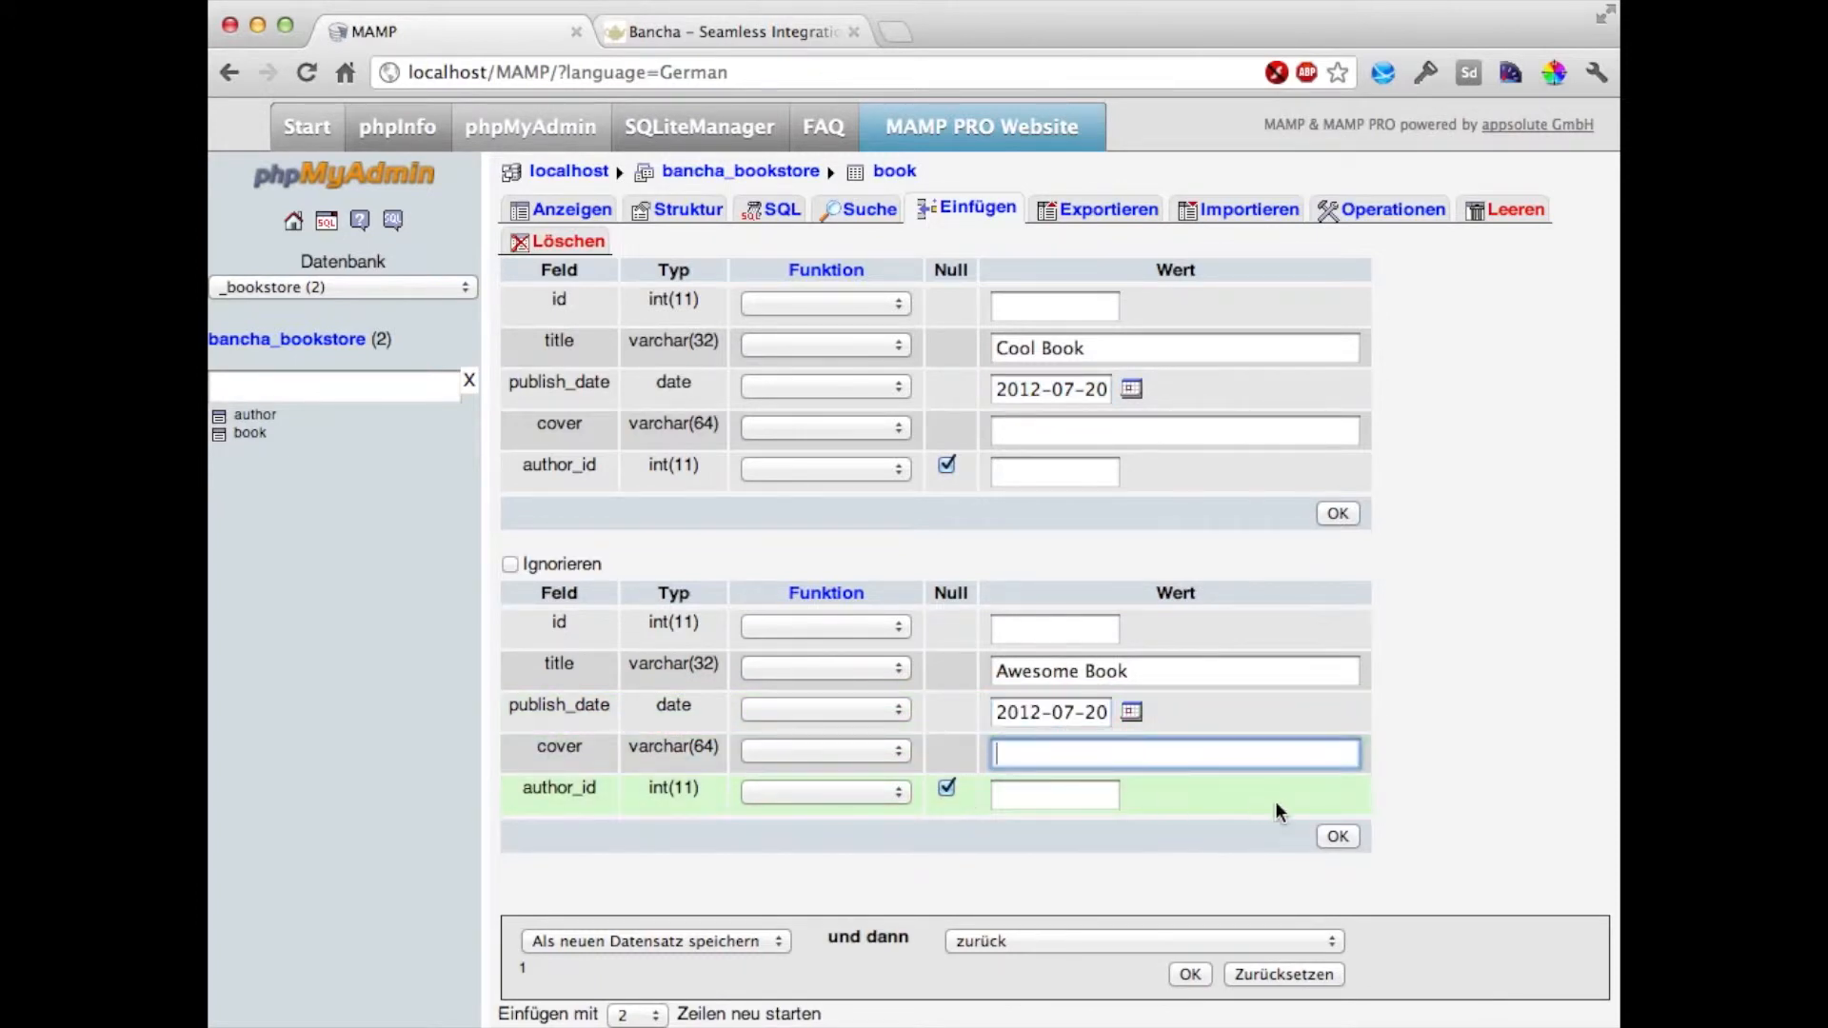
{"action": "left_click", "coordinate": [1189, 973]}
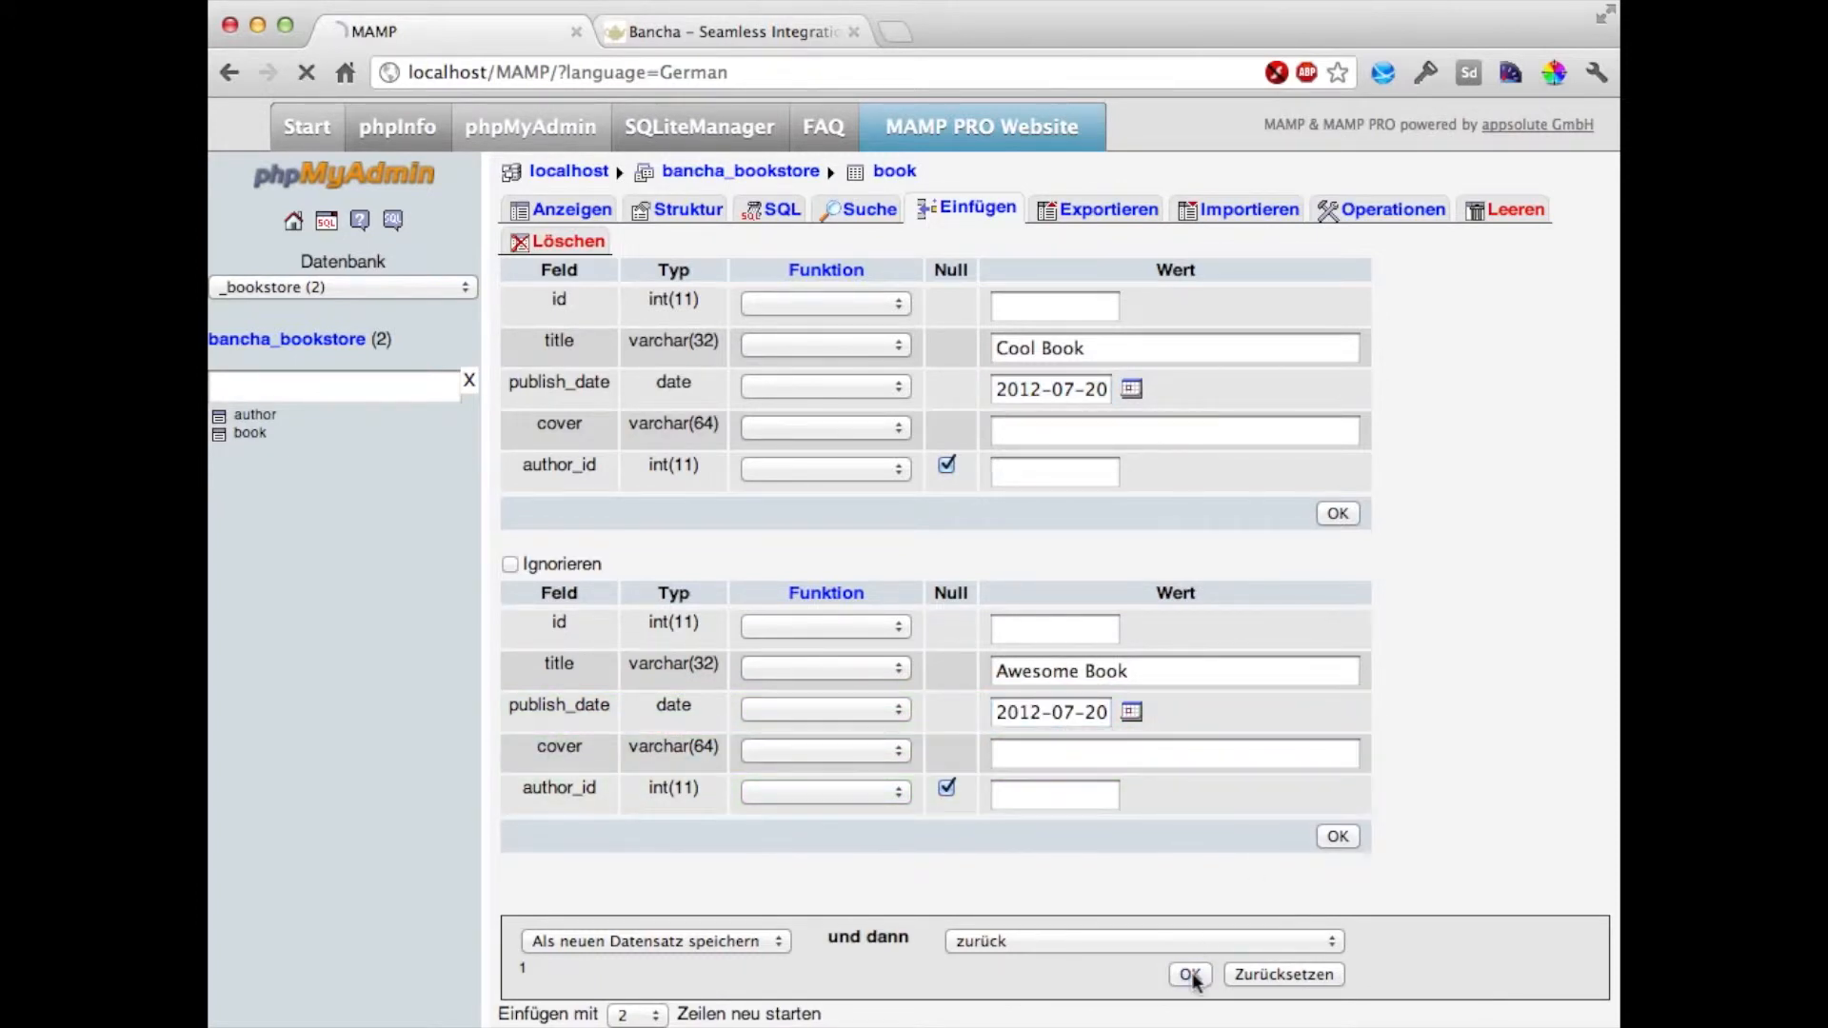
{"action": "left_click", "coordinate": [1188, 973]}
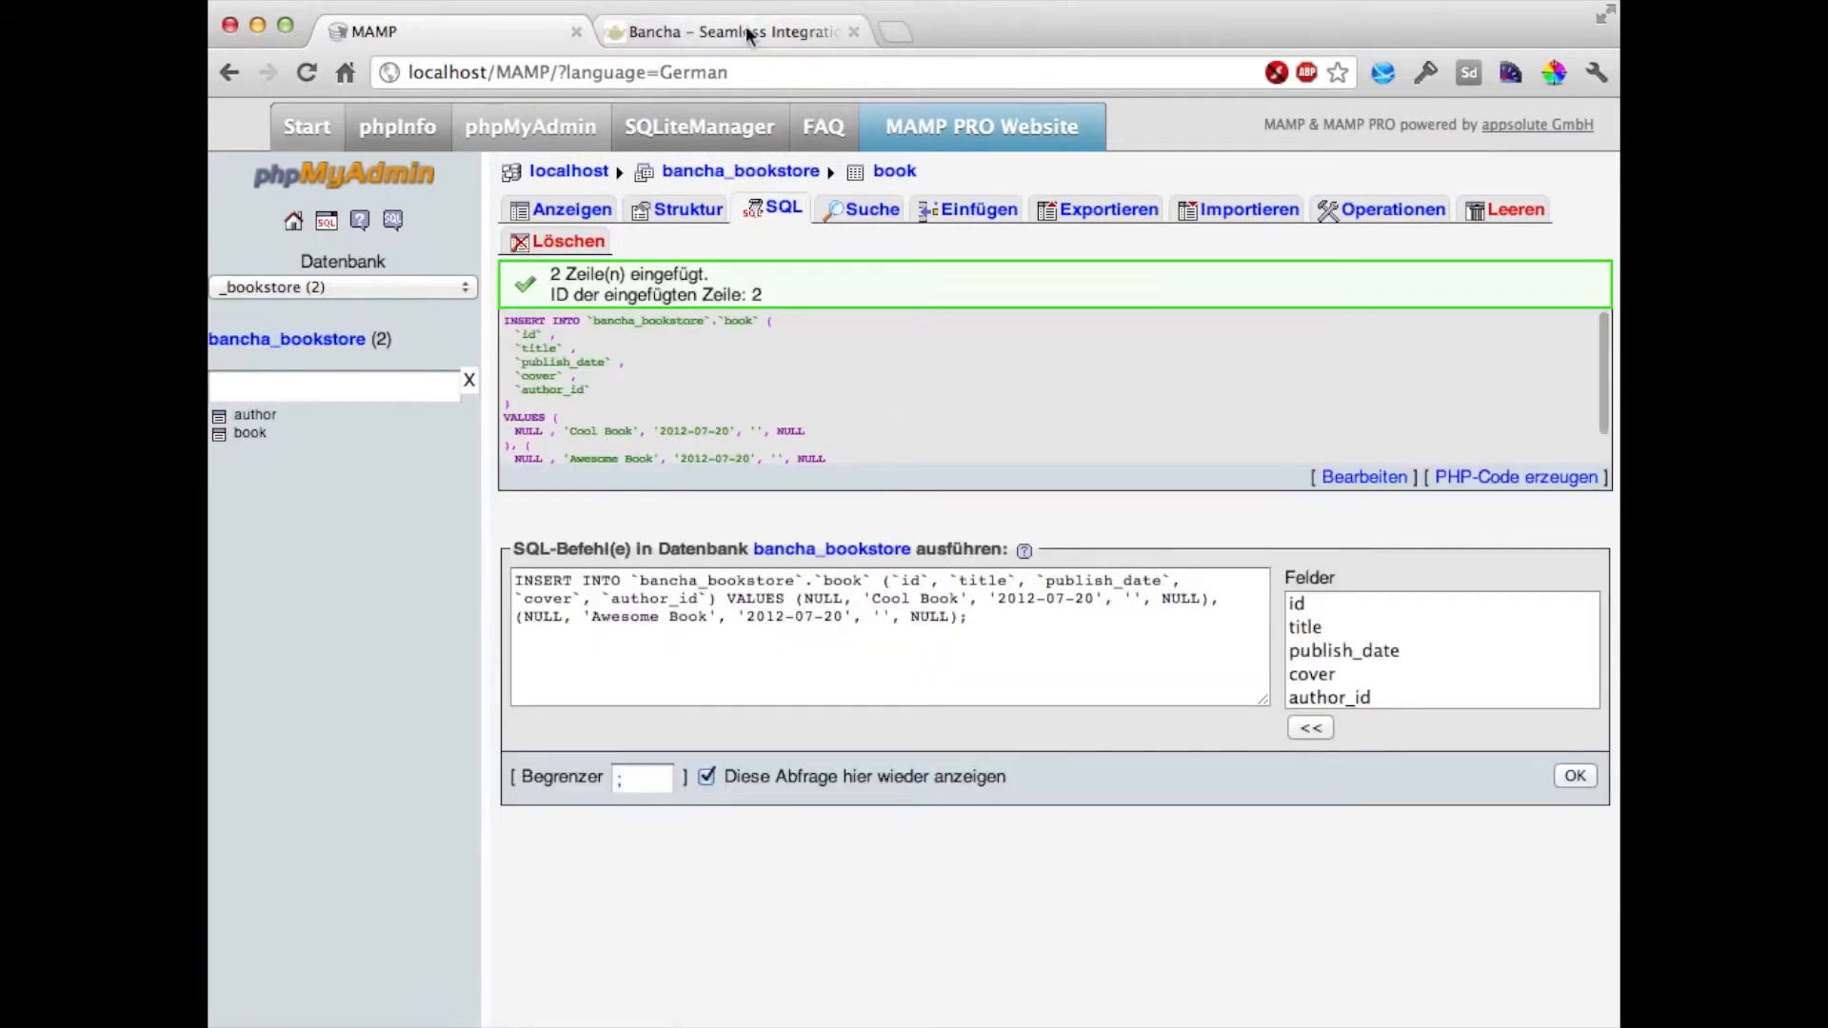
- From the Bancha site footer's Resources page, reach the Installation guide under Getting Started
{"action": "left_click", "coordinate": [725, 32]}
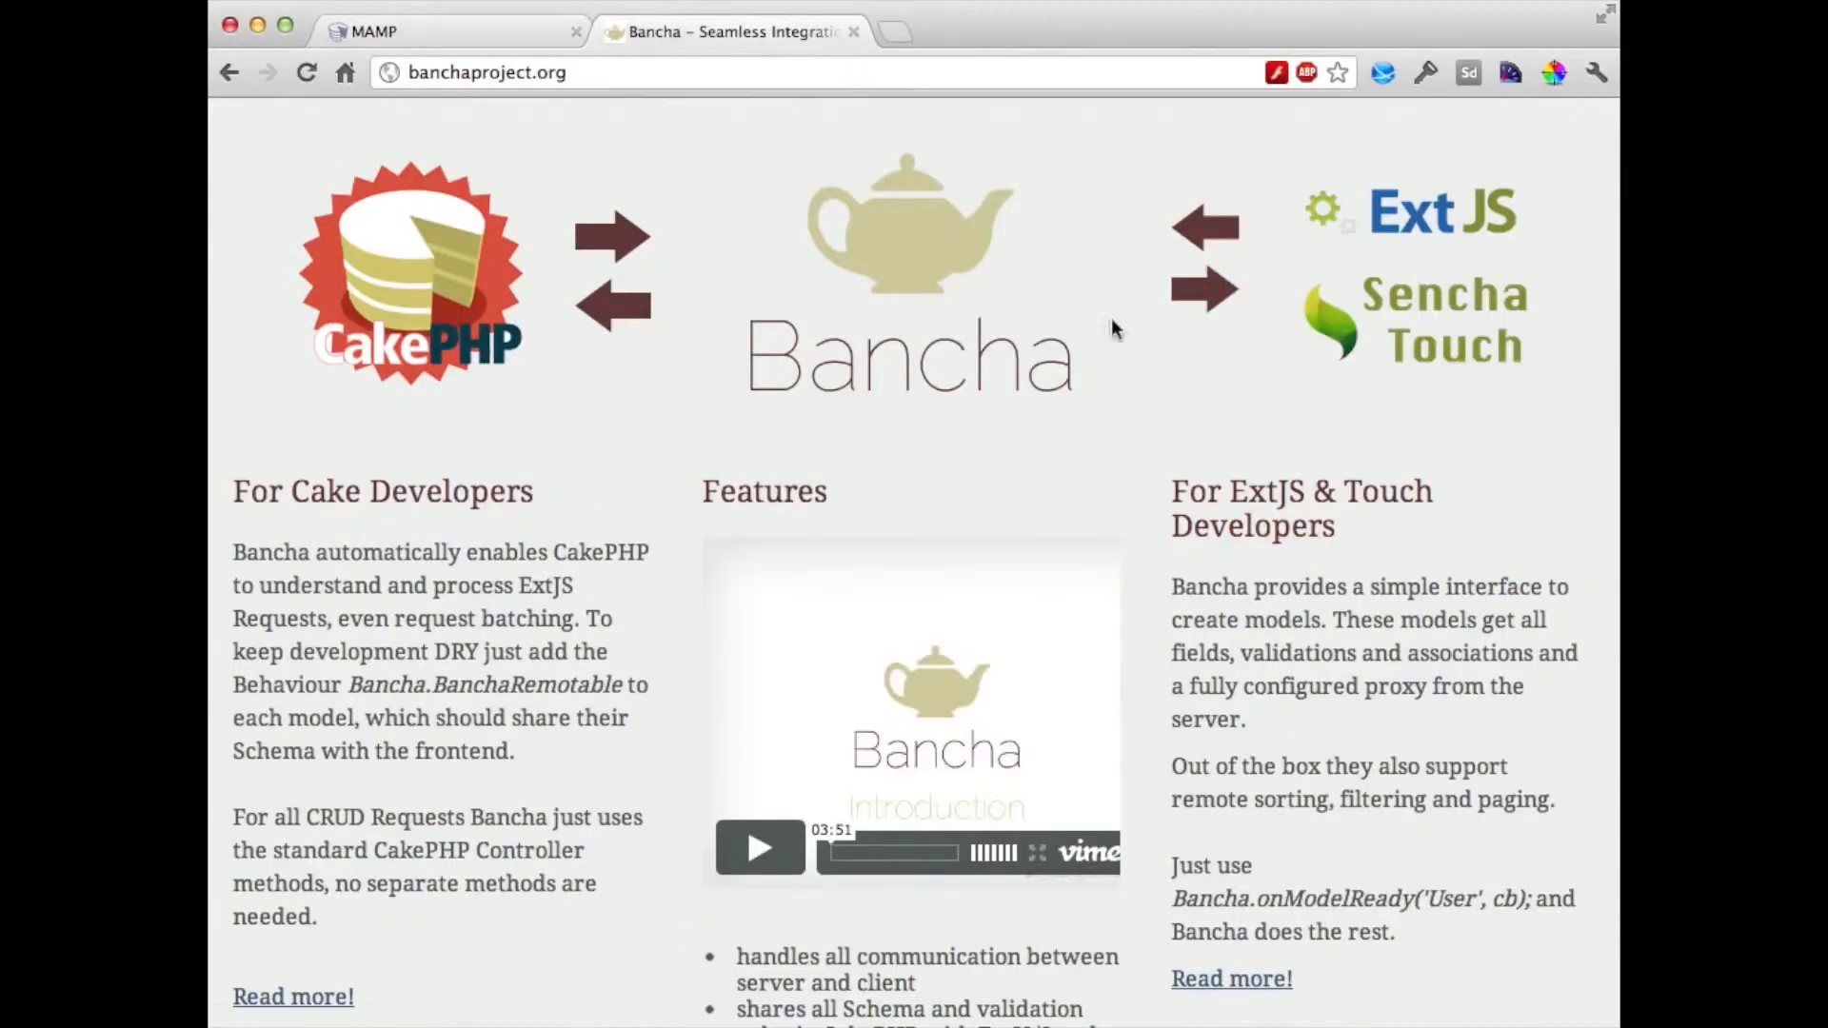
{"action": "scroll", "scroll_direction": "down", "scroll_amount": 3}
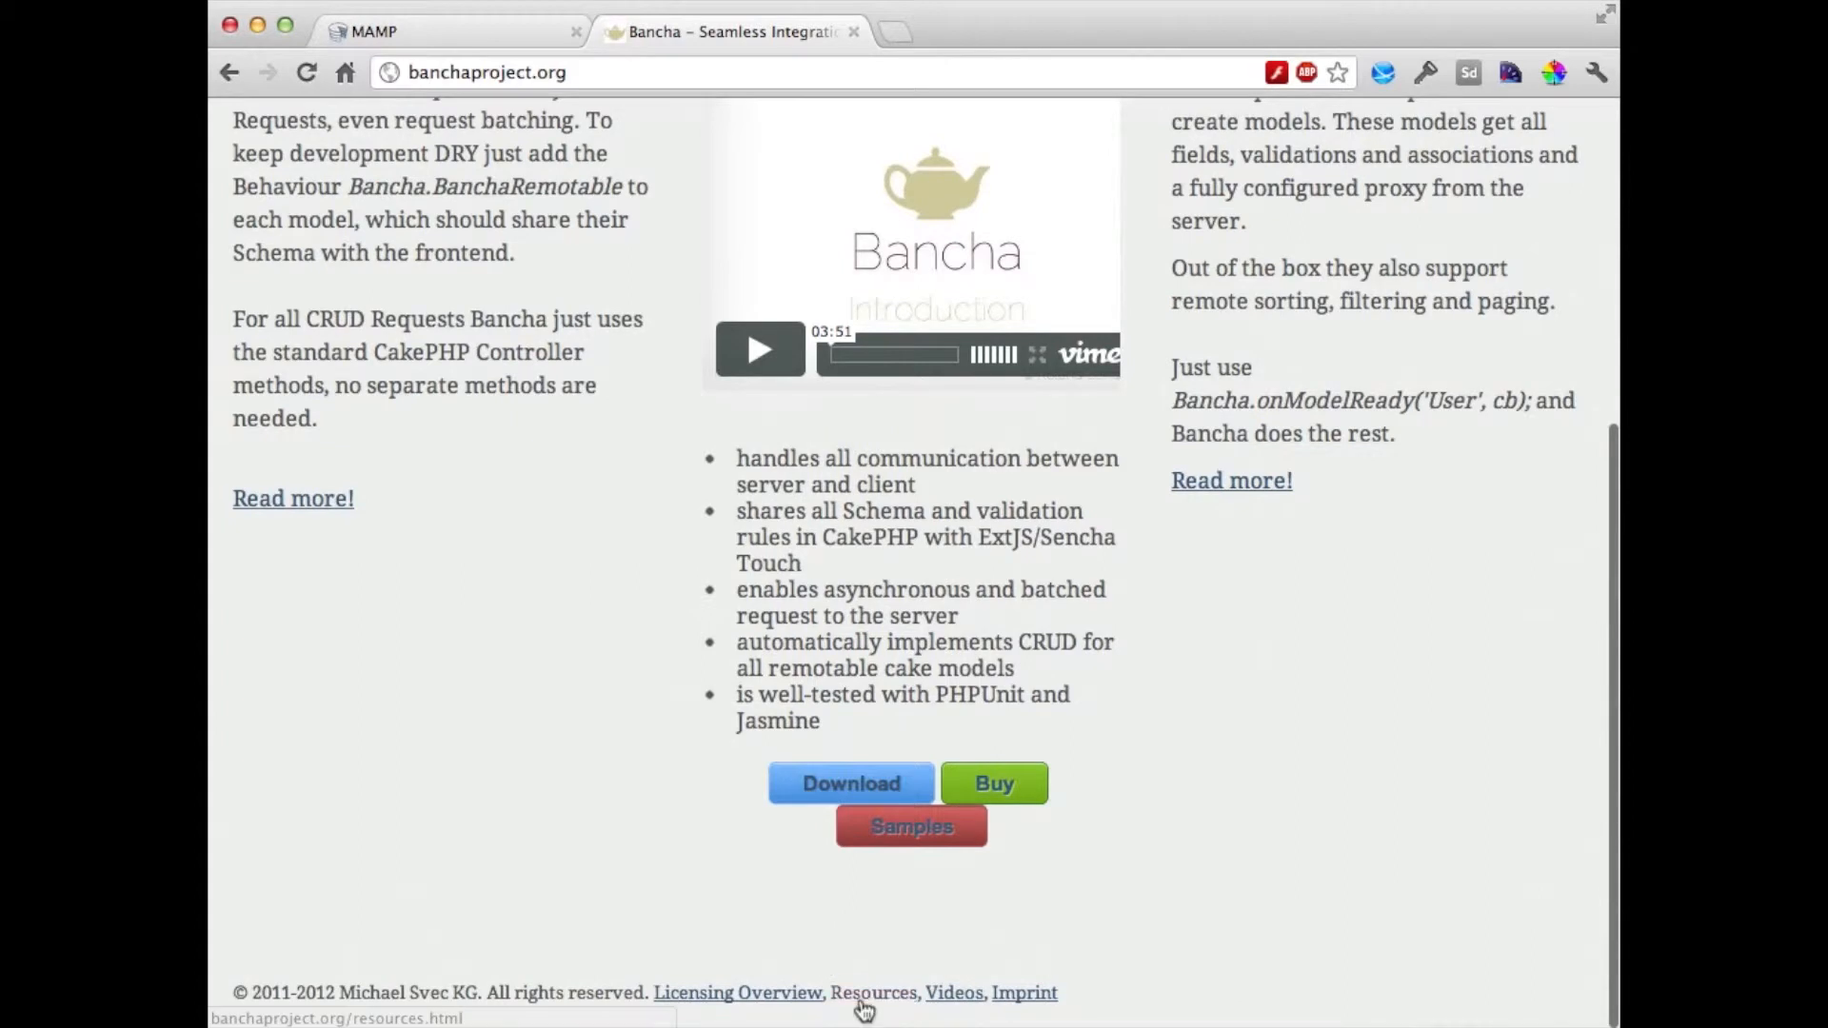
{"action": "left_click", "coordinate": [872, 992]}
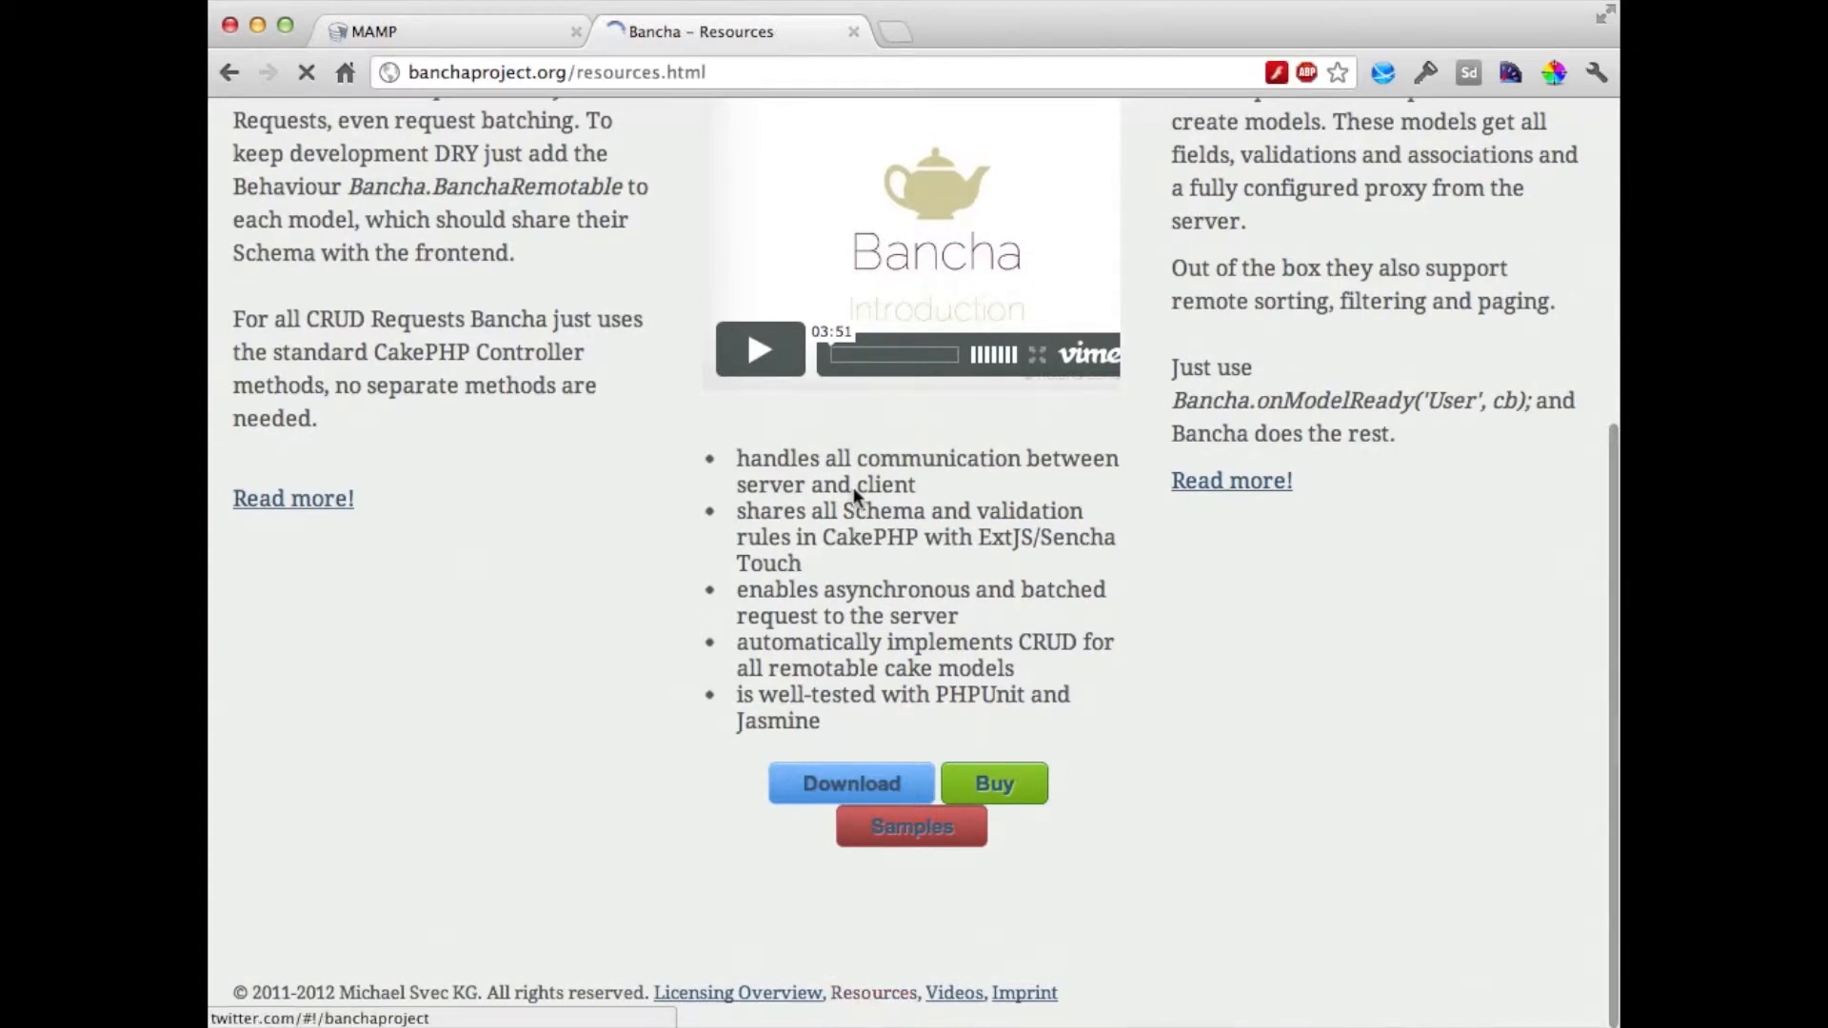
{"action": "scroll", "scroll_direction": "up", "scroll_amount": 3}
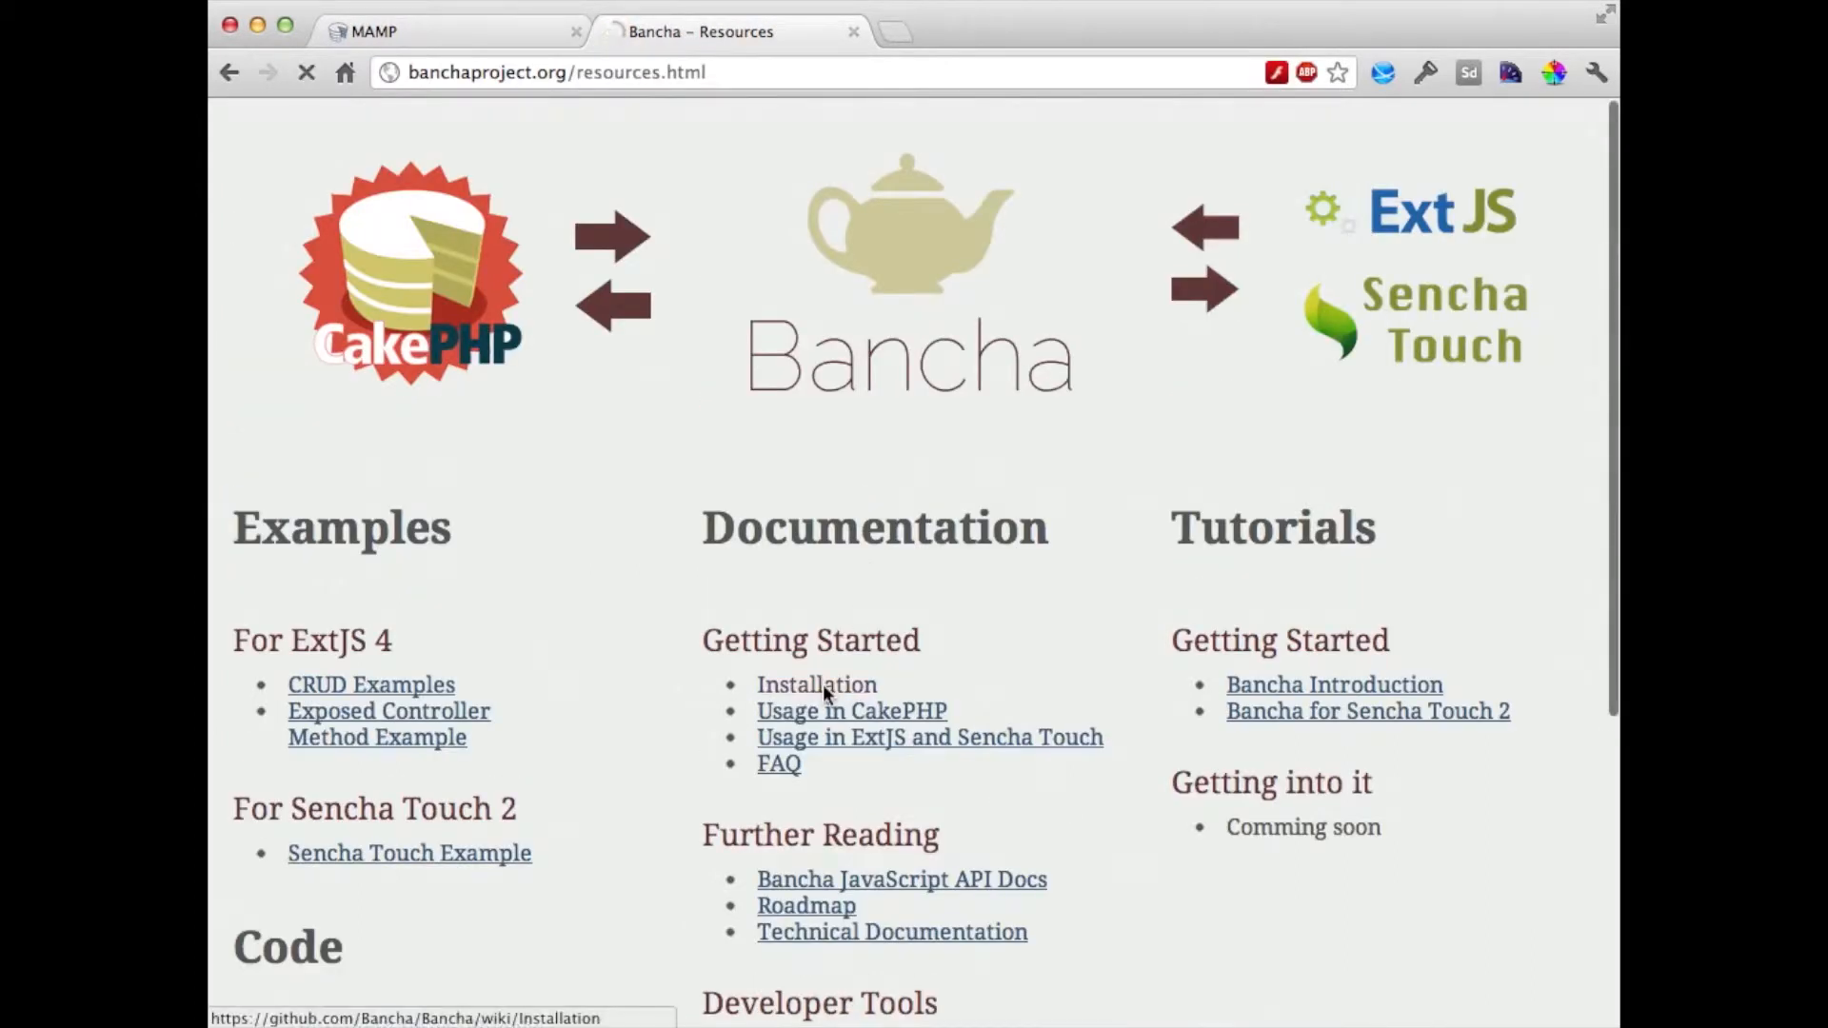
{"action": "left_click", "coordinate": [816, 685]}
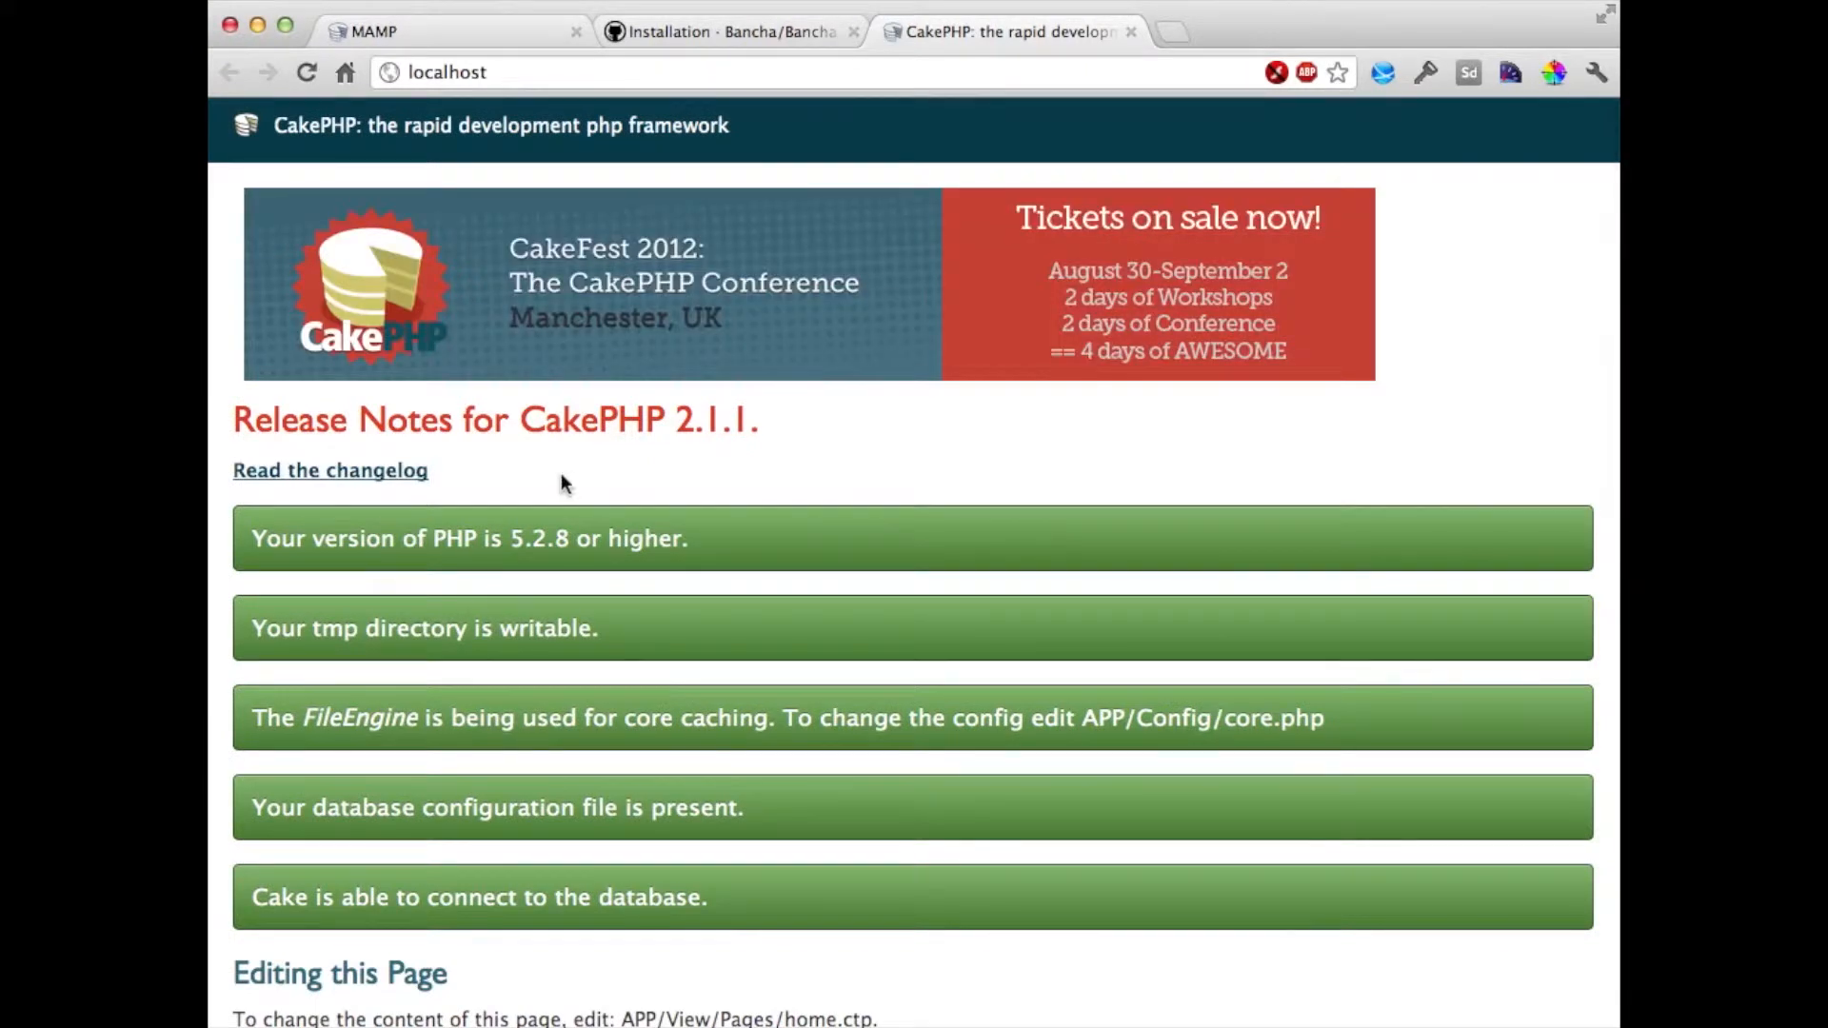
{"action": "mouse_move", "coordinate": [665, 181]}
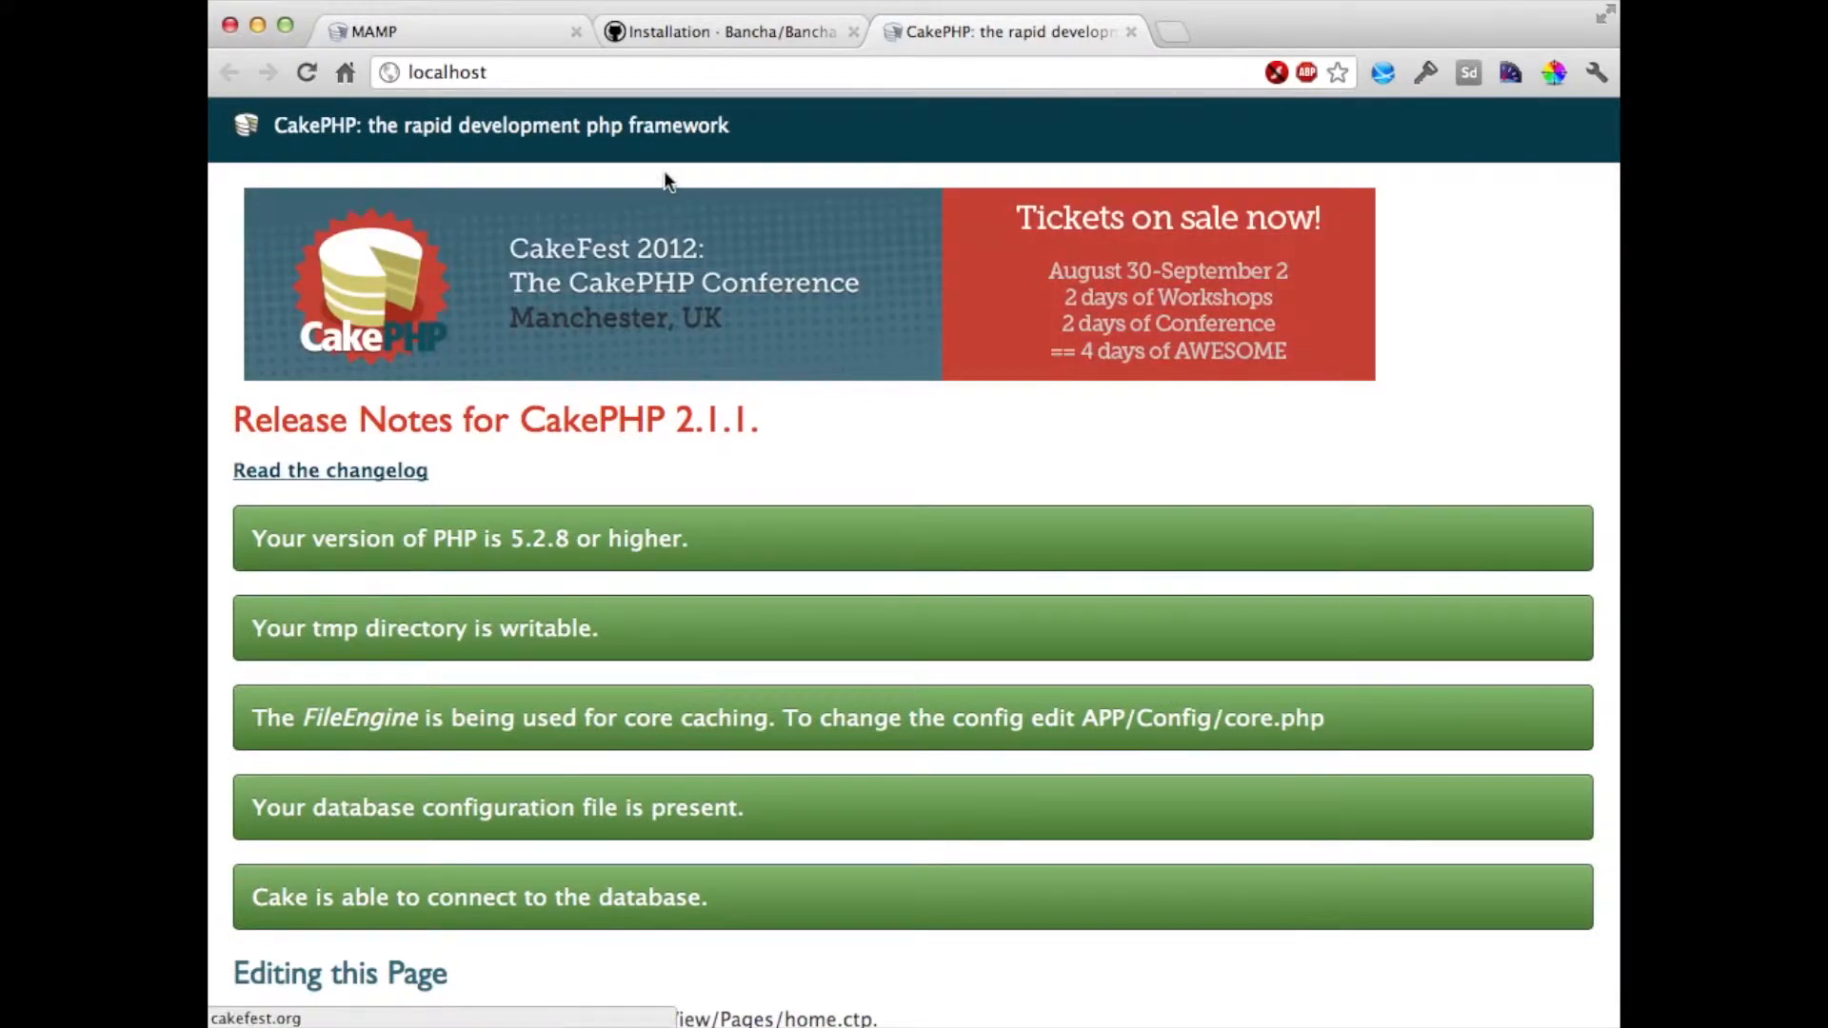
{"action": "mouse_move", "coordinate": [833, 492]}
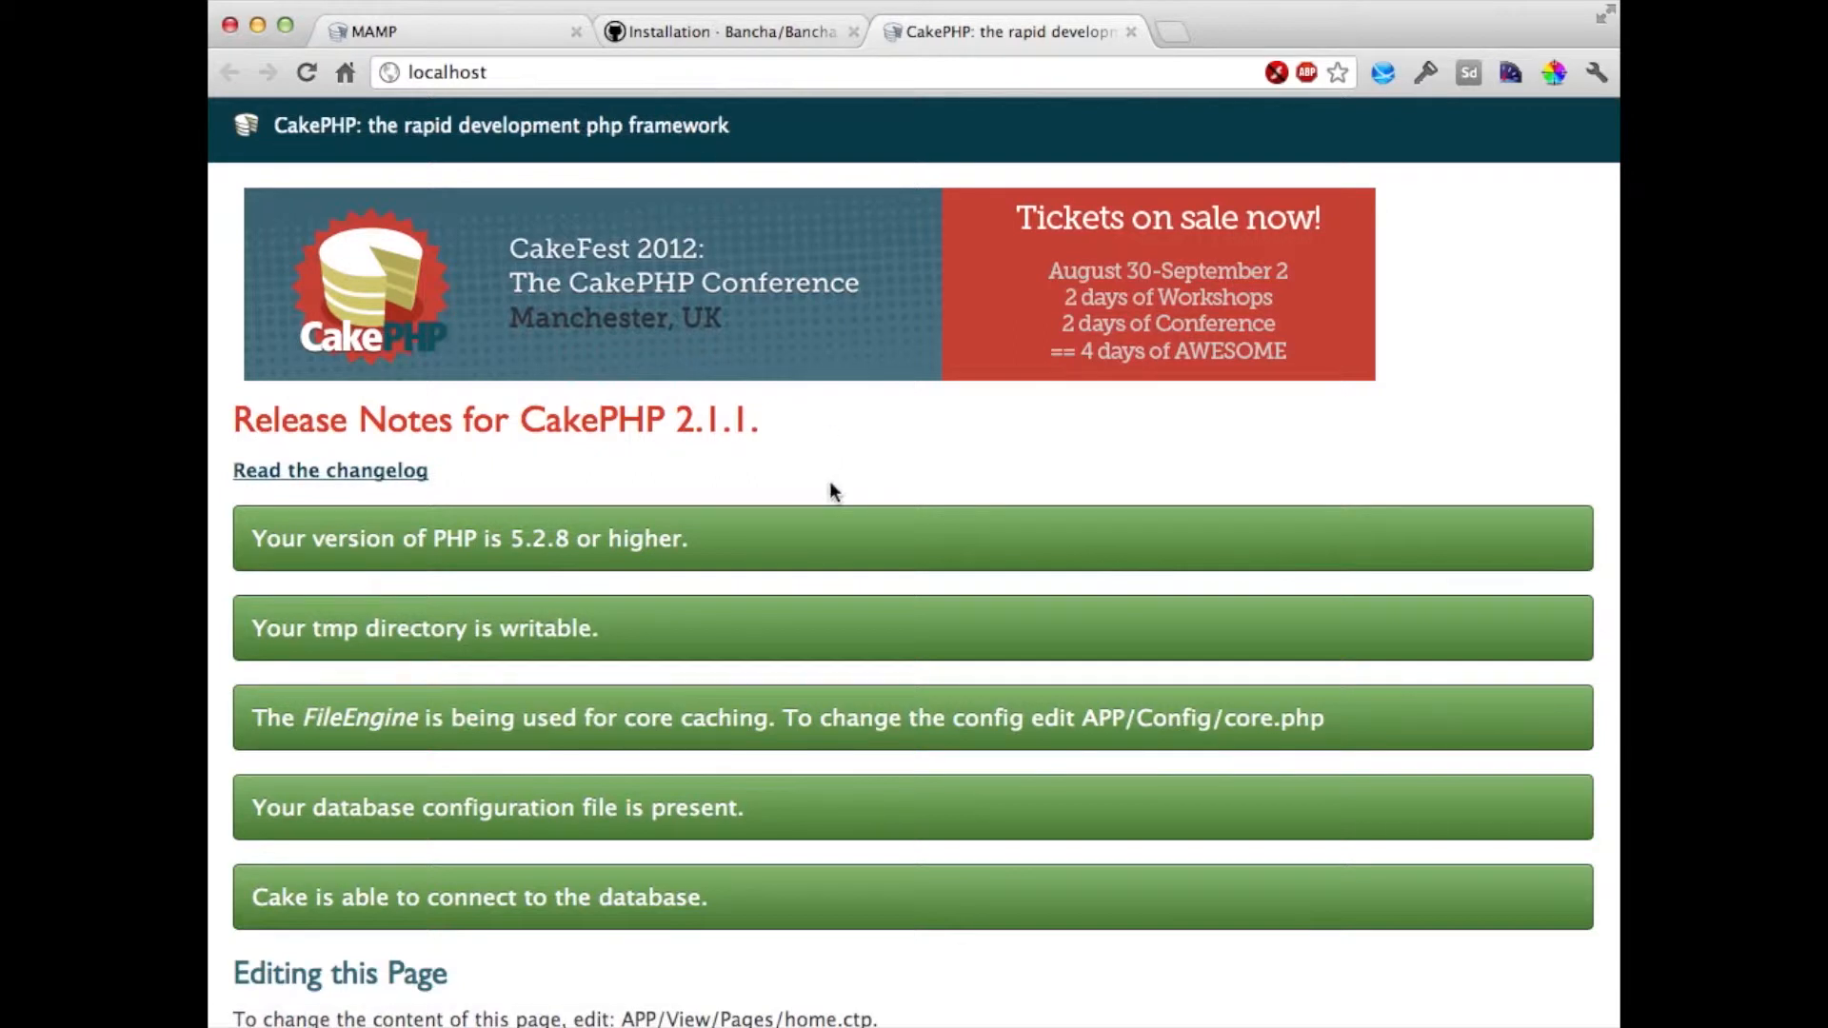
- Scroll the installation guide to section 1.3 'Setting up ExtJS' with the include example
{"action": "left_click", "coordinate": [723, 31]}
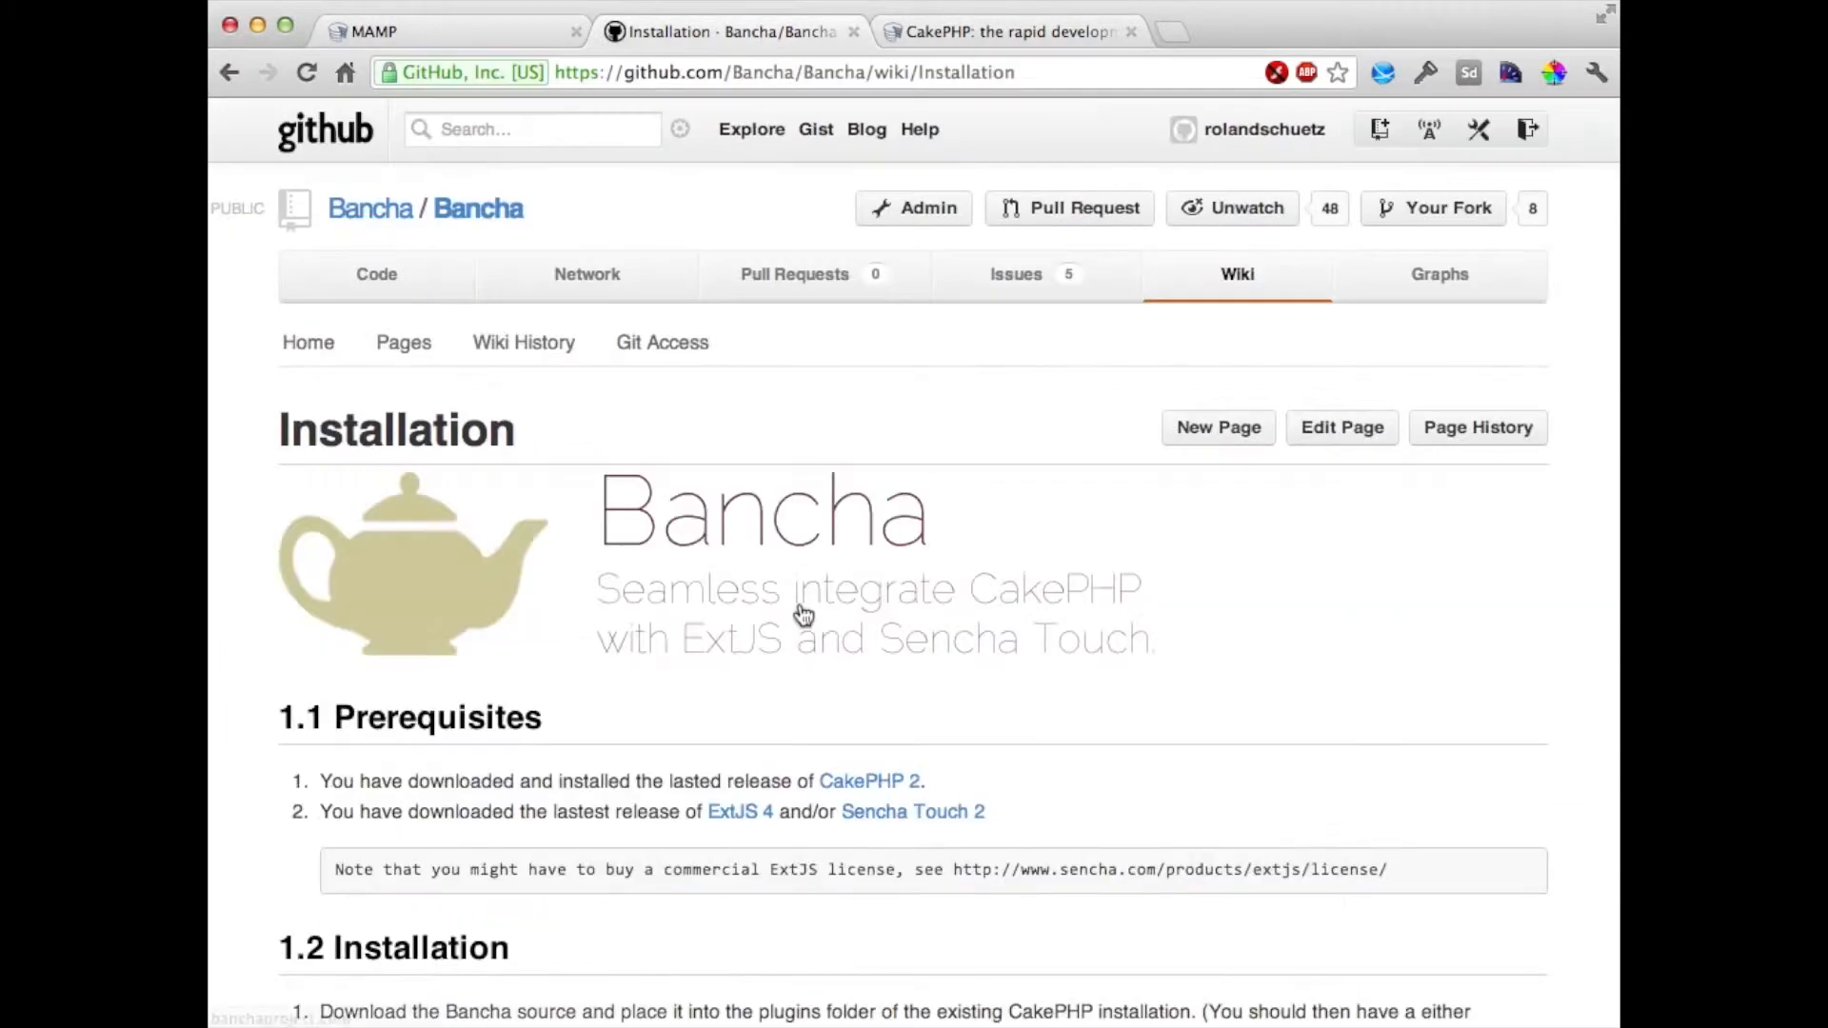
{"action": "scroll", "scroll_direction": "down", "scroll_amount": 3}
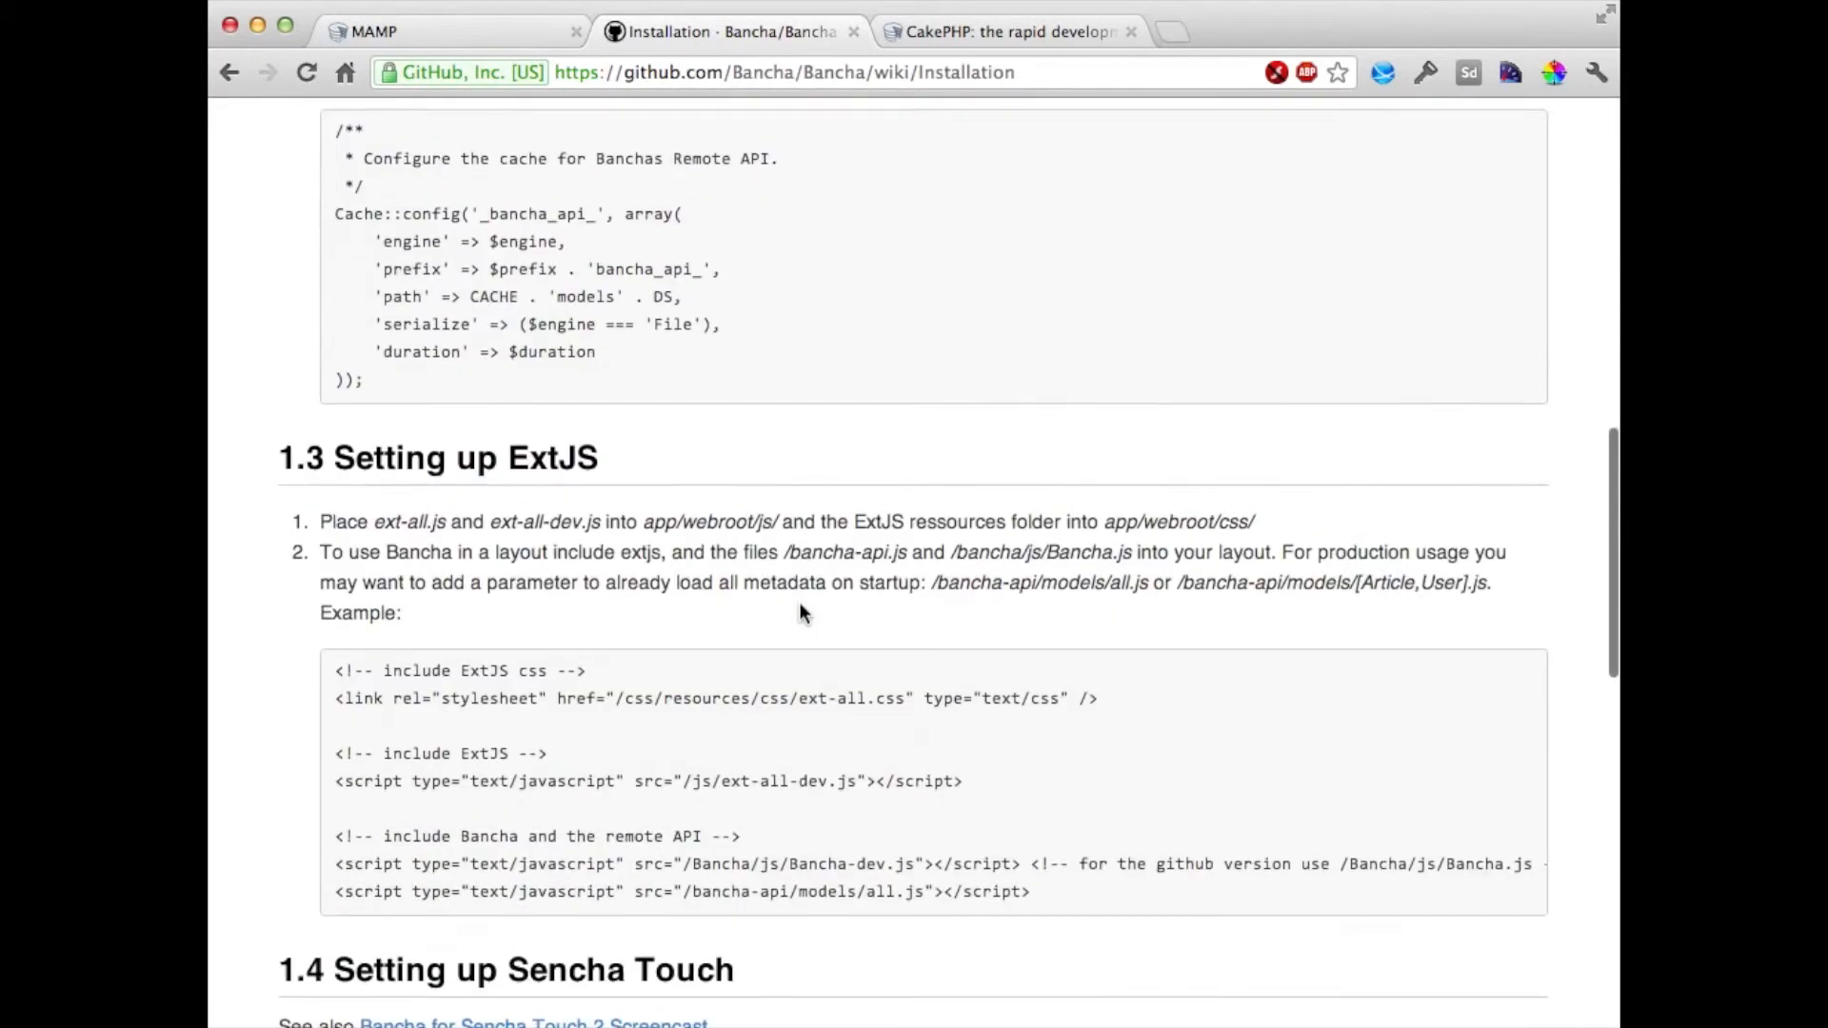
{"action": "scroll", "scroll_direction": "down", "scroll_amount": 3}
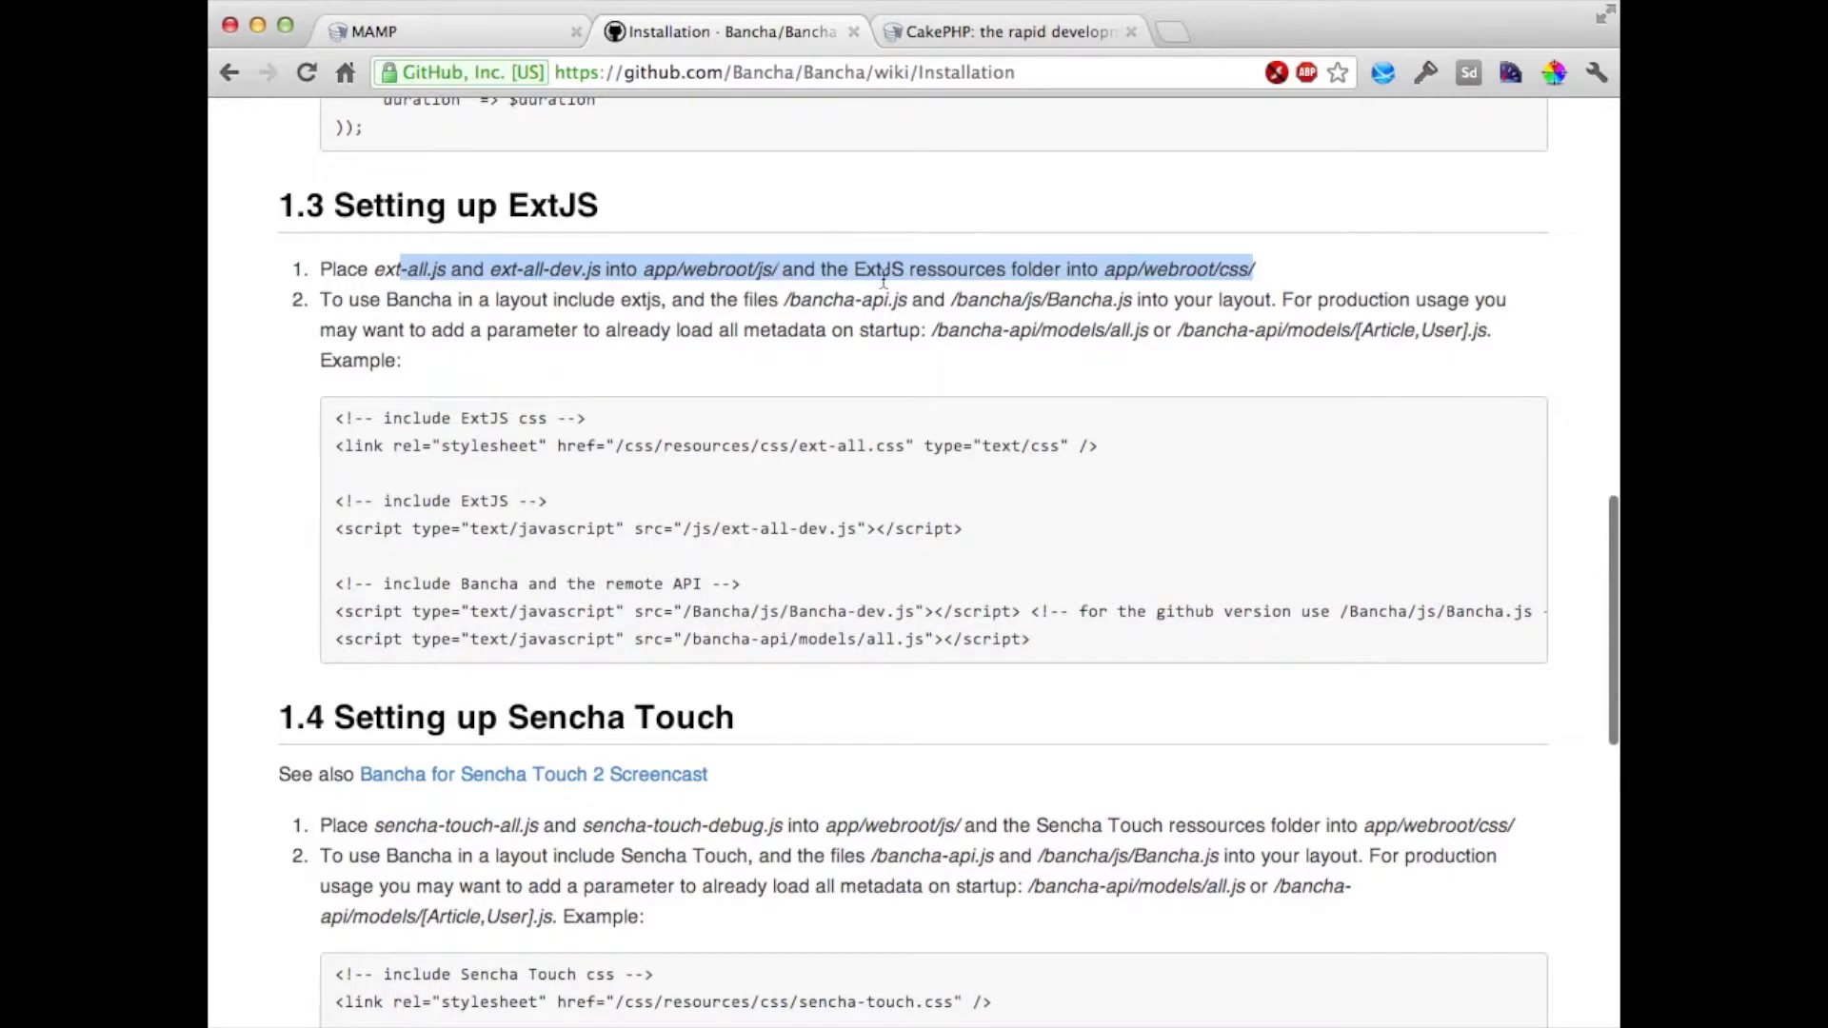
{"action": "left_click", "coordinate": [1365, 298]}
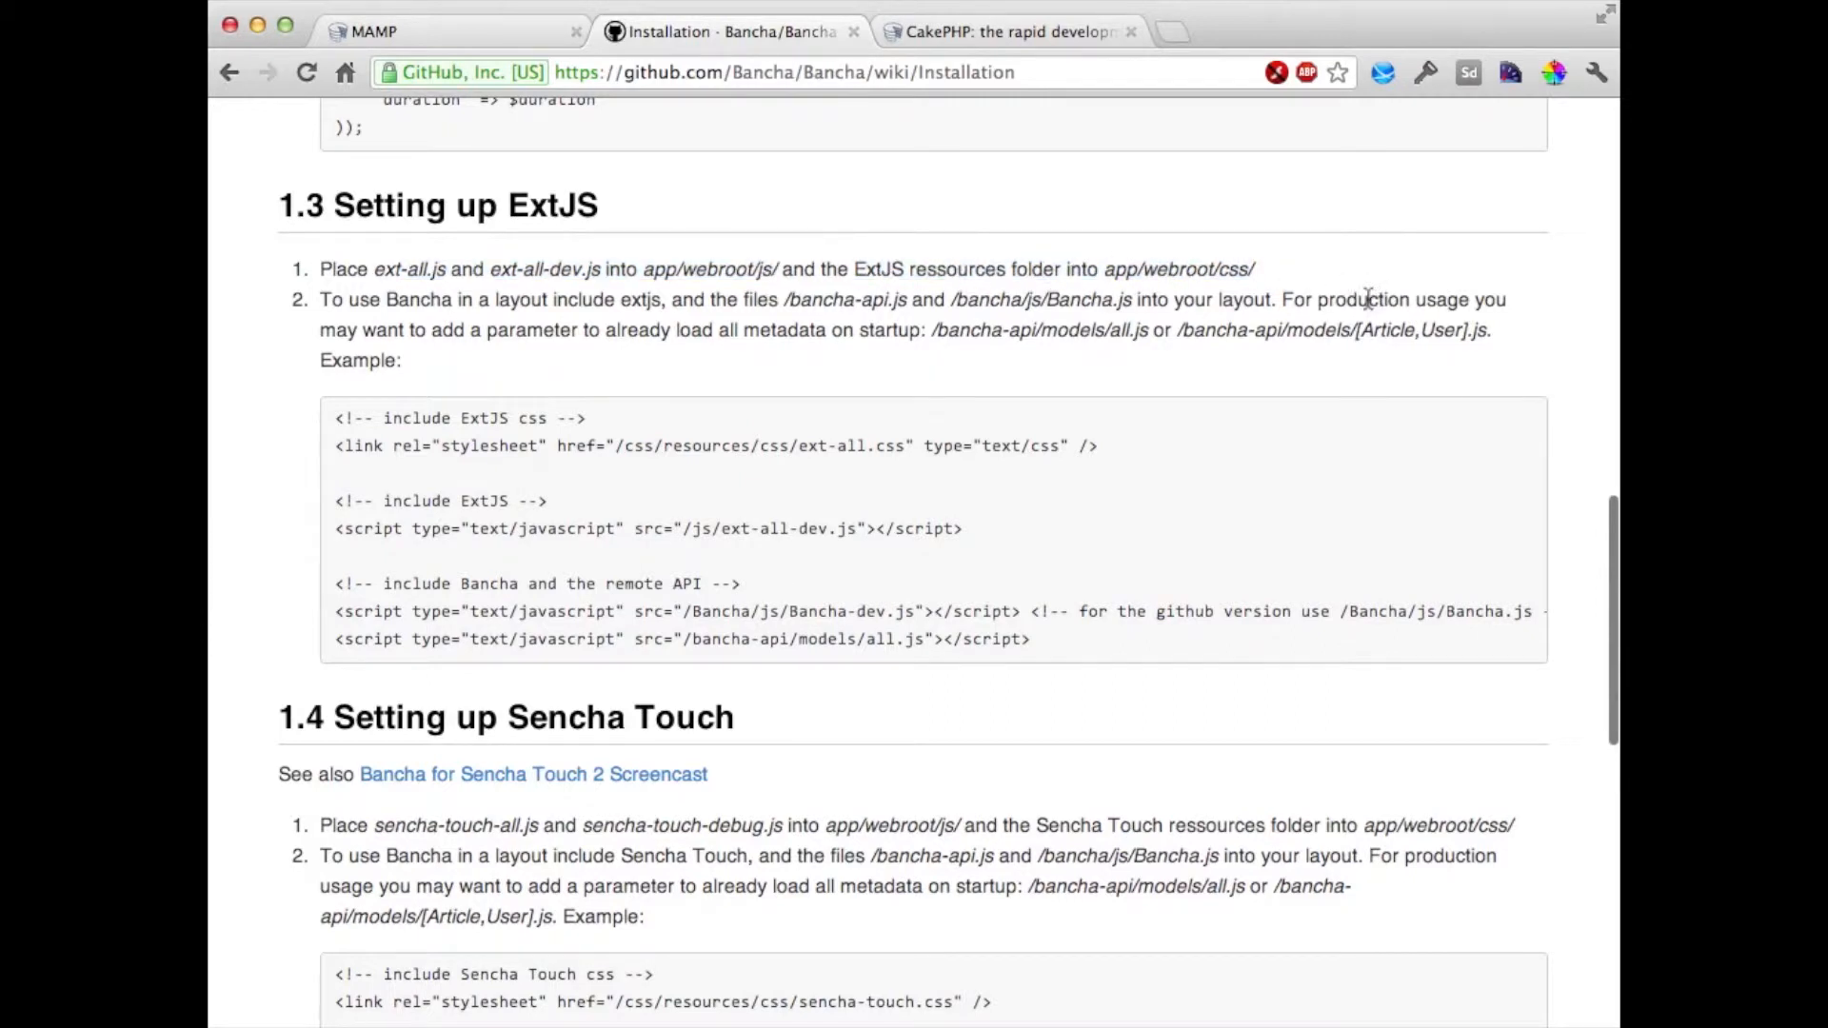
{"action": "mouse_move", "coordinate": [338, 420]}
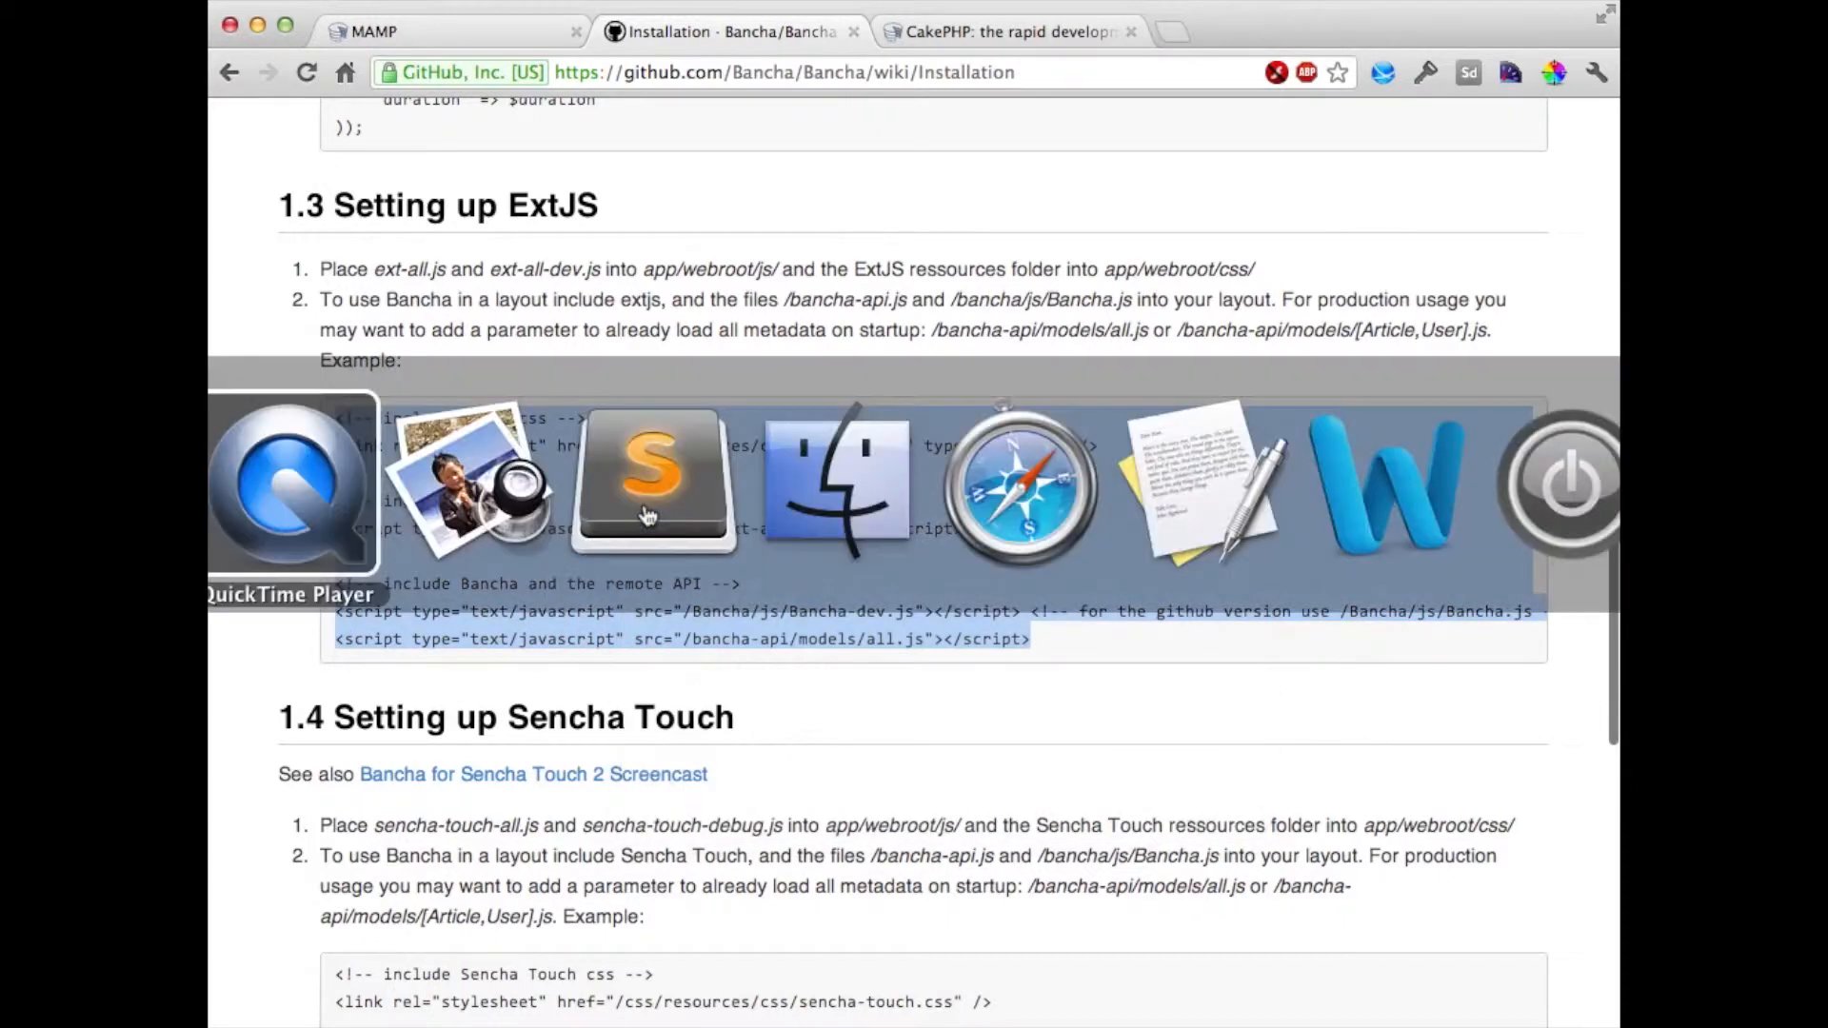
- Create a new file in the project's webroot folder and save it as index.html
{"action": "left_click", "coordinate": [649, 482]}
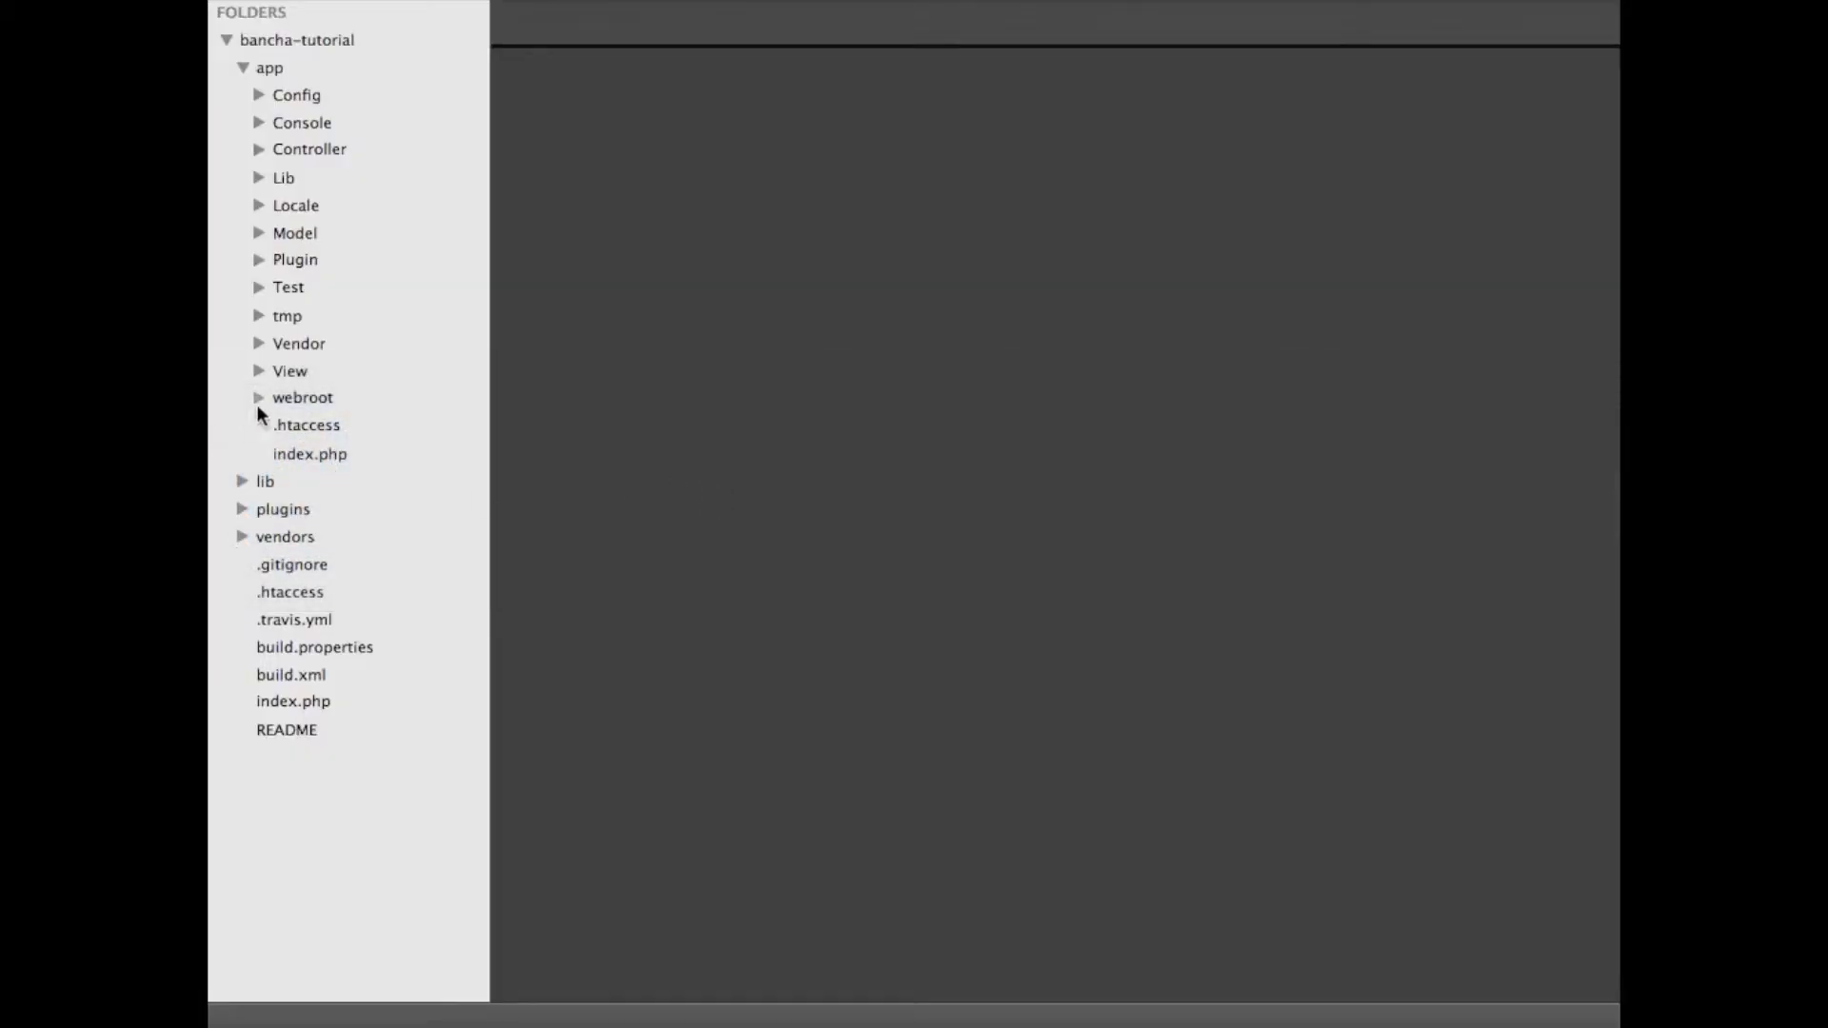
{"action": "right_click", "coordinate": [301, 396]}
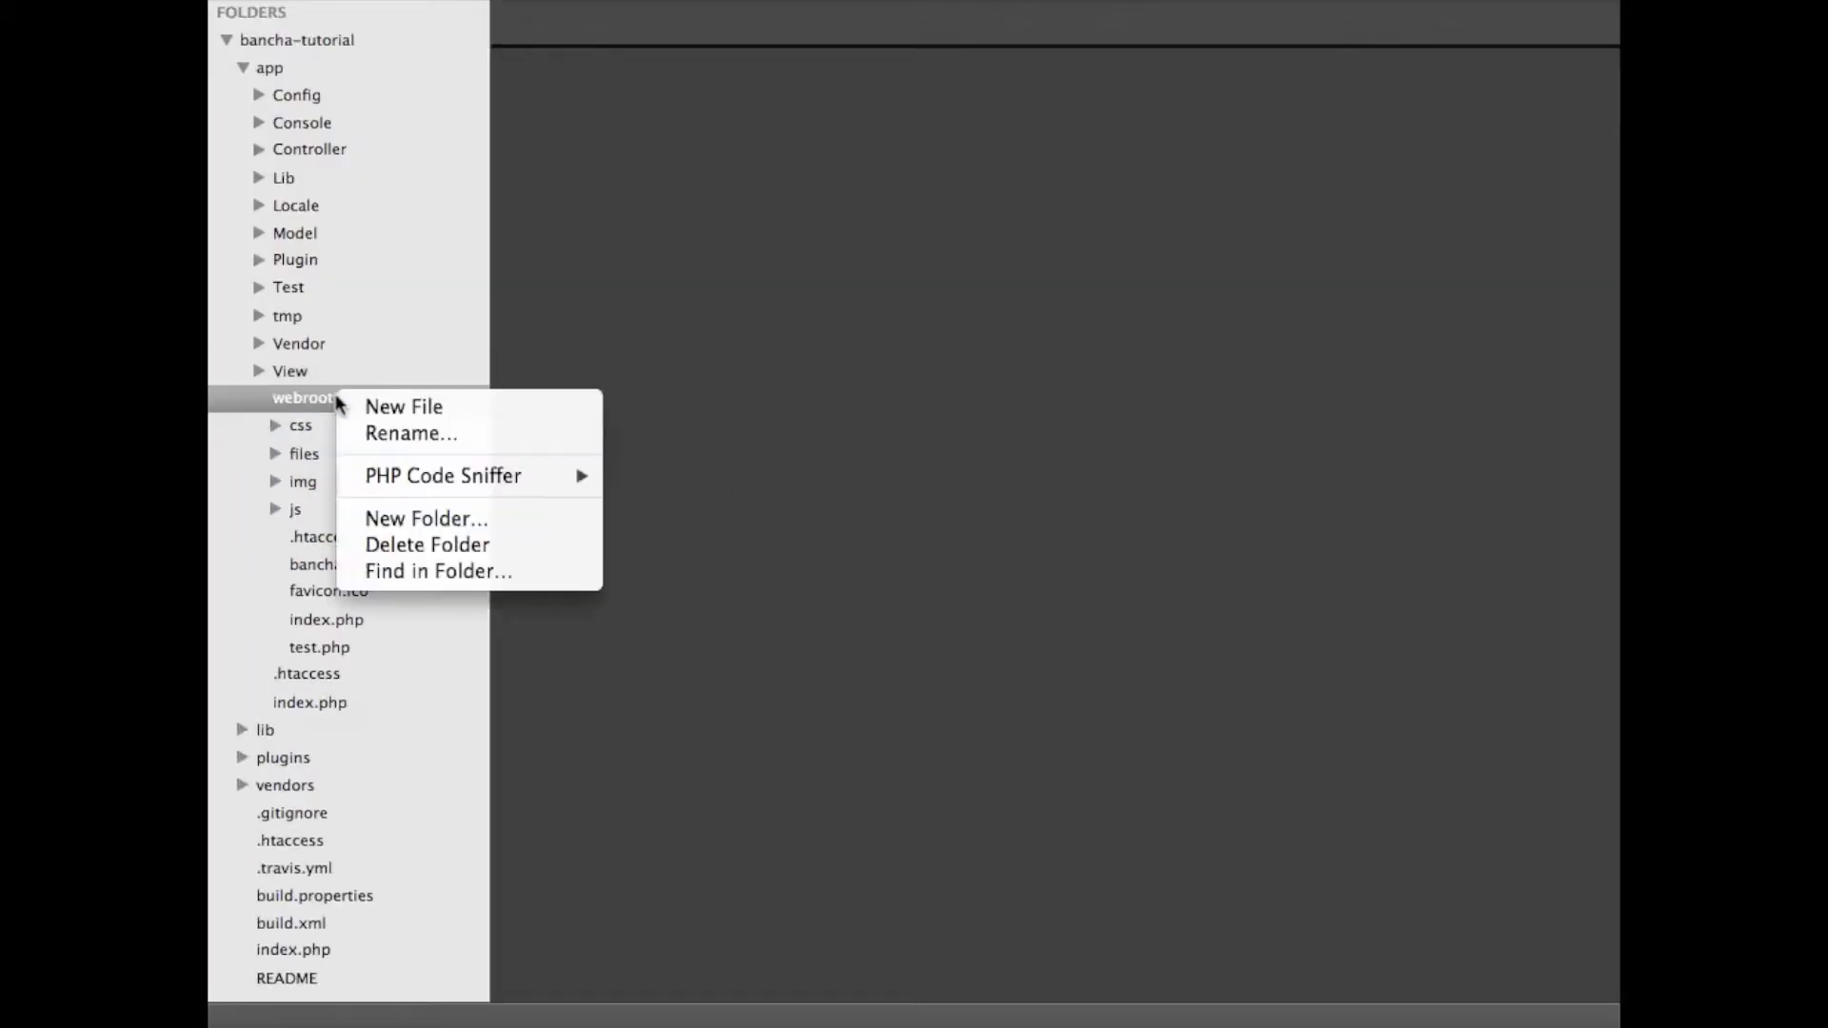
{"action": "left_click", "coordinate": [404, 406]}
{"action": "type", "text": "index"}
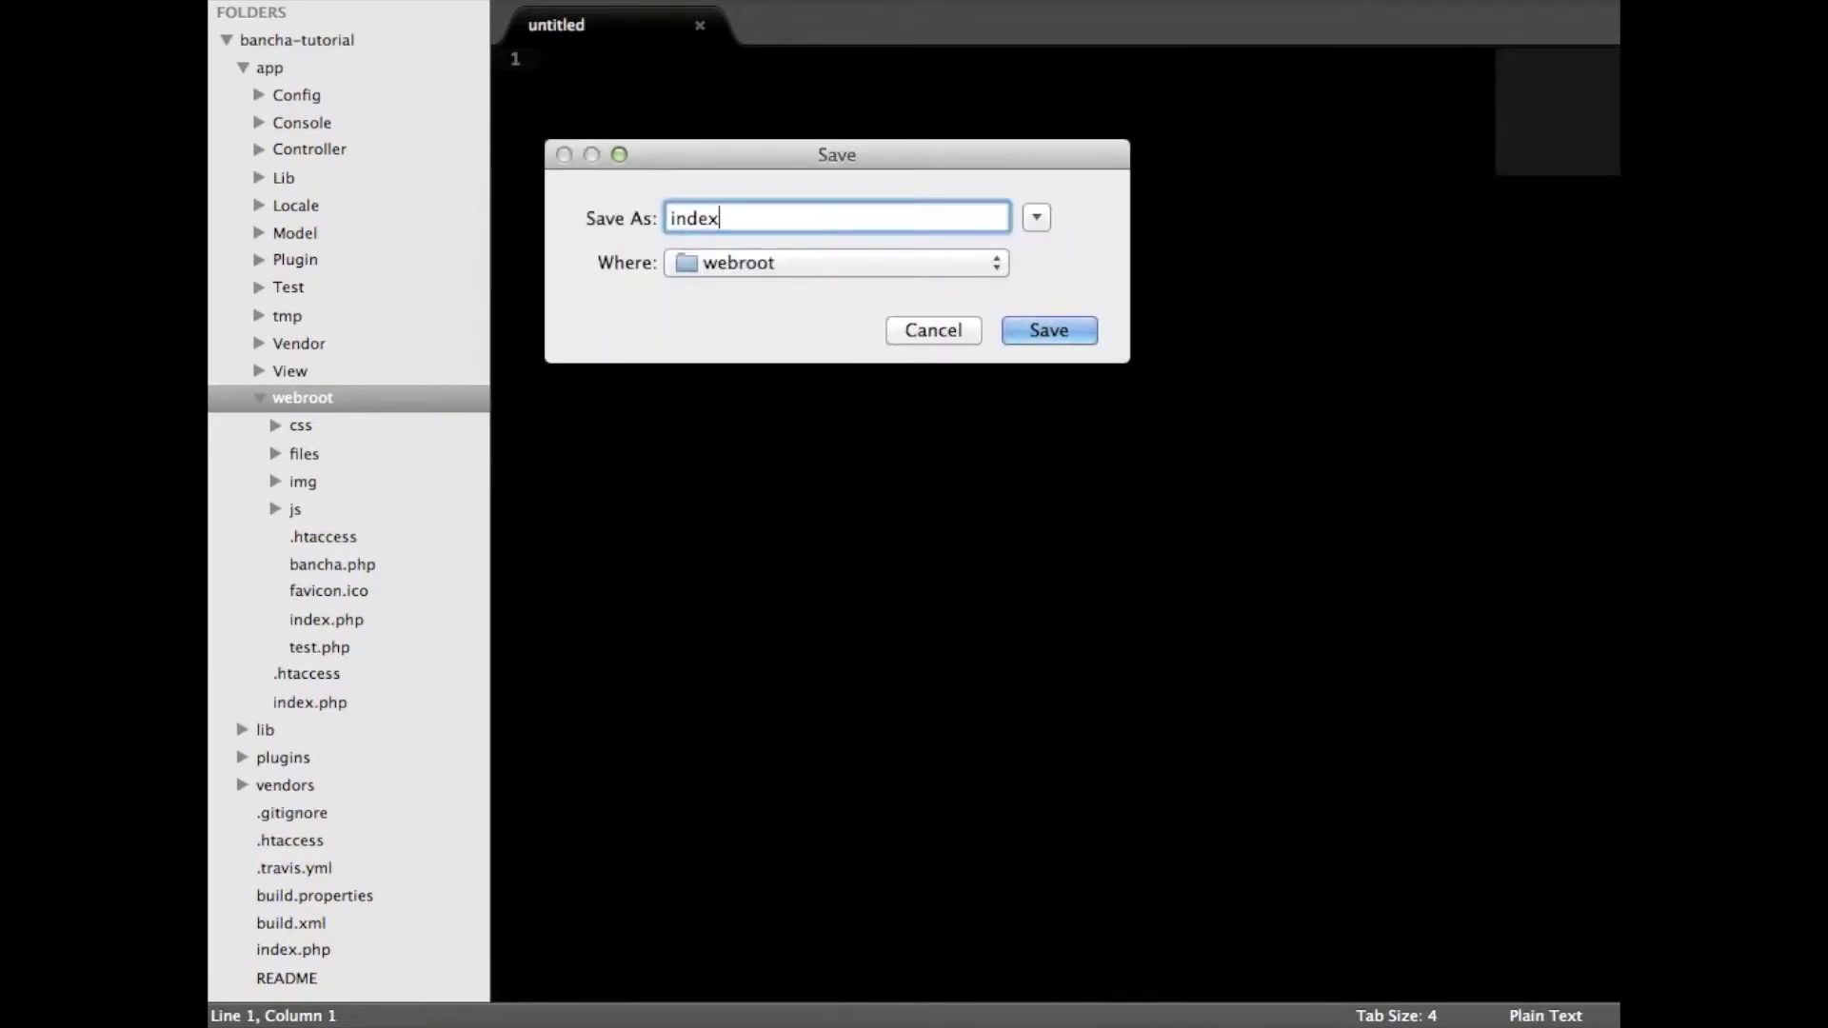
{"action": "left_click", "coordinate": [1045, 330]}
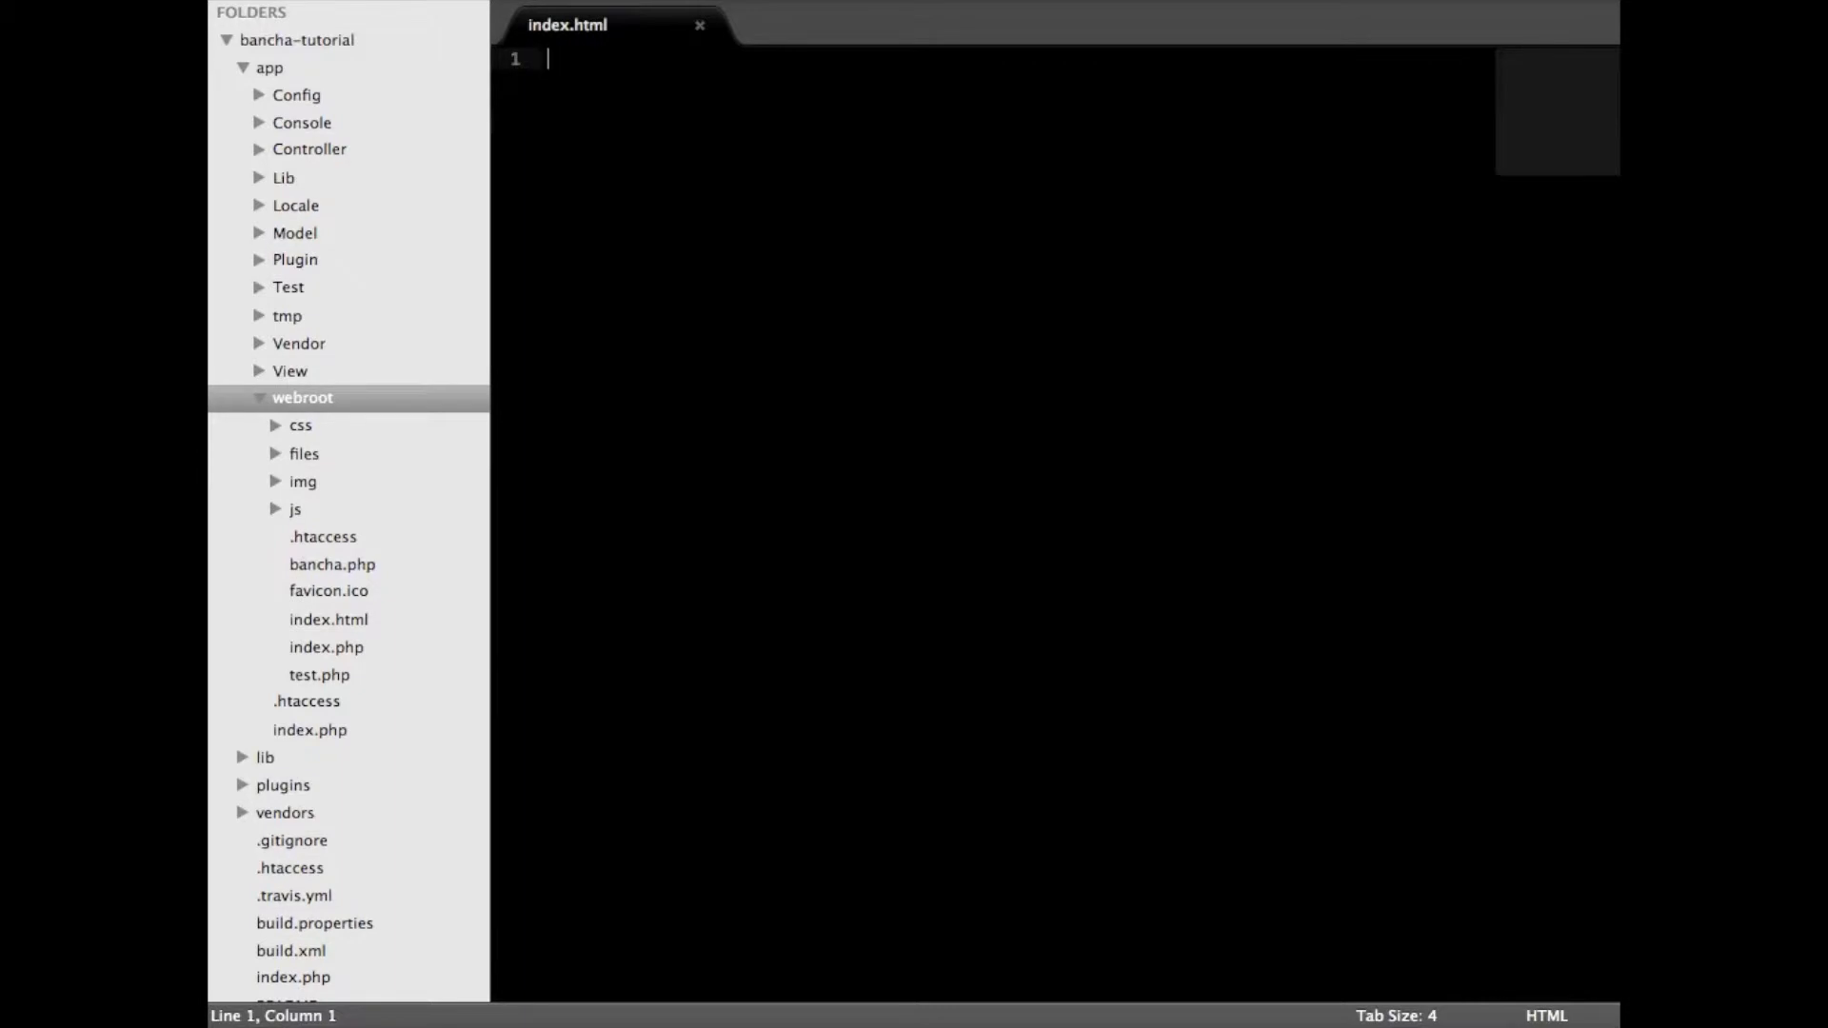
- Write a <head> block containing <title>Awesome App</title> in index.html
{"action": "type", "text": "<he"}
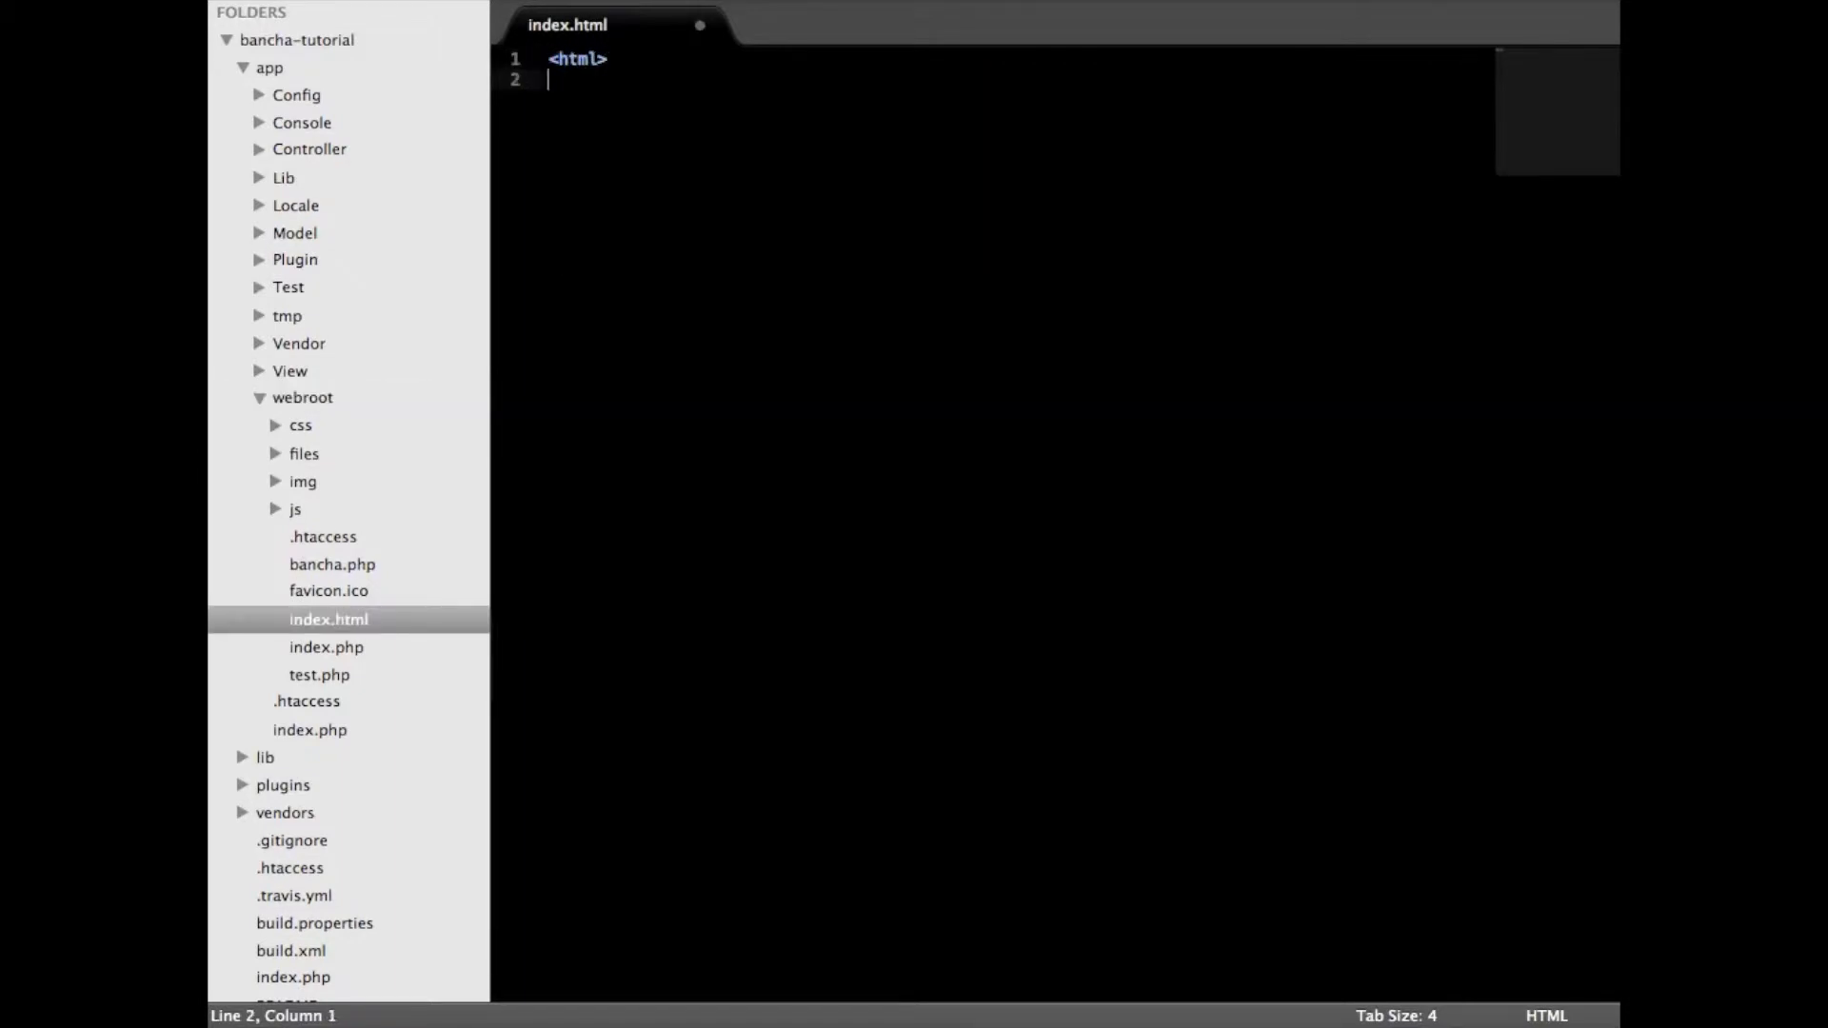
{"action": "type", "text": "<head>"}
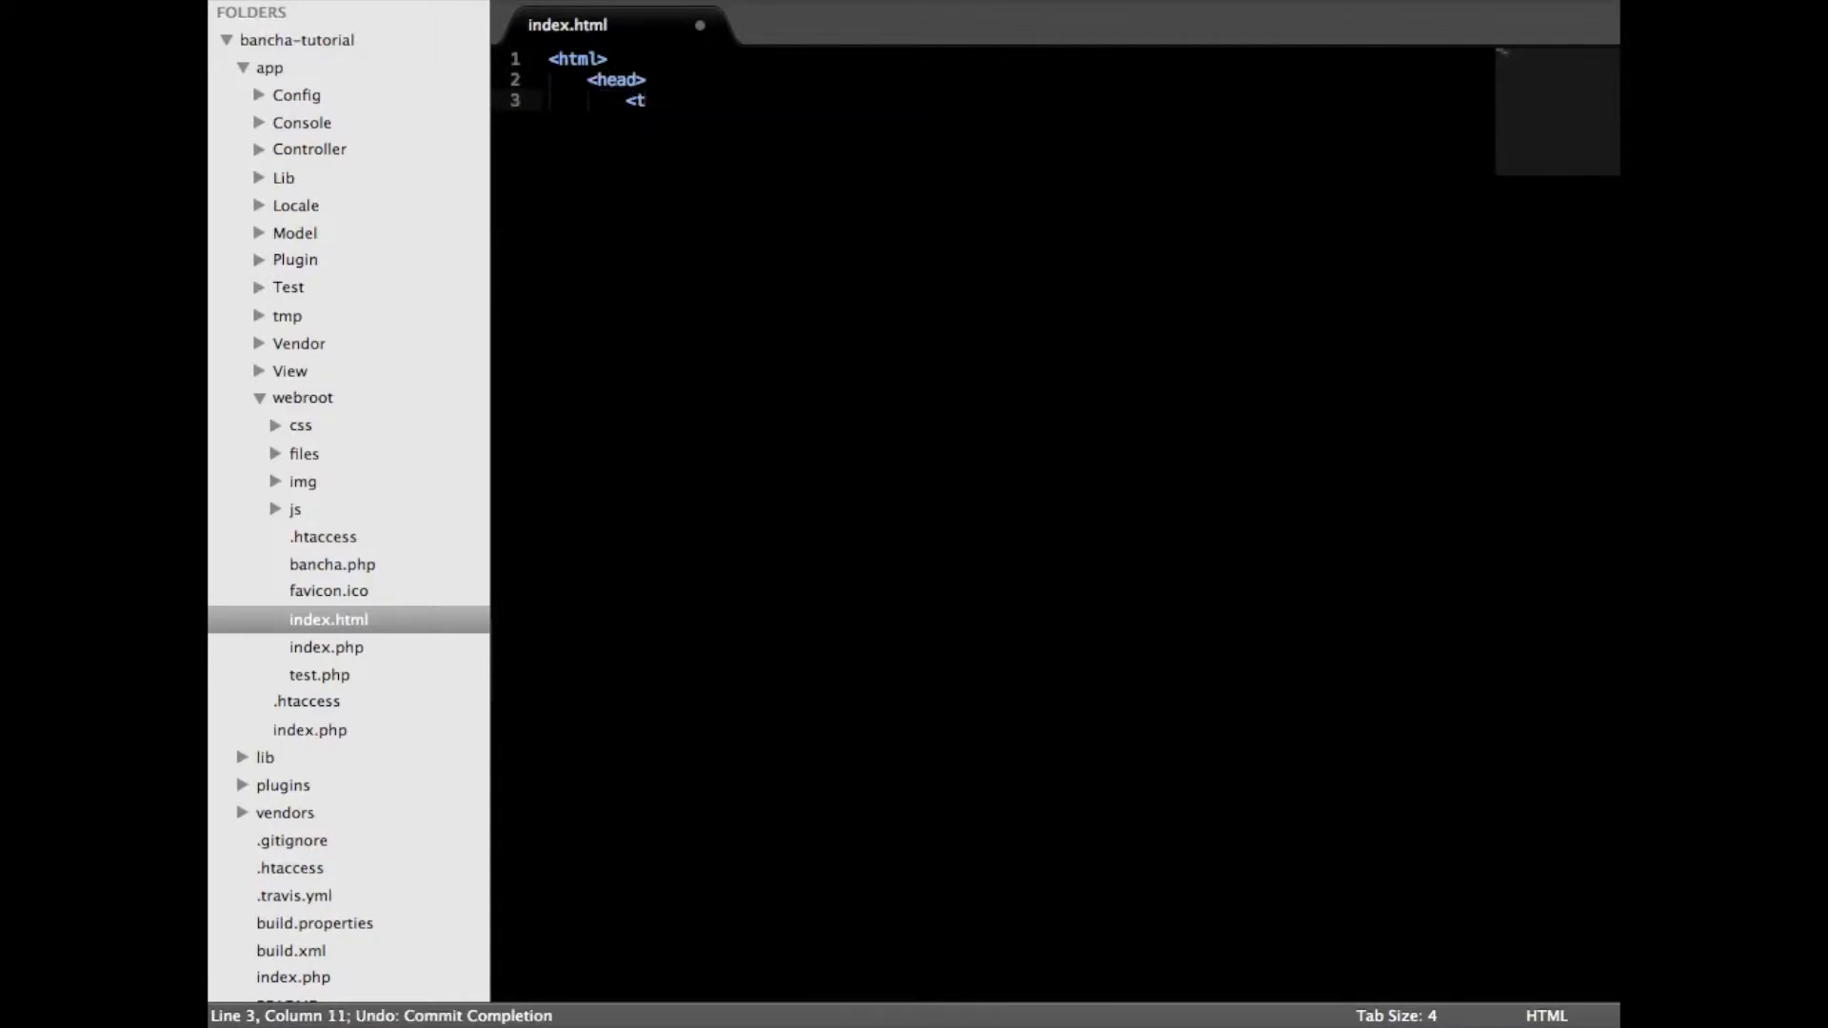
{"action": "type", "text": "title>"}
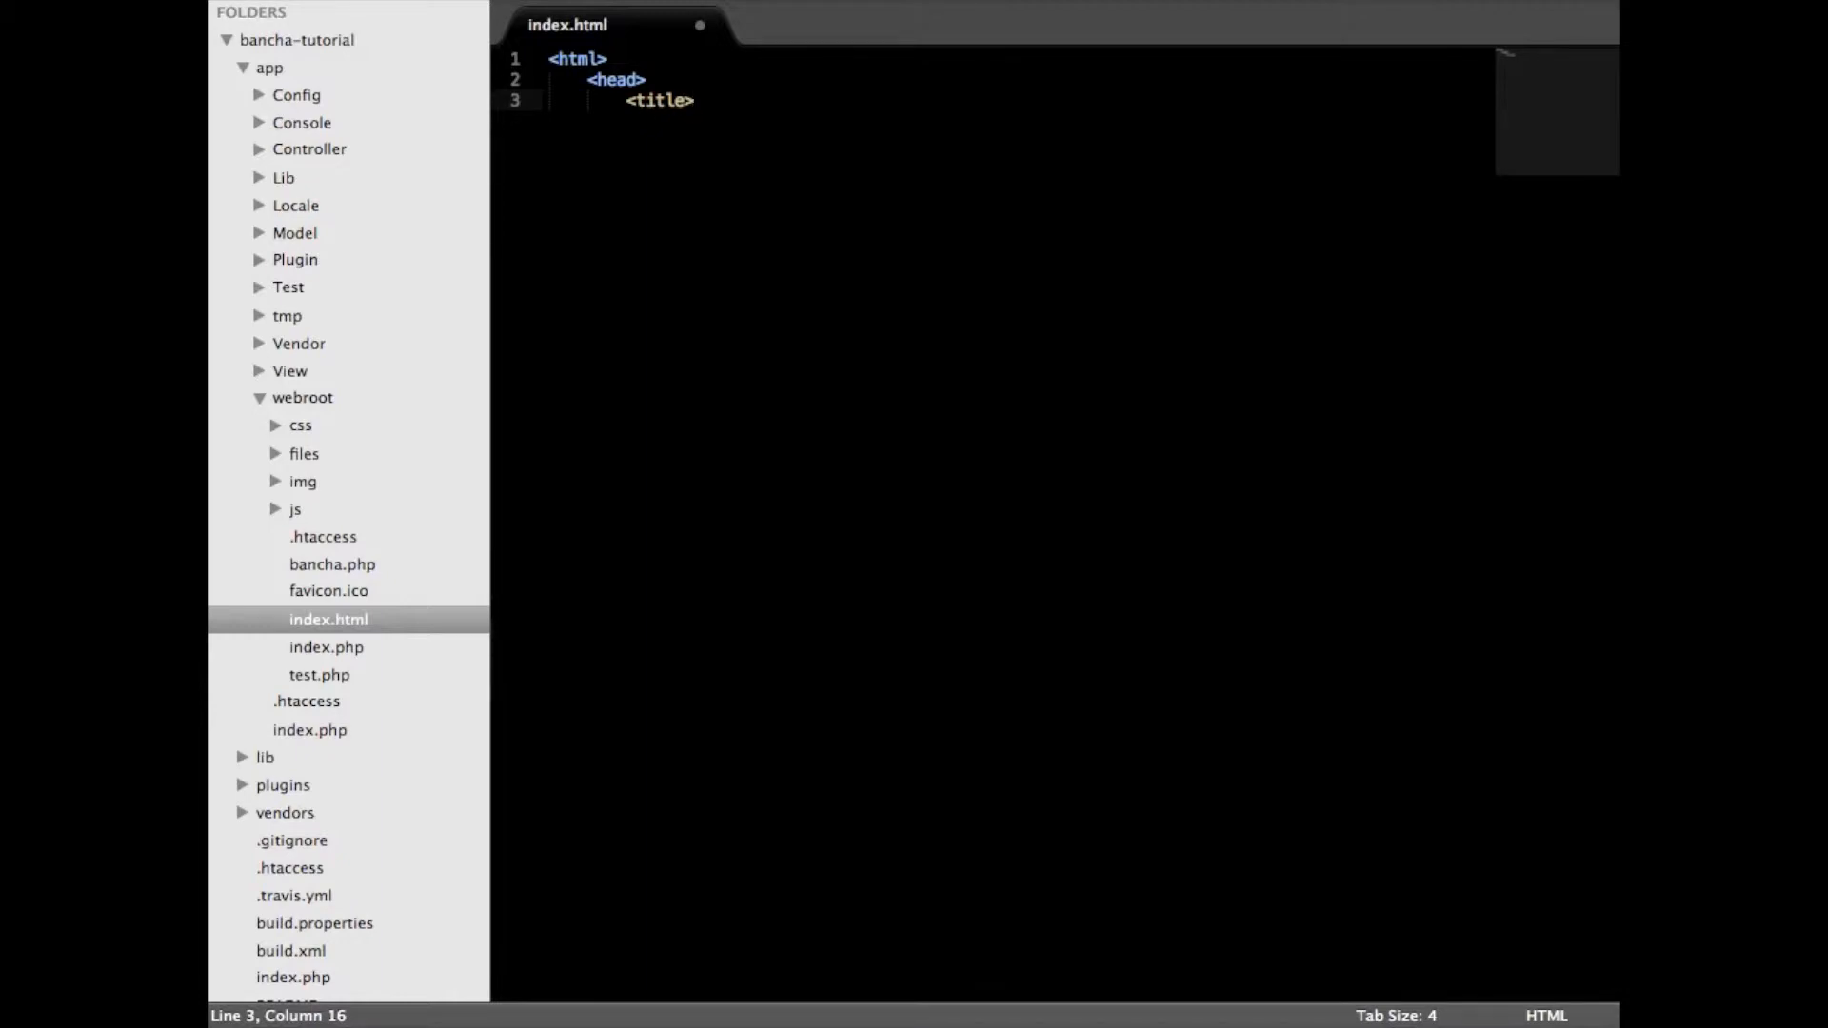
{"action": "type", "text": "Awesome A"}
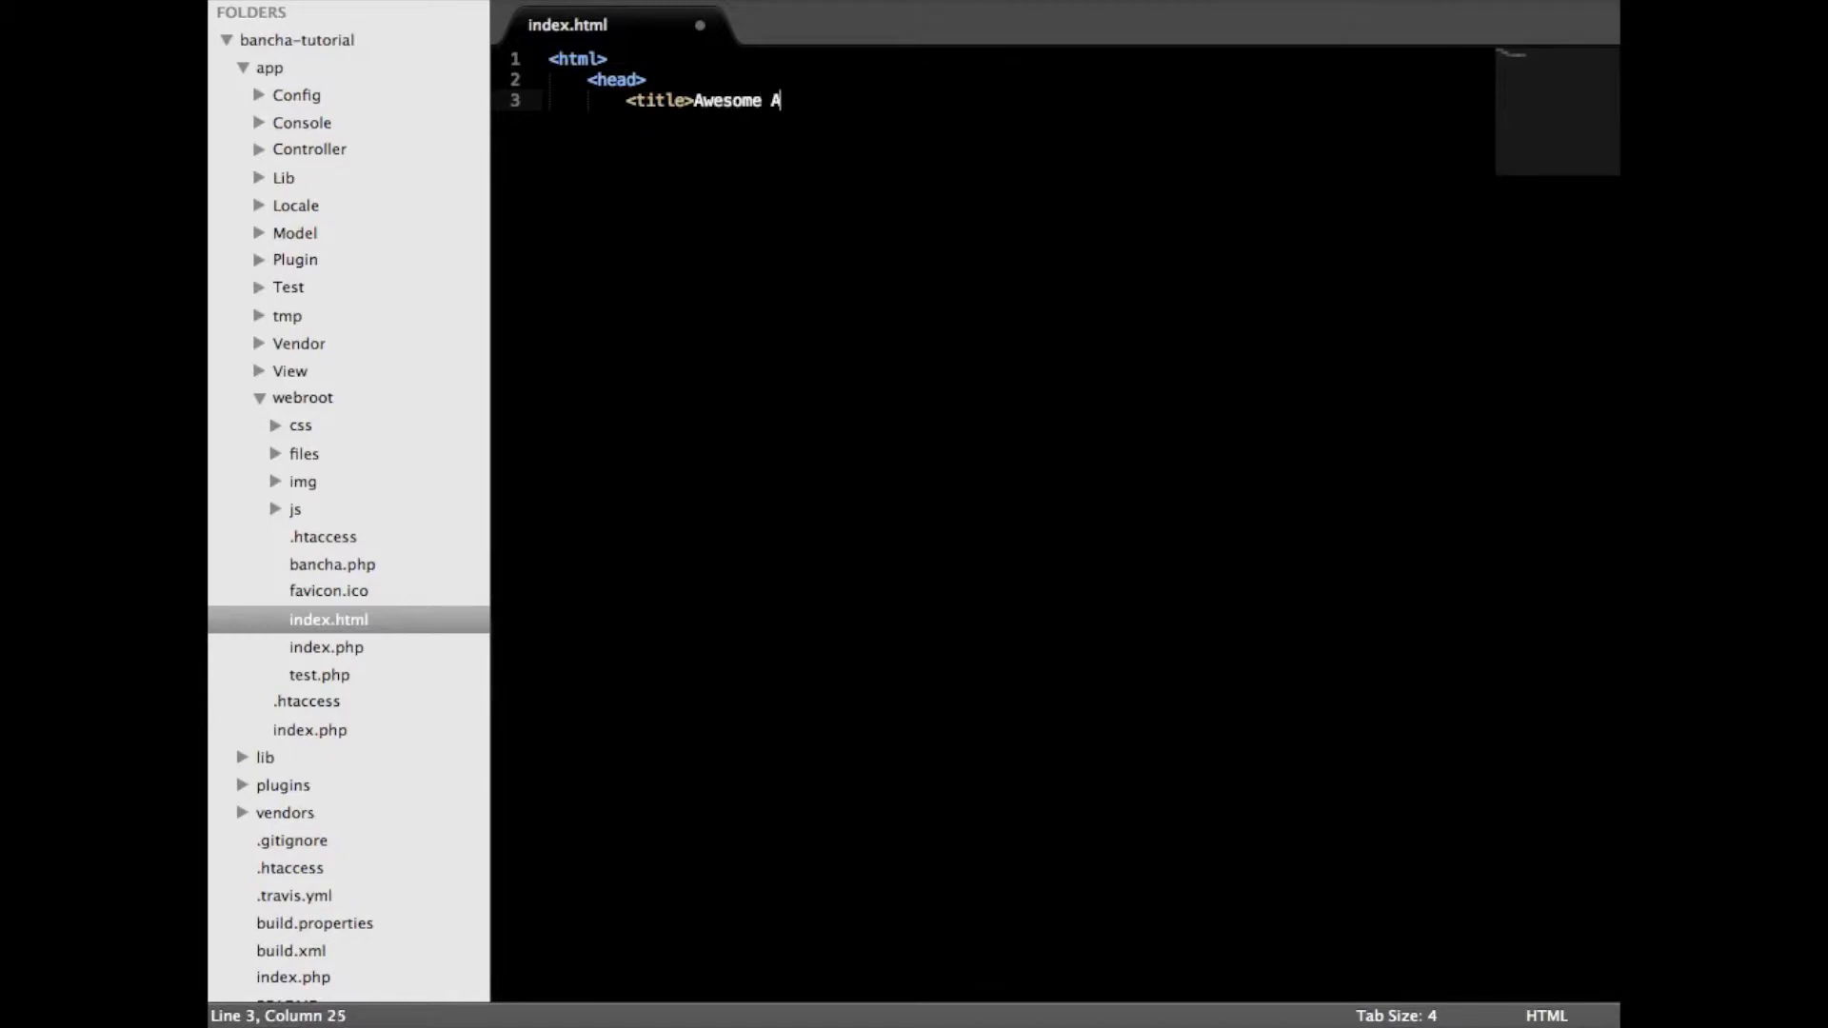
{"action": "type", "text": "pp</titel>"}
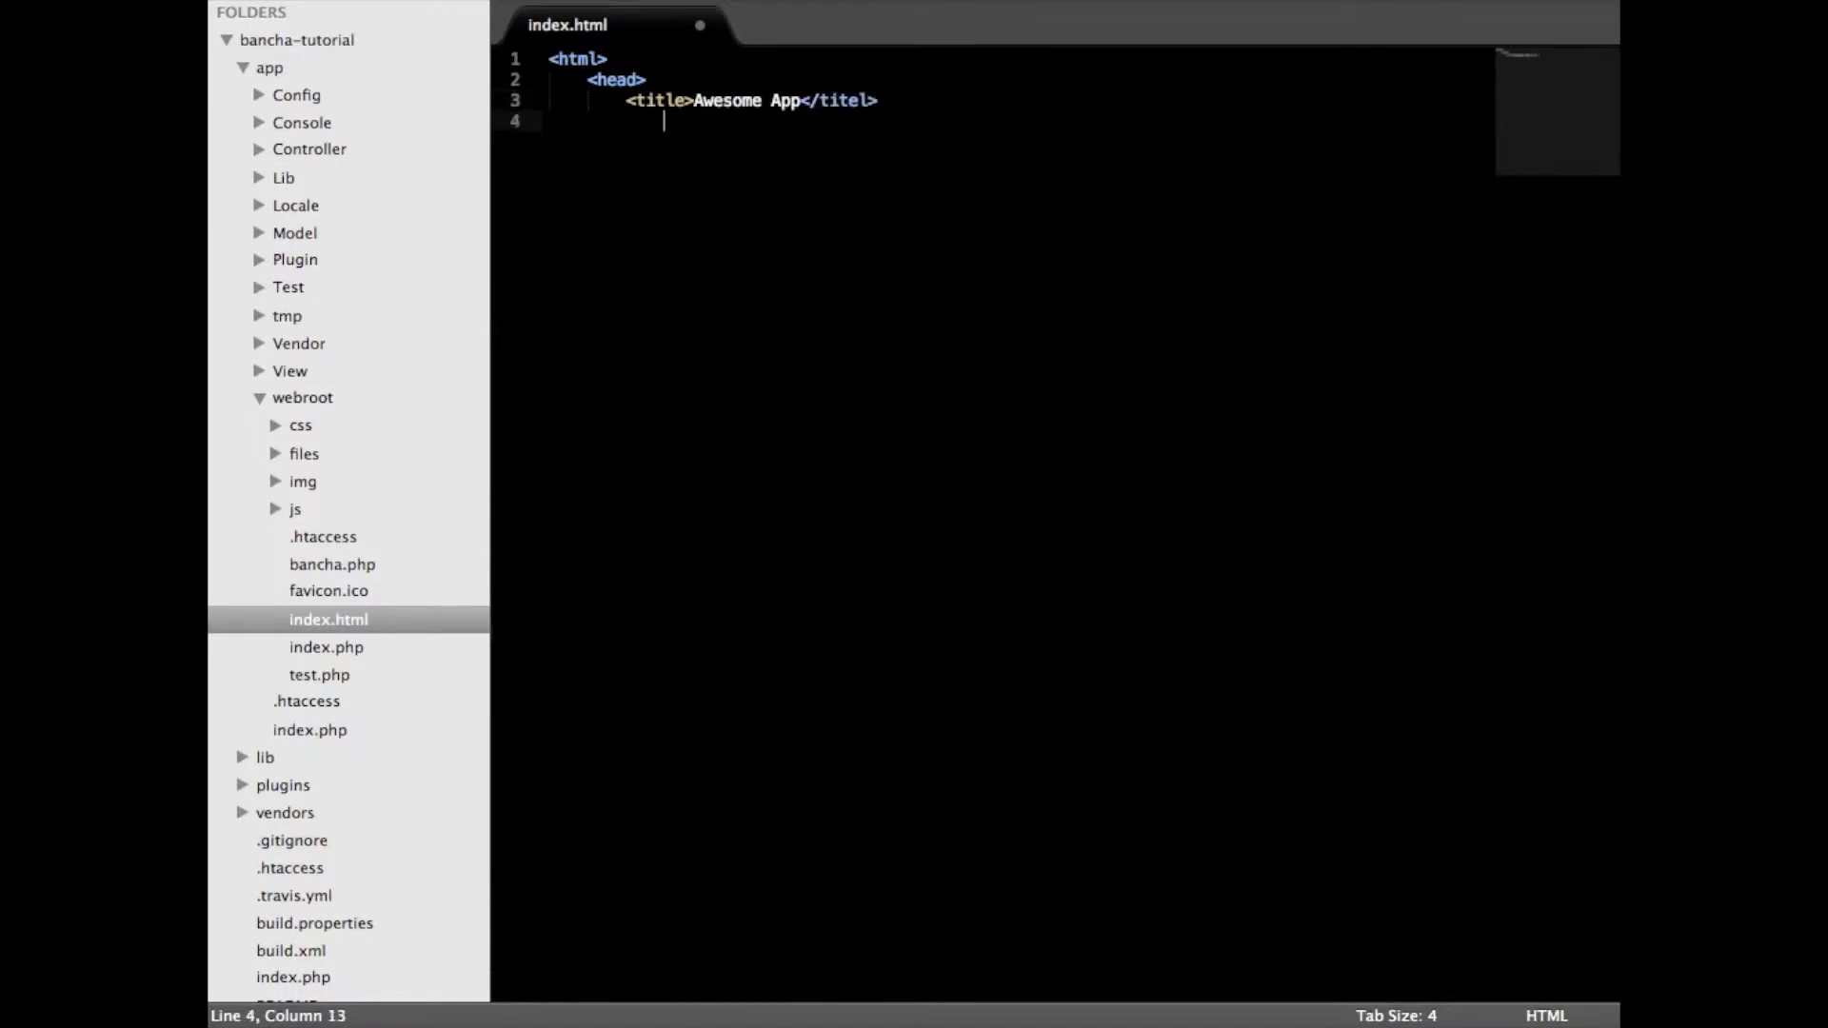
{"action": "mouse_move", "coordinate": [858, 106]}
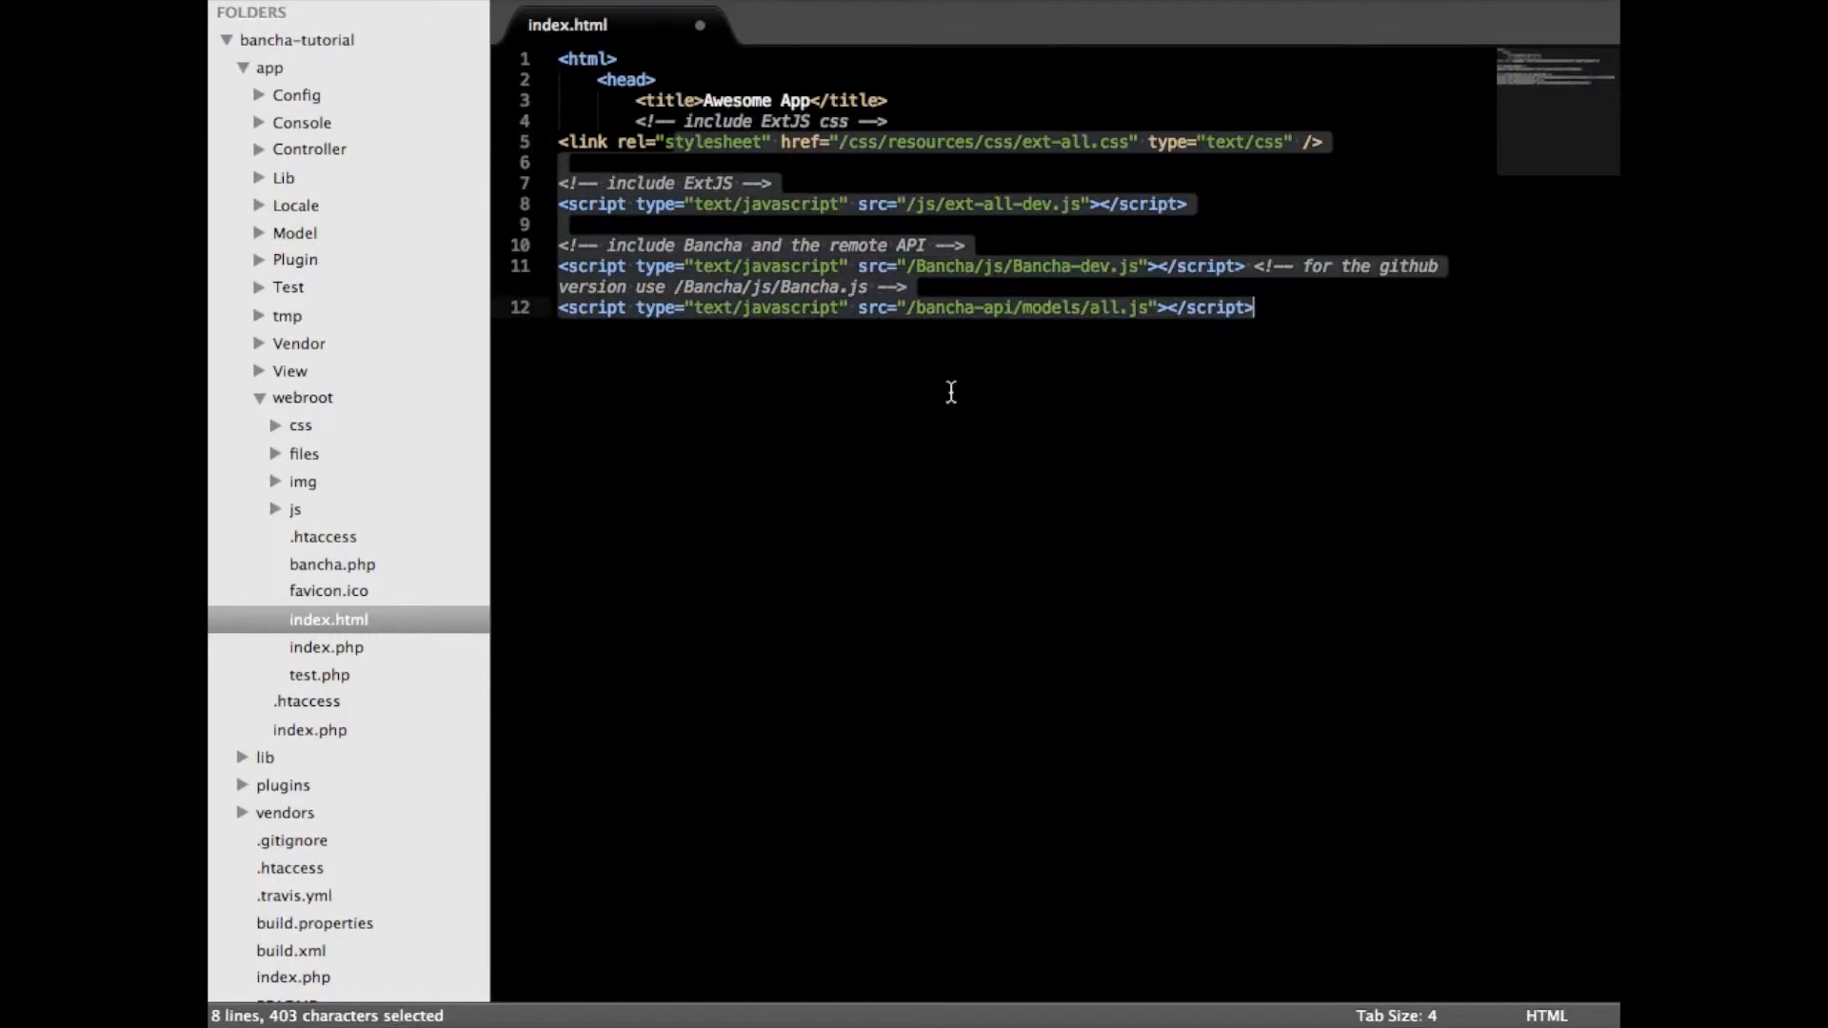
- Indent the pasted ExtJS/Bancha include lines in the head and remove the trailing GitHub comment
{"action": "key", "text": "Tab"}
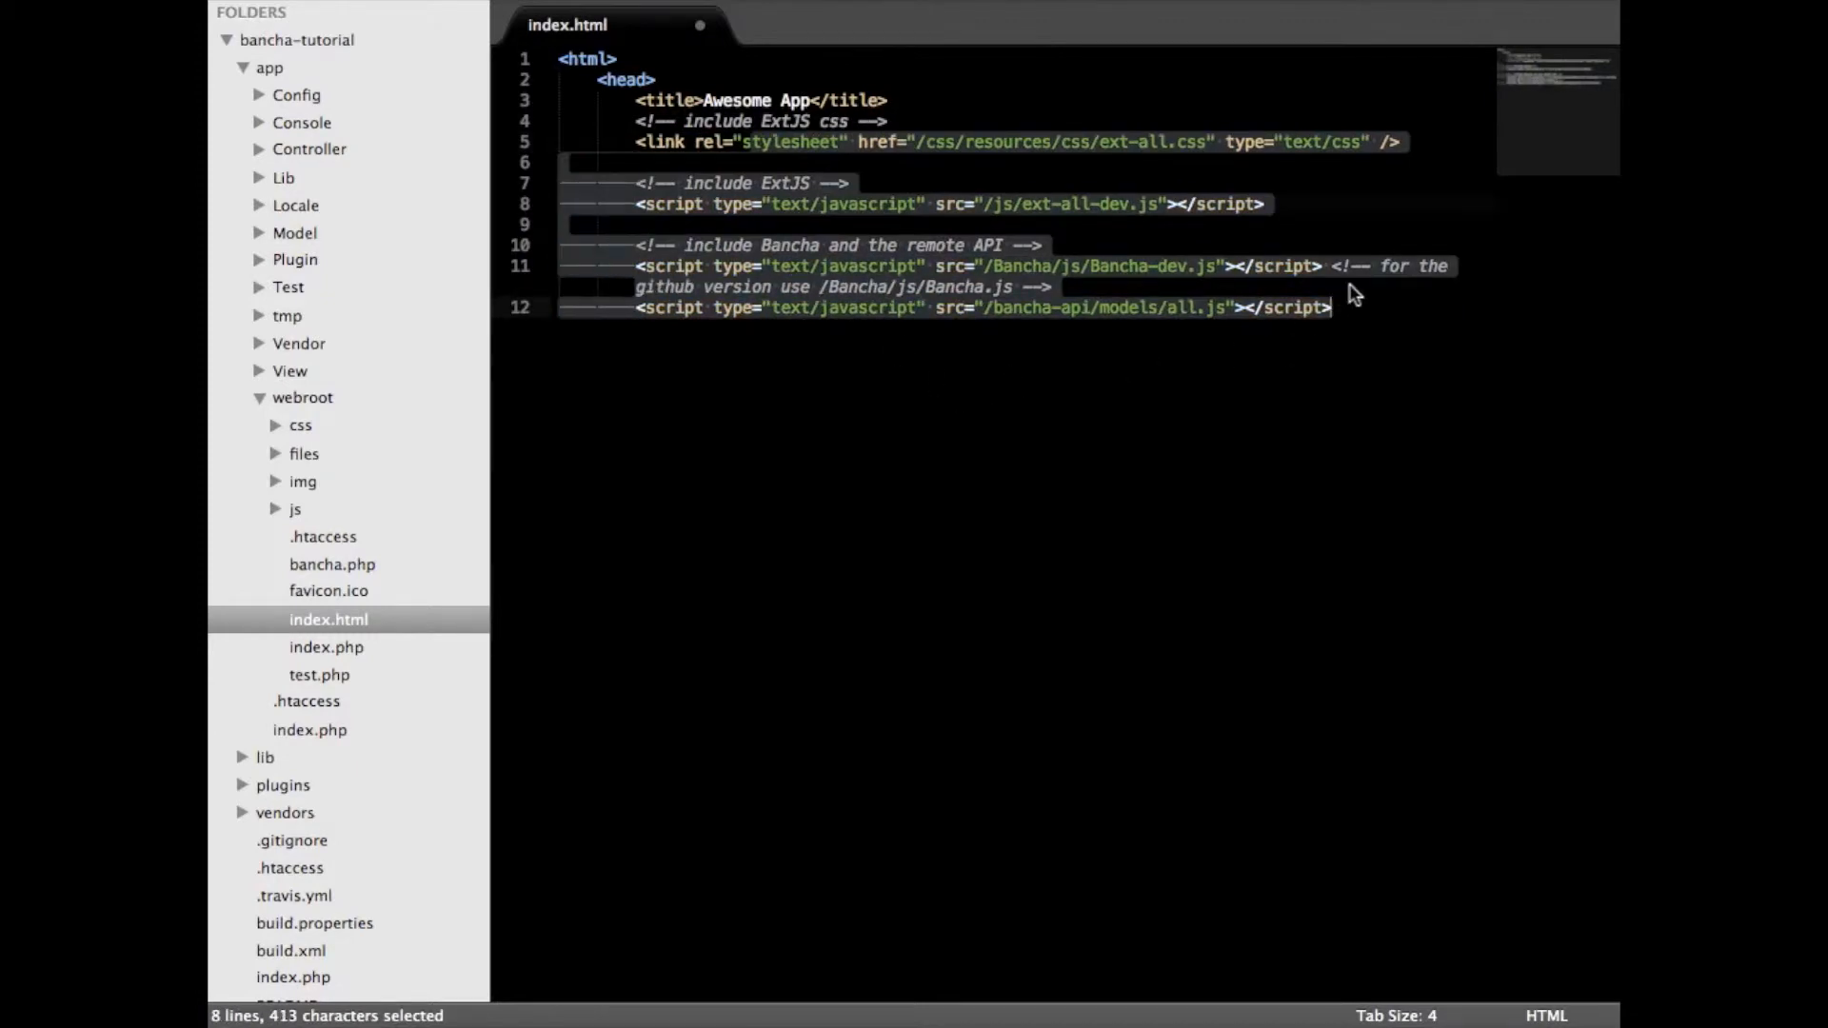
{"action": "left_click", "coordinate": [1090, 266]}
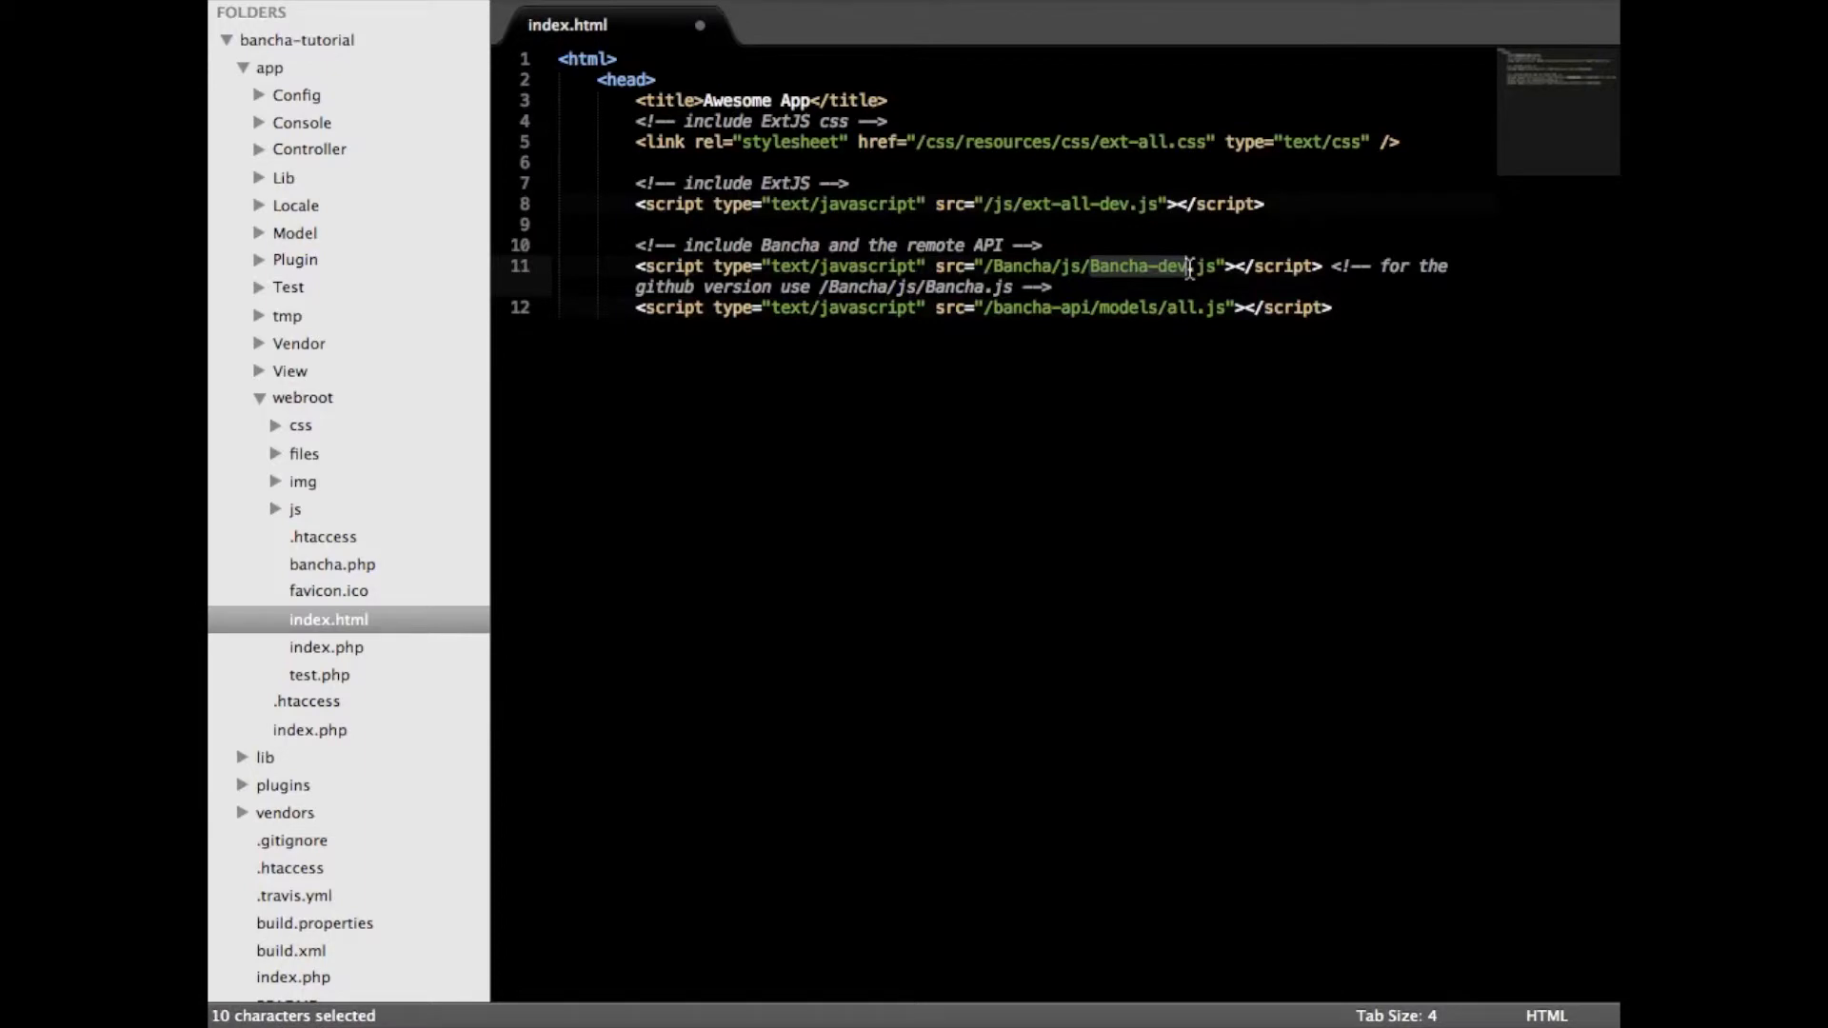
{"action": "mouse_move", "coordinate": [1178, 276]}
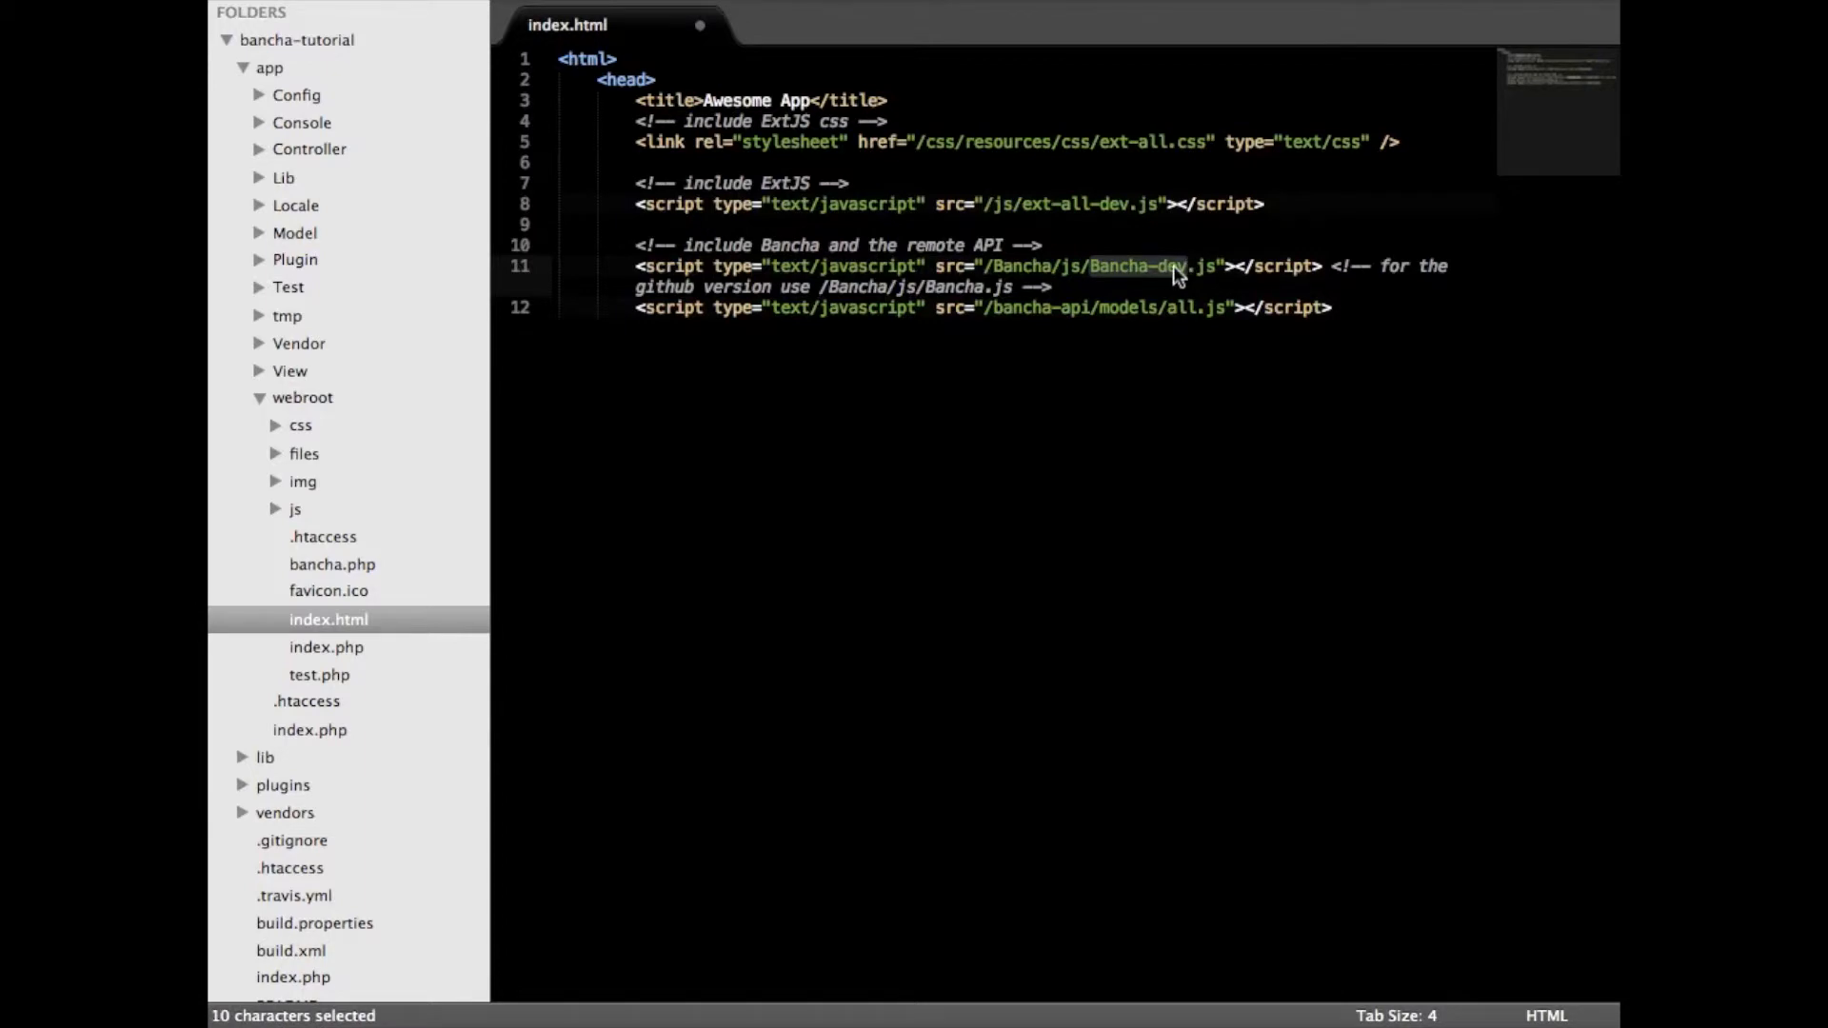
{"action": "left_click", "coordinate": [1180, 276]}
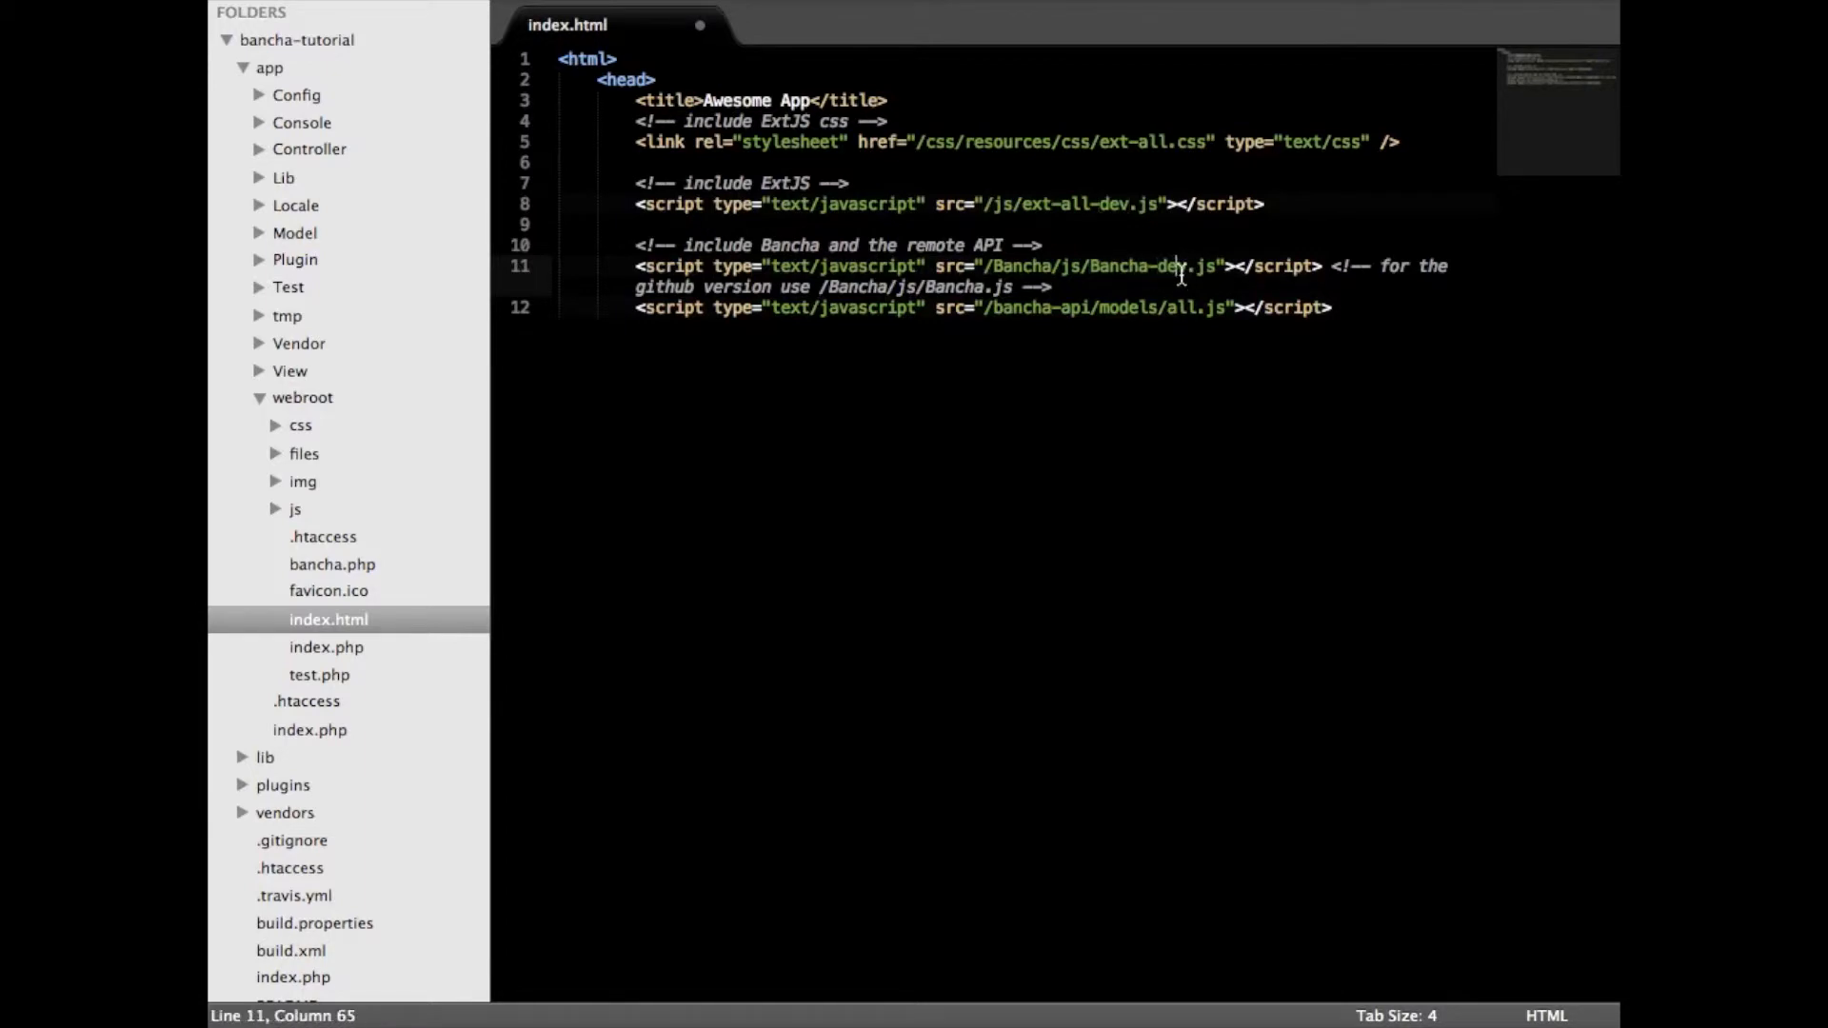
{"action": "left_click", "coordinate": [1329, 266]}
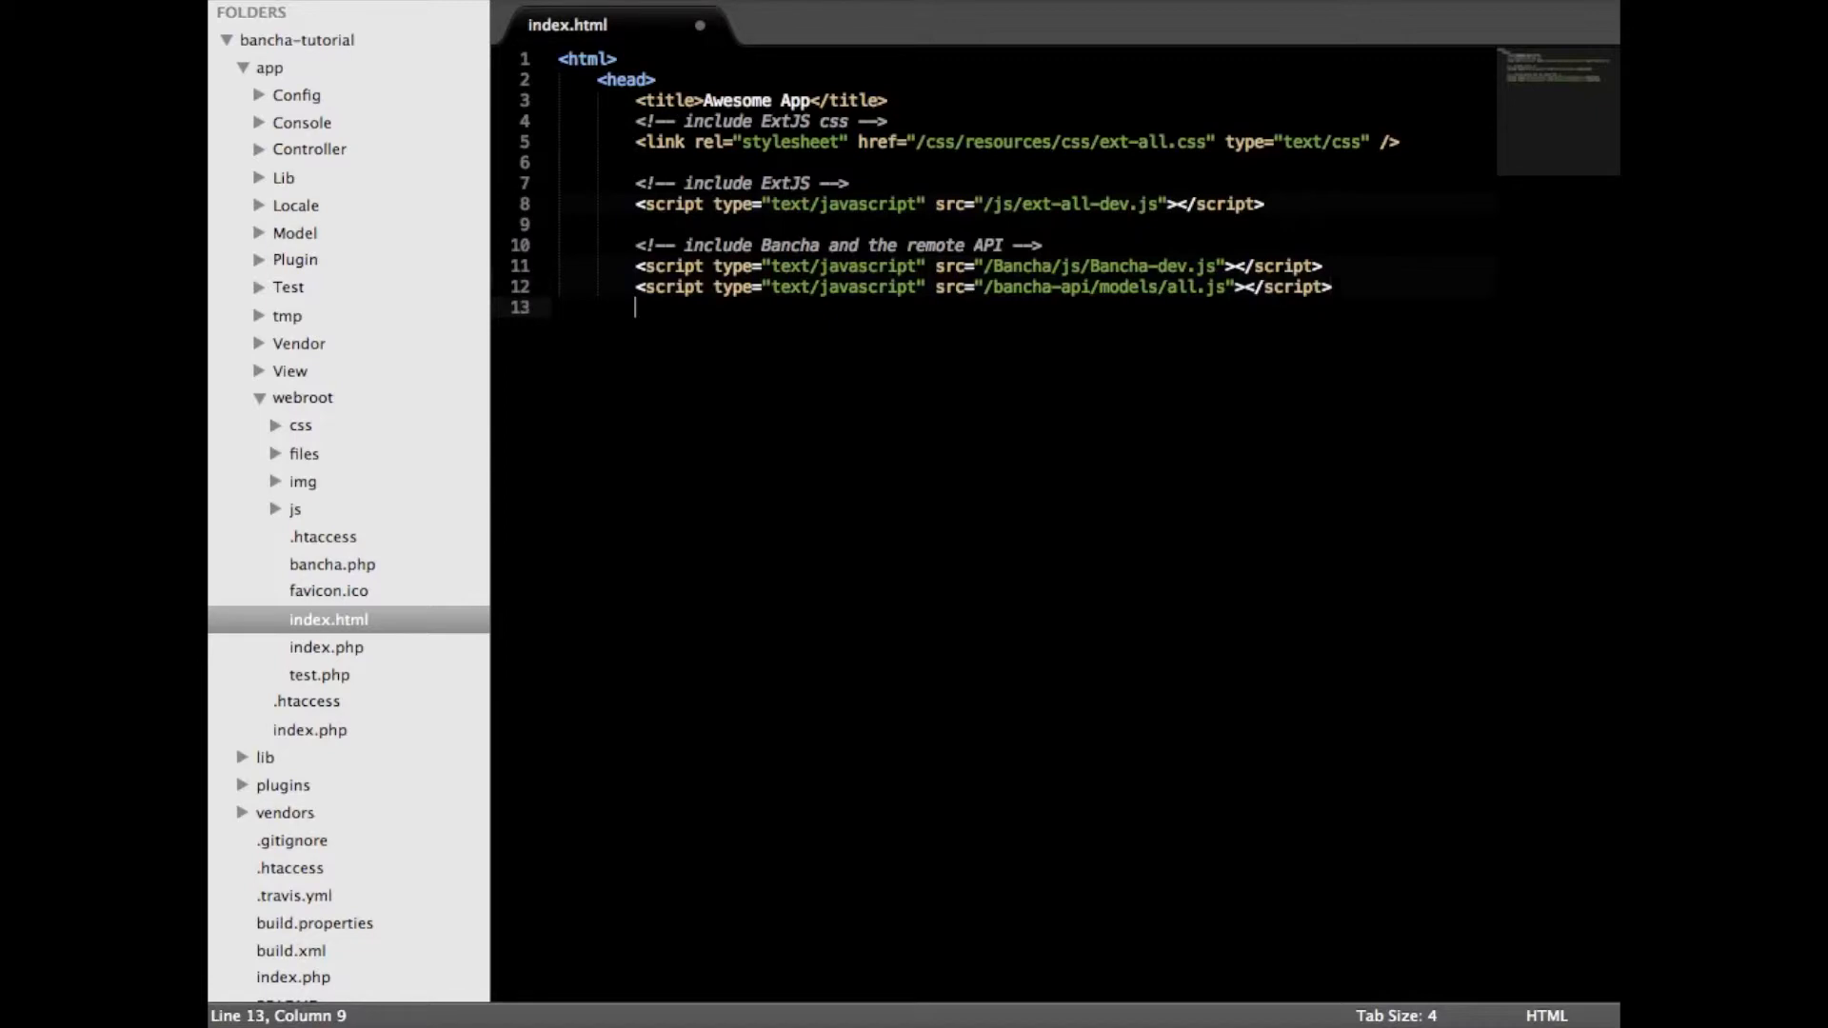
{"action": "type", "text": "<style type=\"text/css\">"}
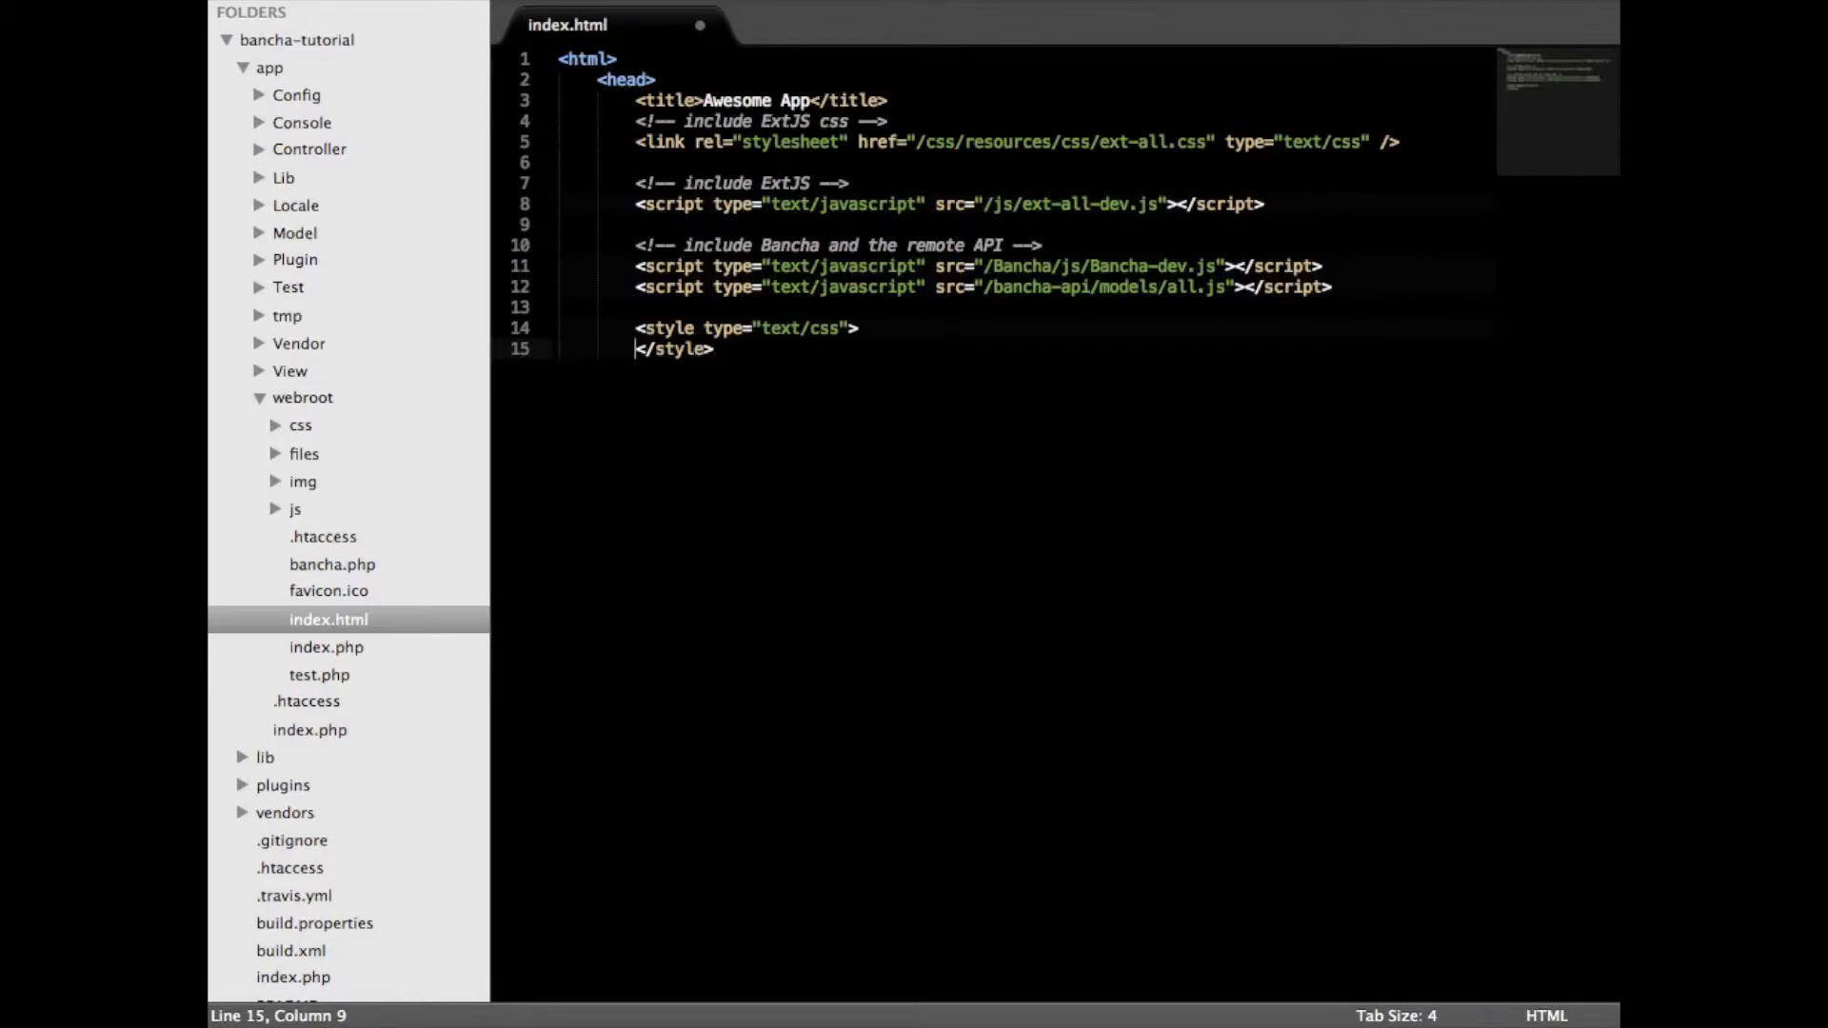
- Add a style rule making h1 red, 30px and text-align center
{"action": "type", "text": "h1 {"}
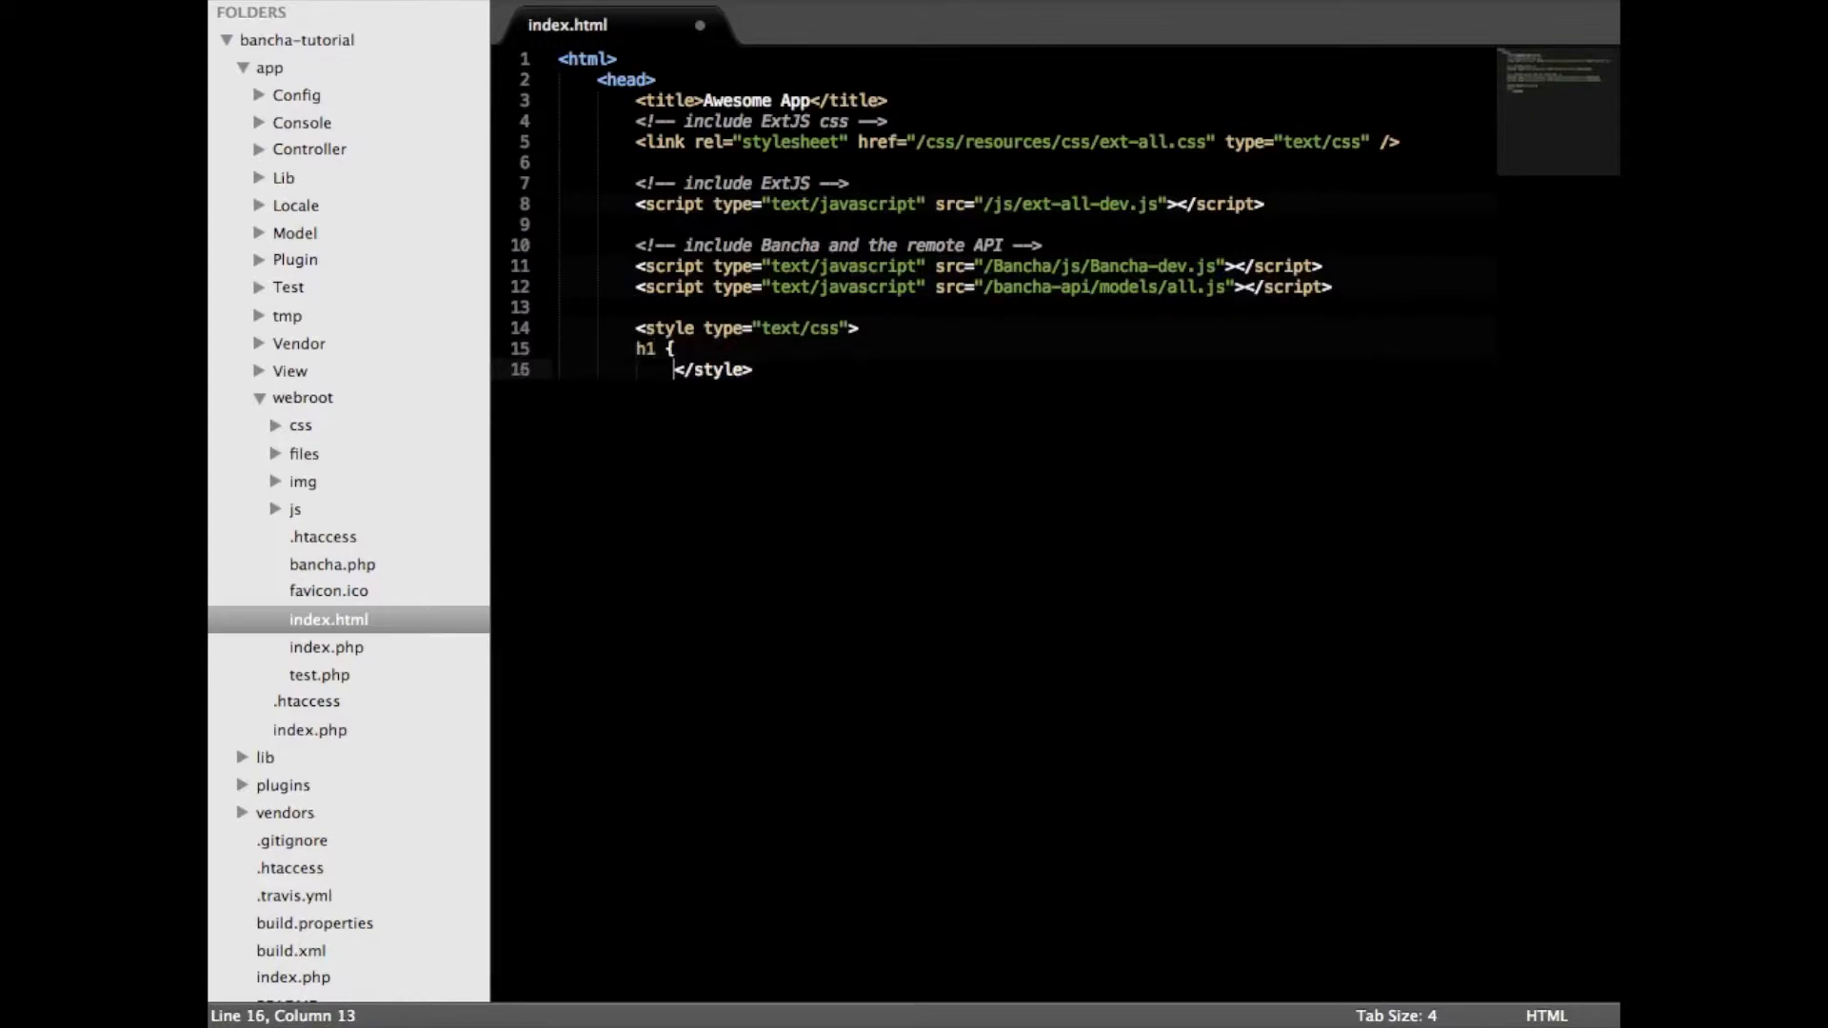
{"action": "type", "text": "color: red;"}
{"action": "type", "text": "font"}
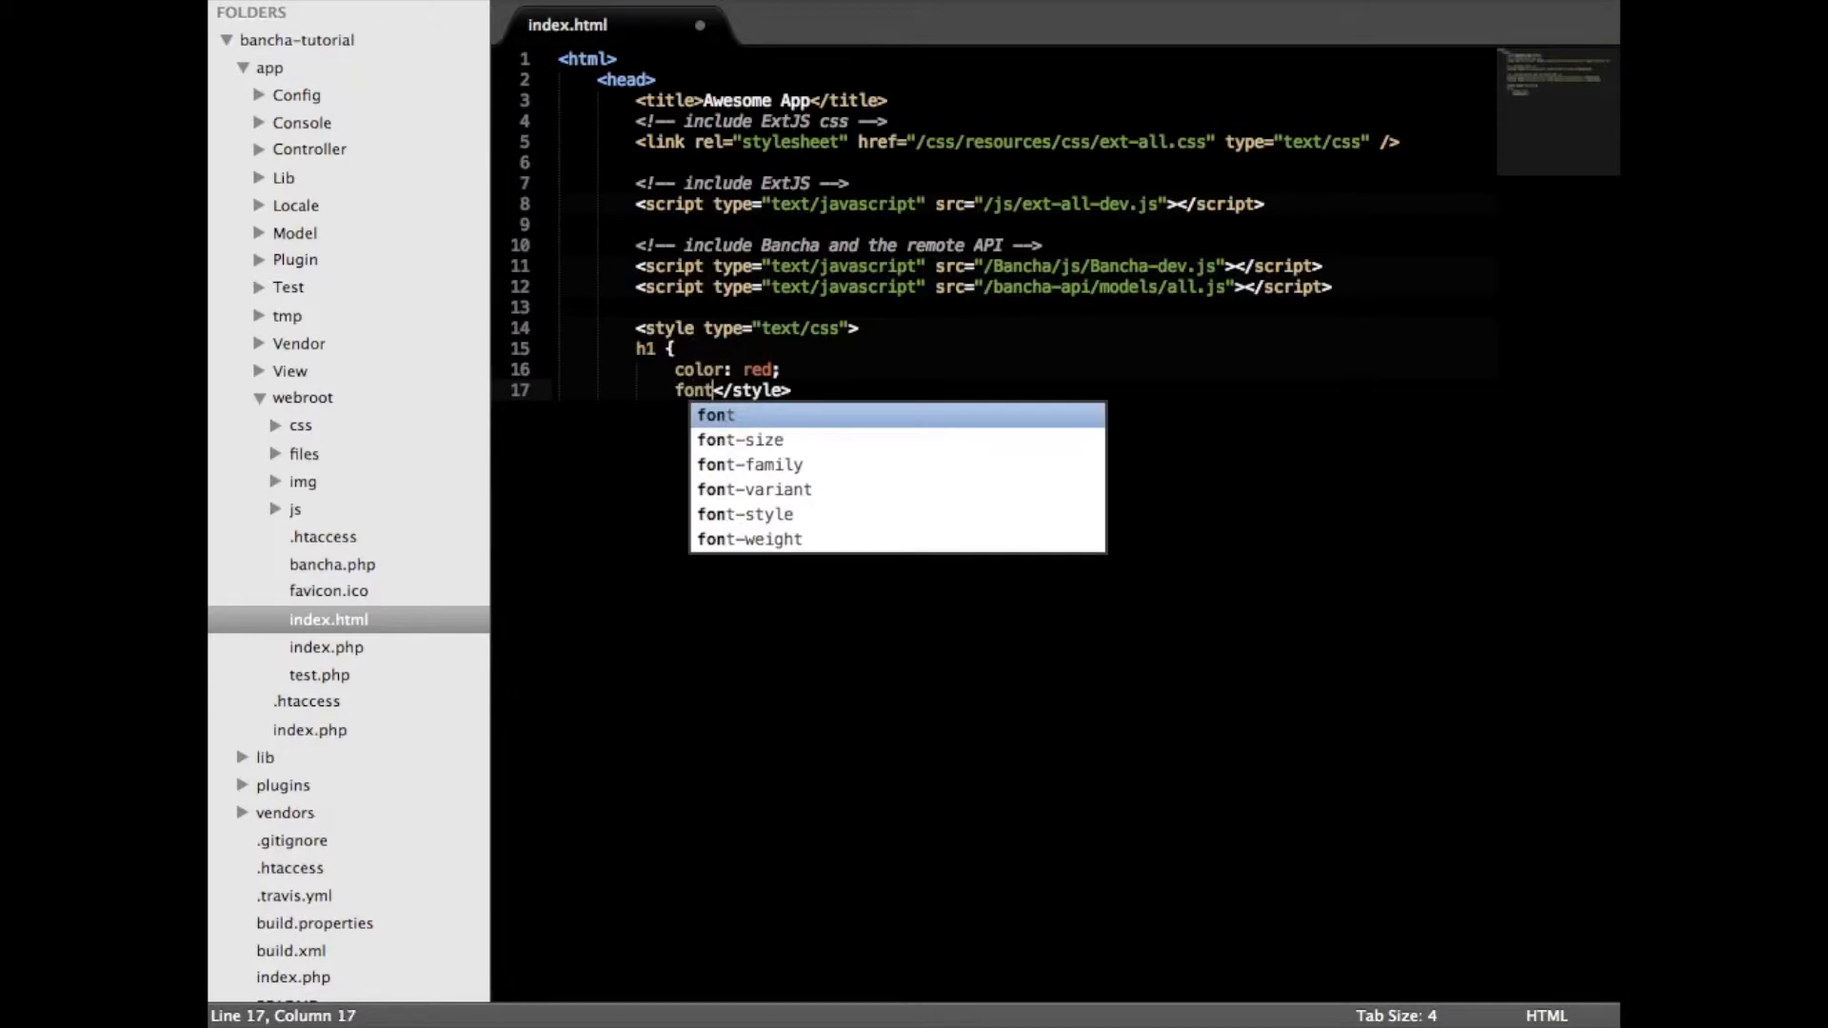
{"action": "type", "text": "-size: 30p"}
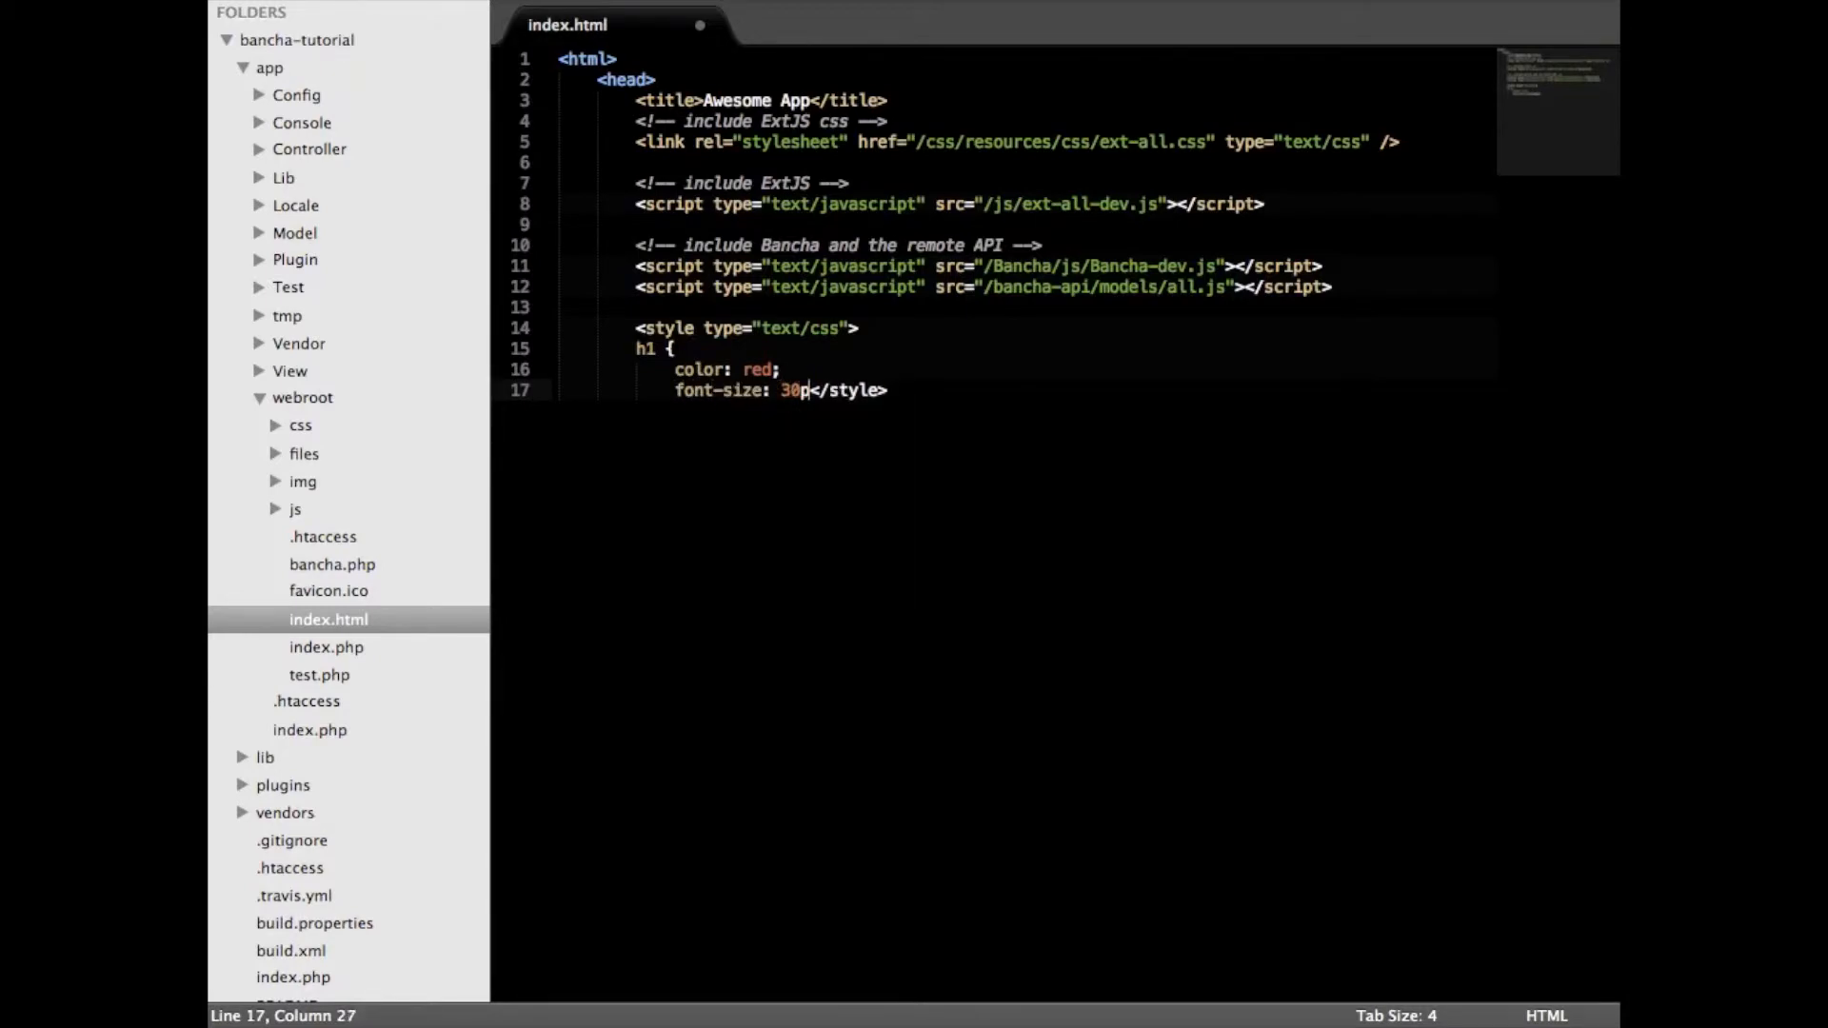
{"action": "type", "text": "text-align: center;"}
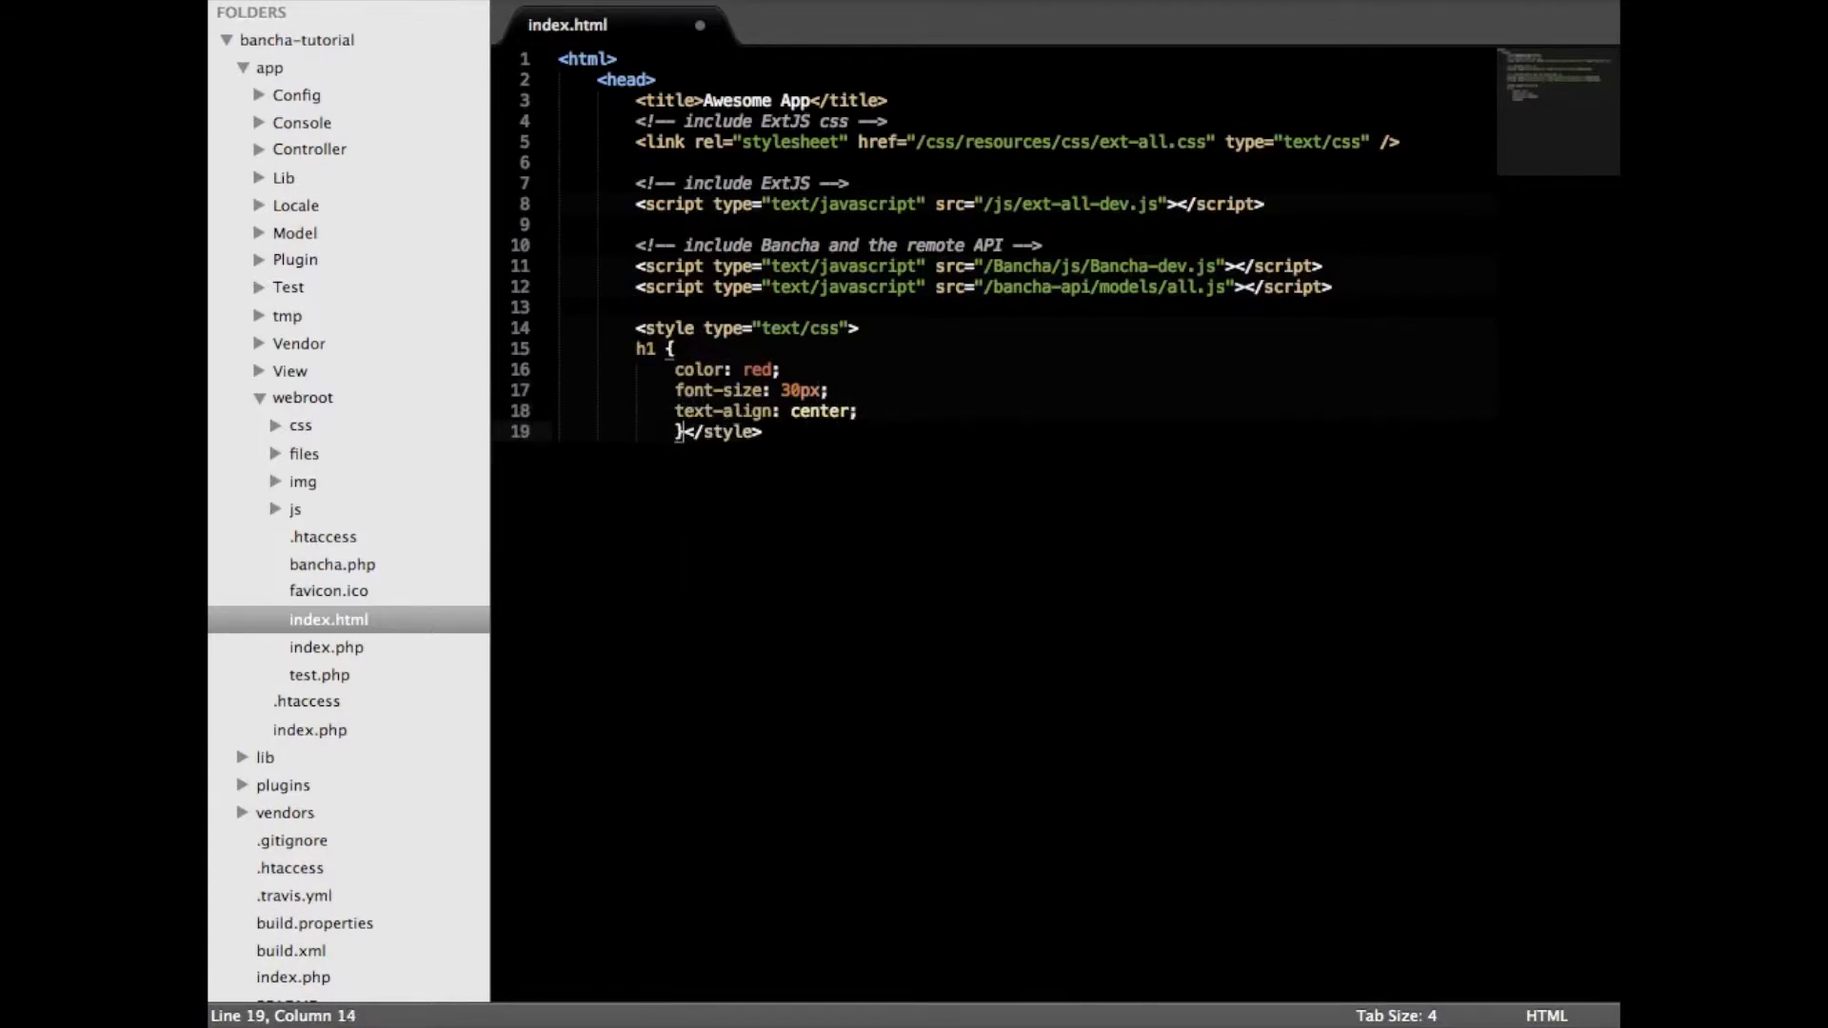
{"action": "key", "text": "enter"}
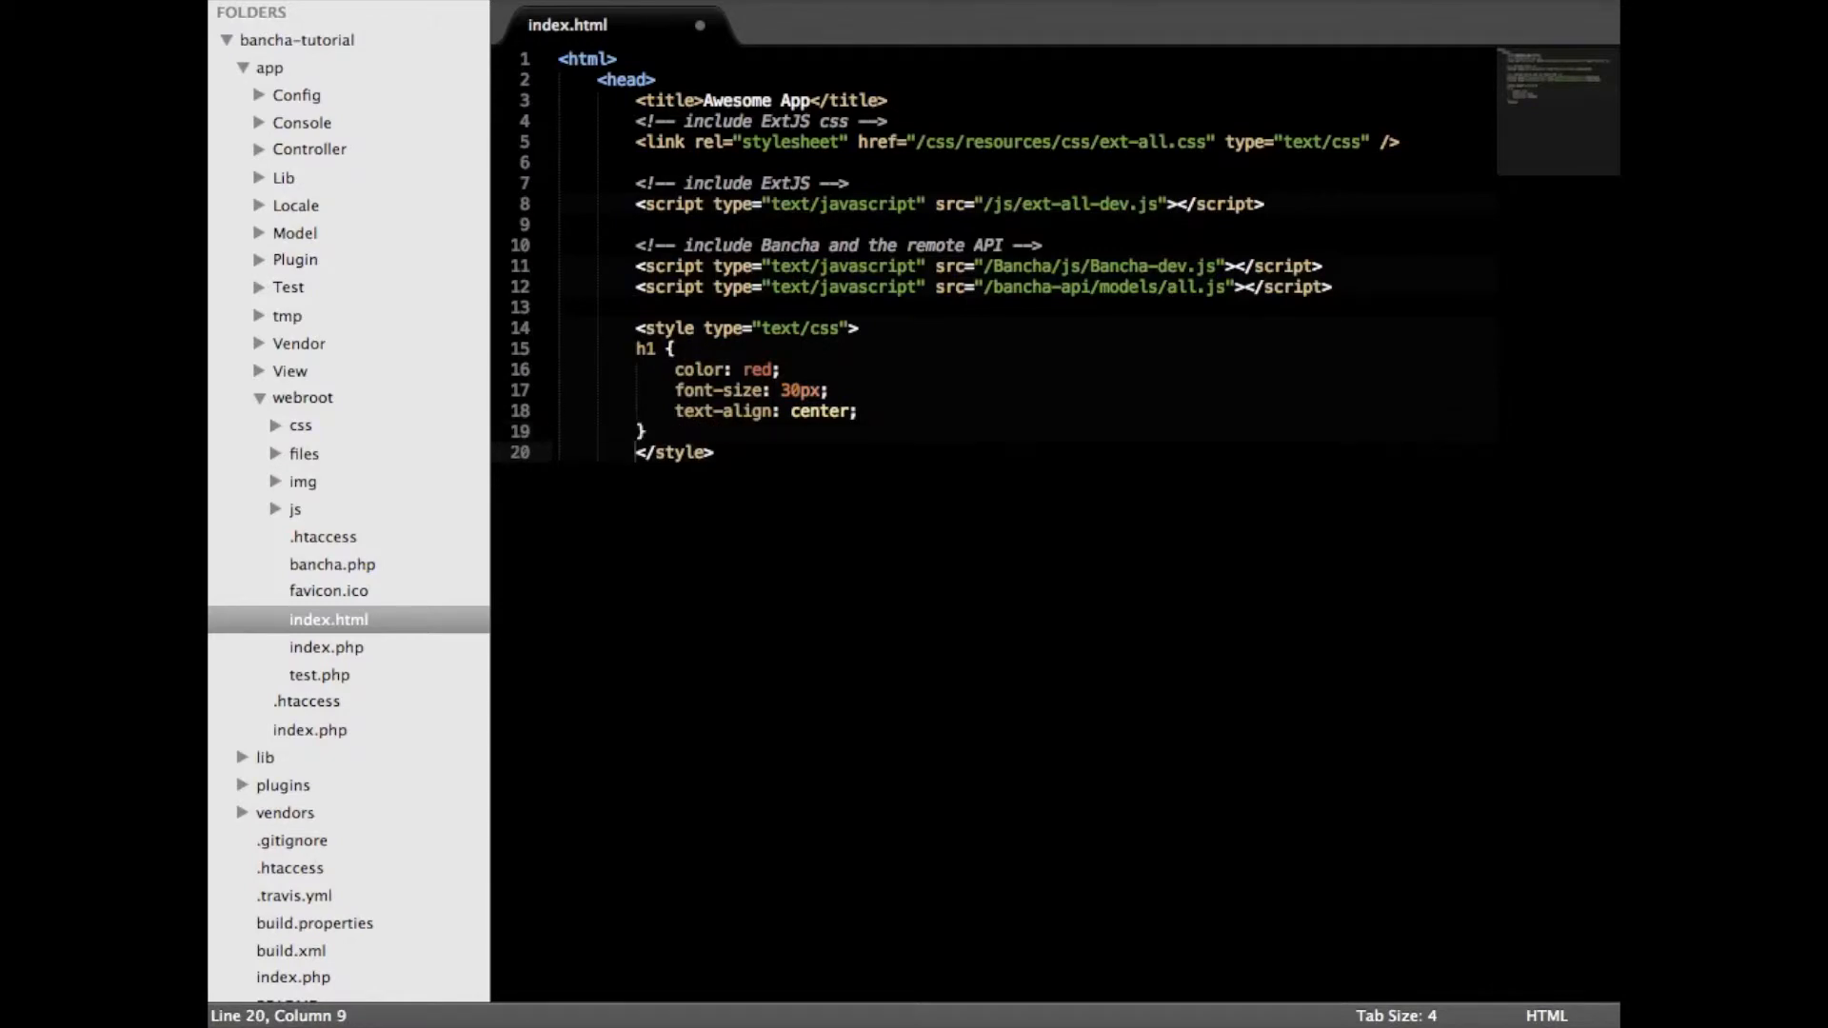
- Add a body rule with margin 20px 200px, then close the style block and head
{"action": "key", "text": "Return"}
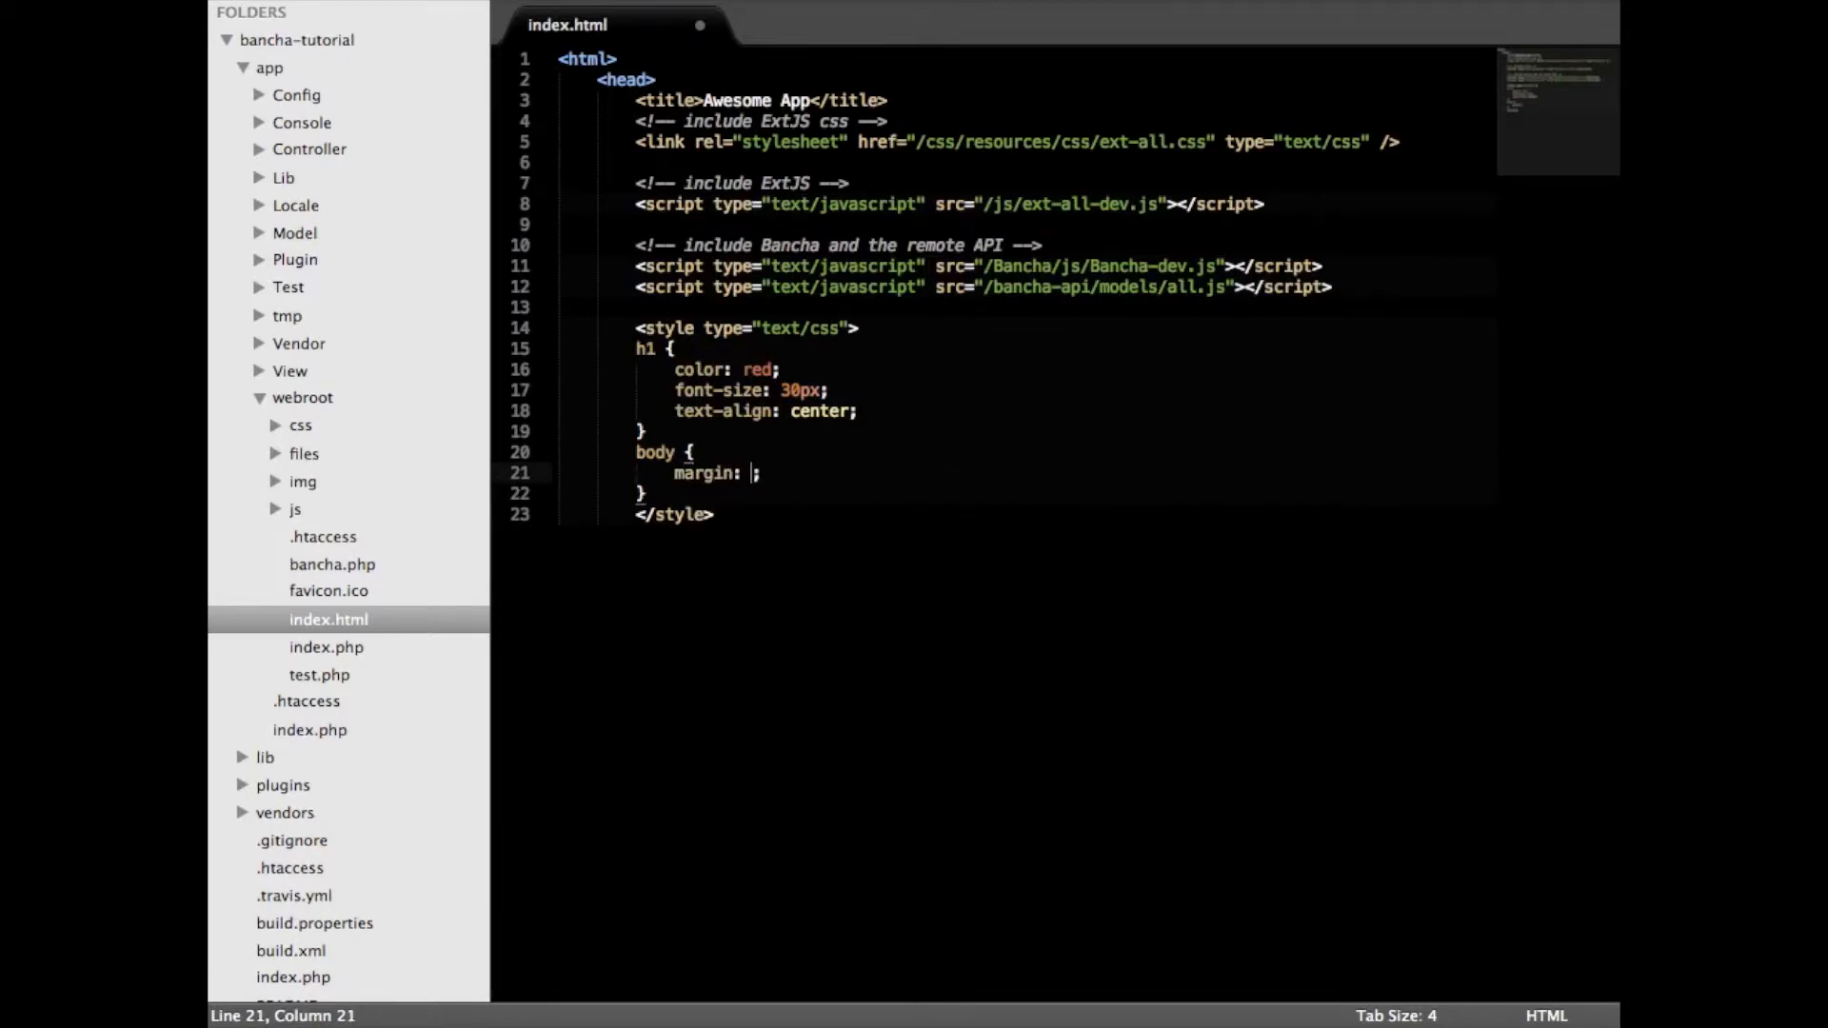
{"action": "type", "text": "20px 3"}
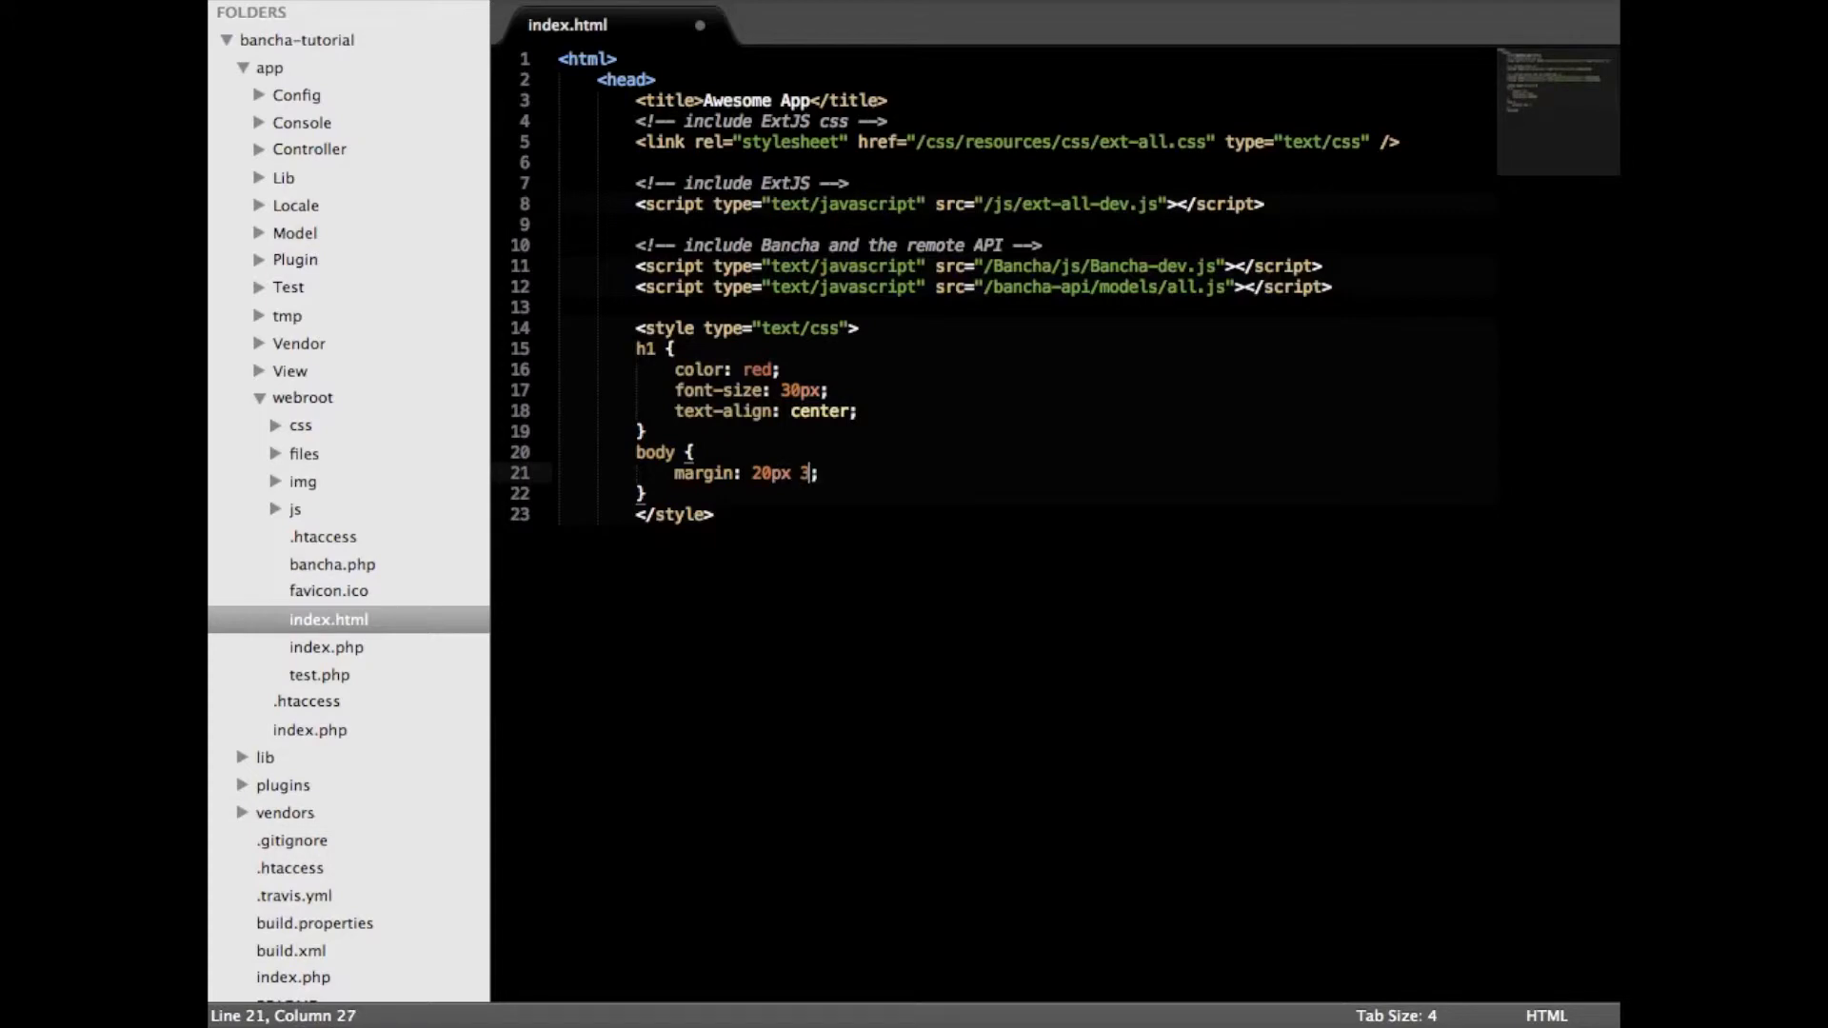
{"action": "type", "text": "00px"}
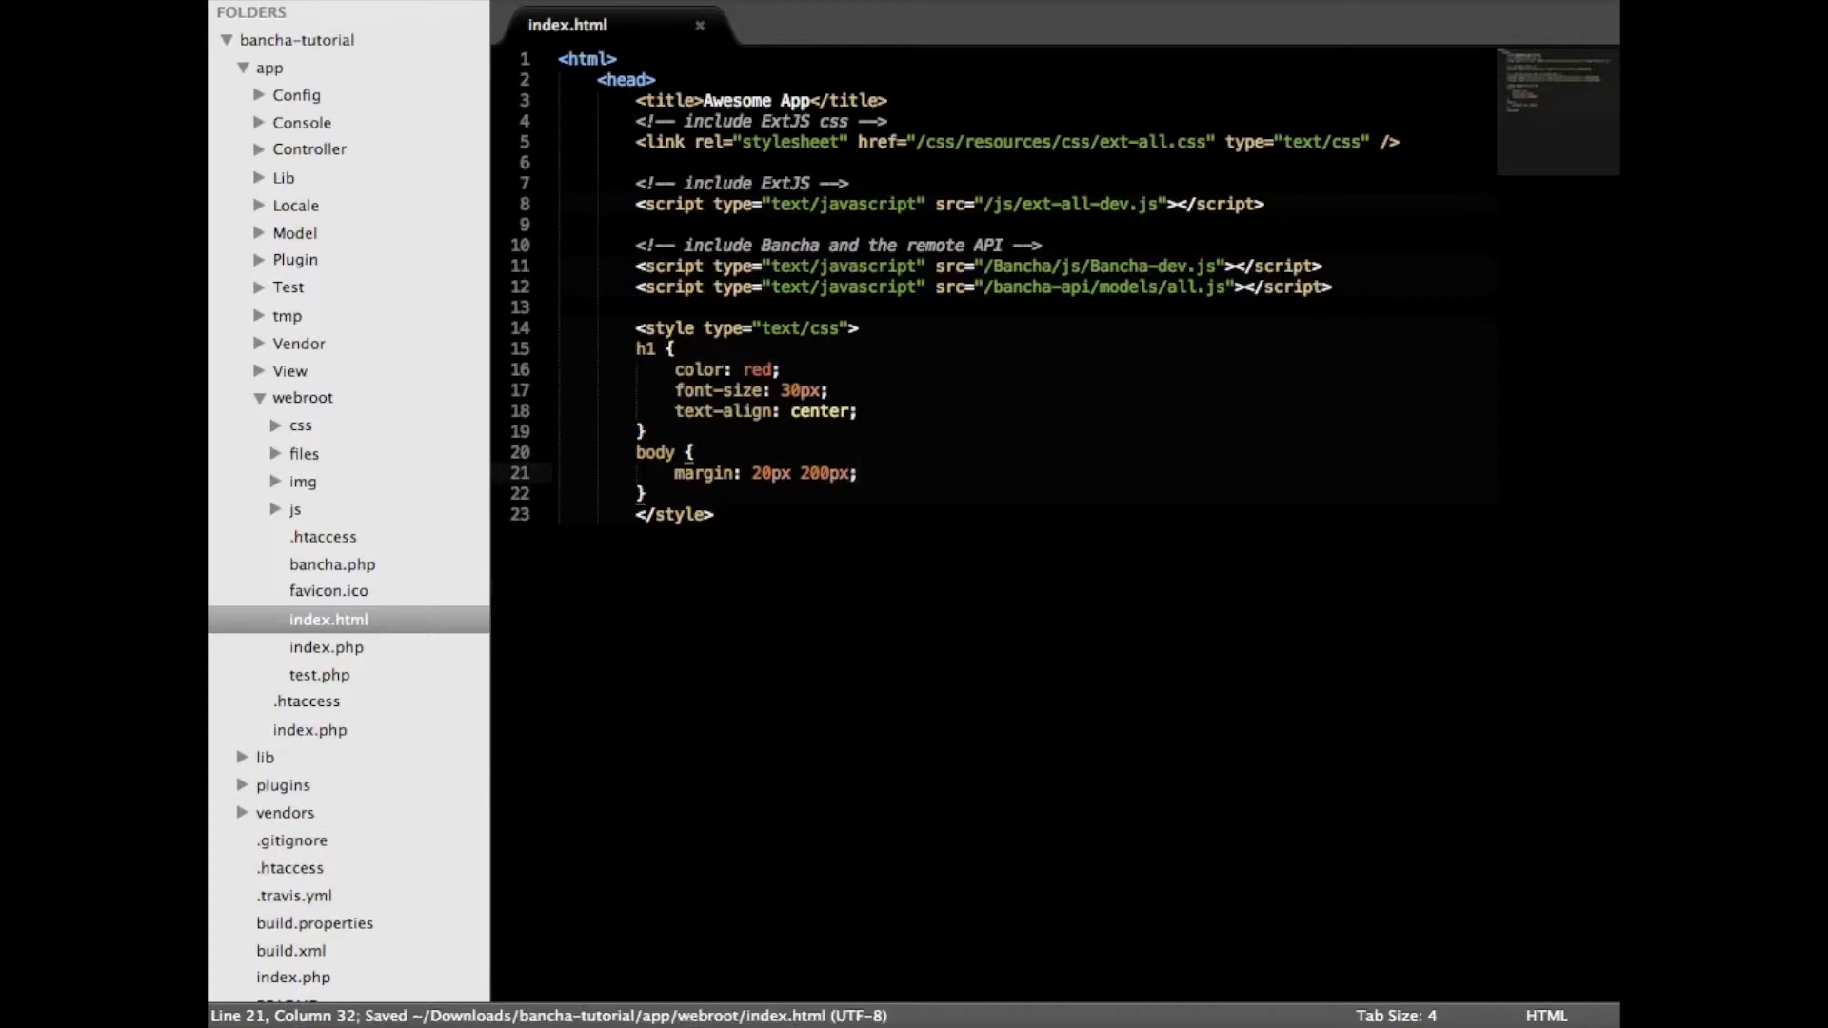
{"action": "type", "text": "</head"}
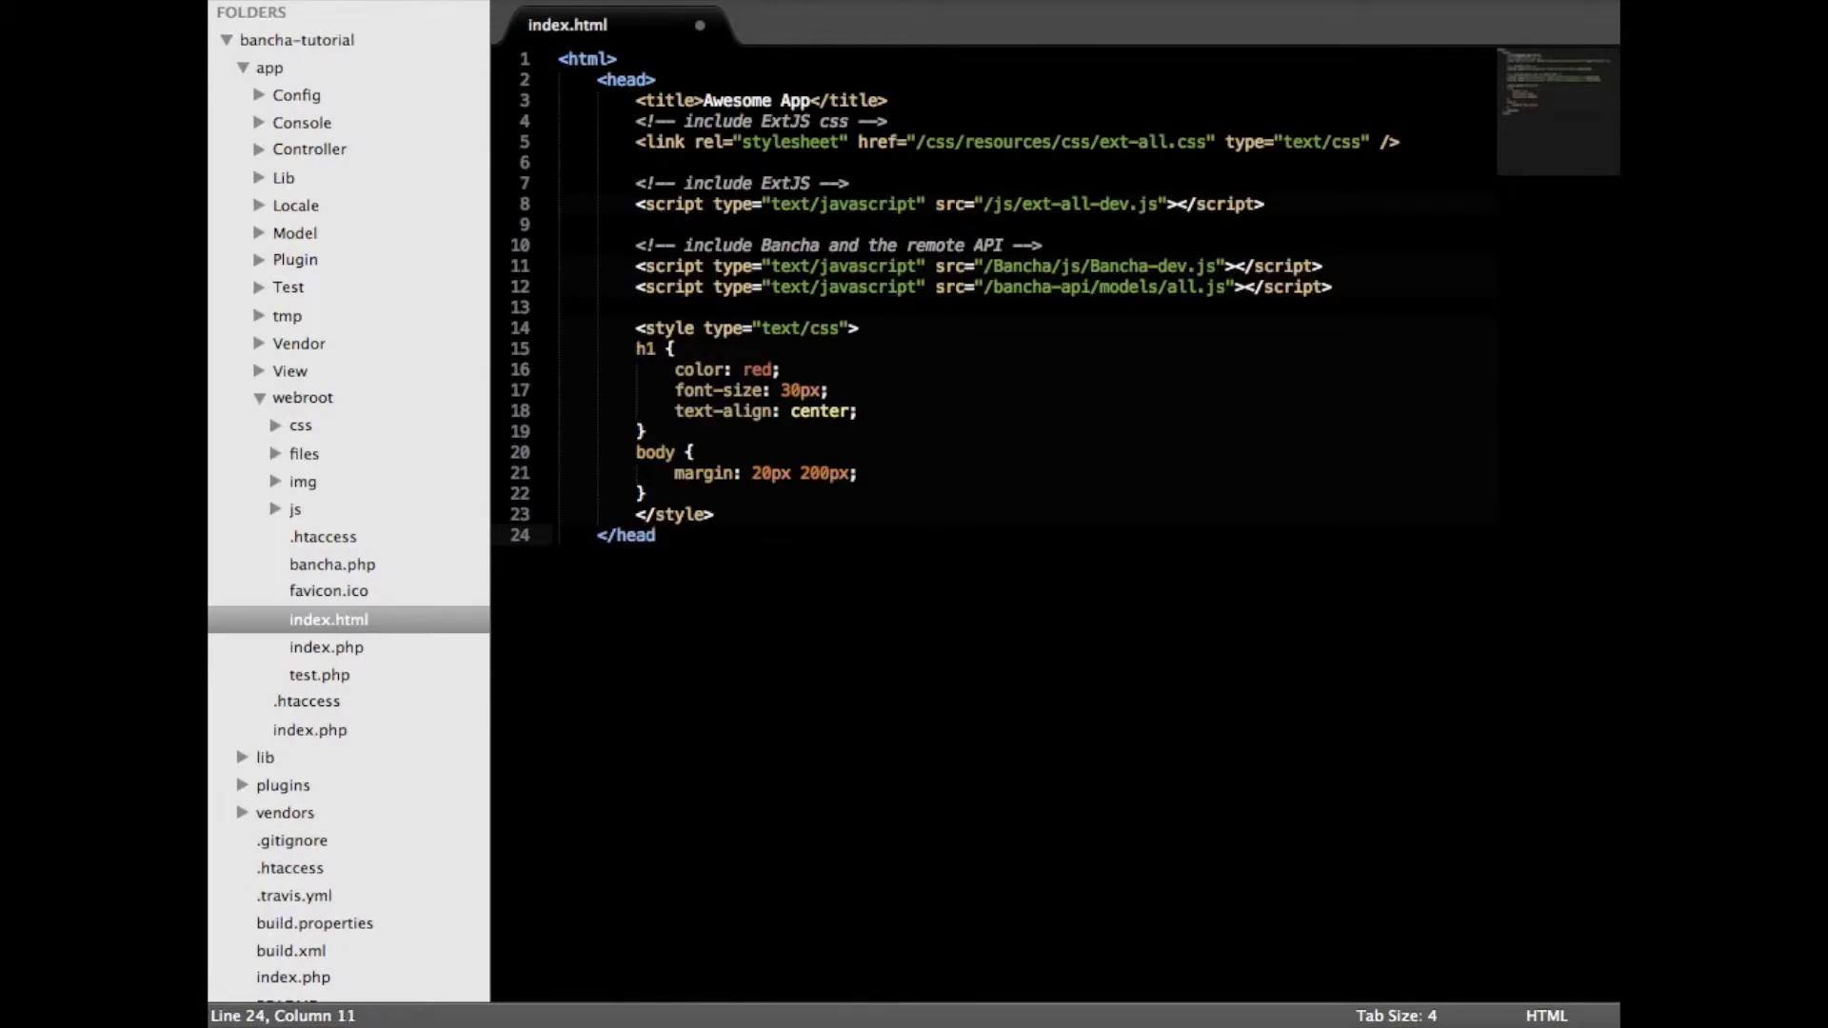
- Write a body with <h1>My First Bancha App</h1> and close the body and html tags
{"action": "type", "text": "<body>"}
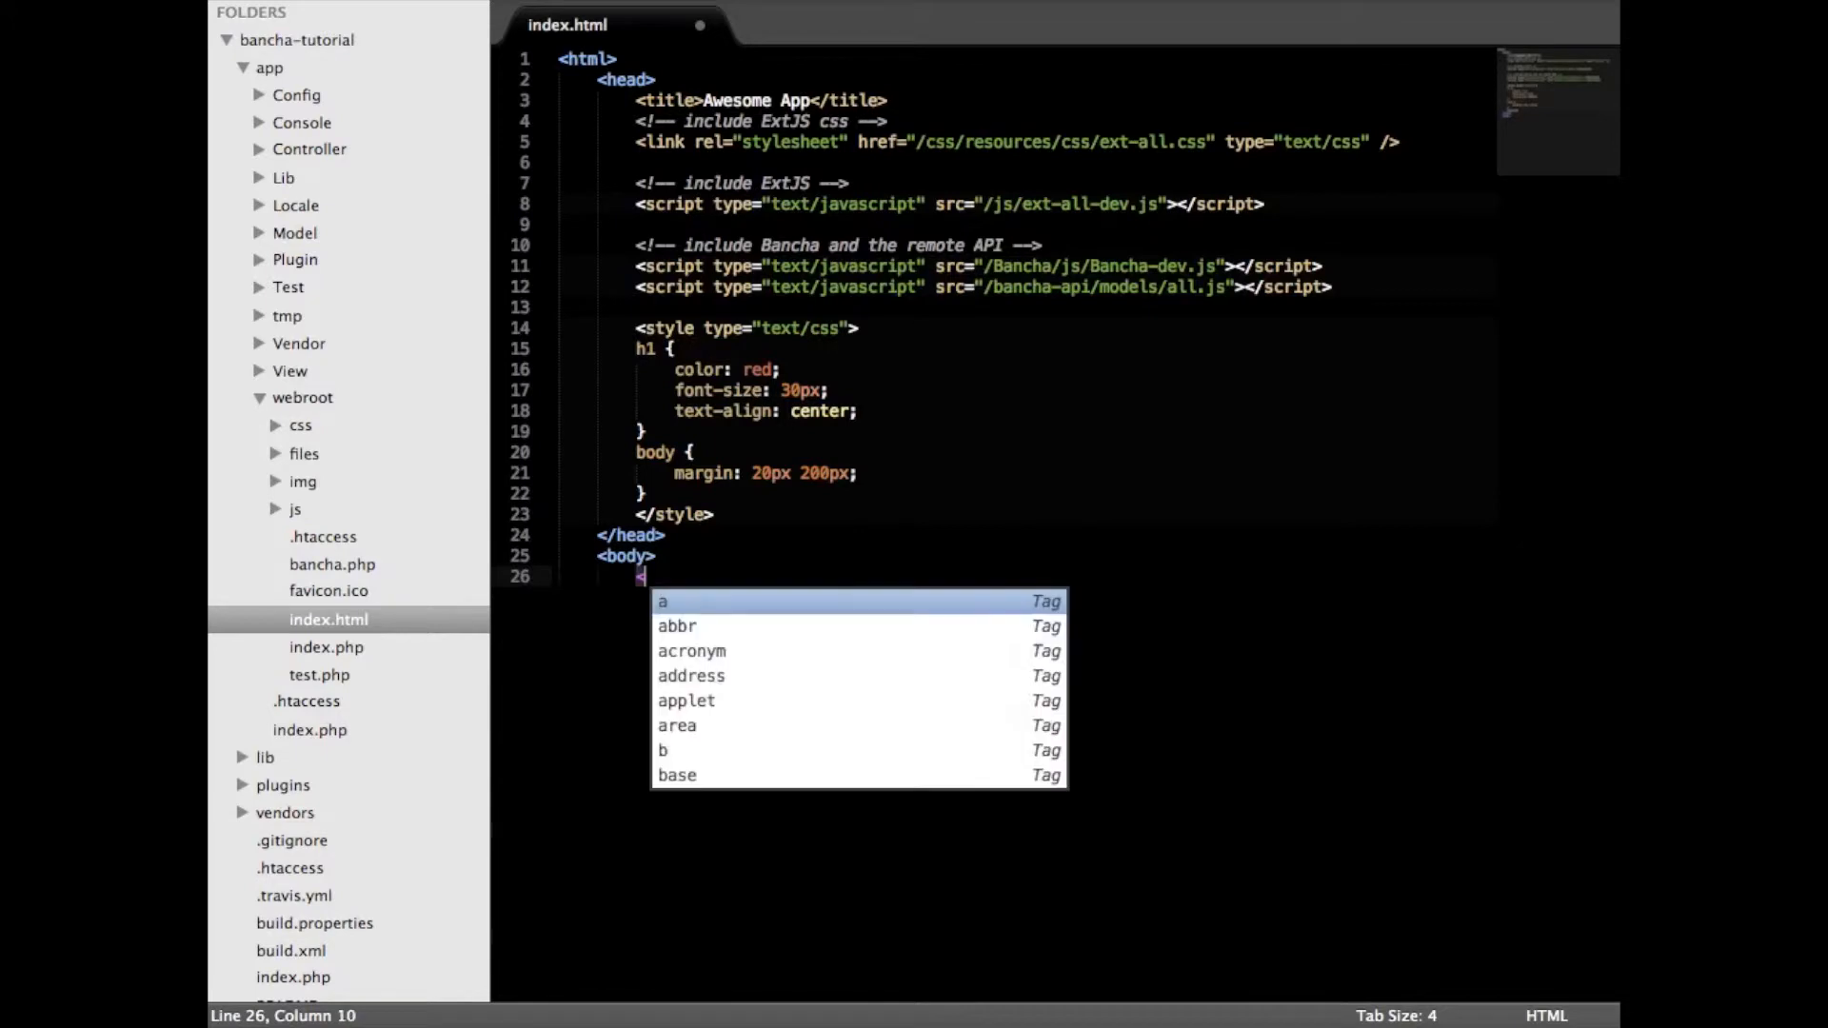
{"action": "type", "text": "h1>My"}
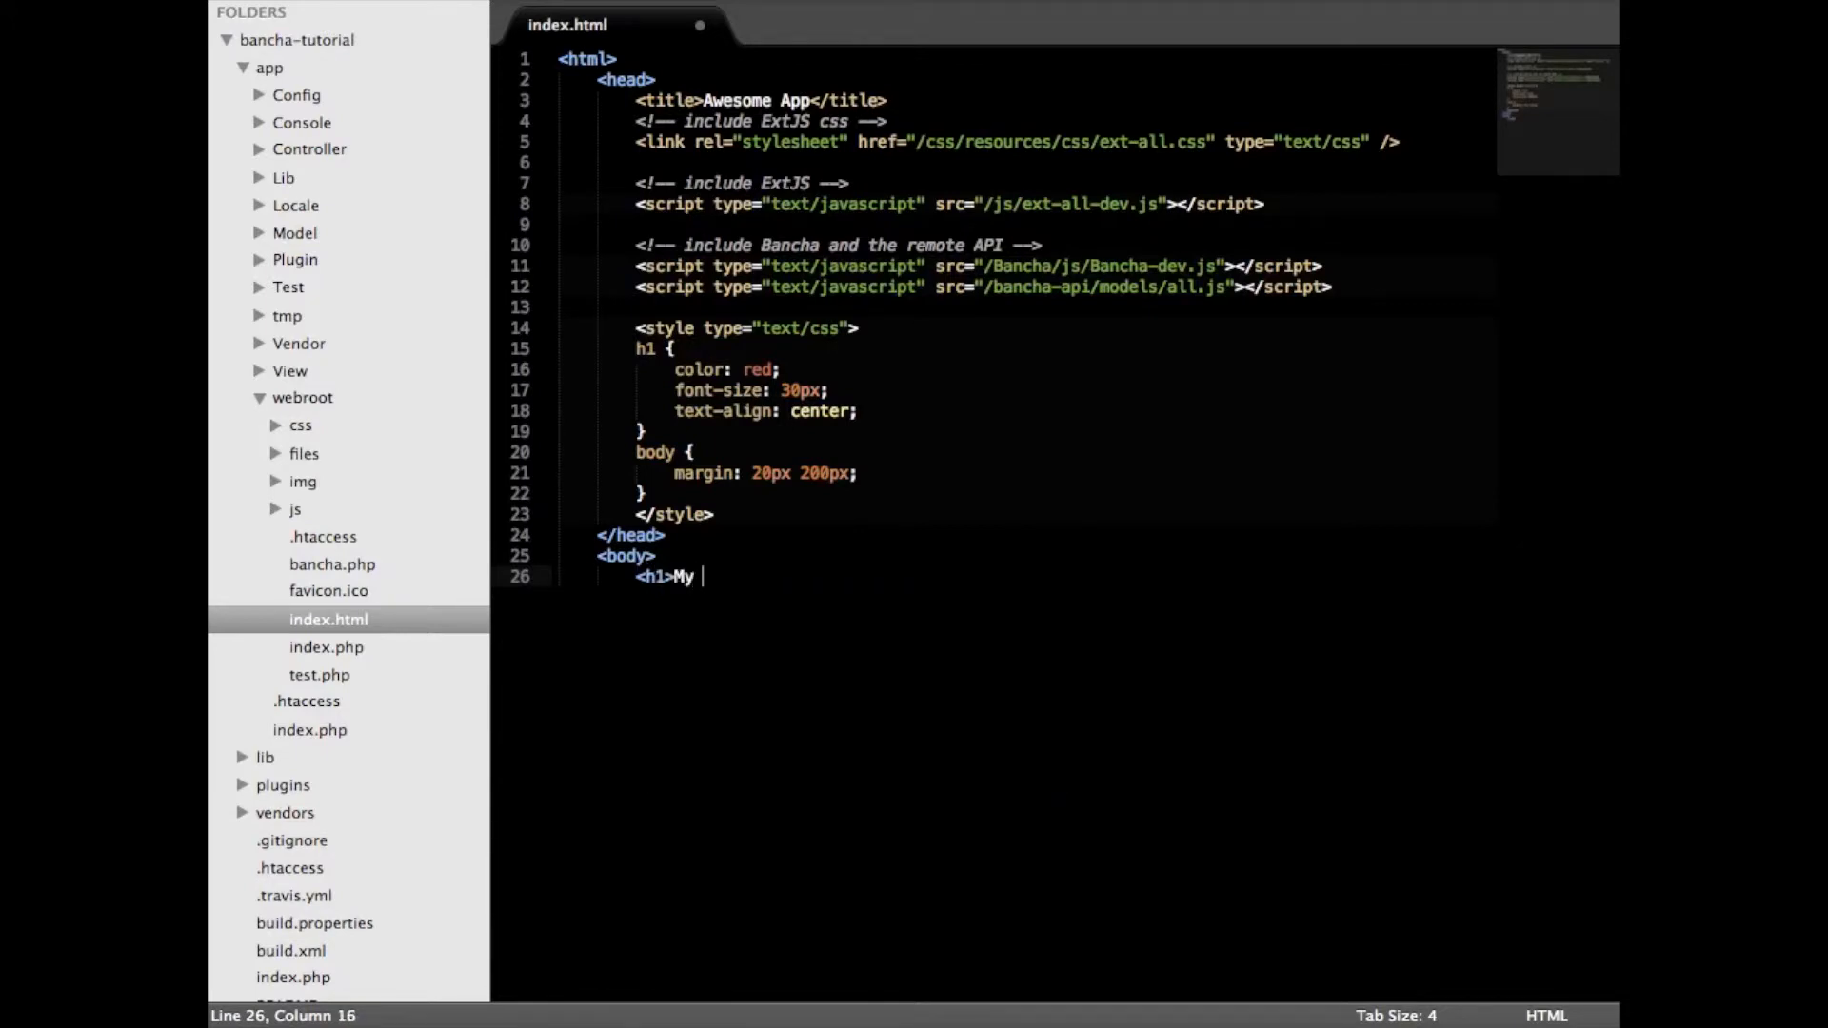
{"action": "type", "text": "First"}
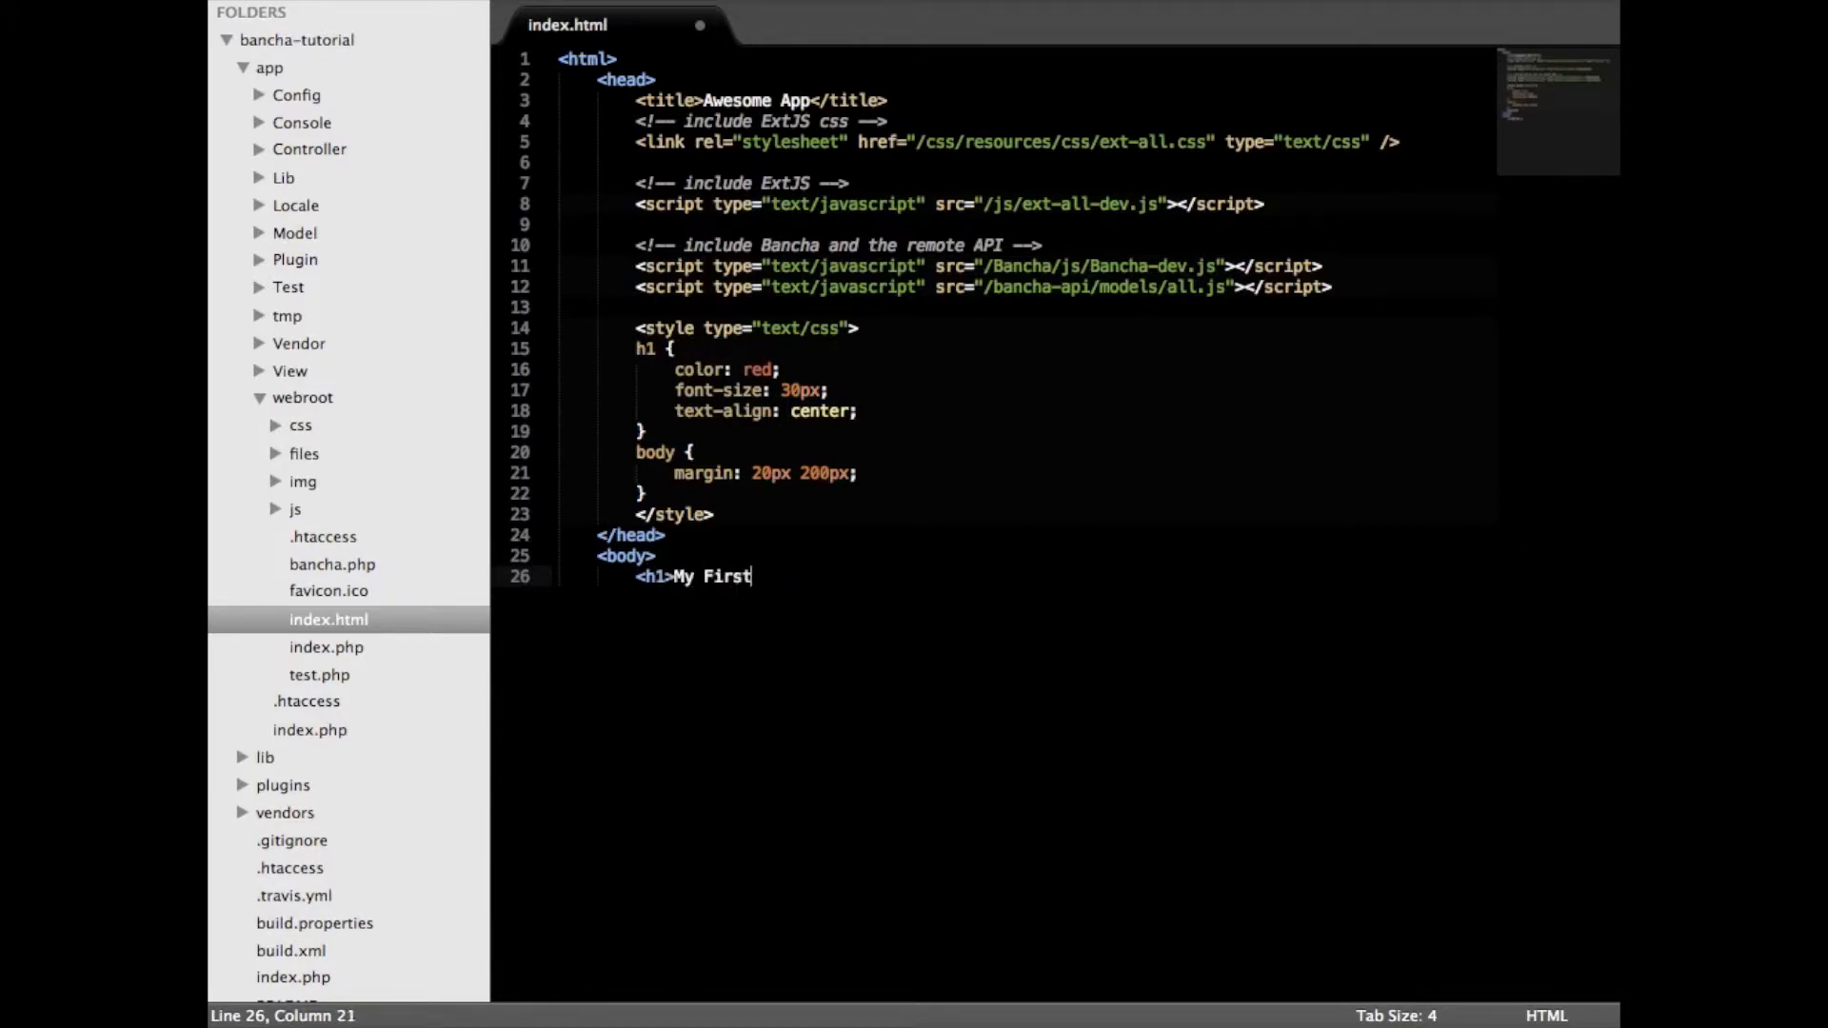
{"action": "type", "text": "Bancha App"}
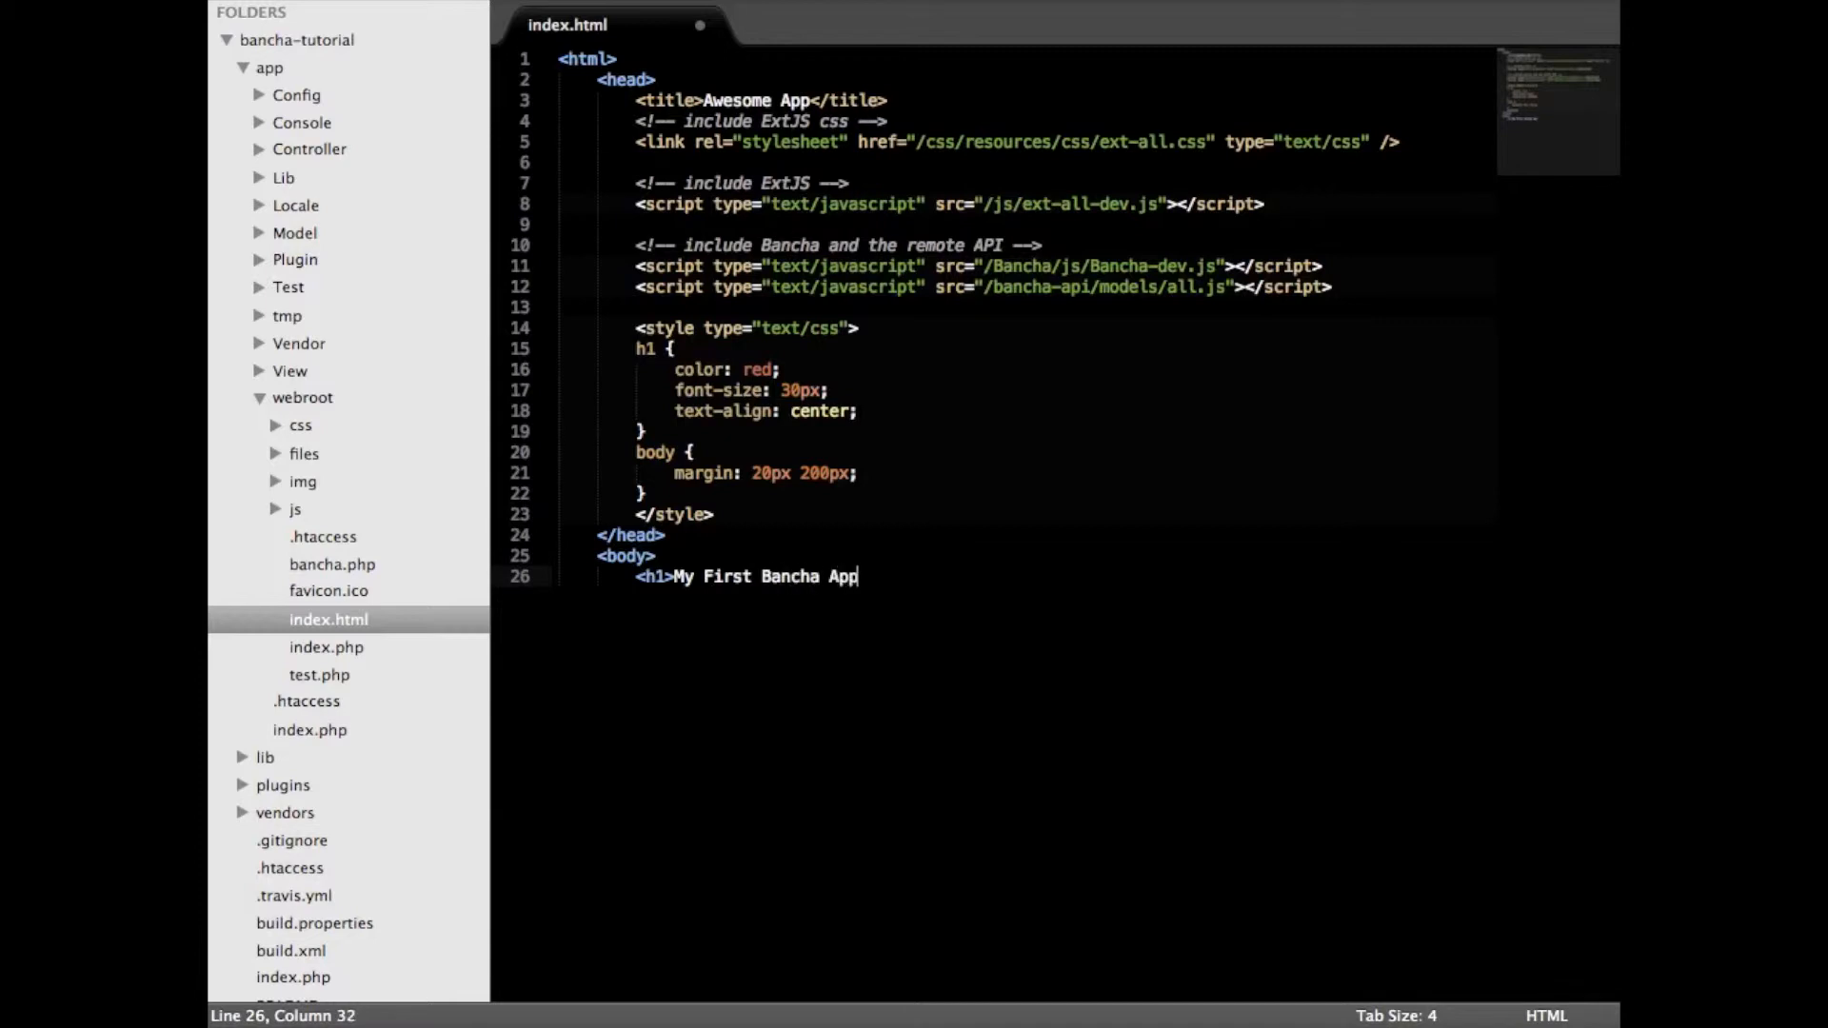
{"action": "type", "text": "</h1>"}
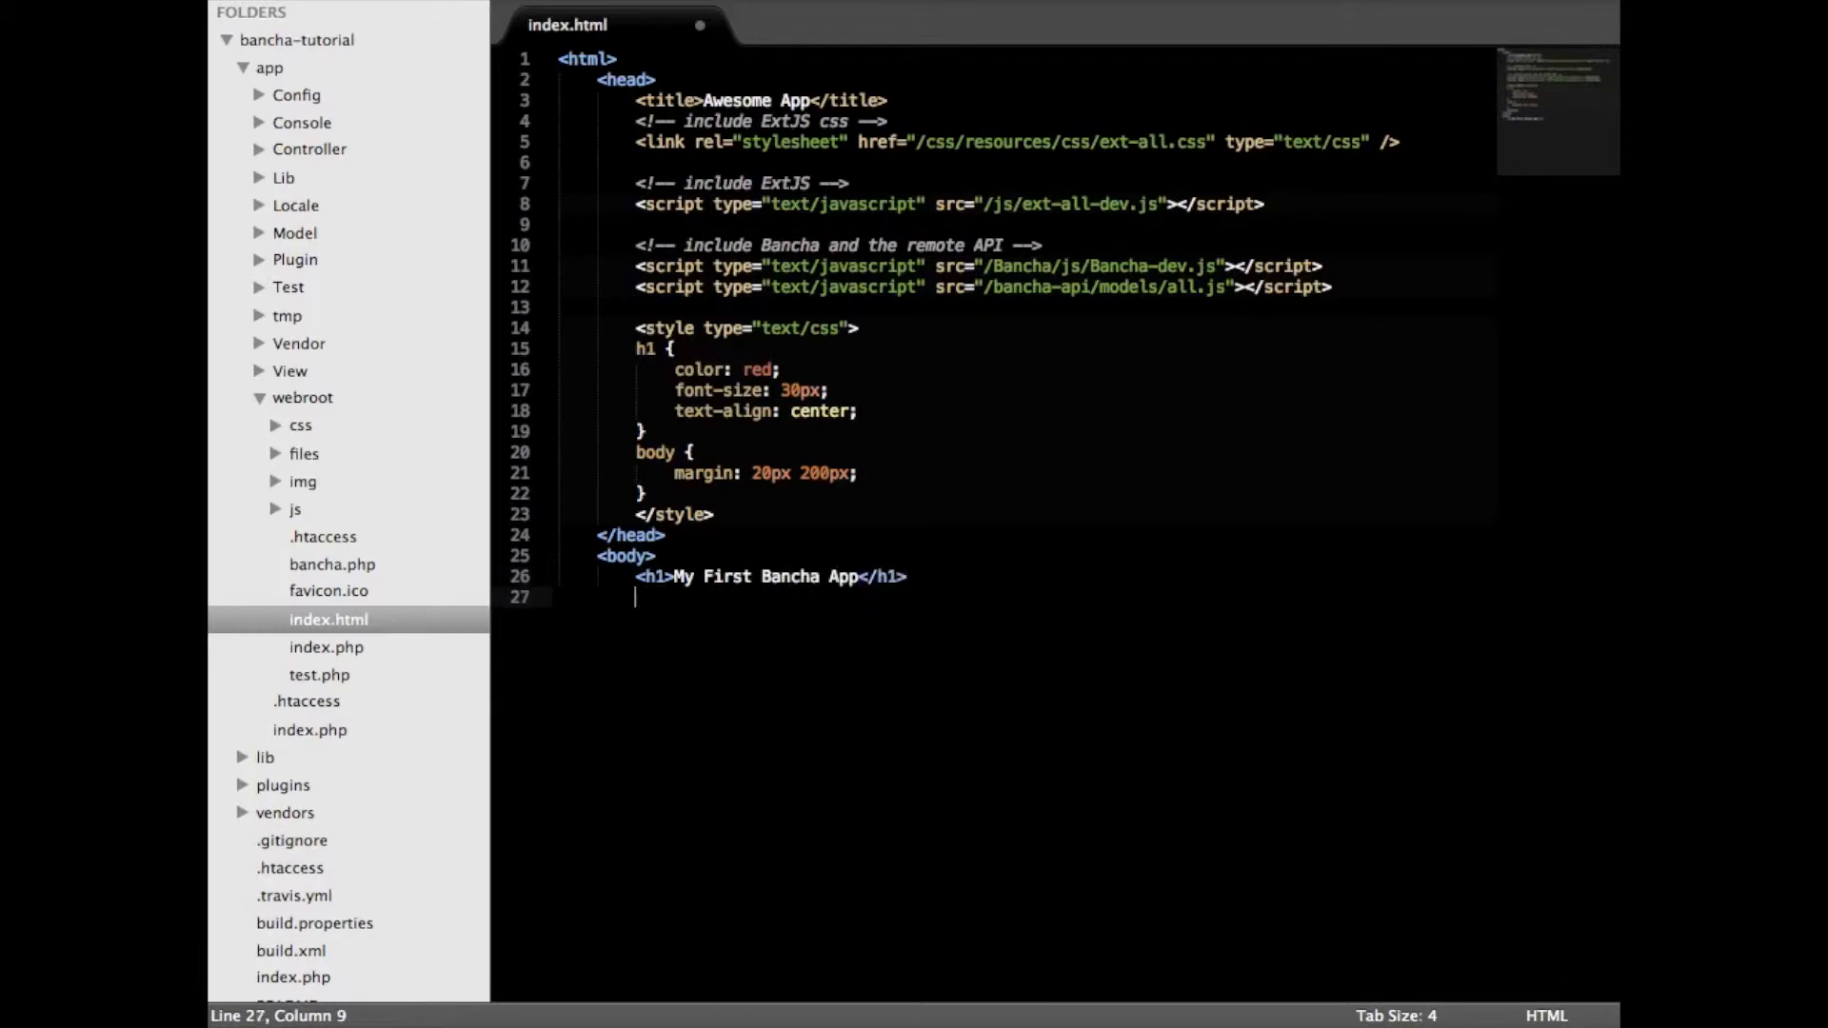
{"action": "type", "text": "</body"}
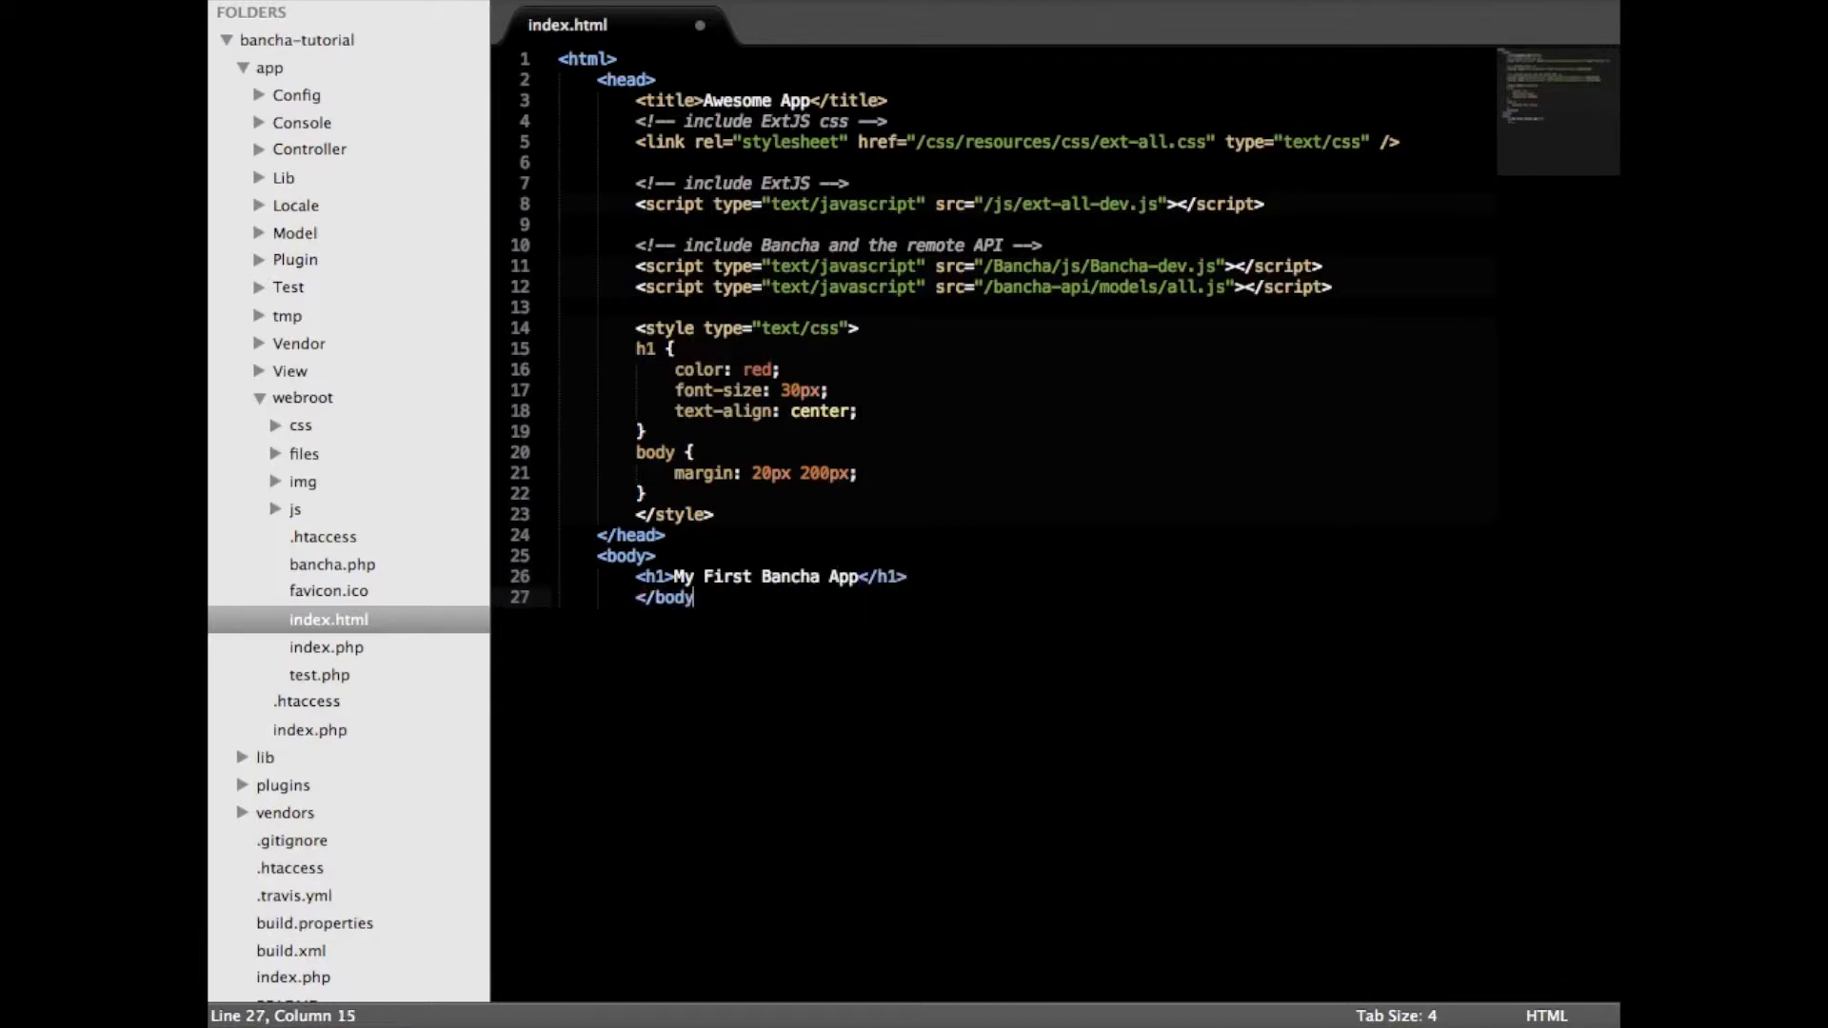
{"action": "type", "text": "</ht"}
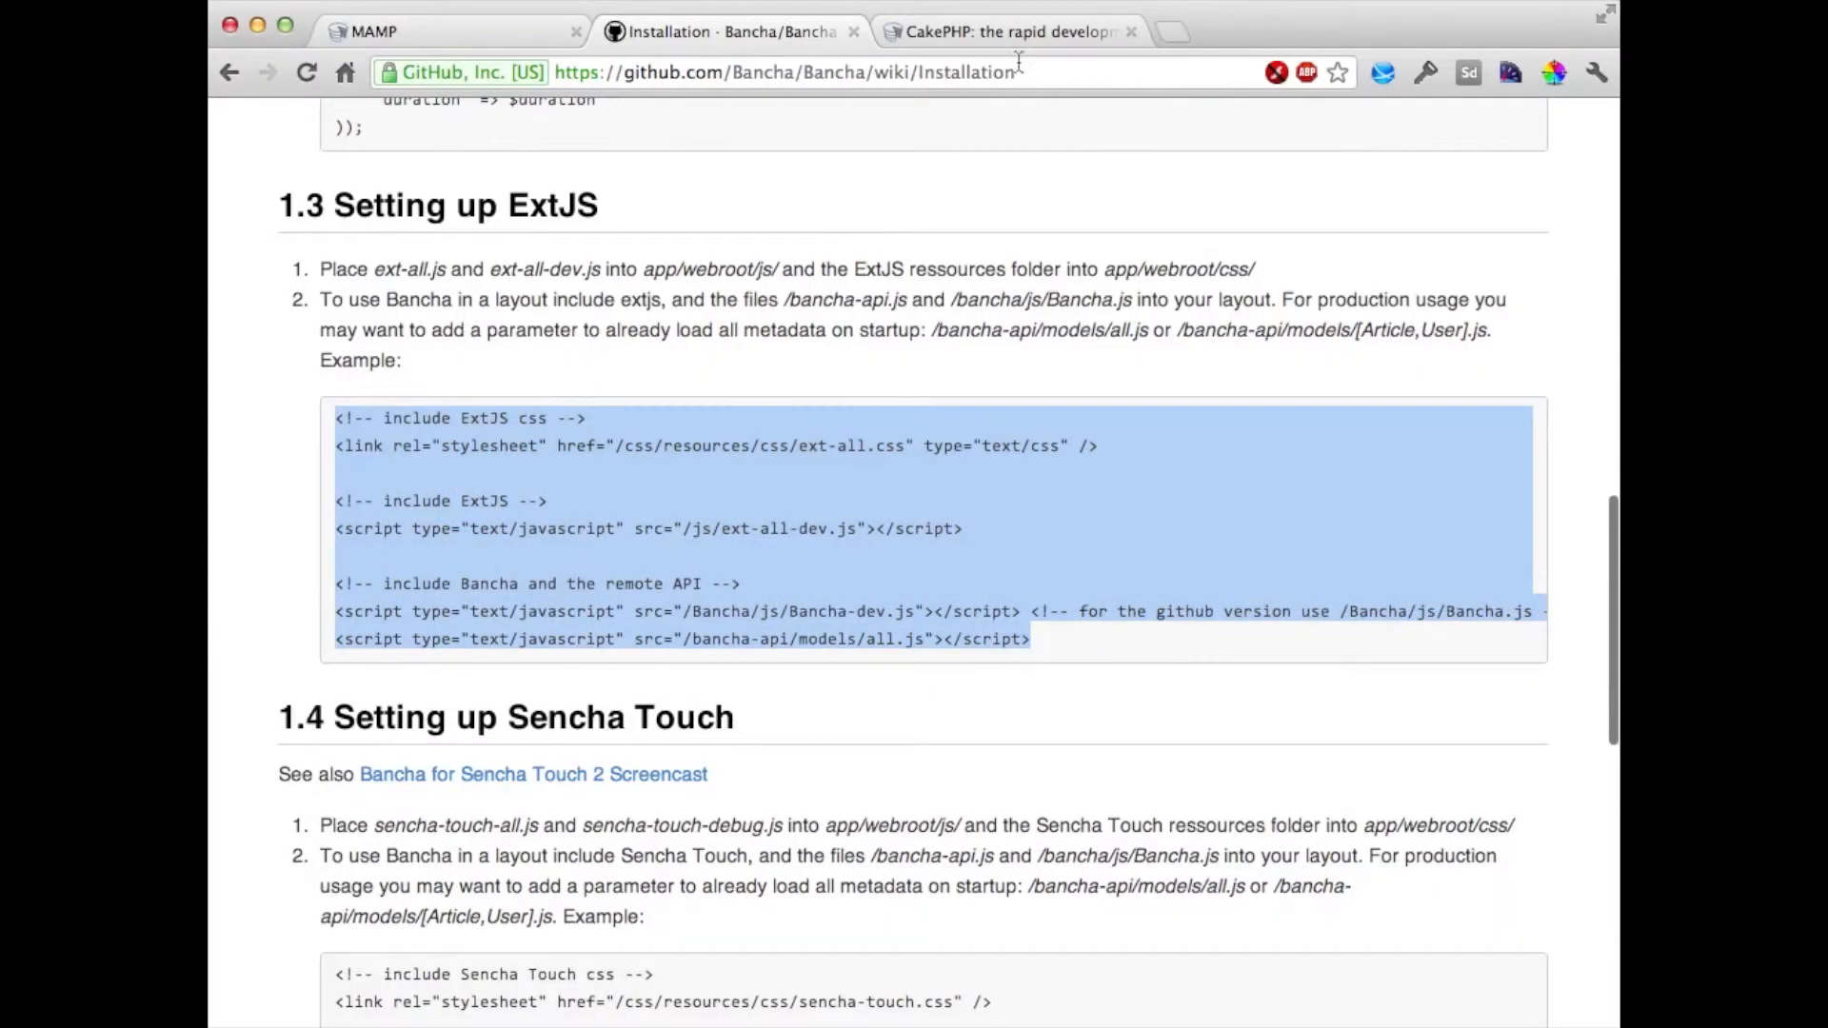
- Switch to the Awesome App tab to load the page on localhost
{"action": "left_click", "coordinate": [1003, 32]}
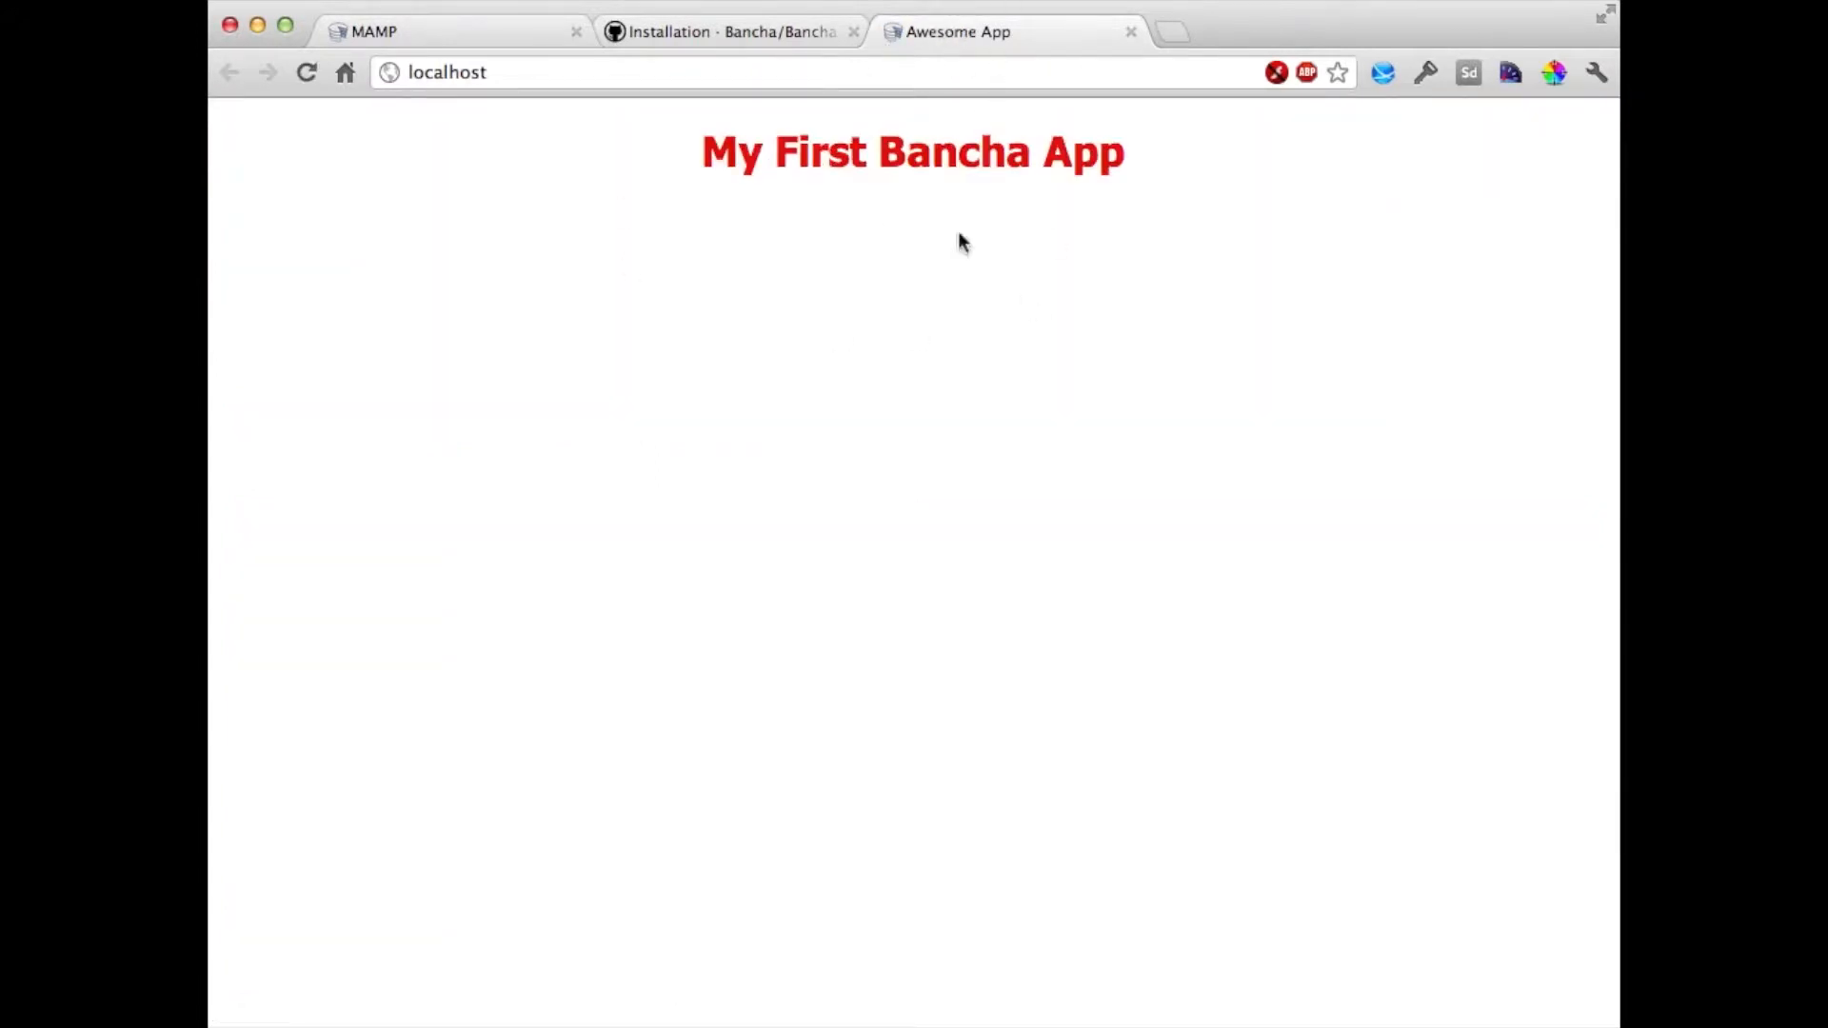
{"action": "mouse_move", "coordinate": [804, 237]}
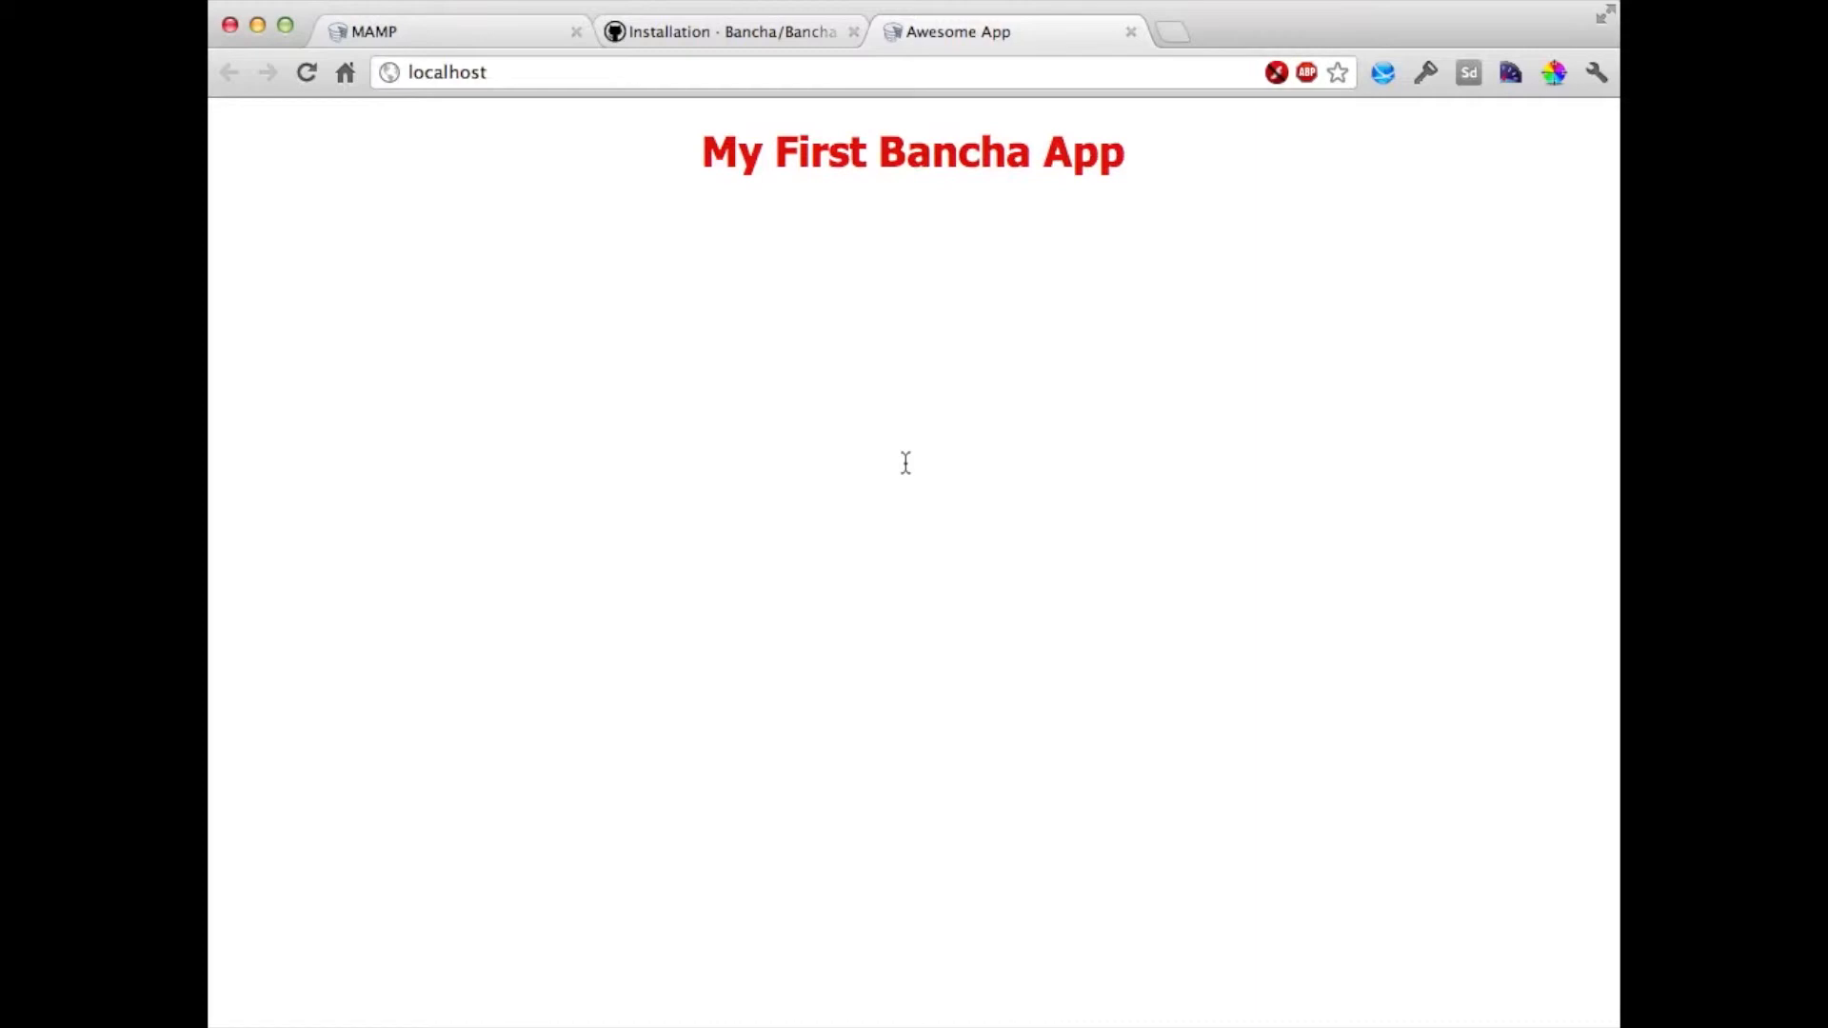
{"action": "mouse_move", "coordinate": [909, 321]}
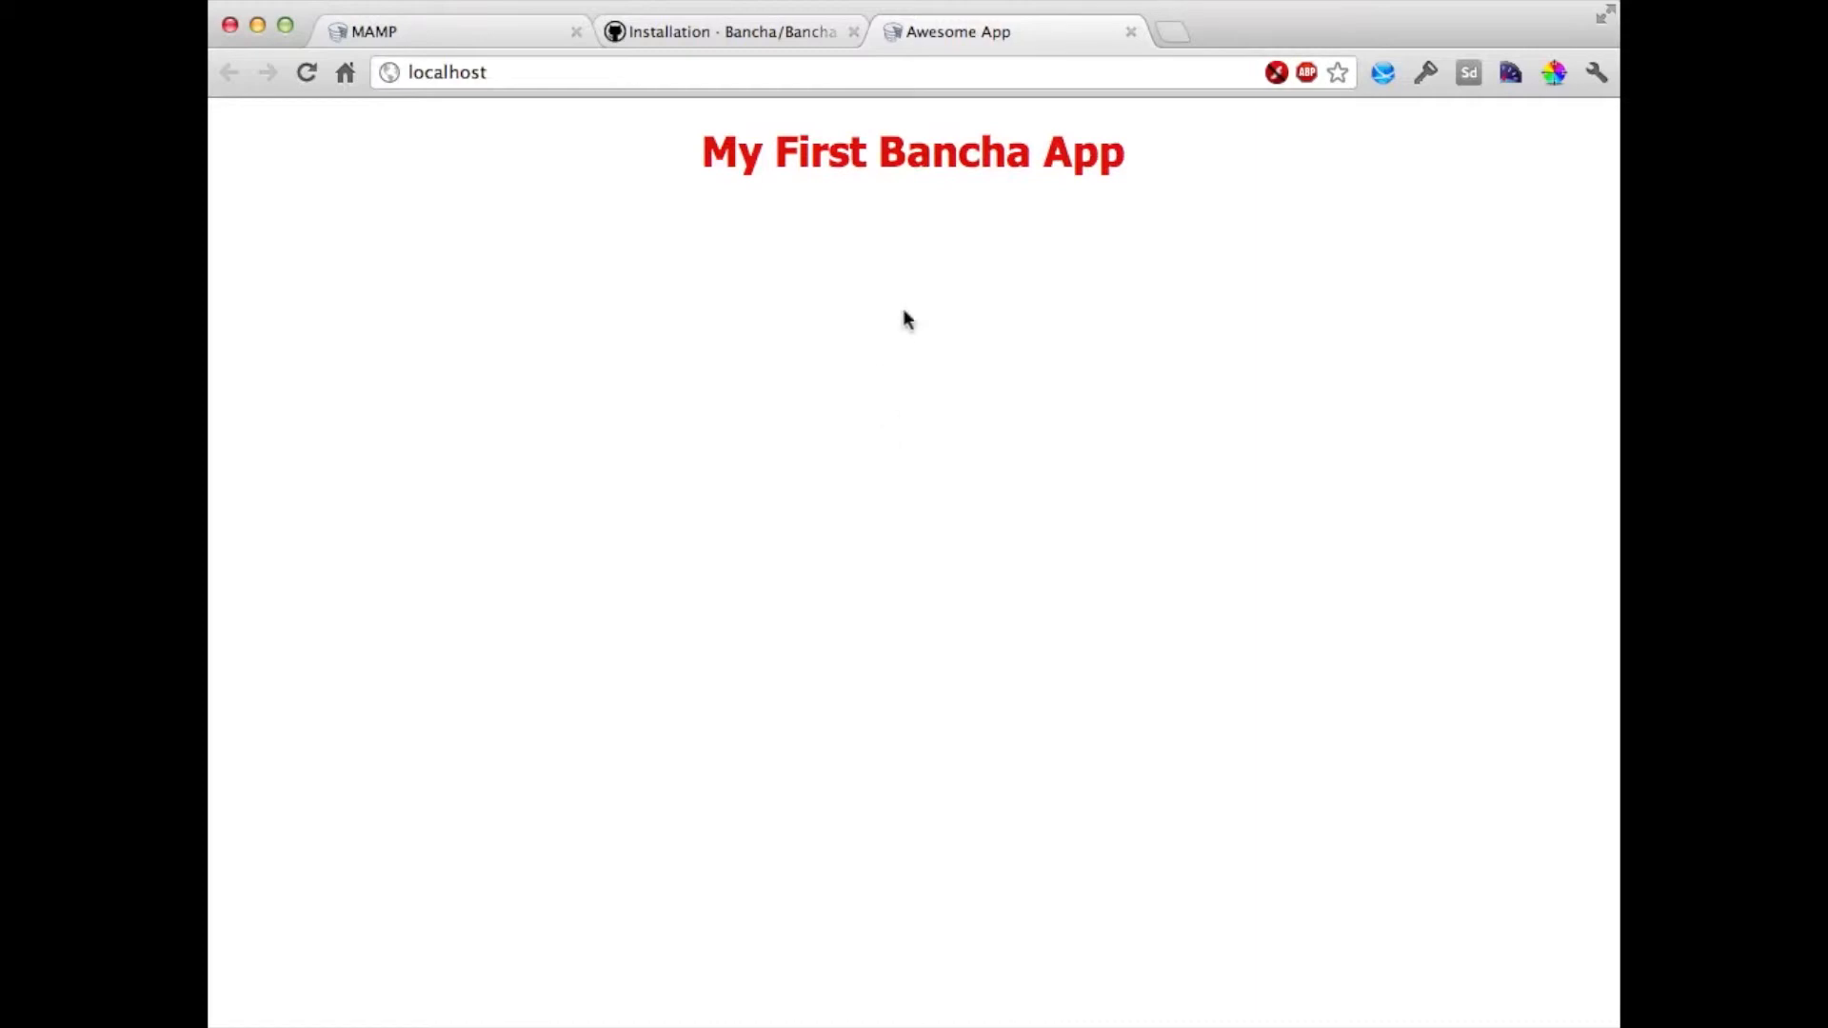
{"action": "mouse_move", "coordinate": [945, 414]}
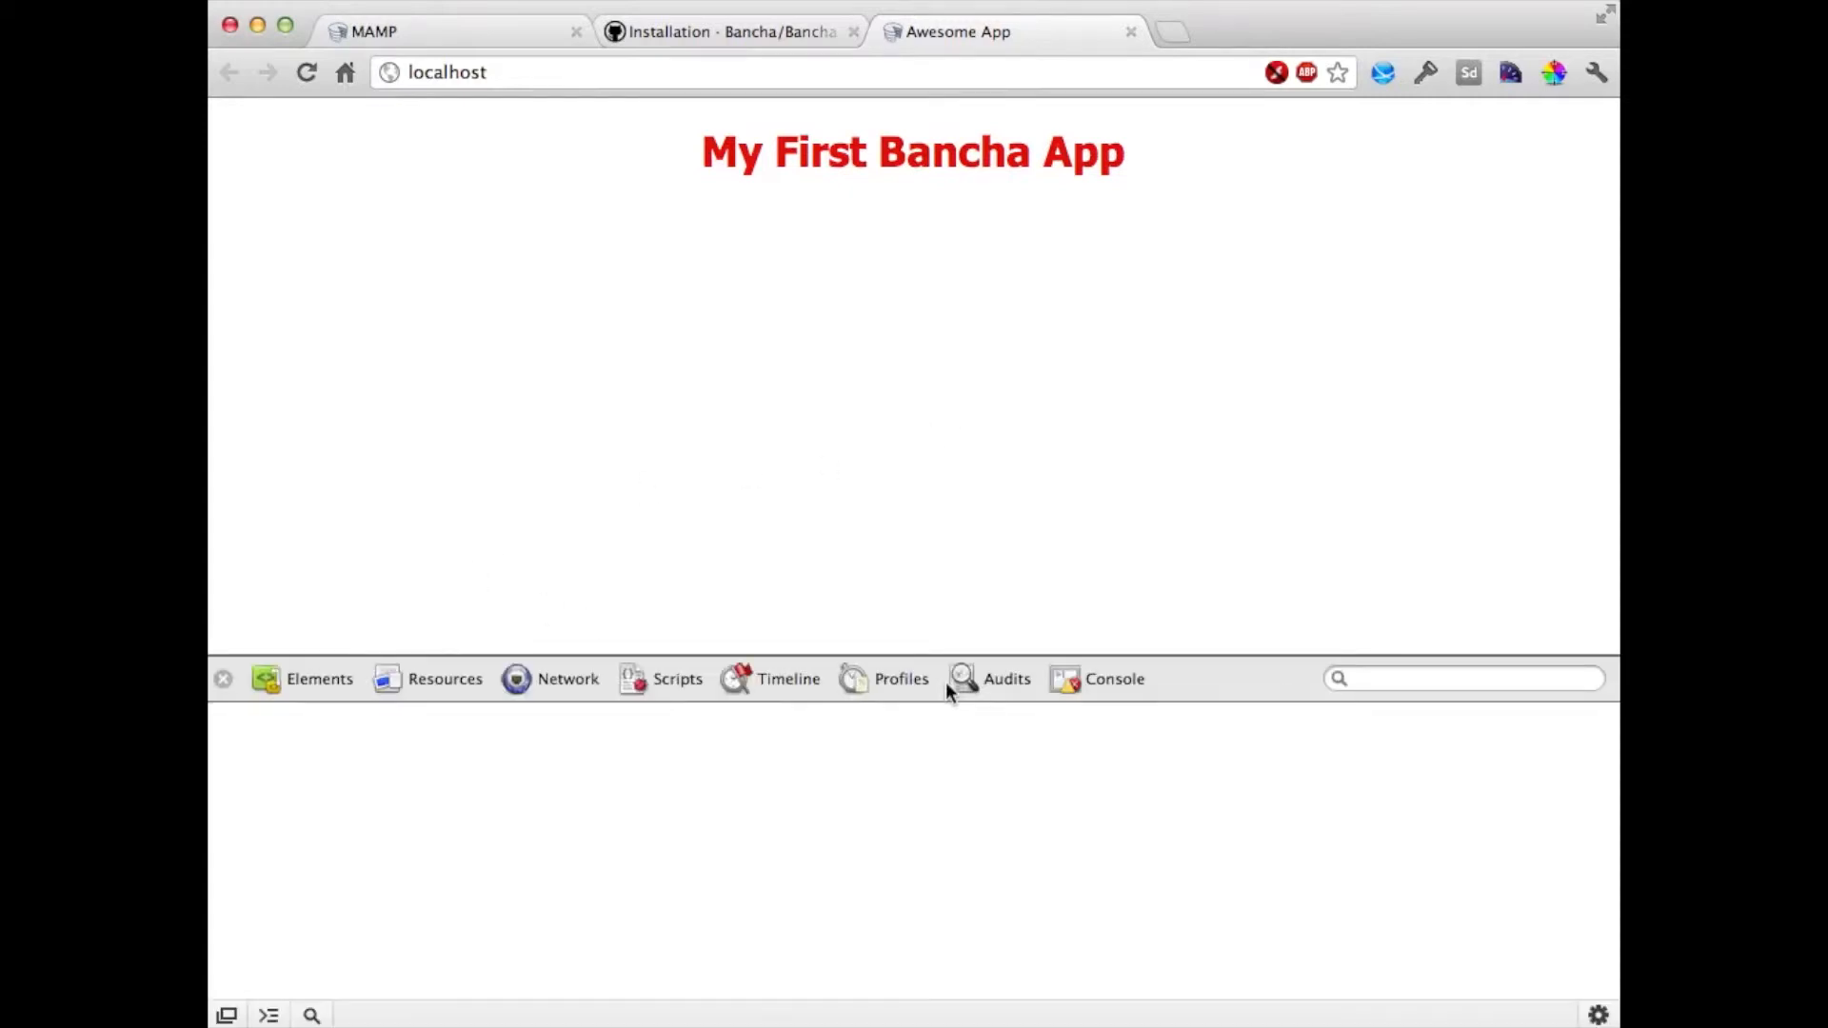
- Run Bancha.onModelReady(['Book','Author'], function(){ console.info('ready'); }); in the console
{"action": "left_click", "coordinate": [1112, 679]}
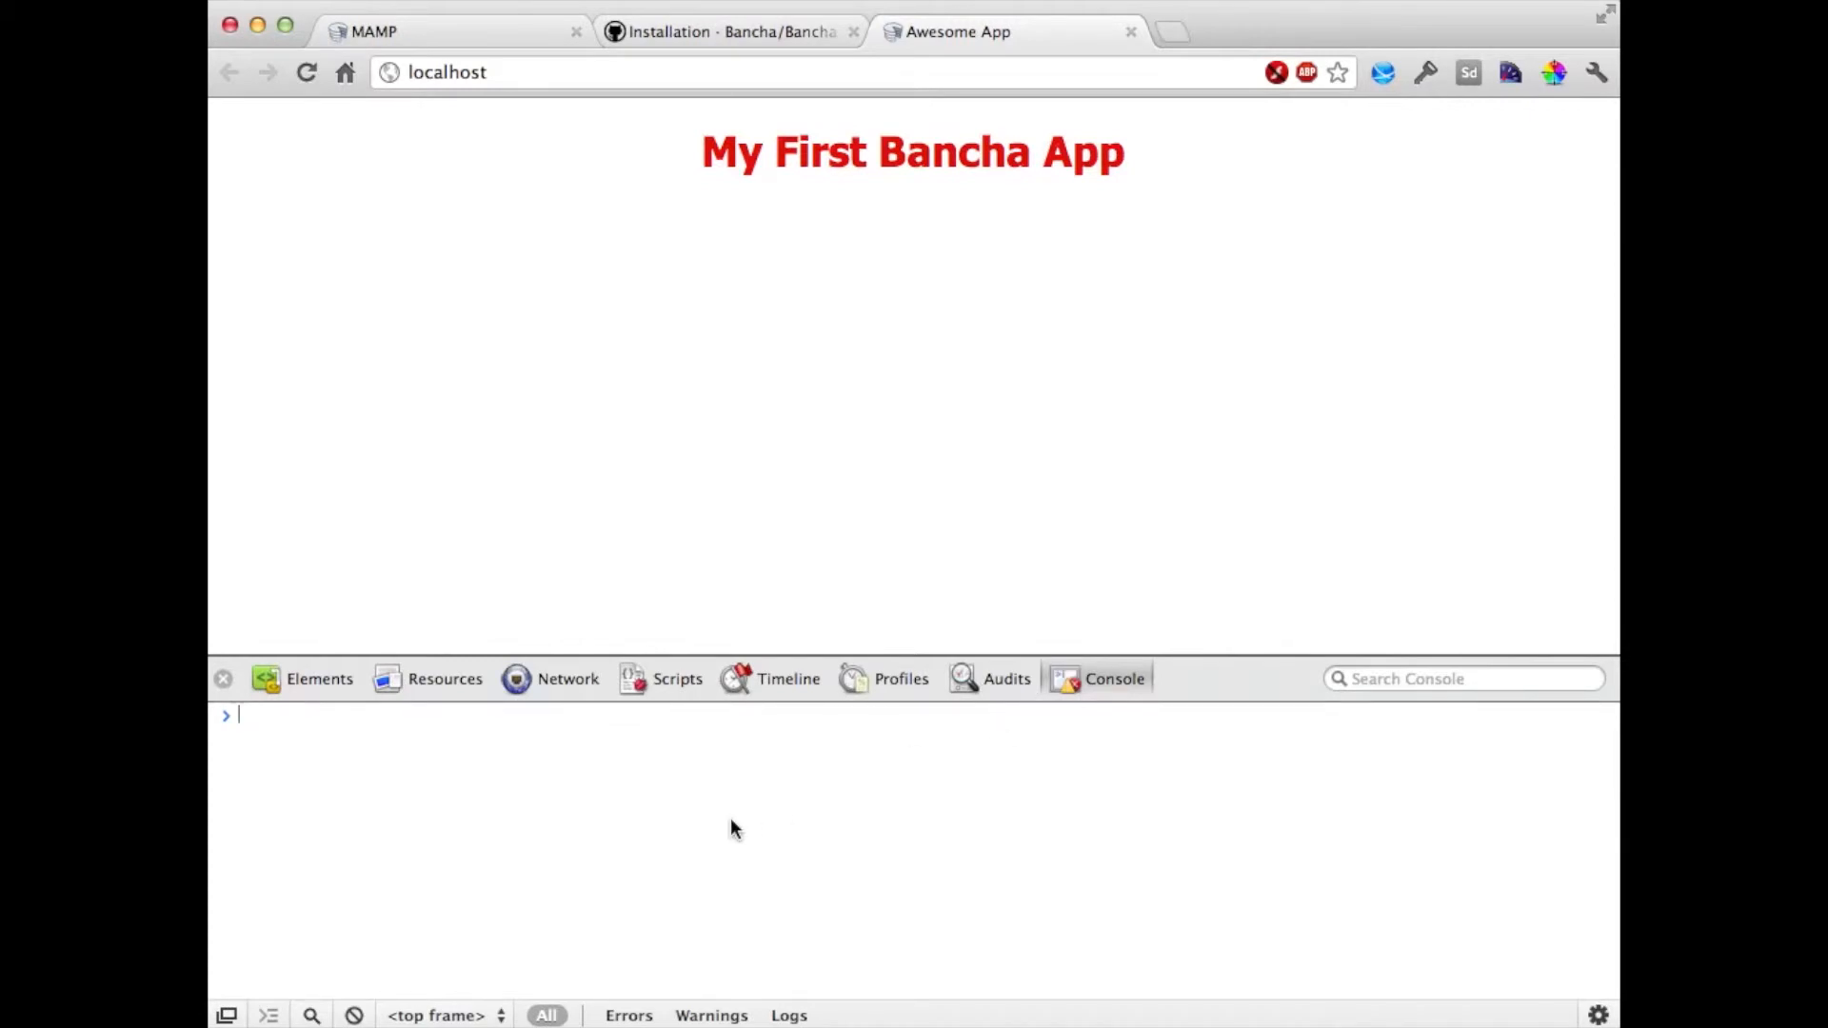
{"action": "type", "text": "Bancha.on"}
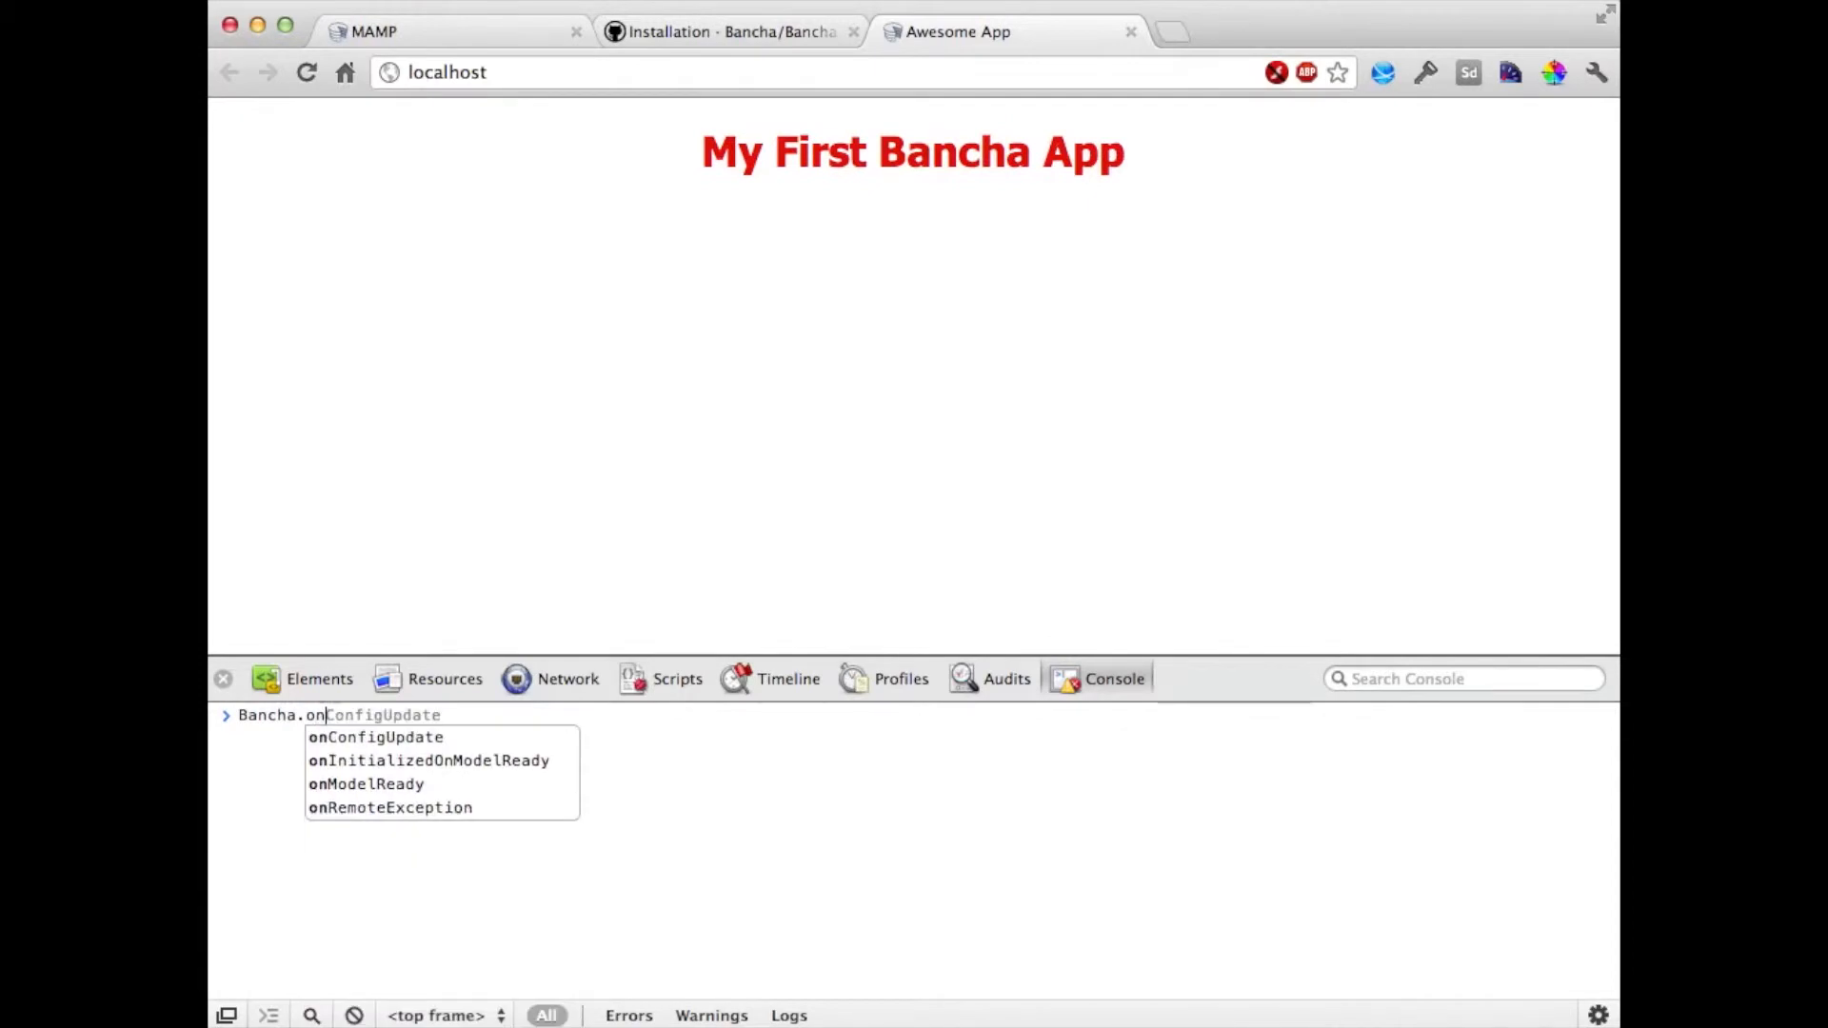
{"action": "left_click", "coordinate": [366, 783]}
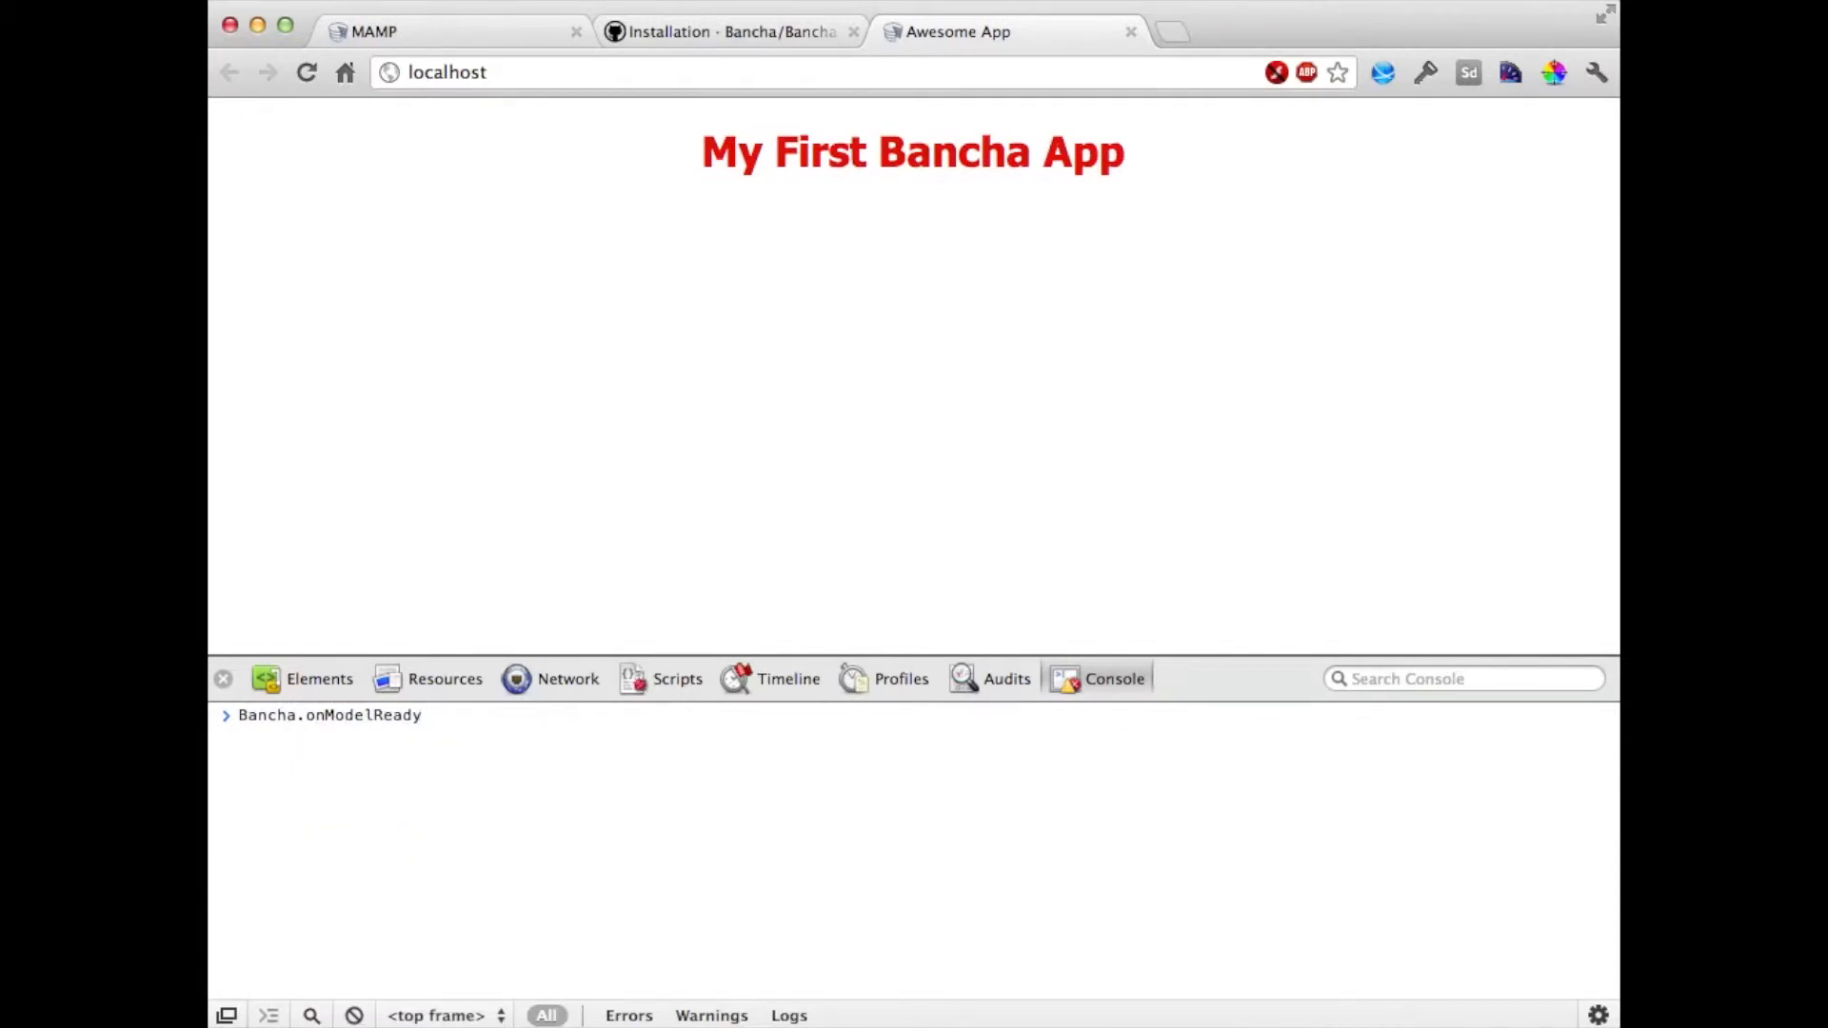
{"action": "type", "text": "('B"}
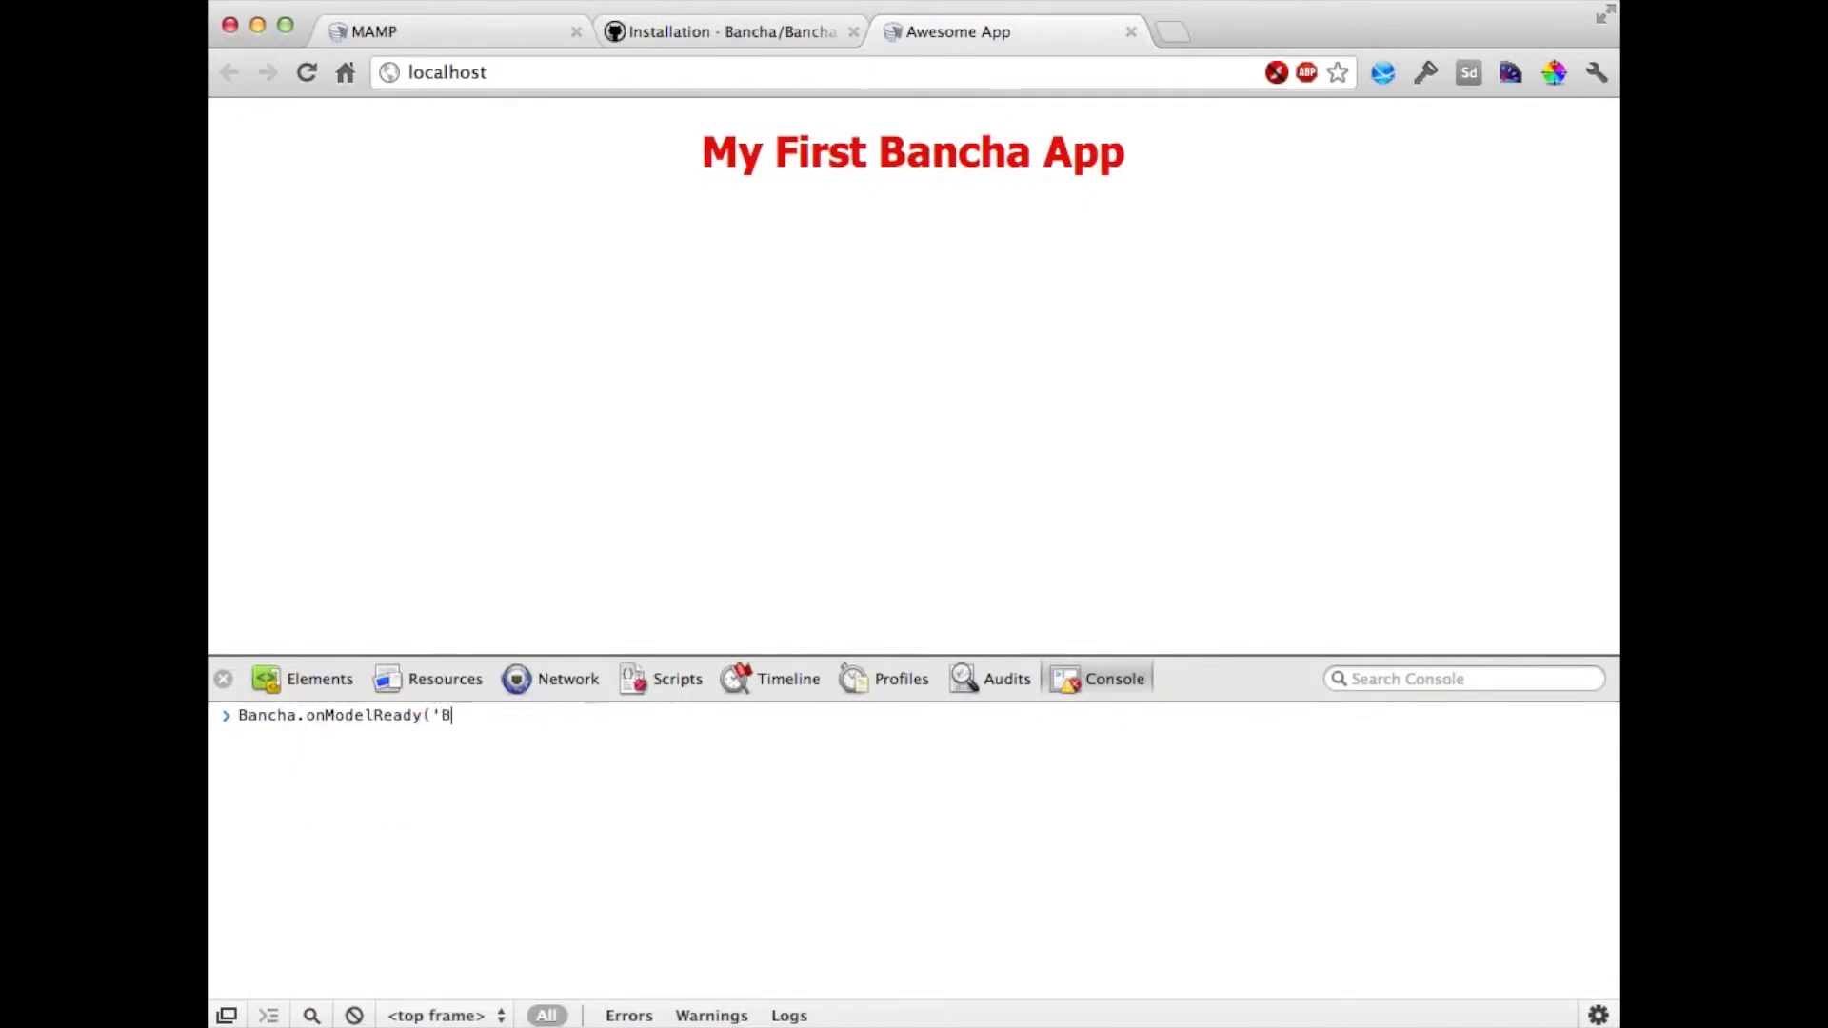
{"action": "type", "text": "ook'"}
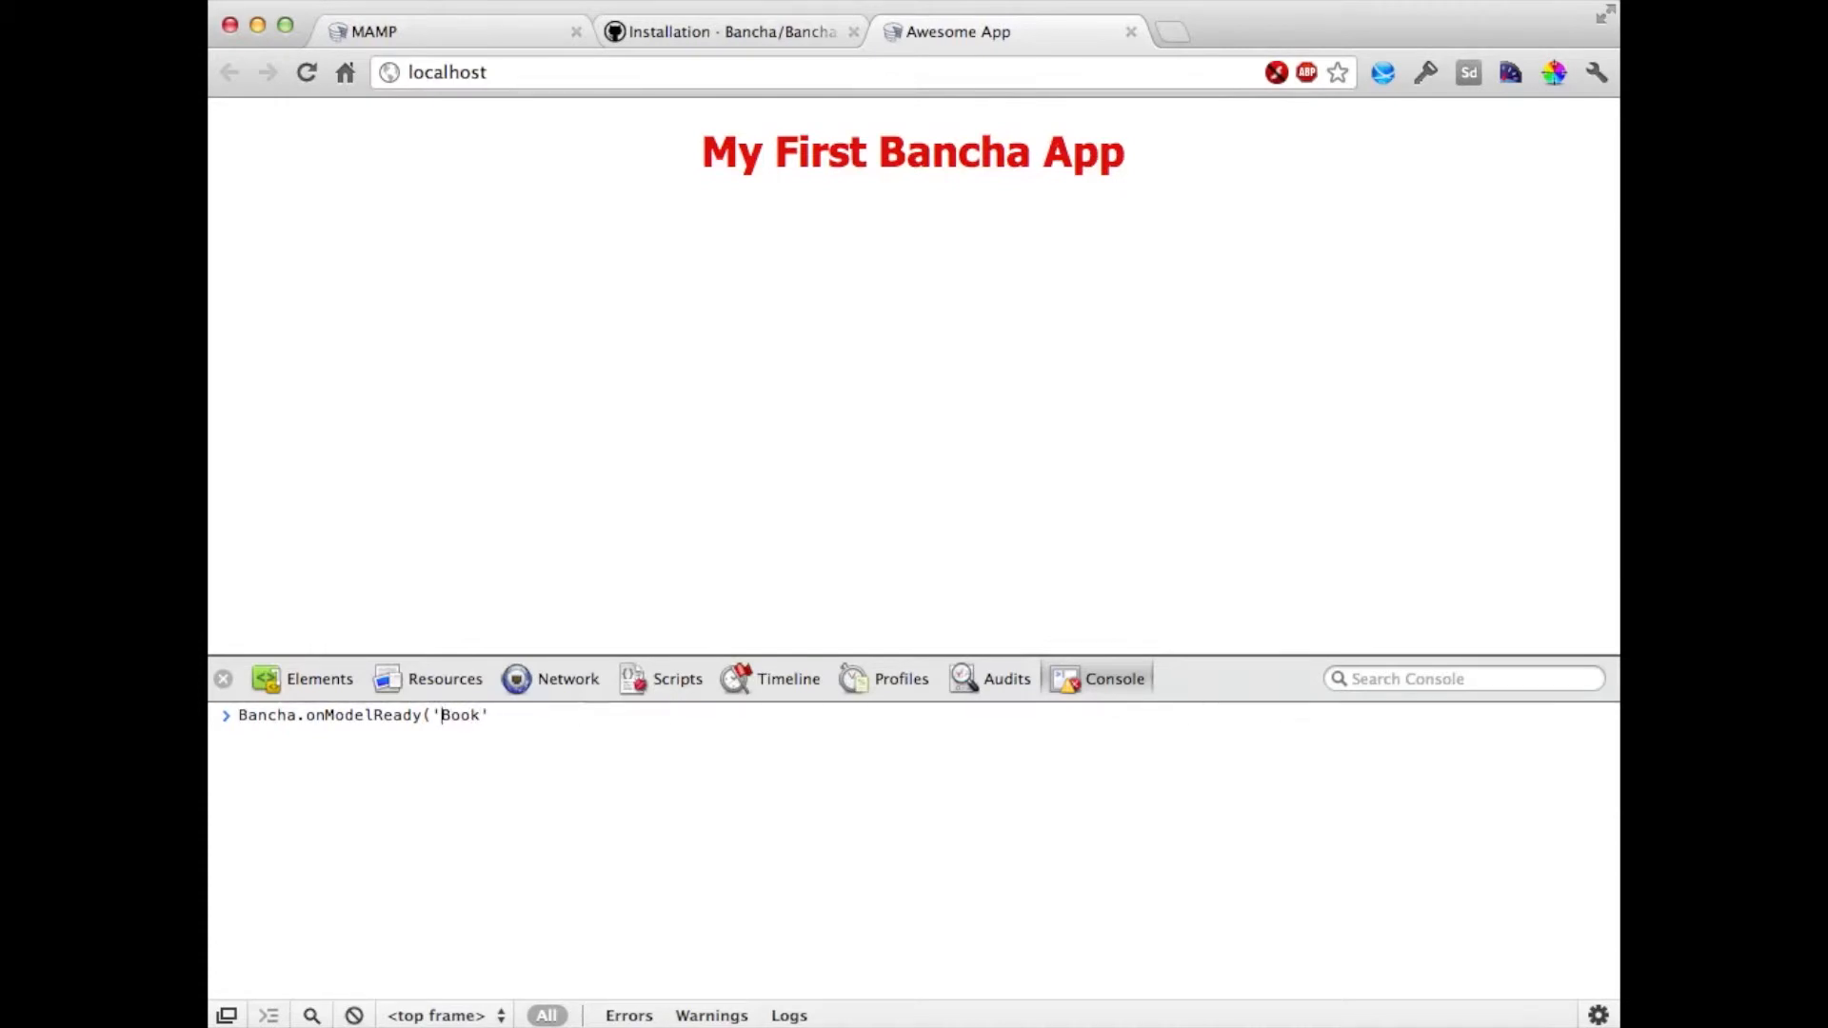
{"action": "type", "text": "["}
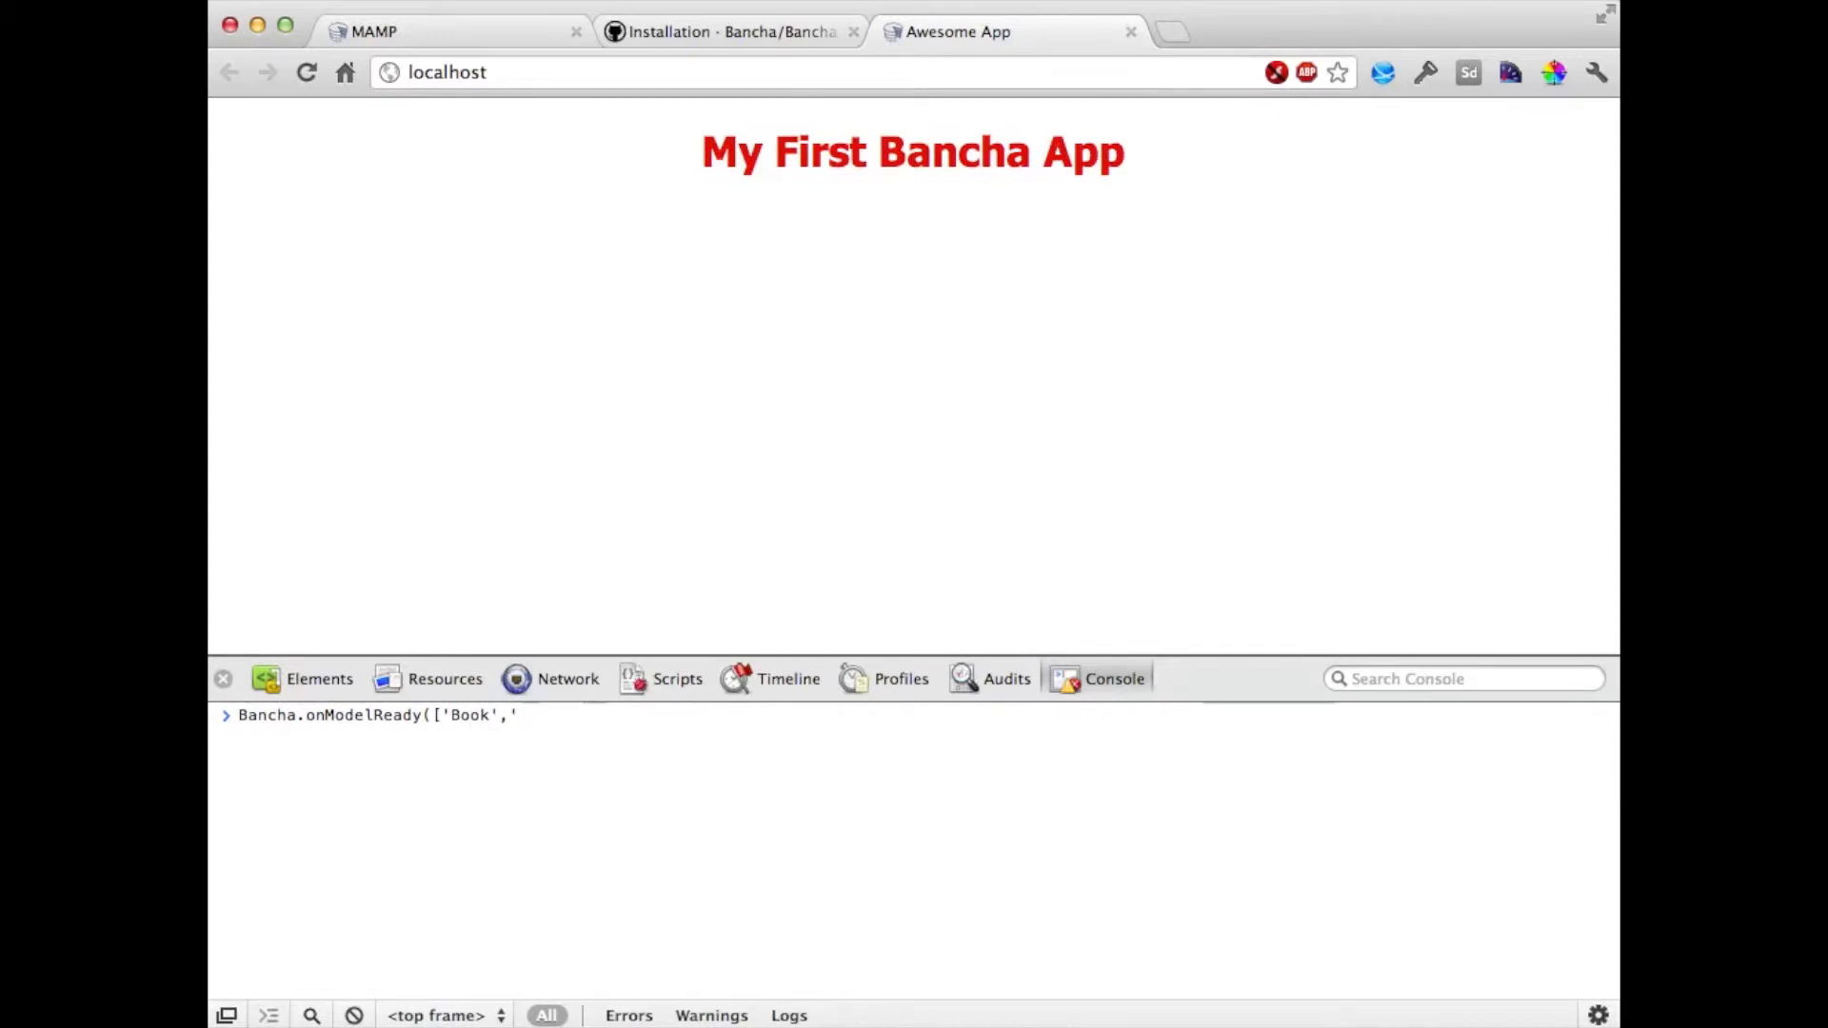
{"action": "type", "text": "'Author']"}
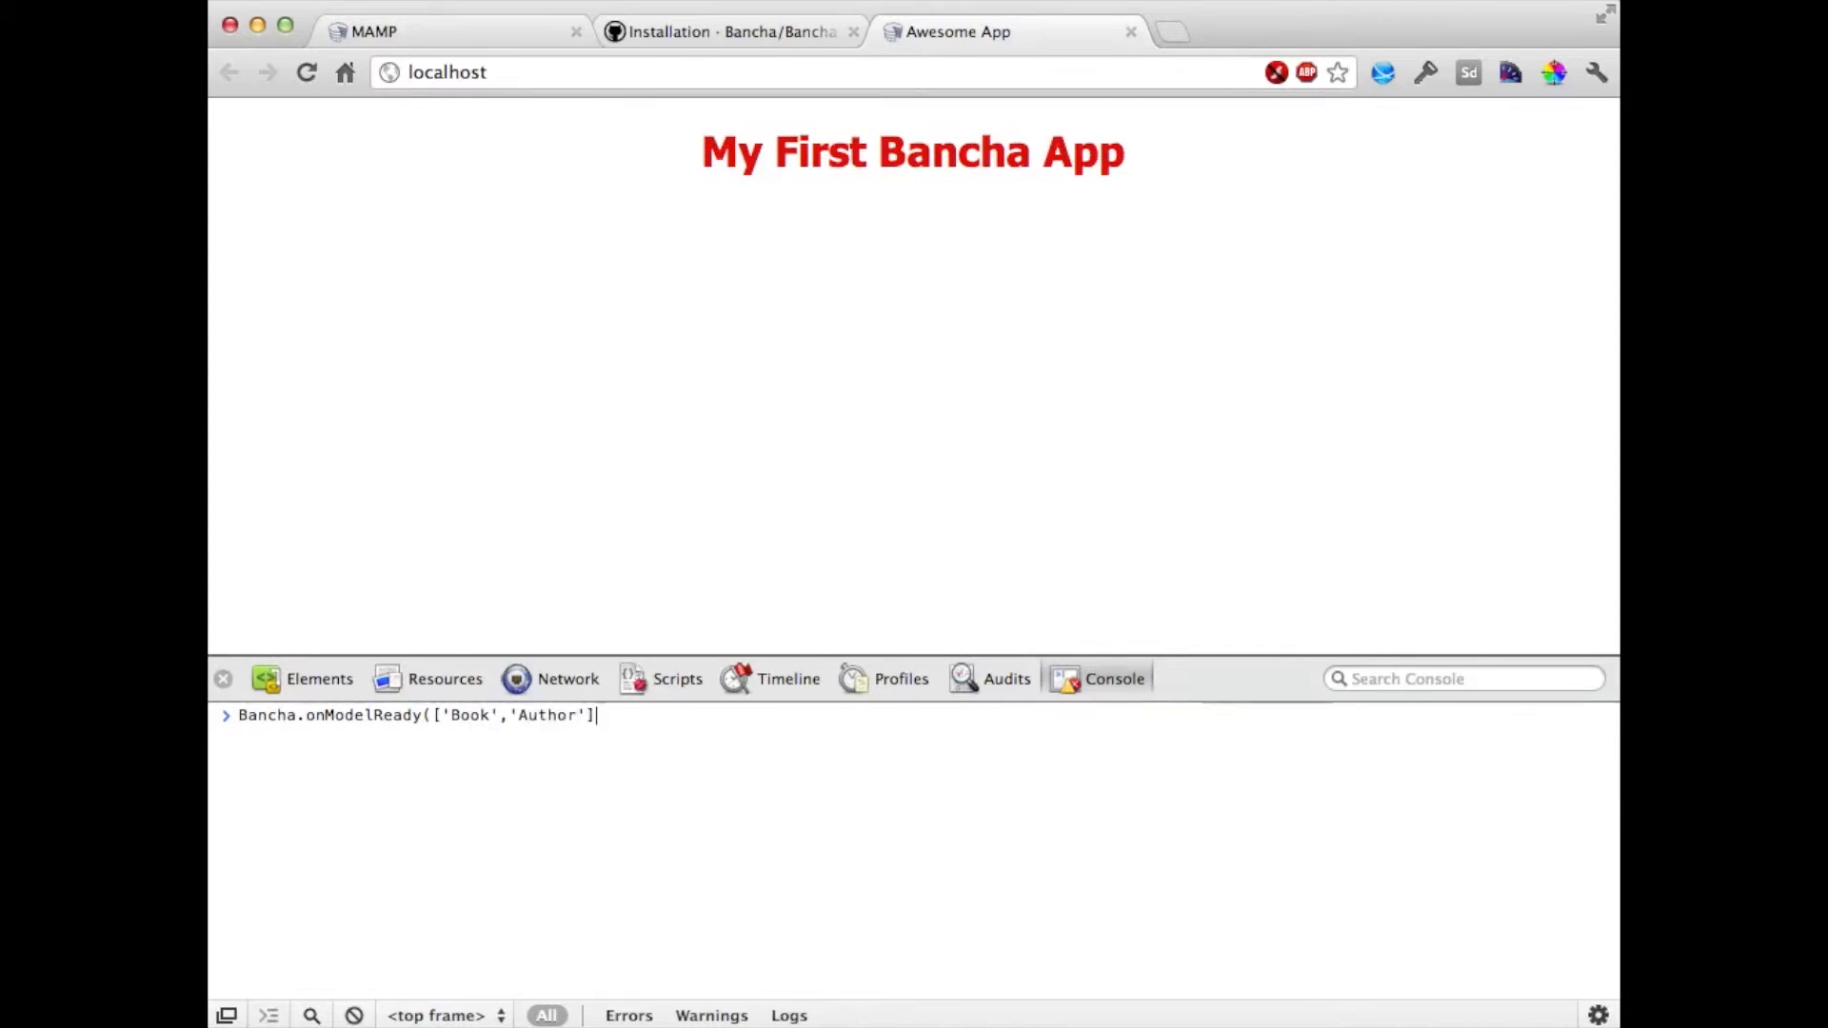
{"action": "type", "text": ", function() {"}
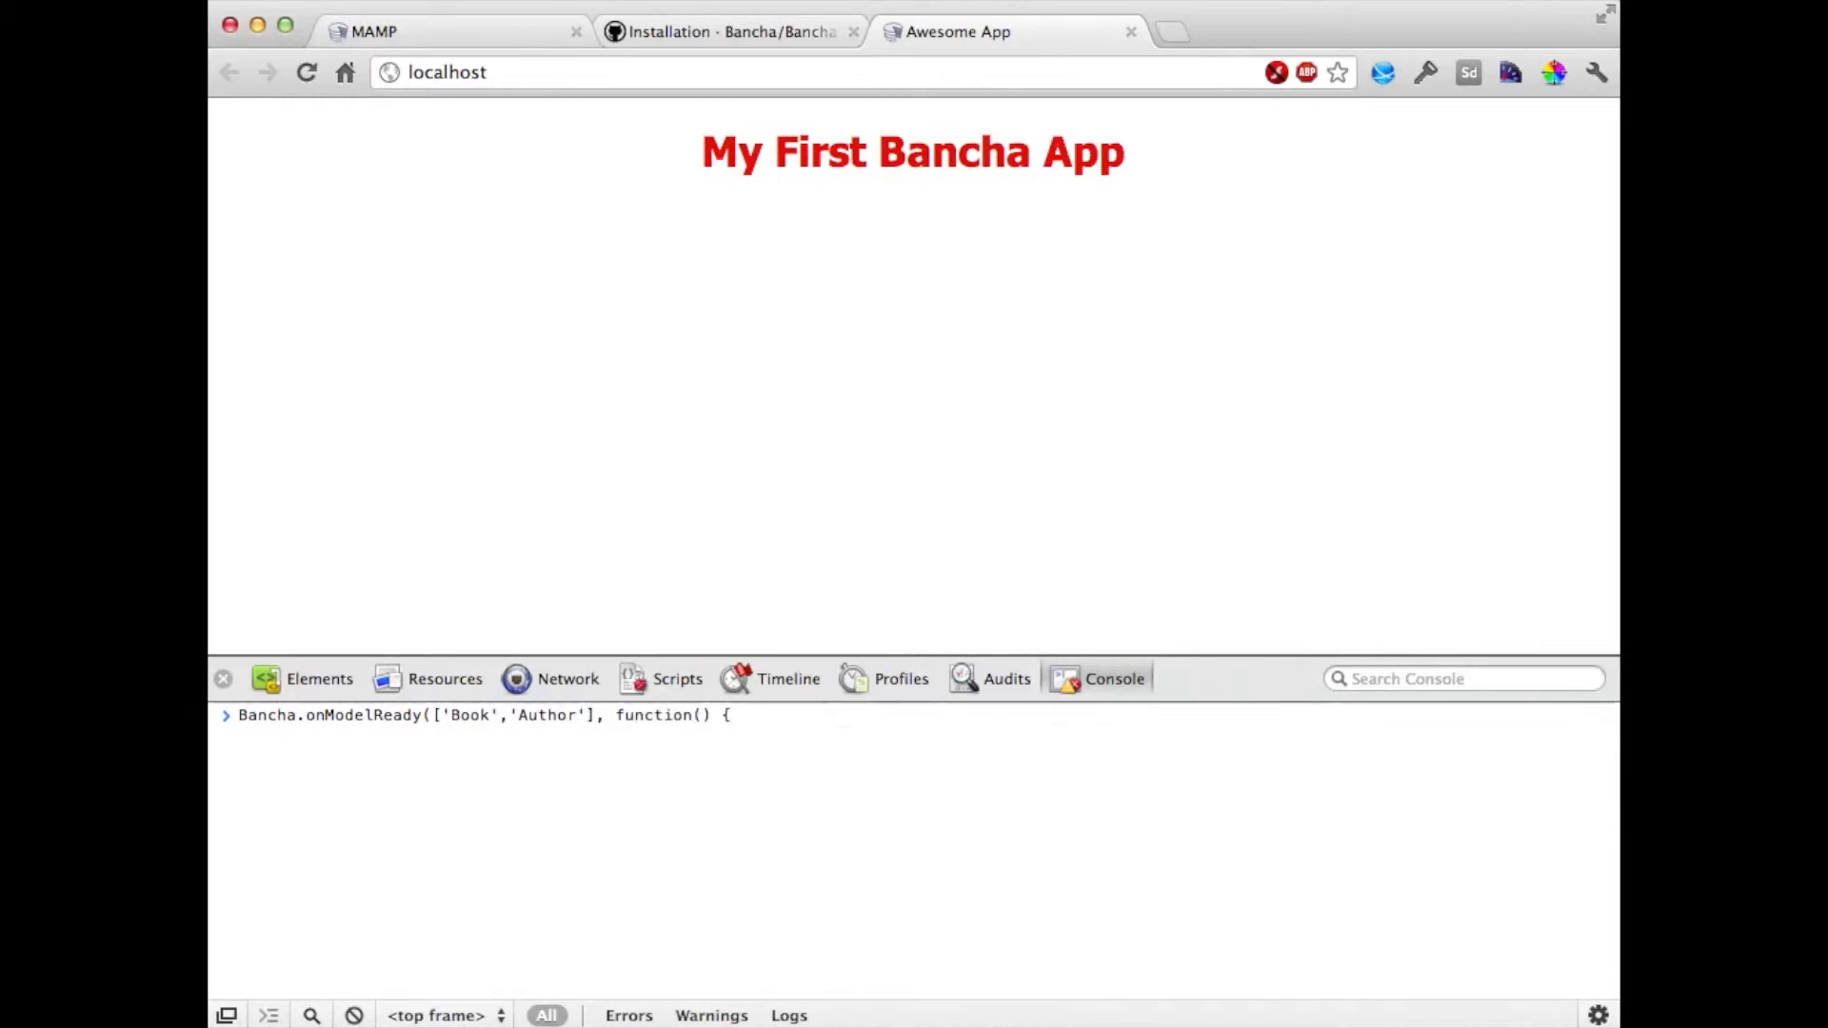
{"action": "type", "text": "console.info('re"}
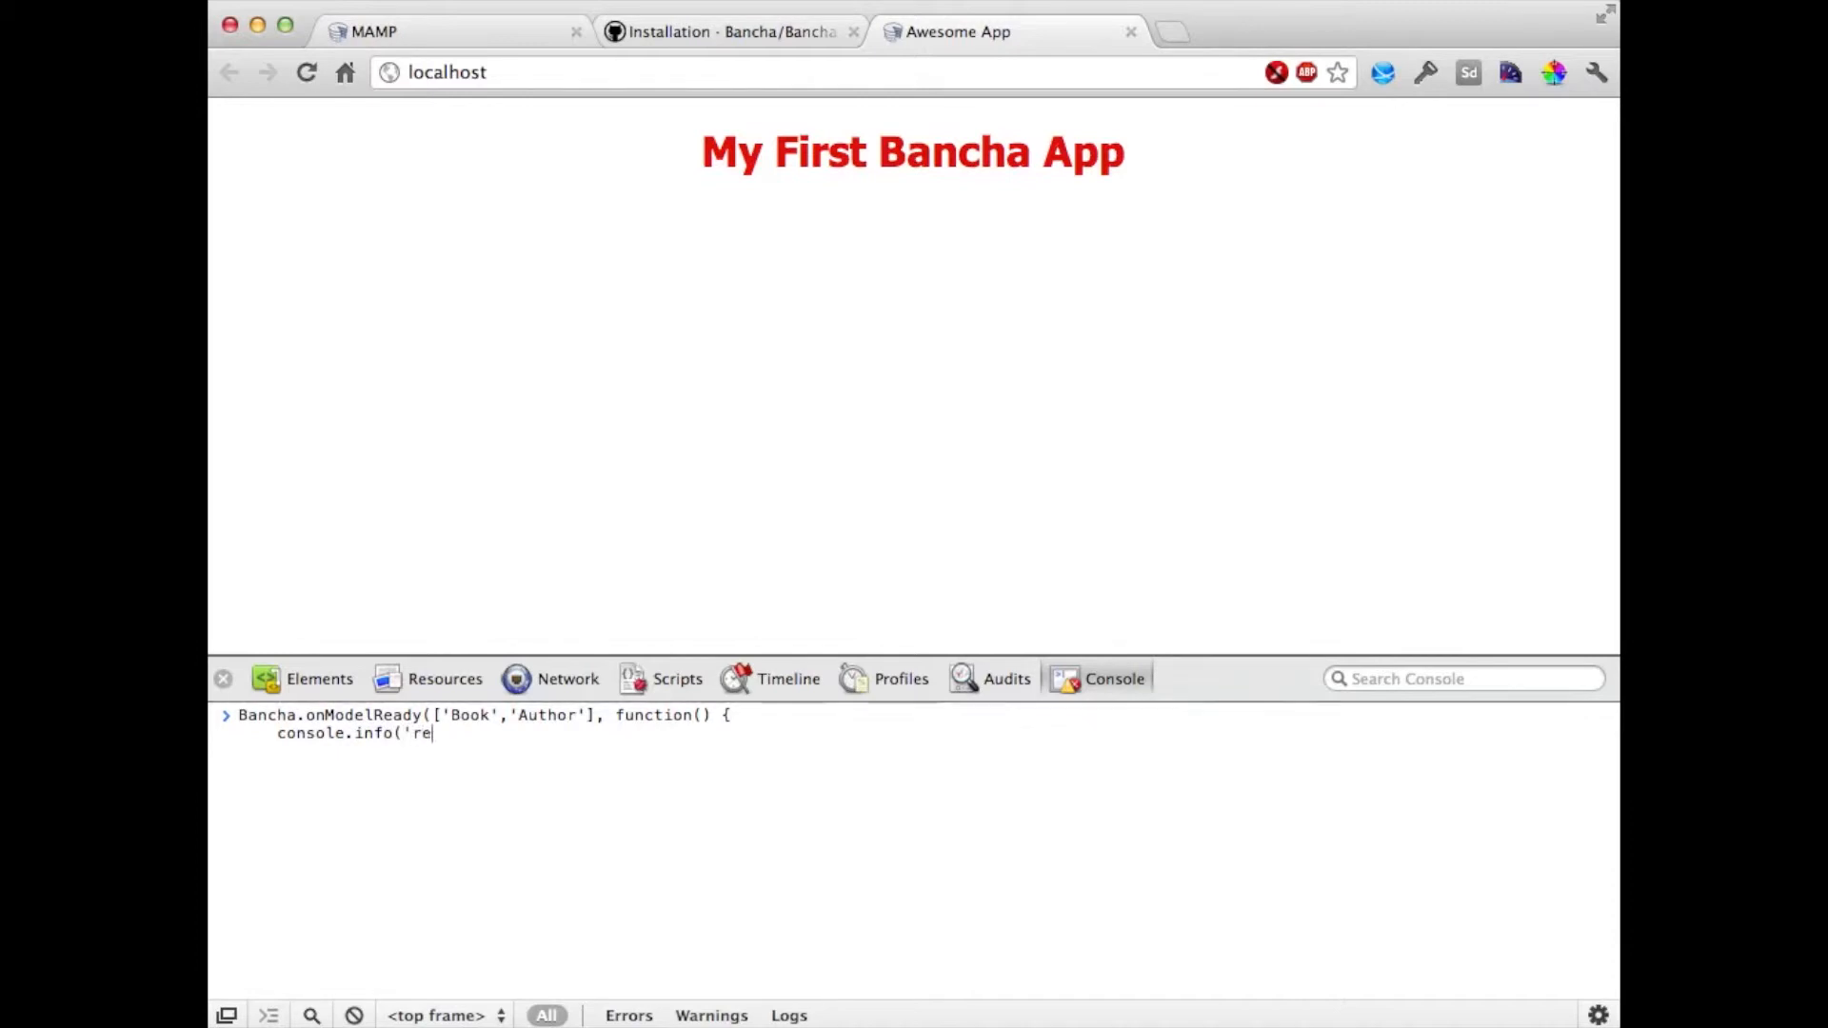
{"action": "type", "text": "ady'),"}
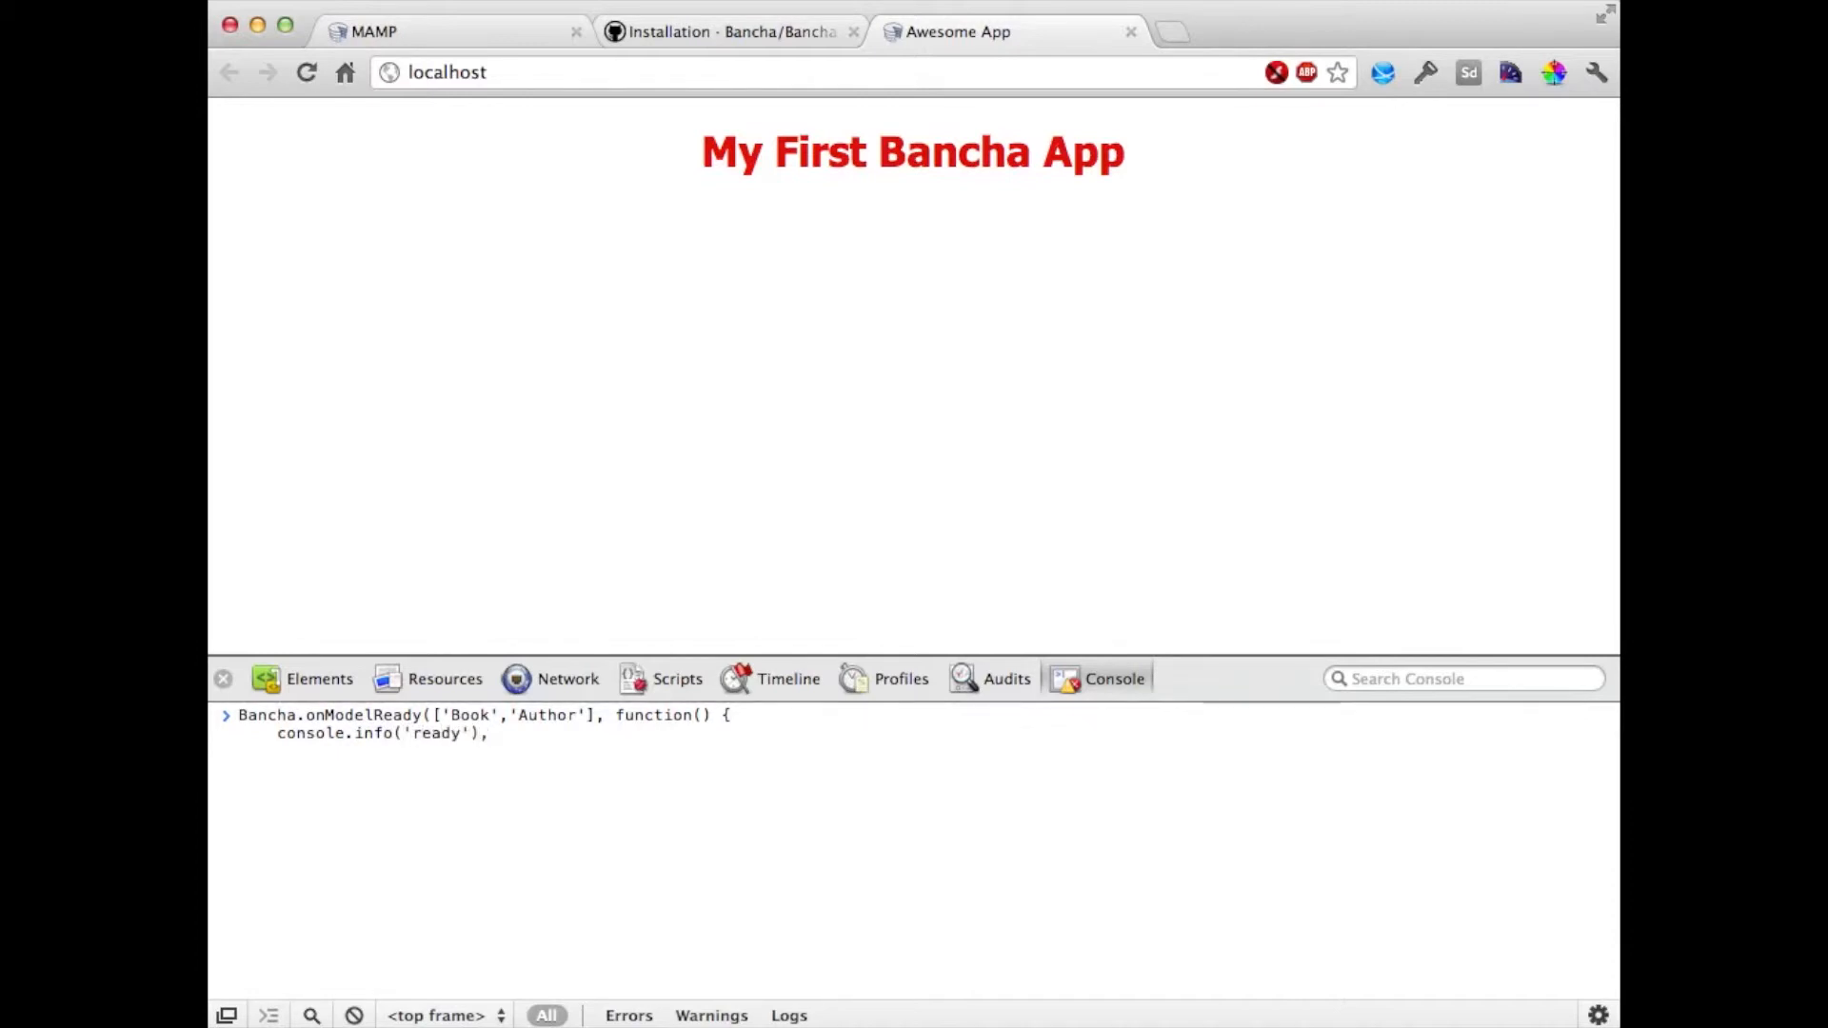
{"action": "type", "text": ";"}
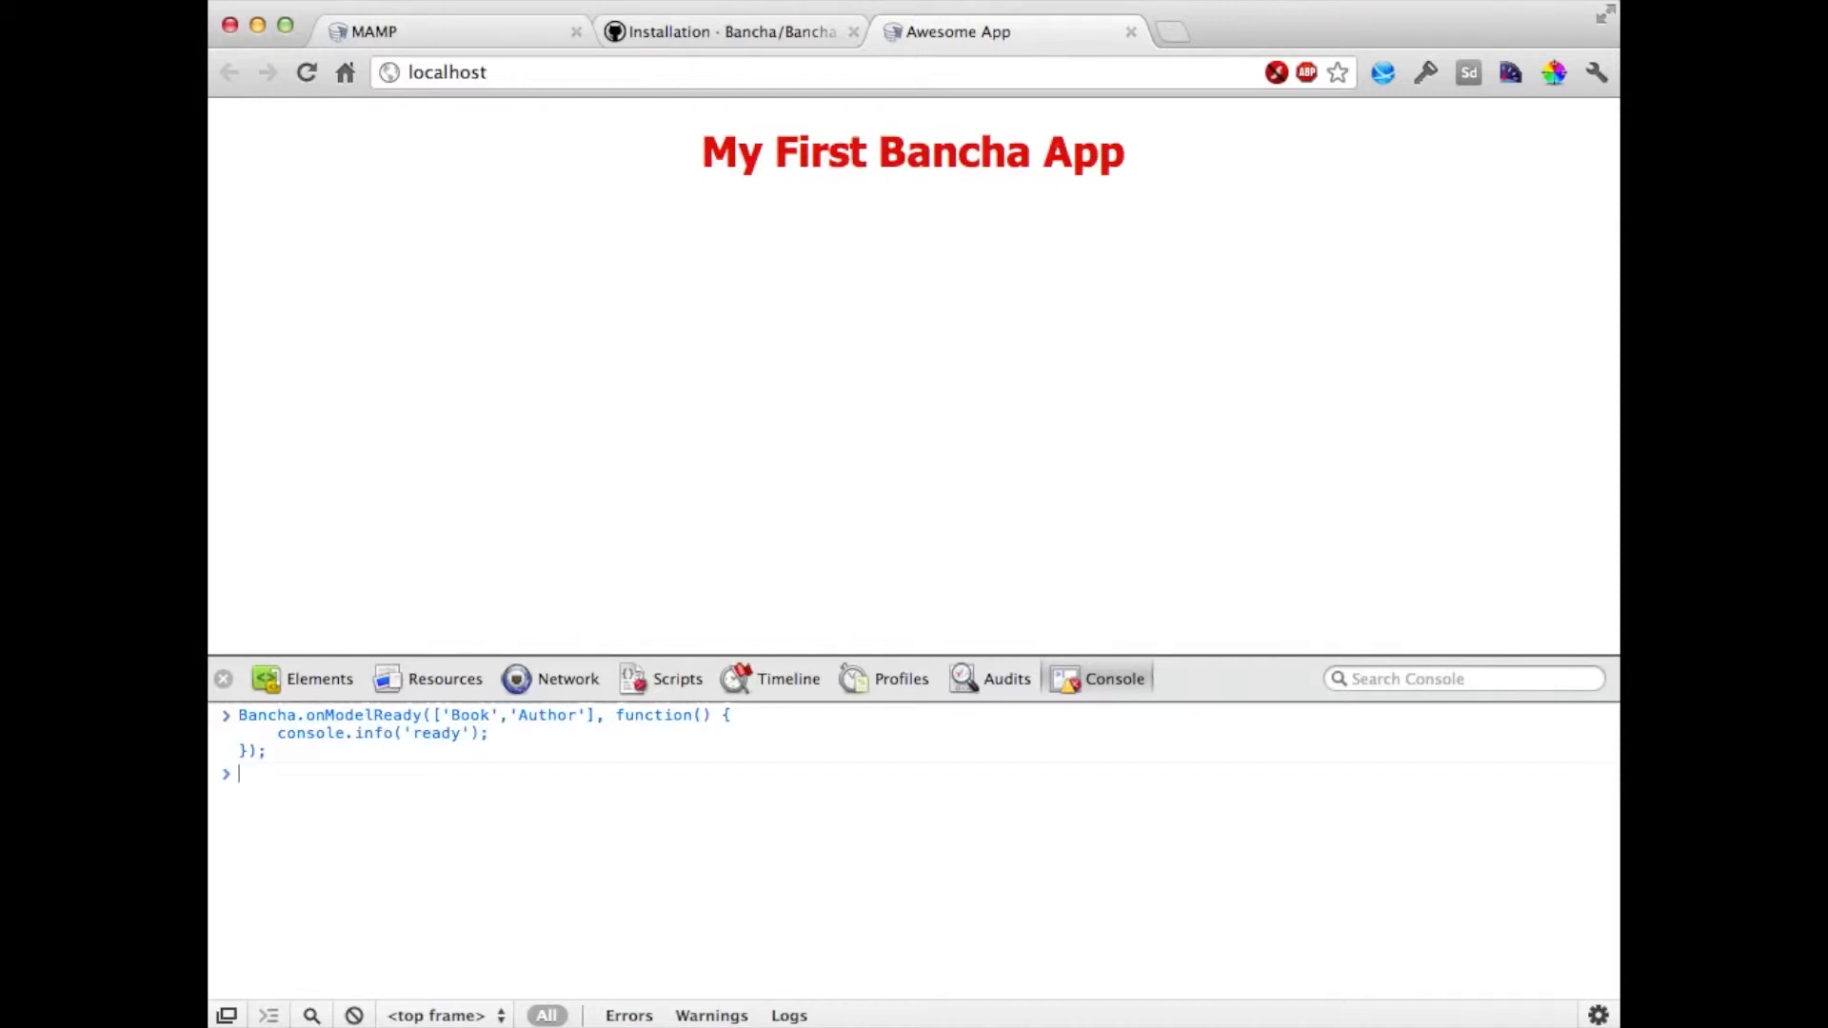
{"action": "mouse_move", "coordinate": [506, 859]}
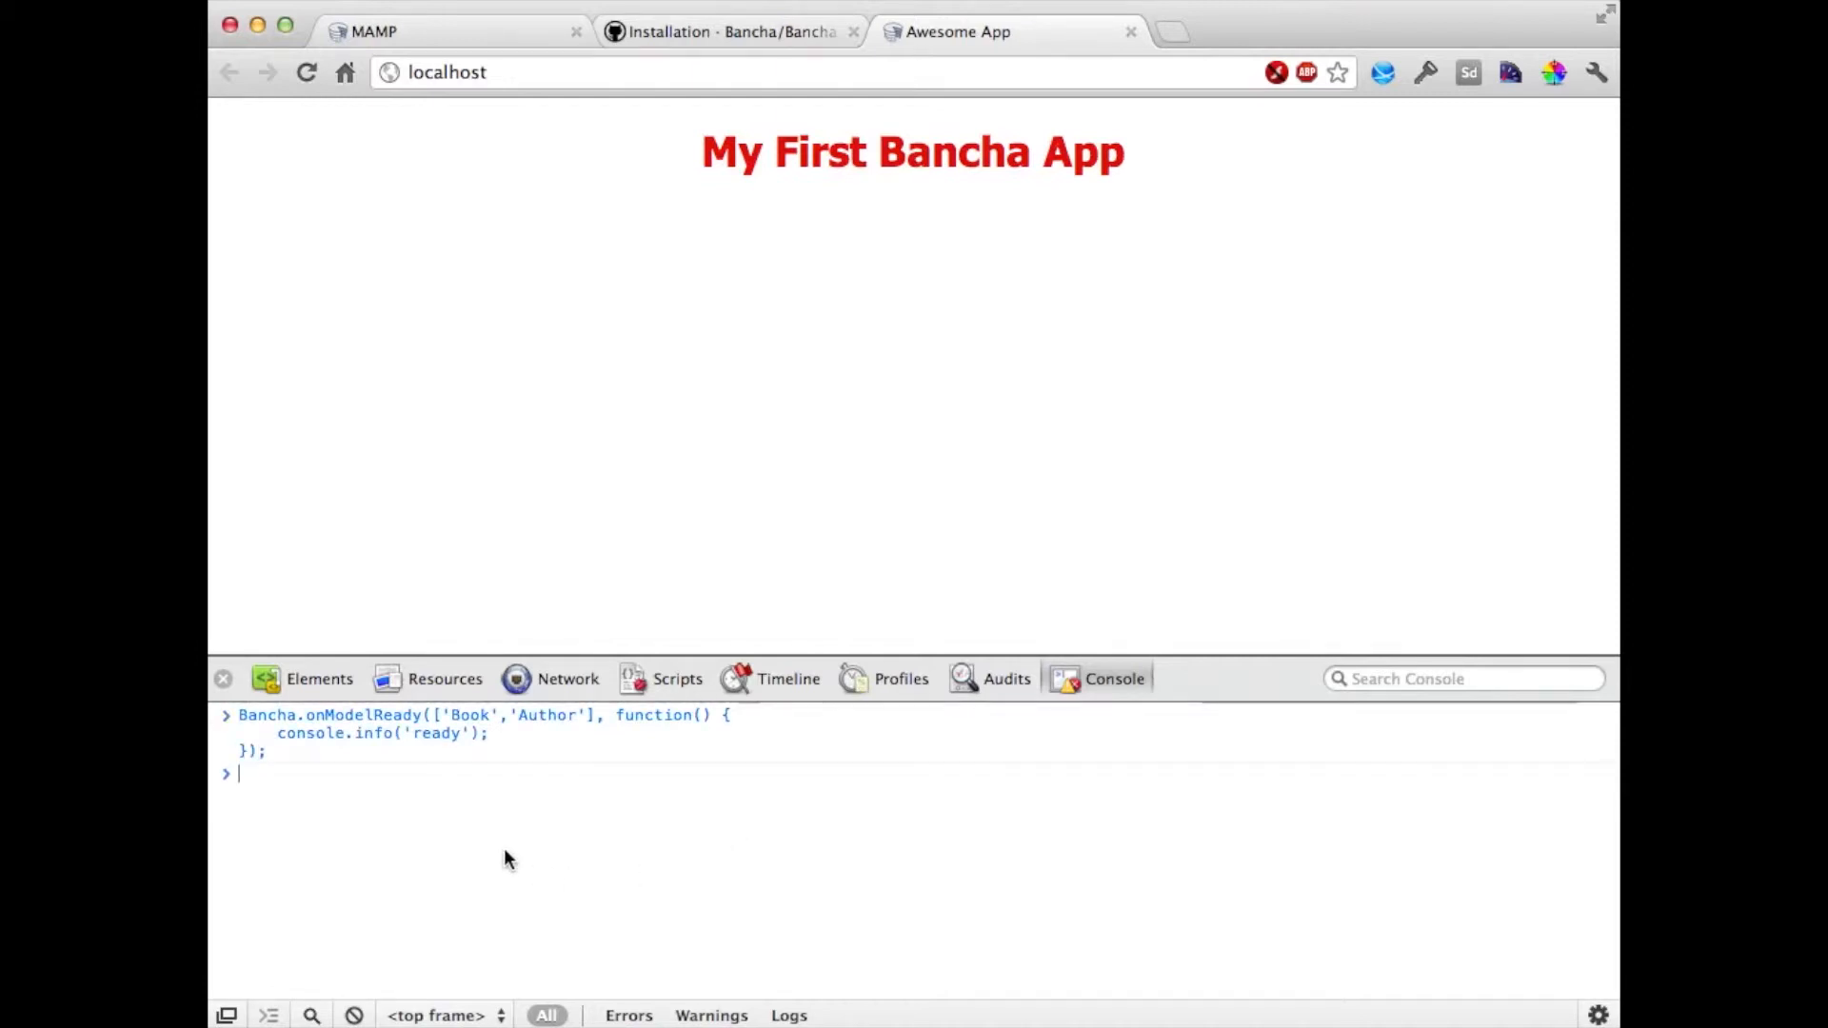
{"action": "key", "text": "Return"}
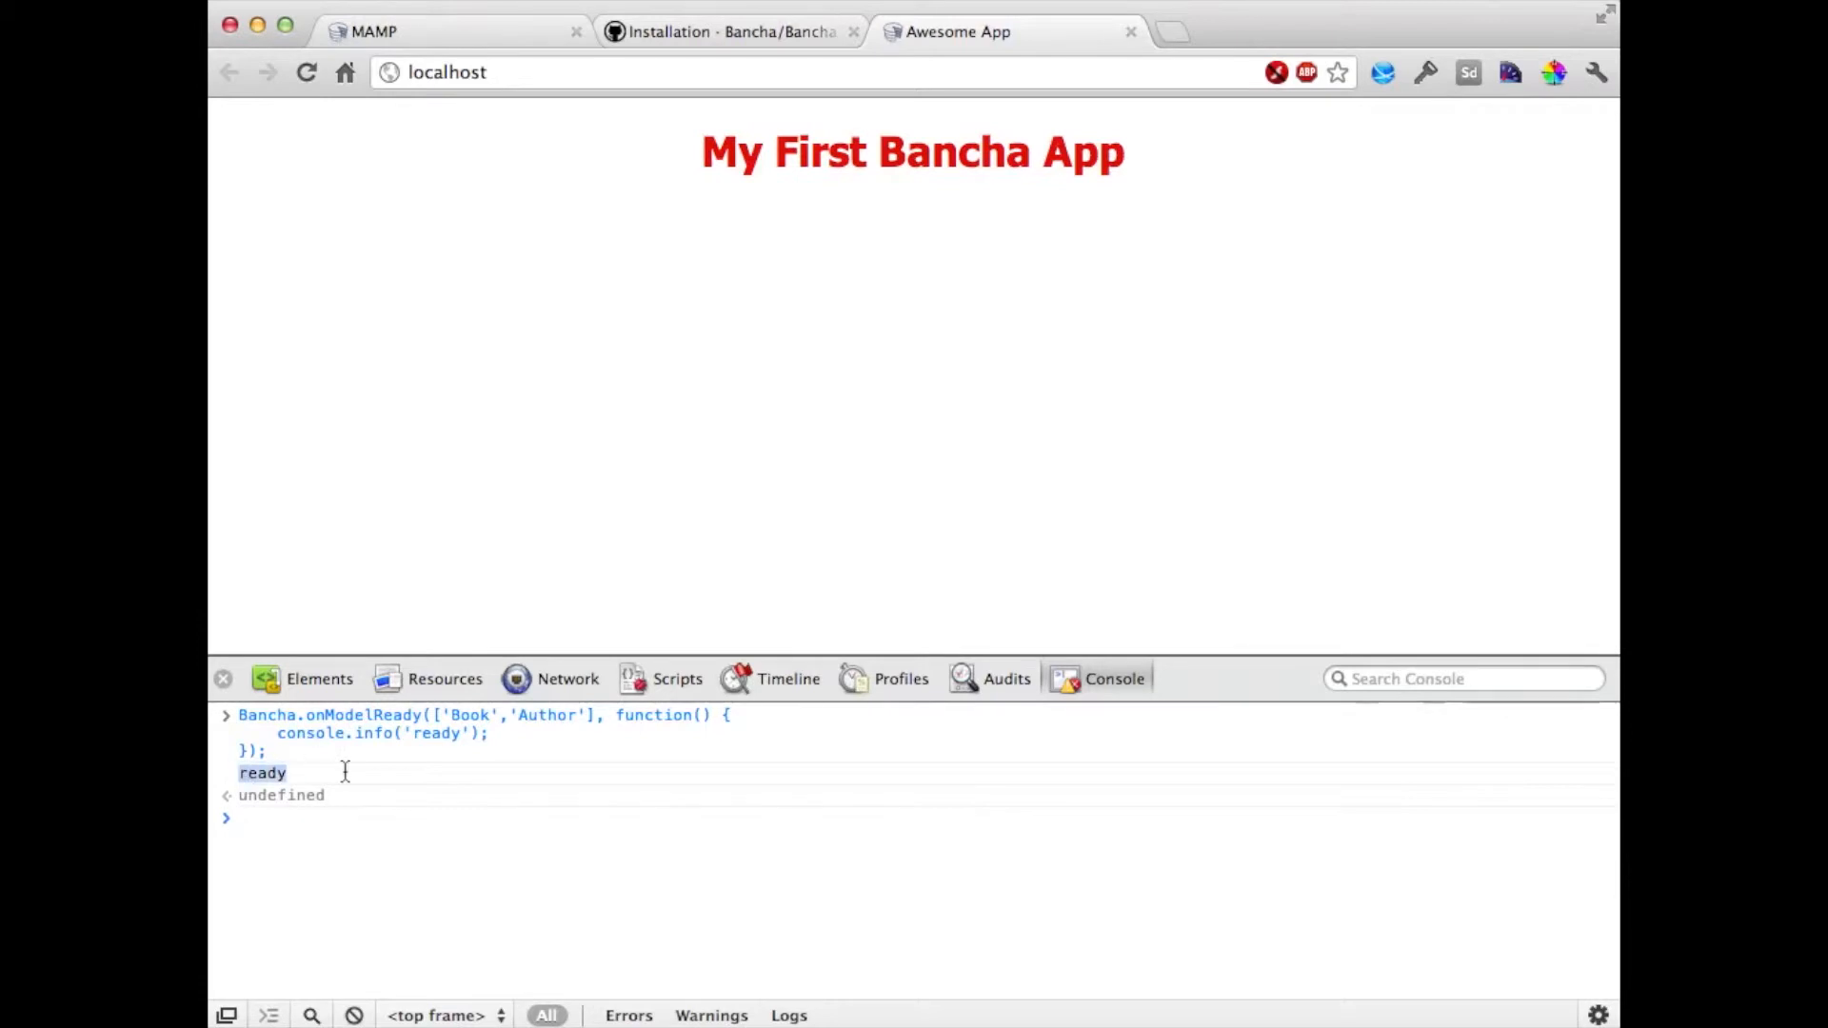
{"action": "mouse_move", "coordinate": [534, 679]}
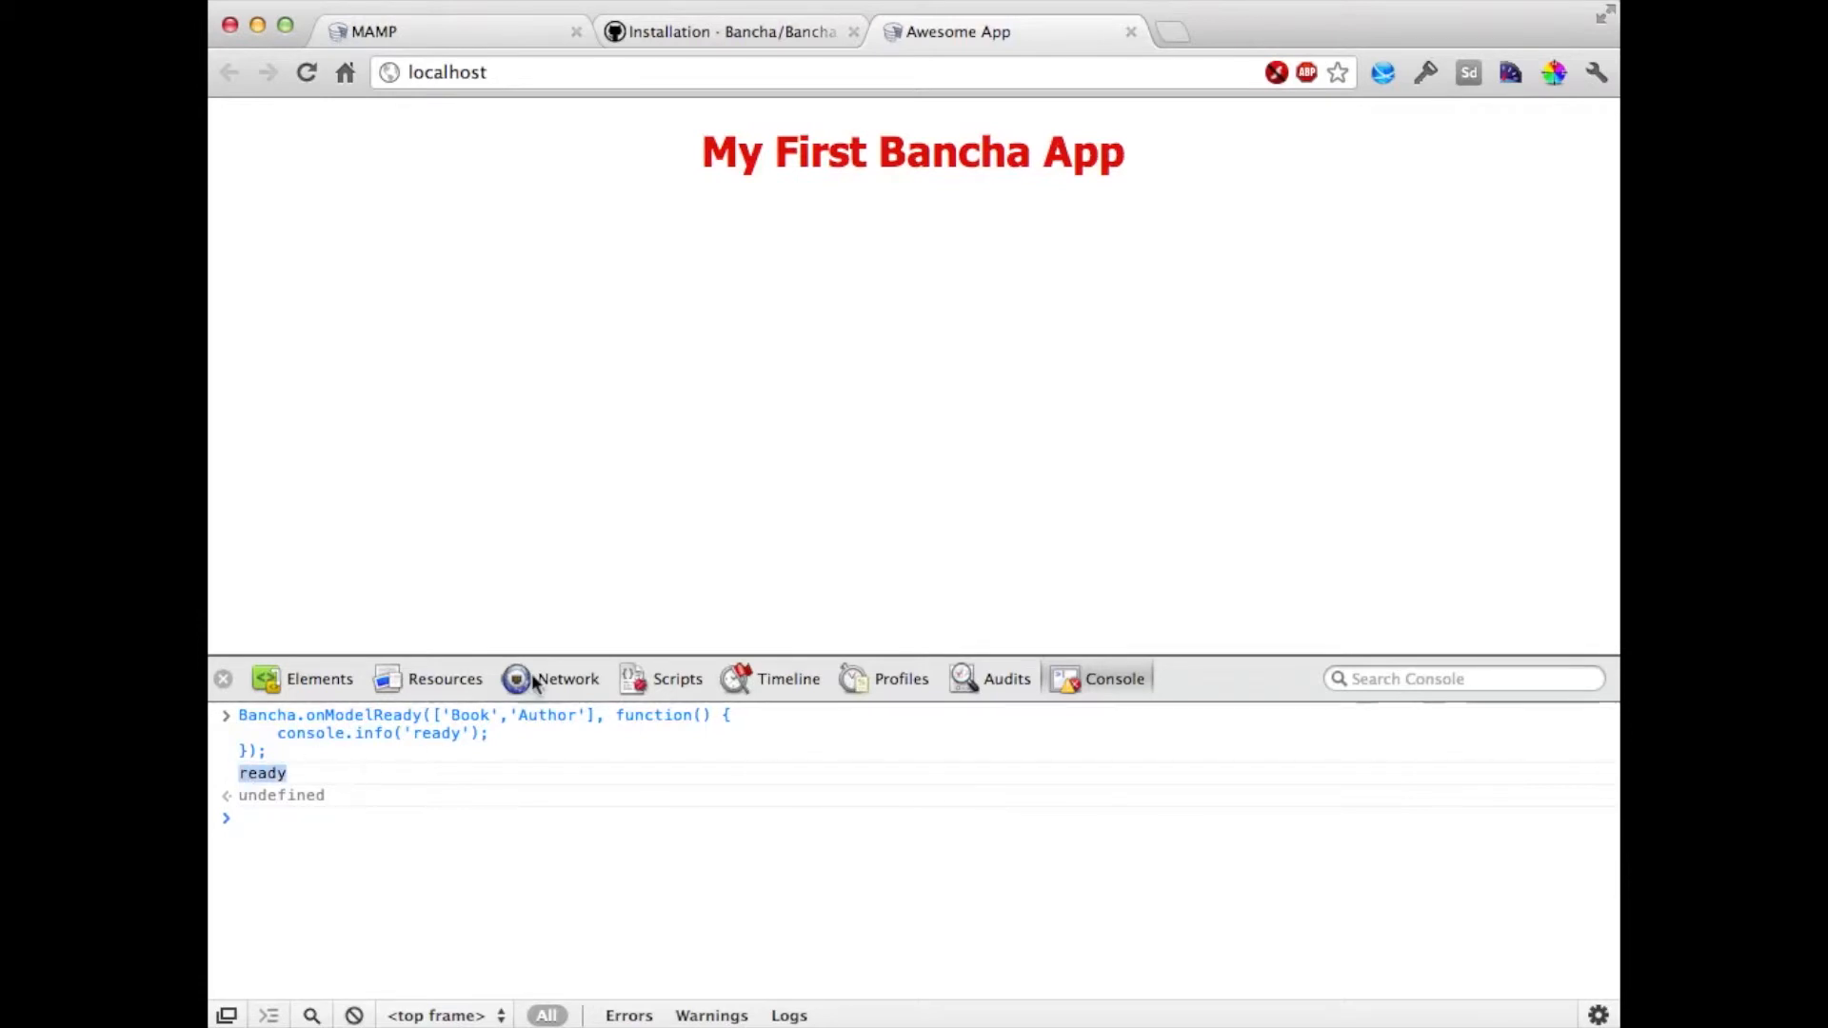
{"action": "left_click", "coordinate": [568, 679]}
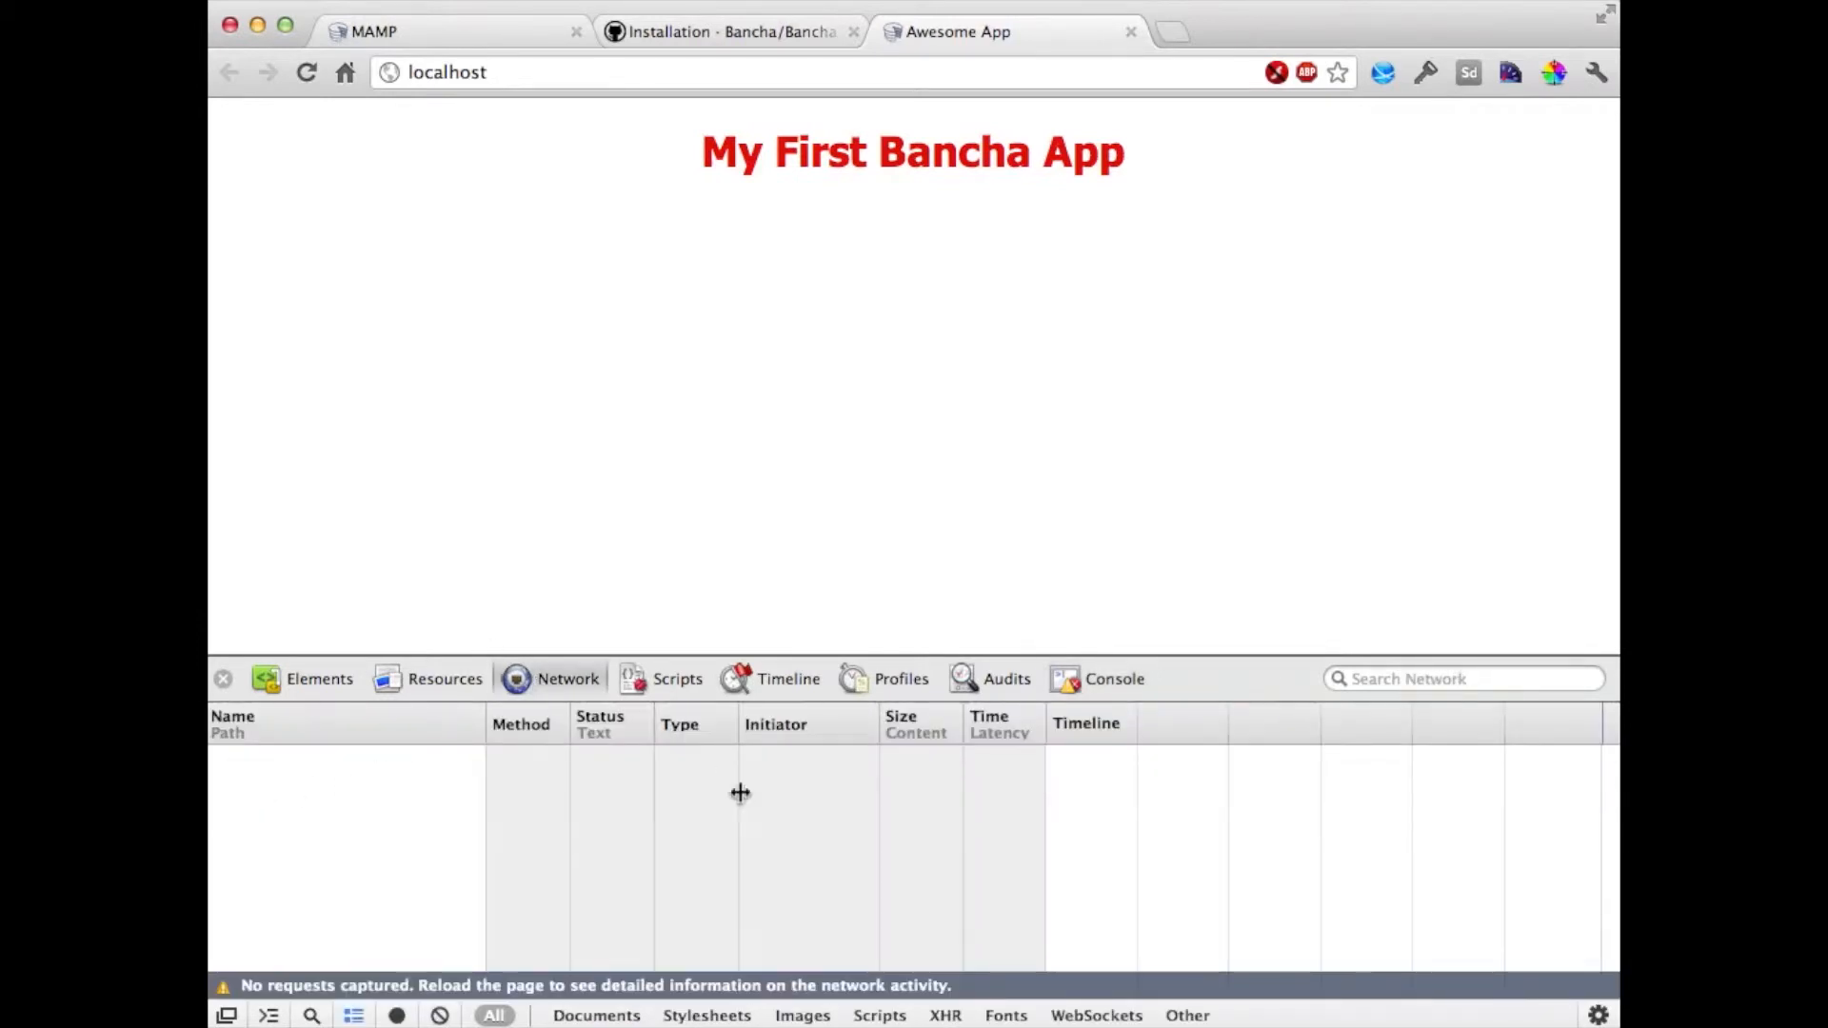
{"action": "mouse_move", "coordinate": [1096, 686]}
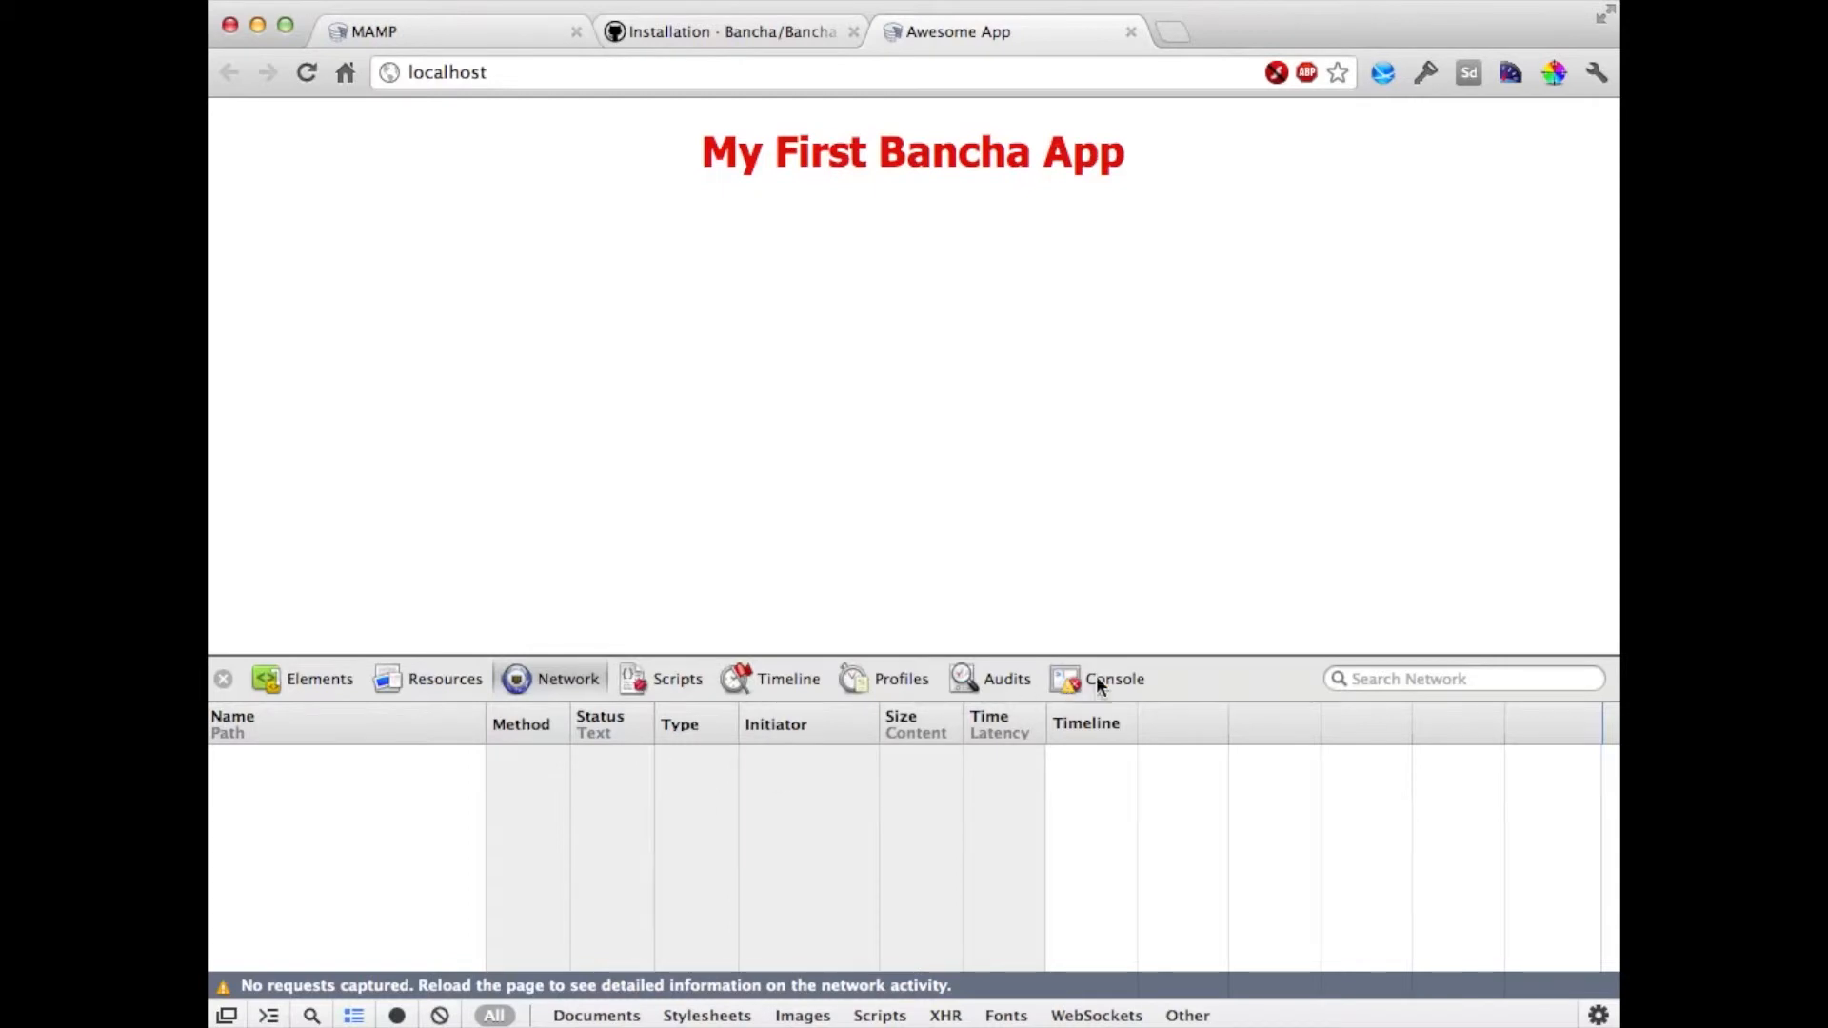
{"action": "left_click", "coordinate": [1113, 679]}
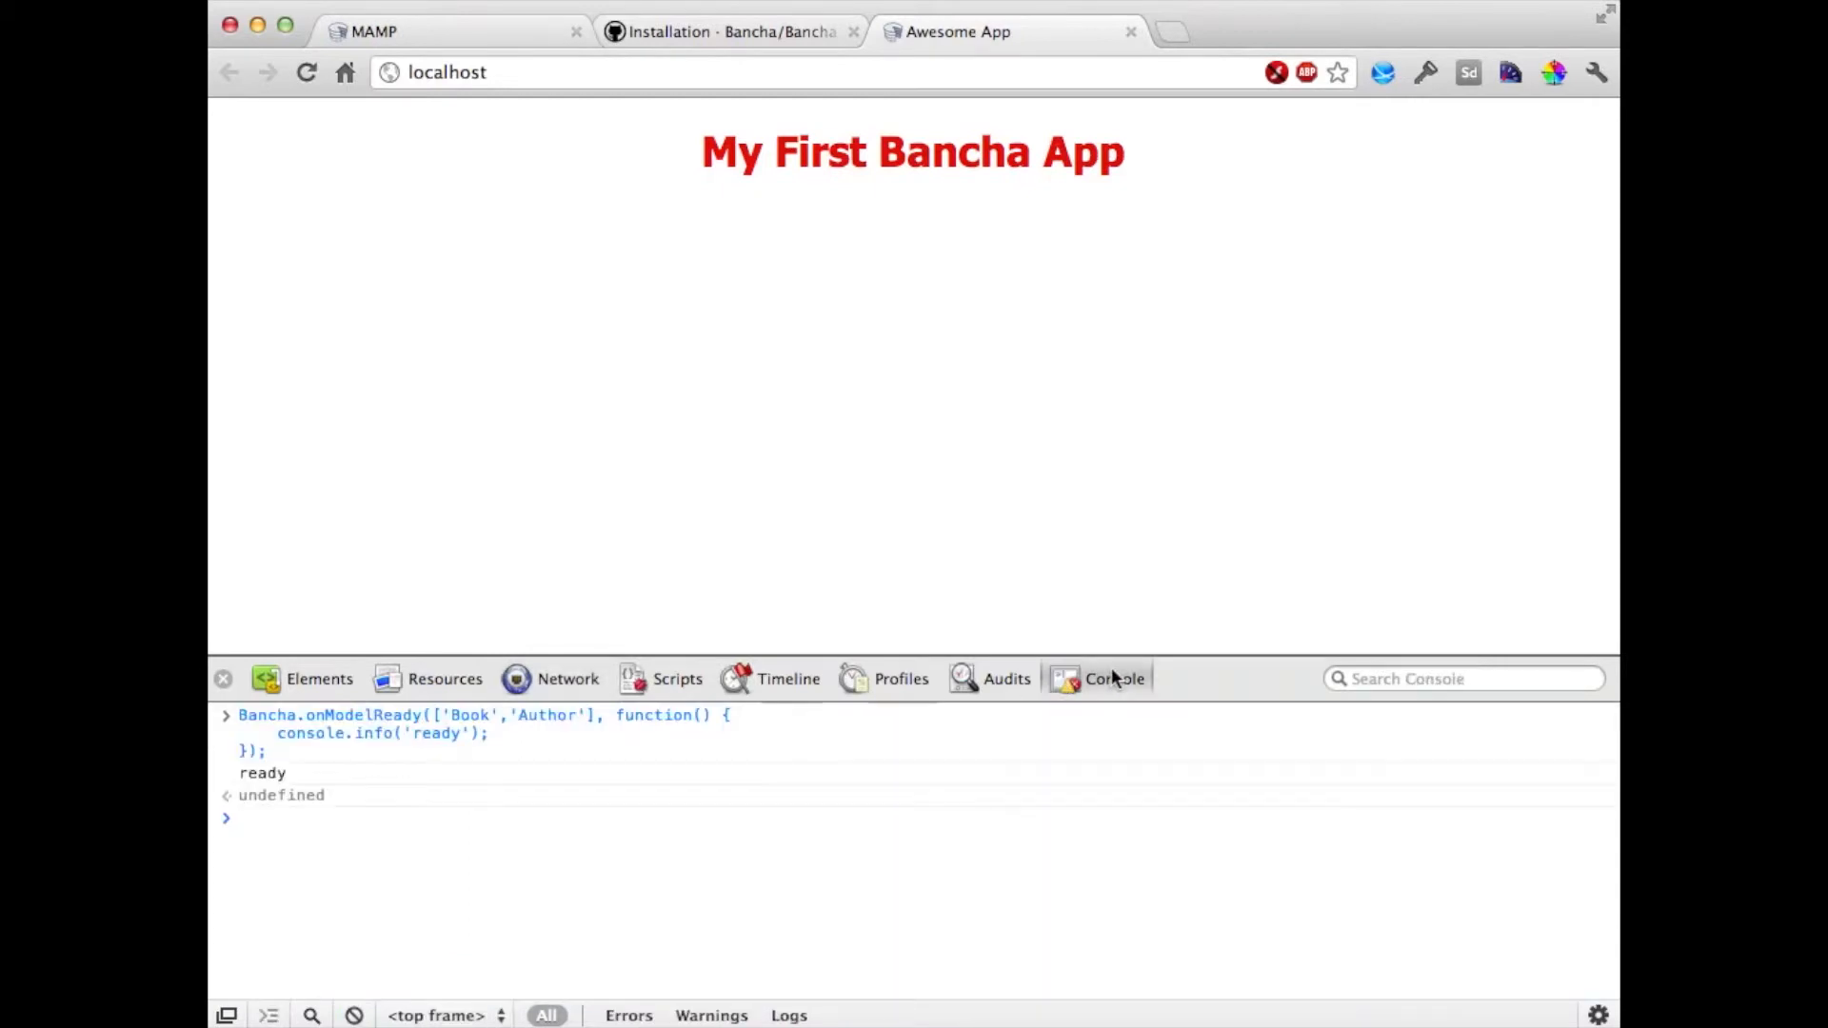
{"action": "left_click", "coordinate": [286, 483]}
{"action": "type", "text": "/bancha-api/models/all.js"}
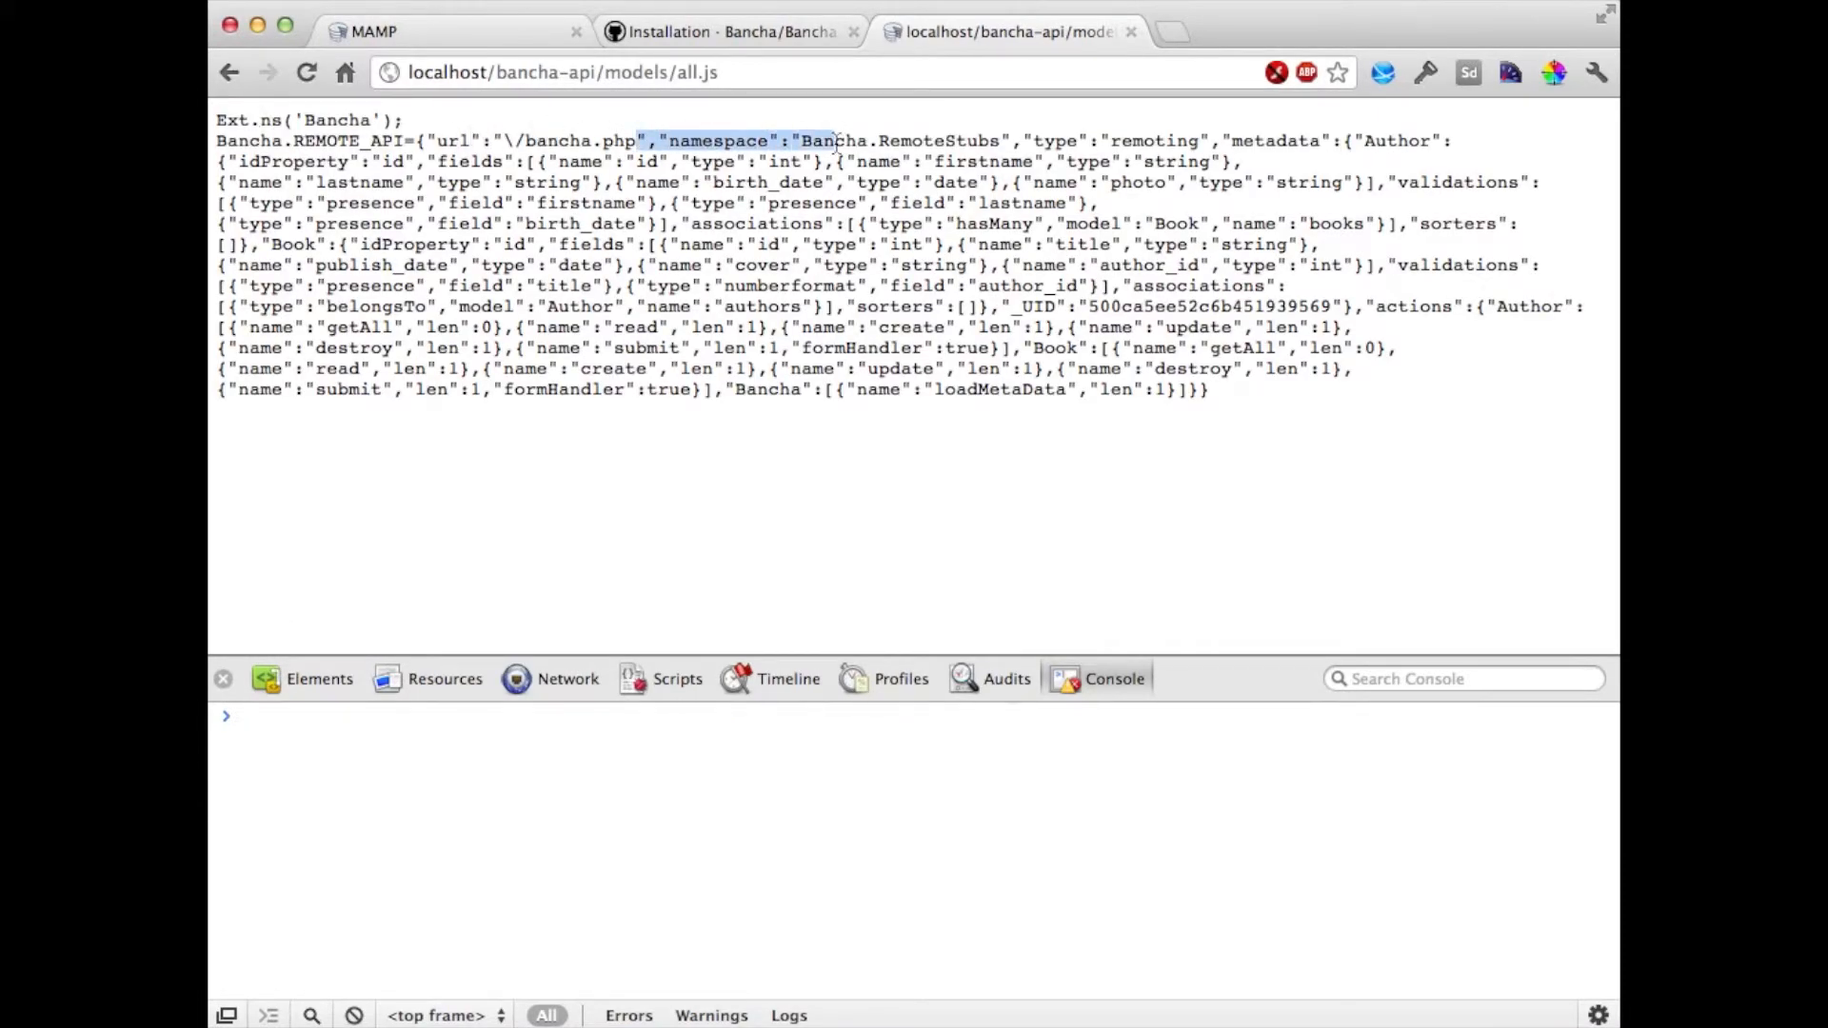
- Inspect the remote API at bancha-api/models/all.js, then return to the reloaded localhost app page
{"action": "left_click", "coordinate": [1248, 140]}
{"action": "type", "text": "localhost"}
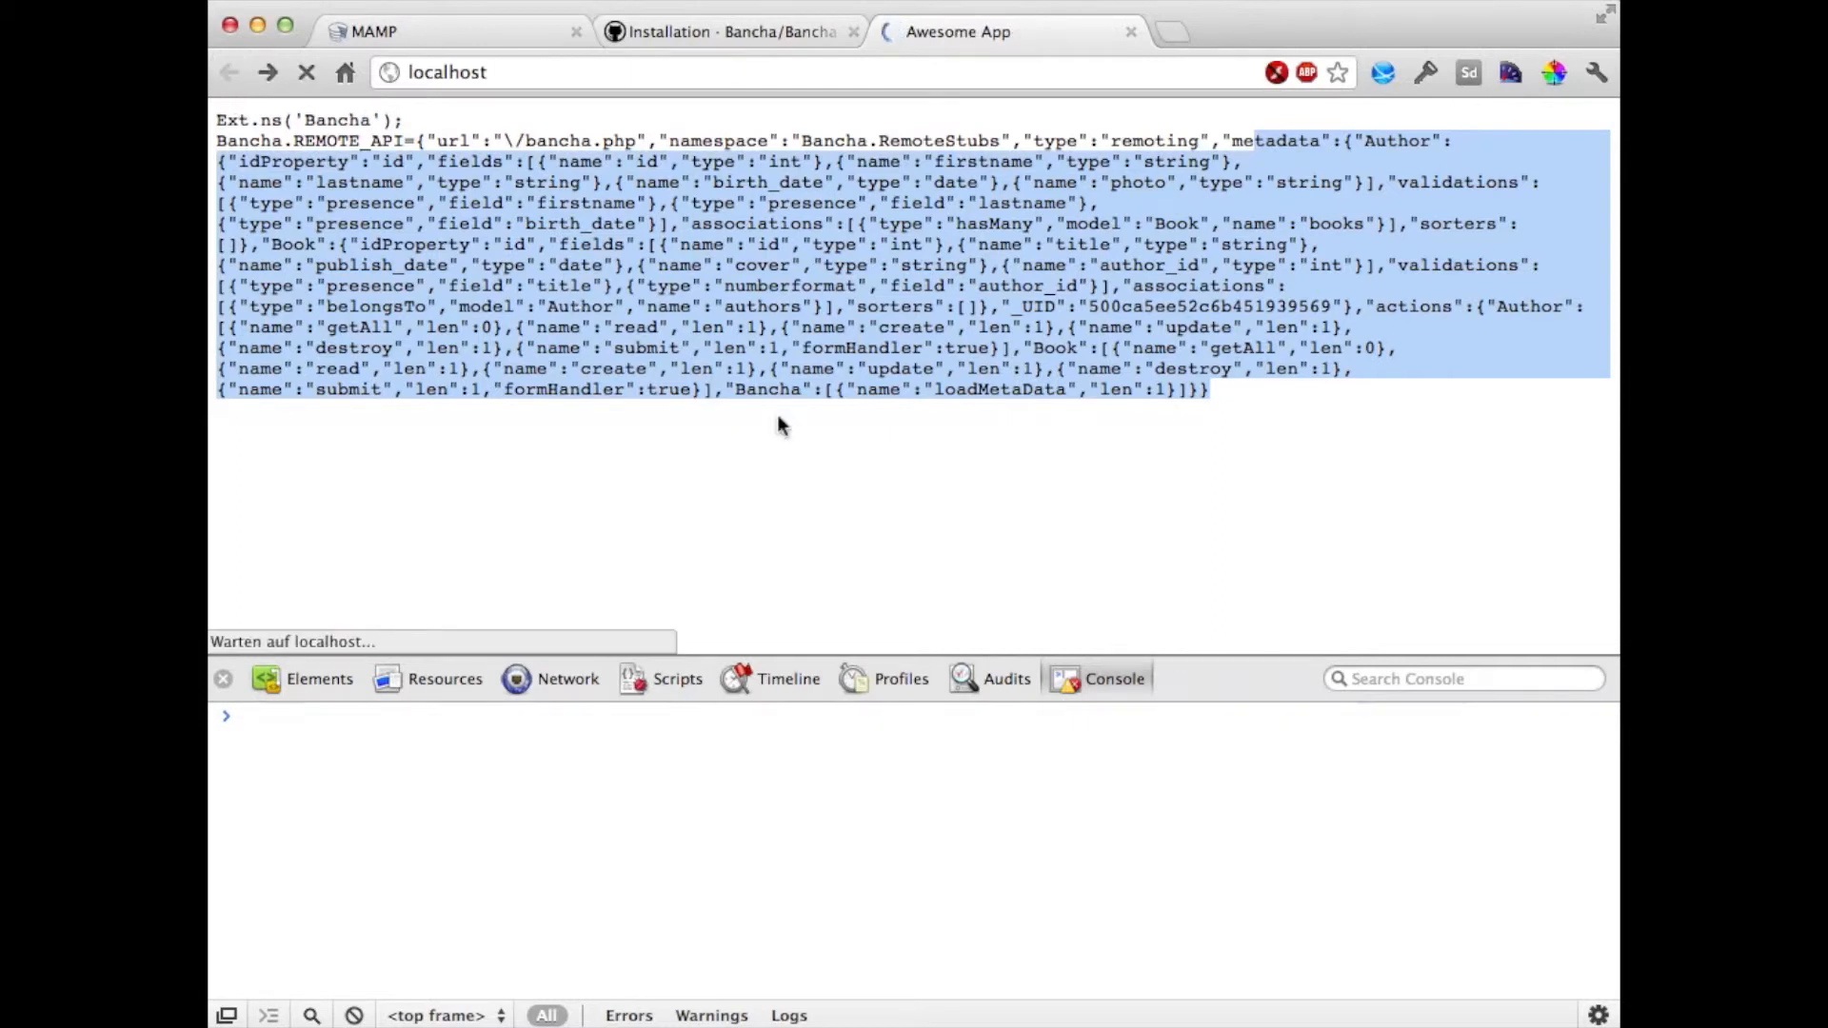
{"action": "left_click", "coordinate": [267, 72]}
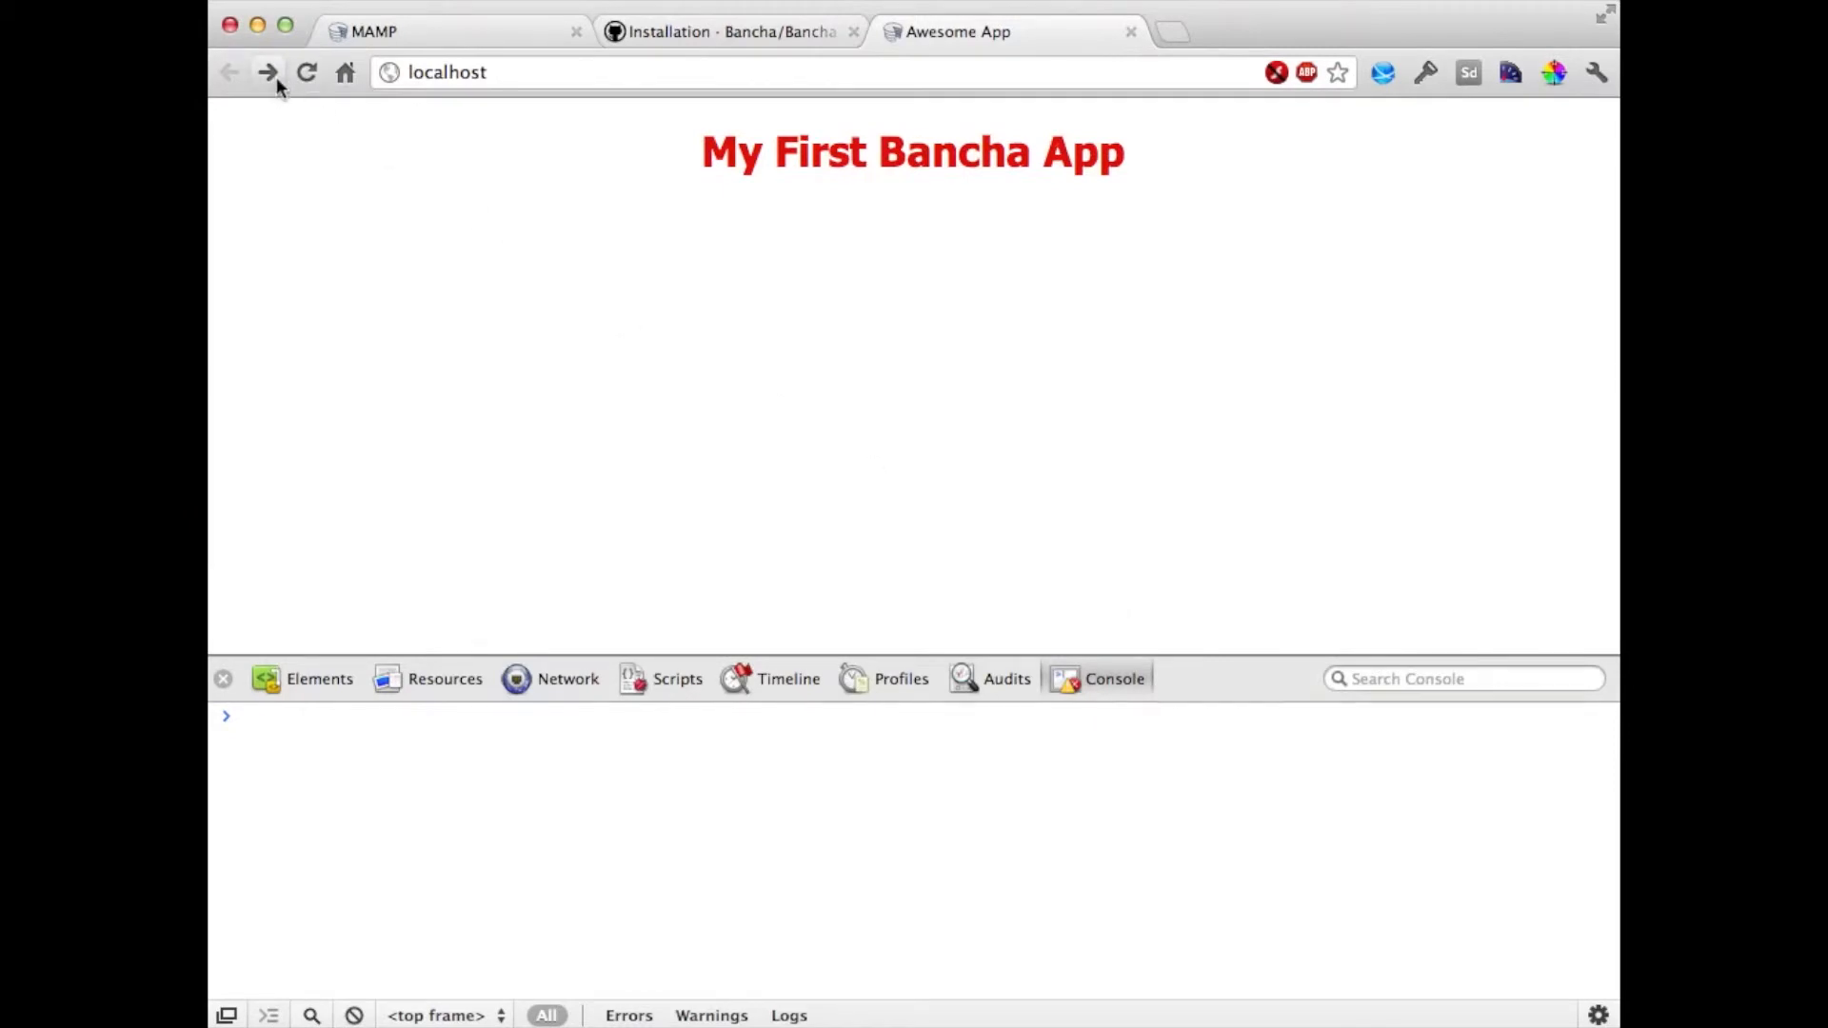
- View the bancha.php POST request's Response with the Book and Author metadata in the Network panel
{"action": "left_click", "coordinate": [307, 72]}
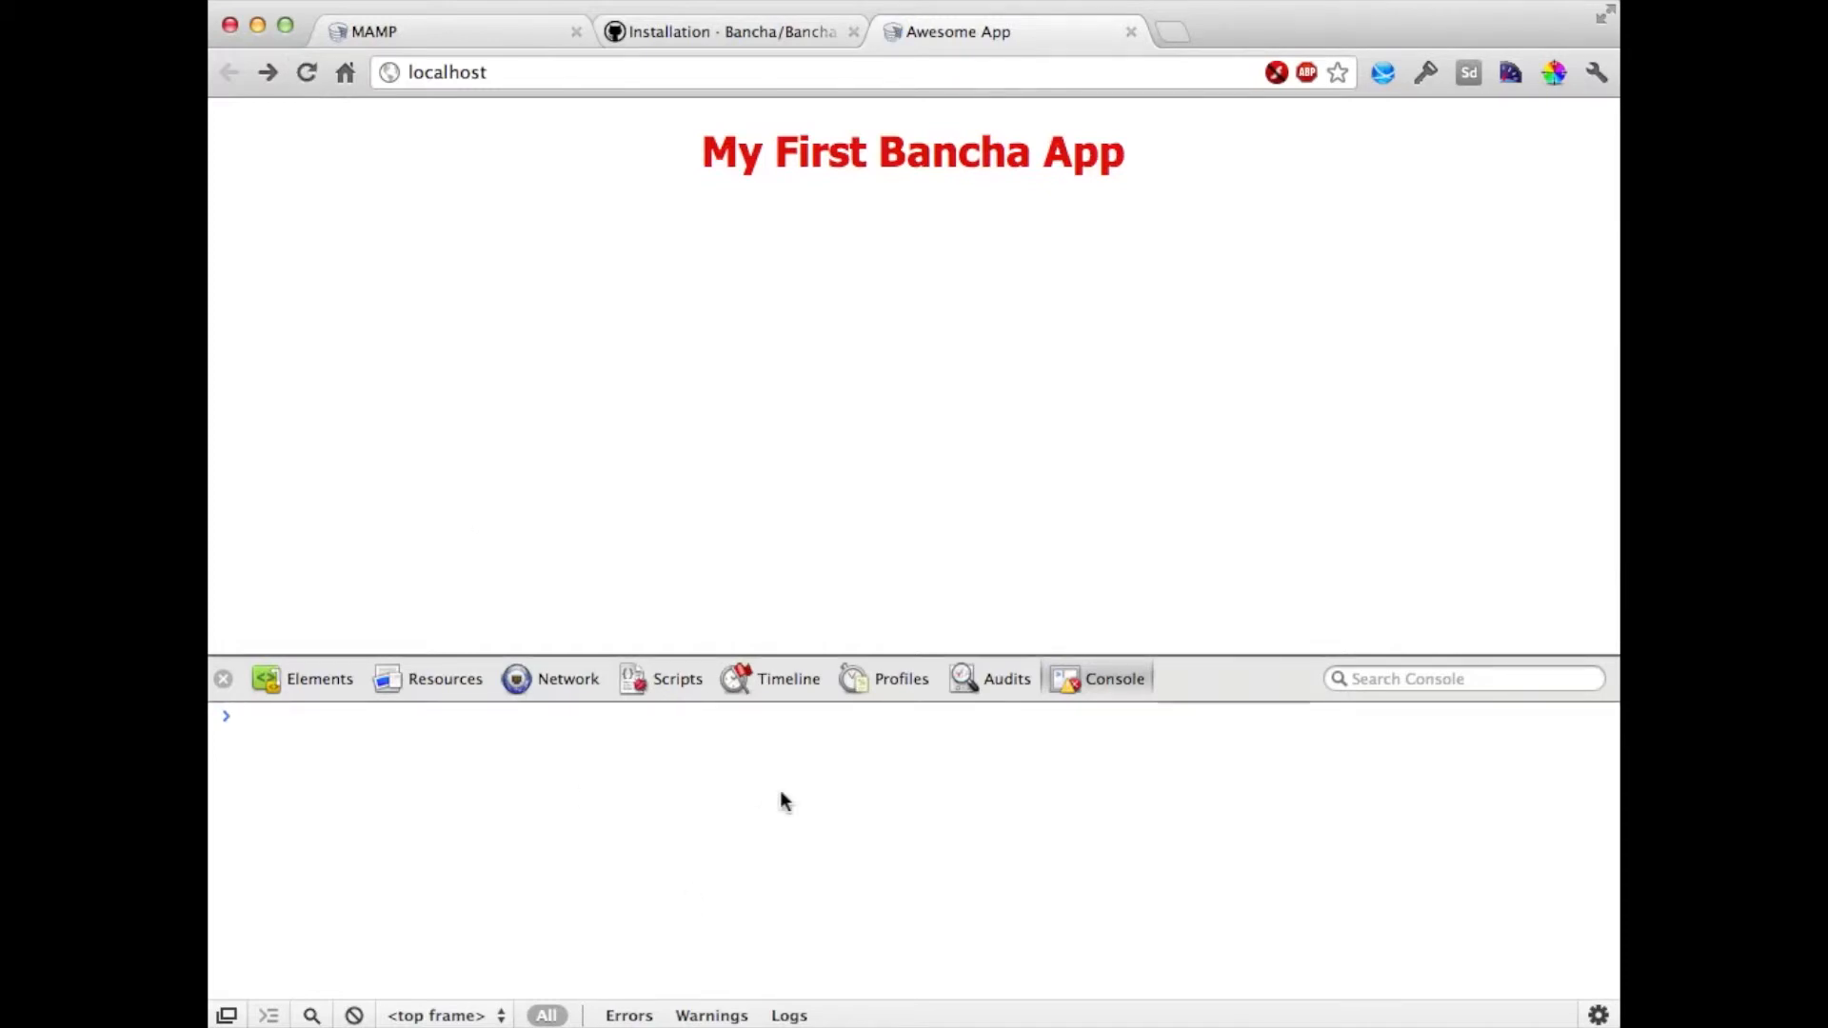
{"action": "left_click", "coordinate": [566, 679]}
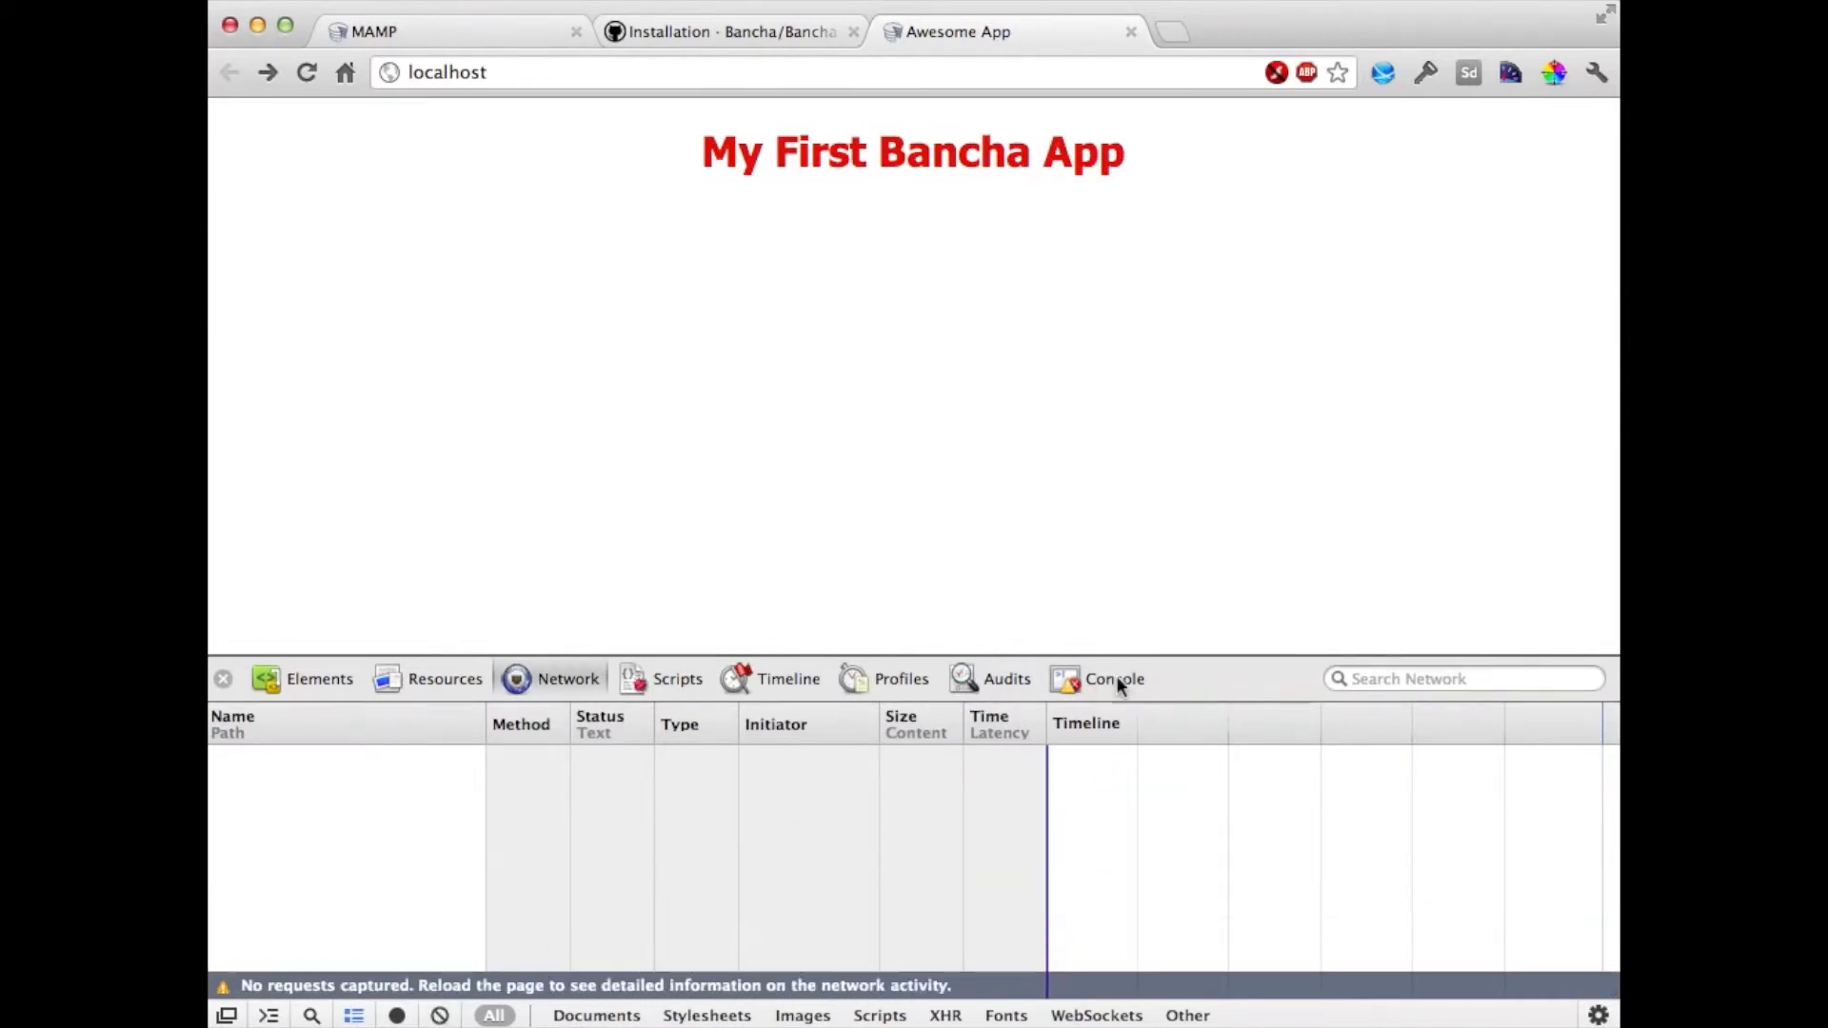
{"action": "left_click", "coordinate": [1113, 679]}
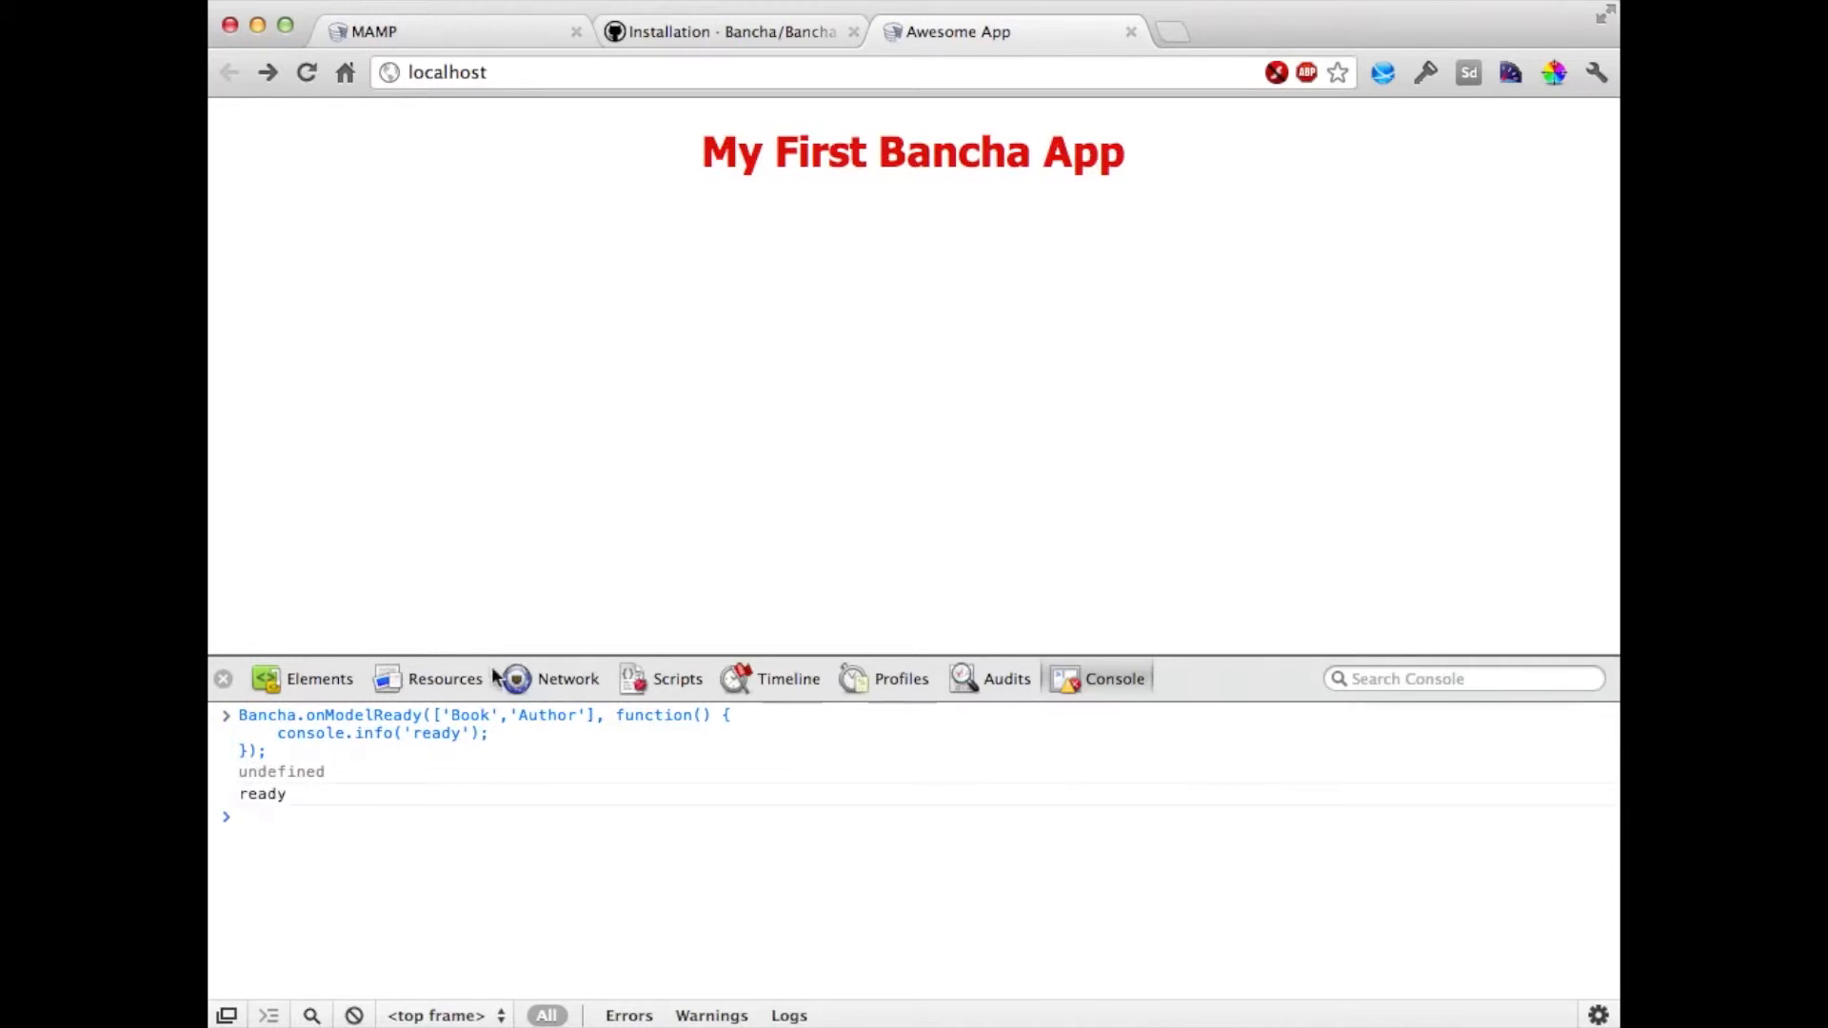
{"action": "left_click", "coordinate": [567, 678]}
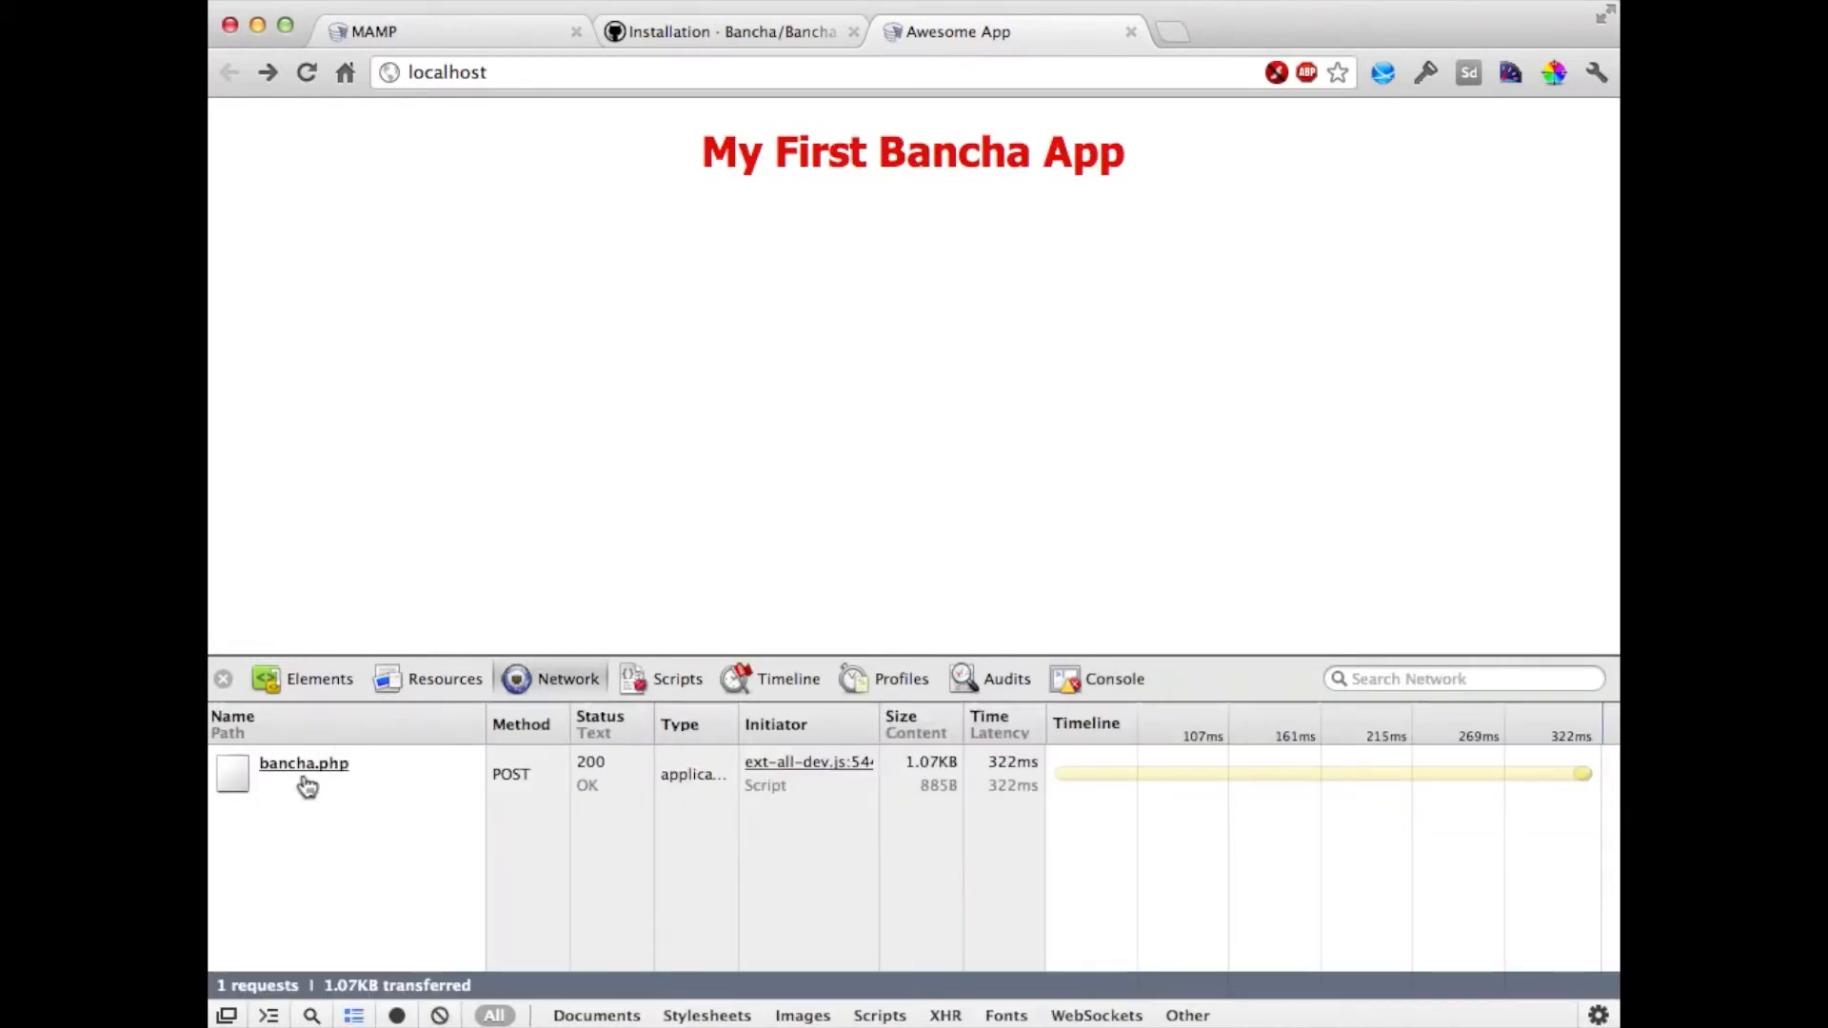
{"action": "left_click", "coordinate": [303, 773]}
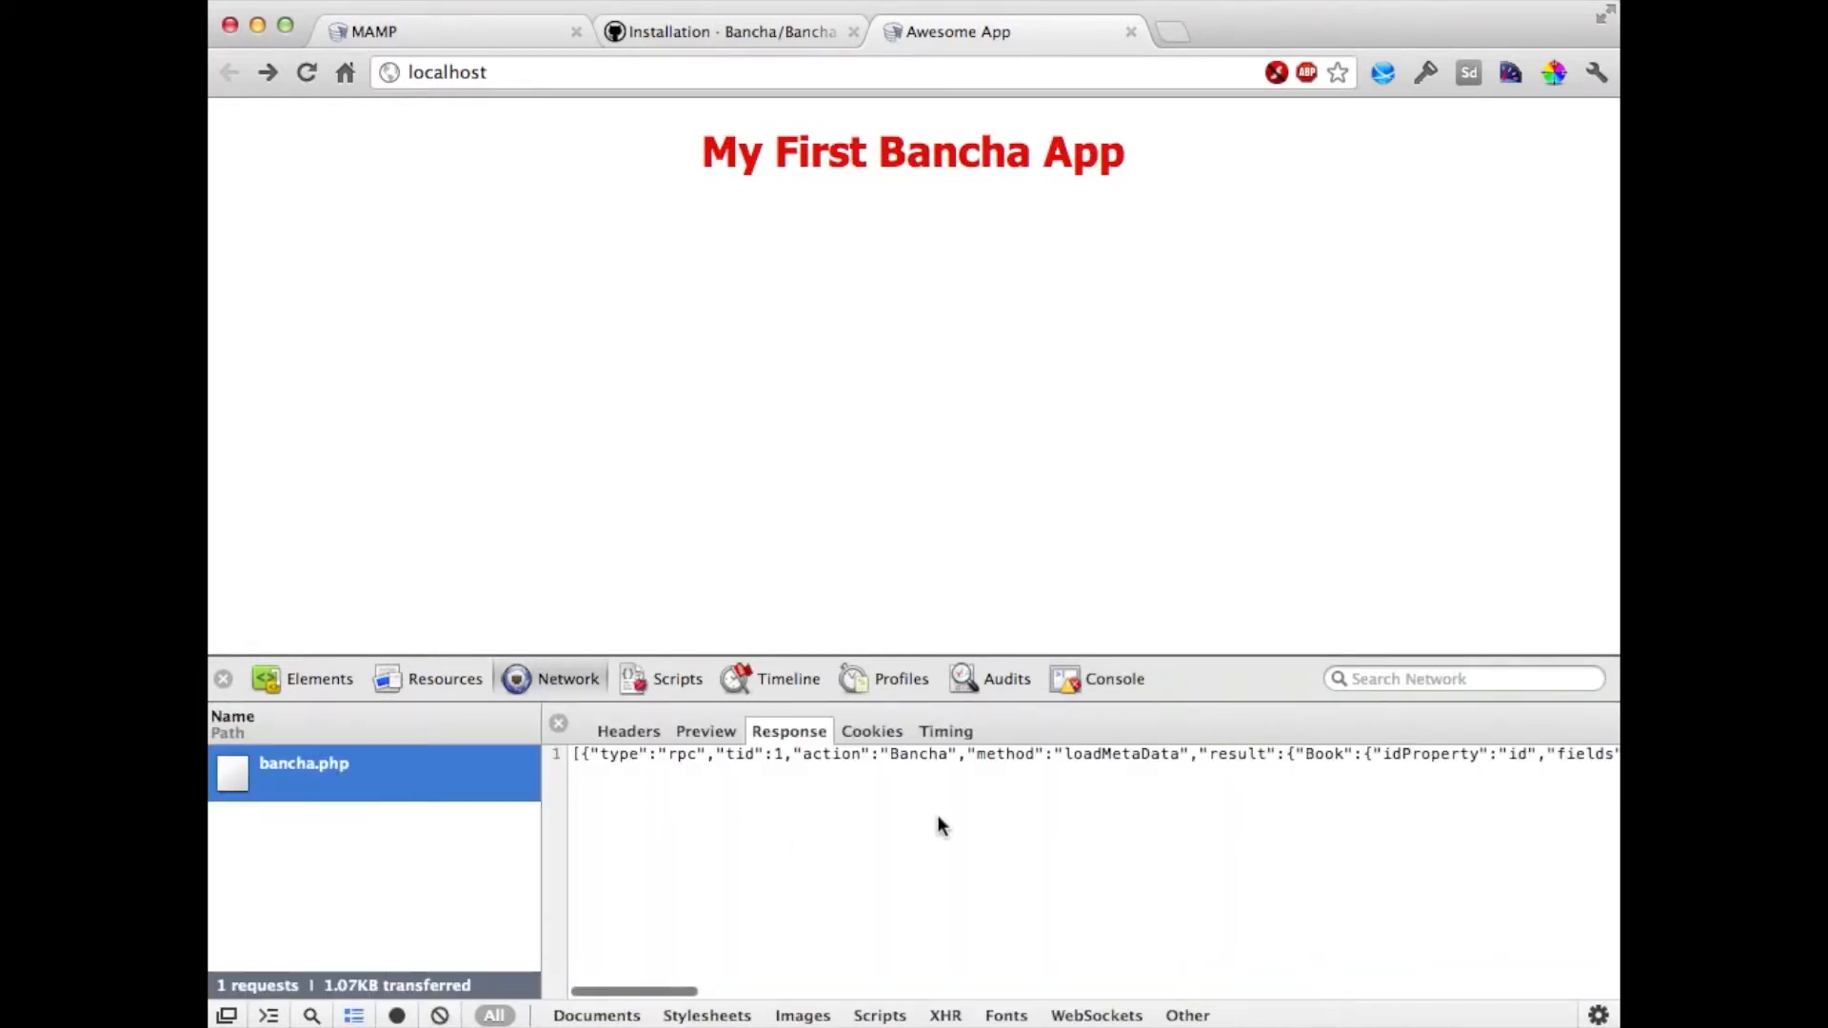
{"action": "mouse_move", "coordinate": [746, 789]}
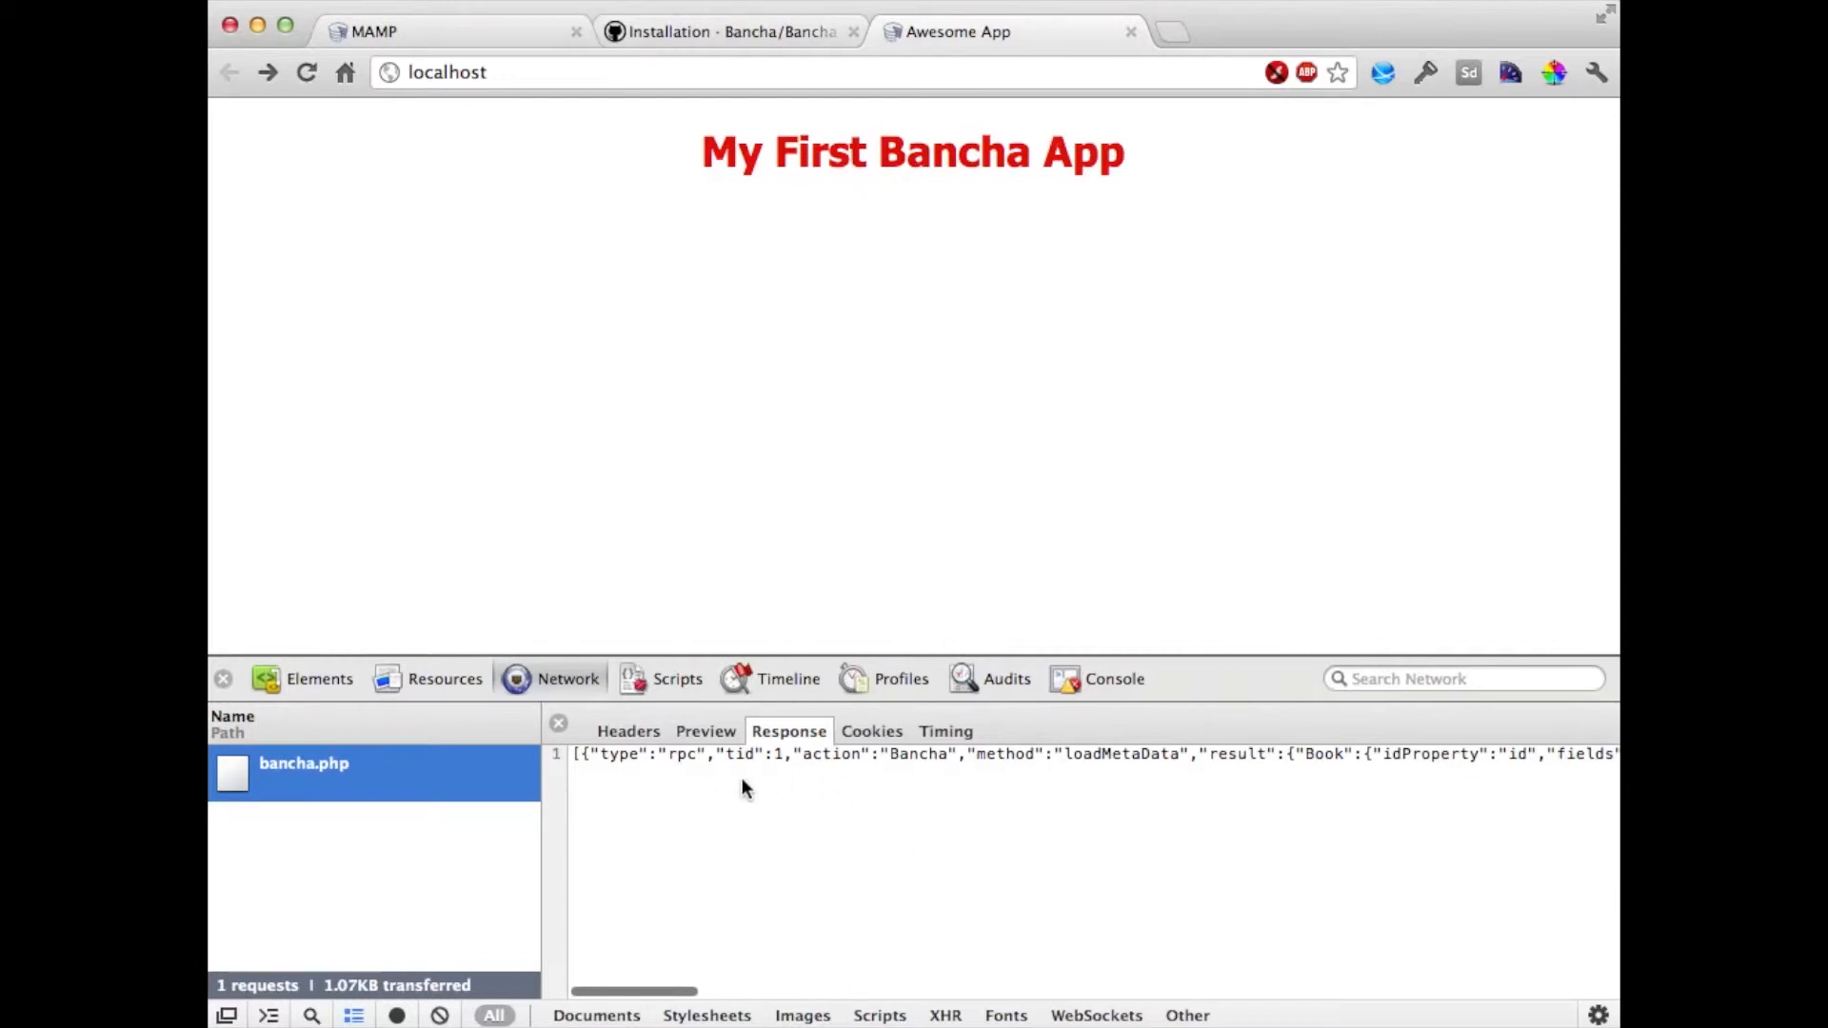
- Read through the metadata JSON horizontally and return to the Console showing 'ready' logged
{"action": "scroll", "scroll_direction": "right", "scroll_amount": 3}
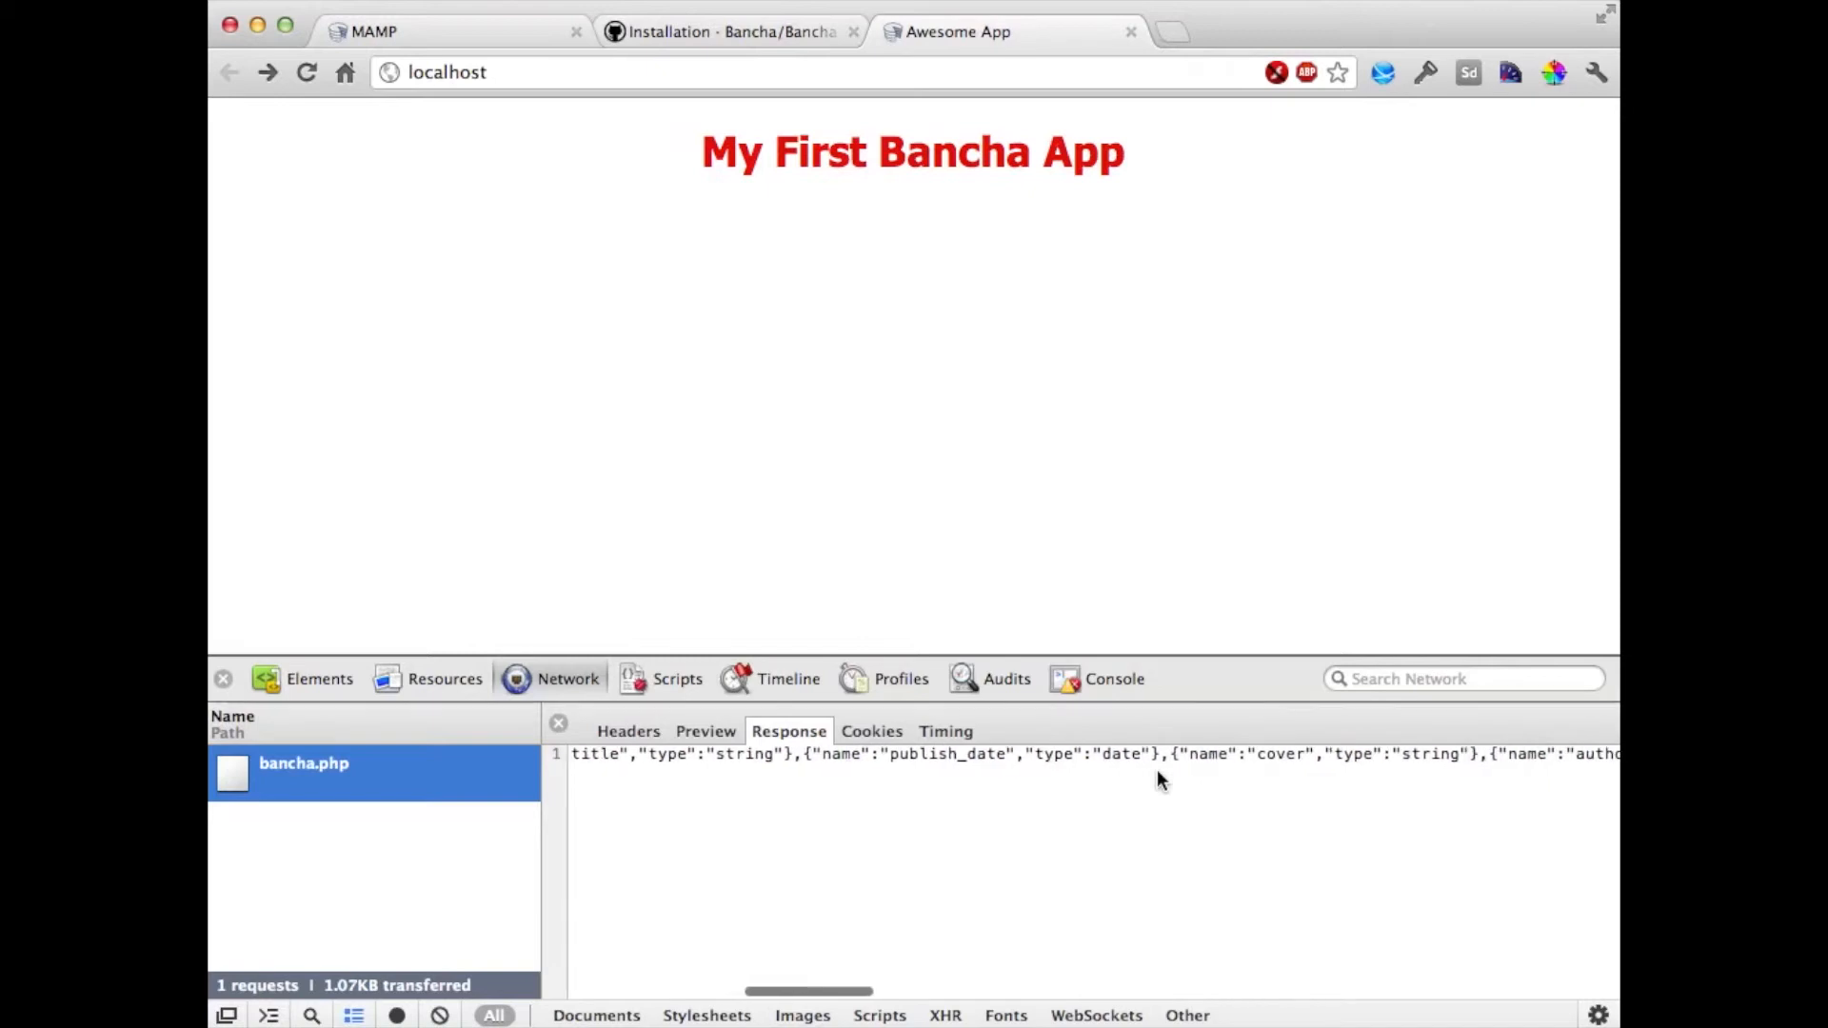
{"action": "scroll", "scroll_direction": "right", "scroll_amount": 3}
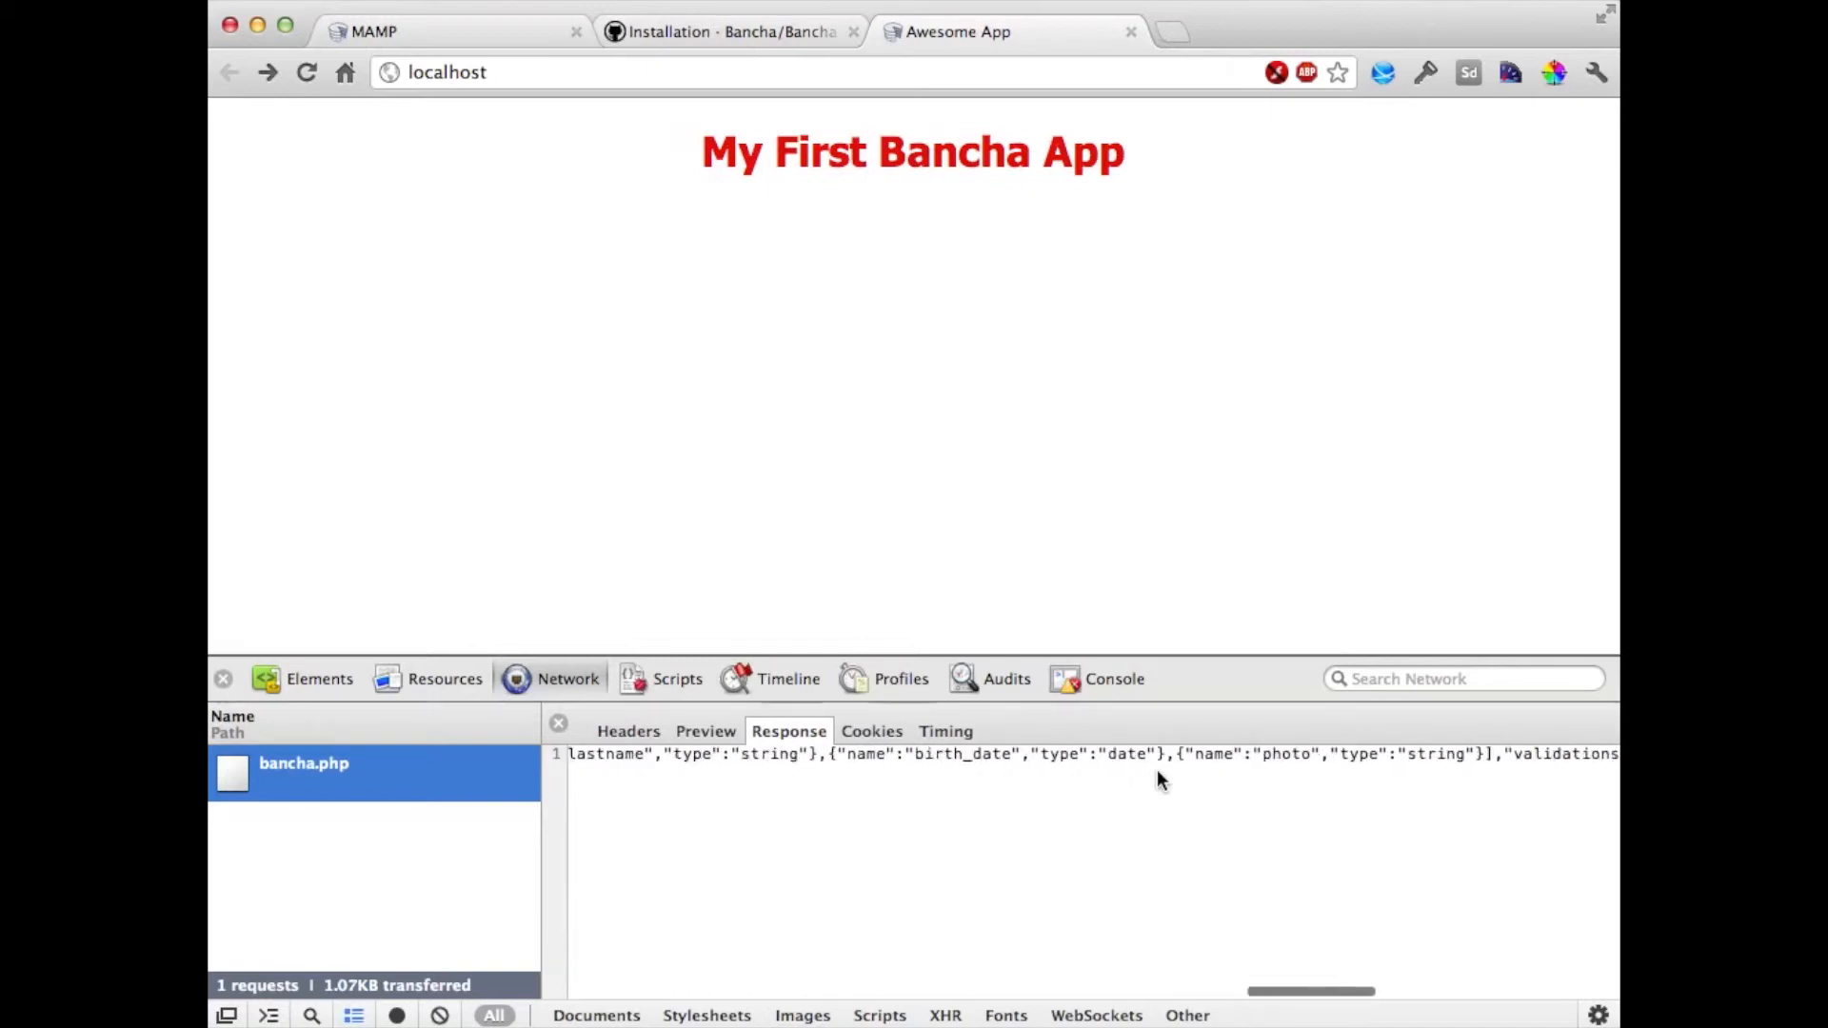
{"action": "scroll", "scroll_direction": "right", "scroll_amount": 3}
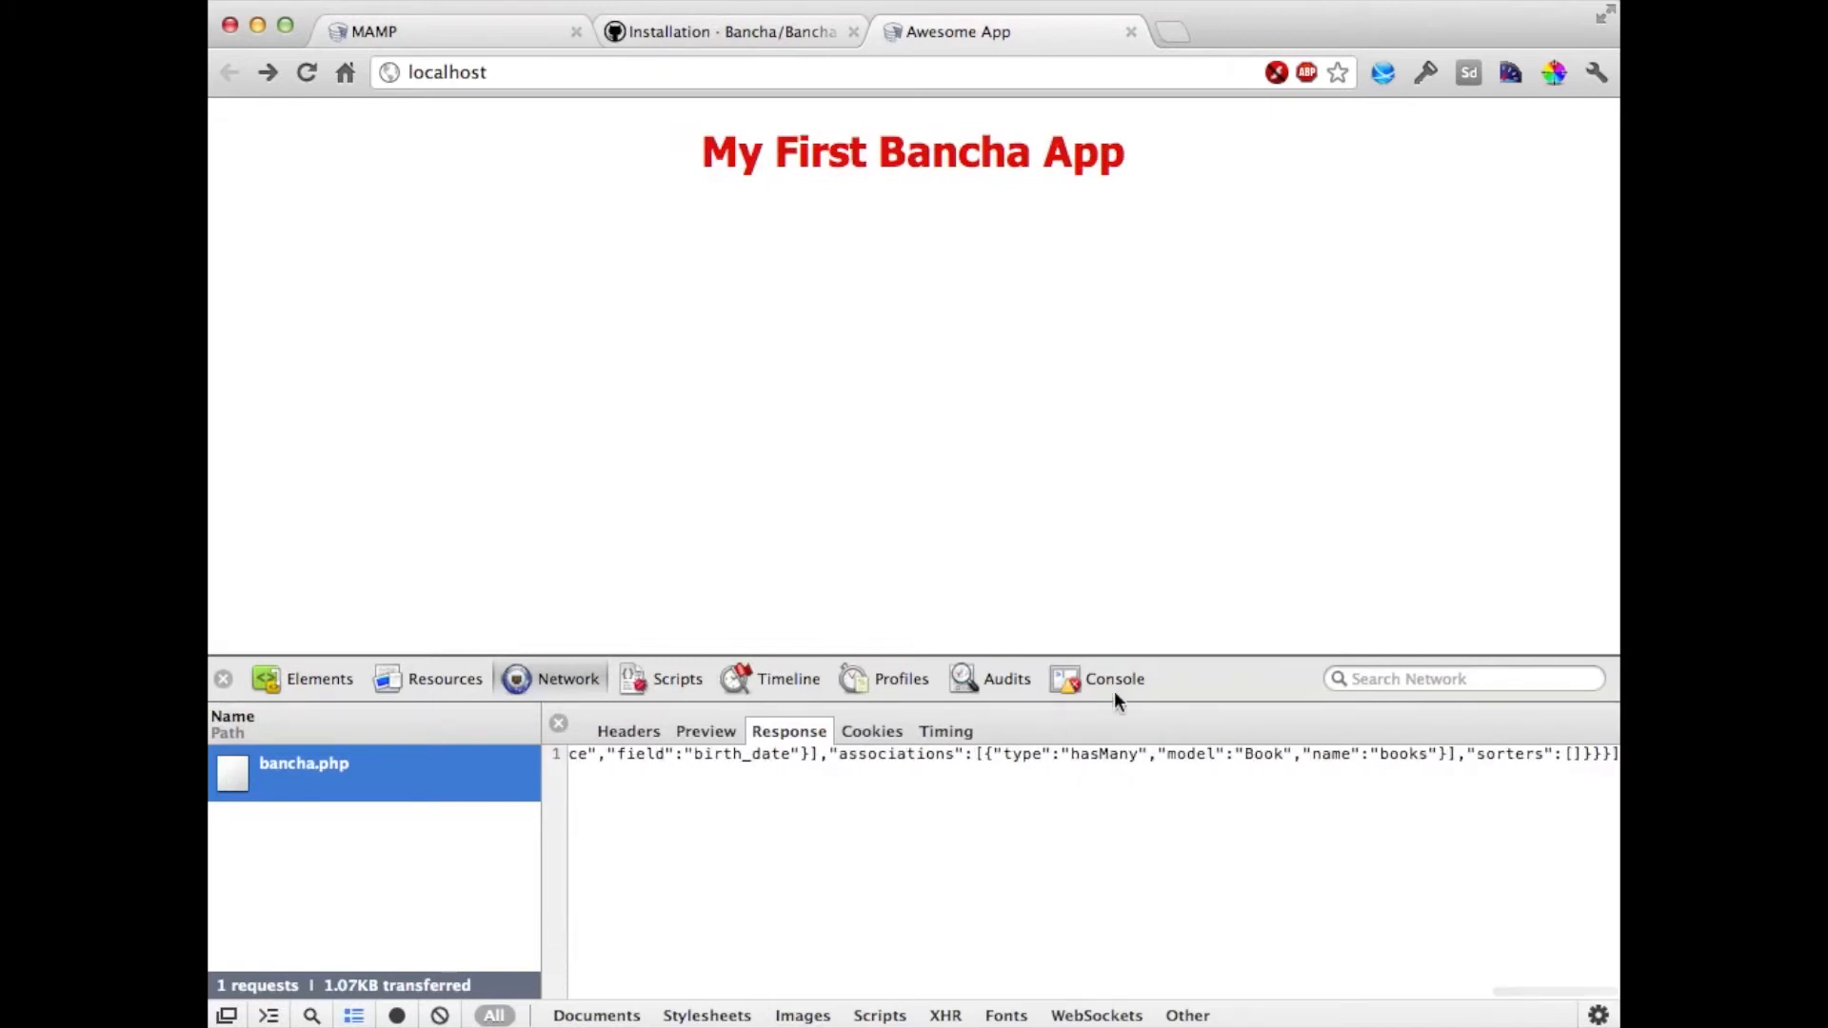
{"action": "left_click", "coordinate": [1113, 679]}
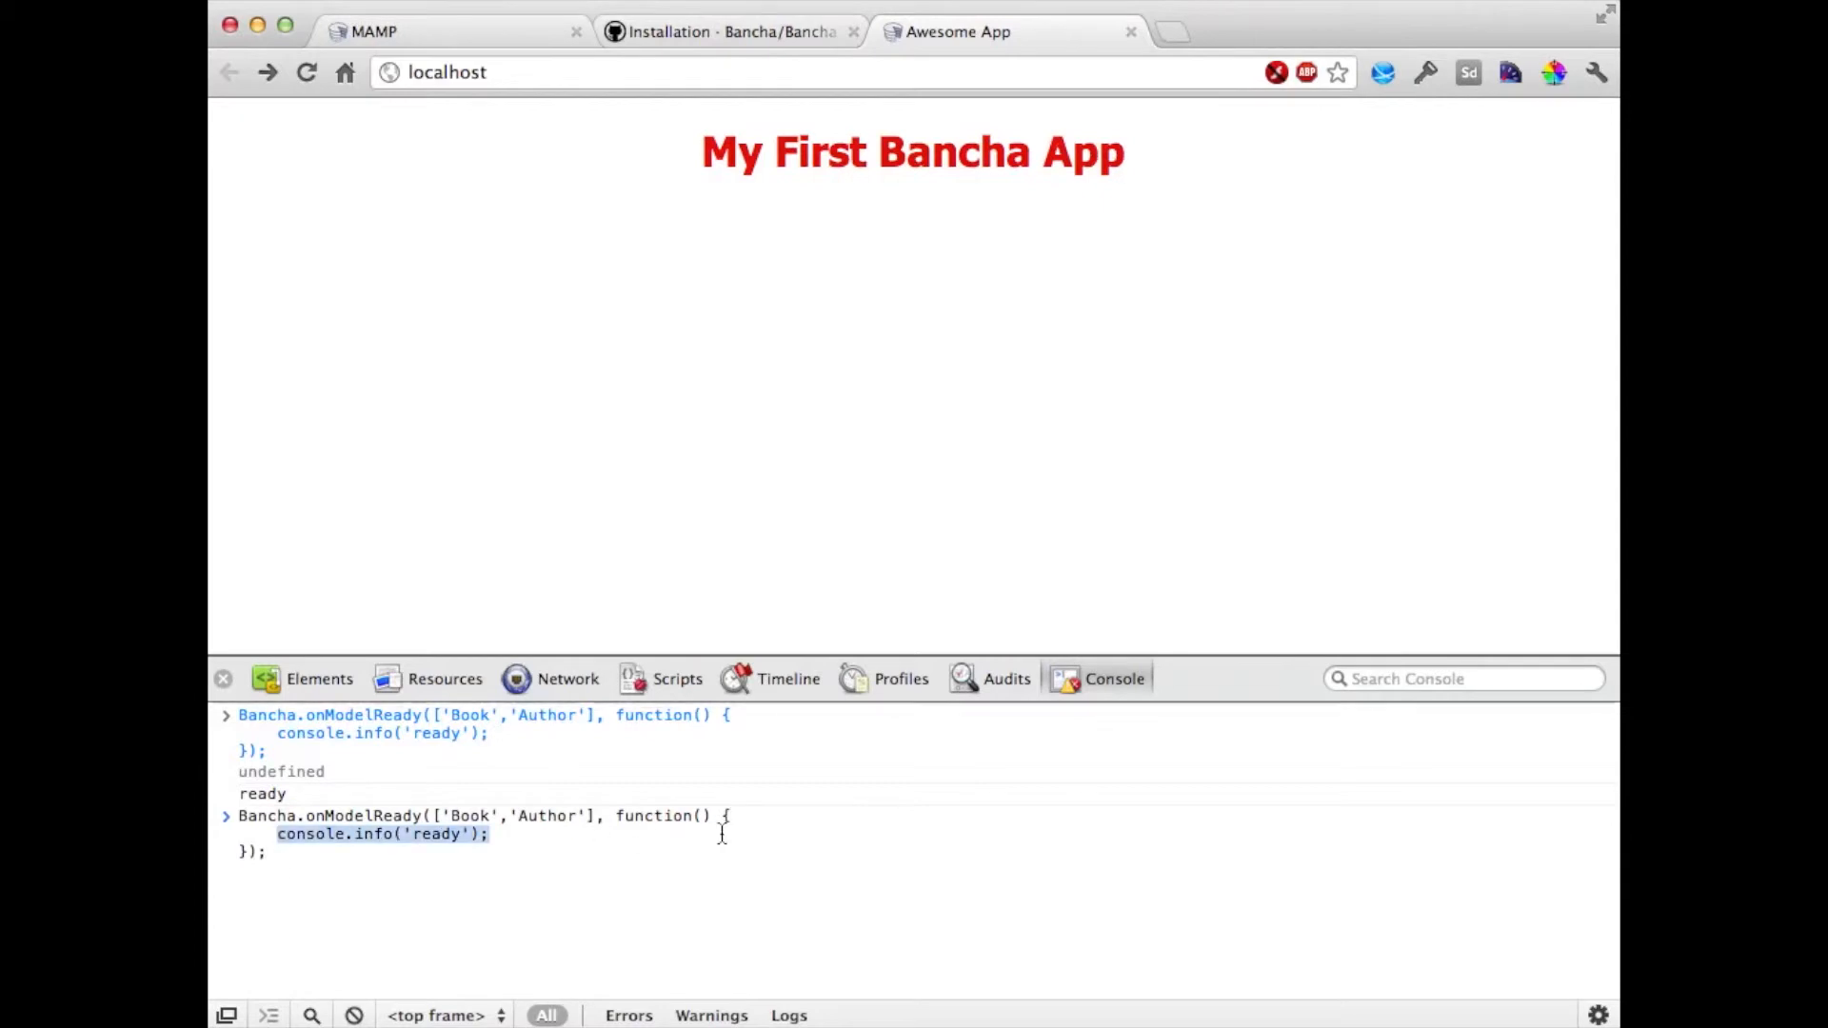
- Run onModelReady code creating an Ext.data.Store with model 'Bancha.model.Book'
{"action": "type", "text": "Ext."}
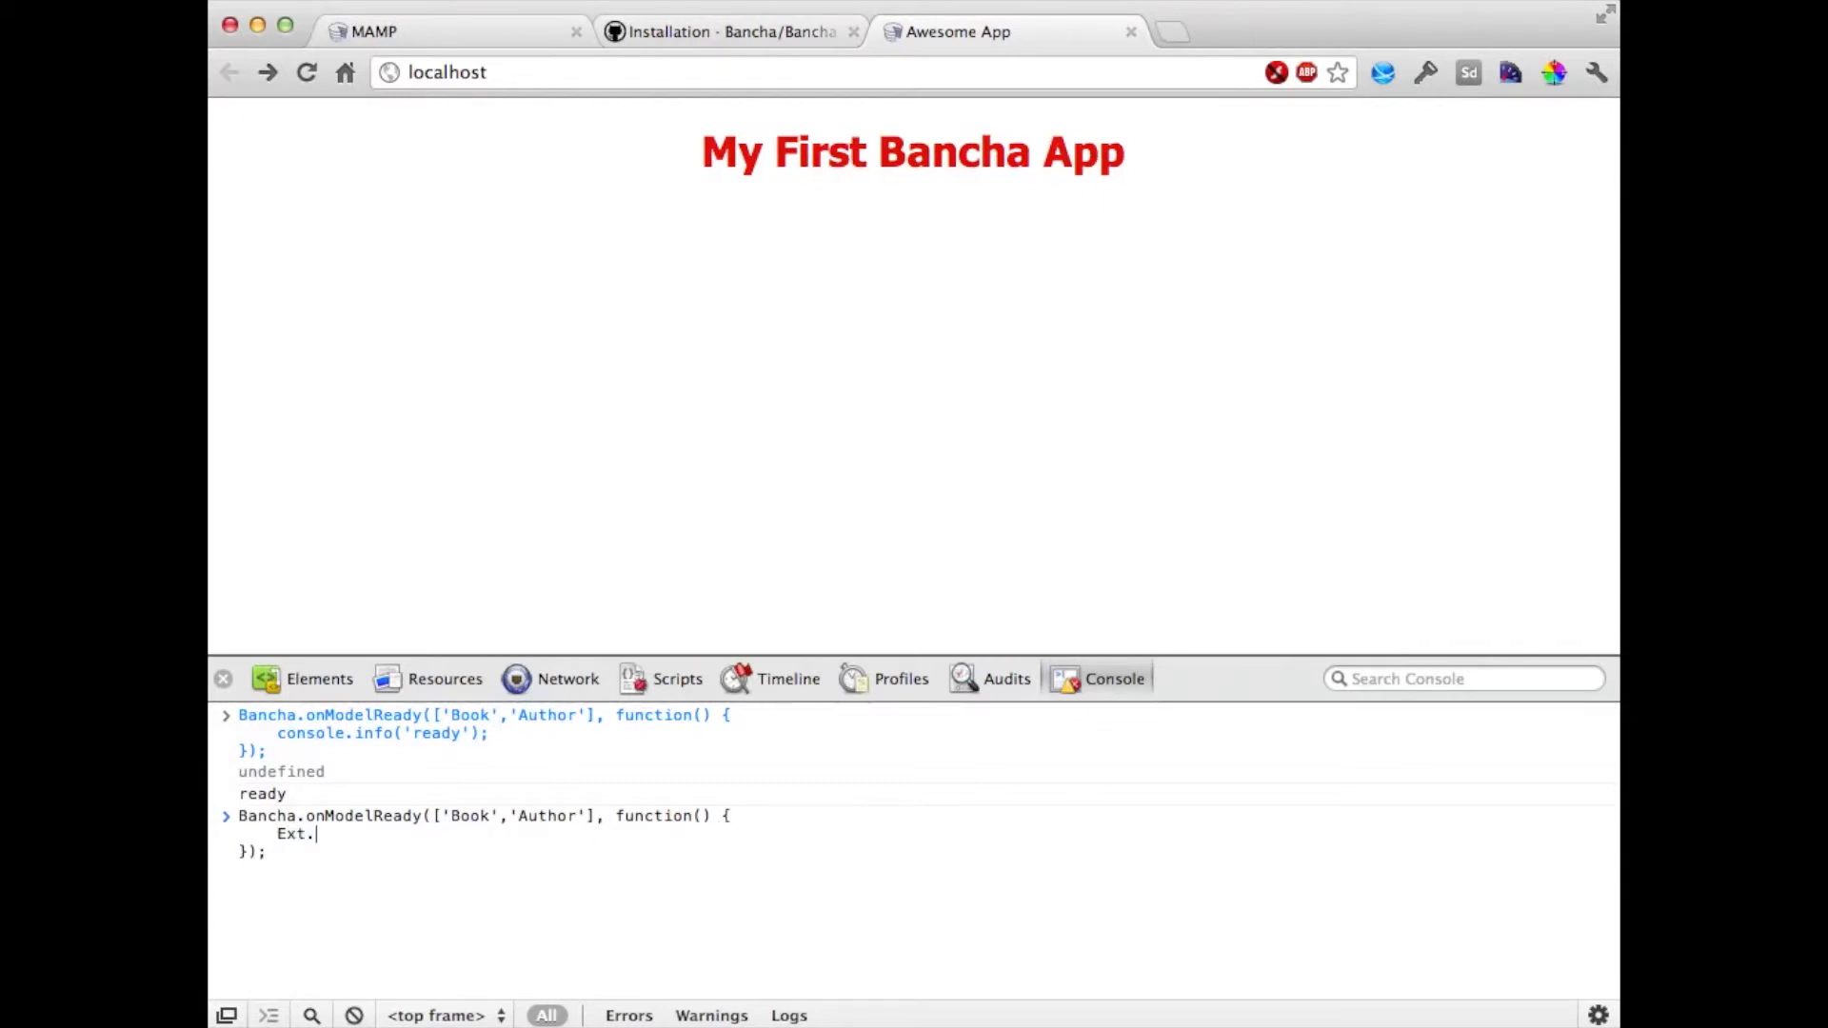
{"action": "type", "text": "create("}
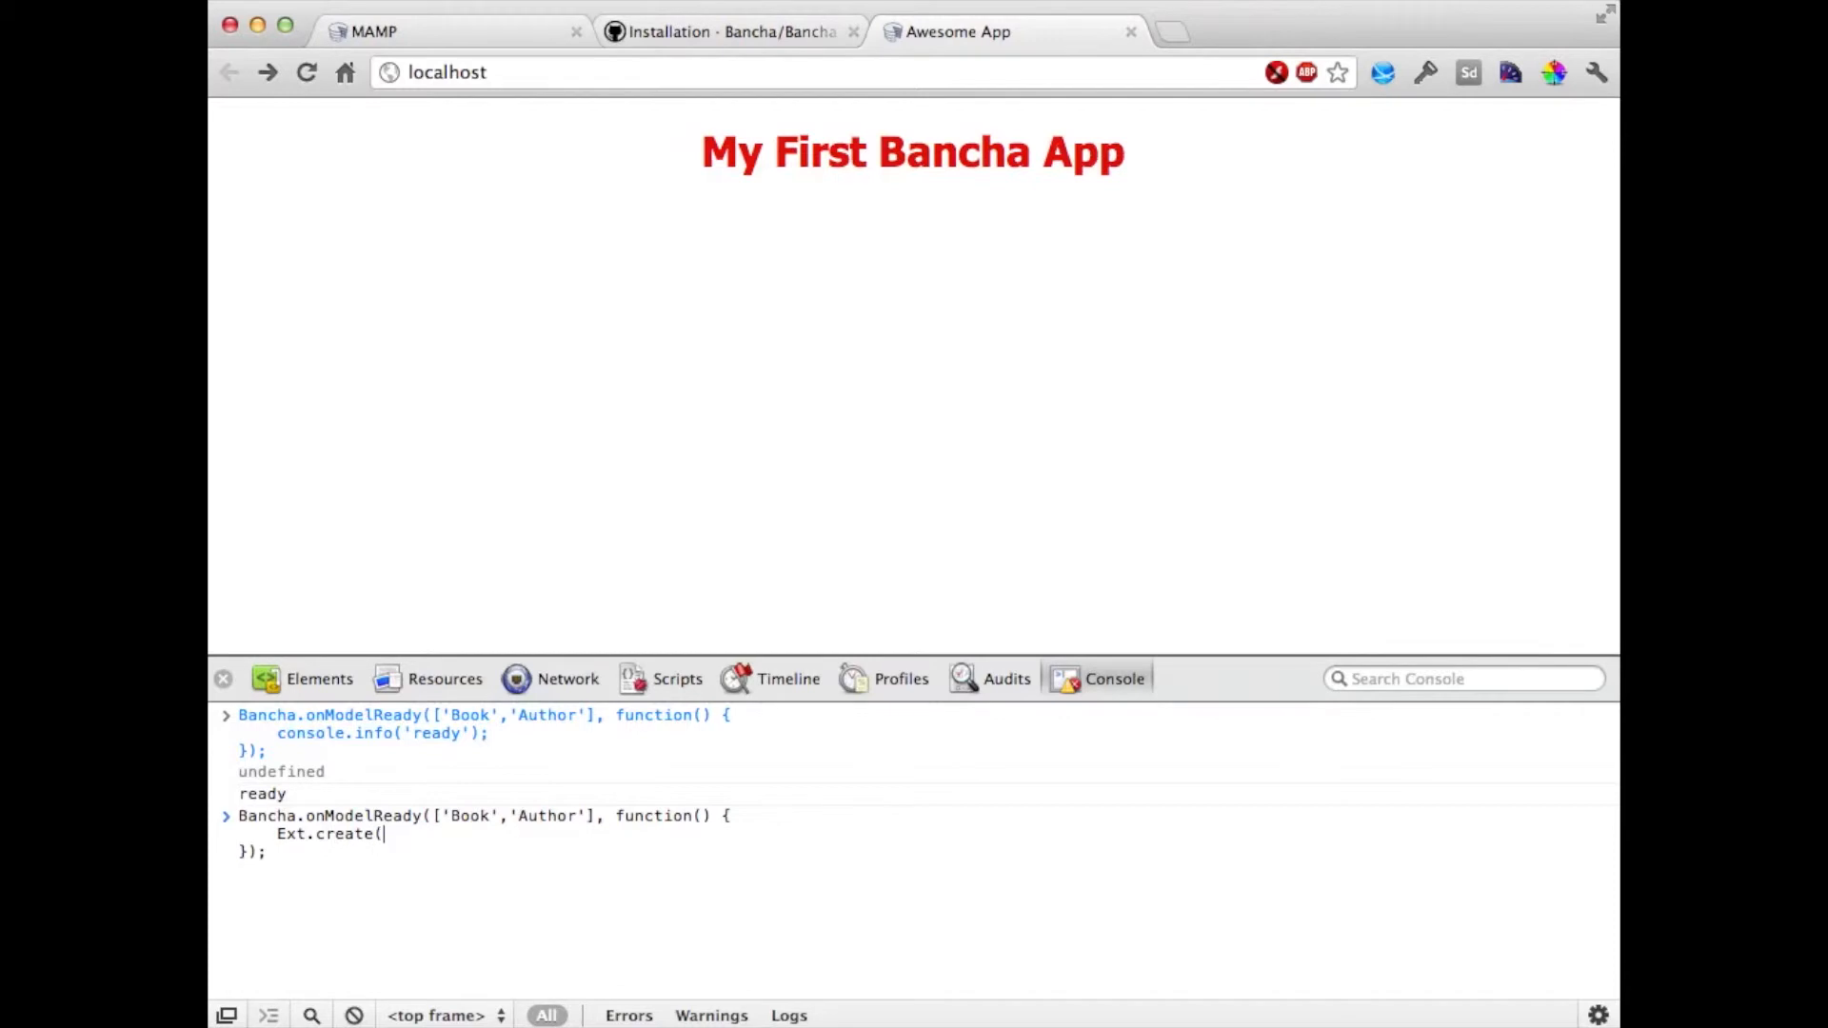
{"action": "type", "text": "'E"}
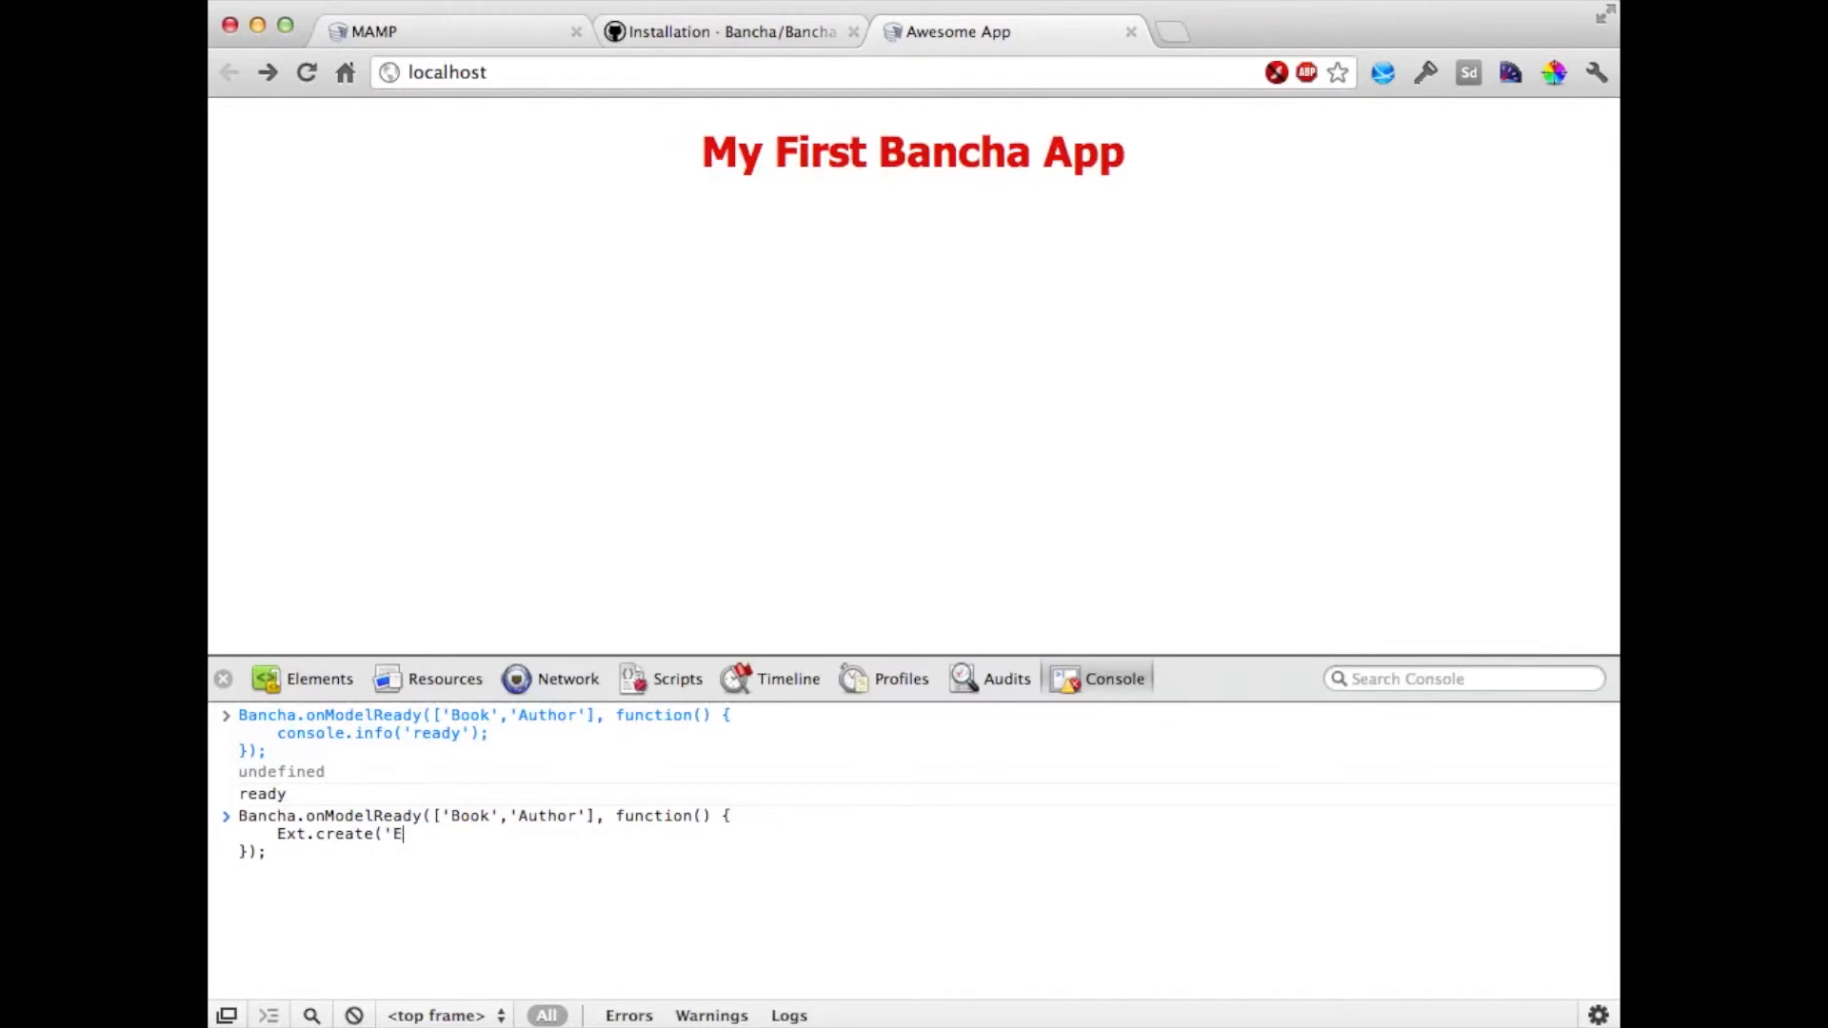
{"action": "type", "text": "xt.data.S"}
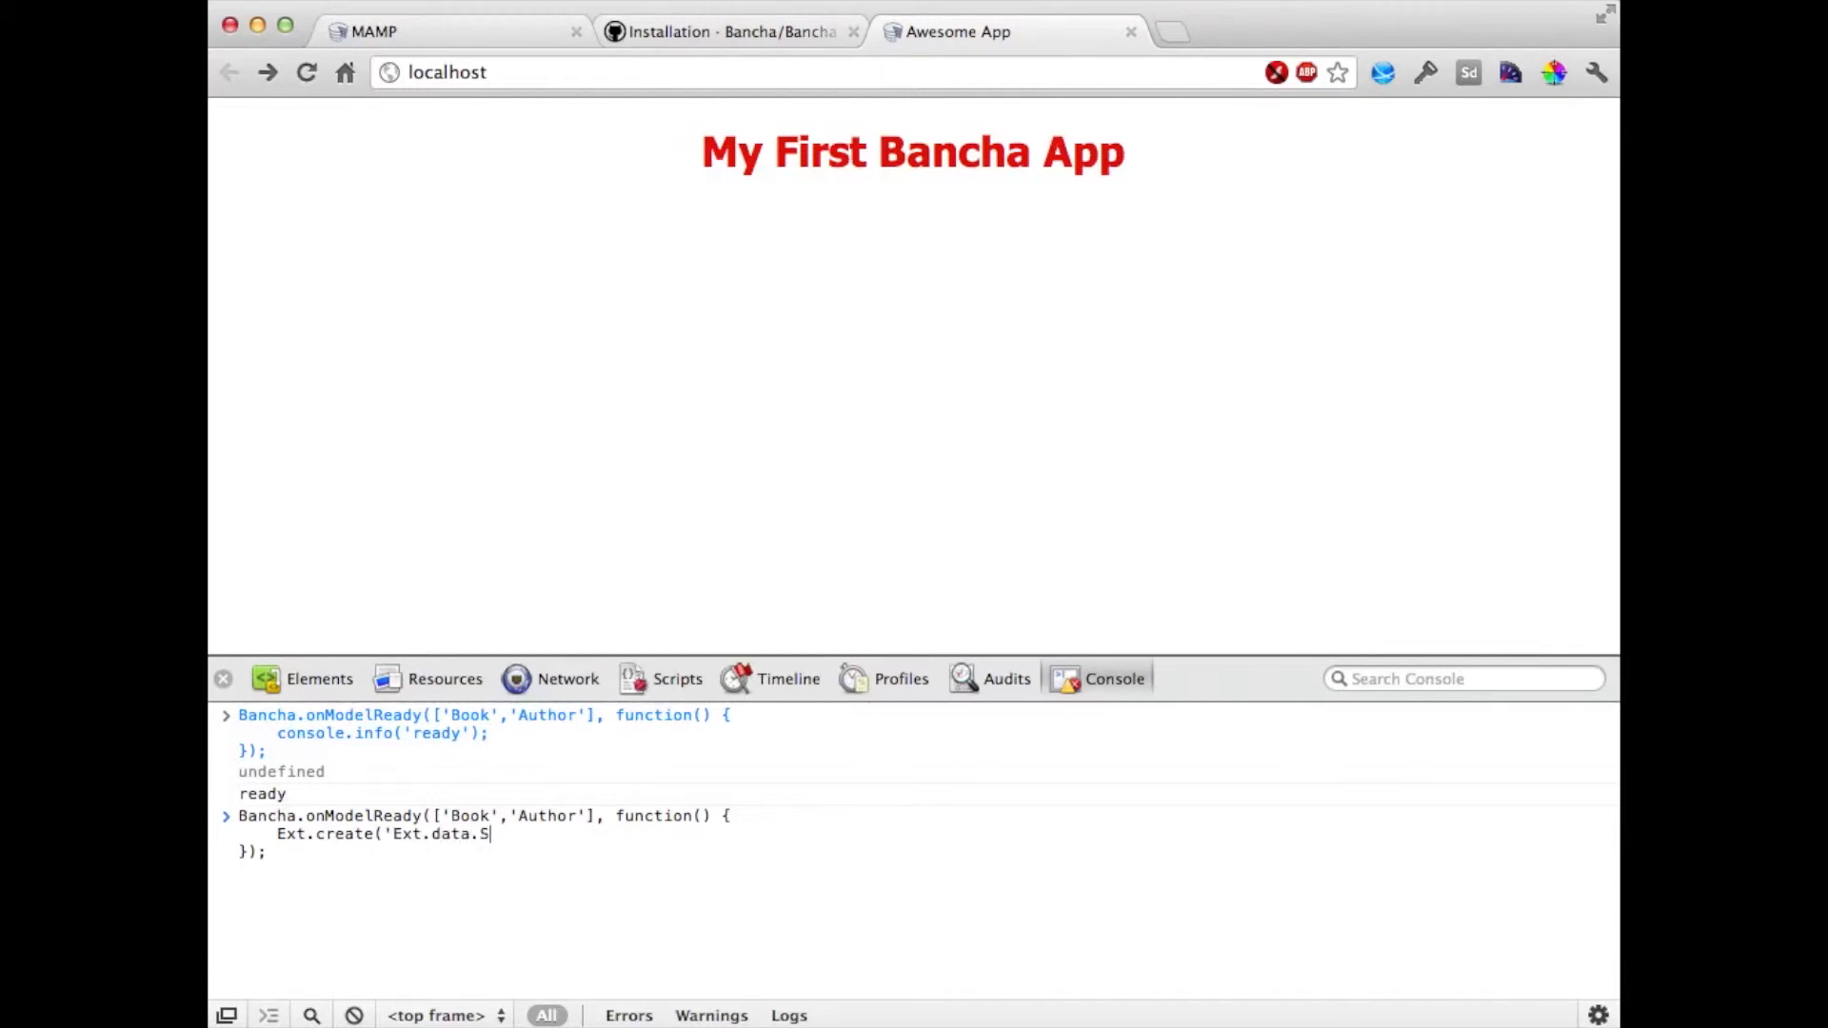
{"action": "type", "text": "tore', {"}
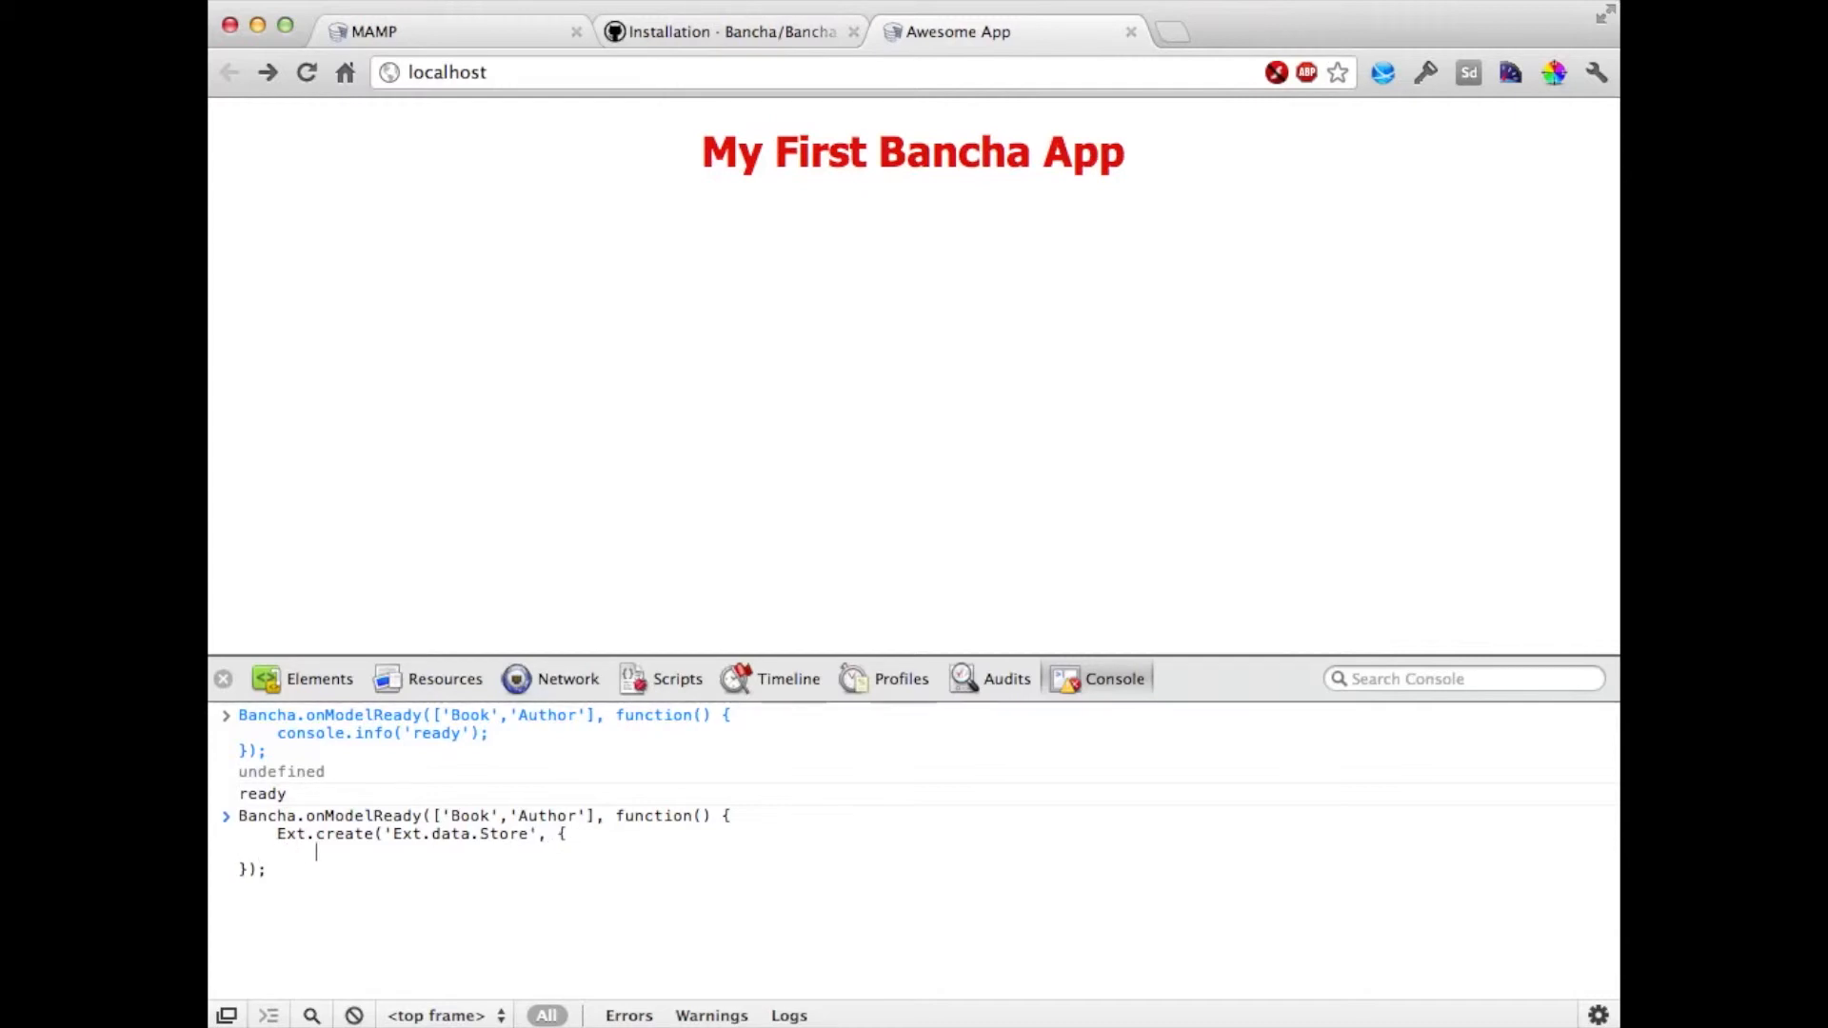
{"action": "type", "text": "model: '"}
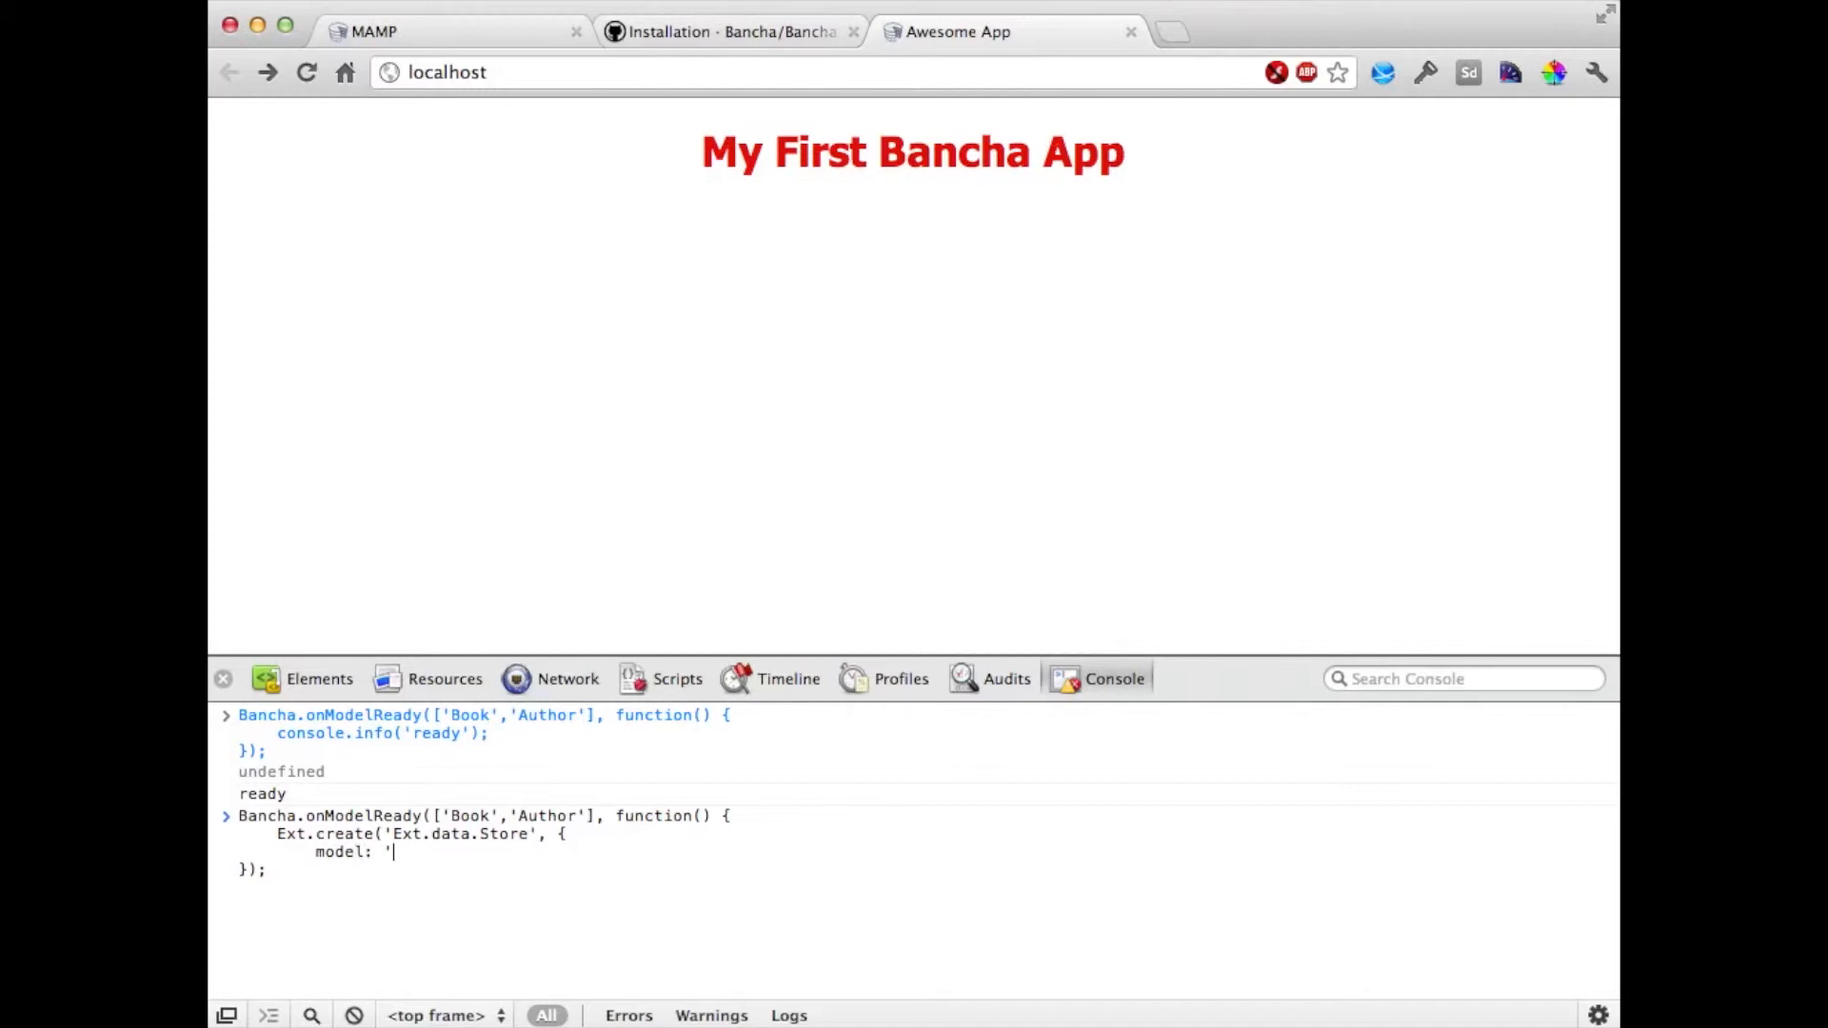
{"action": "type", "text": "Bancha."}
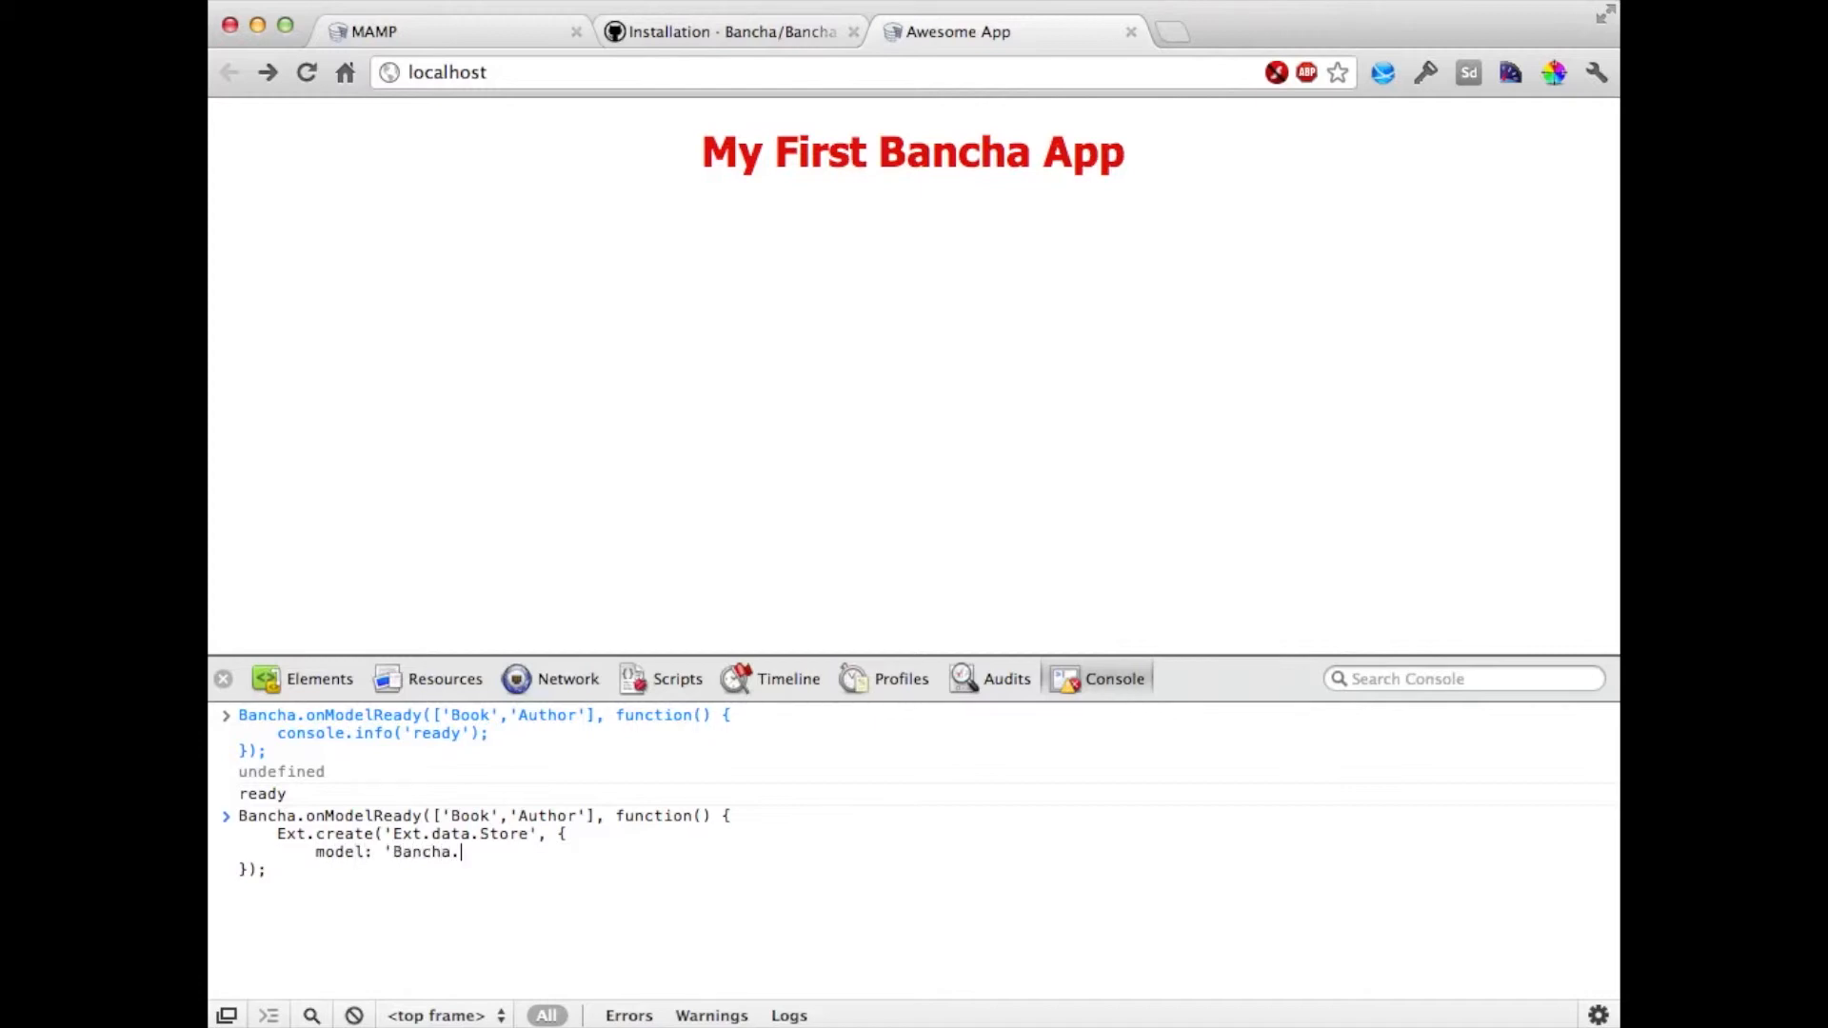
{"action": "type", "text": "model.Book"}
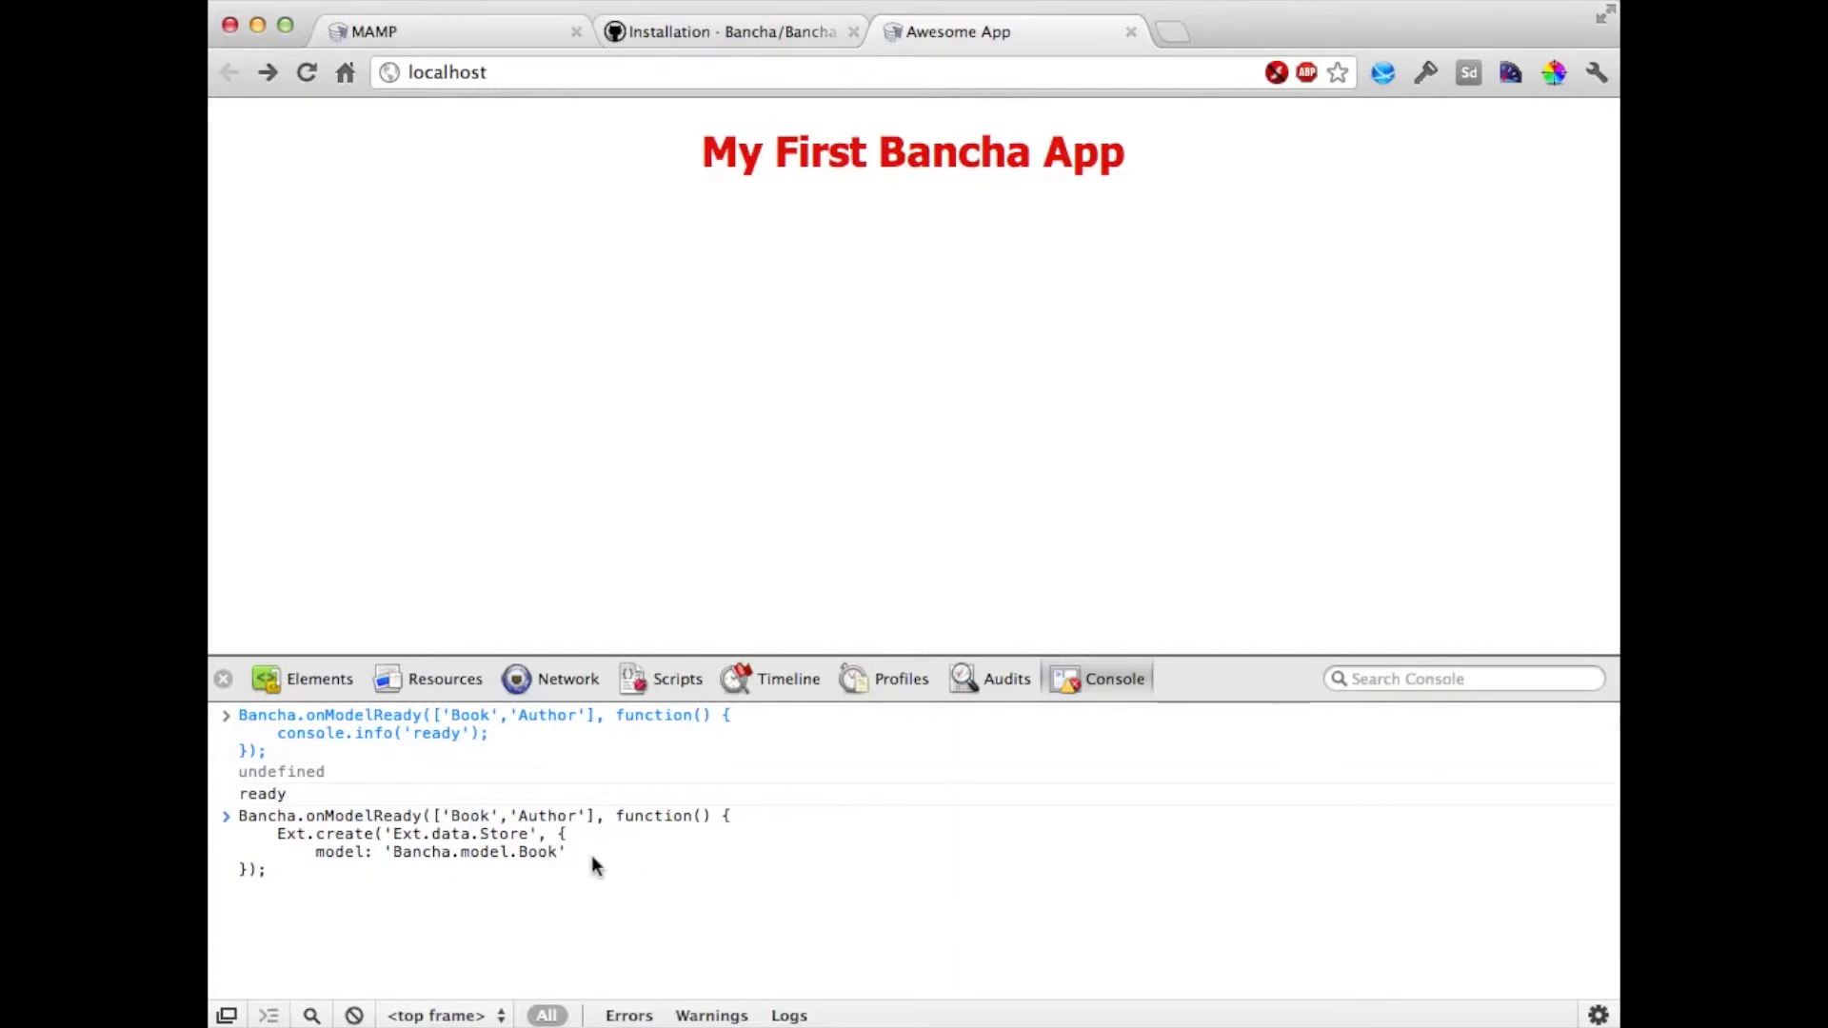
{"action": "mouse_move", "coordinate": [523, 863]}
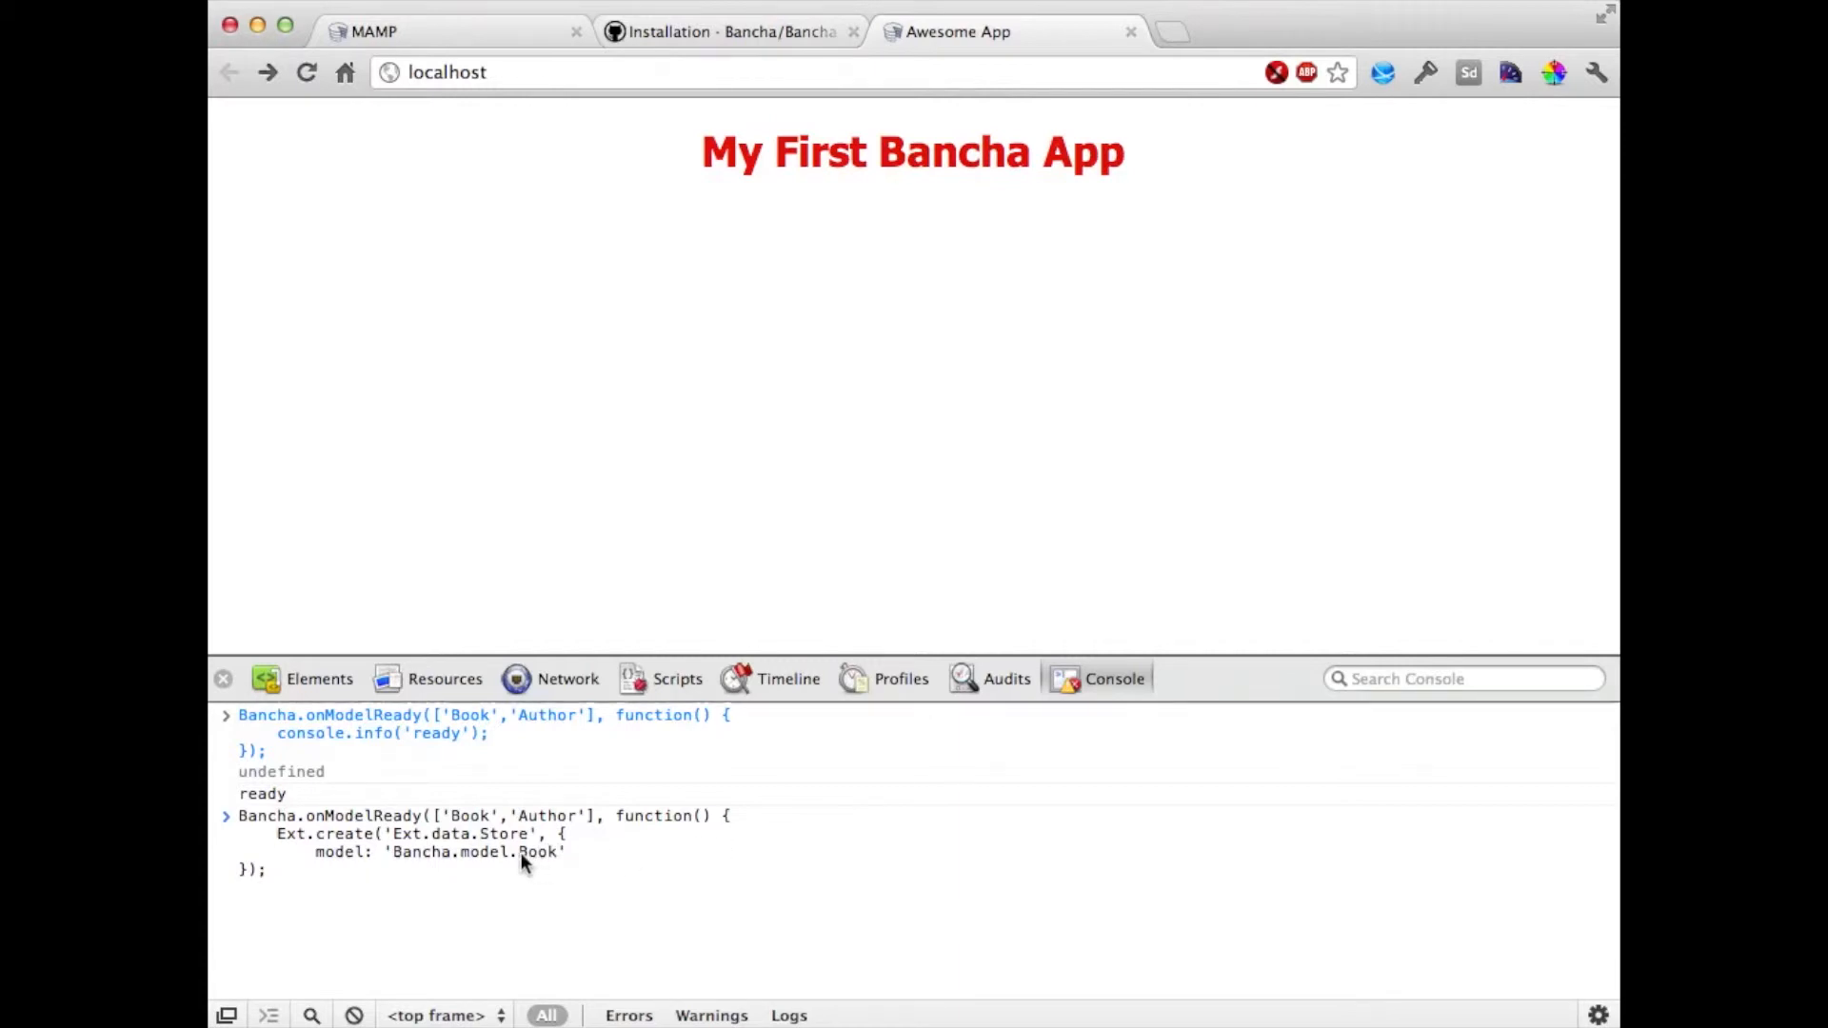
{"action": "double_click", "coordinate": [449, 852]}
{"action": "type", "text": "});"}
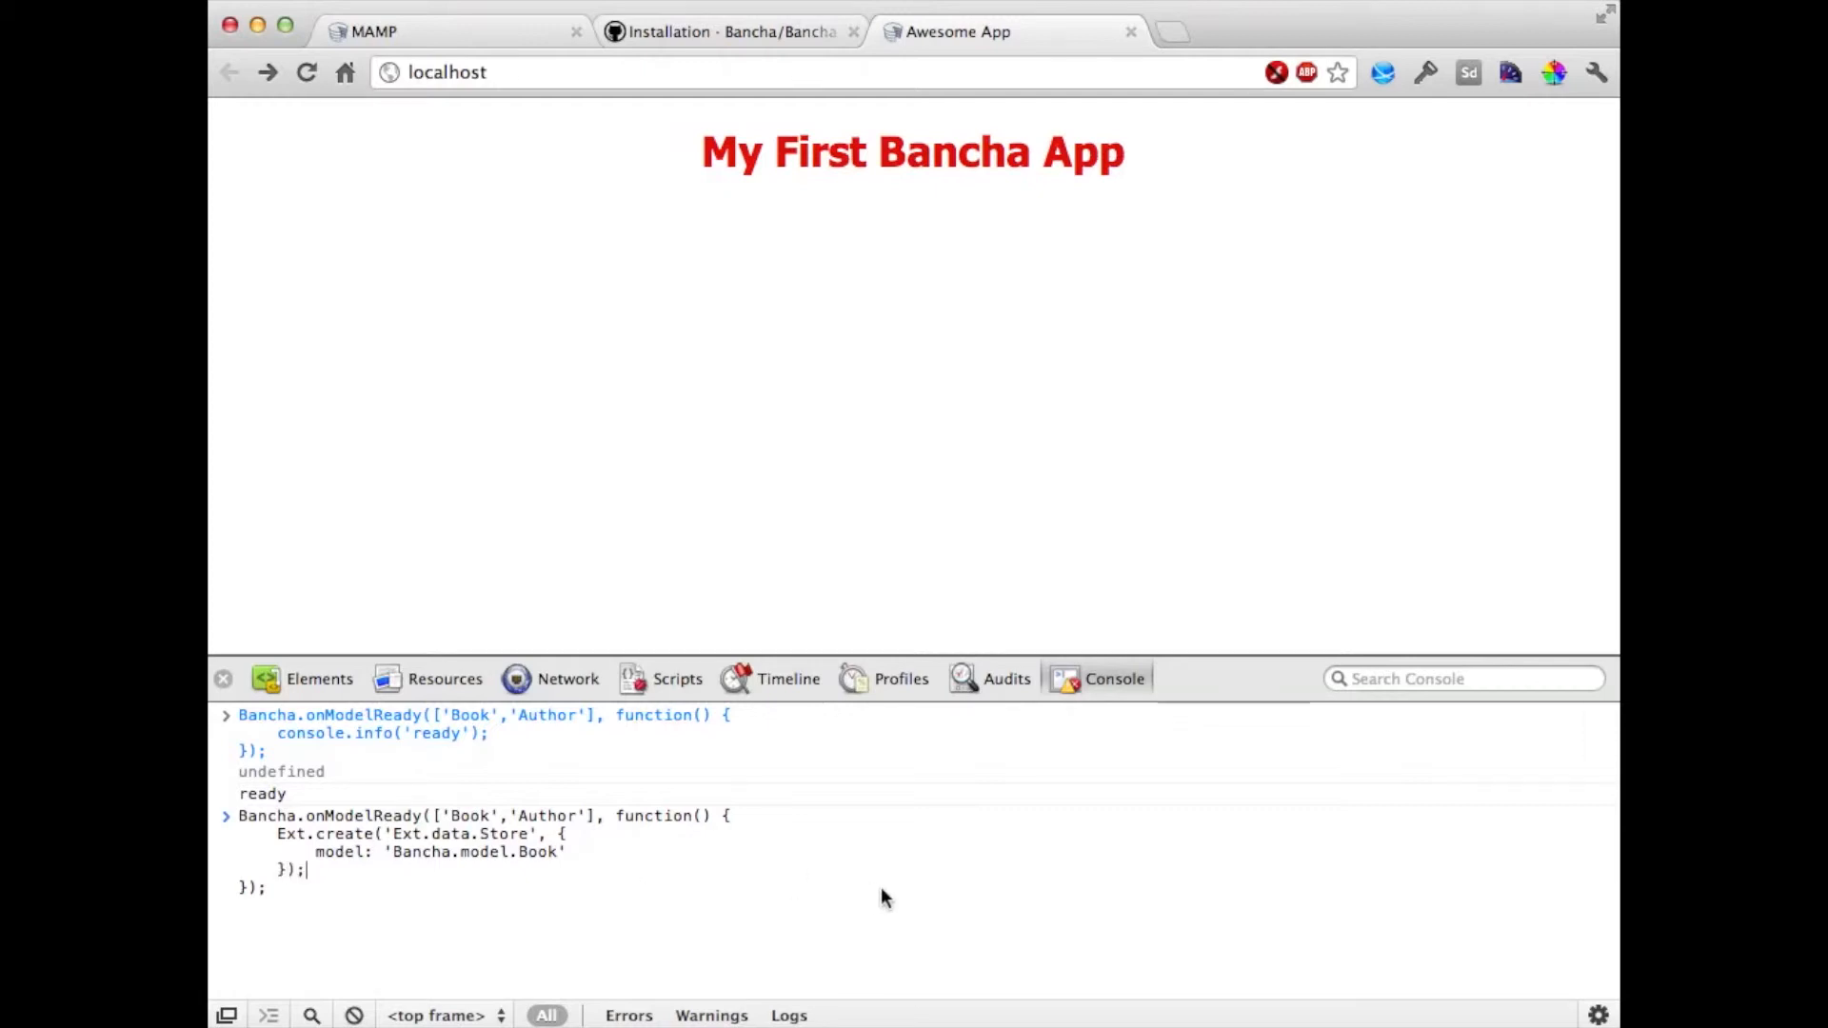
{"action": "mouse_move", "coordinate": [560, 894]}
{"action": "type", "text": "var store = "}
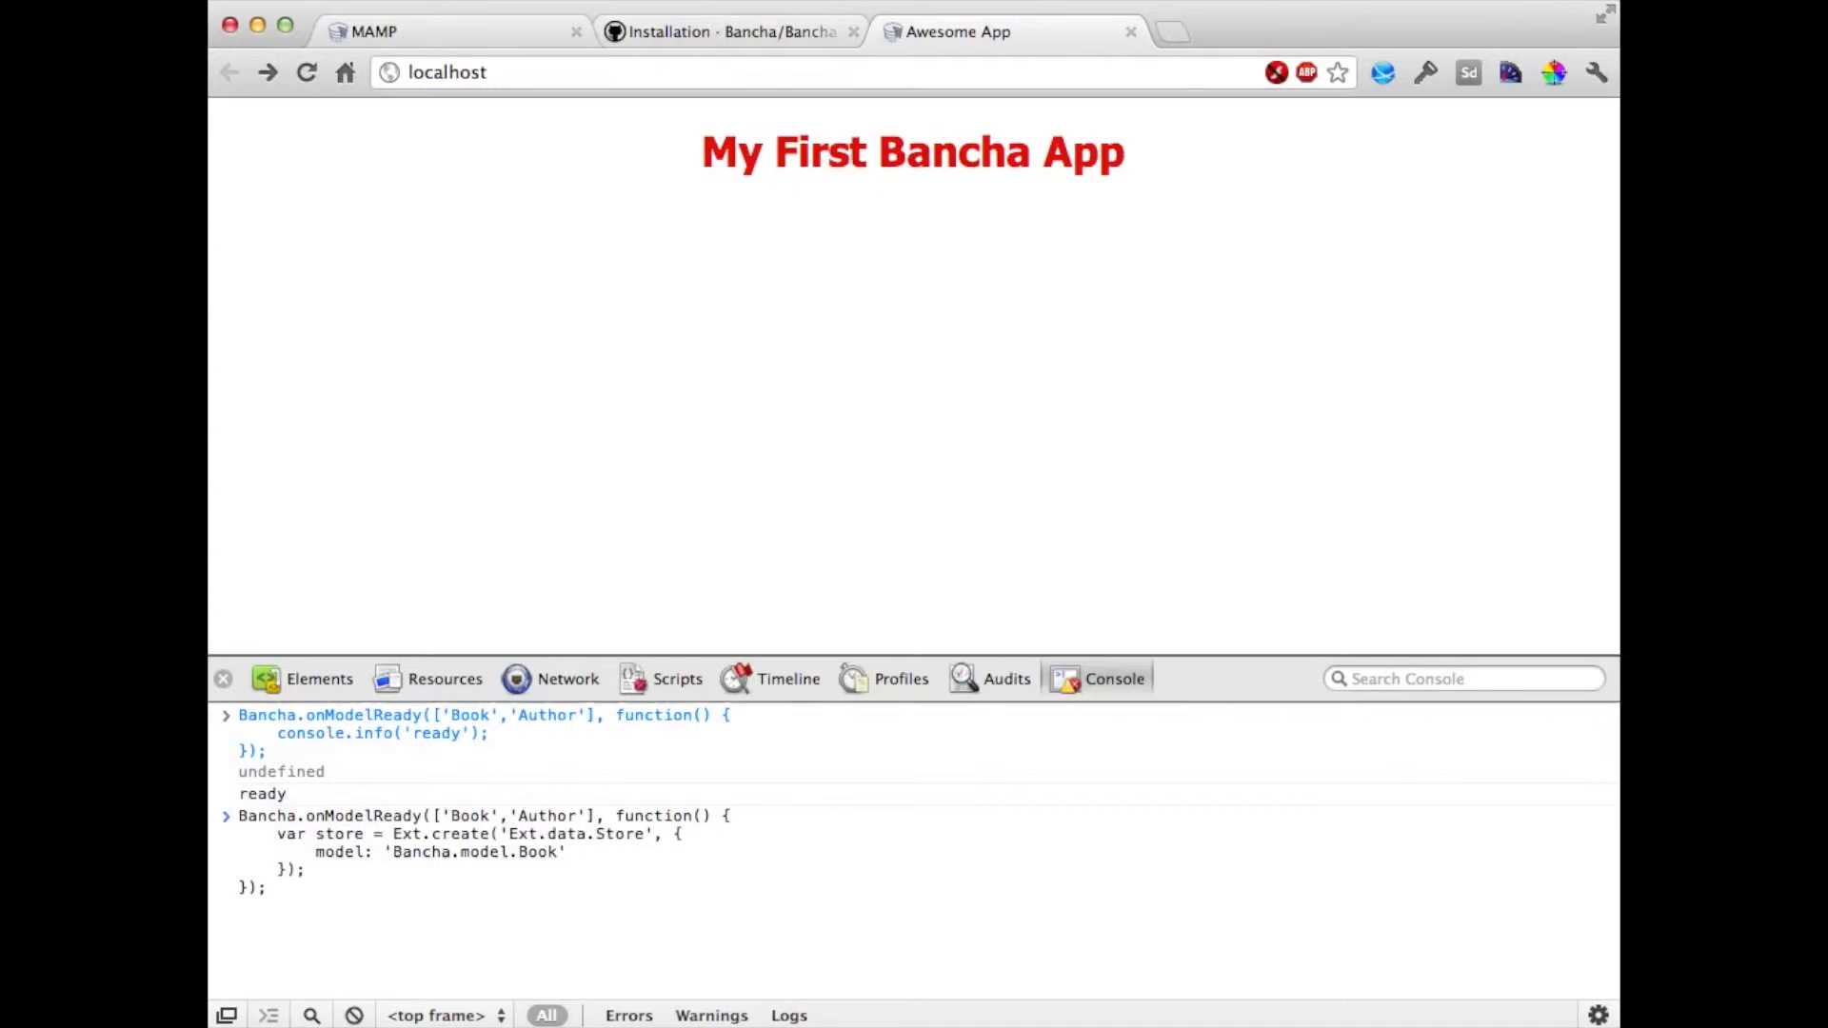
{"action": "key", "text": "Return"}
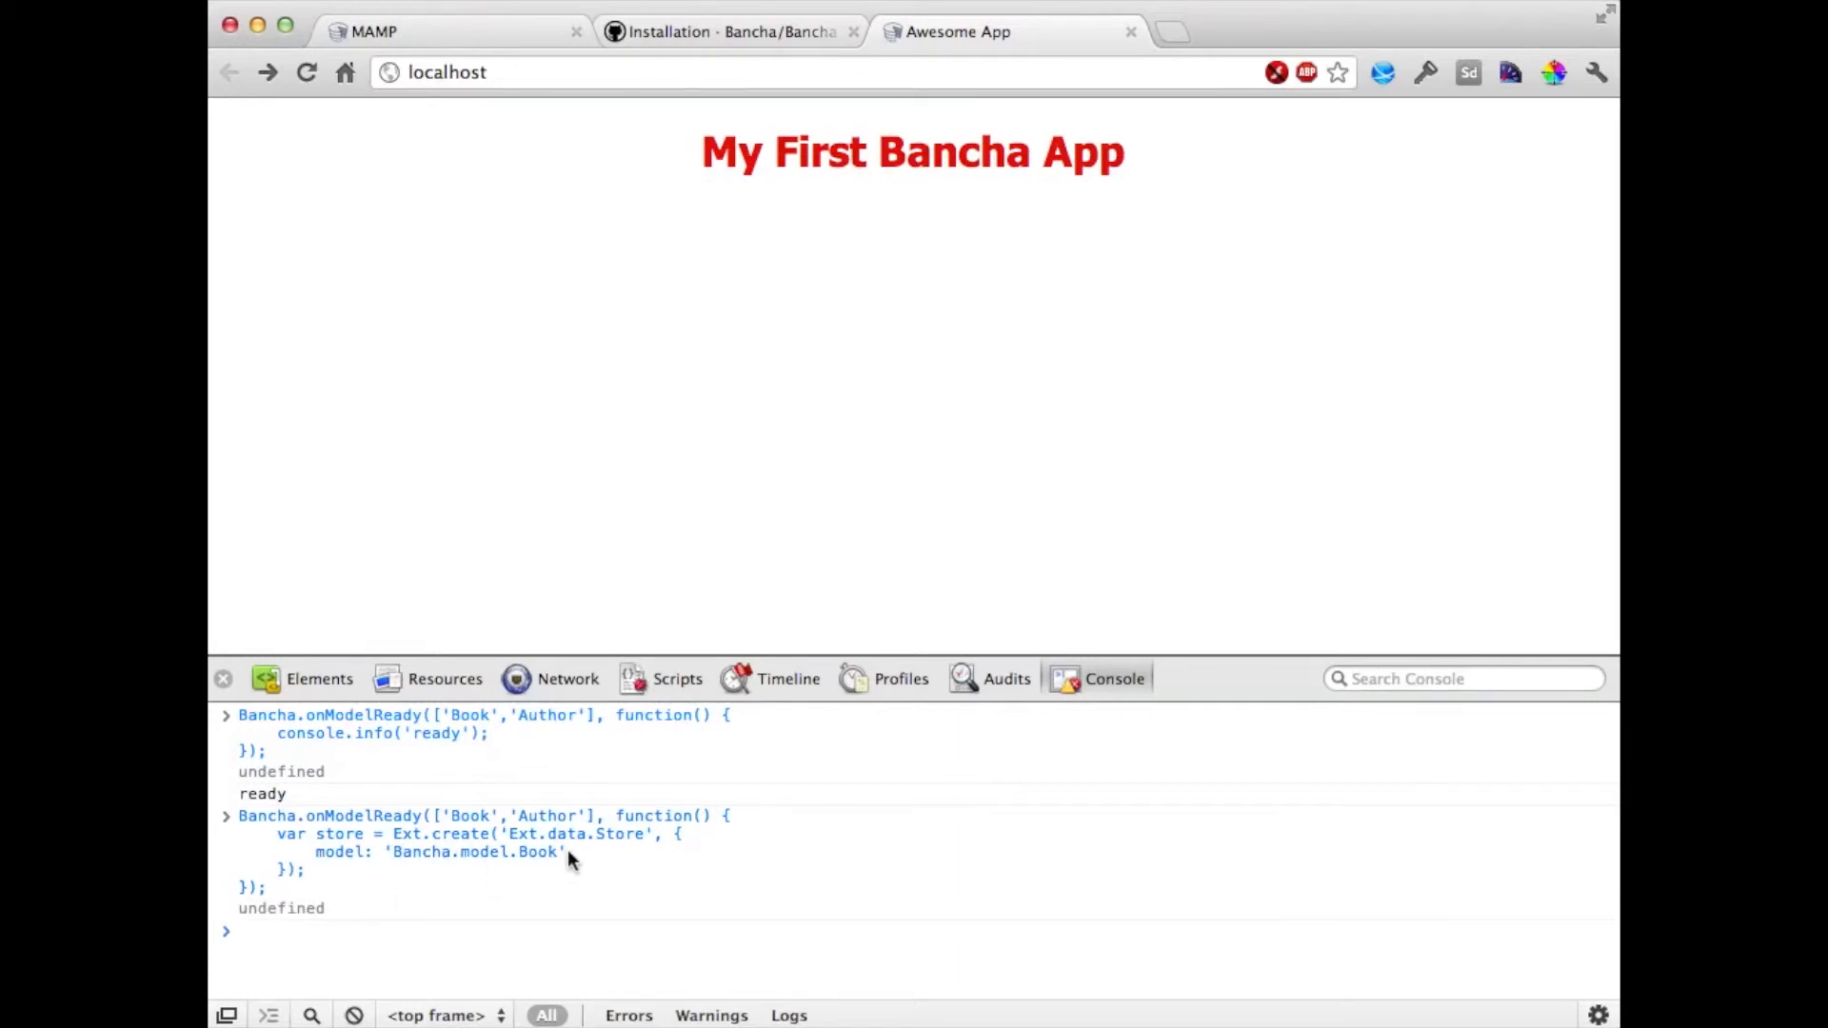
- Evaluate store, then move 'var store;' above onModelReady so store returns an object
{"action": "type", "text": "store"}
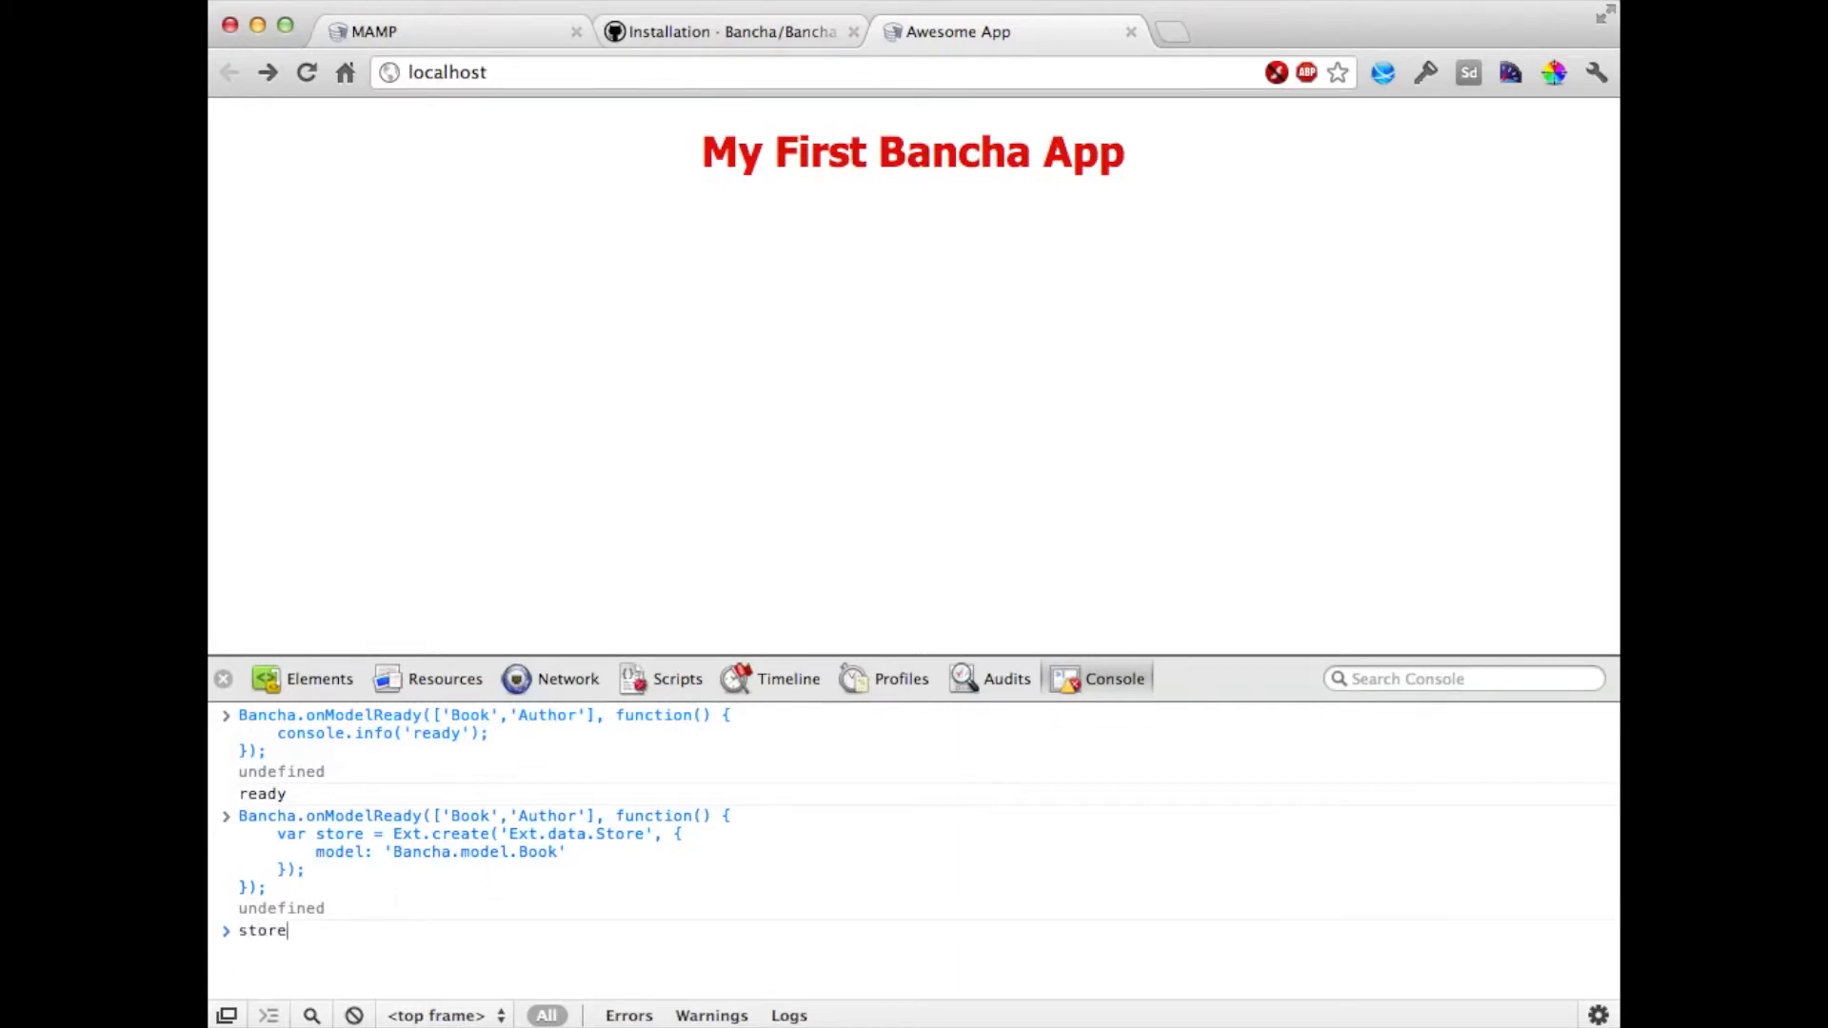
{"action": "key", "text": "Return"}
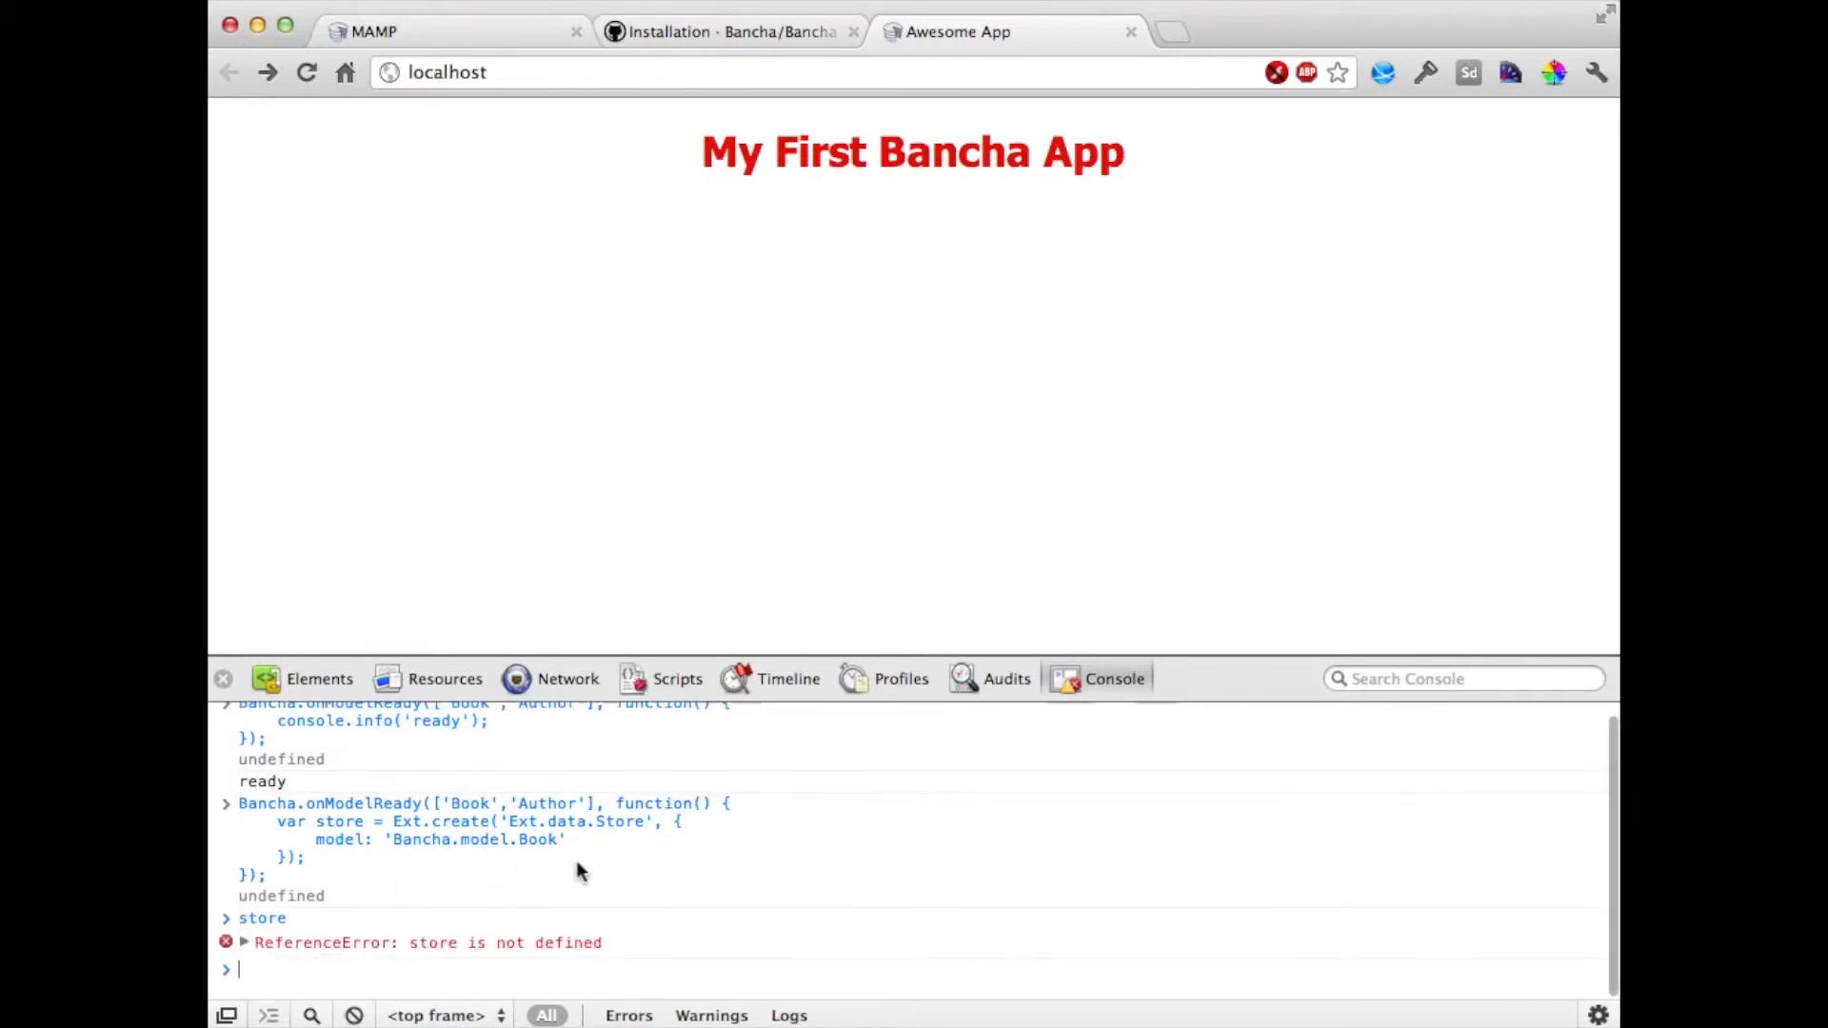
{"action": "type", "text": "store = Ext.create('Ext.data.Store', {"}
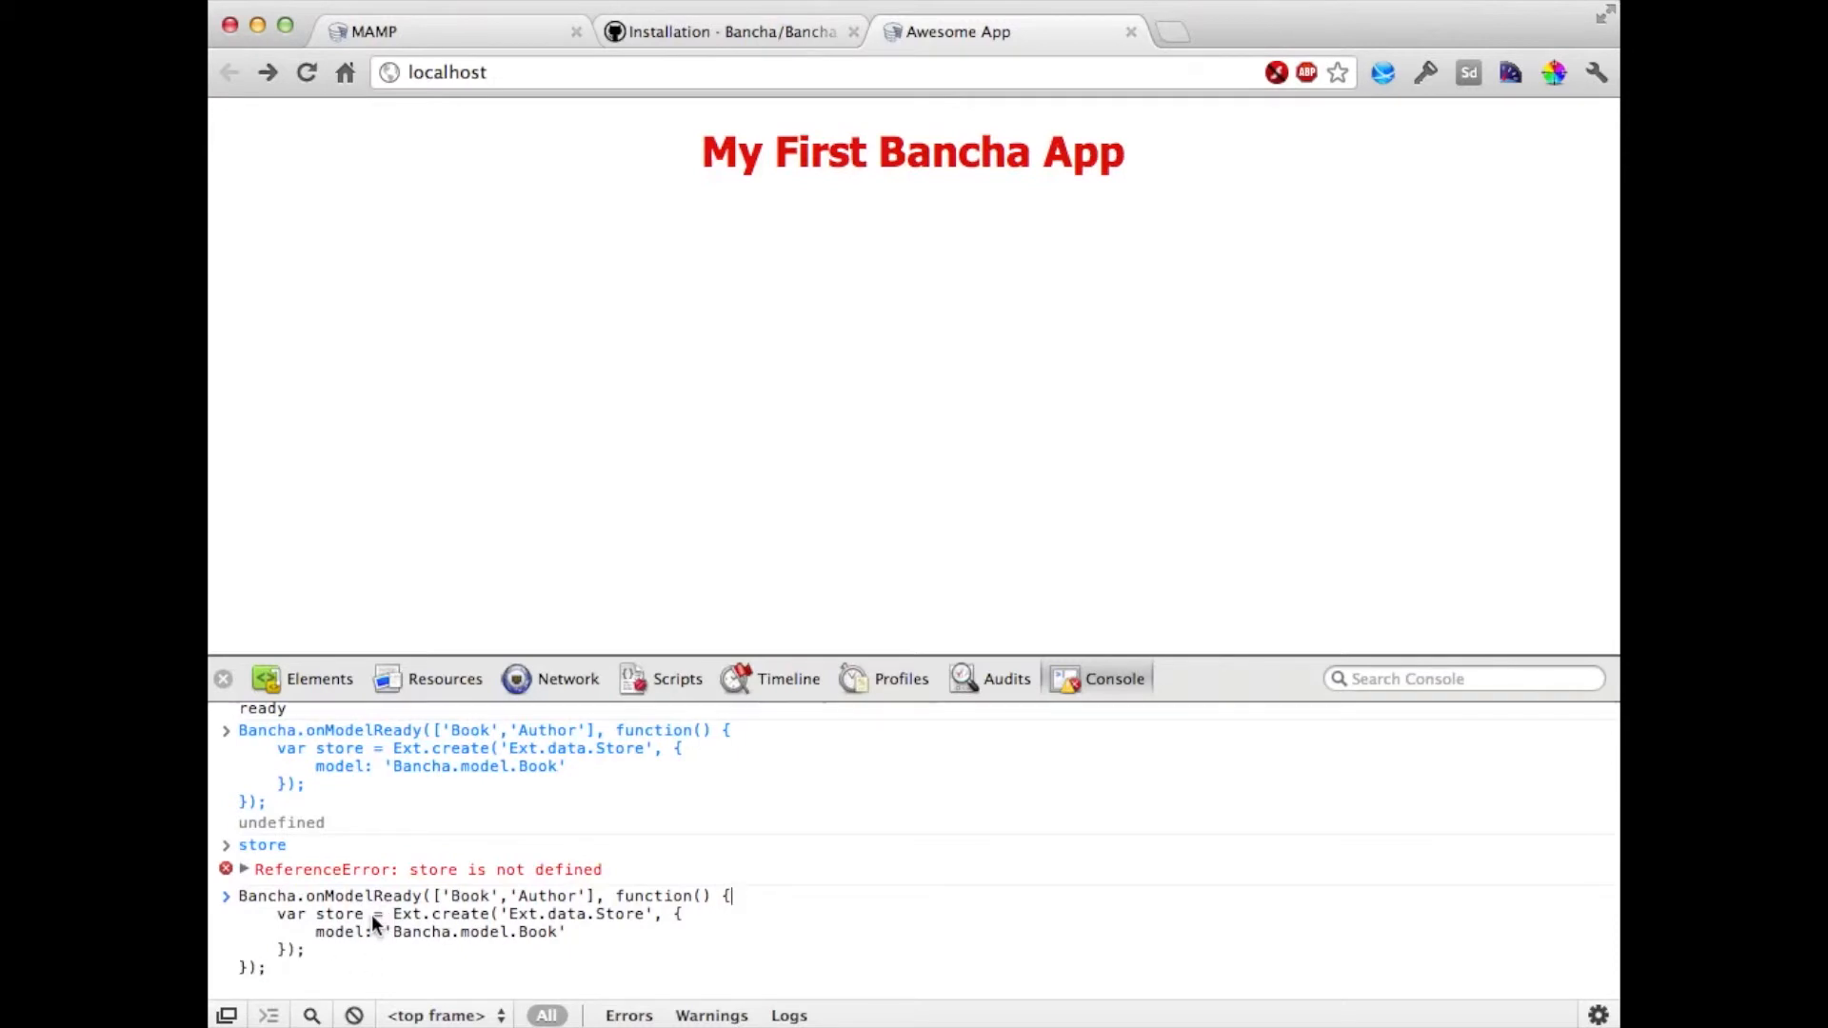
{"action": "double_click", "coordinate": [338, 914]}
{"action": "type", "text": "var store"}
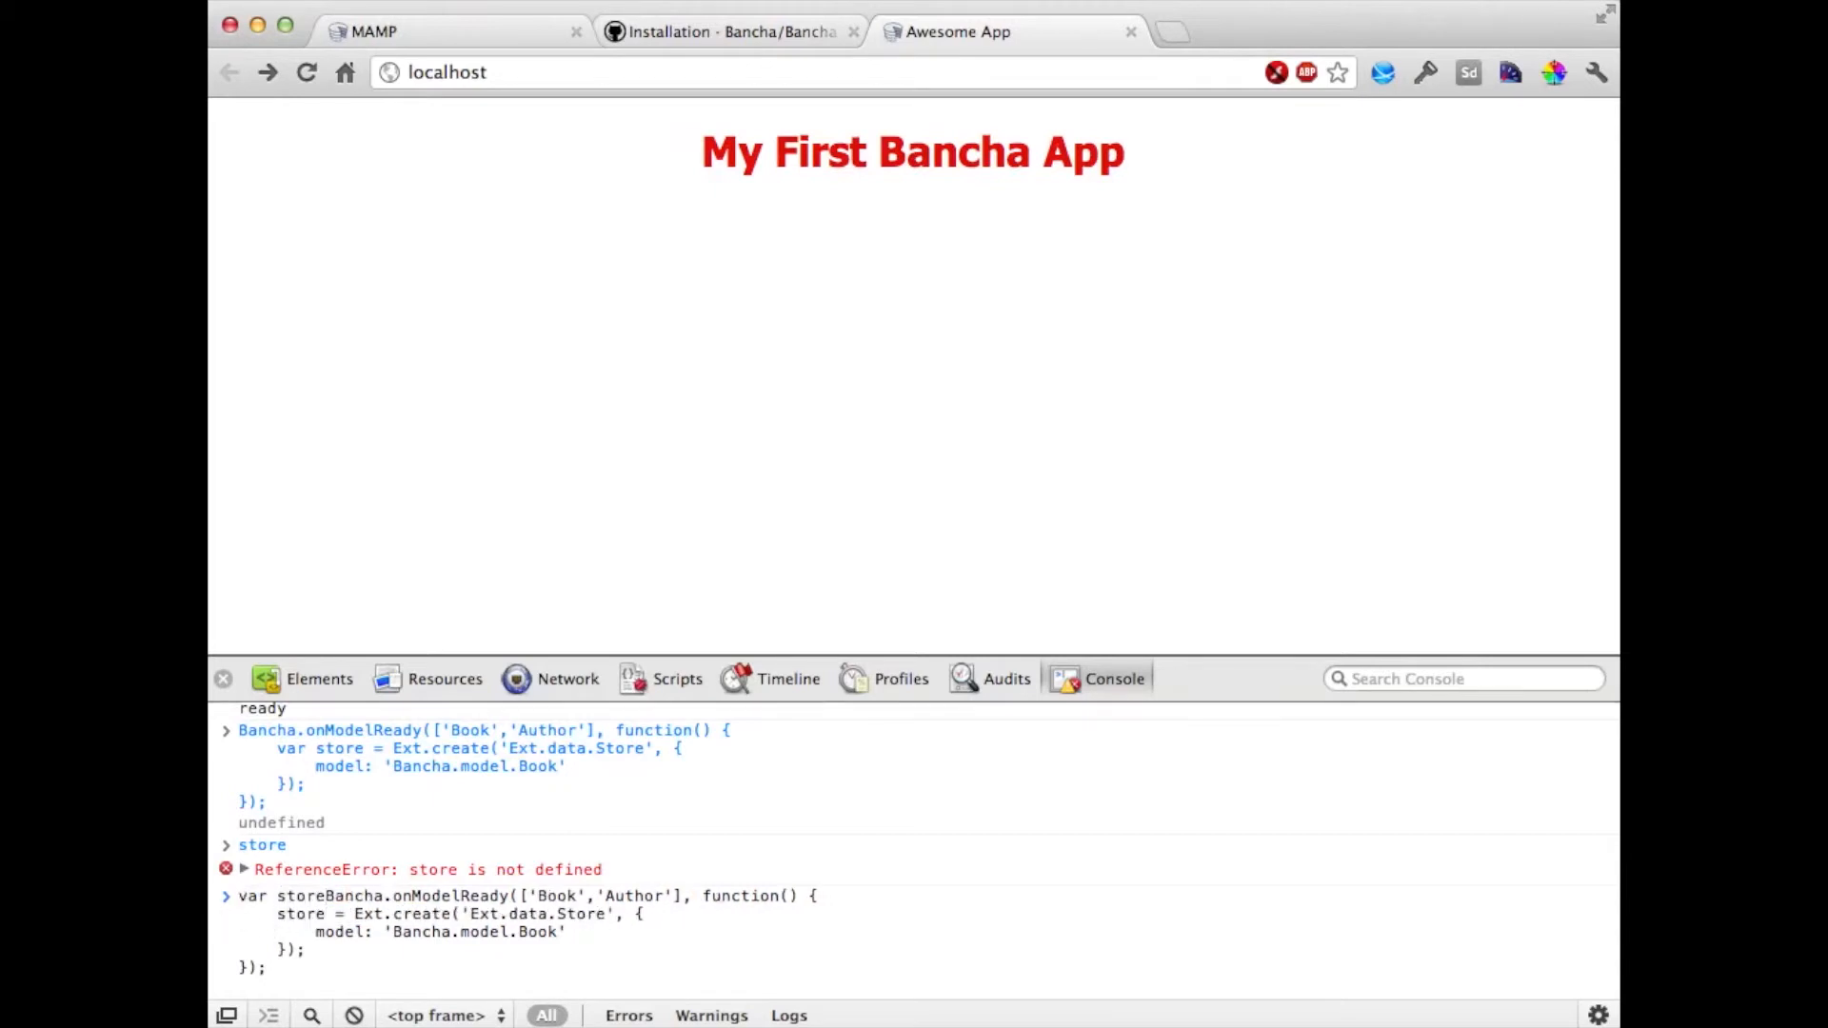
{"action": "scroll", "scroll_direction": "down", "scroll_amount": 3}
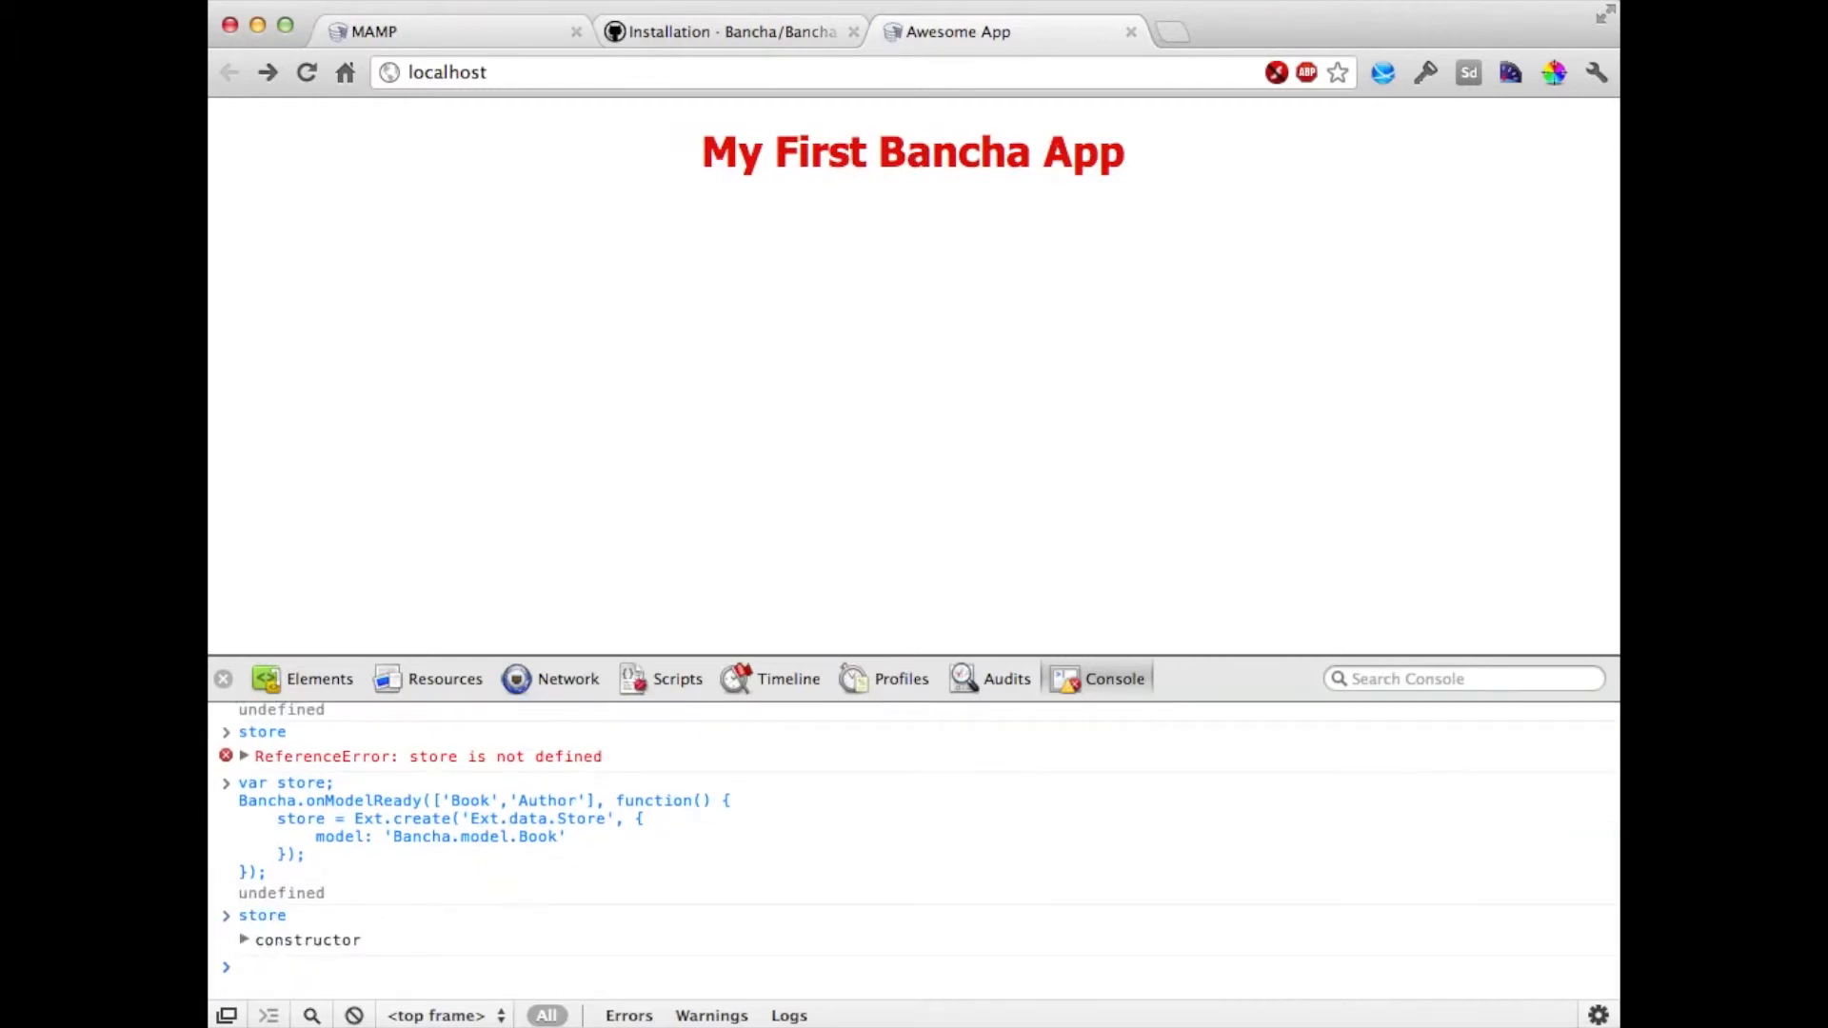
{"action": "mouse_move", "coordinate": [699, 983]}
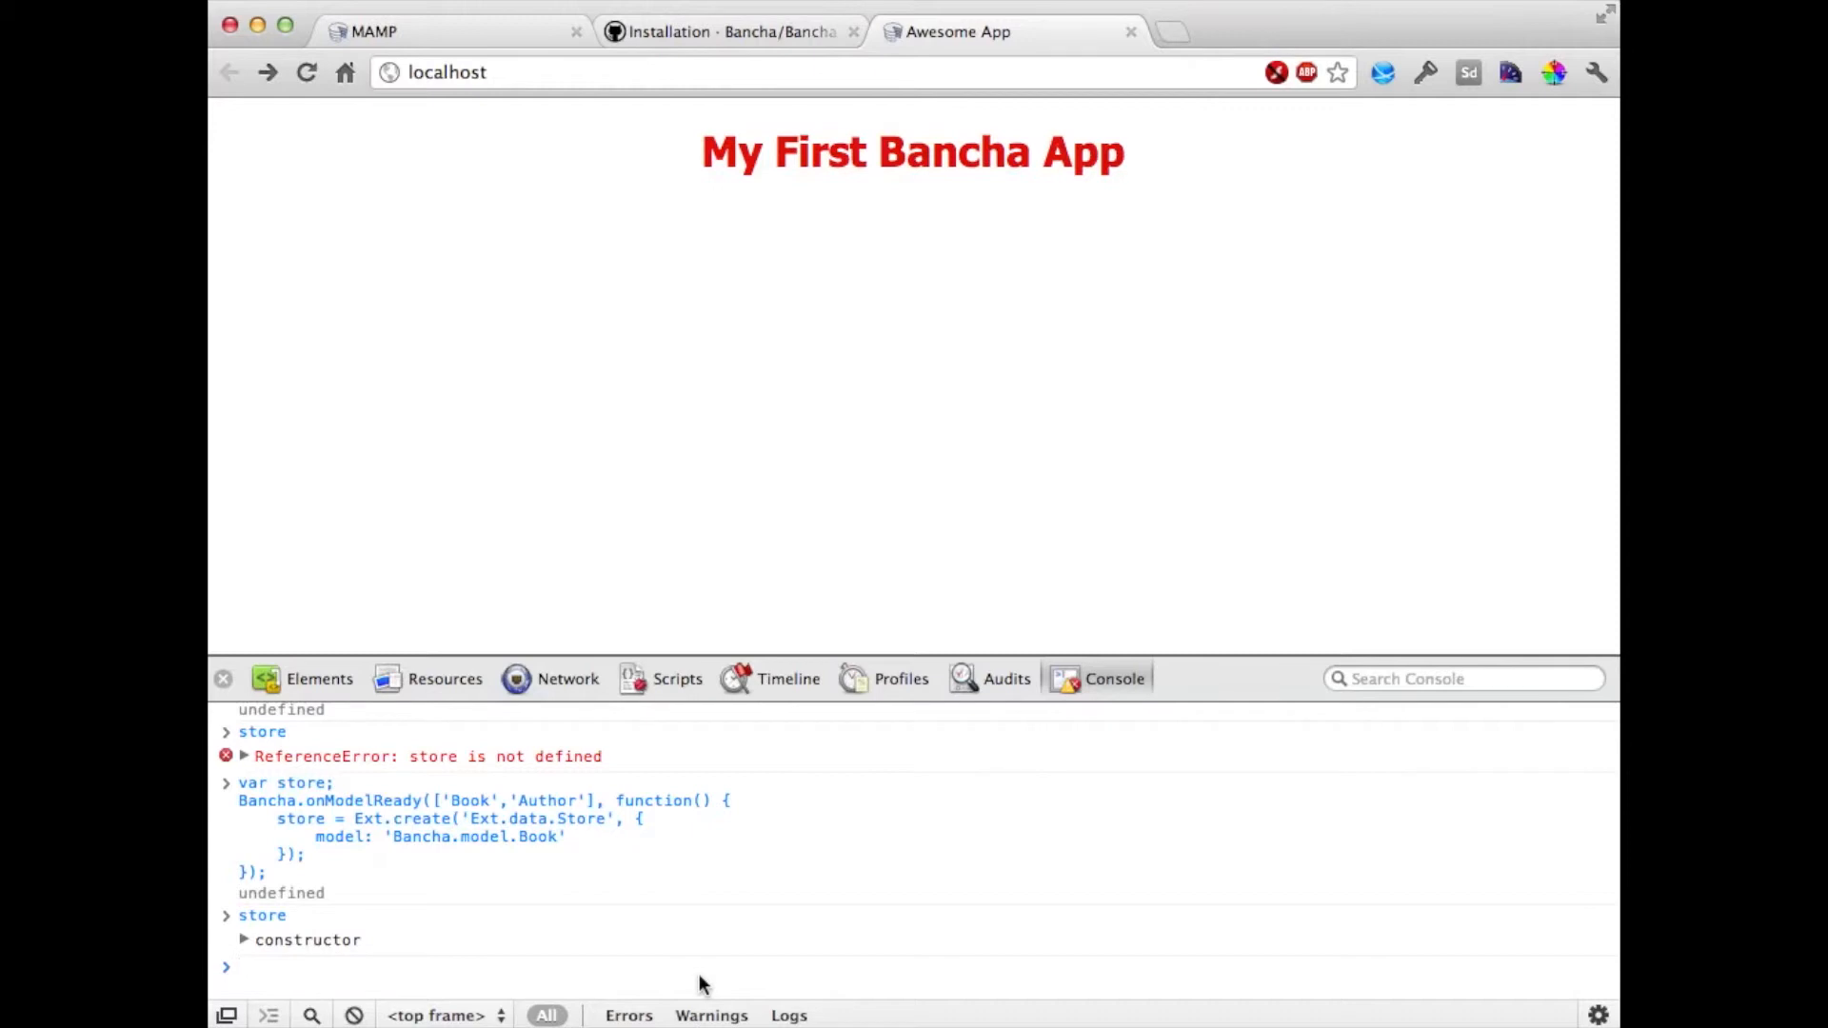
- Run store.load() and view the bancha.php read response in the Network panel
{"action": "type", "text": "store"}
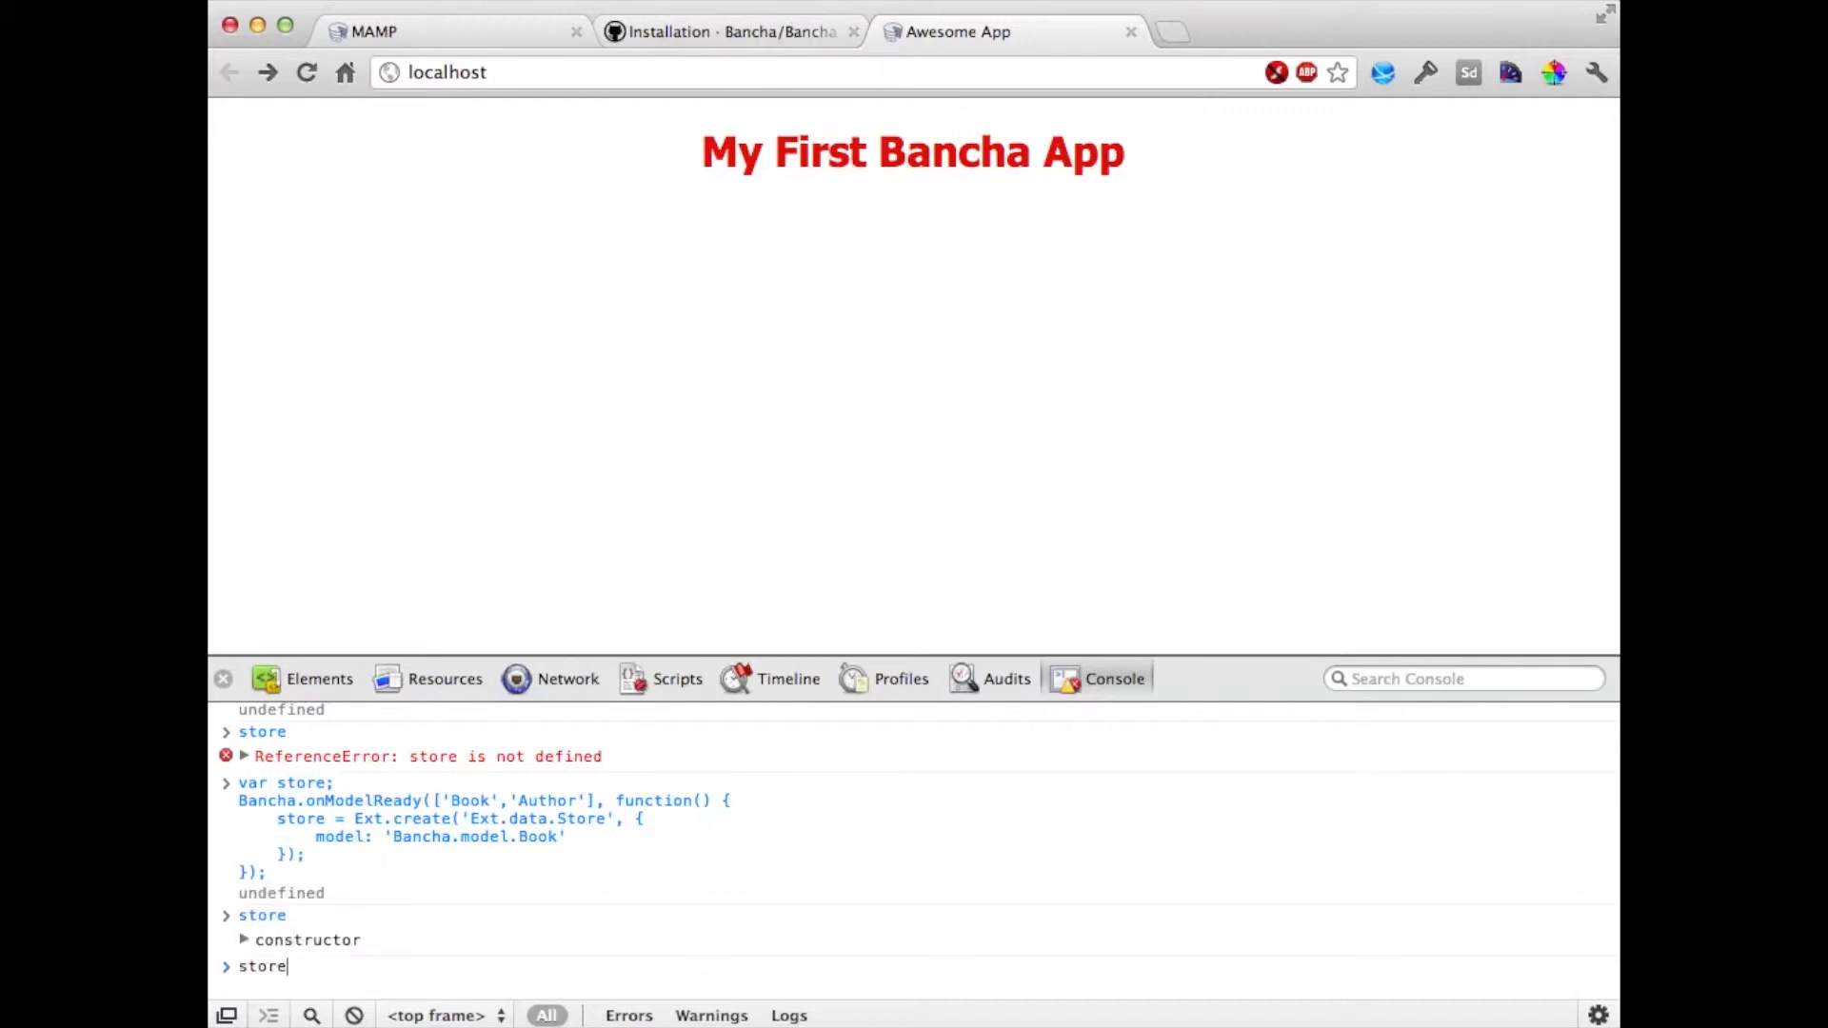
{"action": "type", "text": "."}
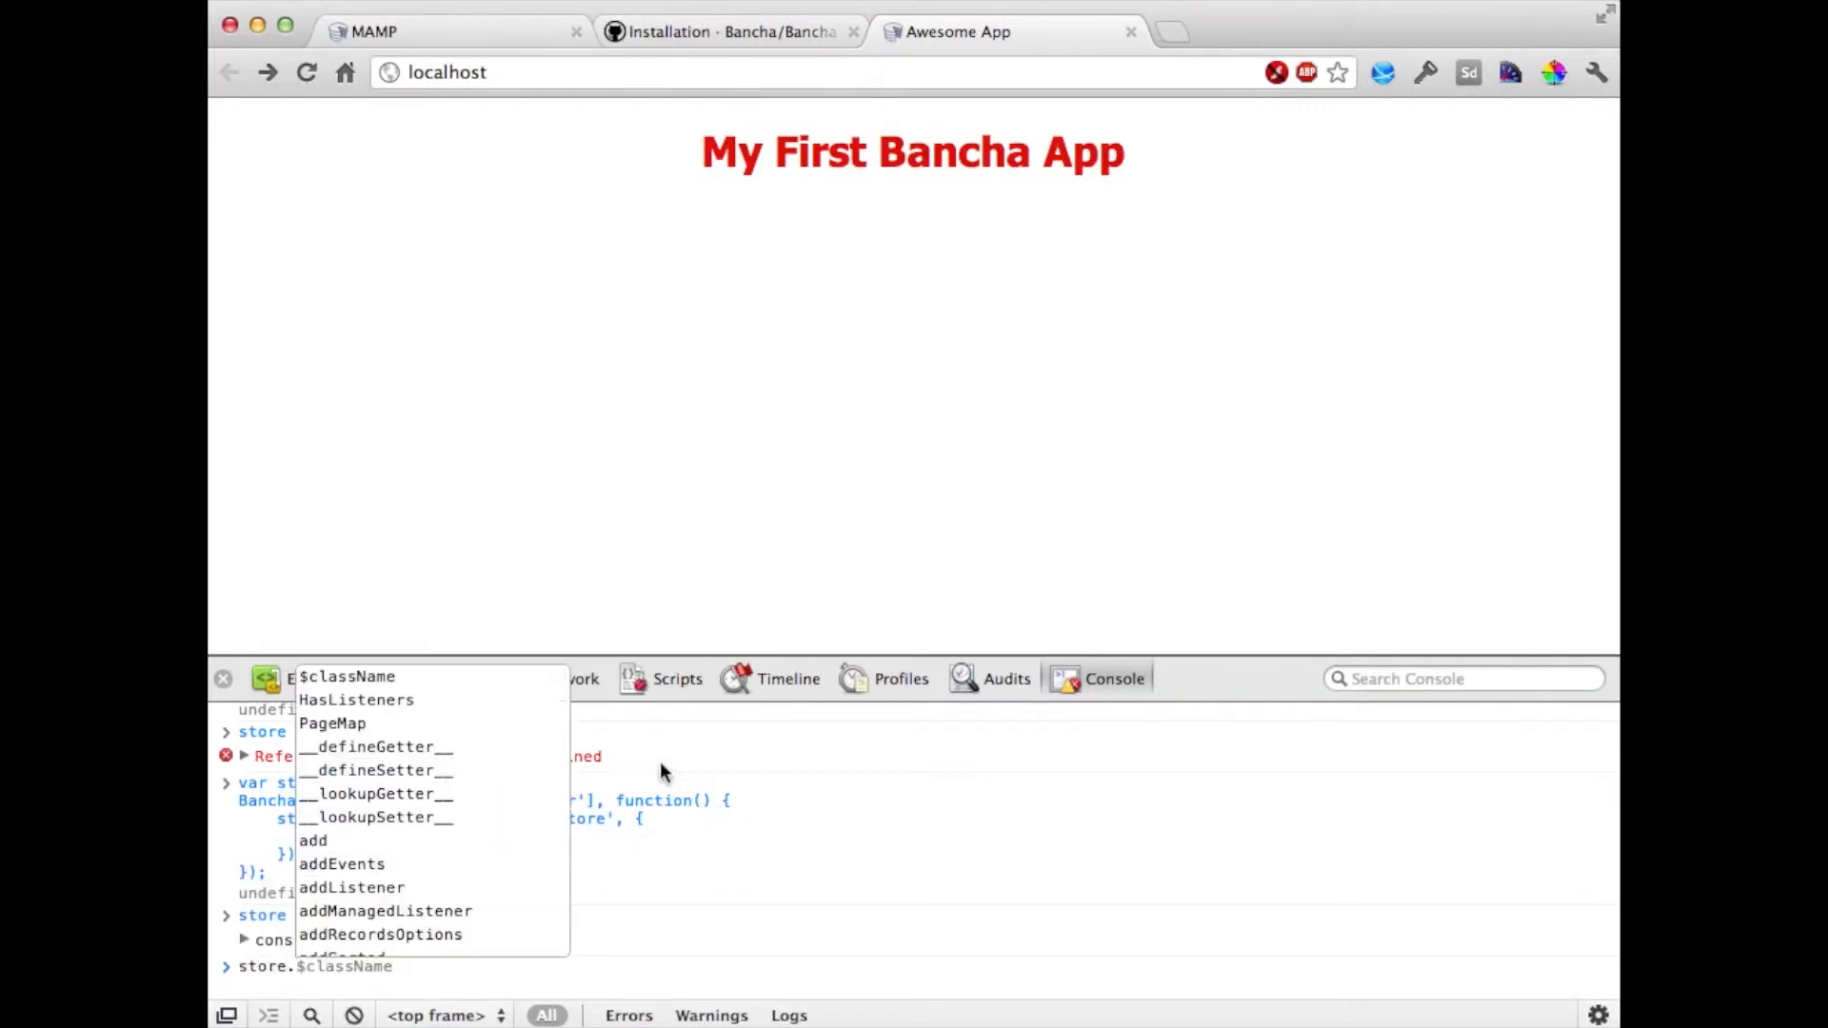
{"action": "left_click", "coordinate": [567, 679]}
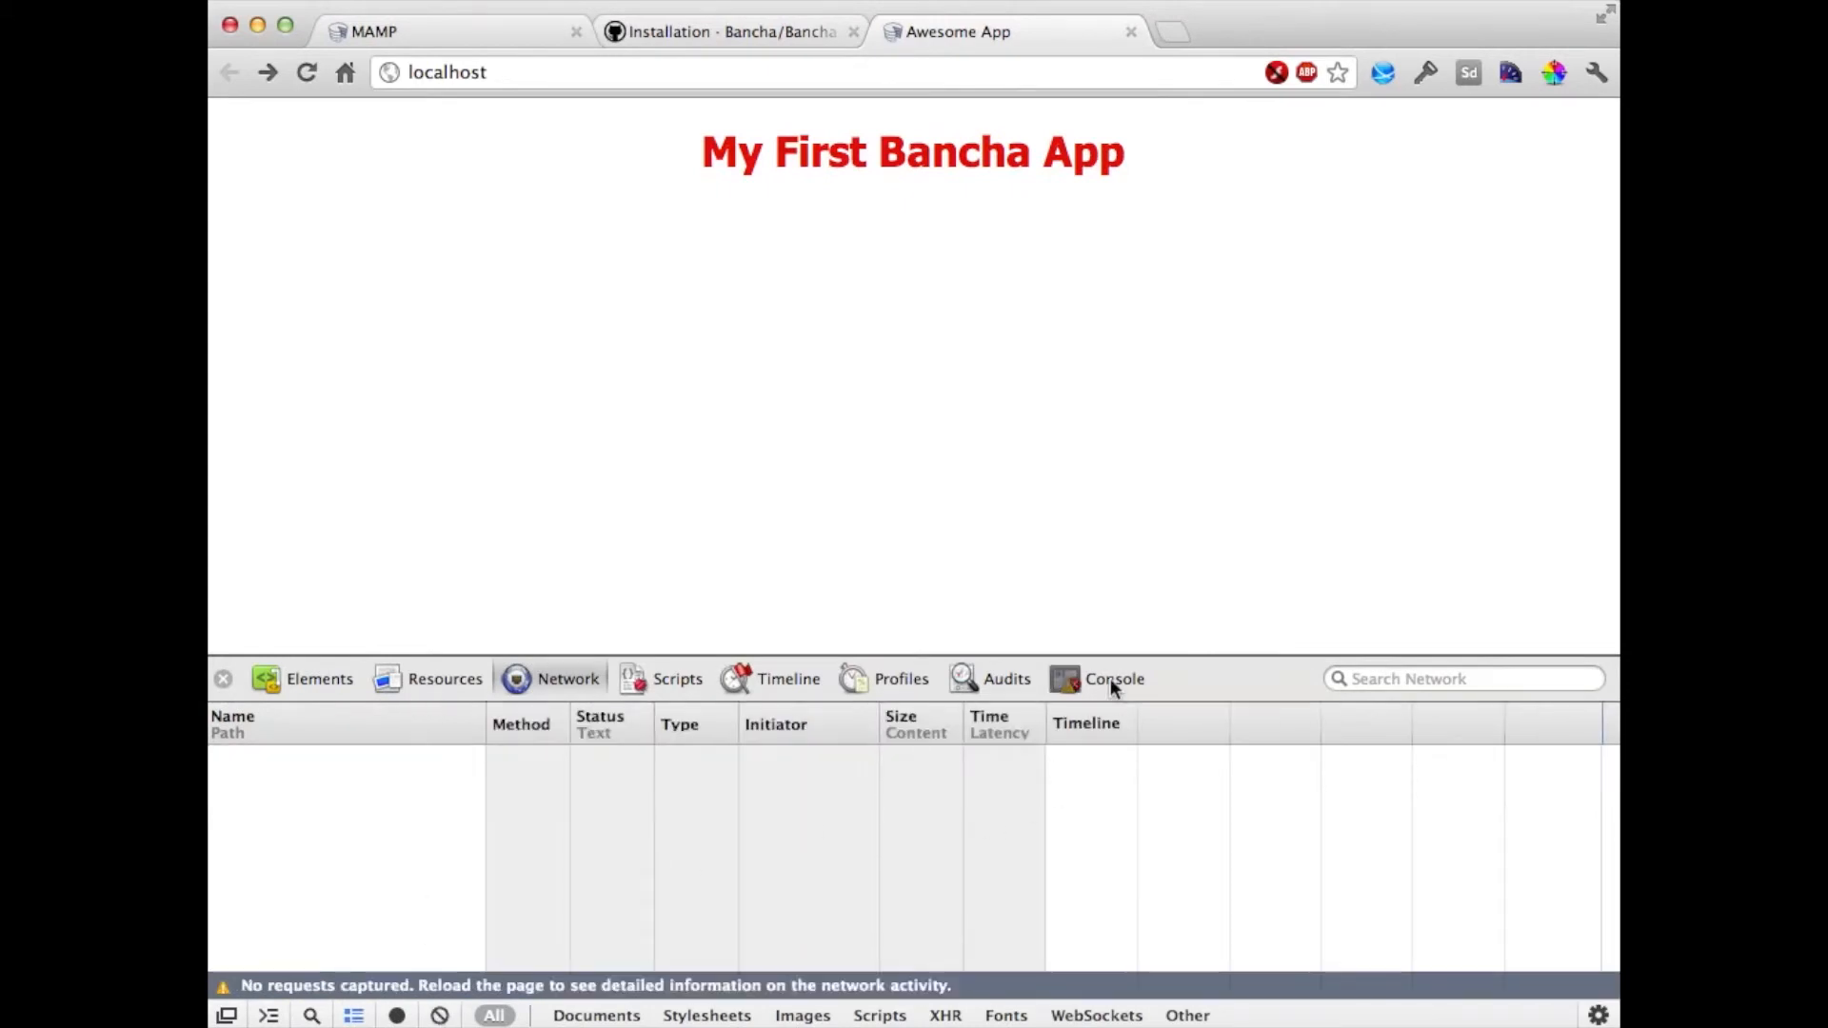
{"action": "left_click", "coordinate": [1112, 678]}
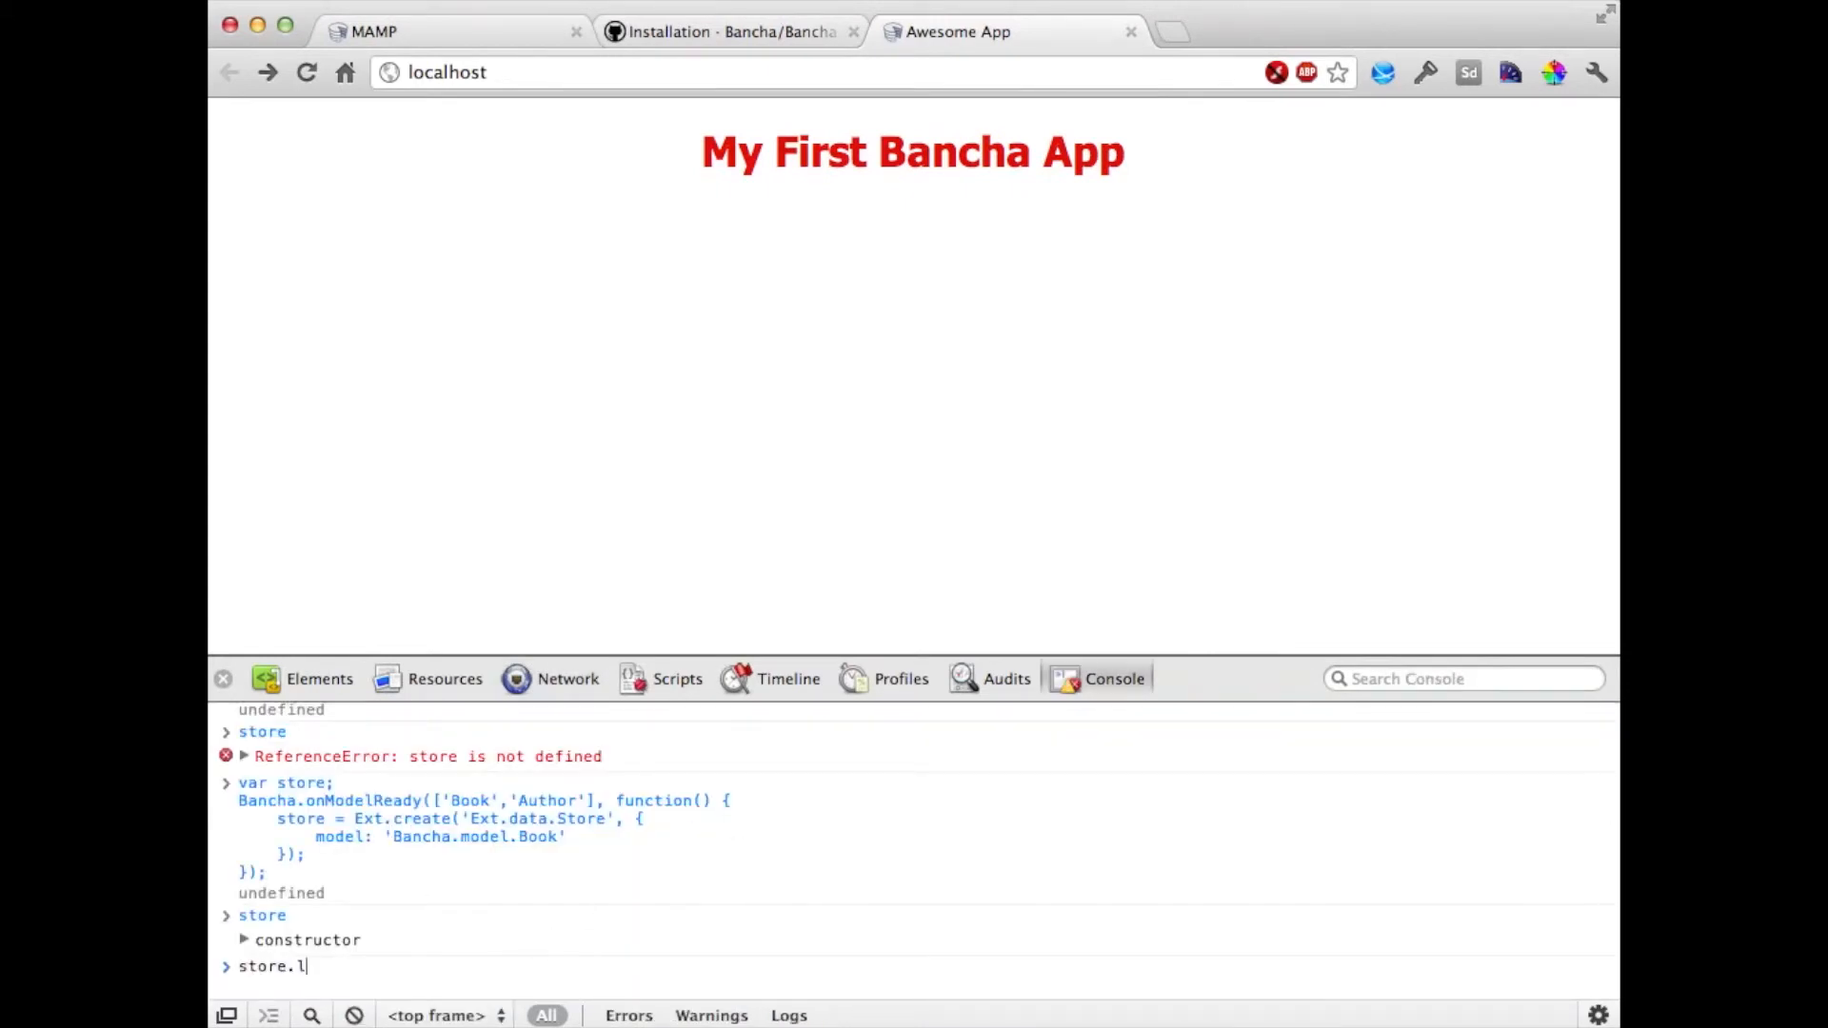
{"action": "type", "text": "oad("}
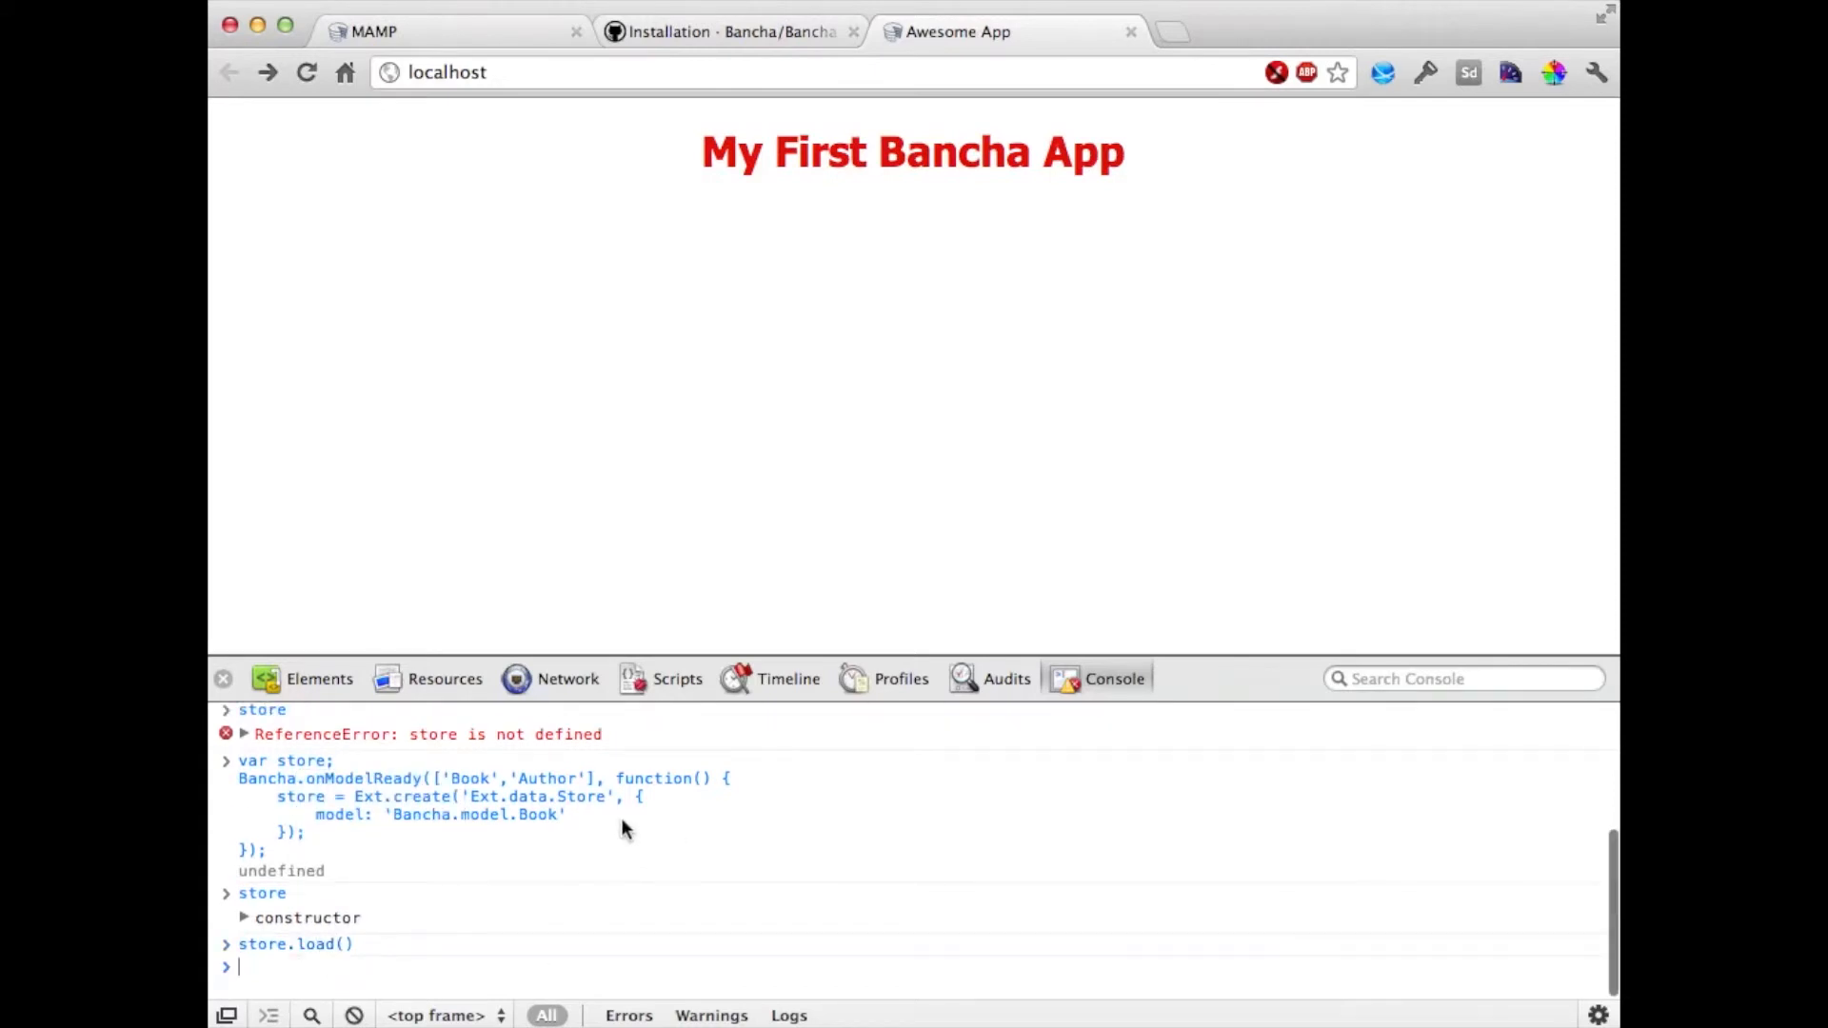
{"action": "left_click", "coordinate": [568, 679]}
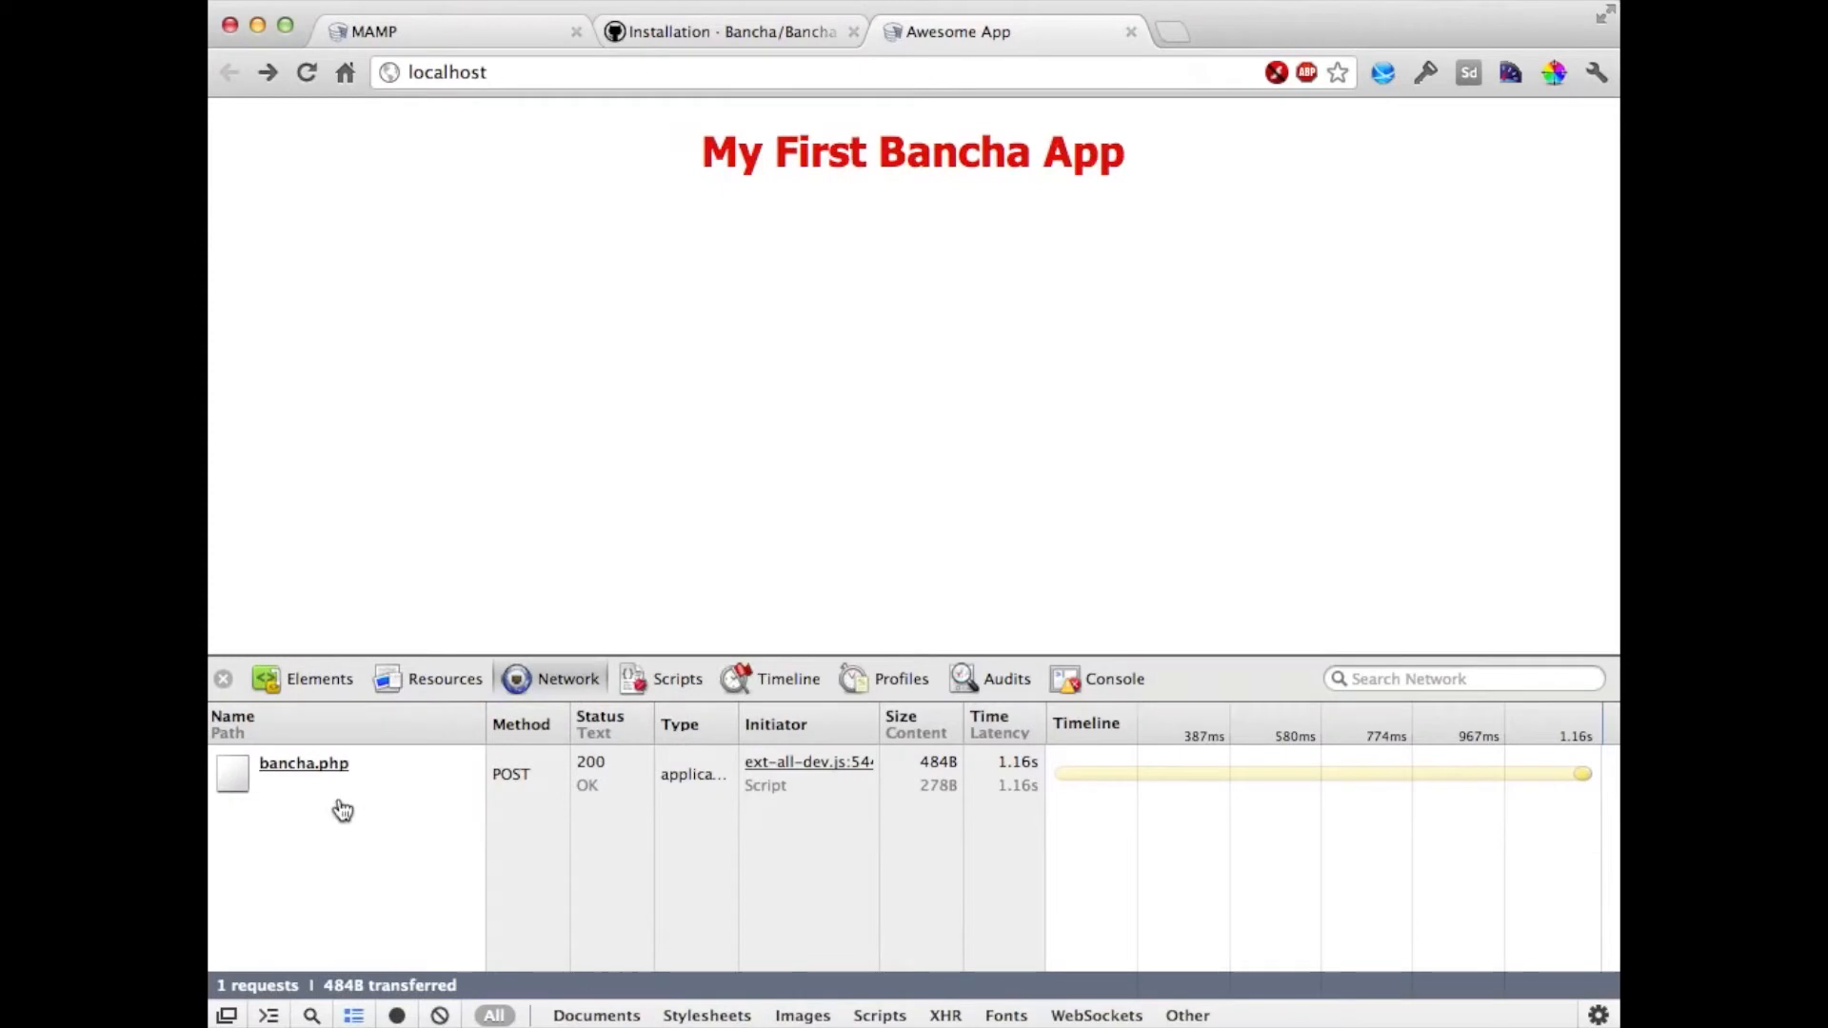
{"action": "left_click", "coordinate": [303, 763]}
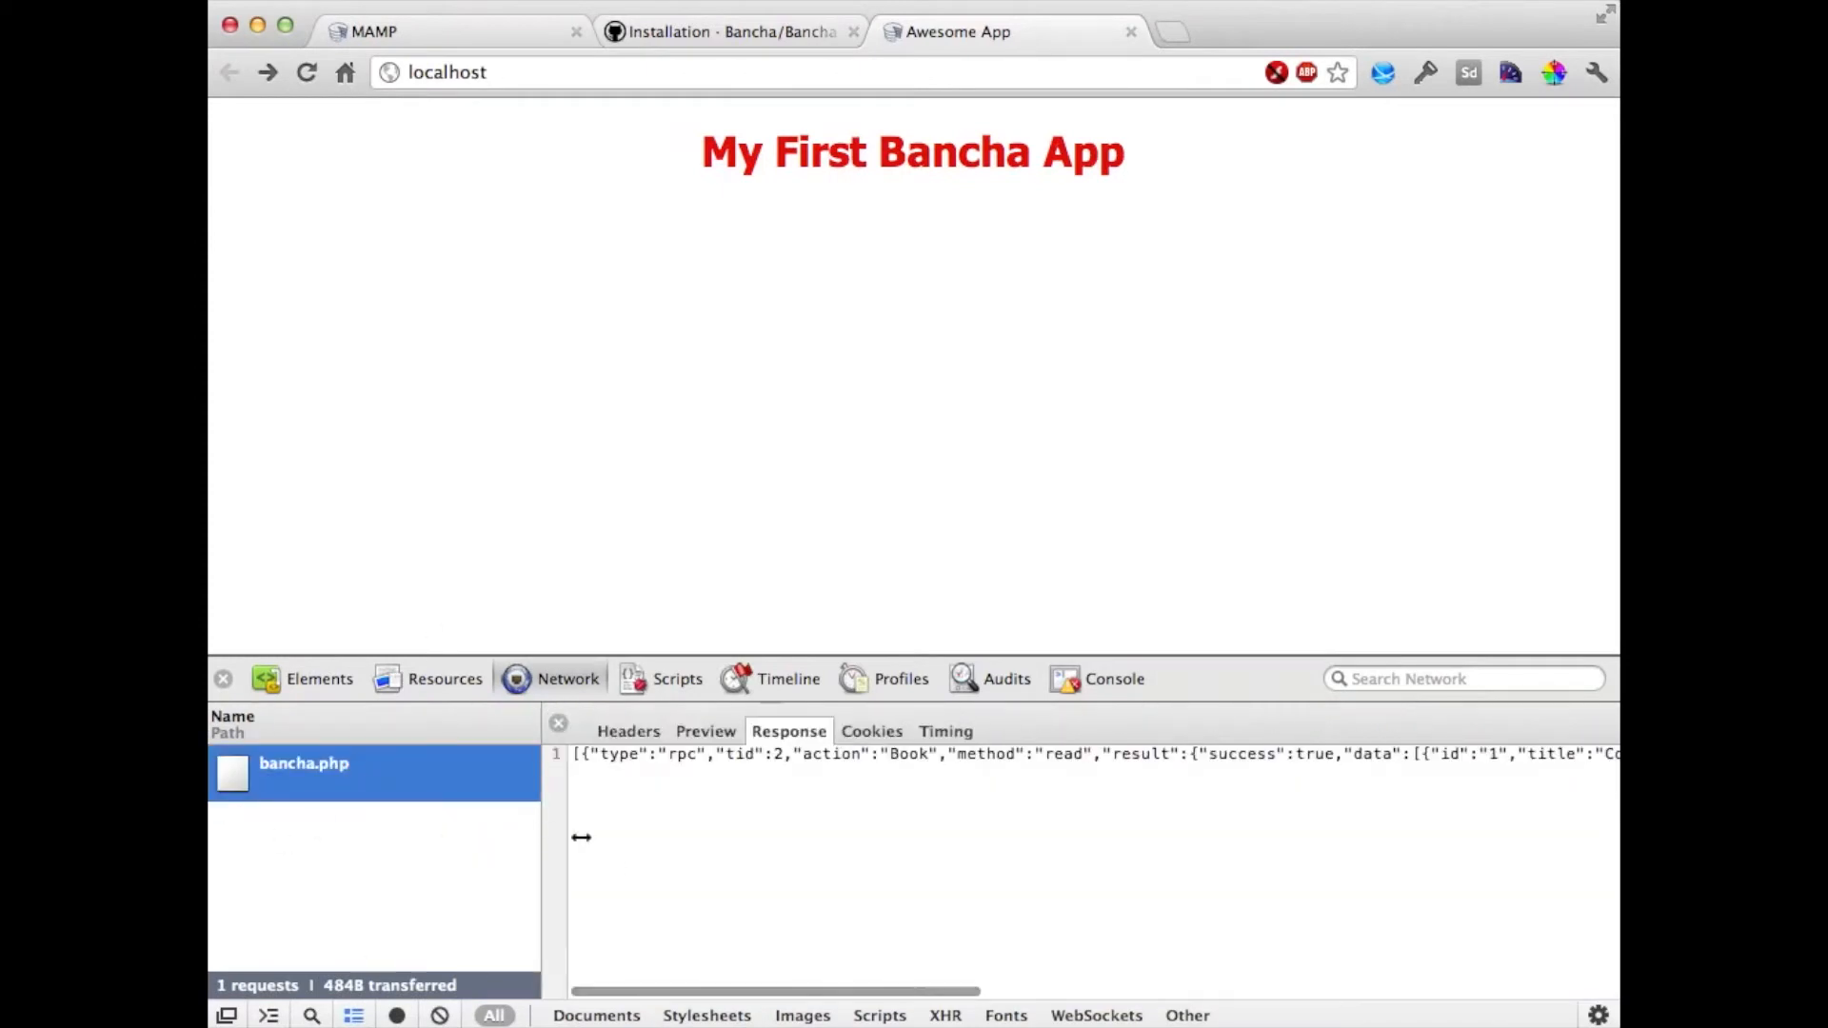
- Read the response listing Cool Book and Awesome Book, then run store.count() returning 2
{"action": "scroll", "scroll_direction": "right", "scroll_amount": 3}
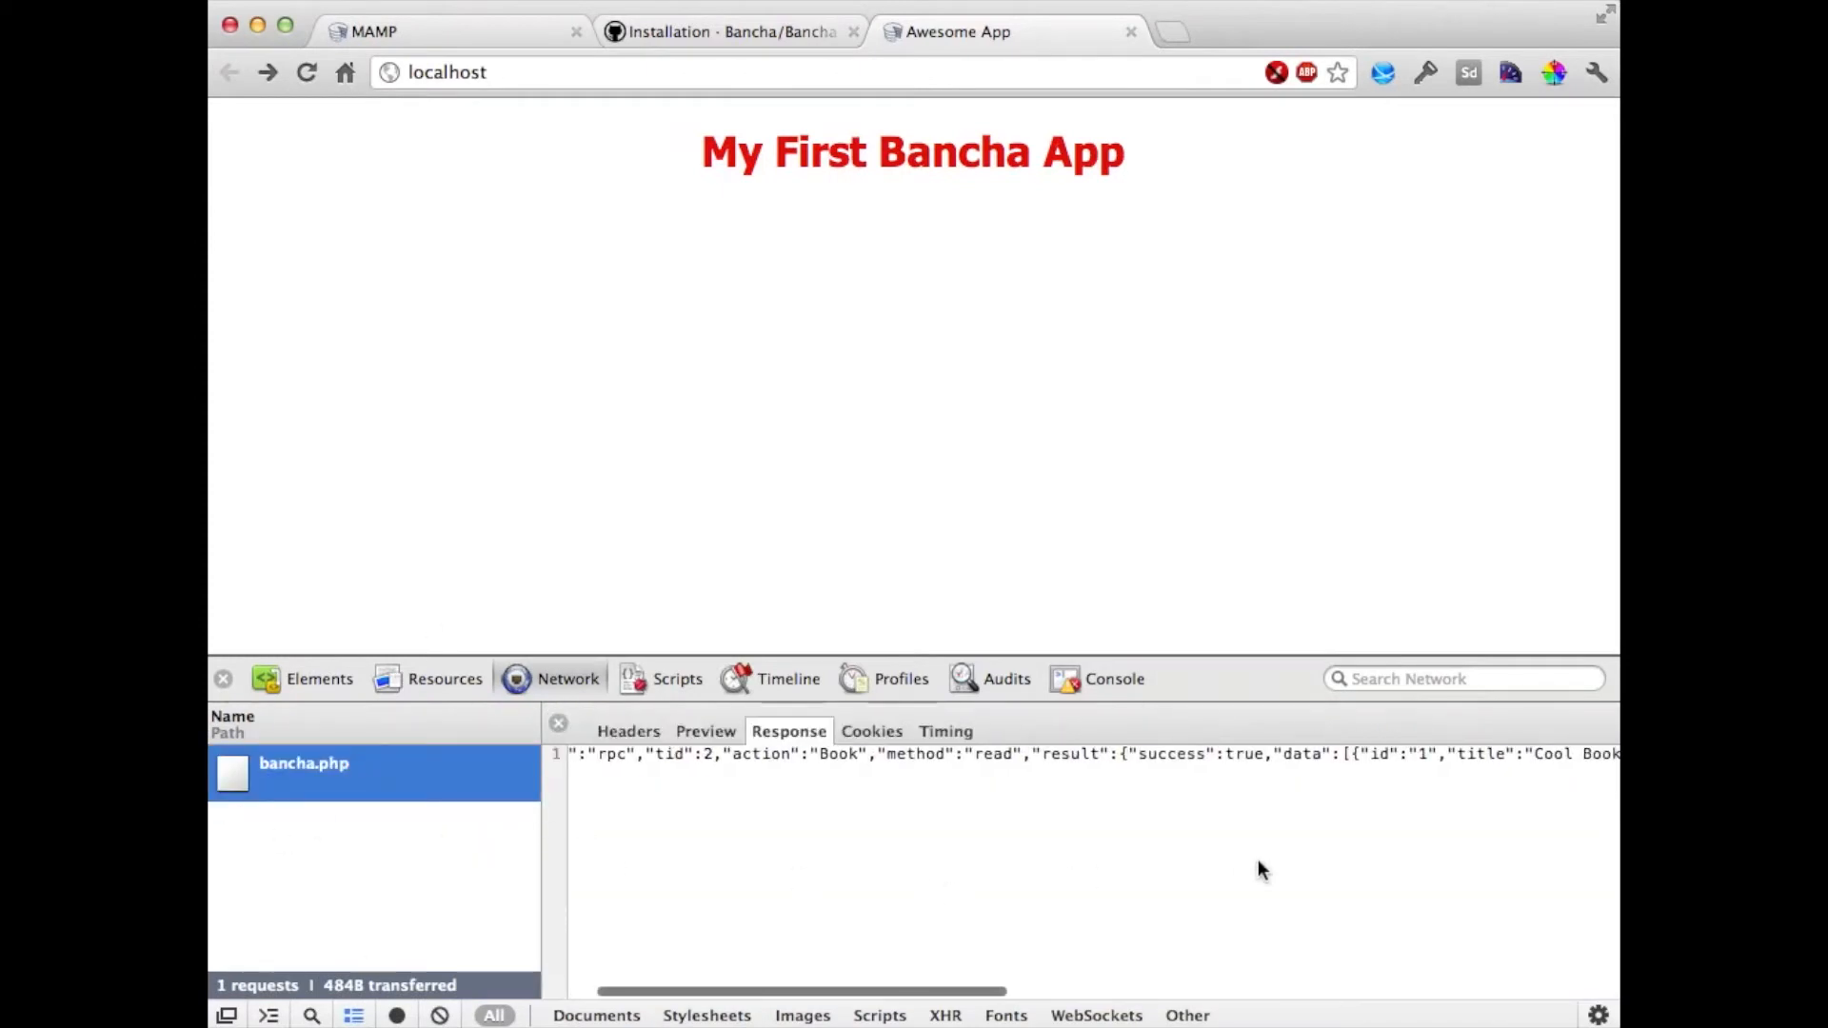
{"action": "scroll", "scroll_direction": "right", "scroll_amount": 3}
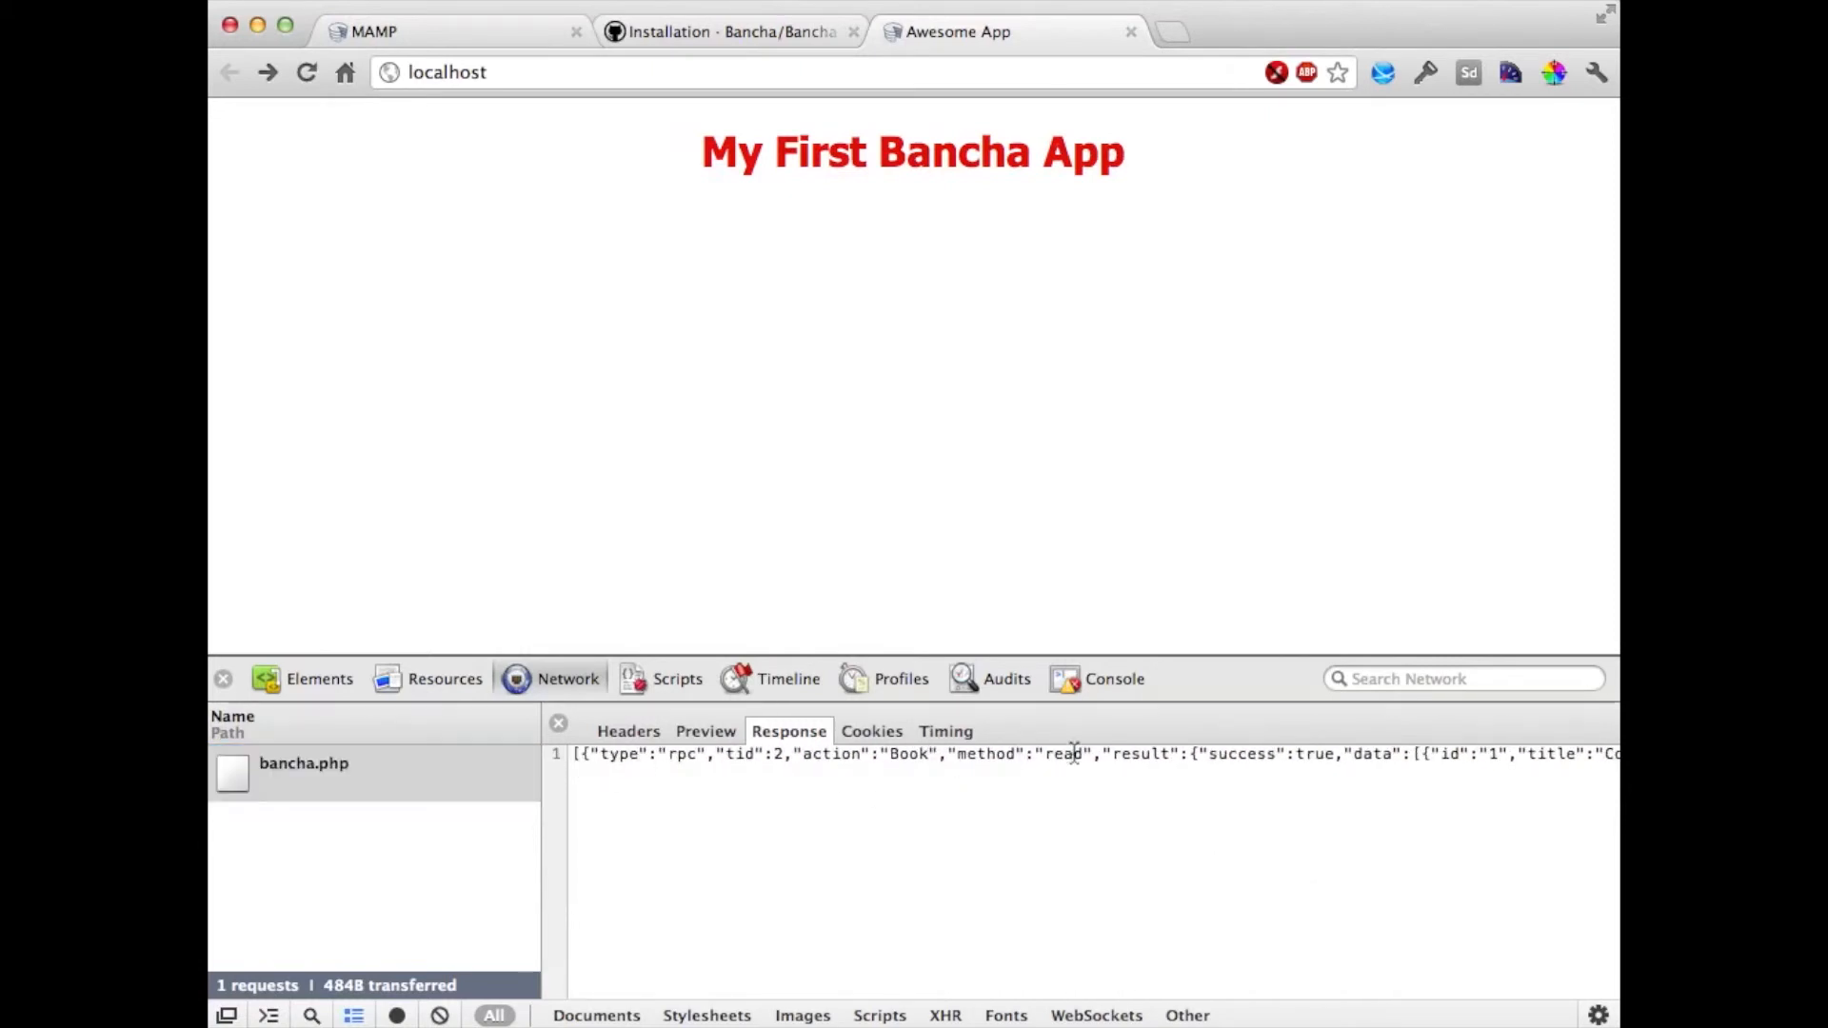
{"action": "scroll", "scroll_direction": "right", "scroll_amount": 3}
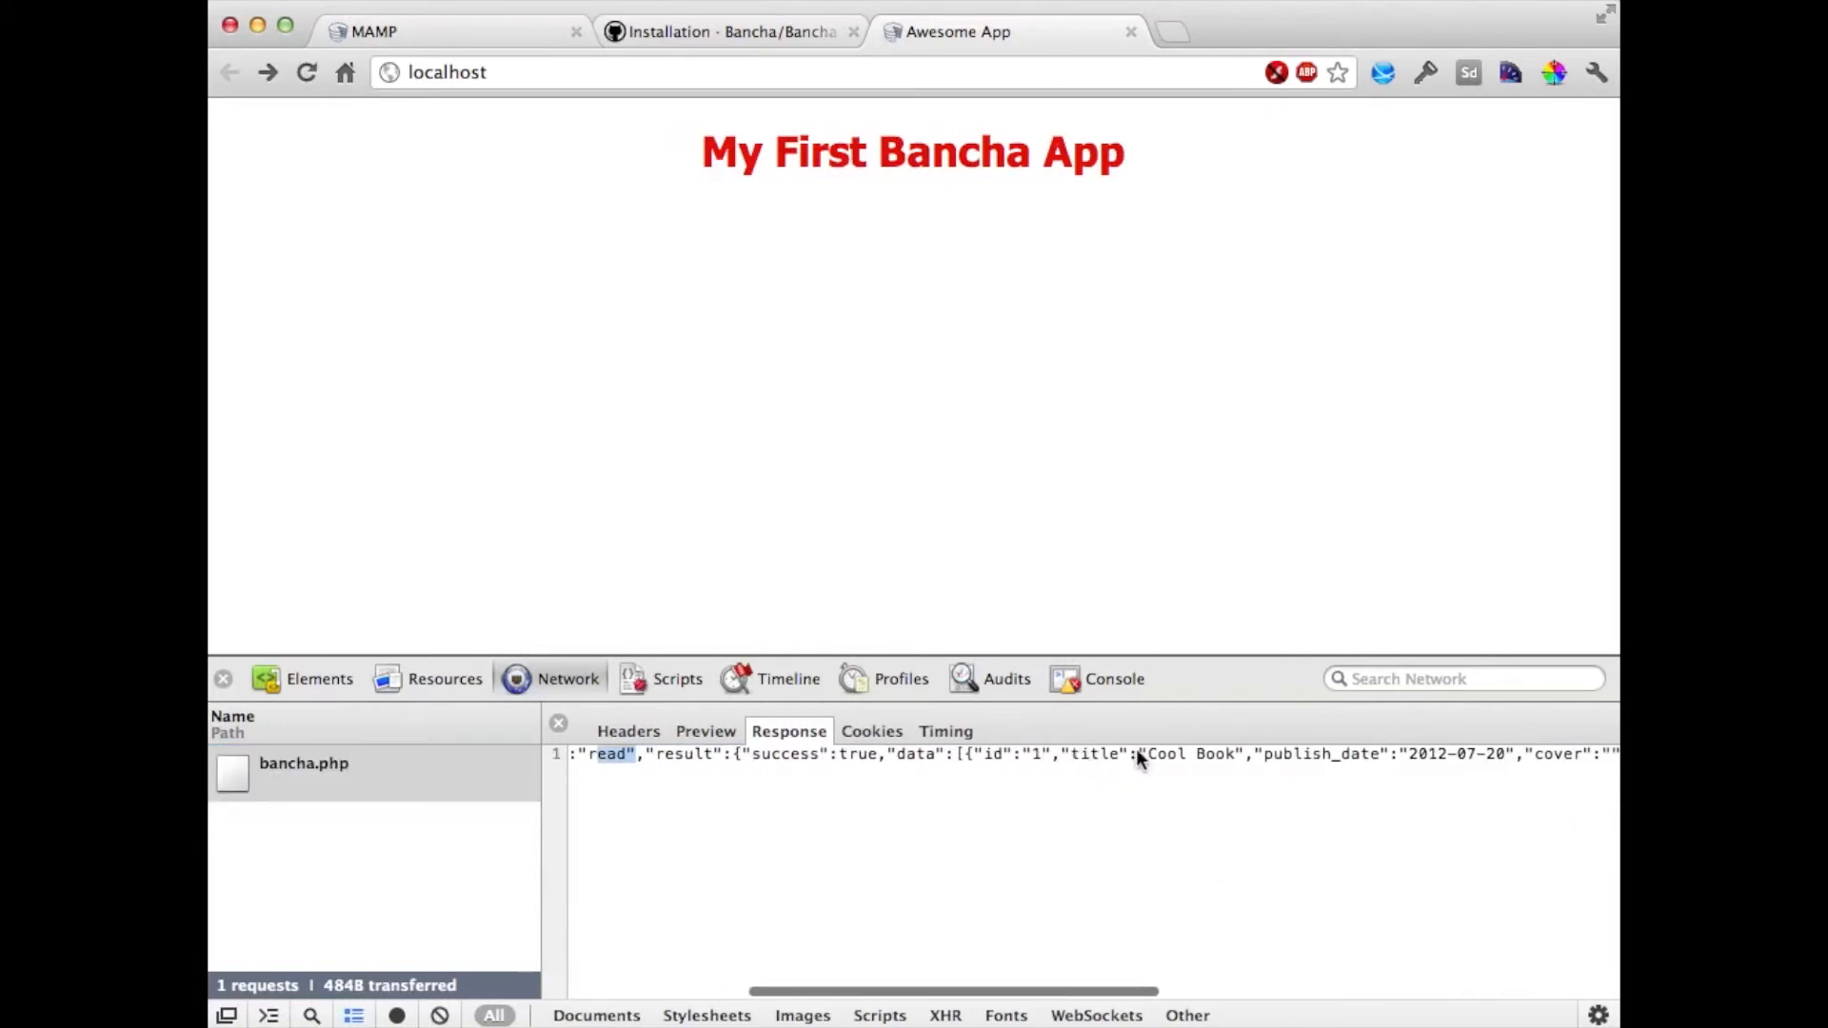
{"action": "scroll", "scroll_direction": "right", "scroll_amount": 3}
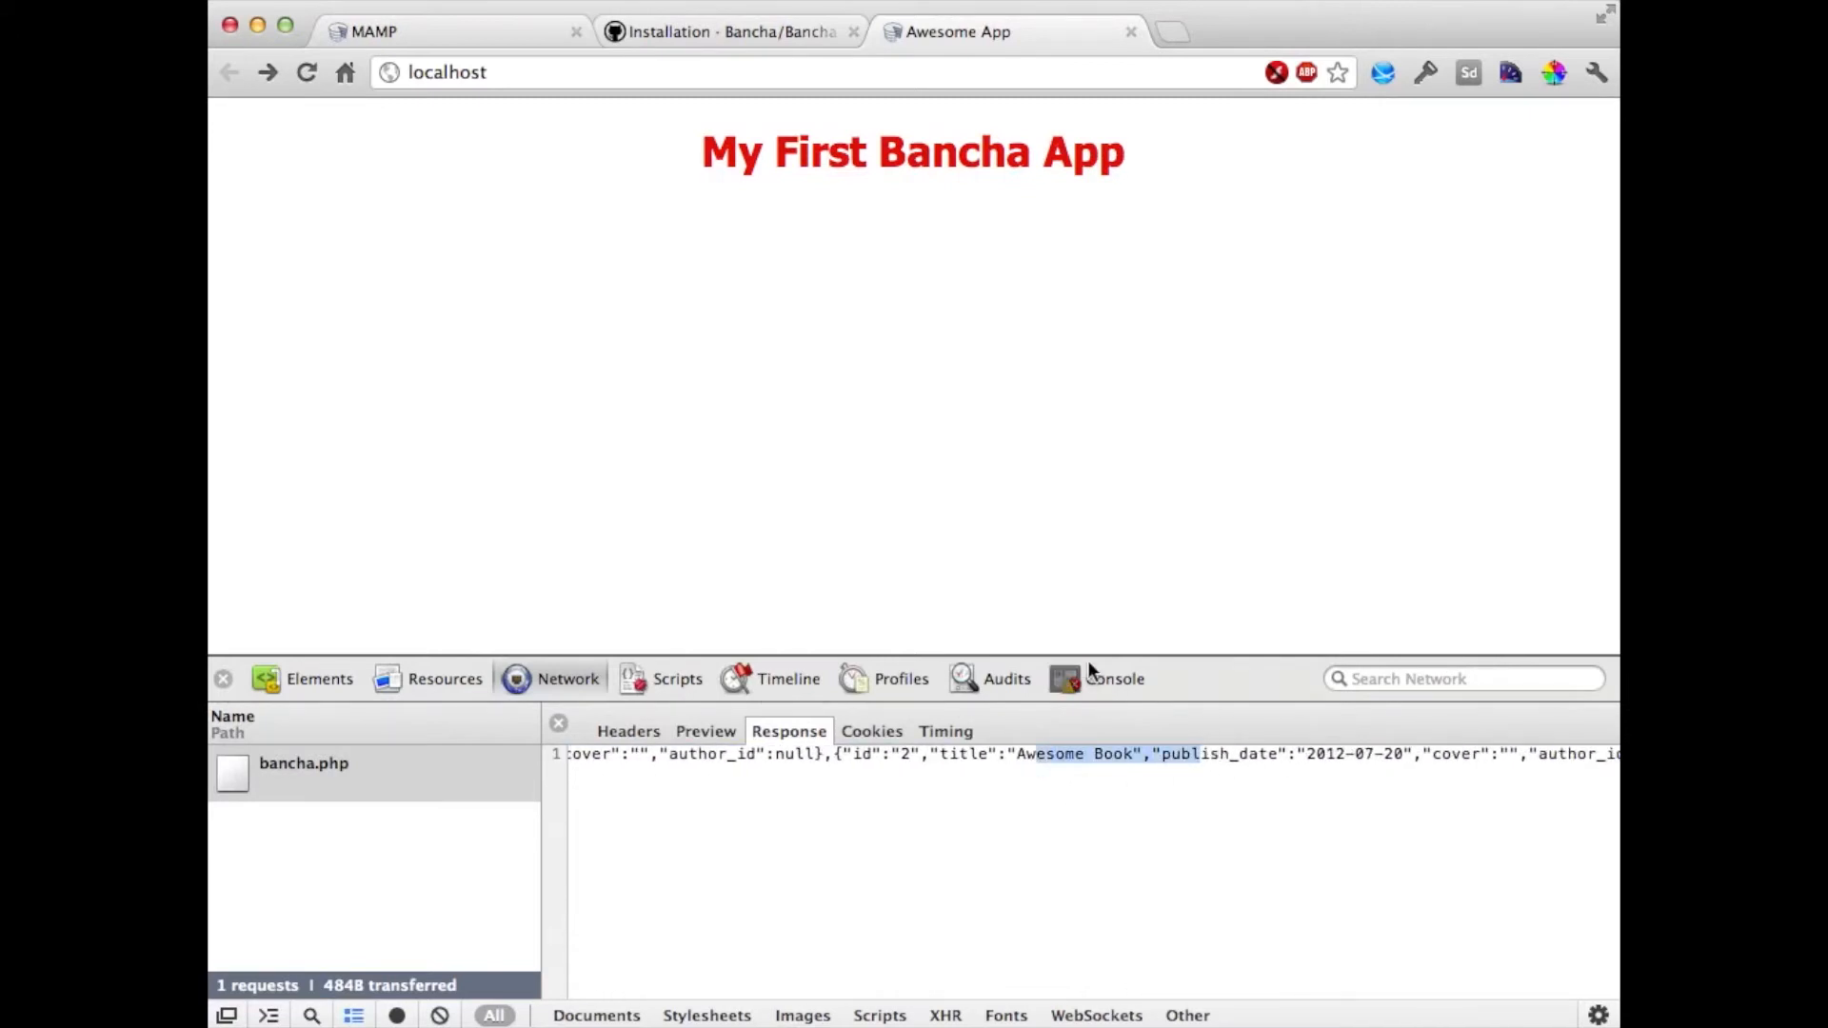
{"action": "left_click", "coordinate": [1113, 679]}
{"action": "type", "text": "store.count"}
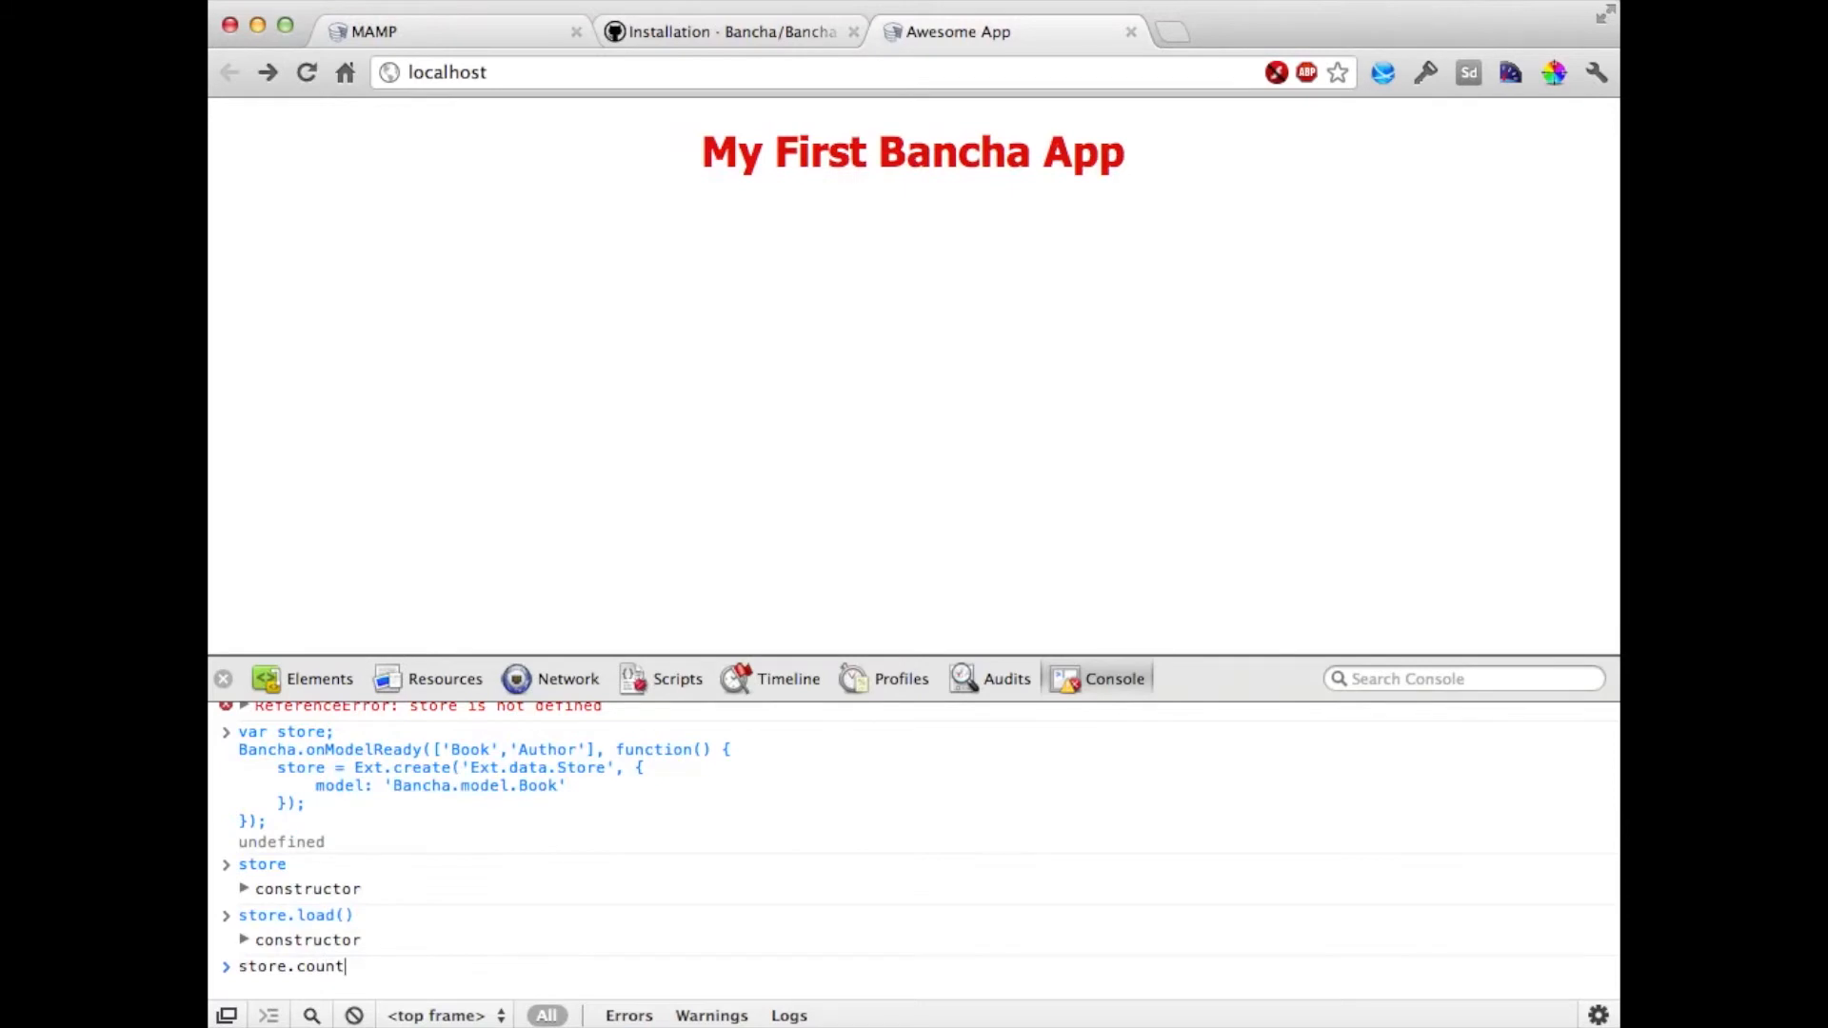
{"action": "type", "text": "()"}
{"action": "key", "text": "Return"}
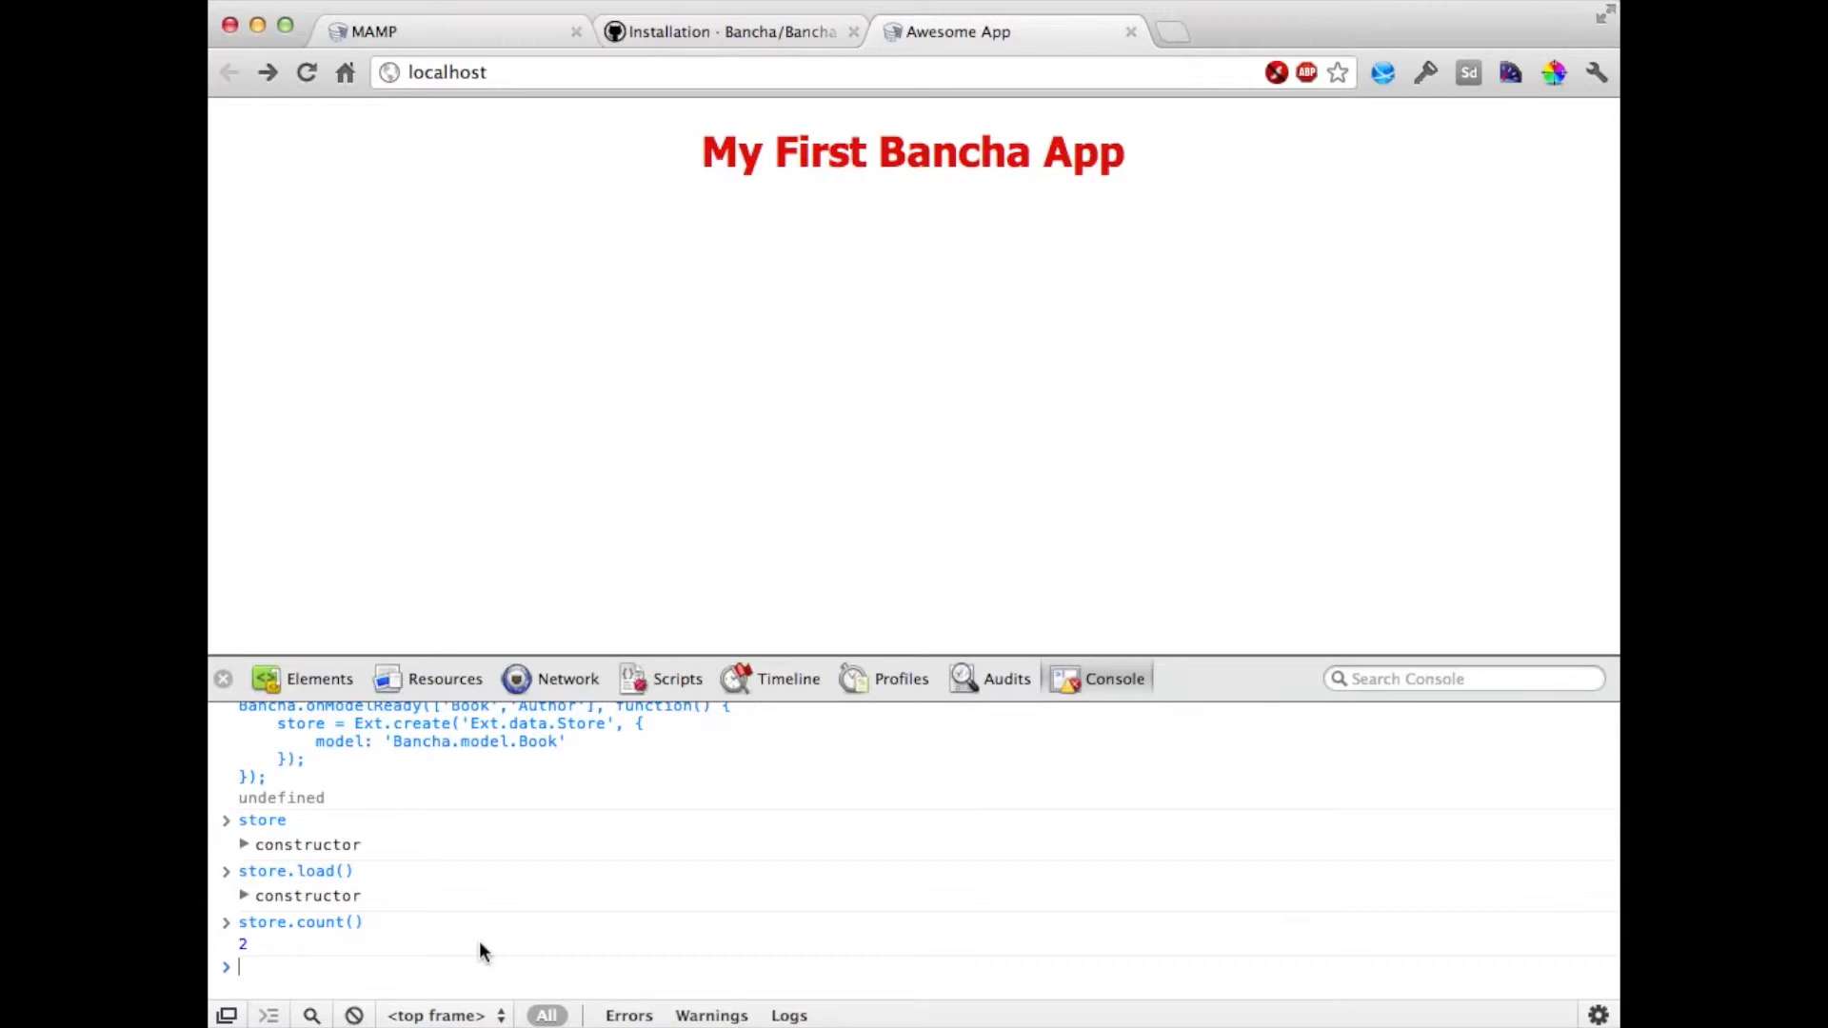
{"action": "mouse_move", "coordinate": [659, 936]}
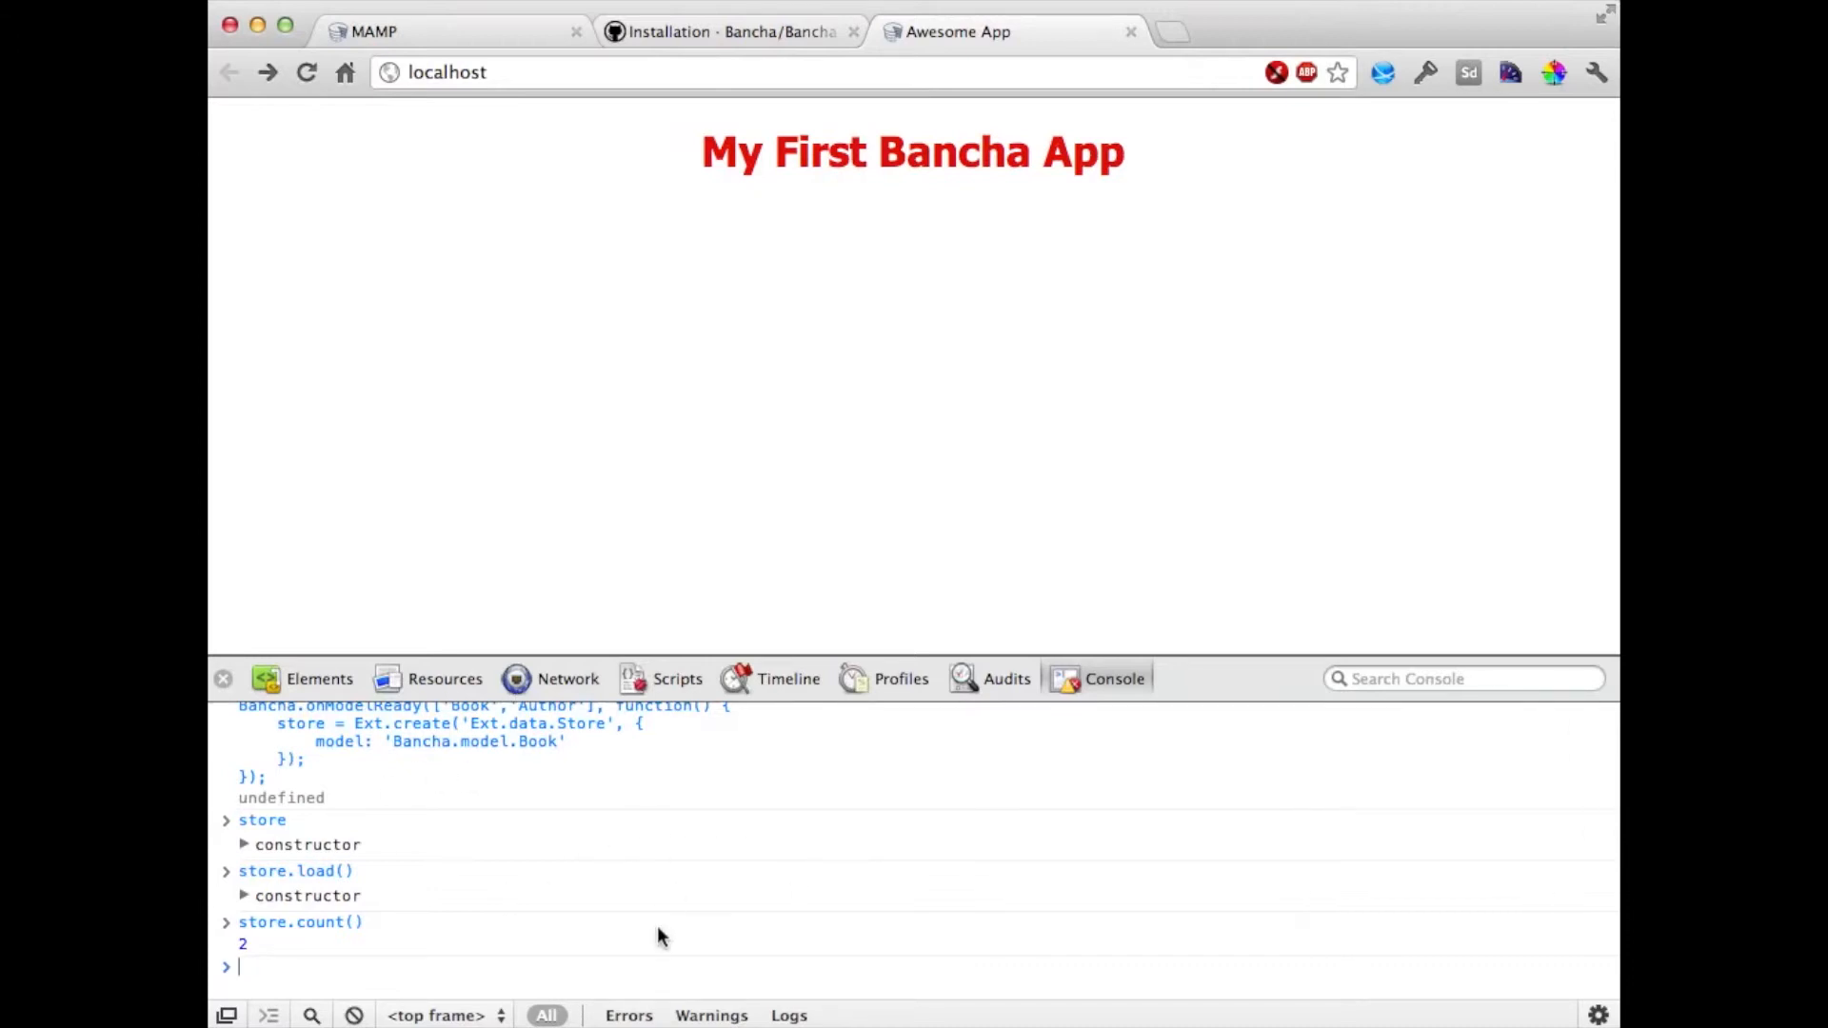
{"action": "mouse_move", "coordinate": [781, 520]}
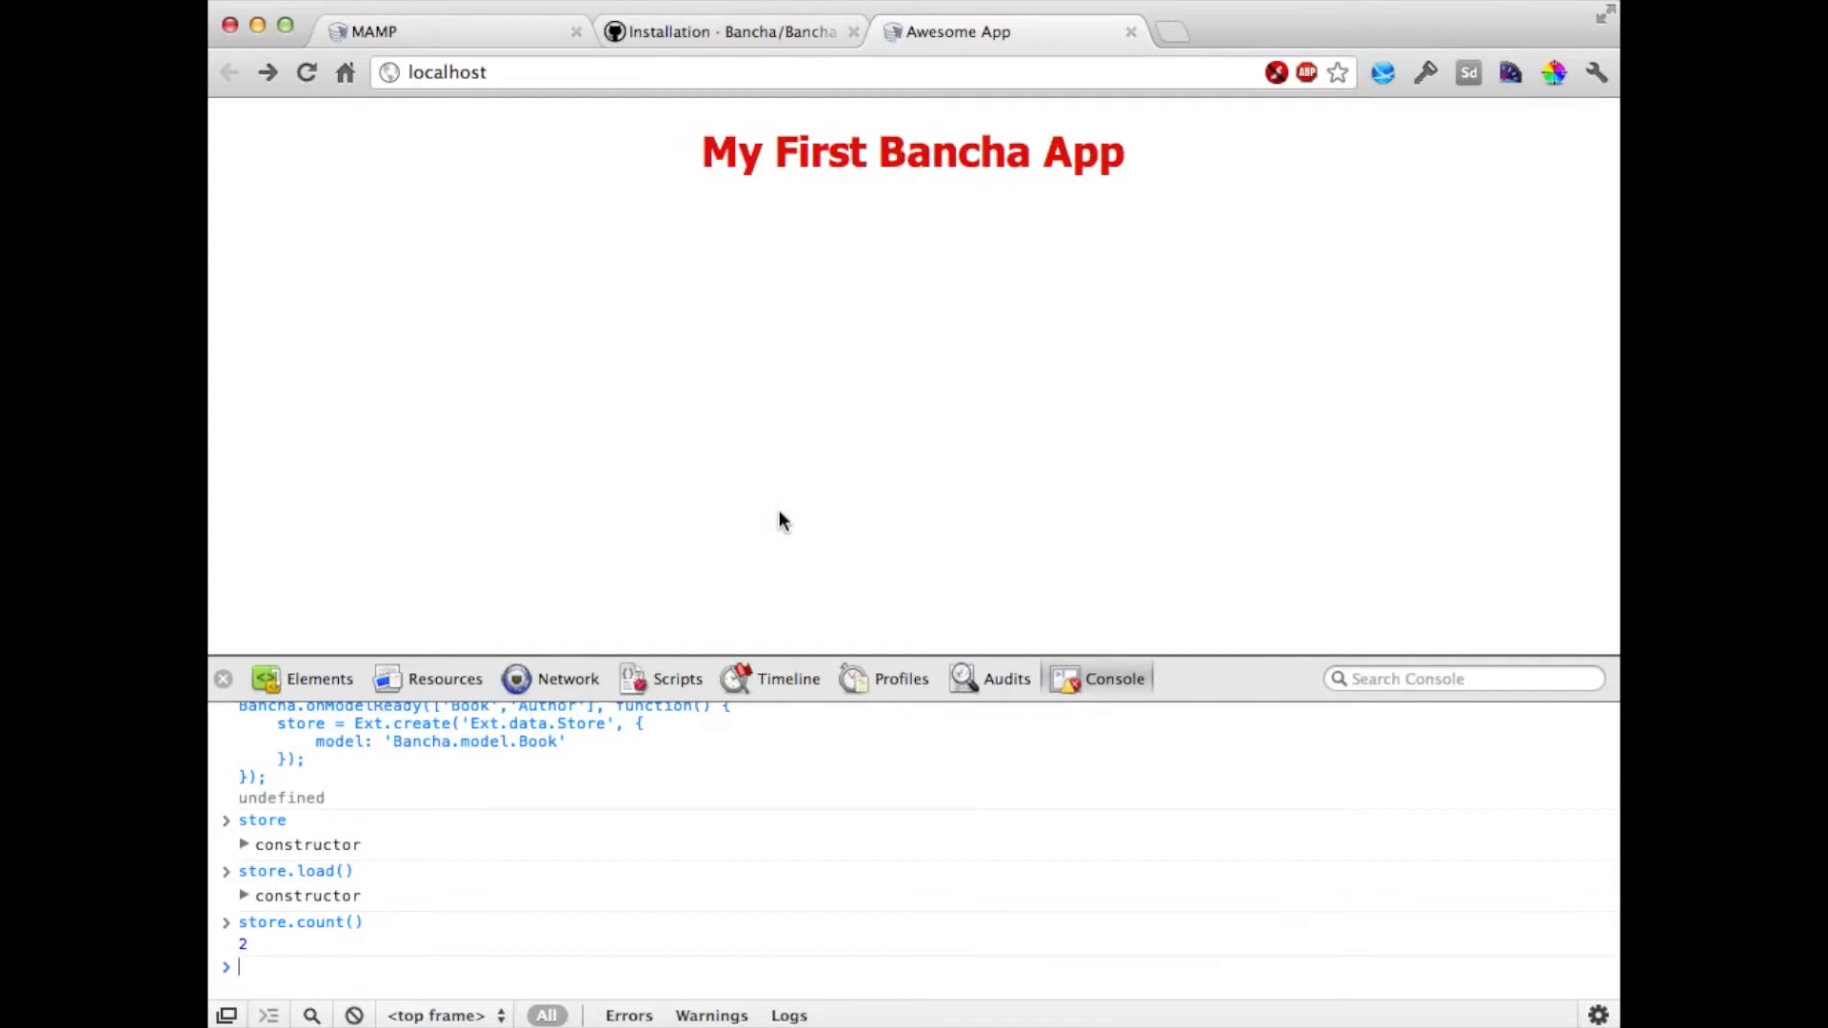
- Visit scaffold.banchaproject.org in a new tab and copy its Ext.grid.Panel scaffold example code
{"action": "type", "text": "scaffold.banchaproject.org"}
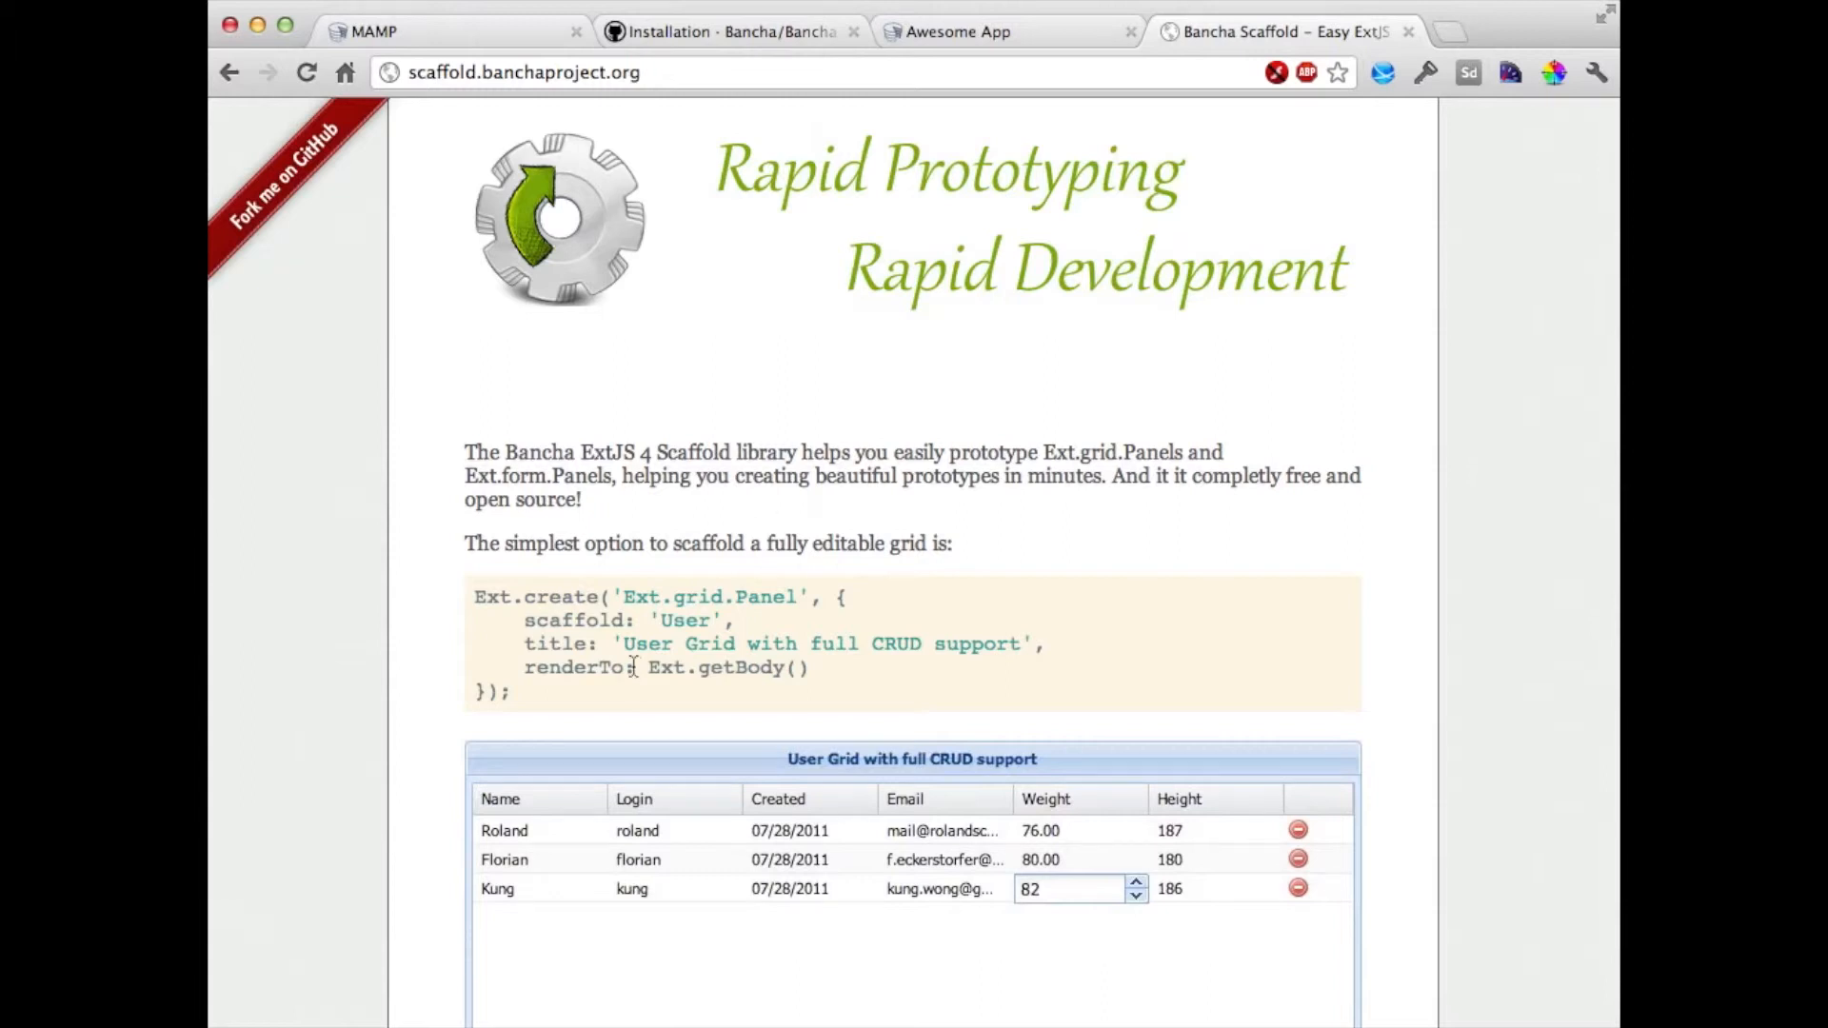
{"action": "scroll", "scroll_direction": "down", "scroll_amount": 3}
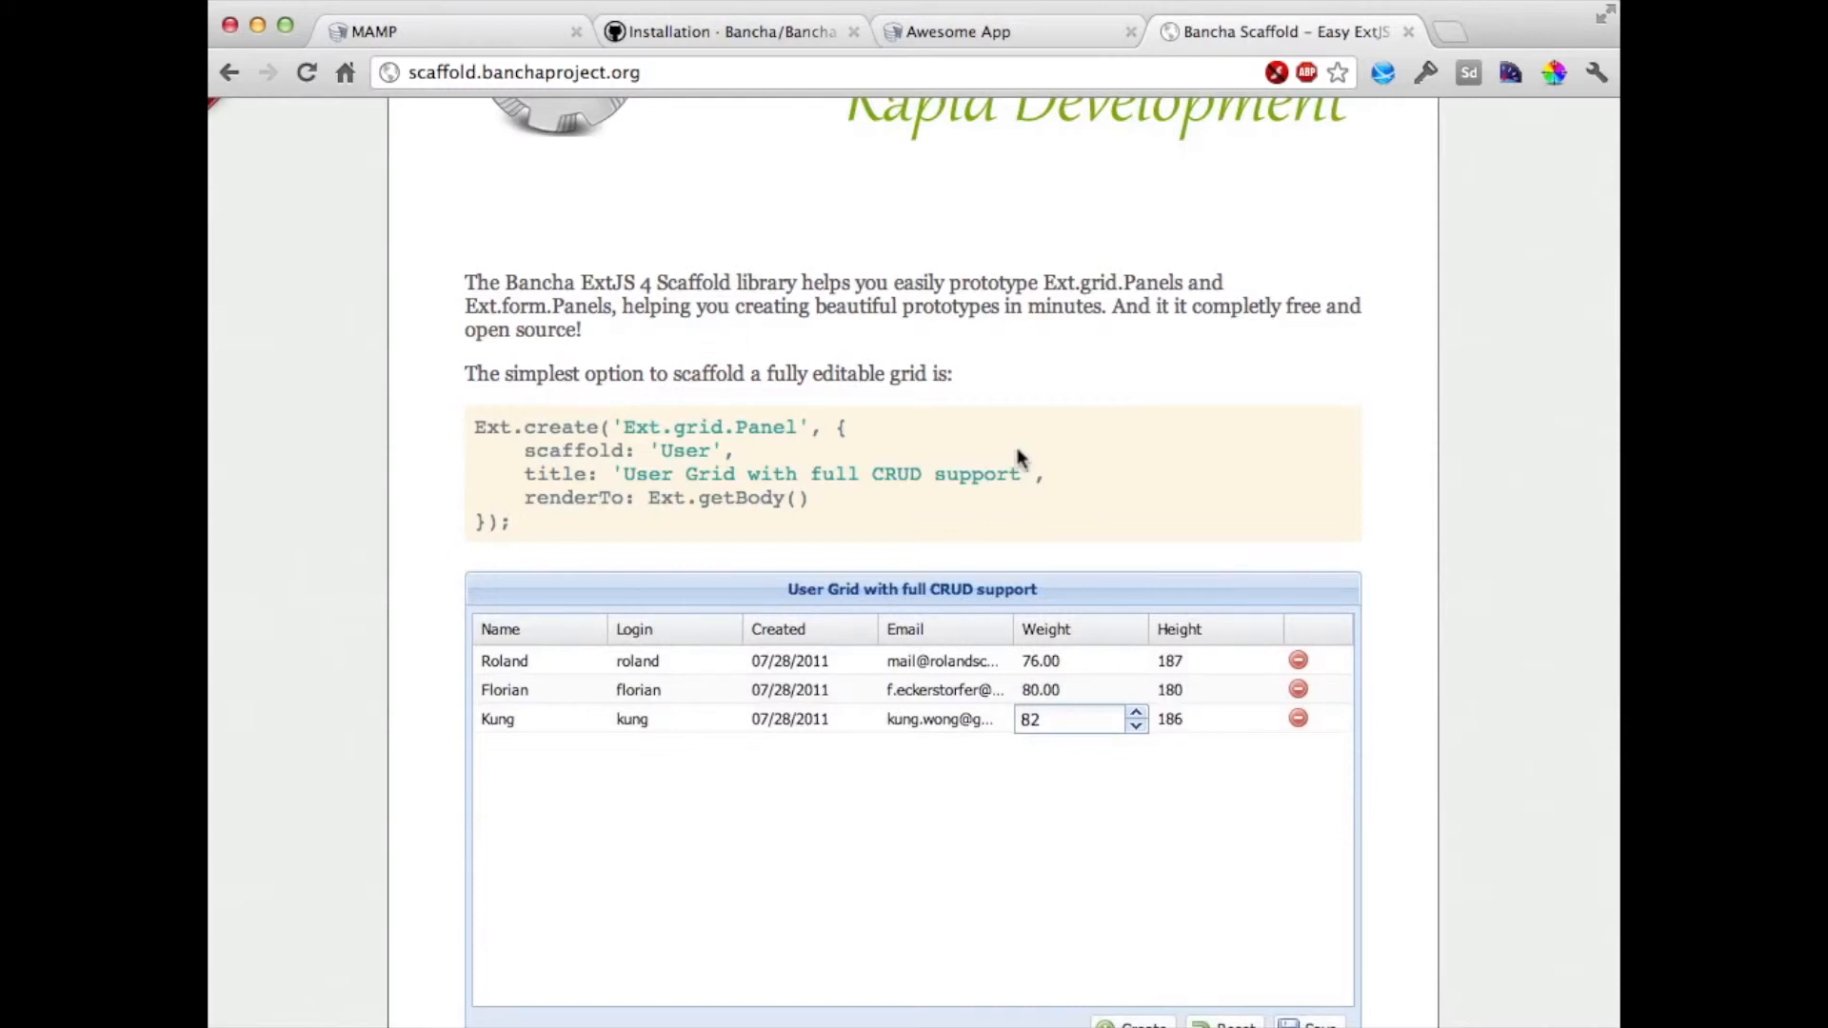
{"action": "scroll", "scroll_direction": "down", "scroll_amount": 3}
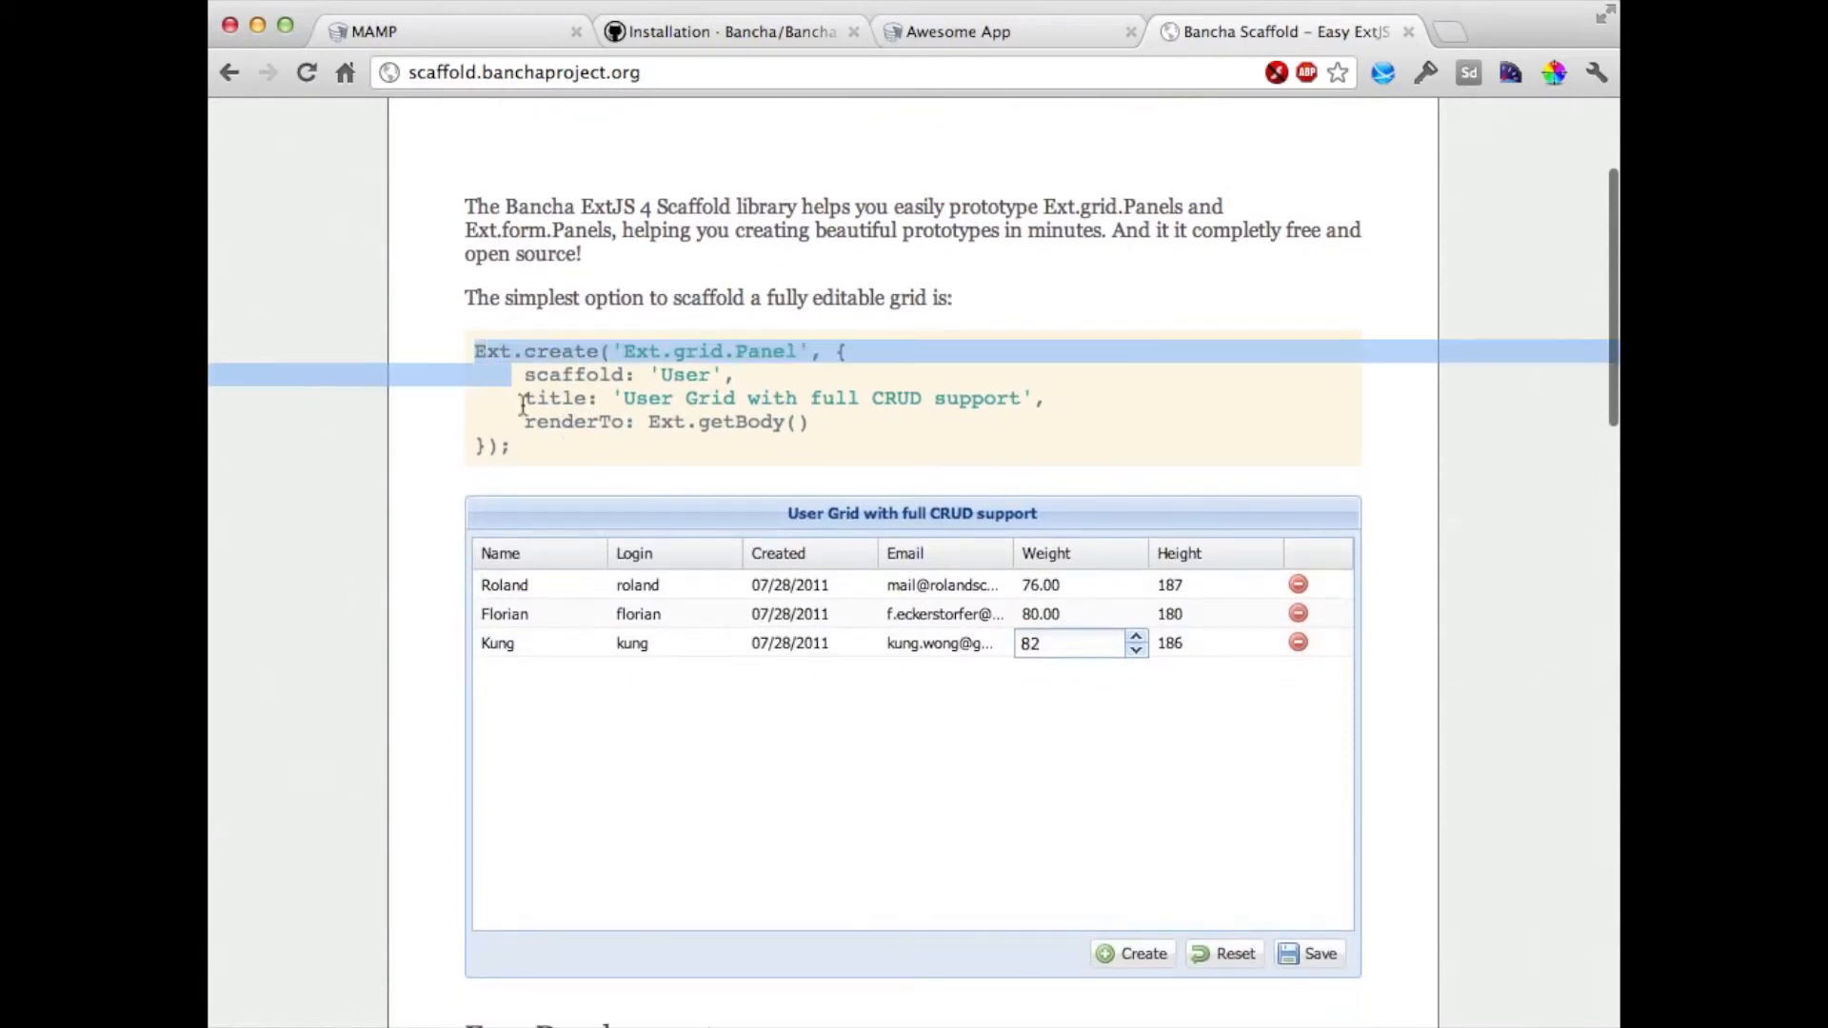
{"action": "right_click", "coordinate": [723, 391]}
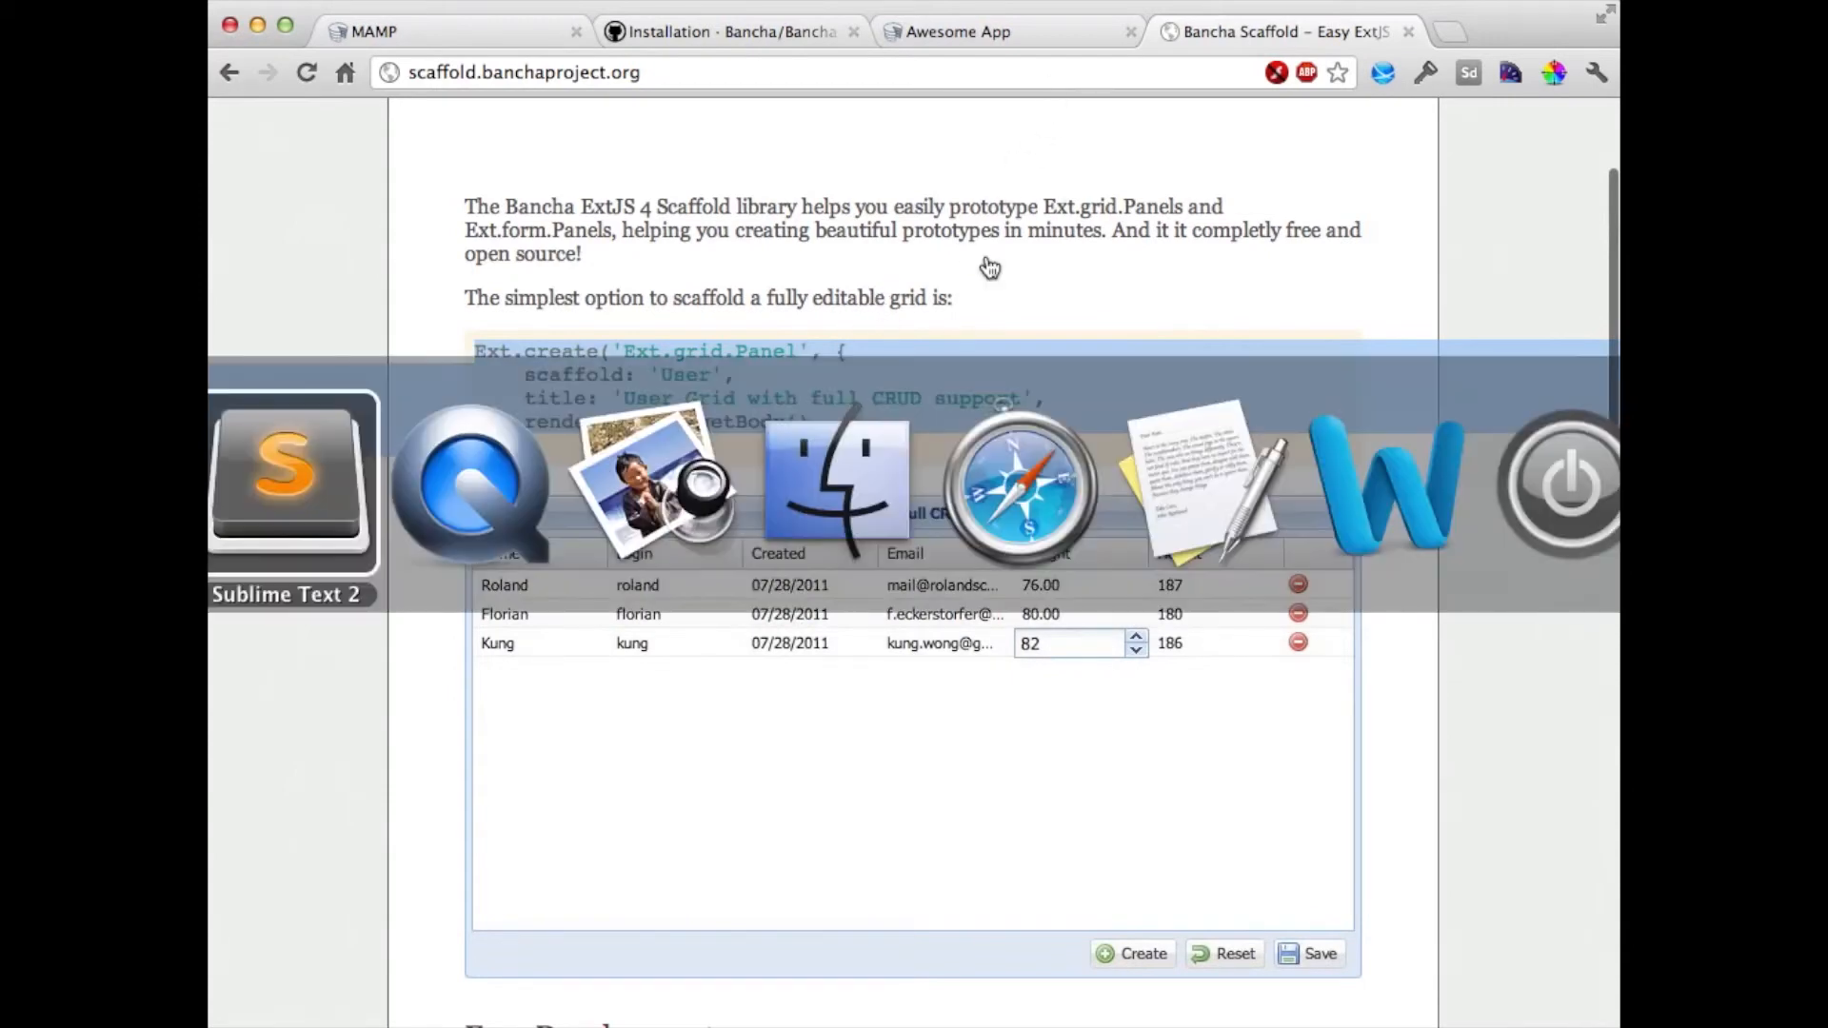
- Add a <script> with Bancha.onModelReady('Book', function(){...}) wrapping the pasted Ext.grid.Panel code
{"action": "left_click", "coordinate": [287, 478]}
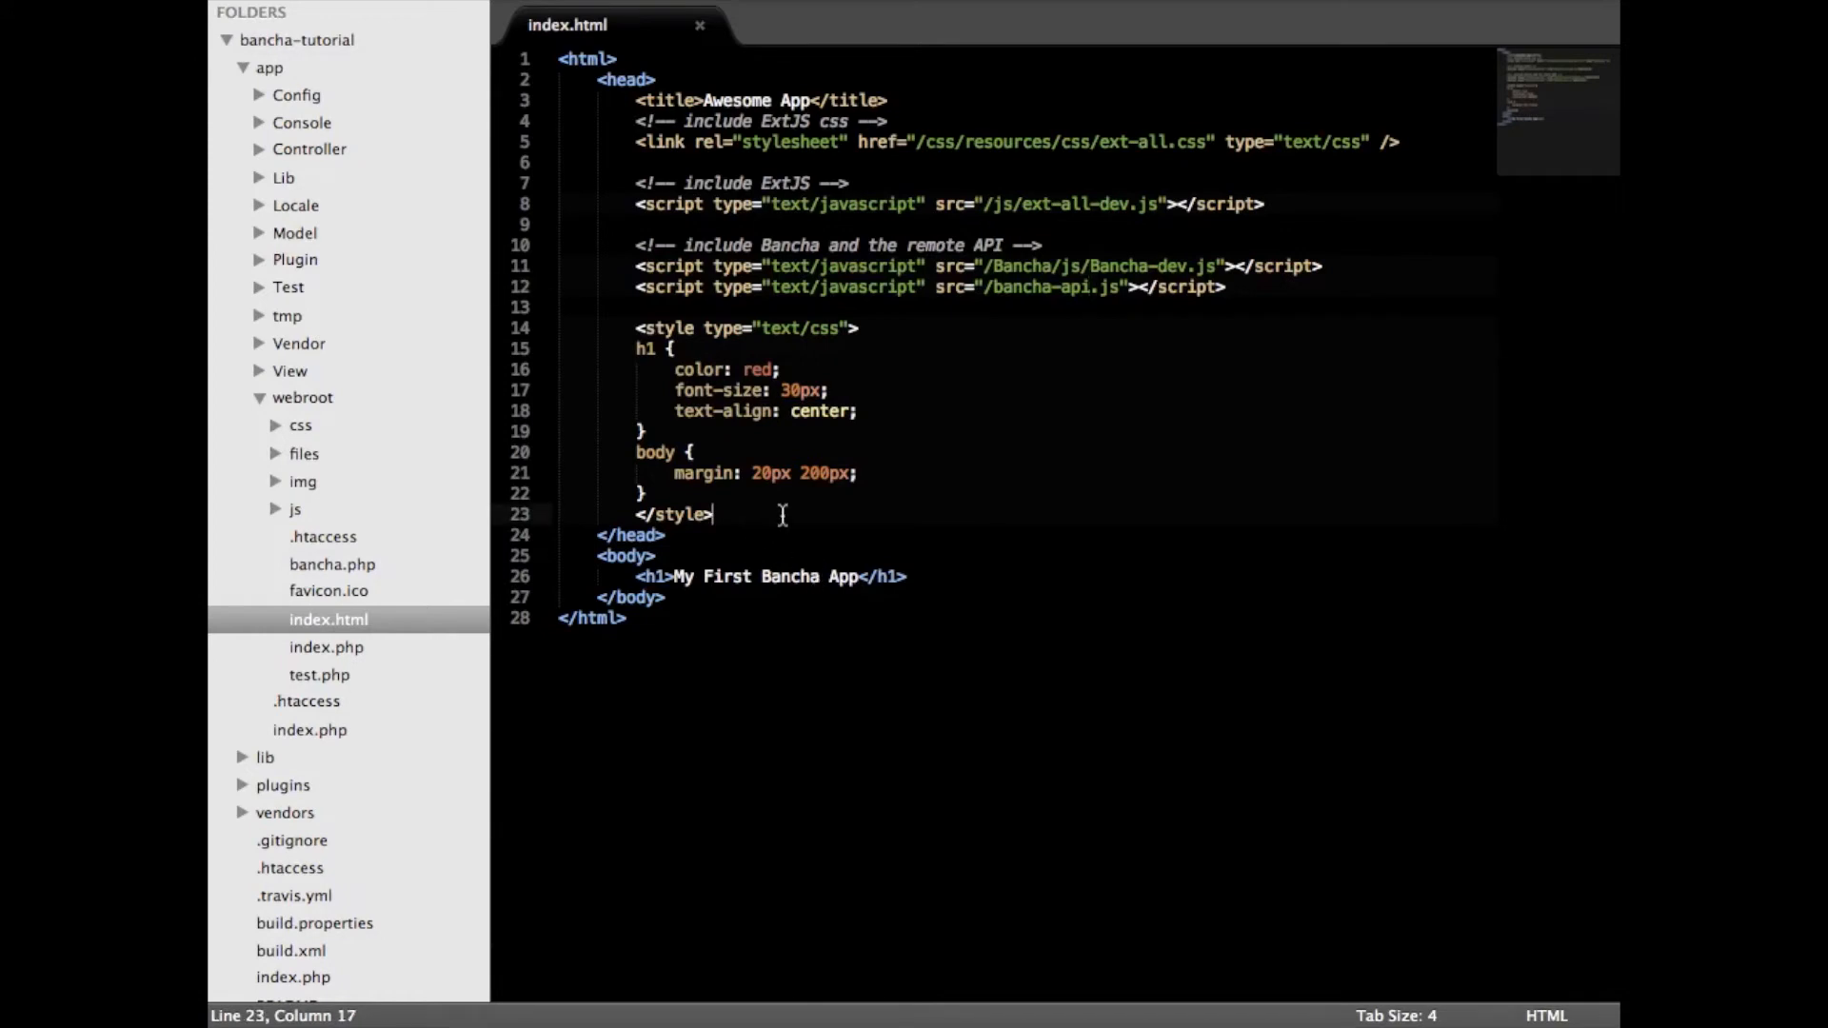
{"action": "key", "text": "enter"}
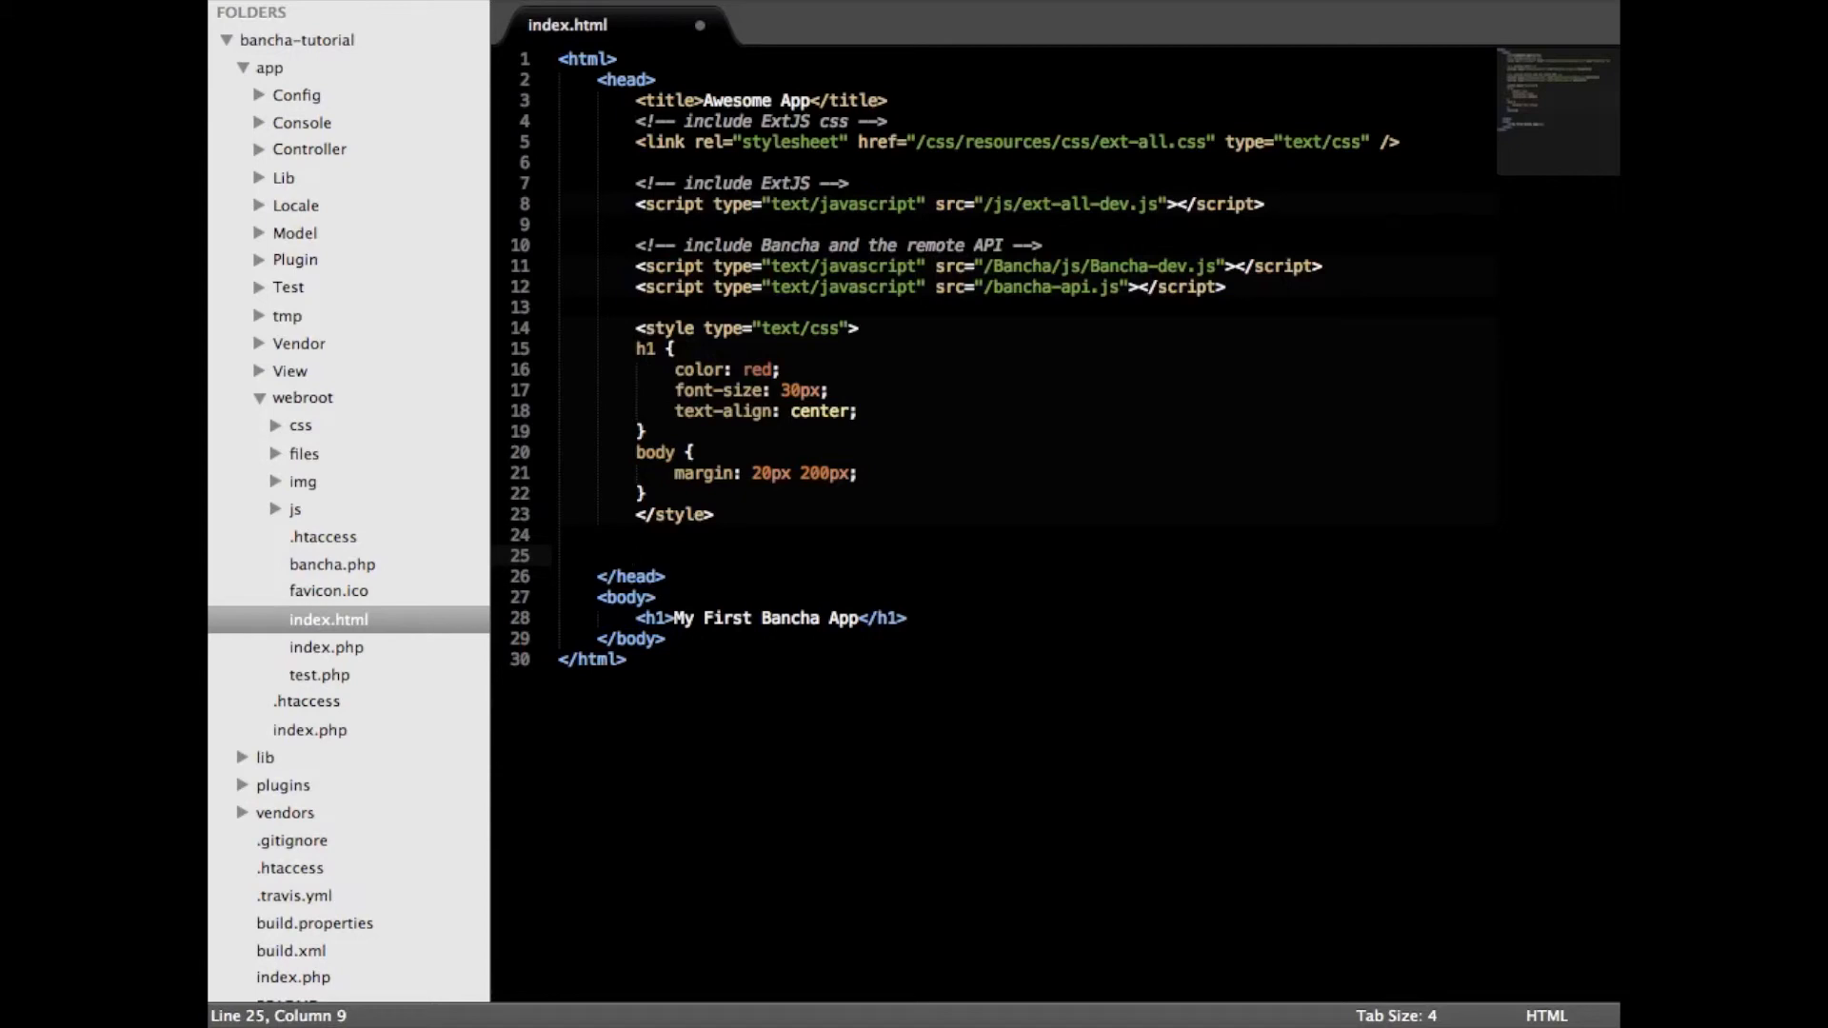
{"action": "type", "text": "<script>"}
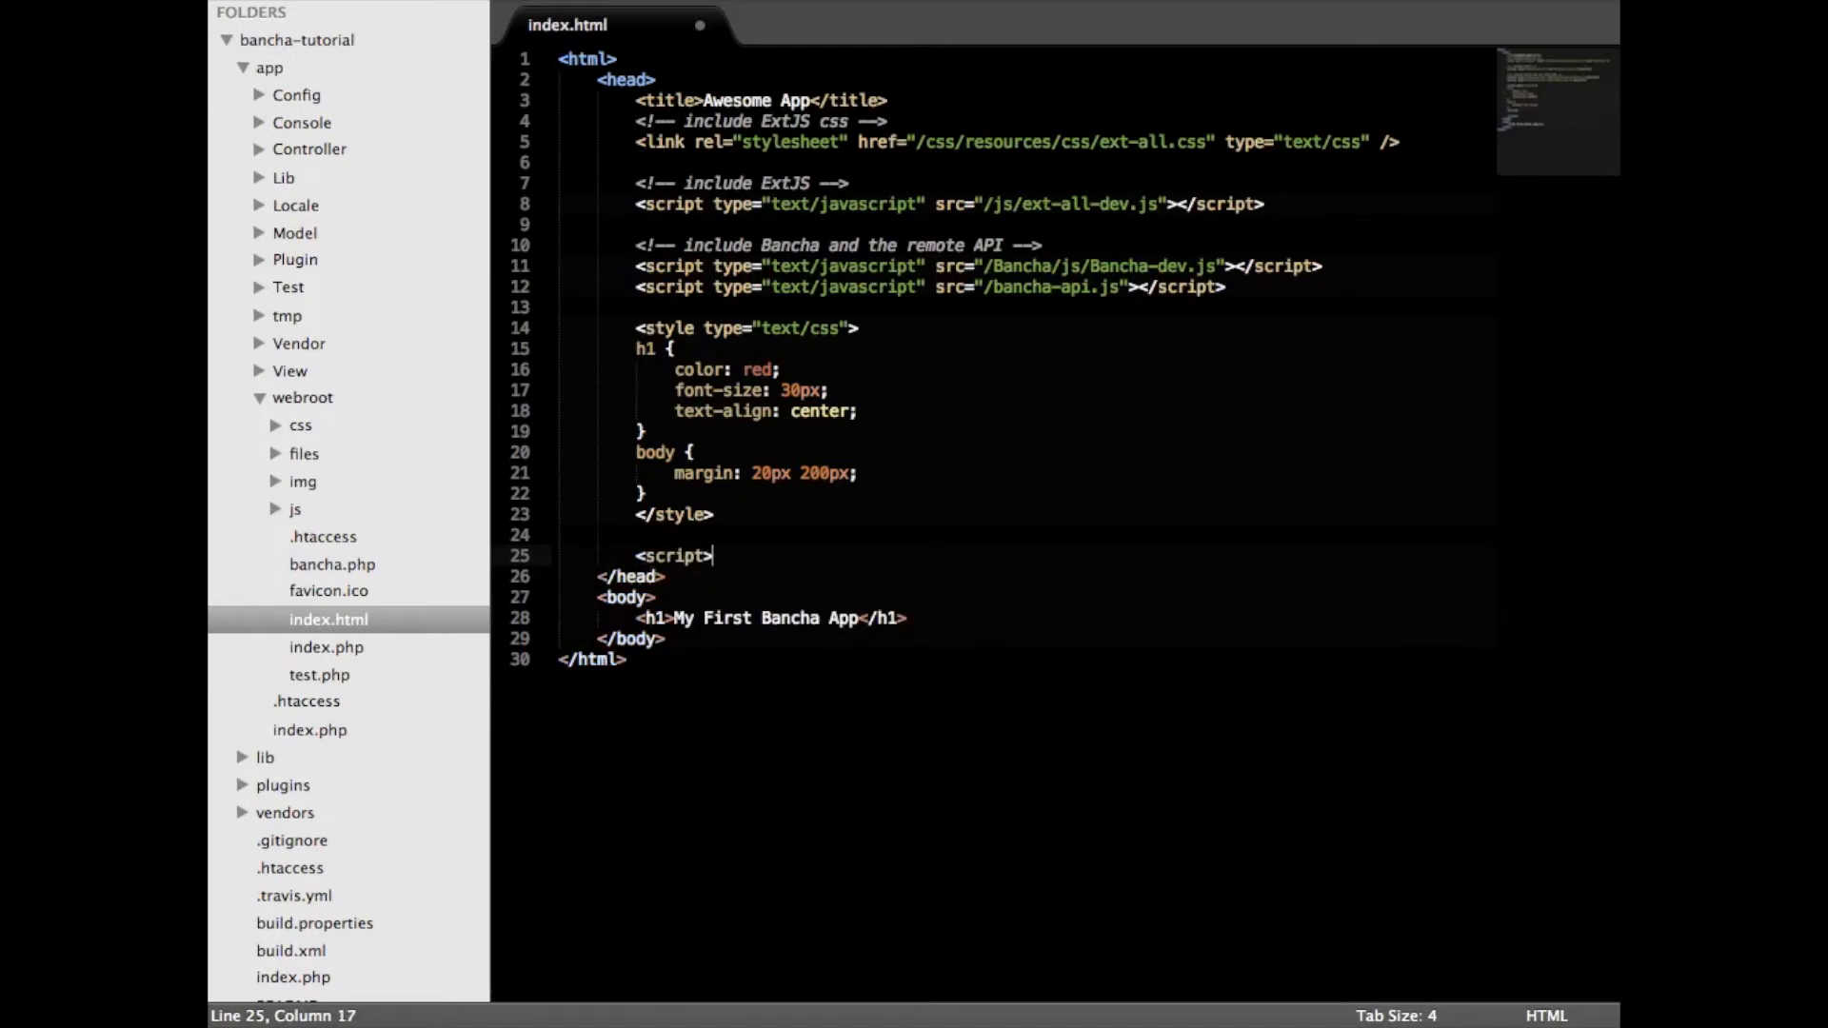
{"action": "key", "text": "Return"}
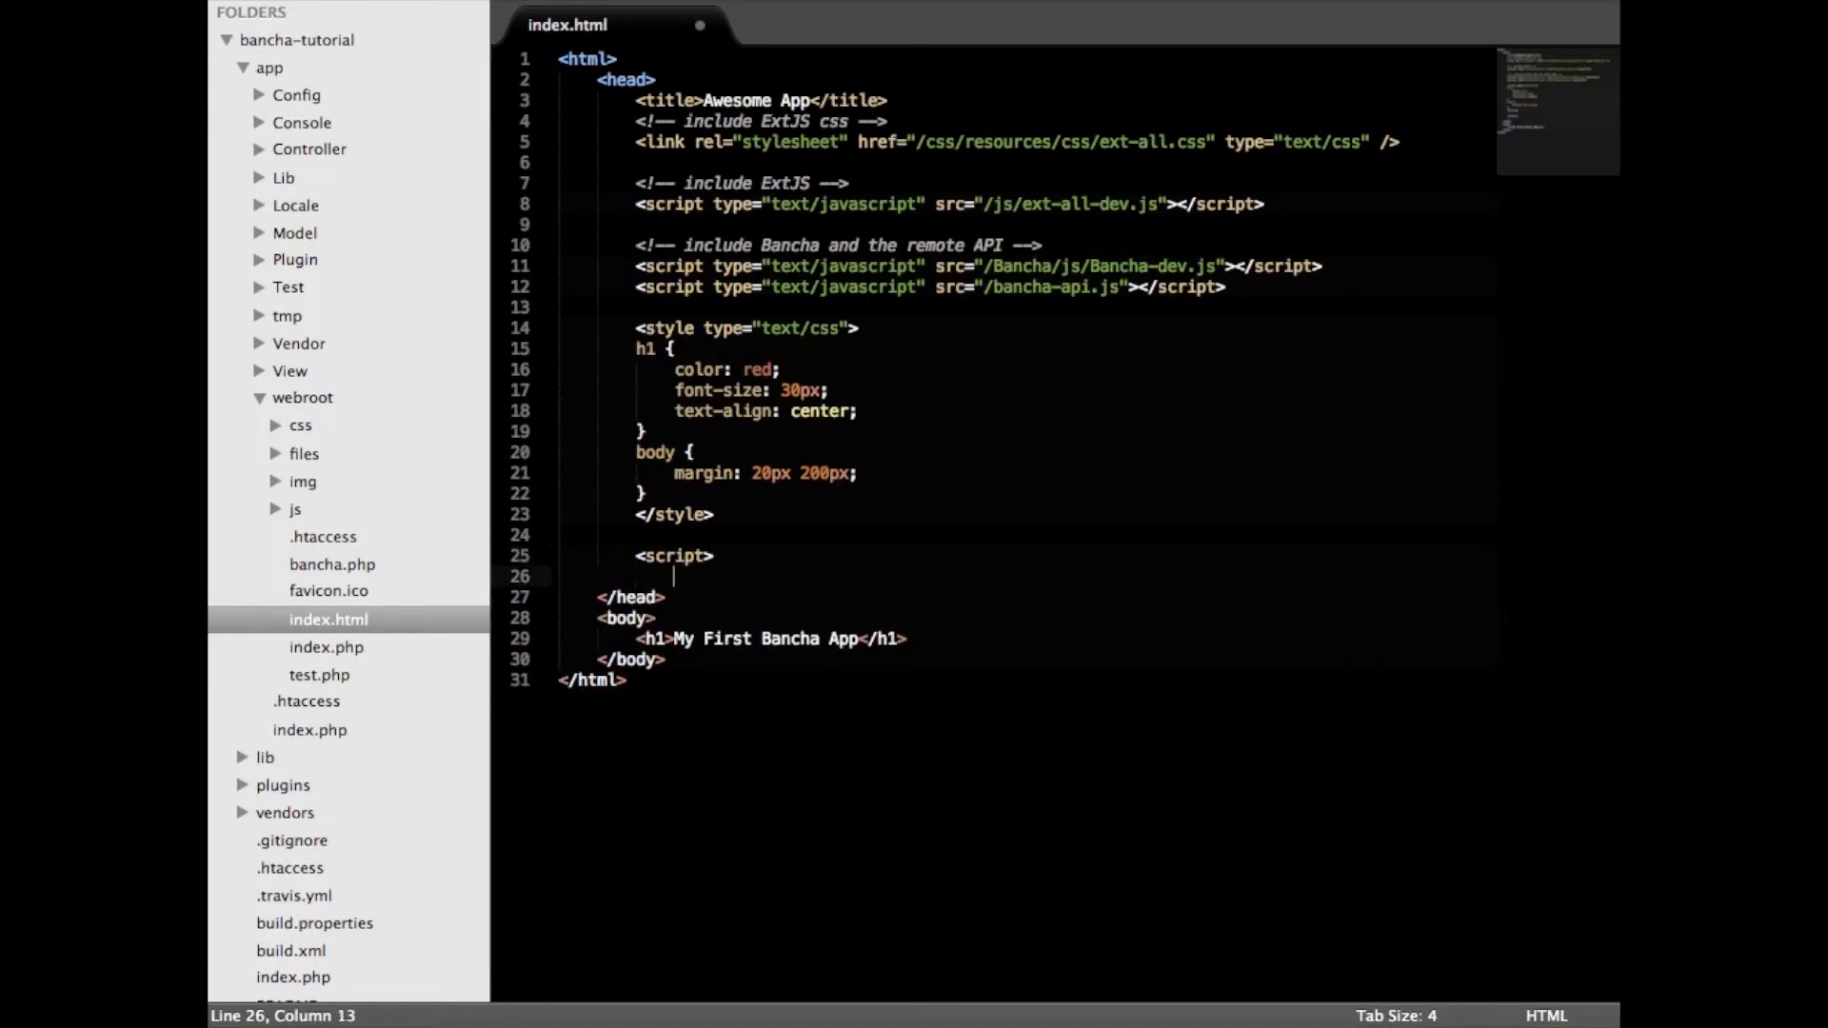
{"action": "type", "text": "Bancha.o"}
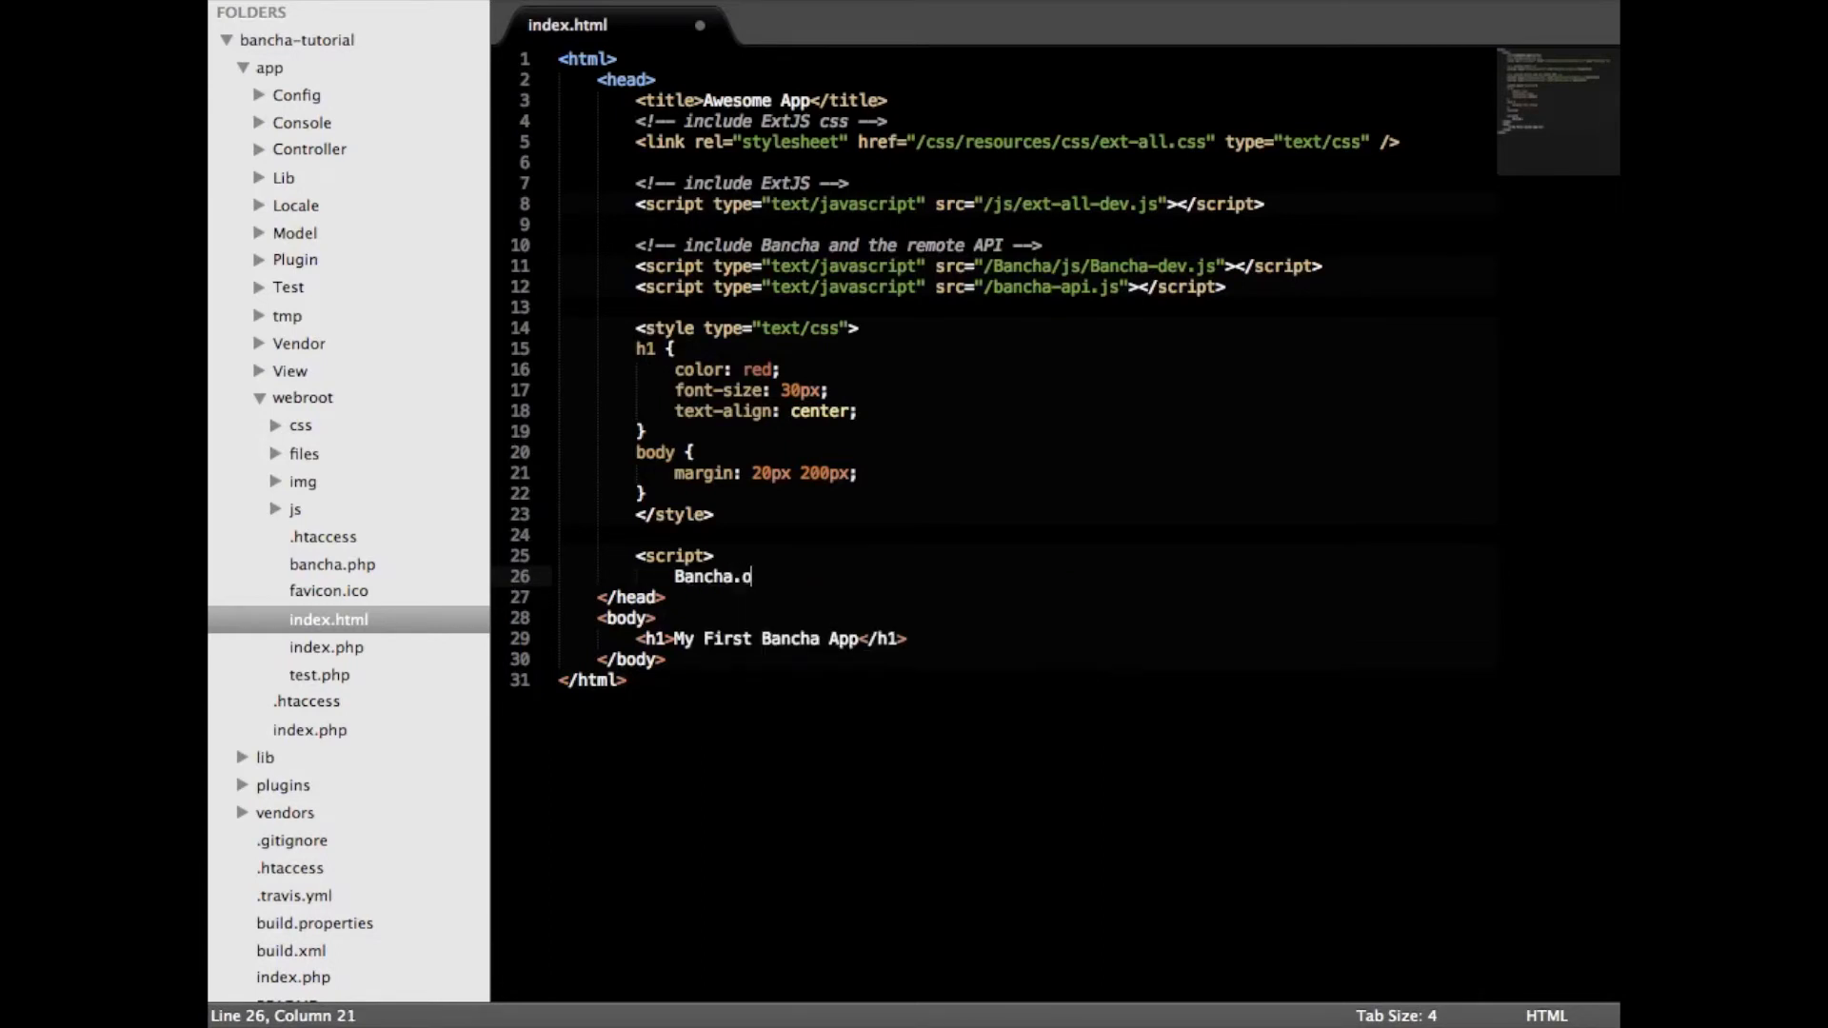
{"action": "type", "text": "nModelReady('"}
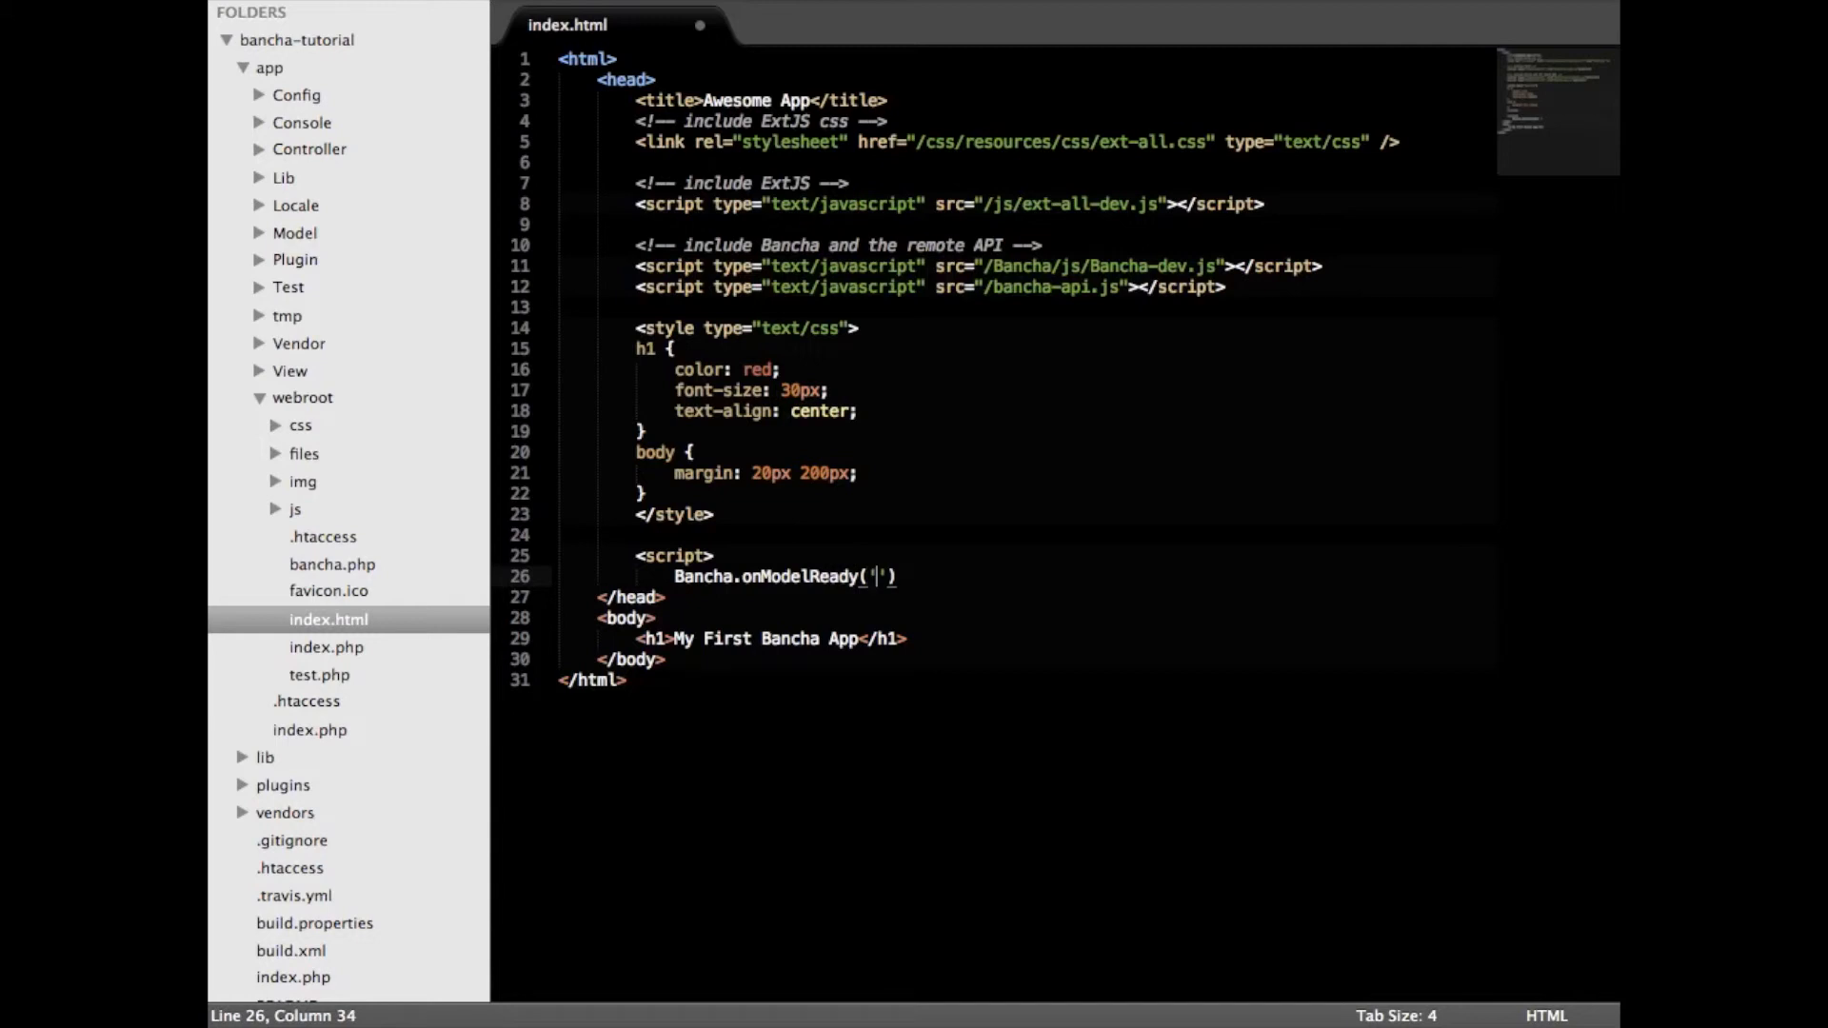
{"action": "type", "text": "Book"}
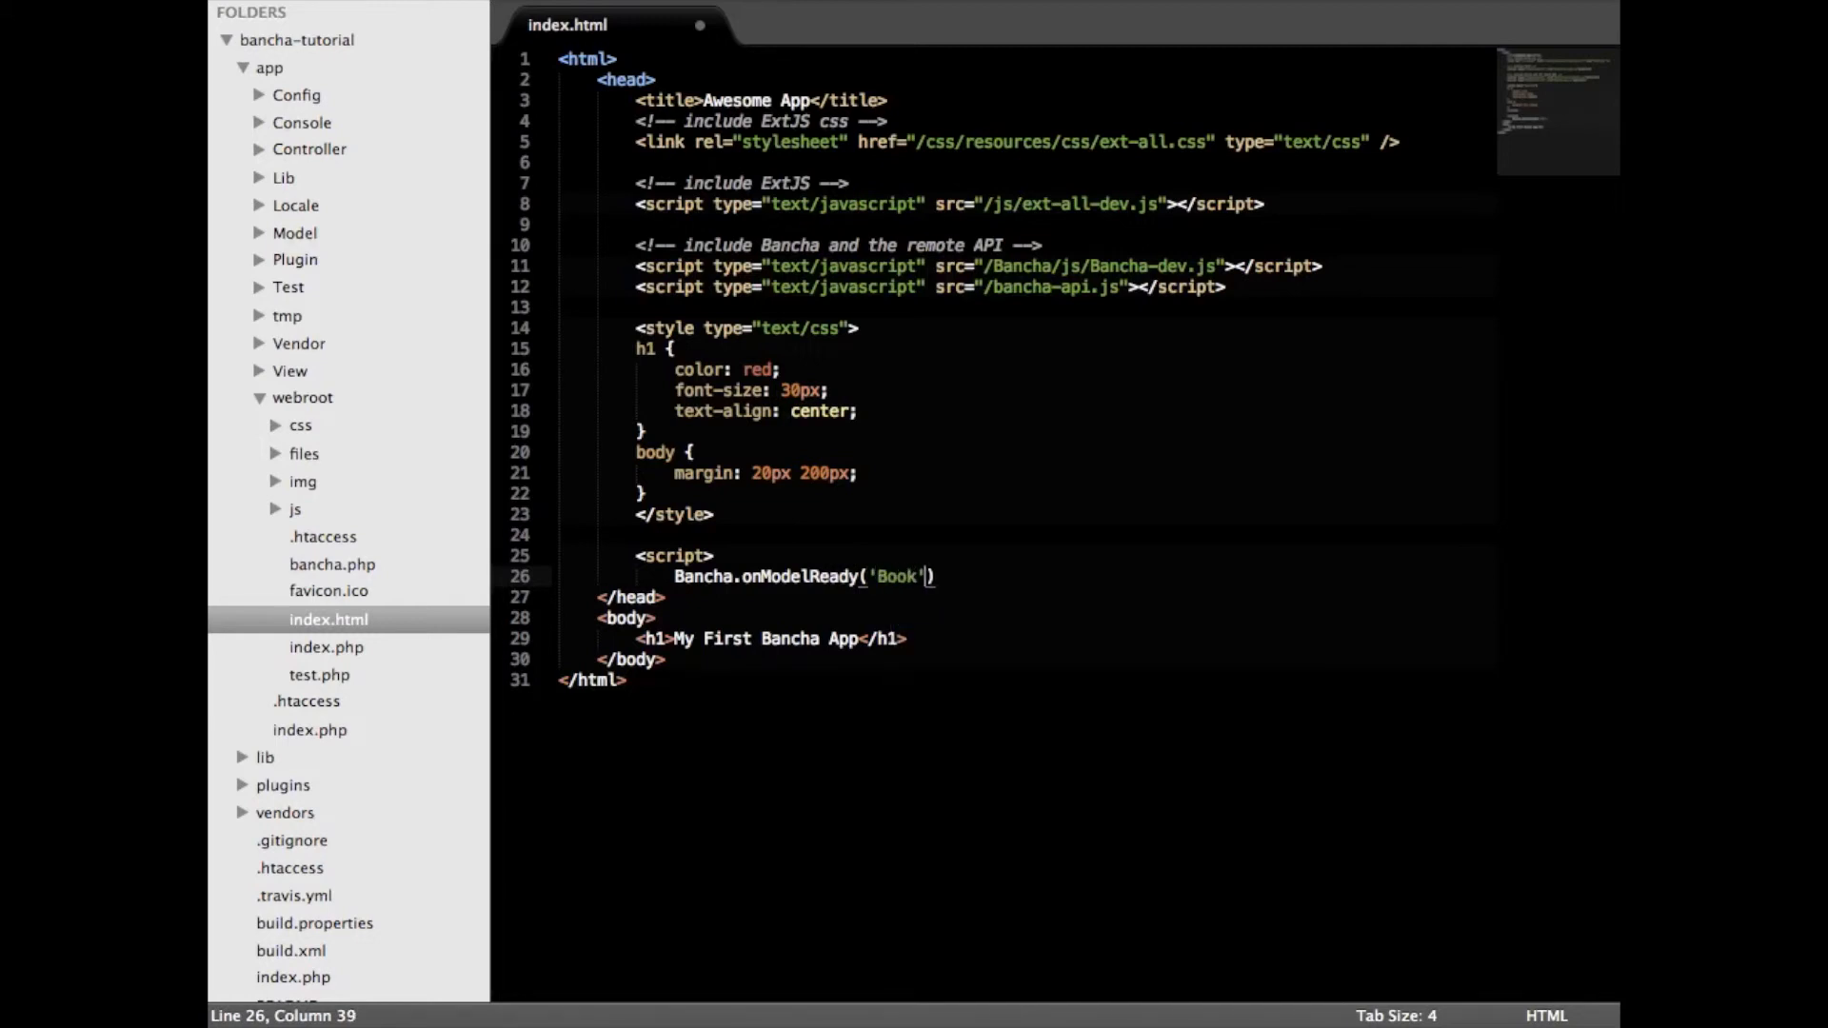
{"action": "type", "text": ", function()"}
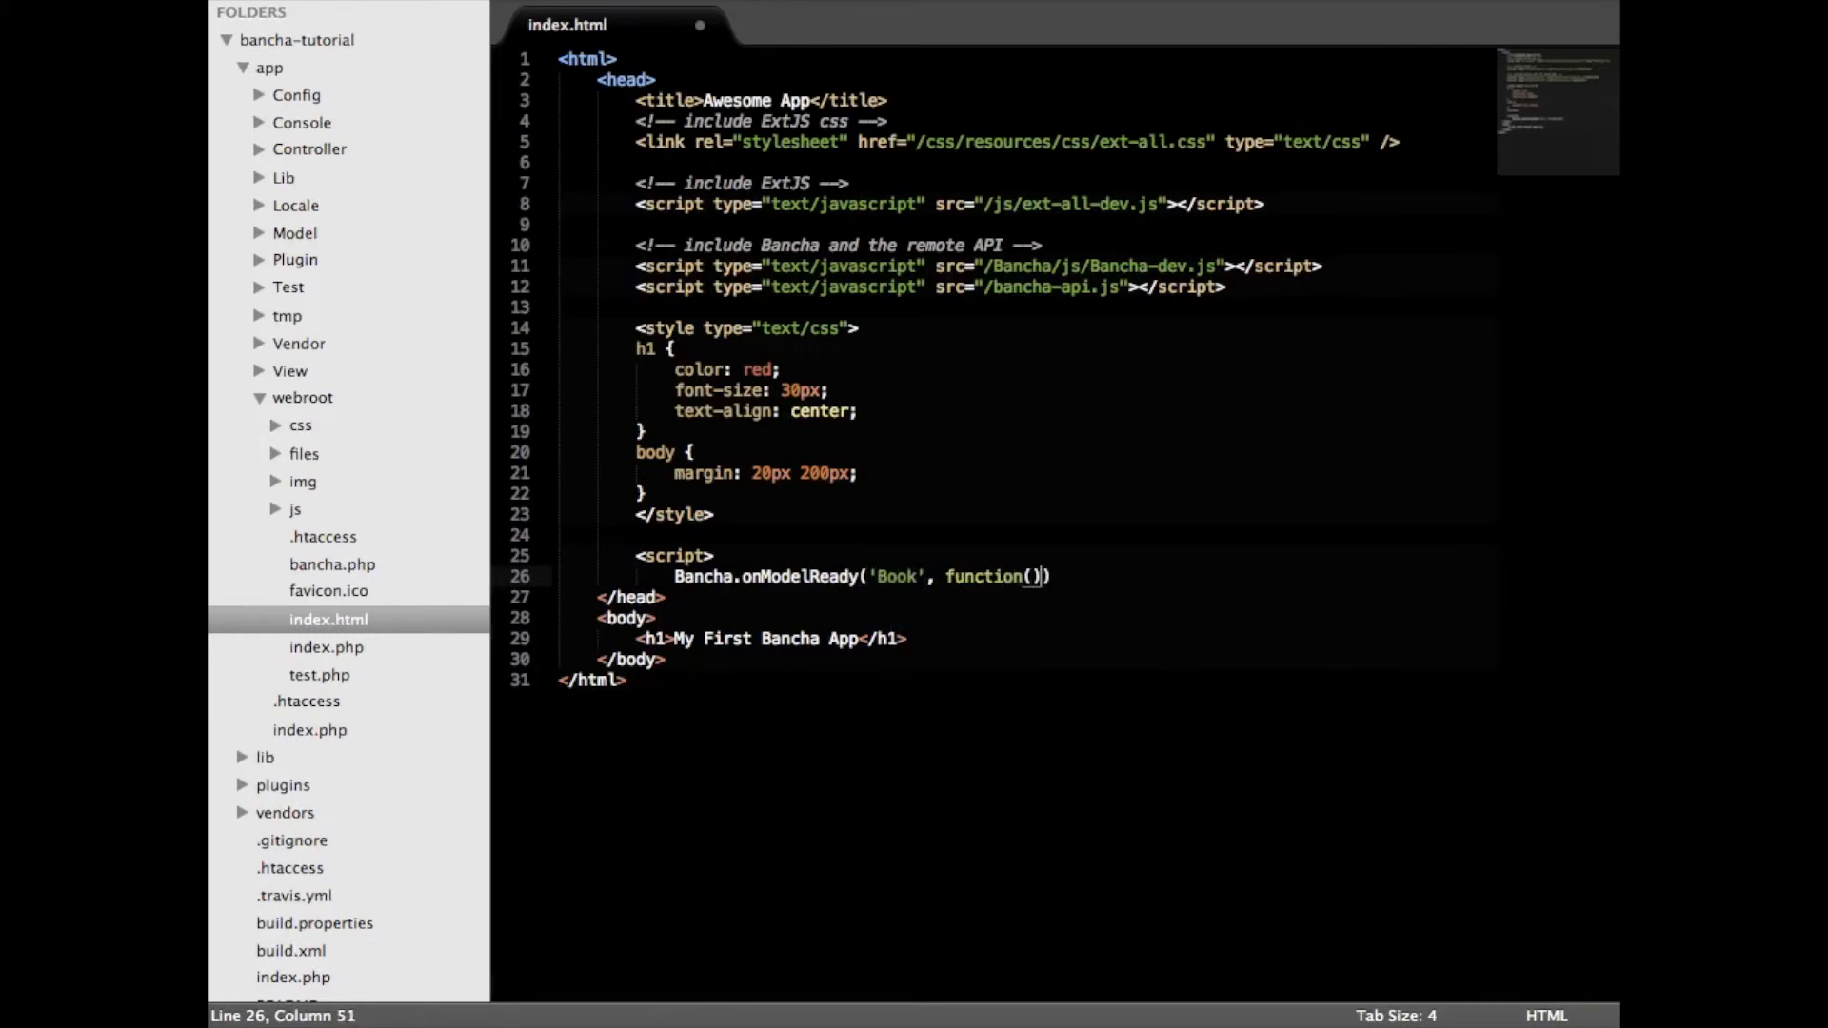
{"action": "type", "text": "Ext.create('Ext.grid.Panel', {"}
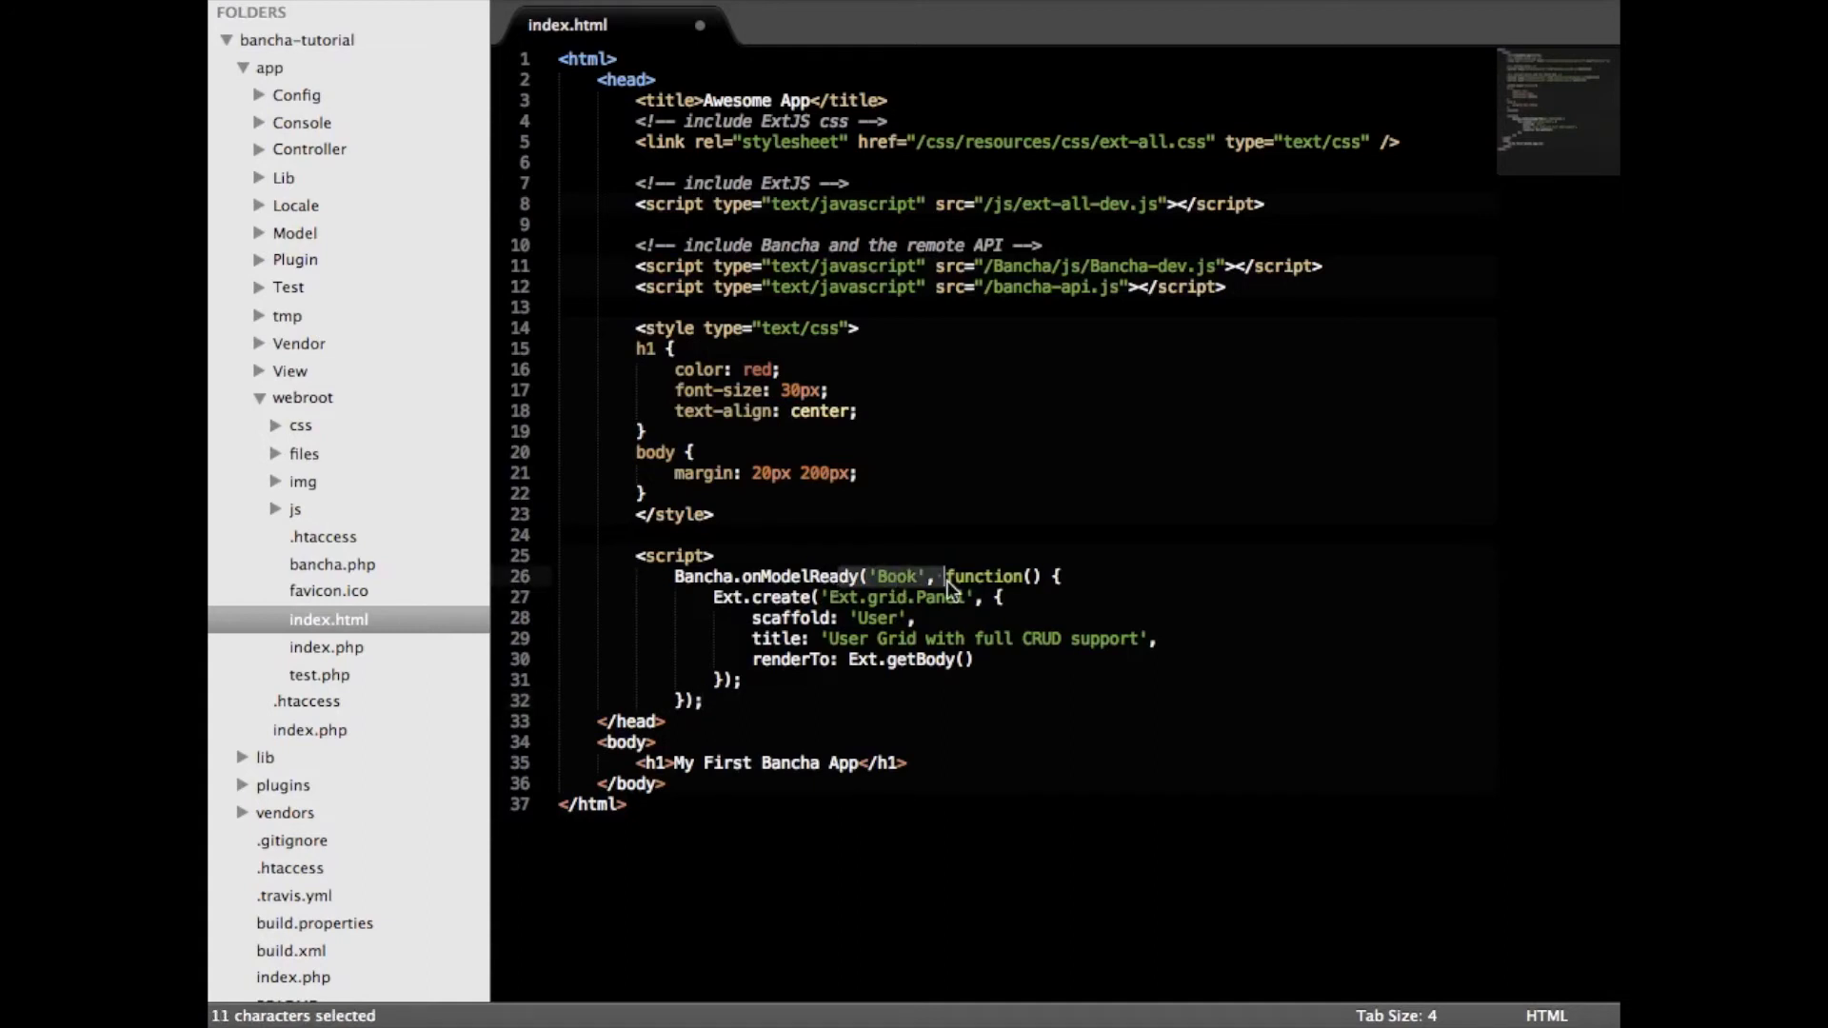
- Set the grid's scaffold to 'Bancha.model.Book' and its title to 'Nice Grid', and save
{"action": "double_click", "coordinate": [848, 638]}
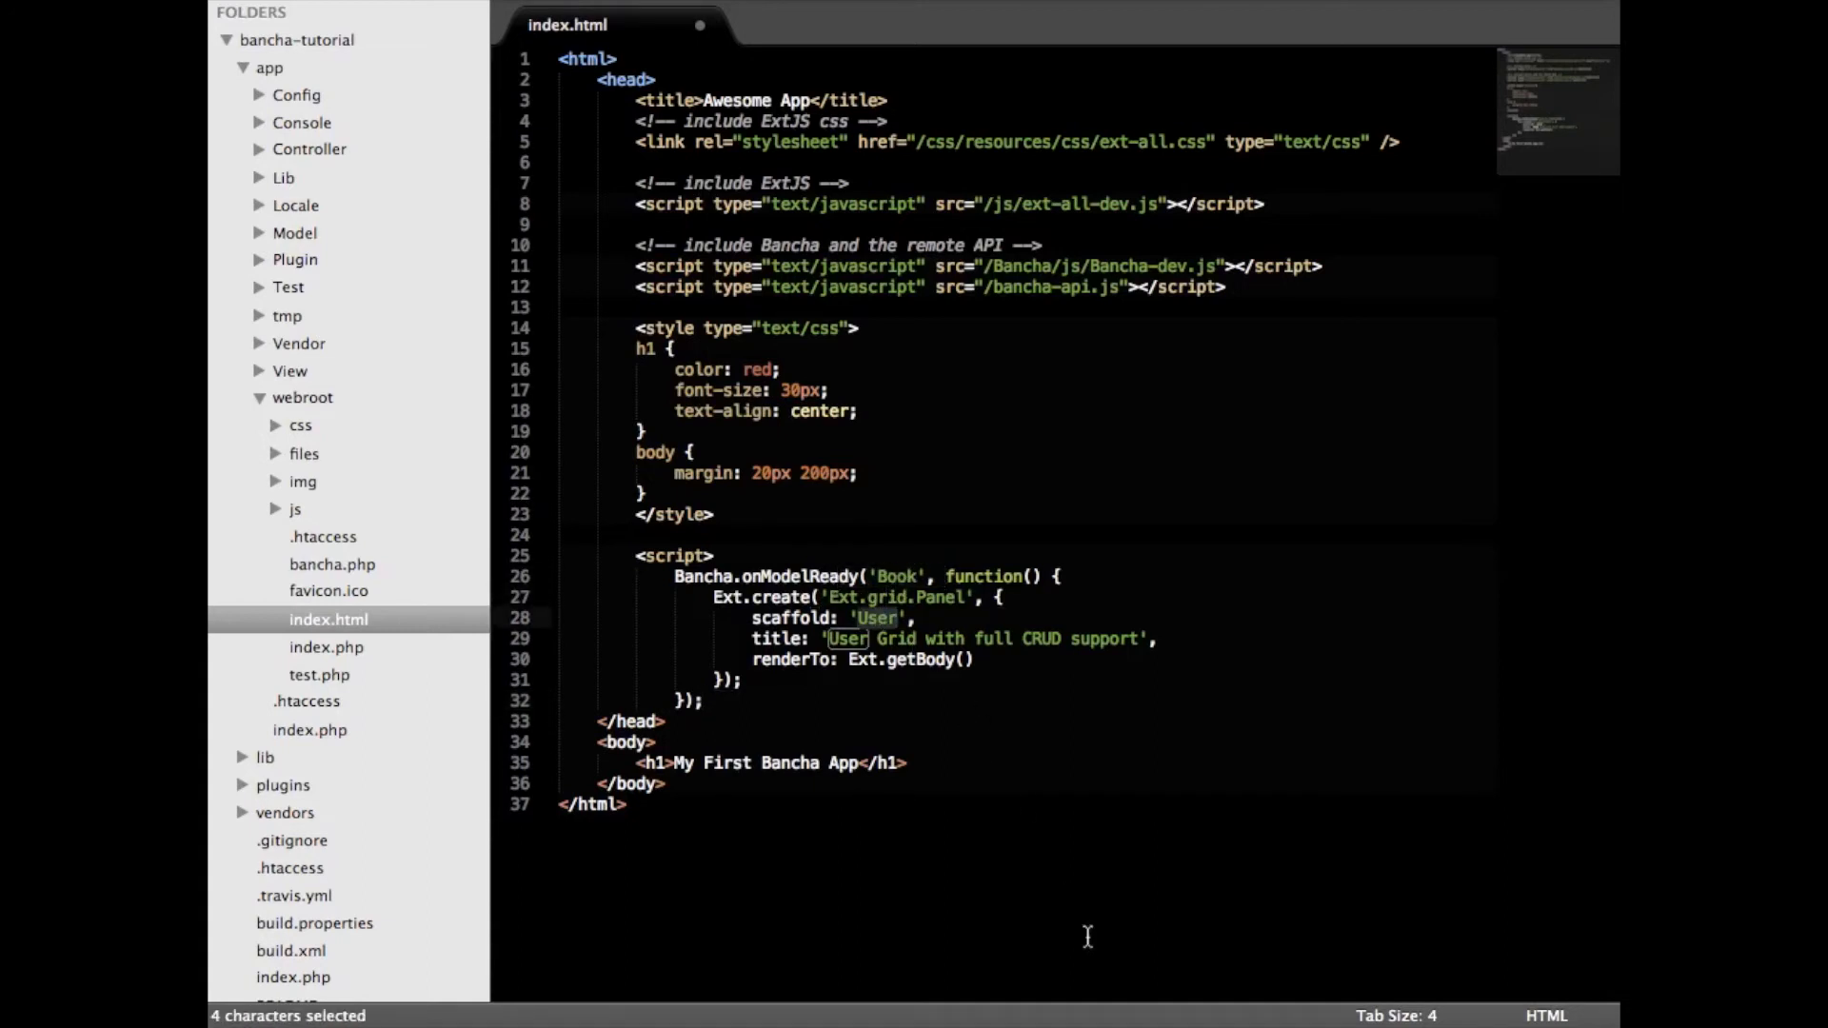
{"action": "type", "text": "Bancha.model."}
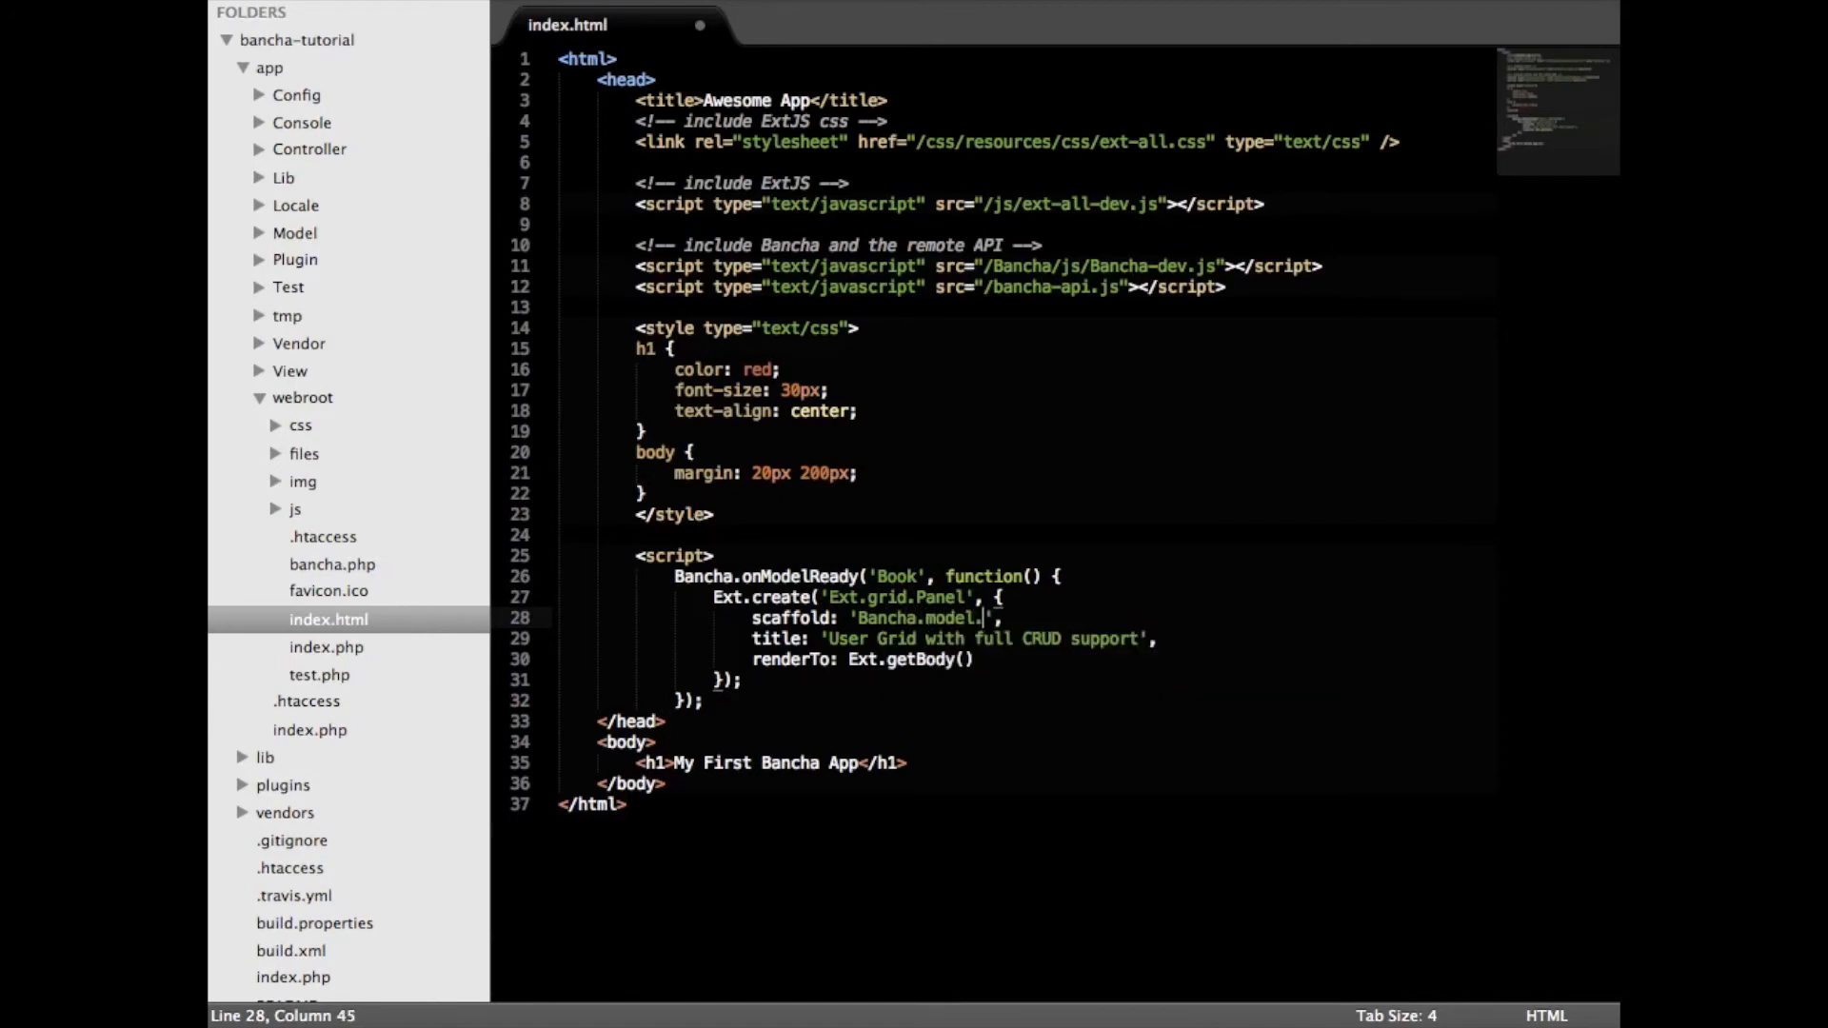
{"action": "type", "text": "Book"}
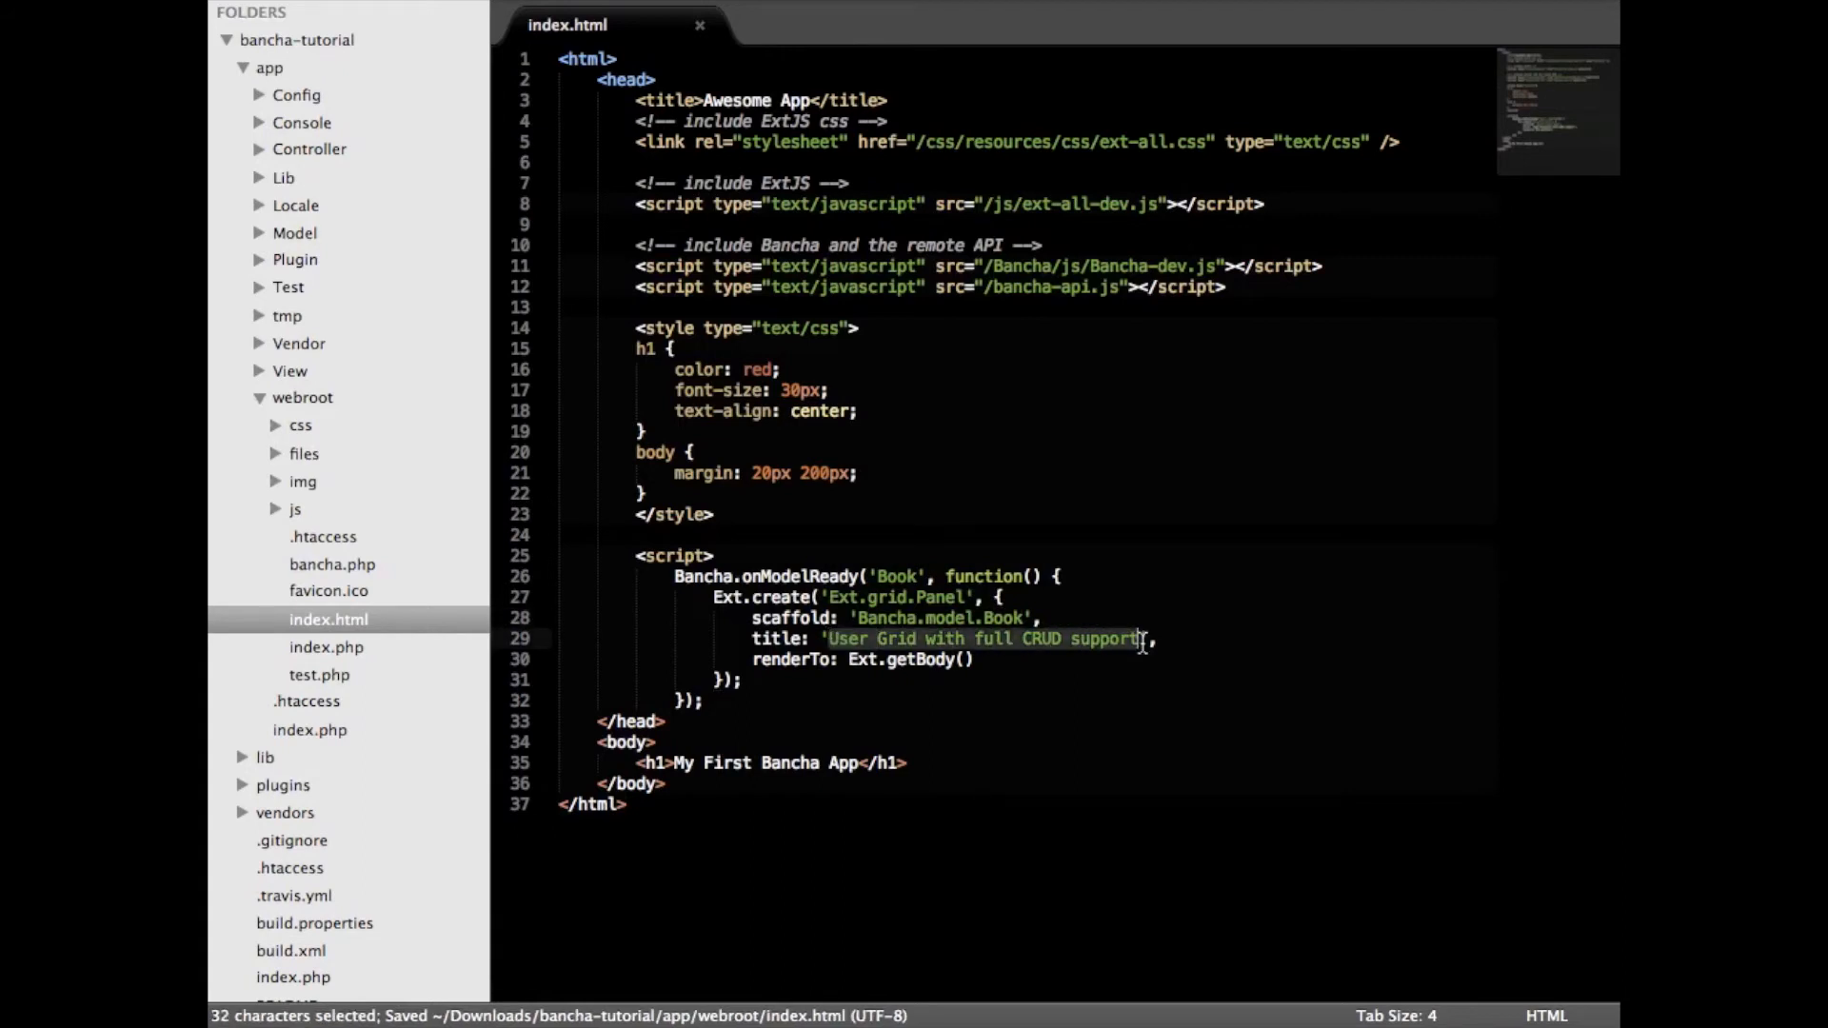
{"action": "mouse_move", "coordinate": [1146, 647]}
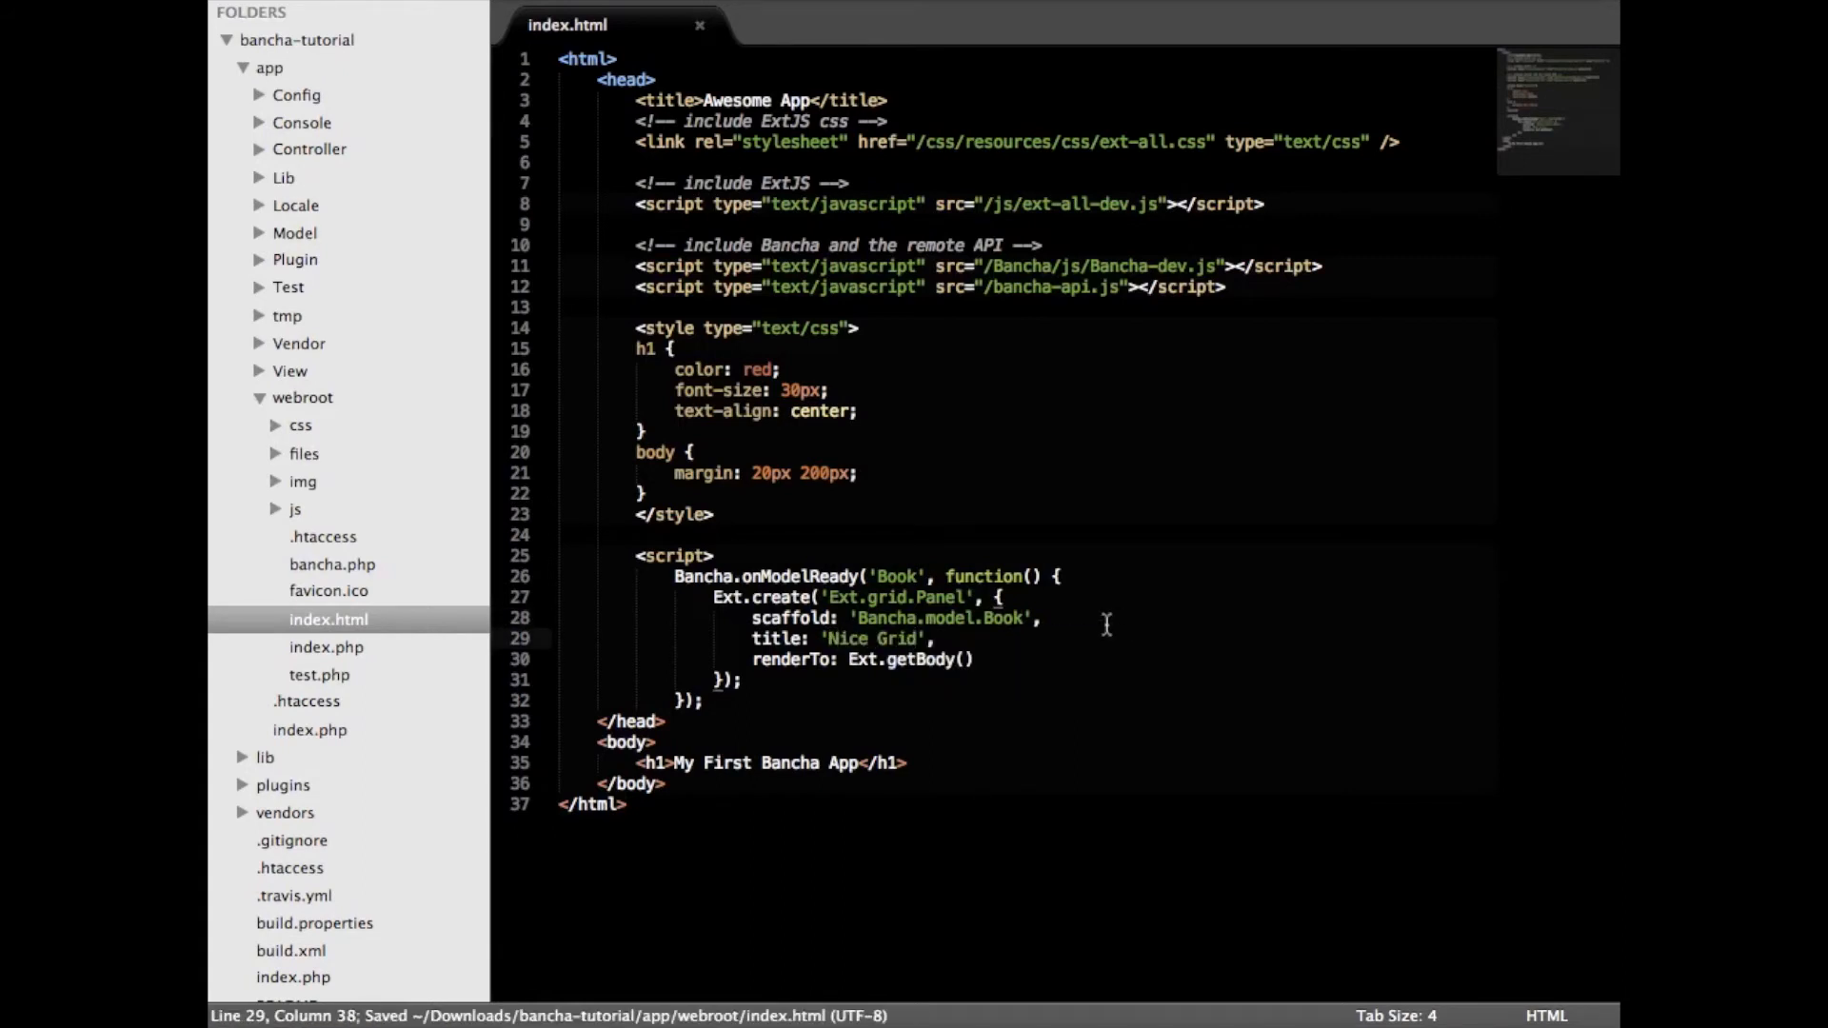
{"action": "double_click", "coordinate": [880, 659]}
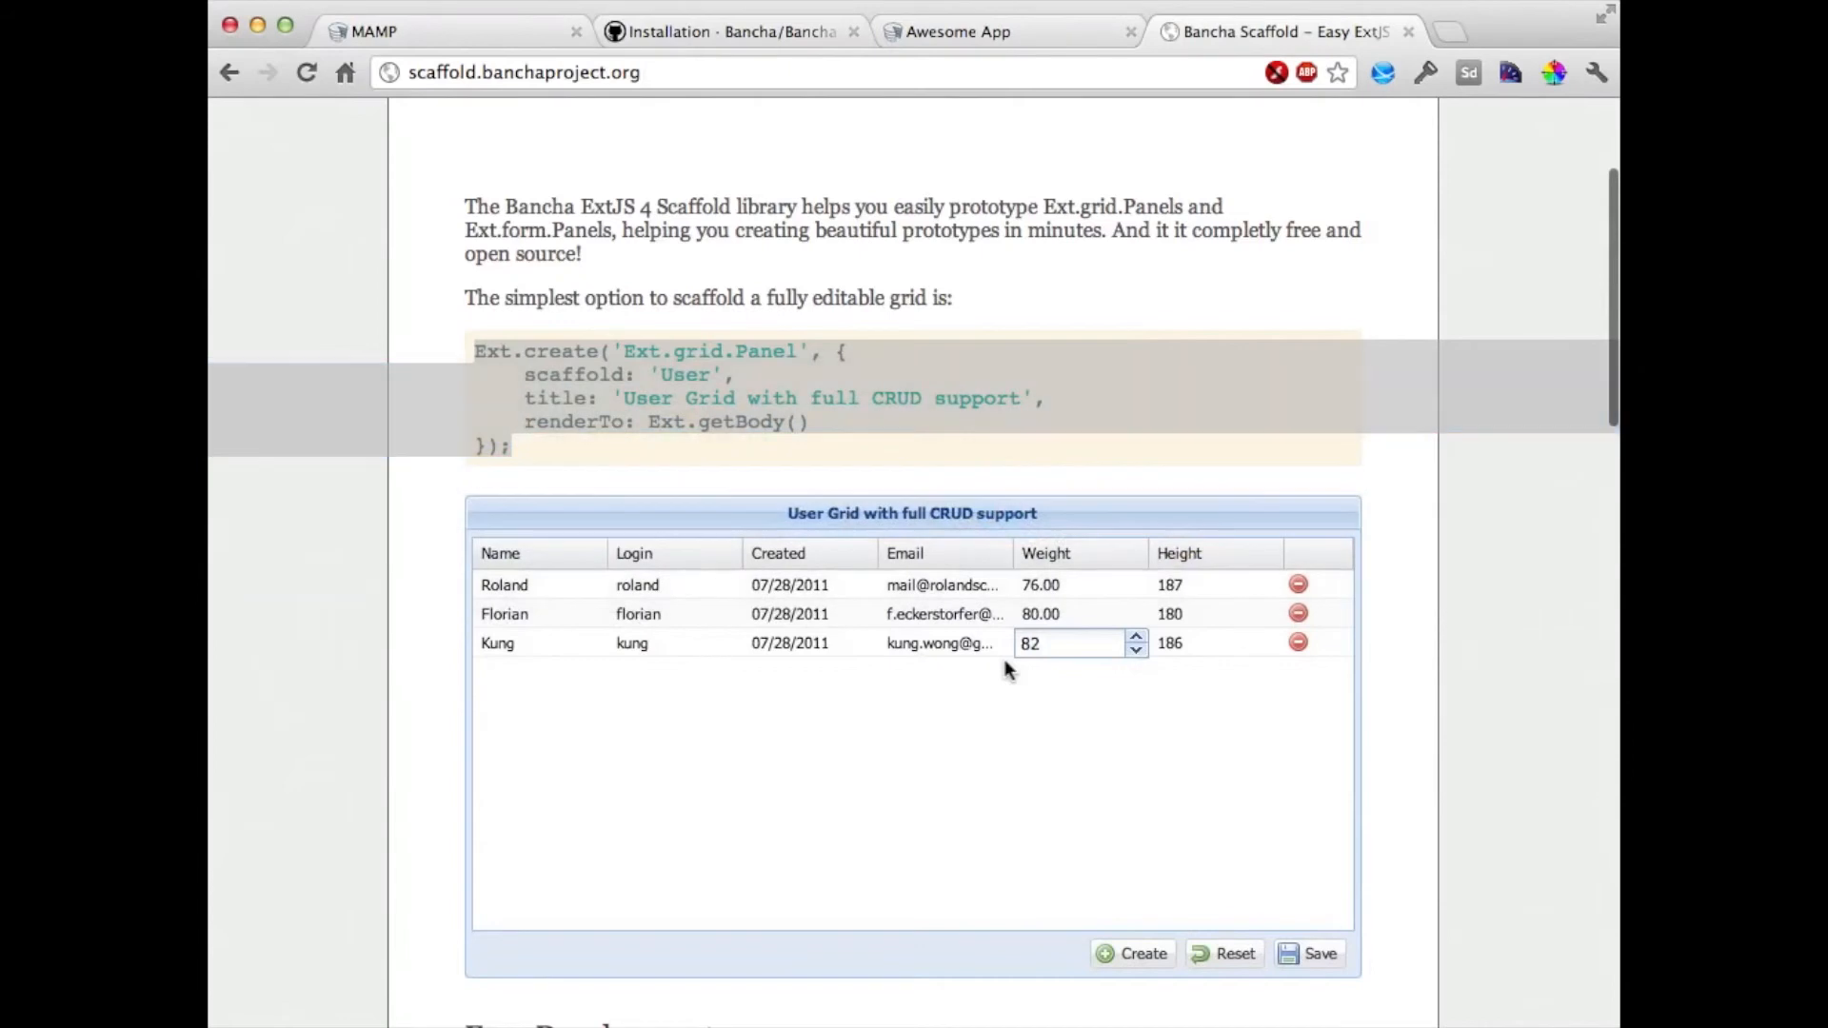
- Visit the FamFamFam Silk Icons page from Installation, return, and select the .icon CSS block
{"action": "scroll", "scroll_direction": "down", "scroll_amount": 3}
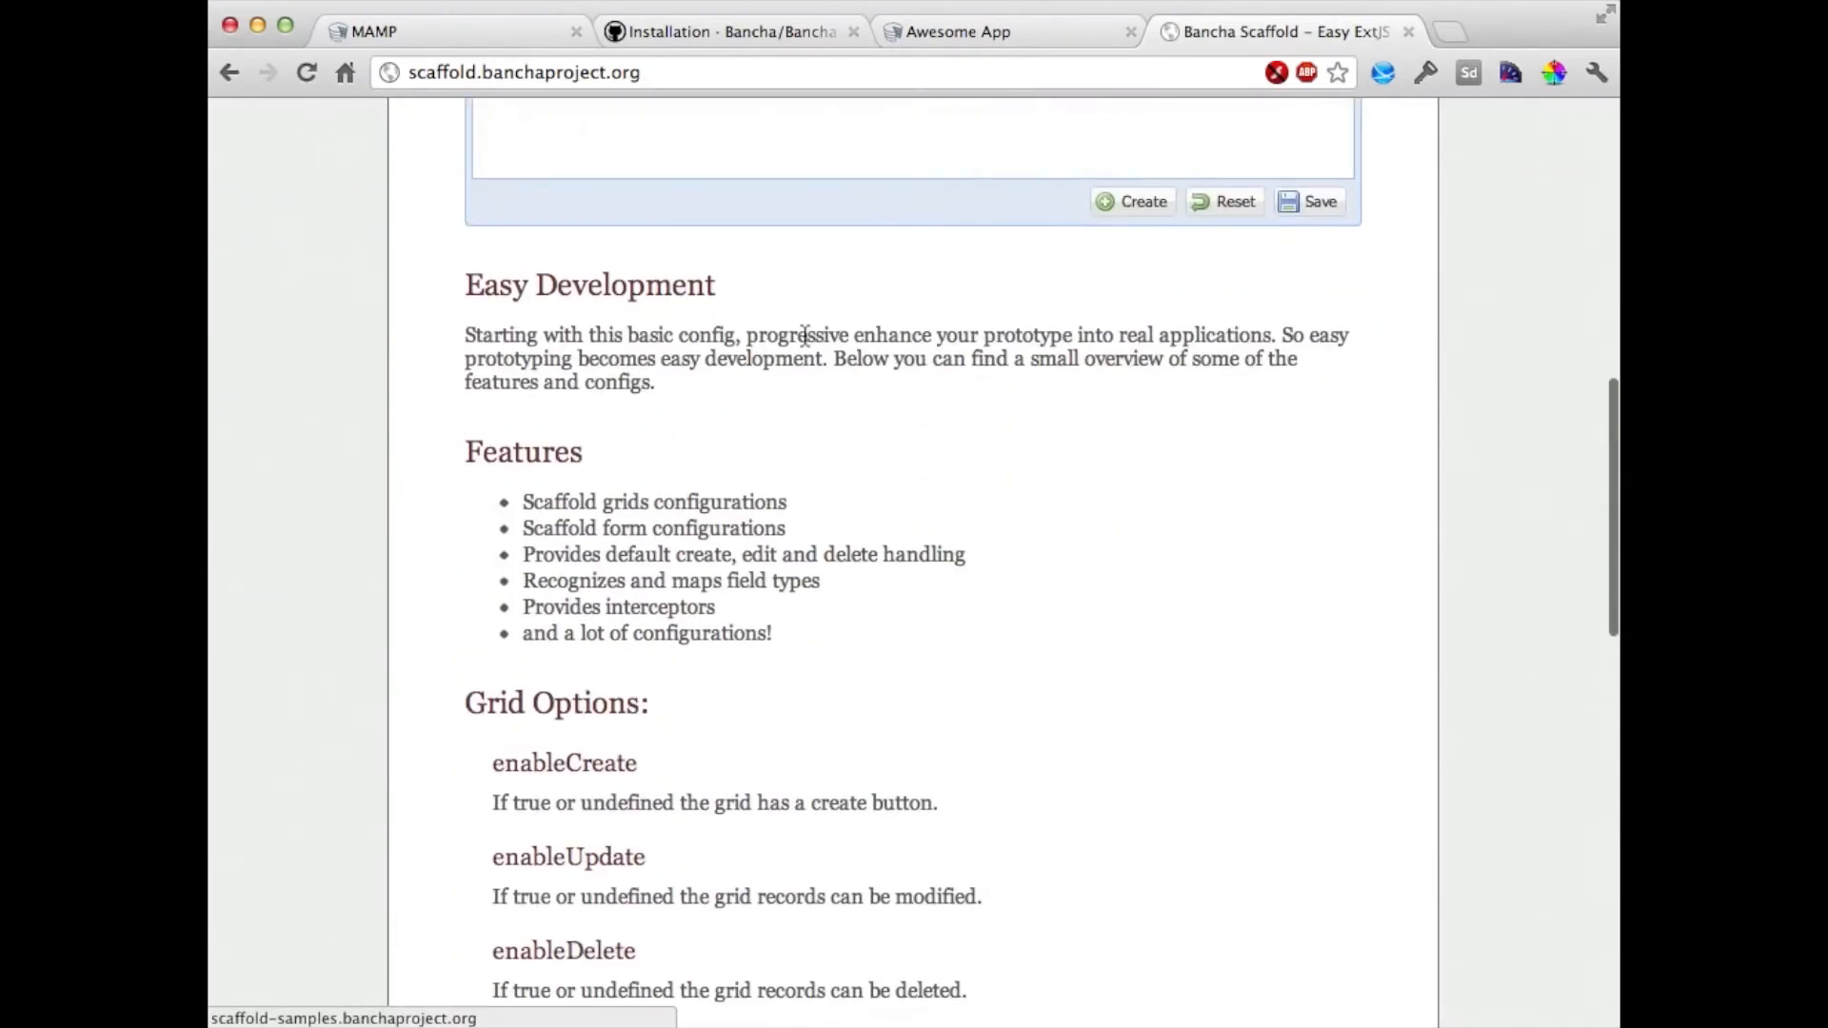
{"action": "scroll", "scroll_direction": "up", "scroll_amount": 3}
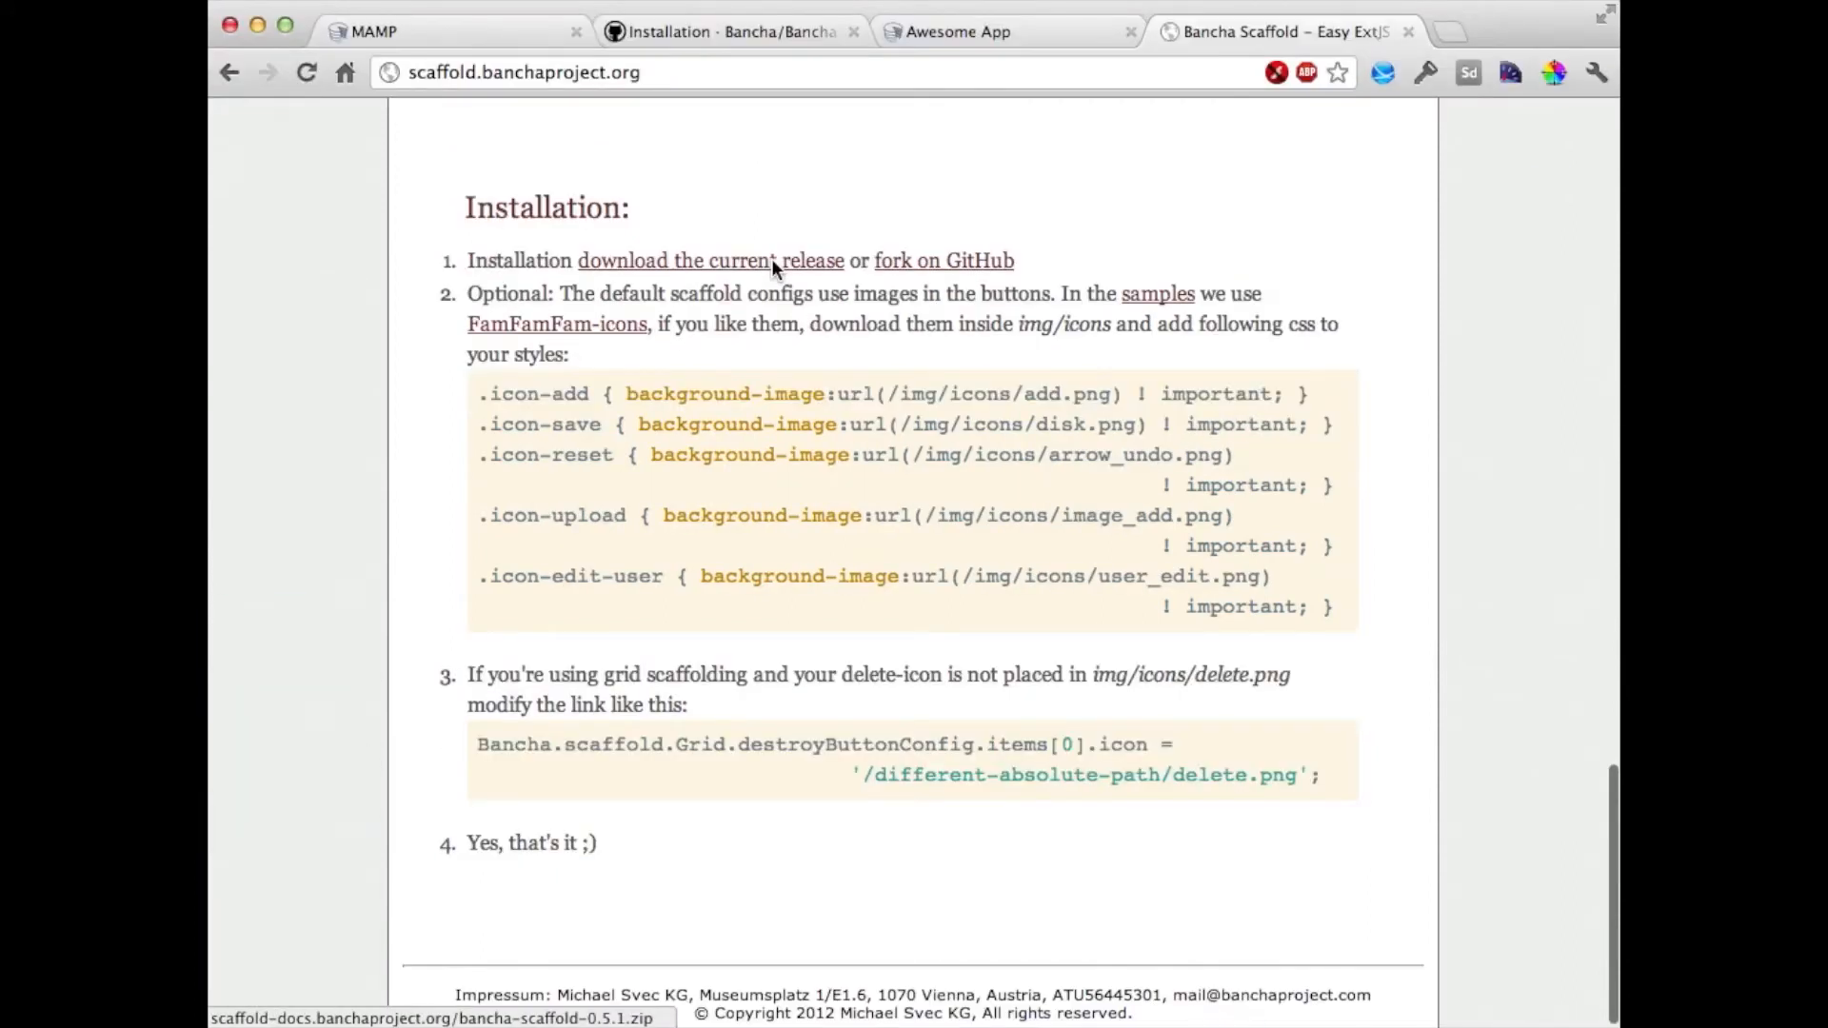
{"action": "mouse_move", "coordinate": [531, 341]}
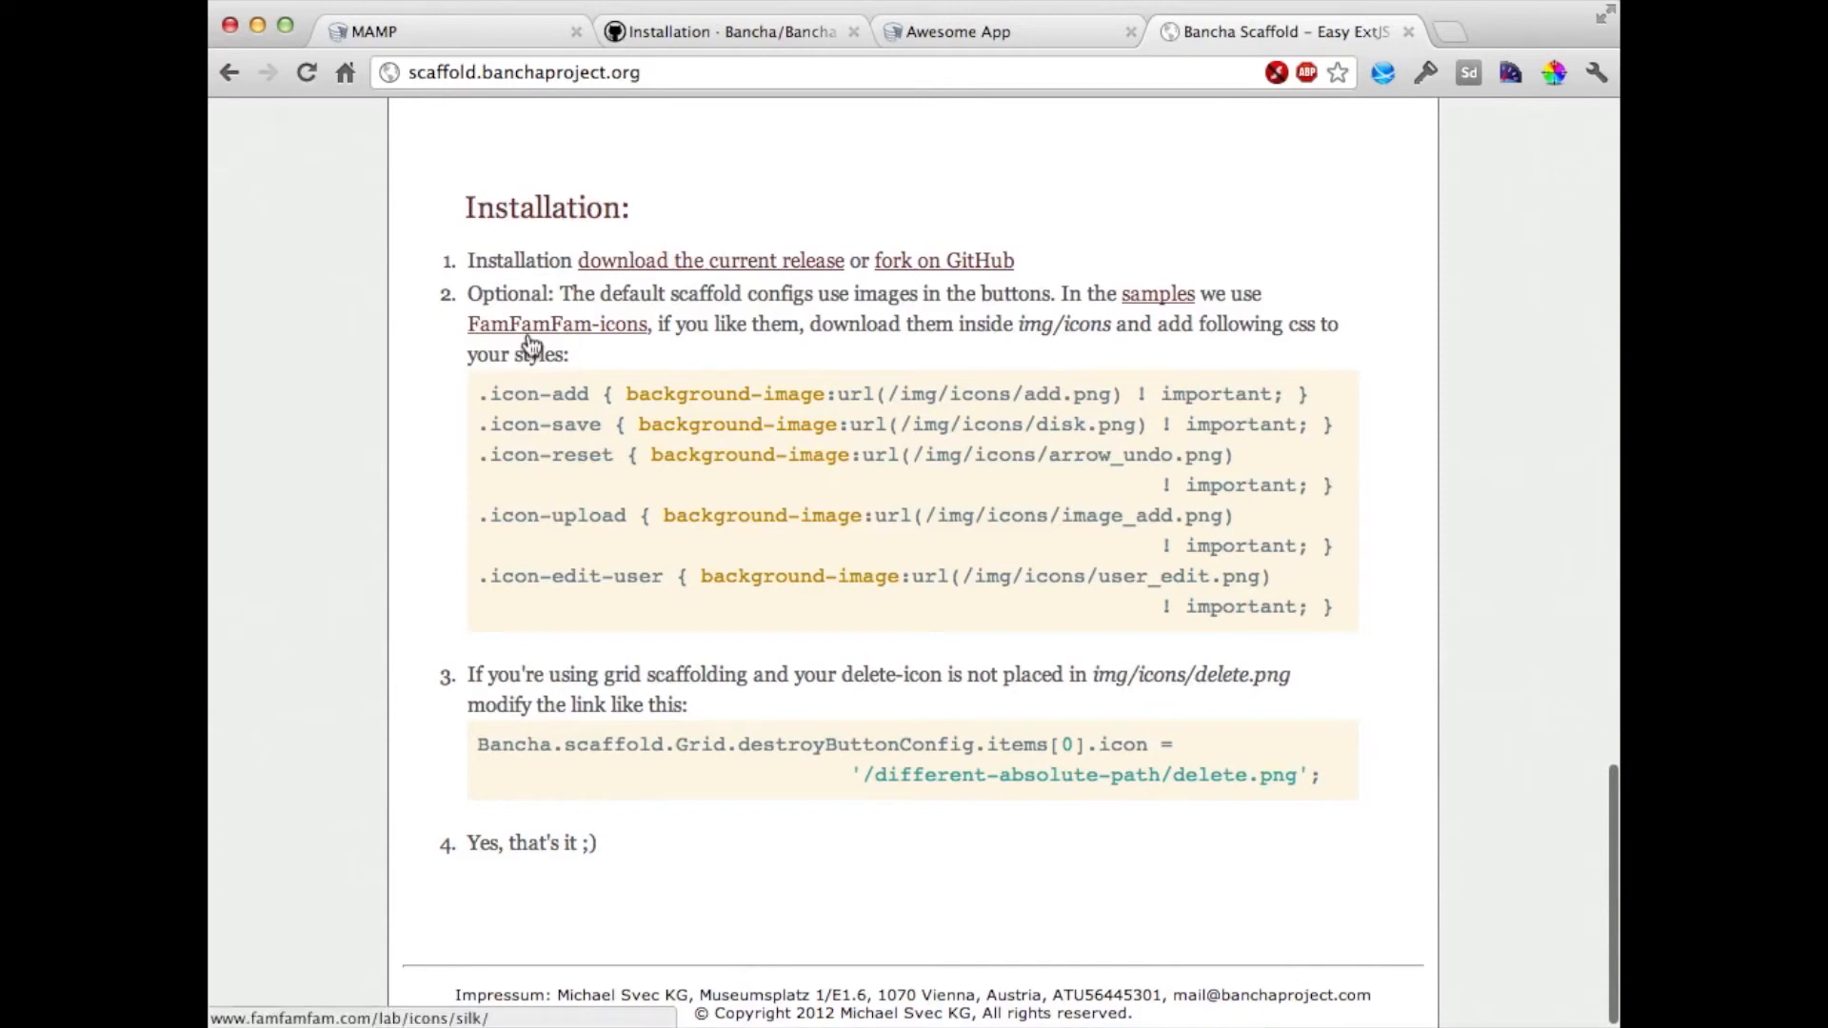
{"action": "left_click", "coordinate": [556, 324]}
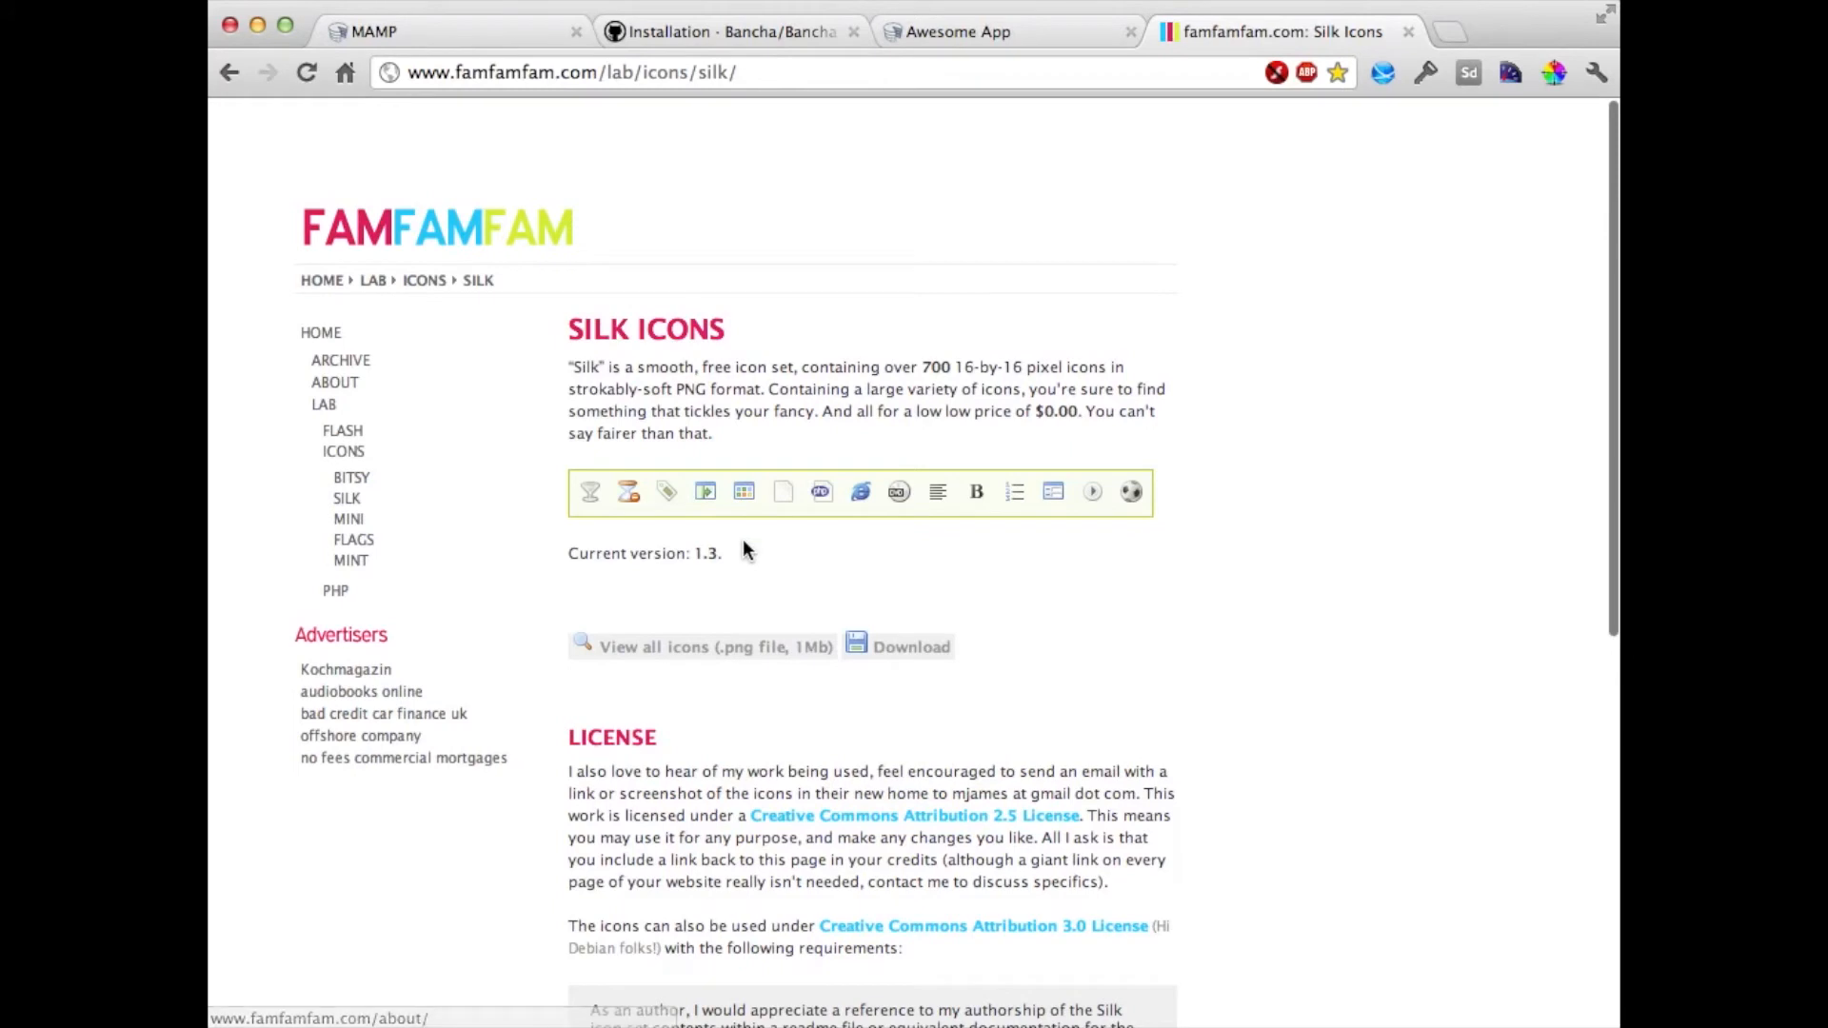
{"action": "mouse_move", "coordinate": [911, 646]}
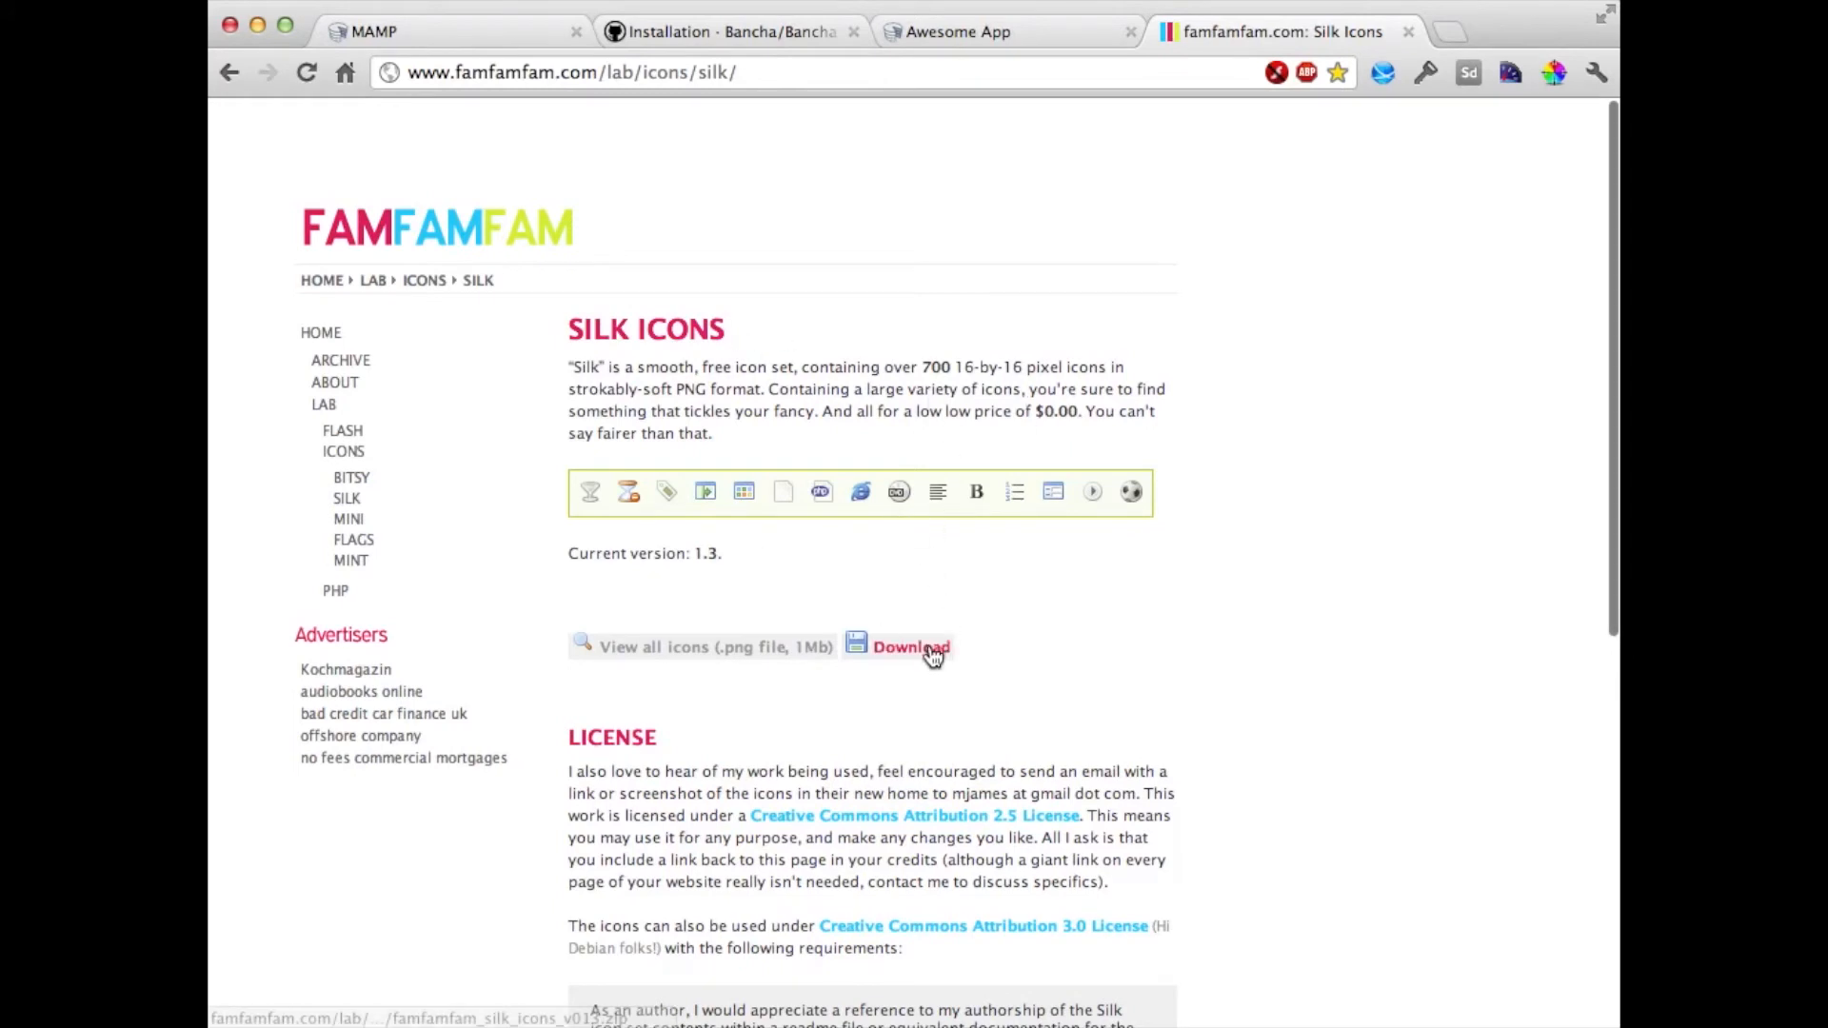
{"action": "mouse_move", "coordinate": [846, 420]}
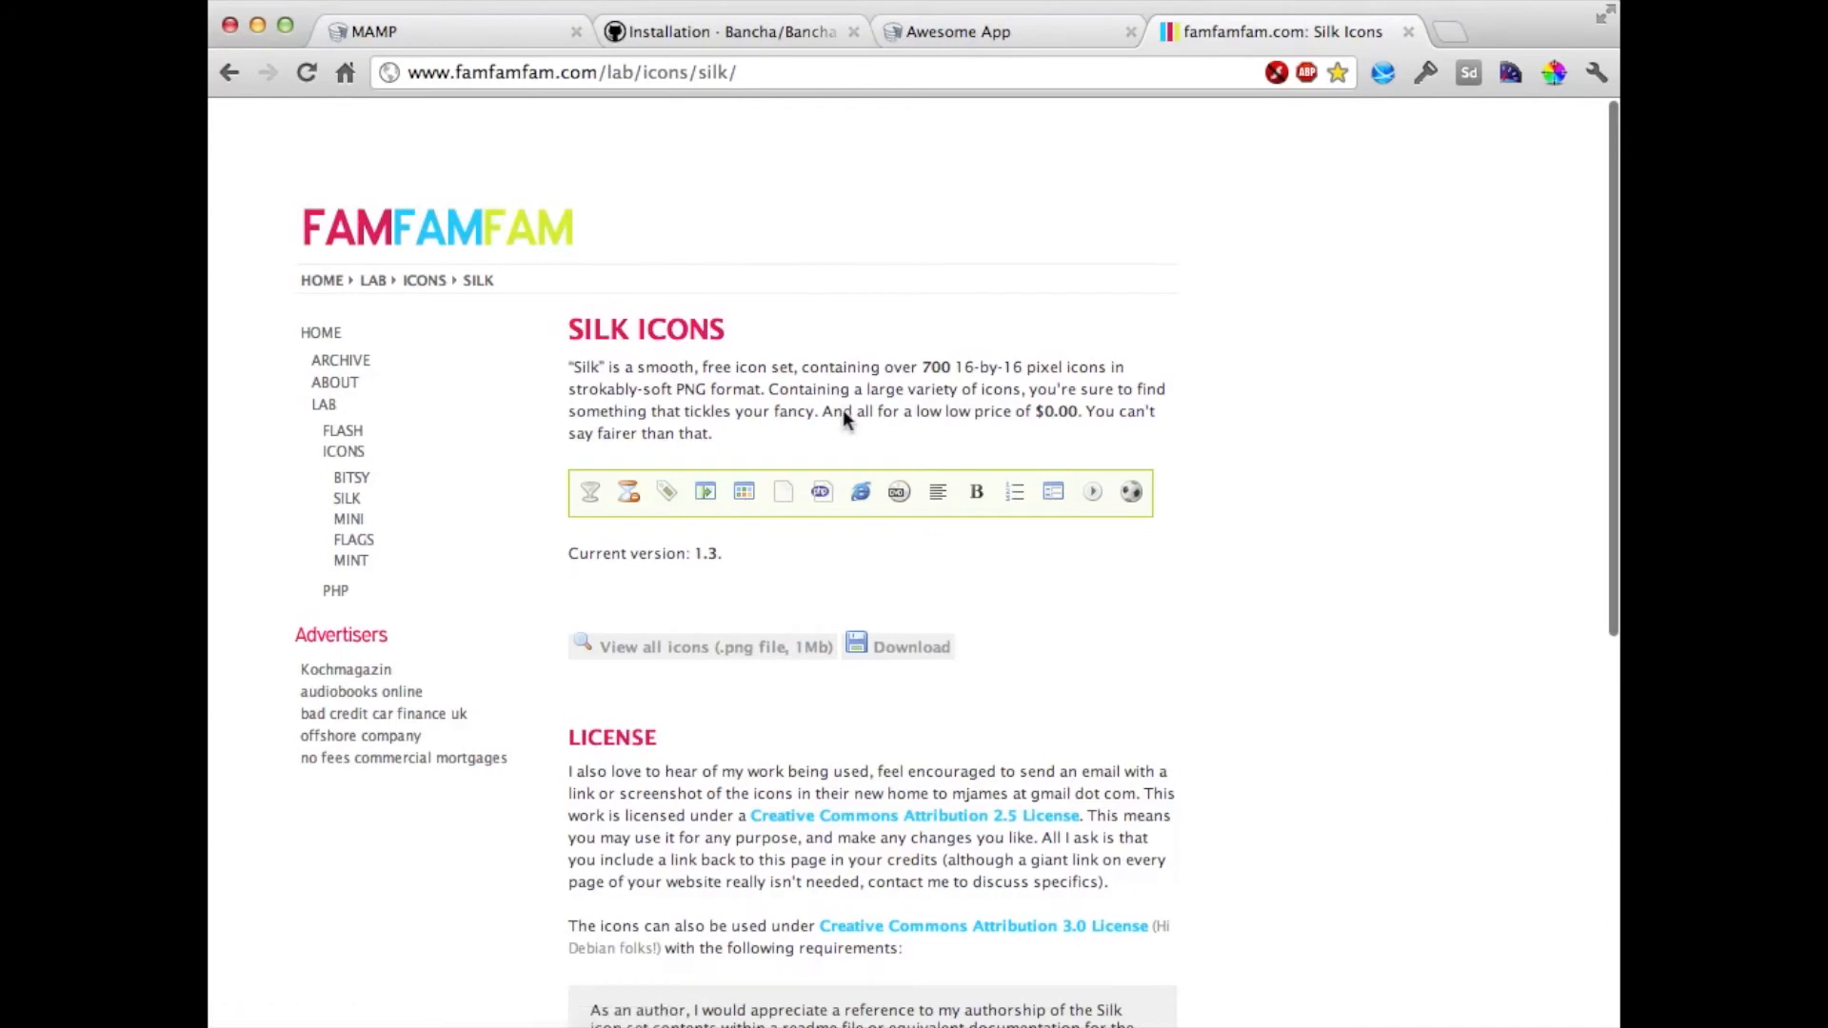
{"action": "scroll", "scroll_direction": "down", "scroll_amount": 3}
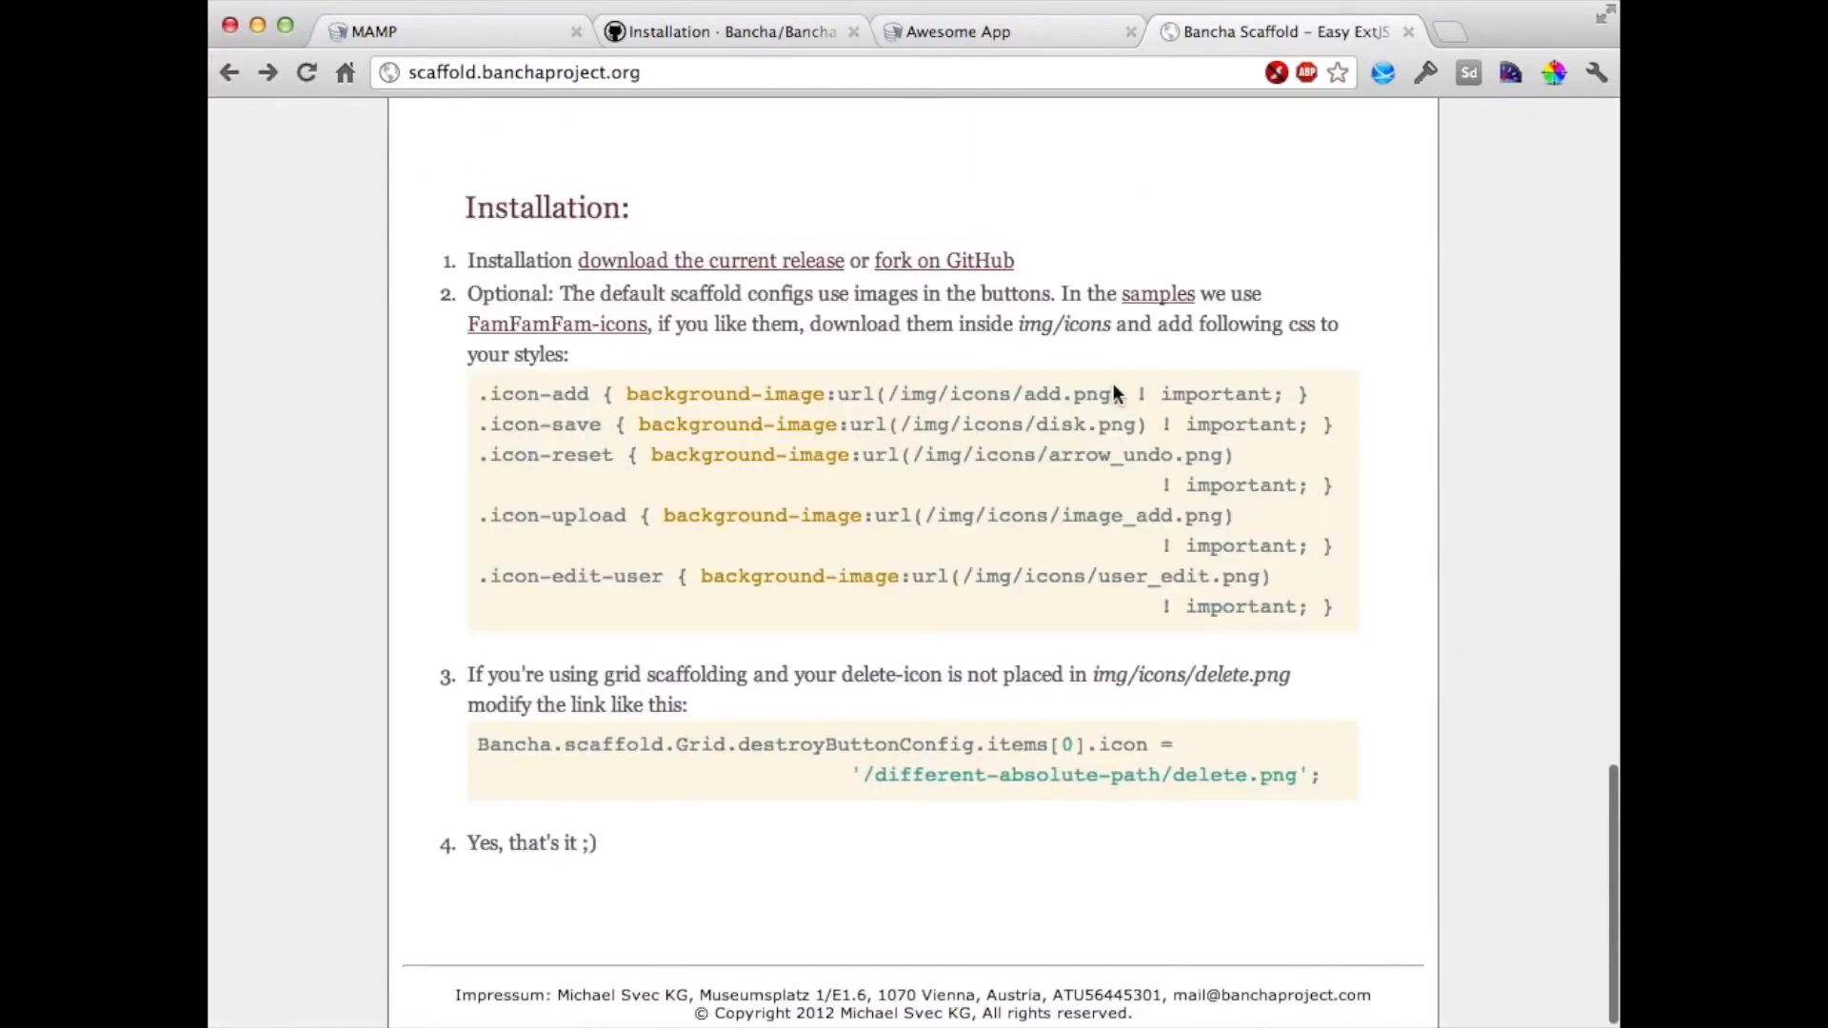
{"action": "mouse_move", "coordinate": [507, 388]}
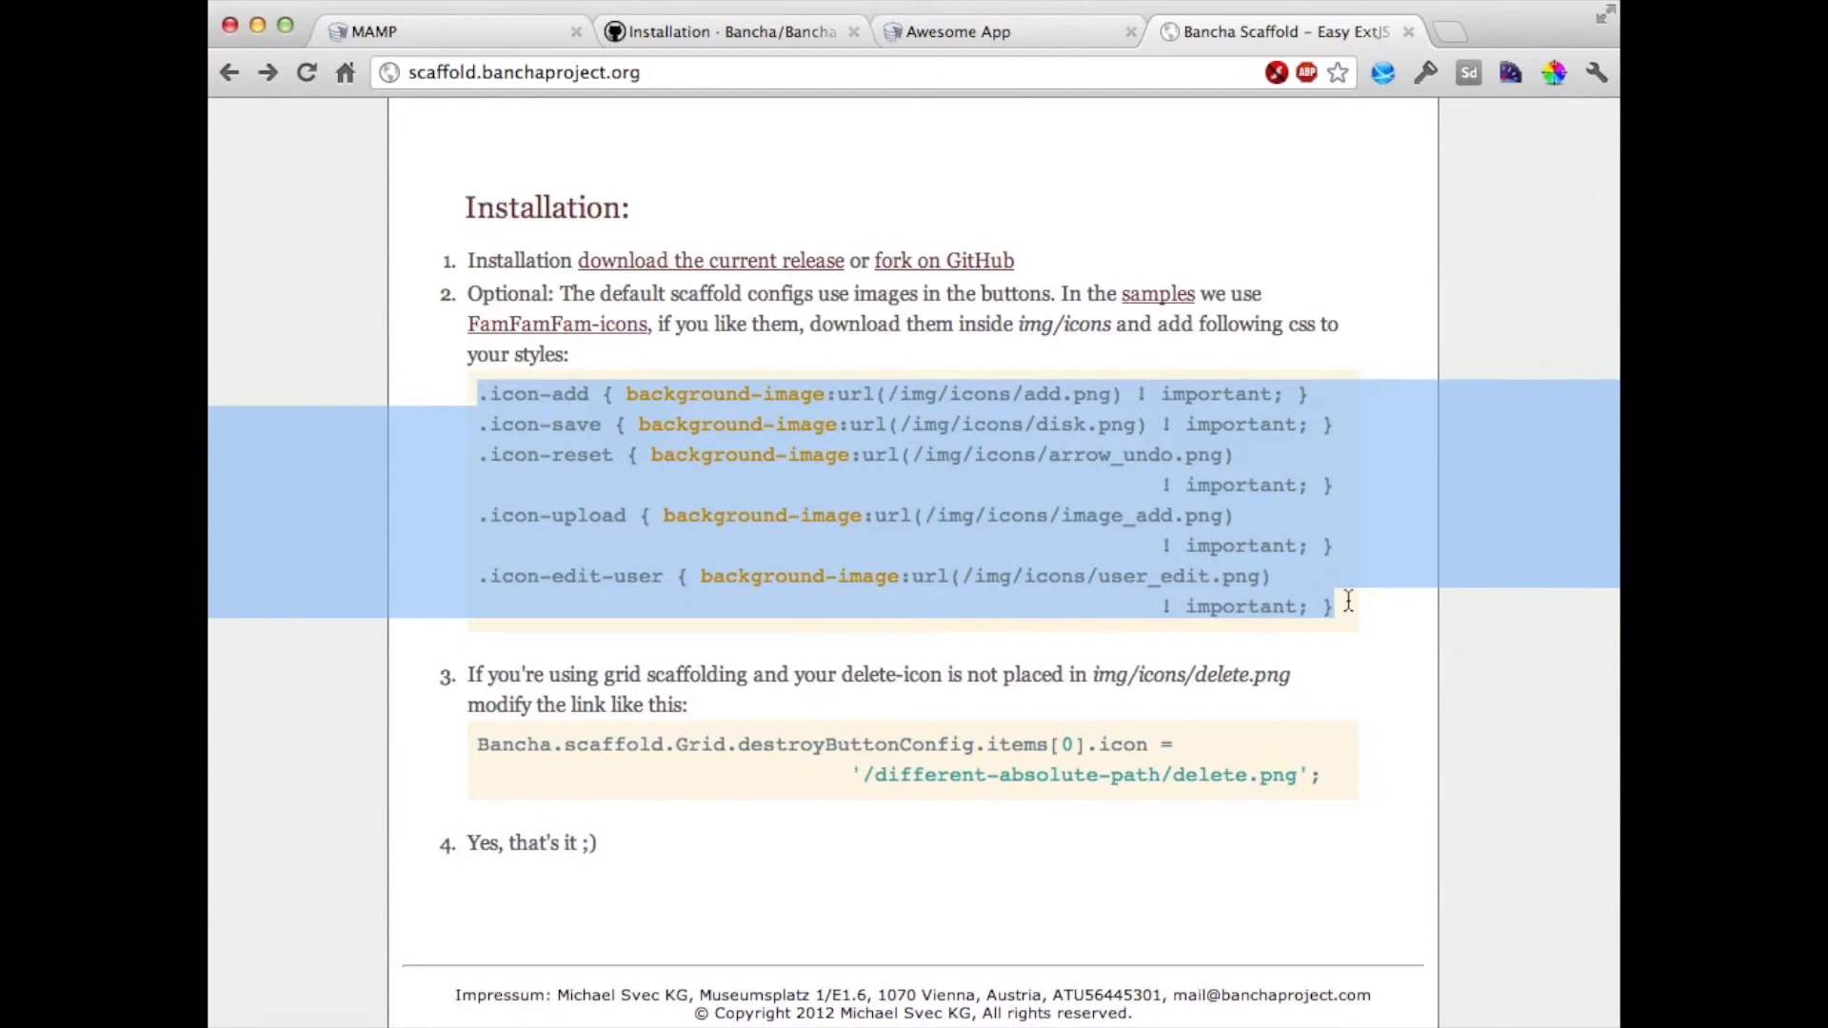
{"action": "mouse_move", "coordinate": [873, 575]}
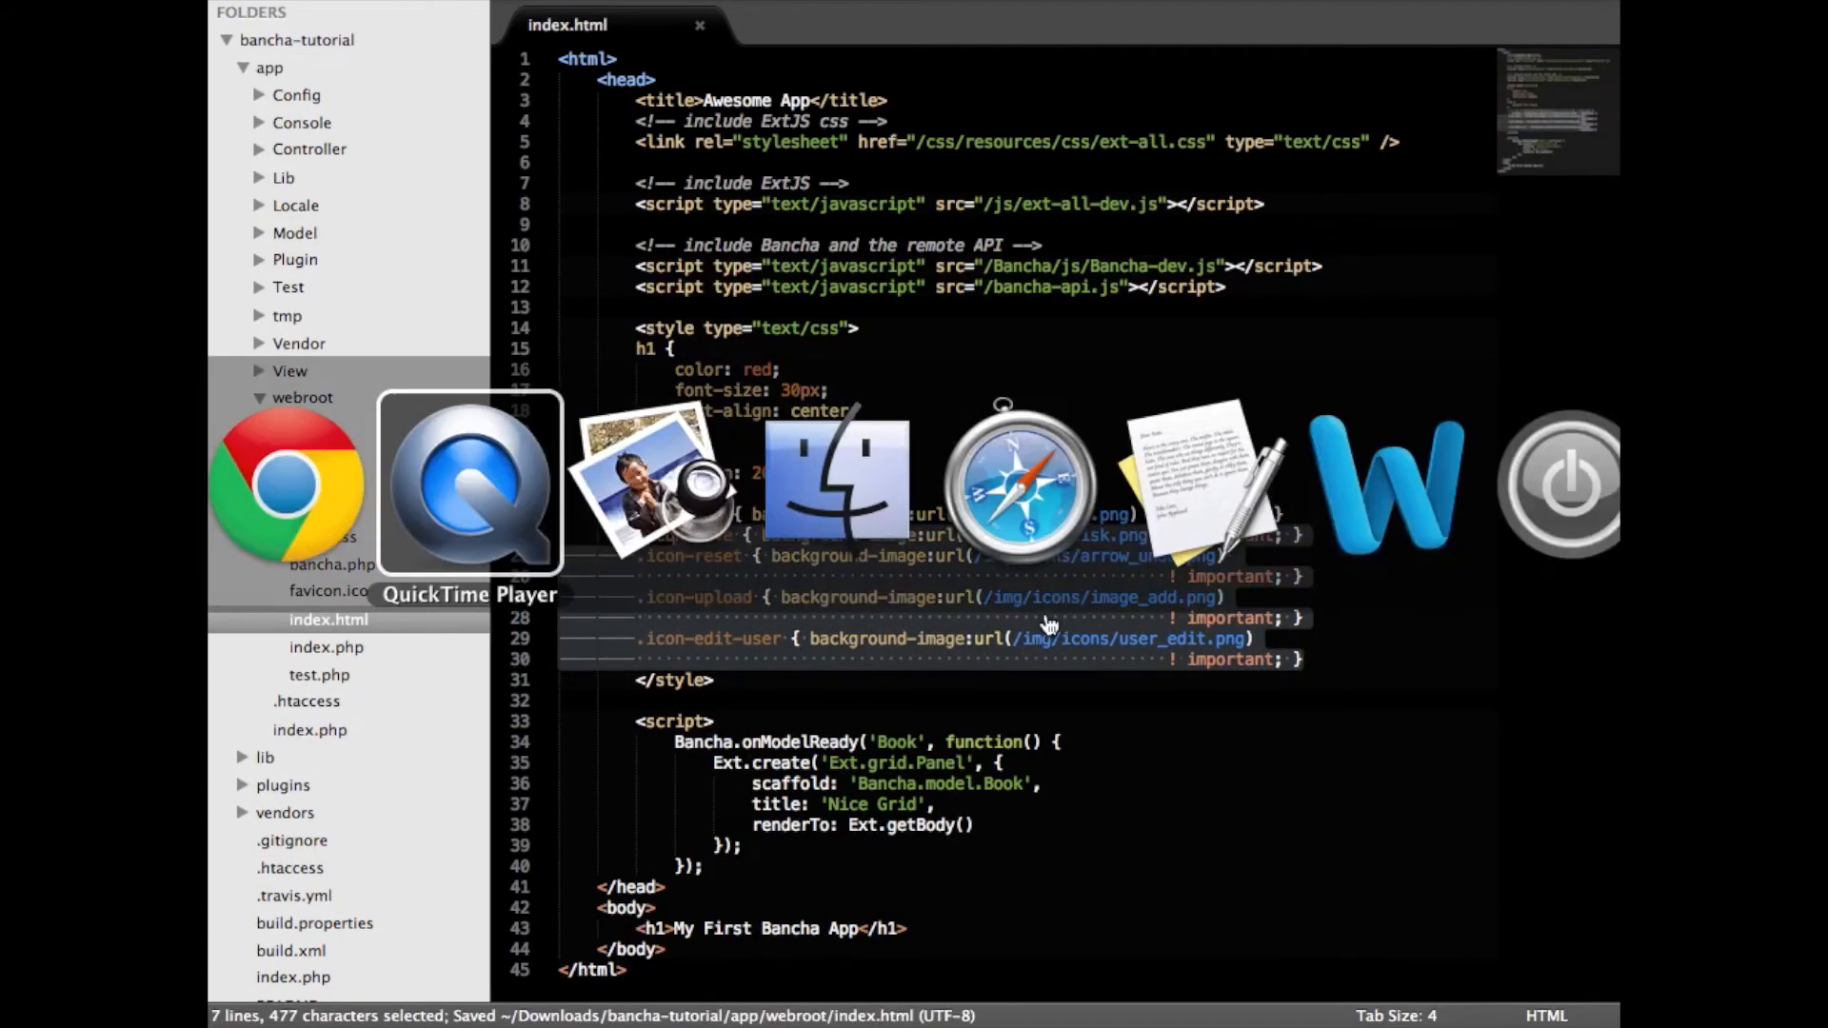
{"action": "mouse_move", "coordinate": [837, 484]}
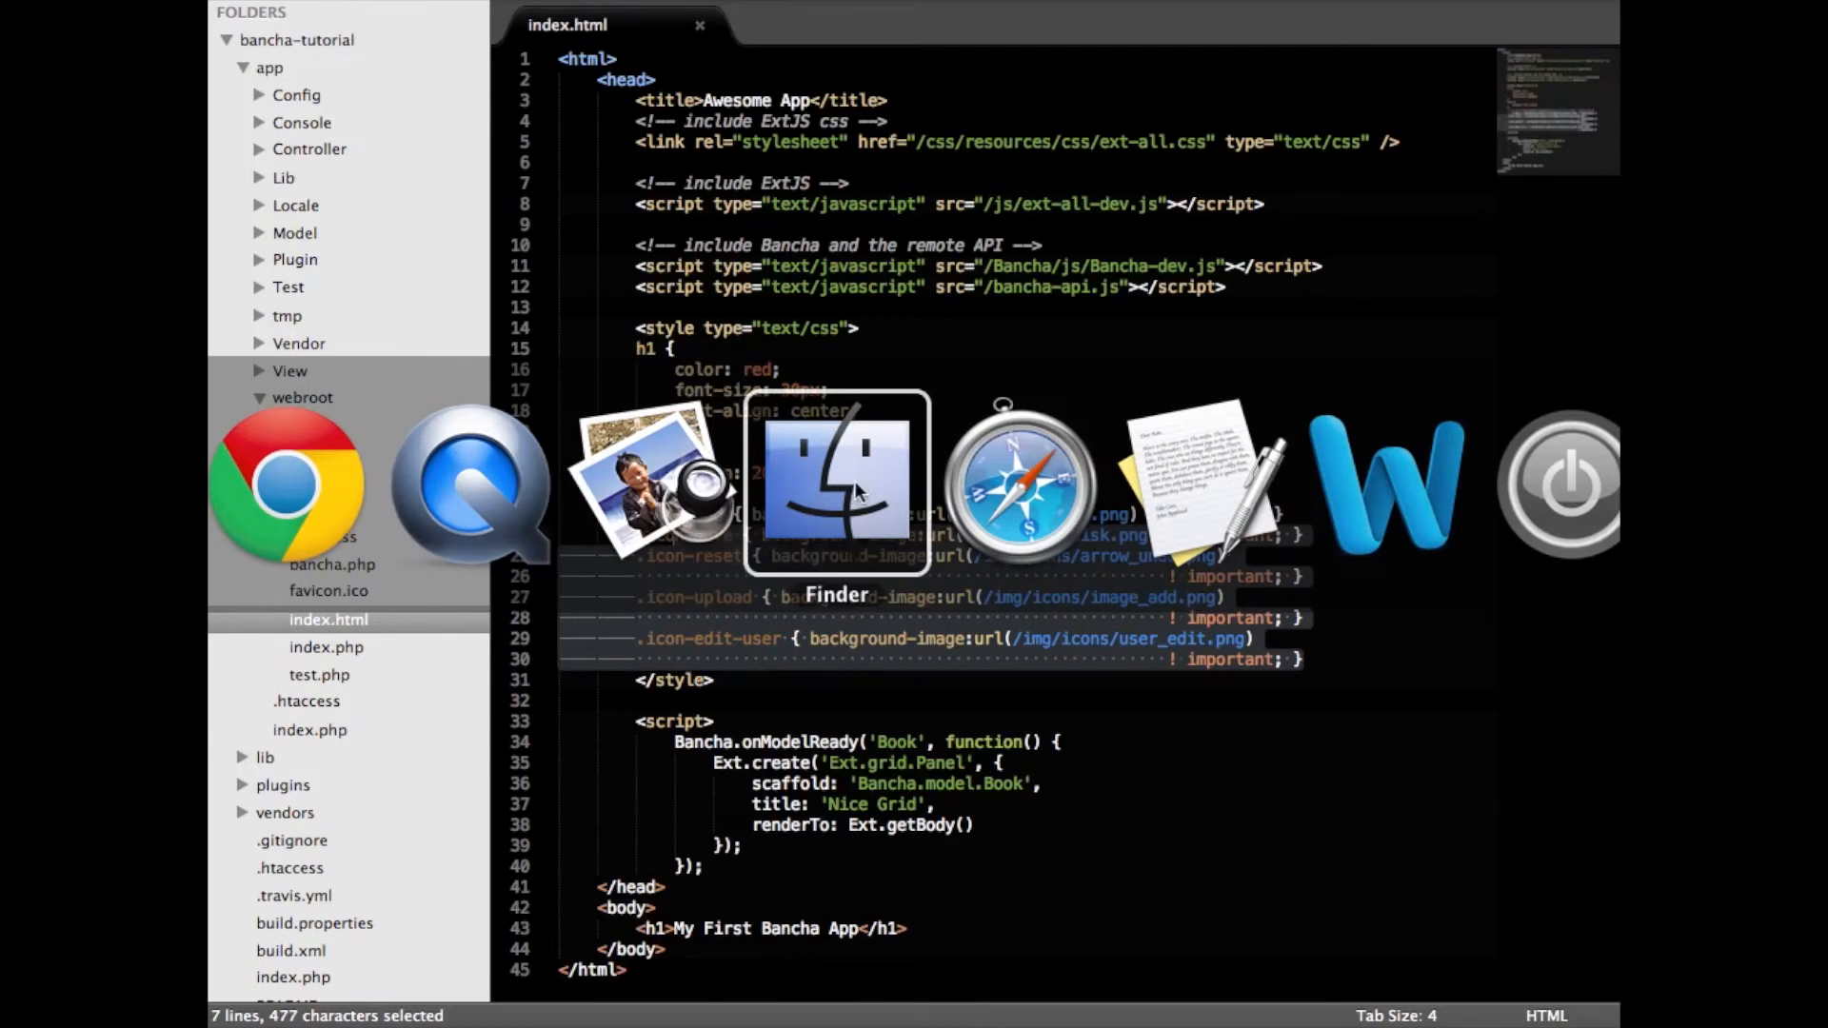
- Unzip bancha-scaffold-0.5.1.zip in Downloads and select bancha-scaffold-debug.js
{"action": "left_click", "coordinate": [836, 482]}
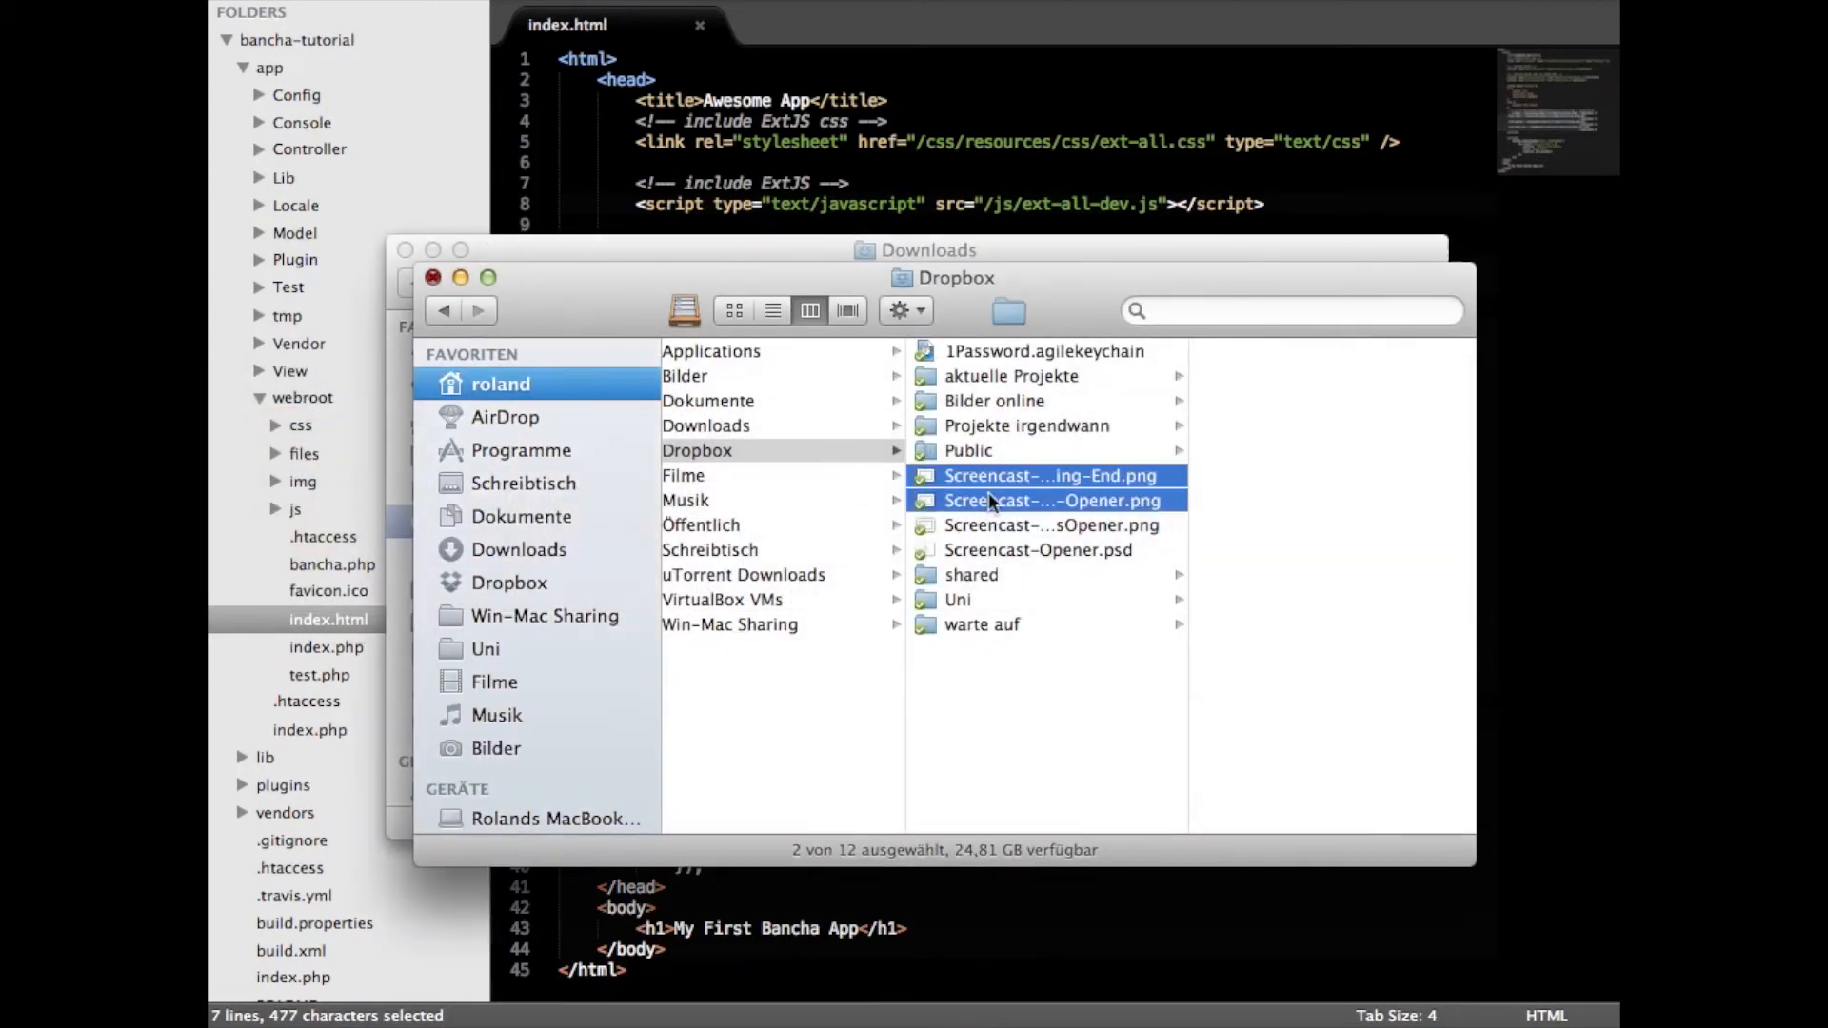
{"action": "left_click", "coordinate": [518, 550]}
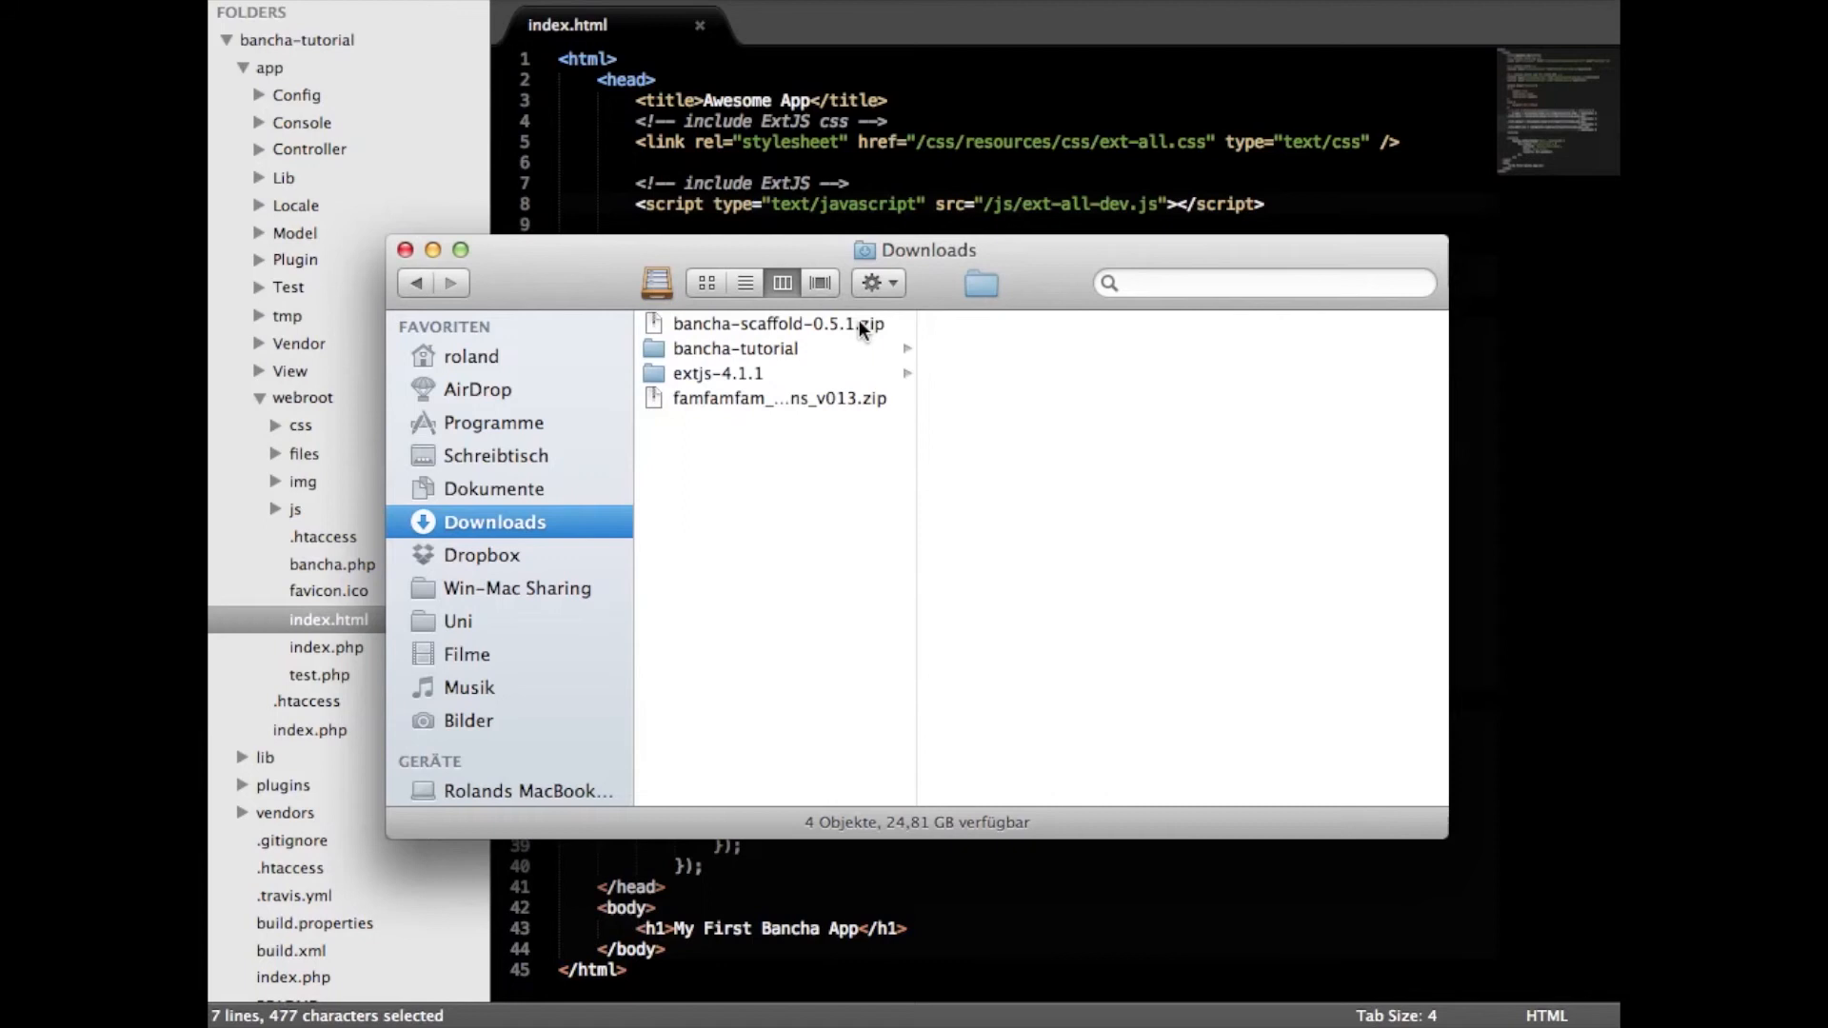
{"action": "left_click", "coordinate": [777, 323]}
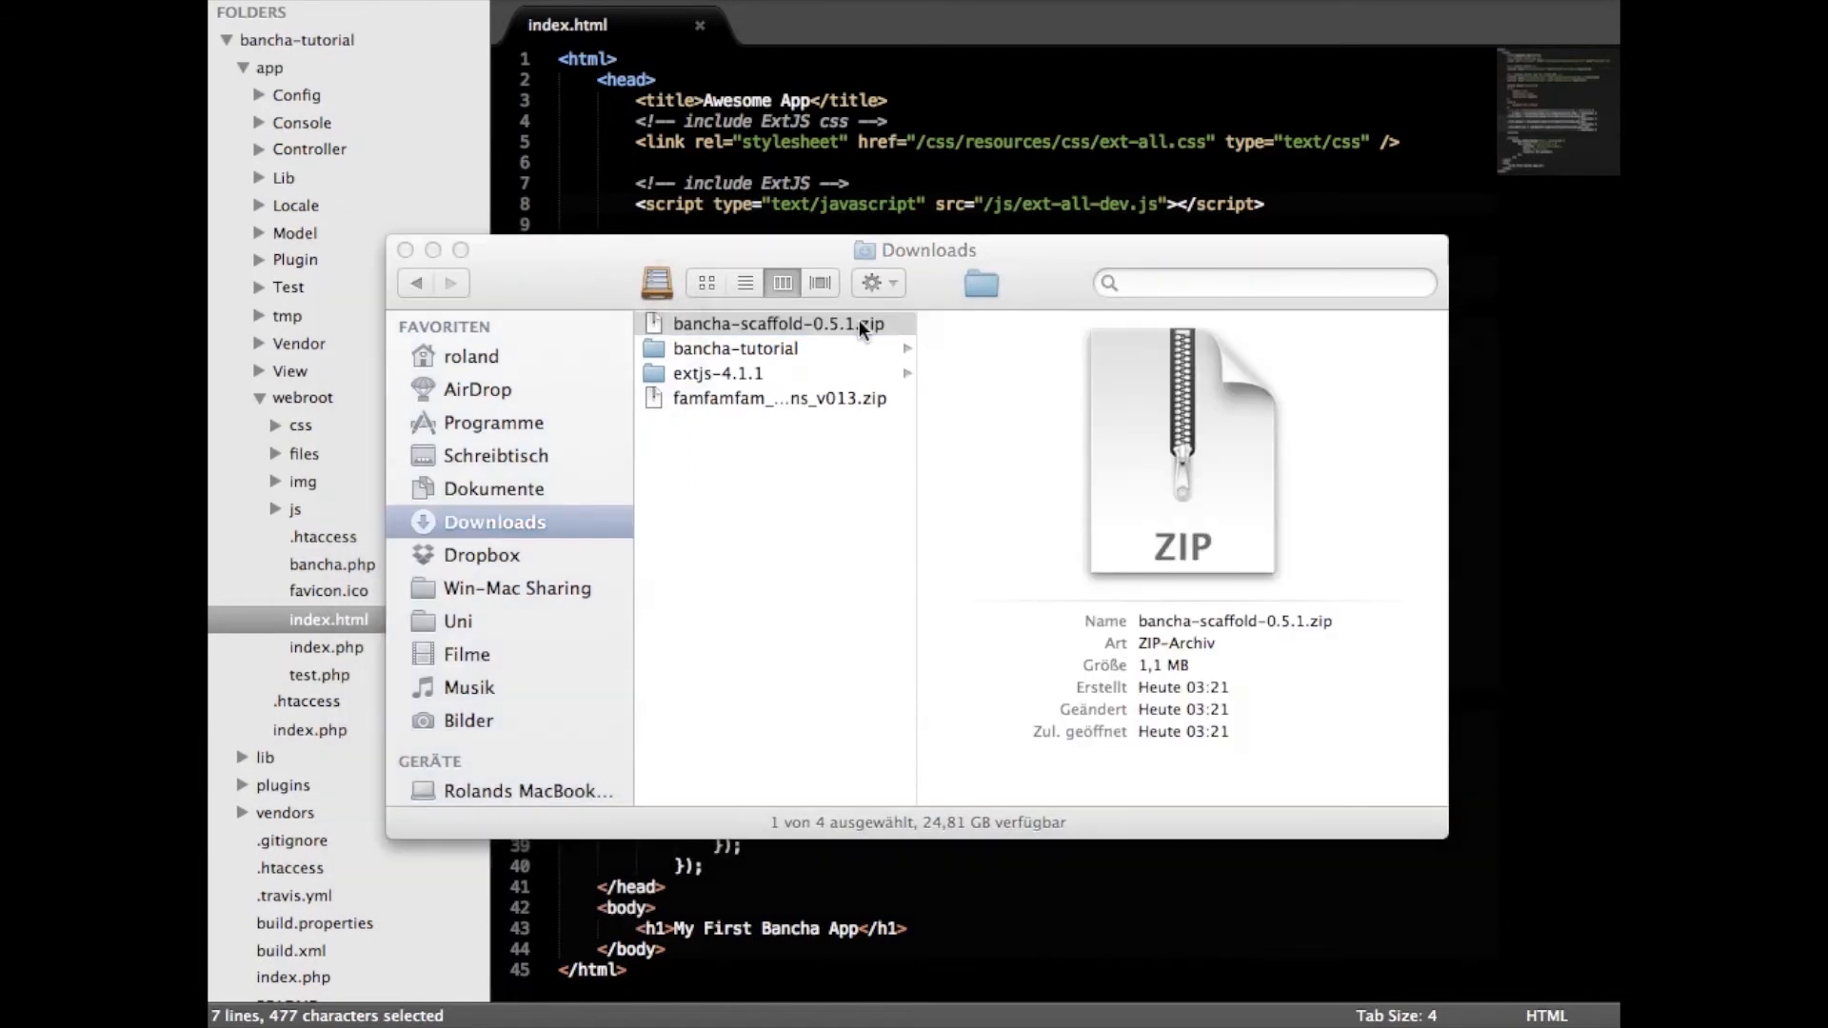
{"action": "double_click", "coordinate": [775, 323]}
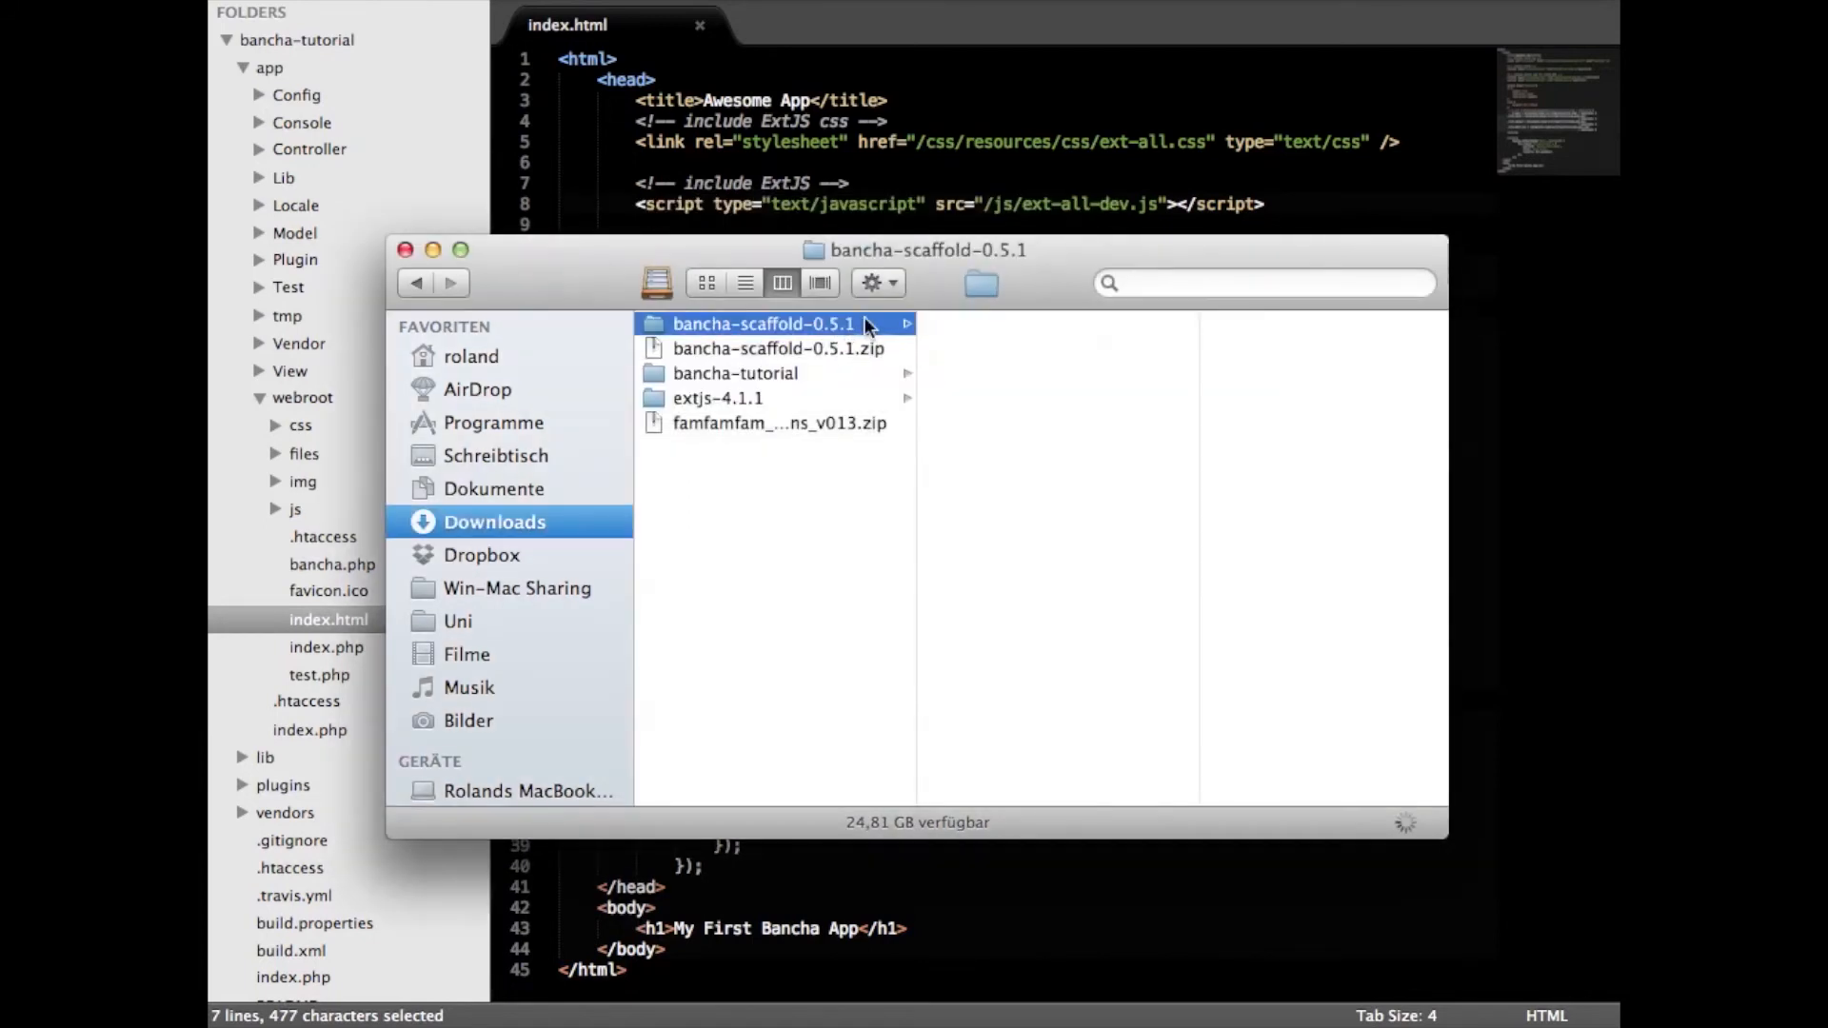
{"action": "left_click", "coordinate": [764, 324]}
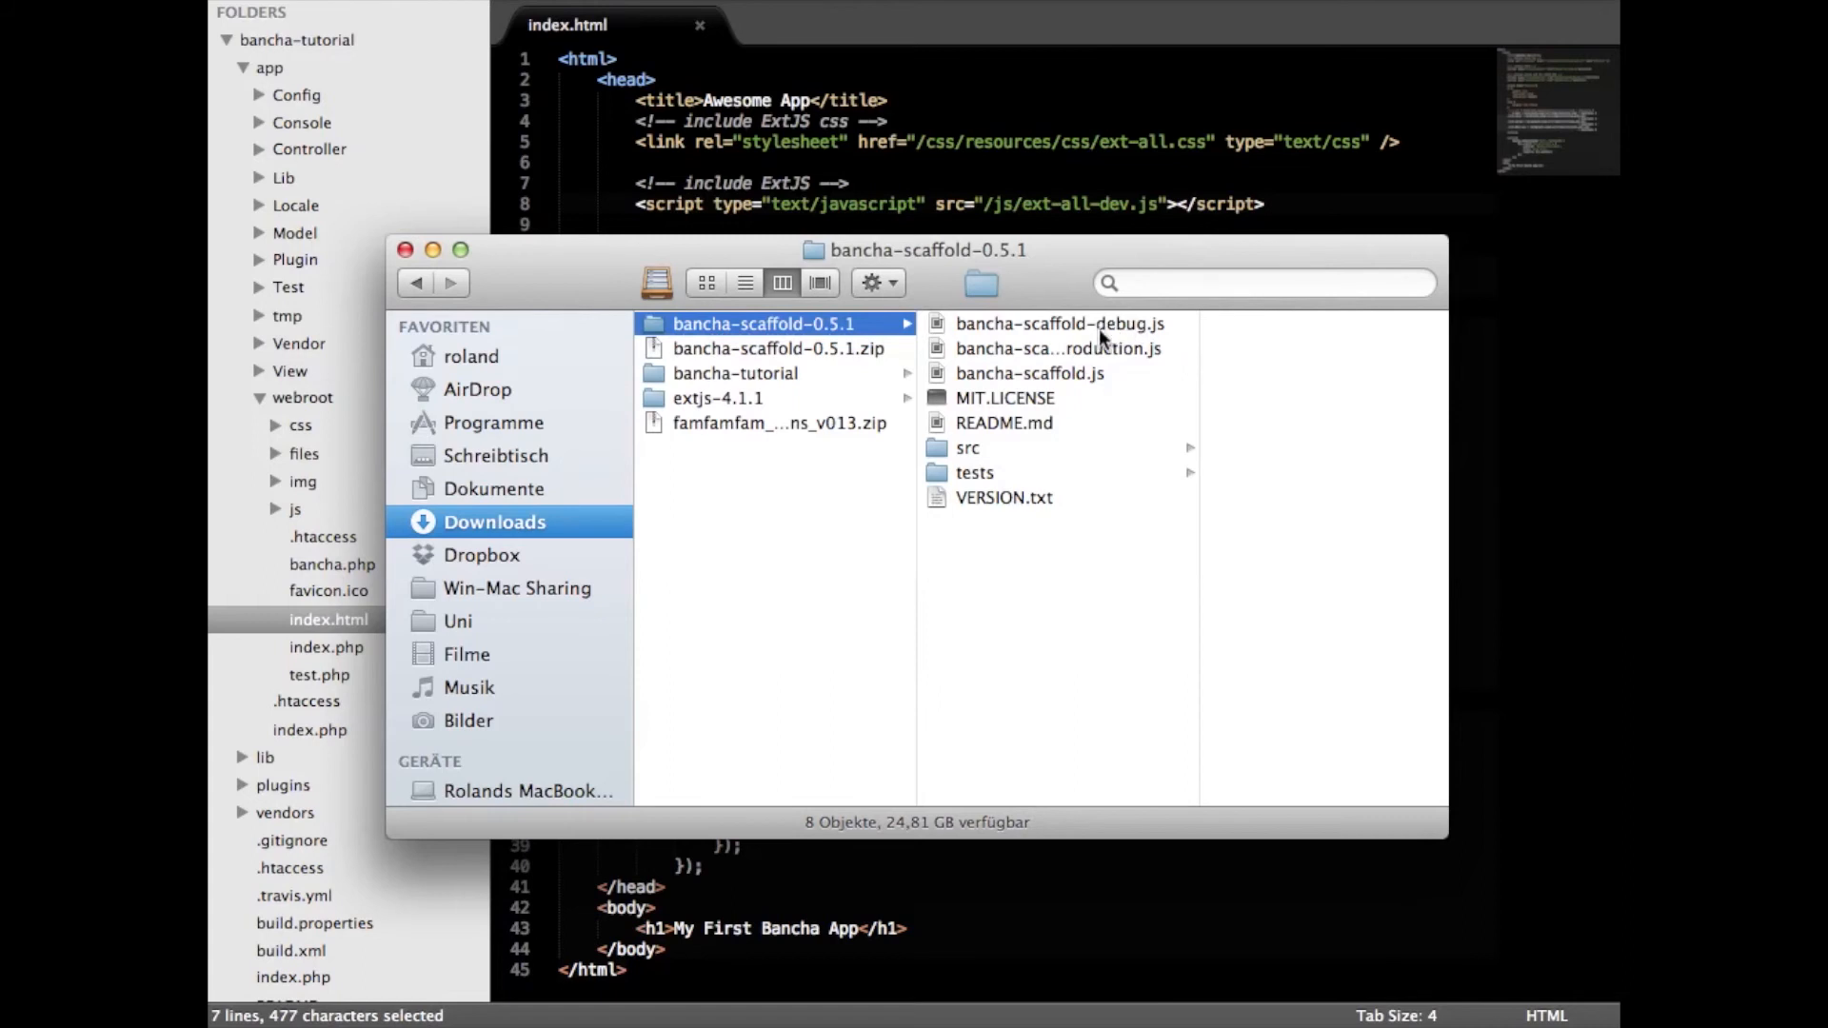
{"action": "left_click", "coordinate": [1055, 324]}
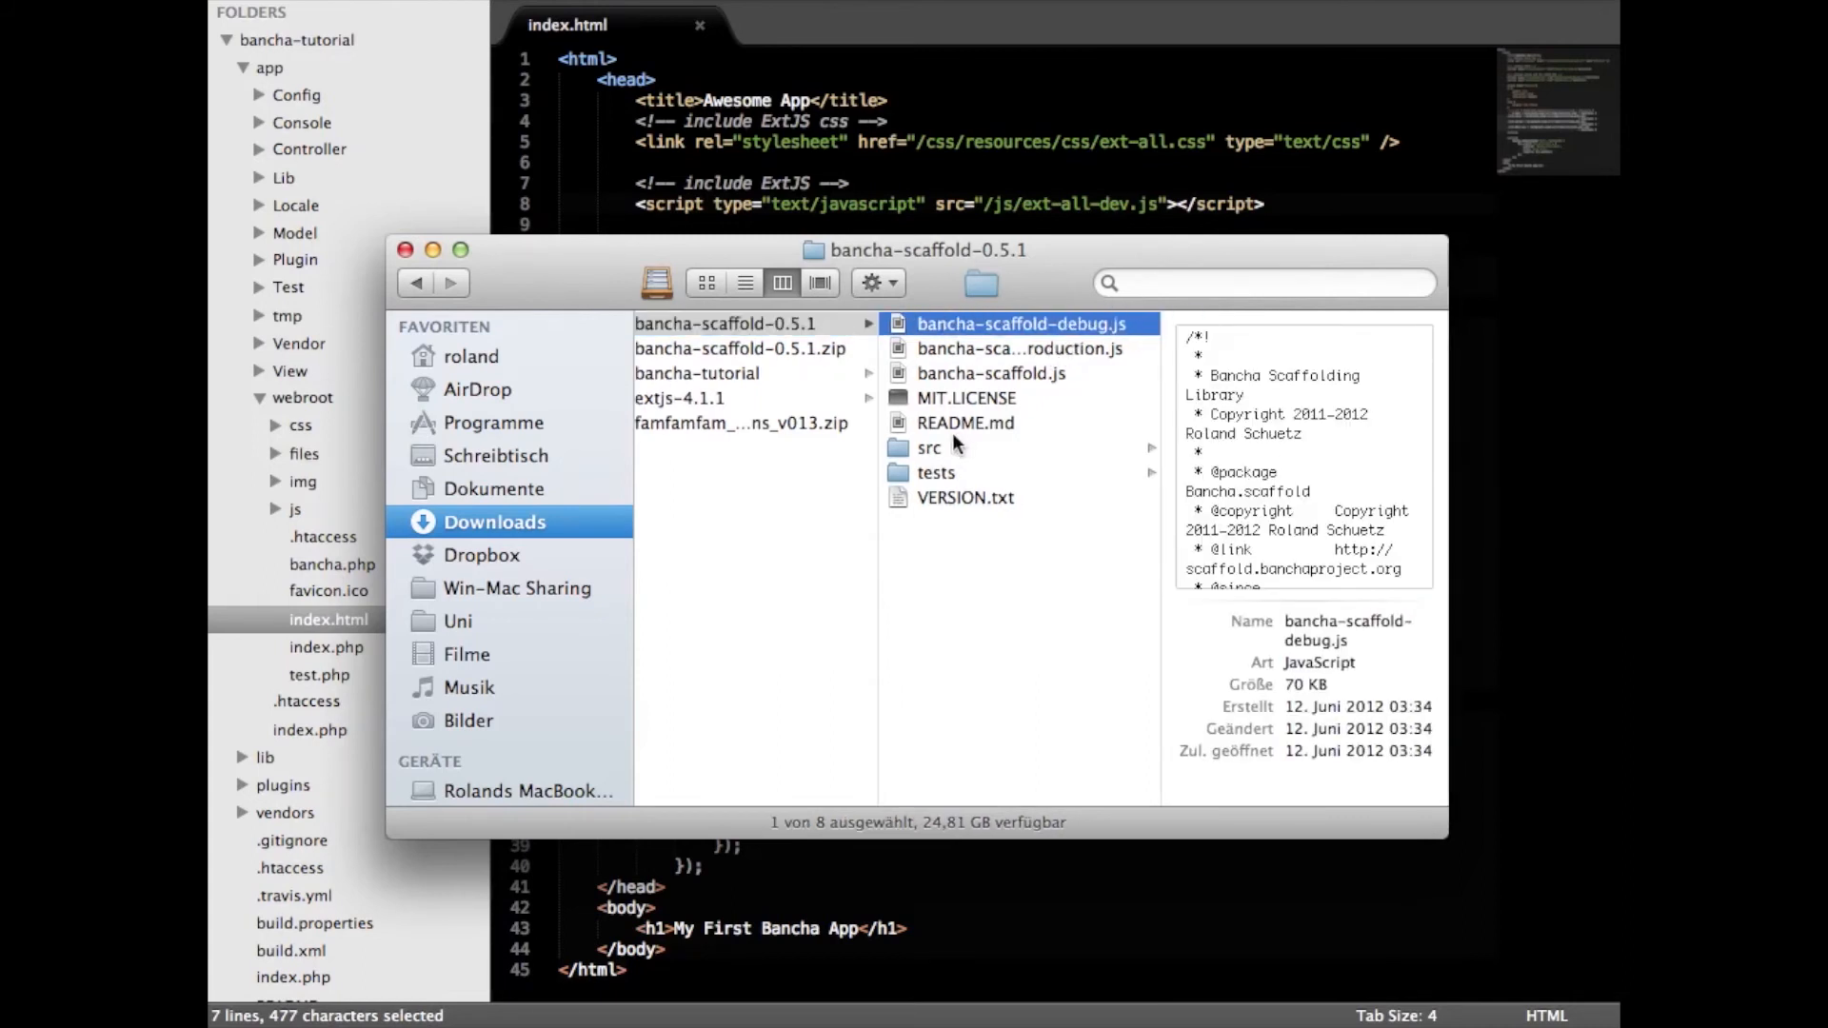
{"action": "mouse_move", "coordinate": [775, 375]}
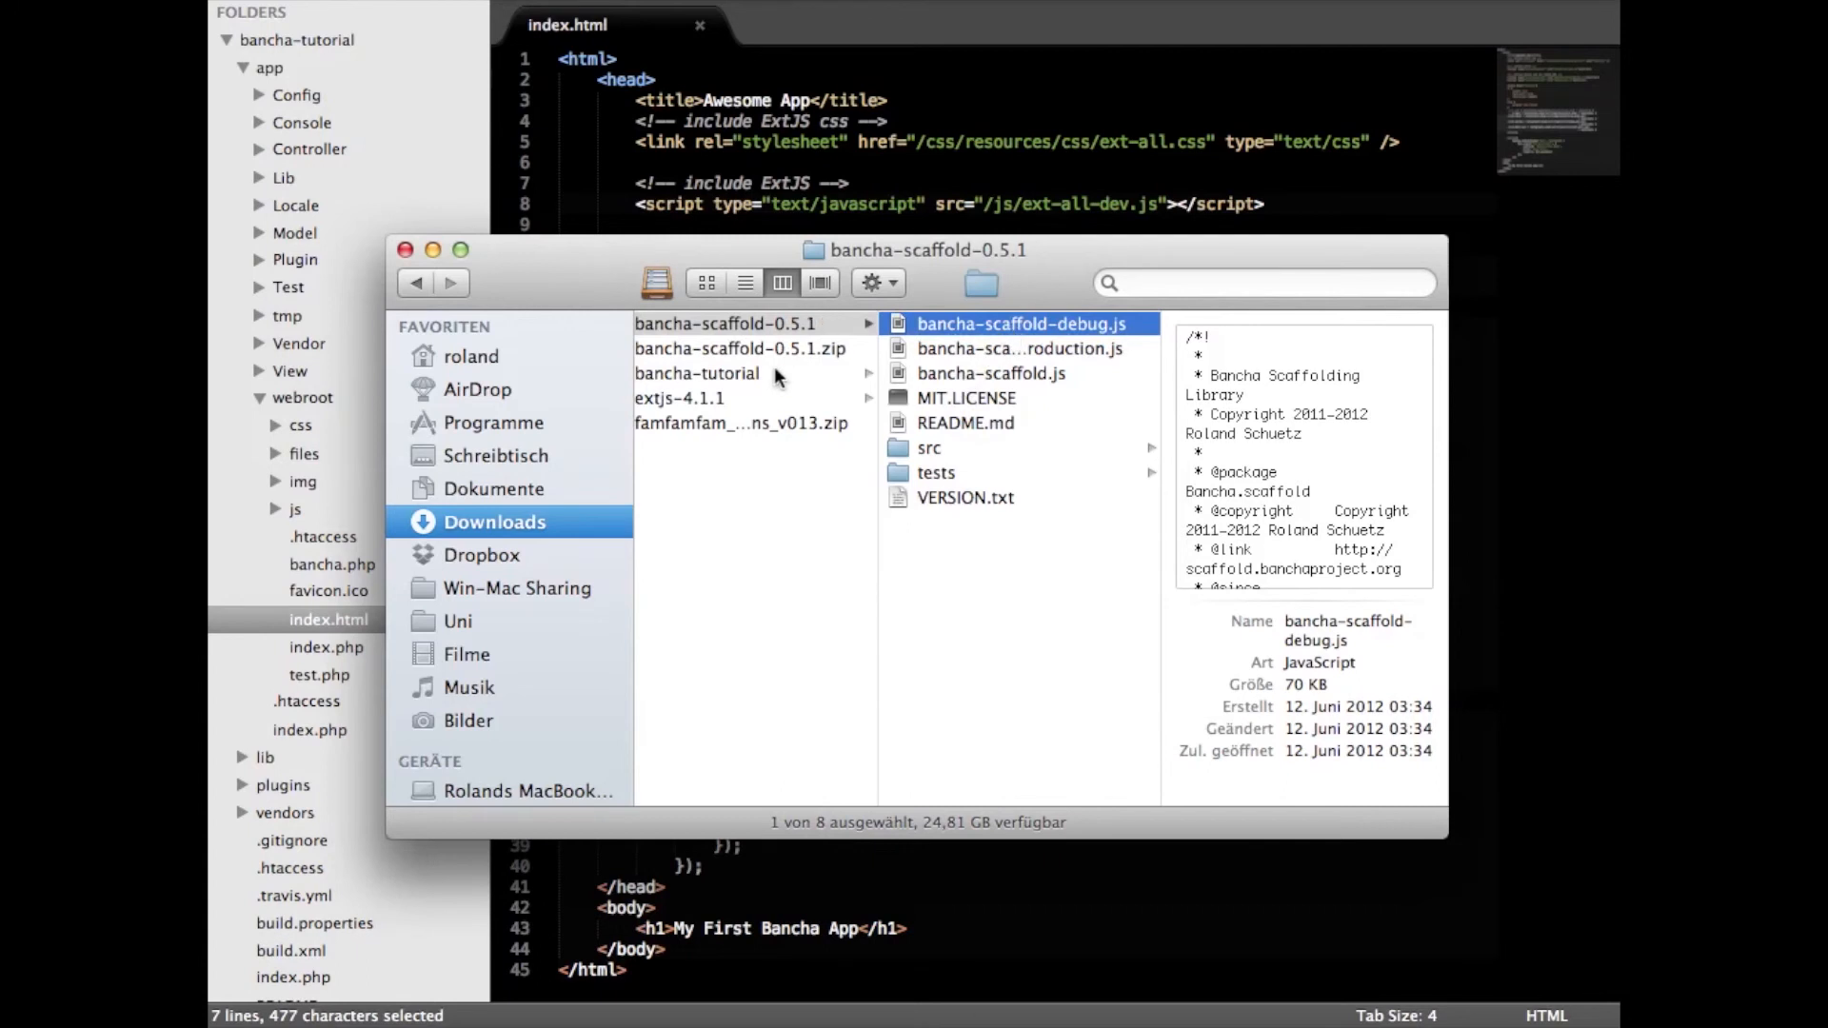
- Copy bancha-scaffold-debug.js into bancha-tutorial/app/webroot/js
{"action": "left_click", "coordinate": [696, 374]}
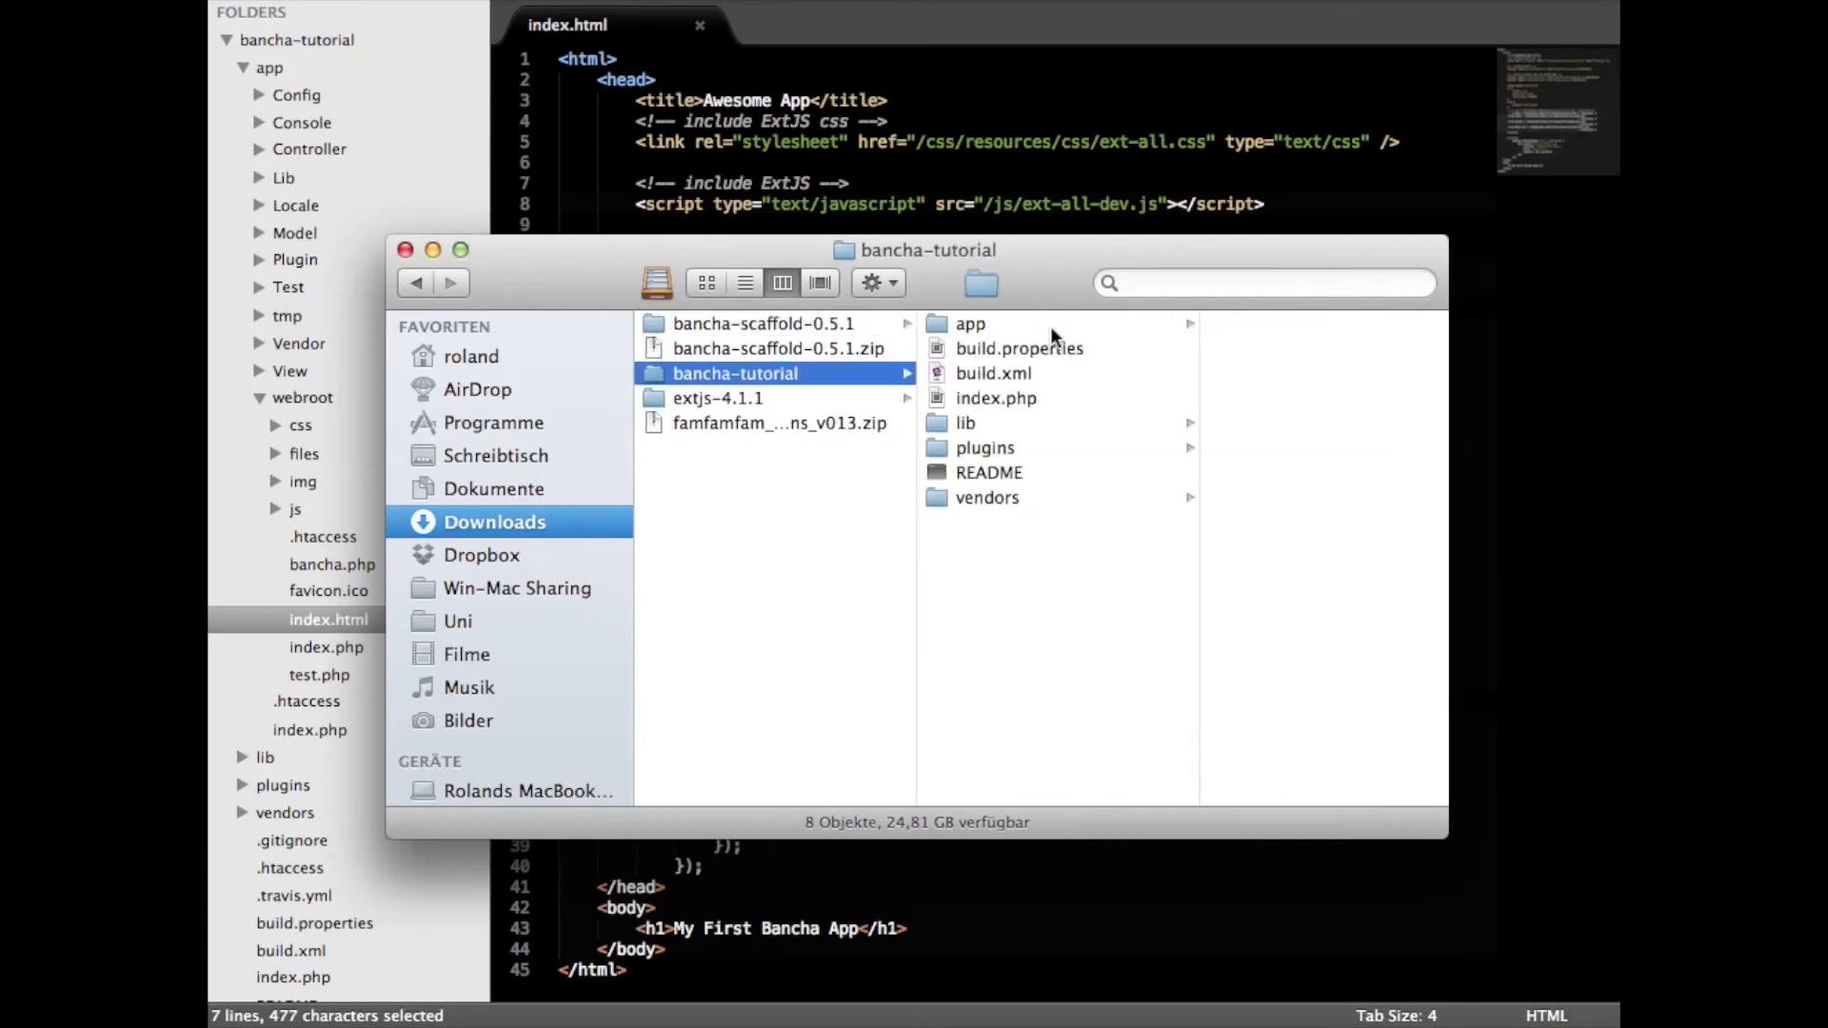
{"action": "left_click", "coordinate": [970, 323]}
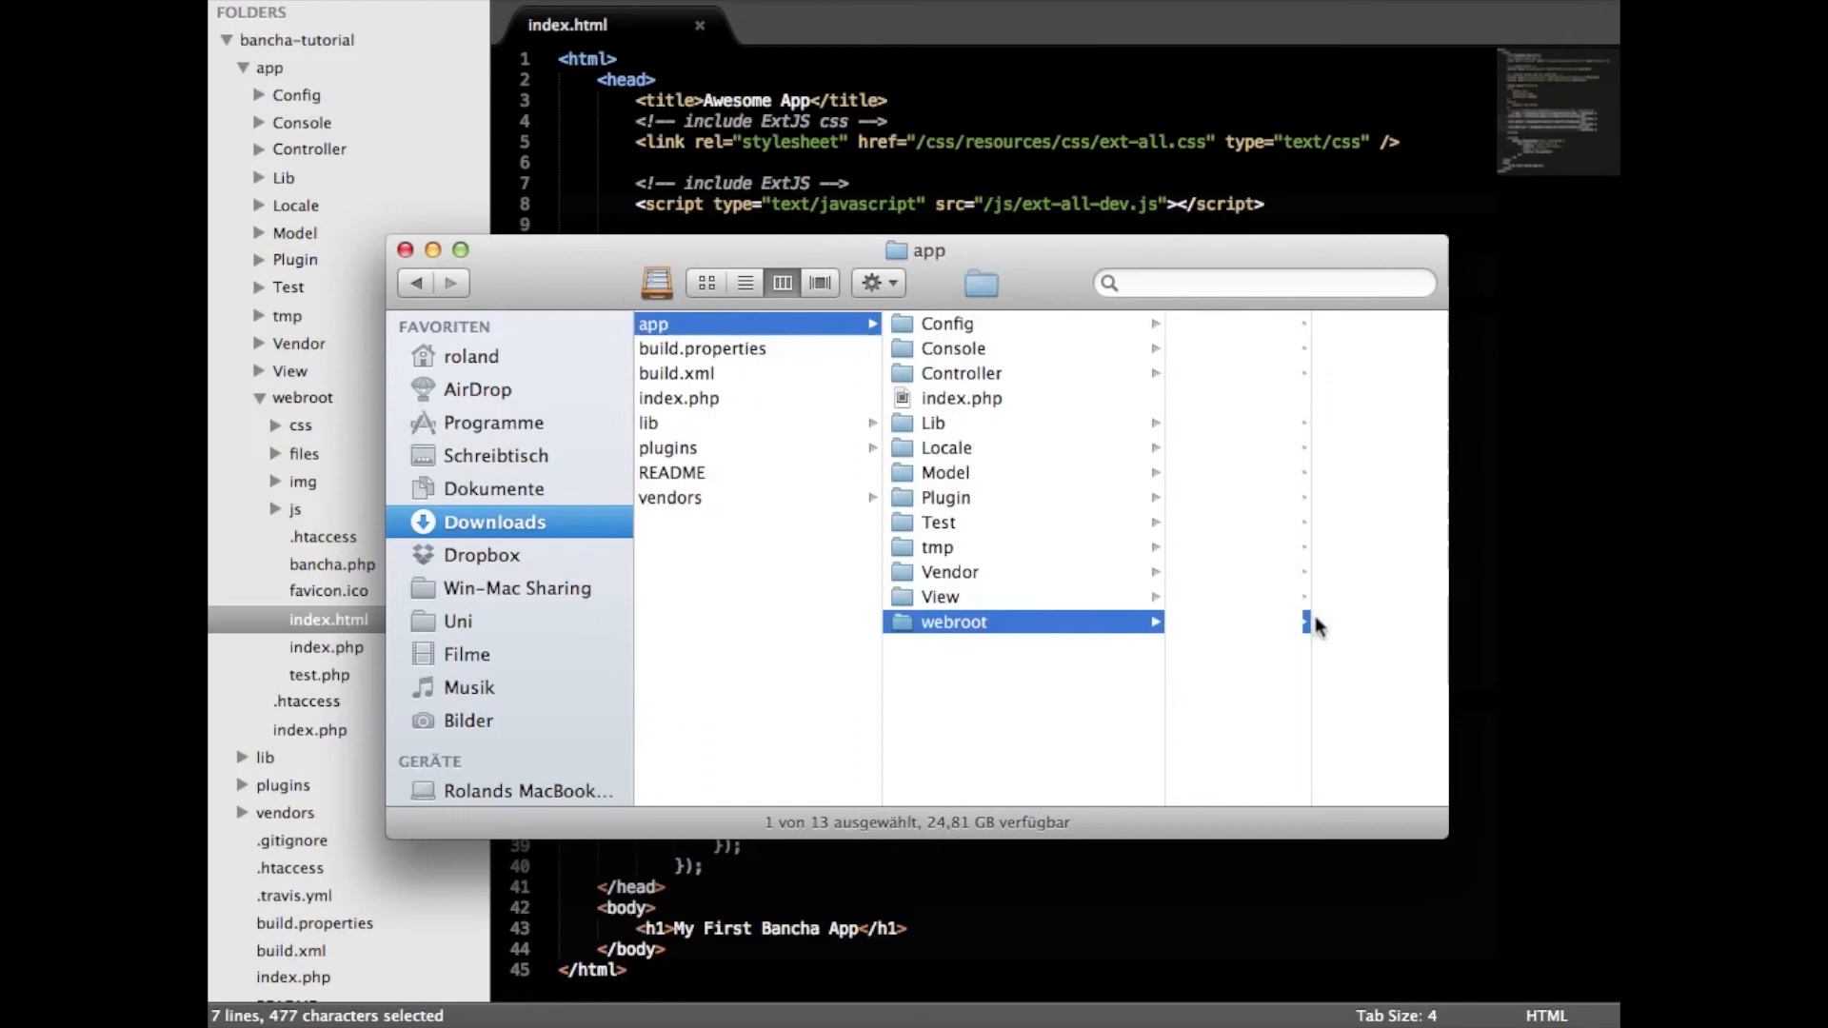
{"action": "left_click", "coordinate": [951, 621]}
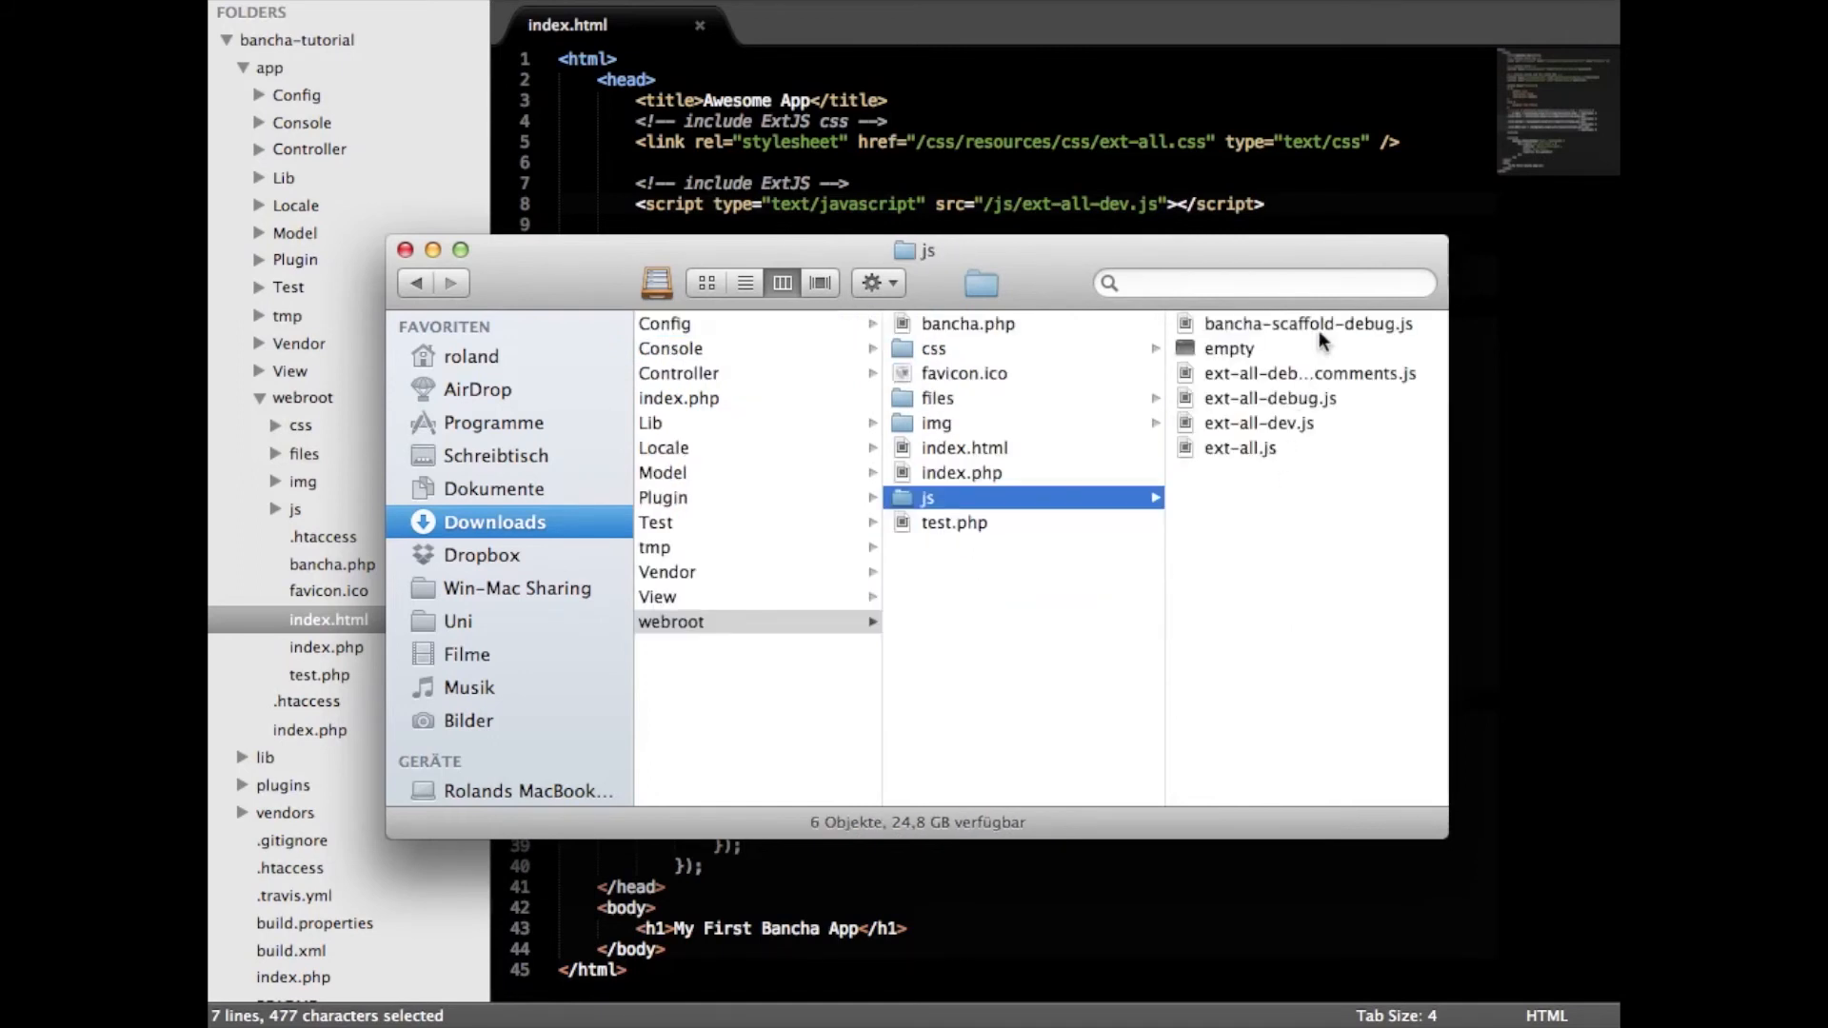
{"action": "left_click", "coordinate": [1307, 322]}
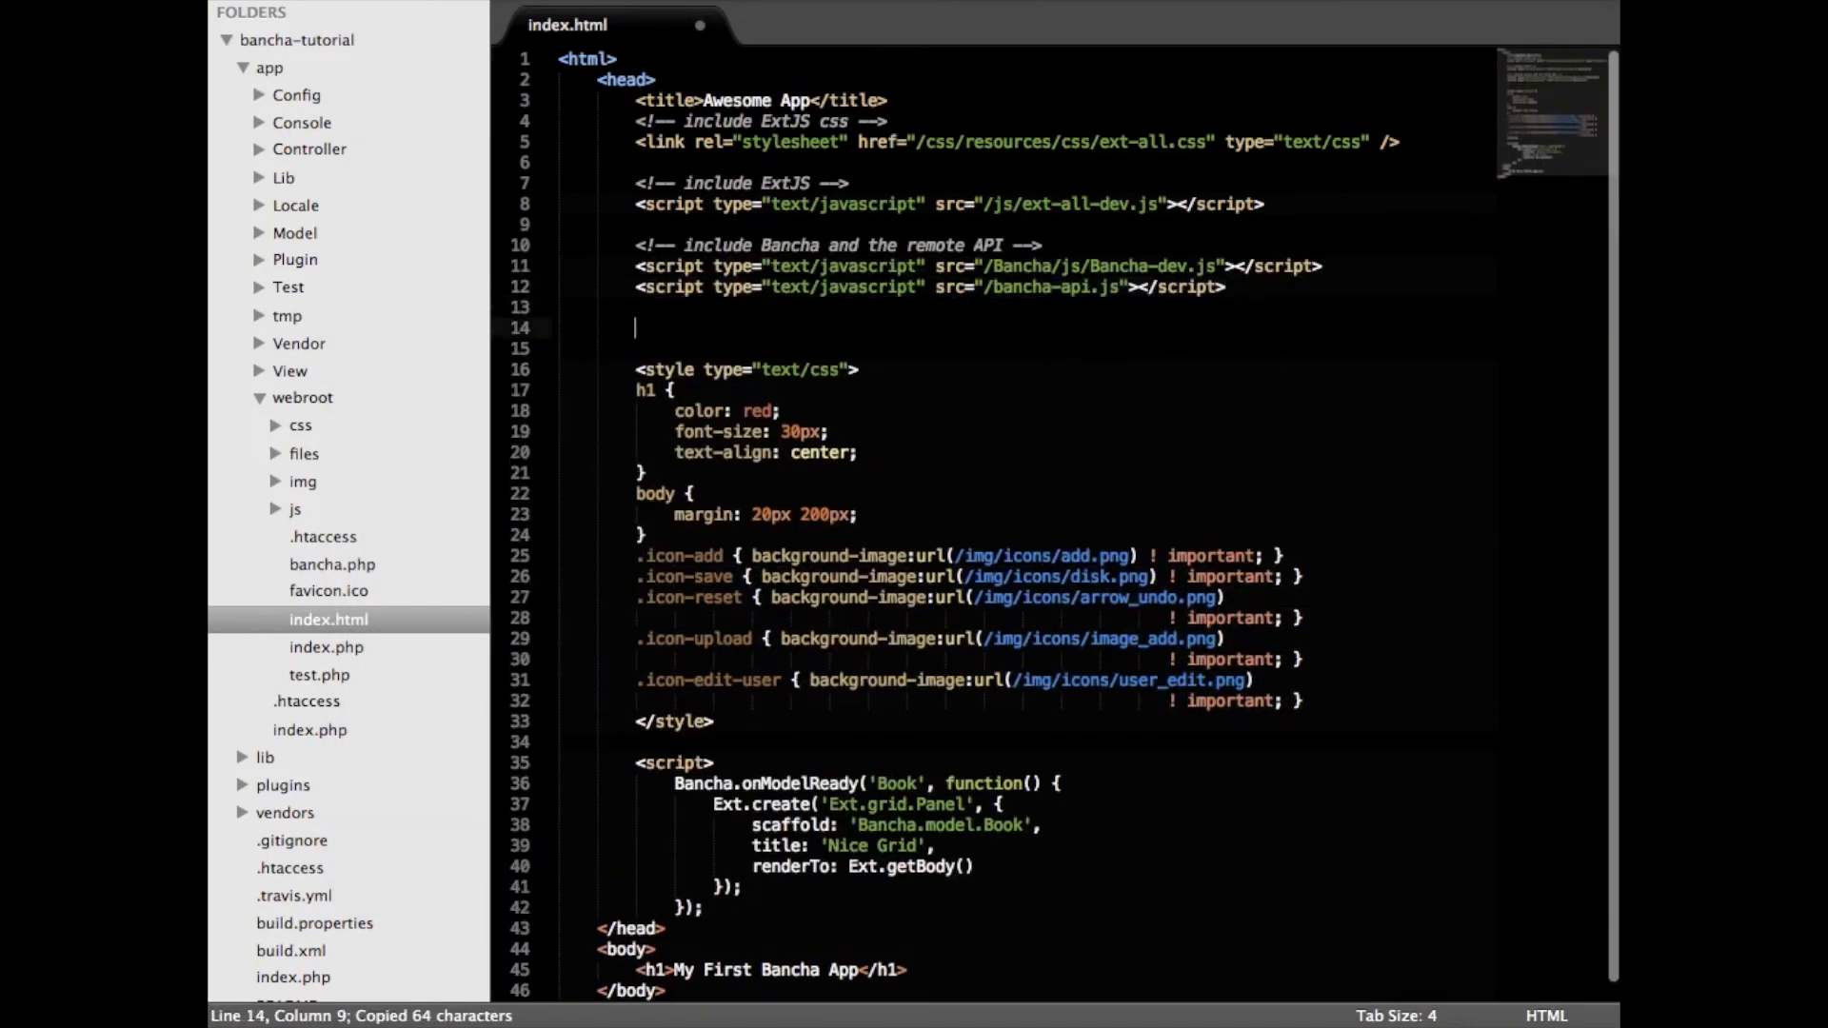
- Add a 'Scaffolding' HTML comment on line 14 and pick bancha-scaffold-debug.js in Finder
{"action": "type", "text": "<!--"}
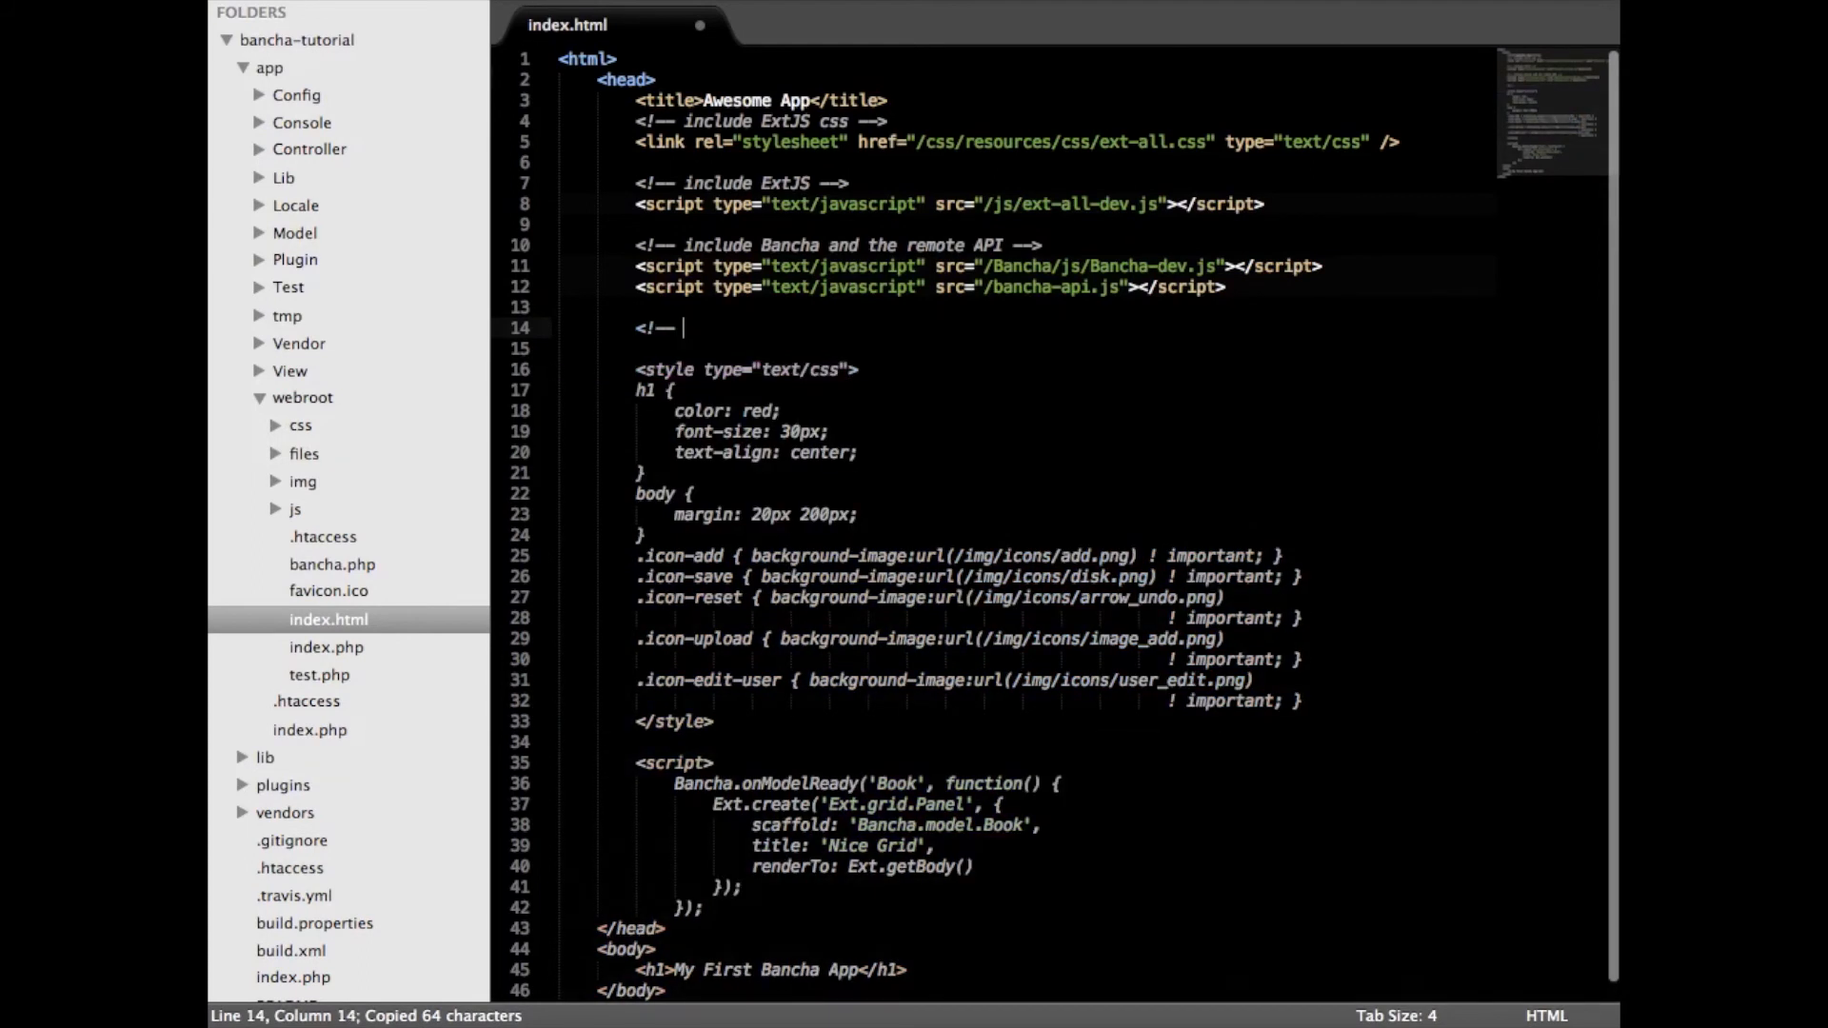
{"action": "type", "text": "Scaffolding"}
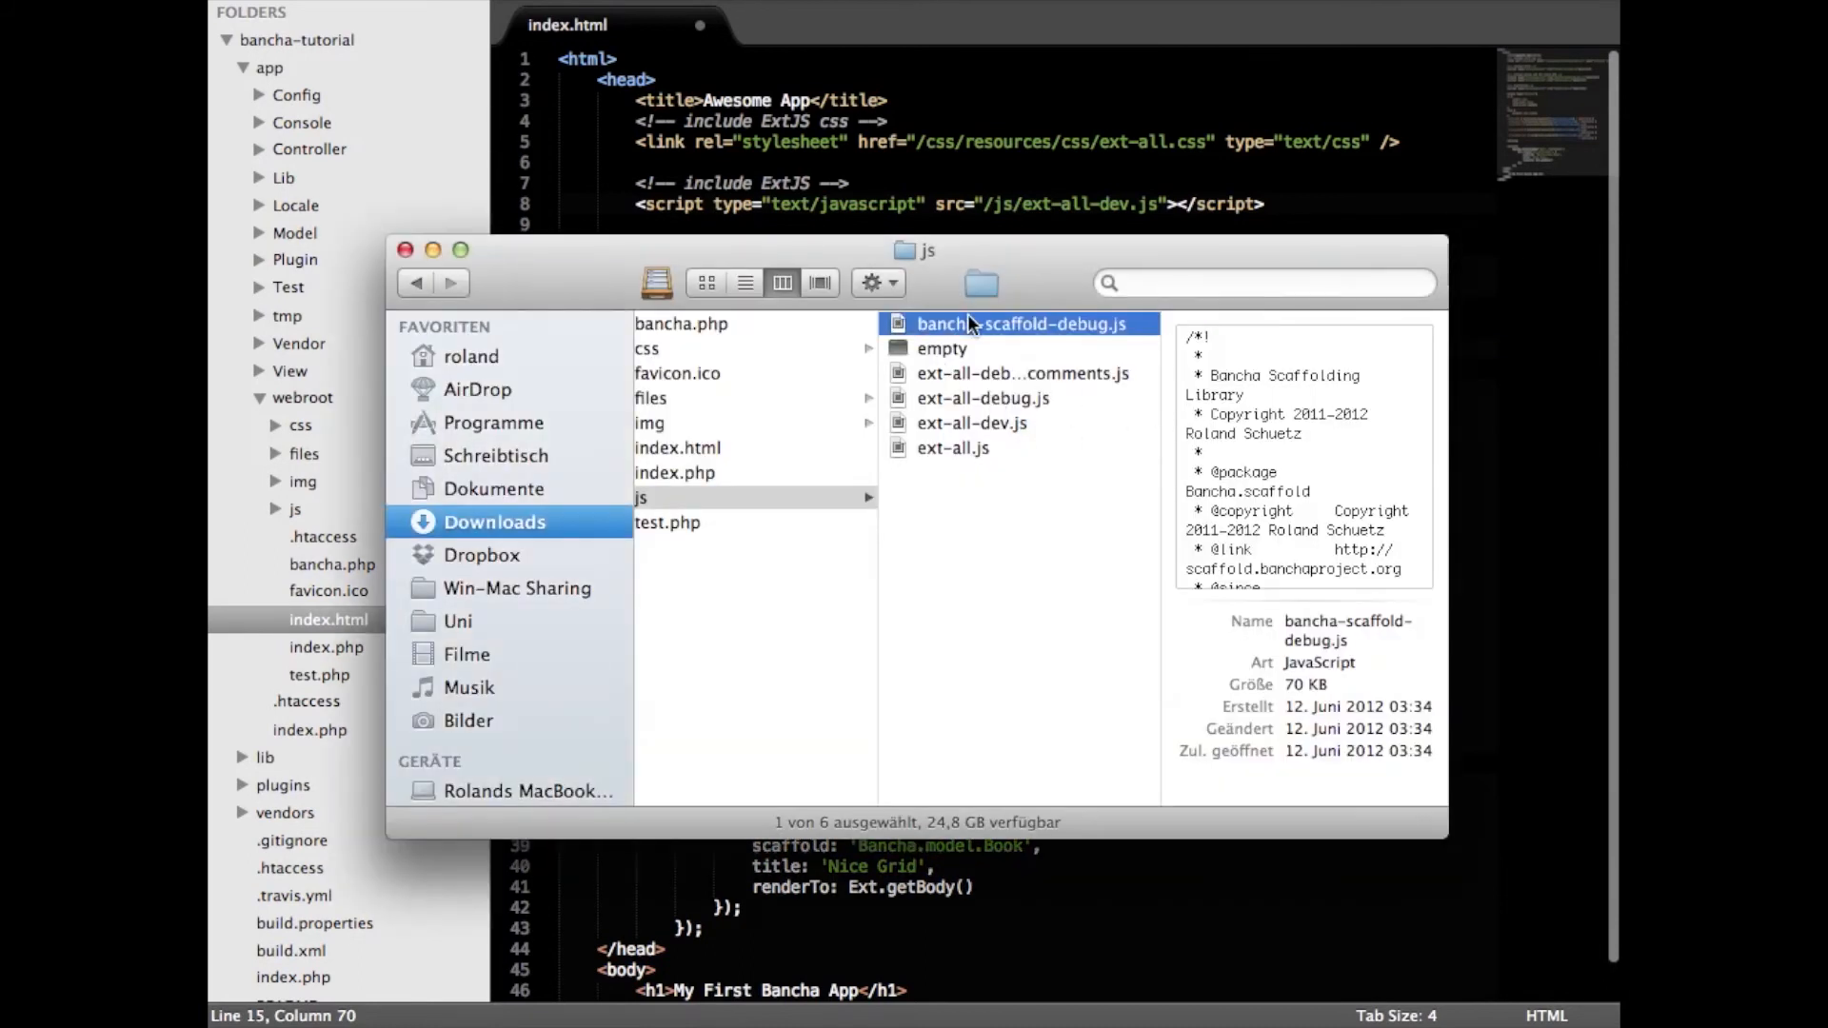
{"action": "left_click", "coordinate": [405, 250]}
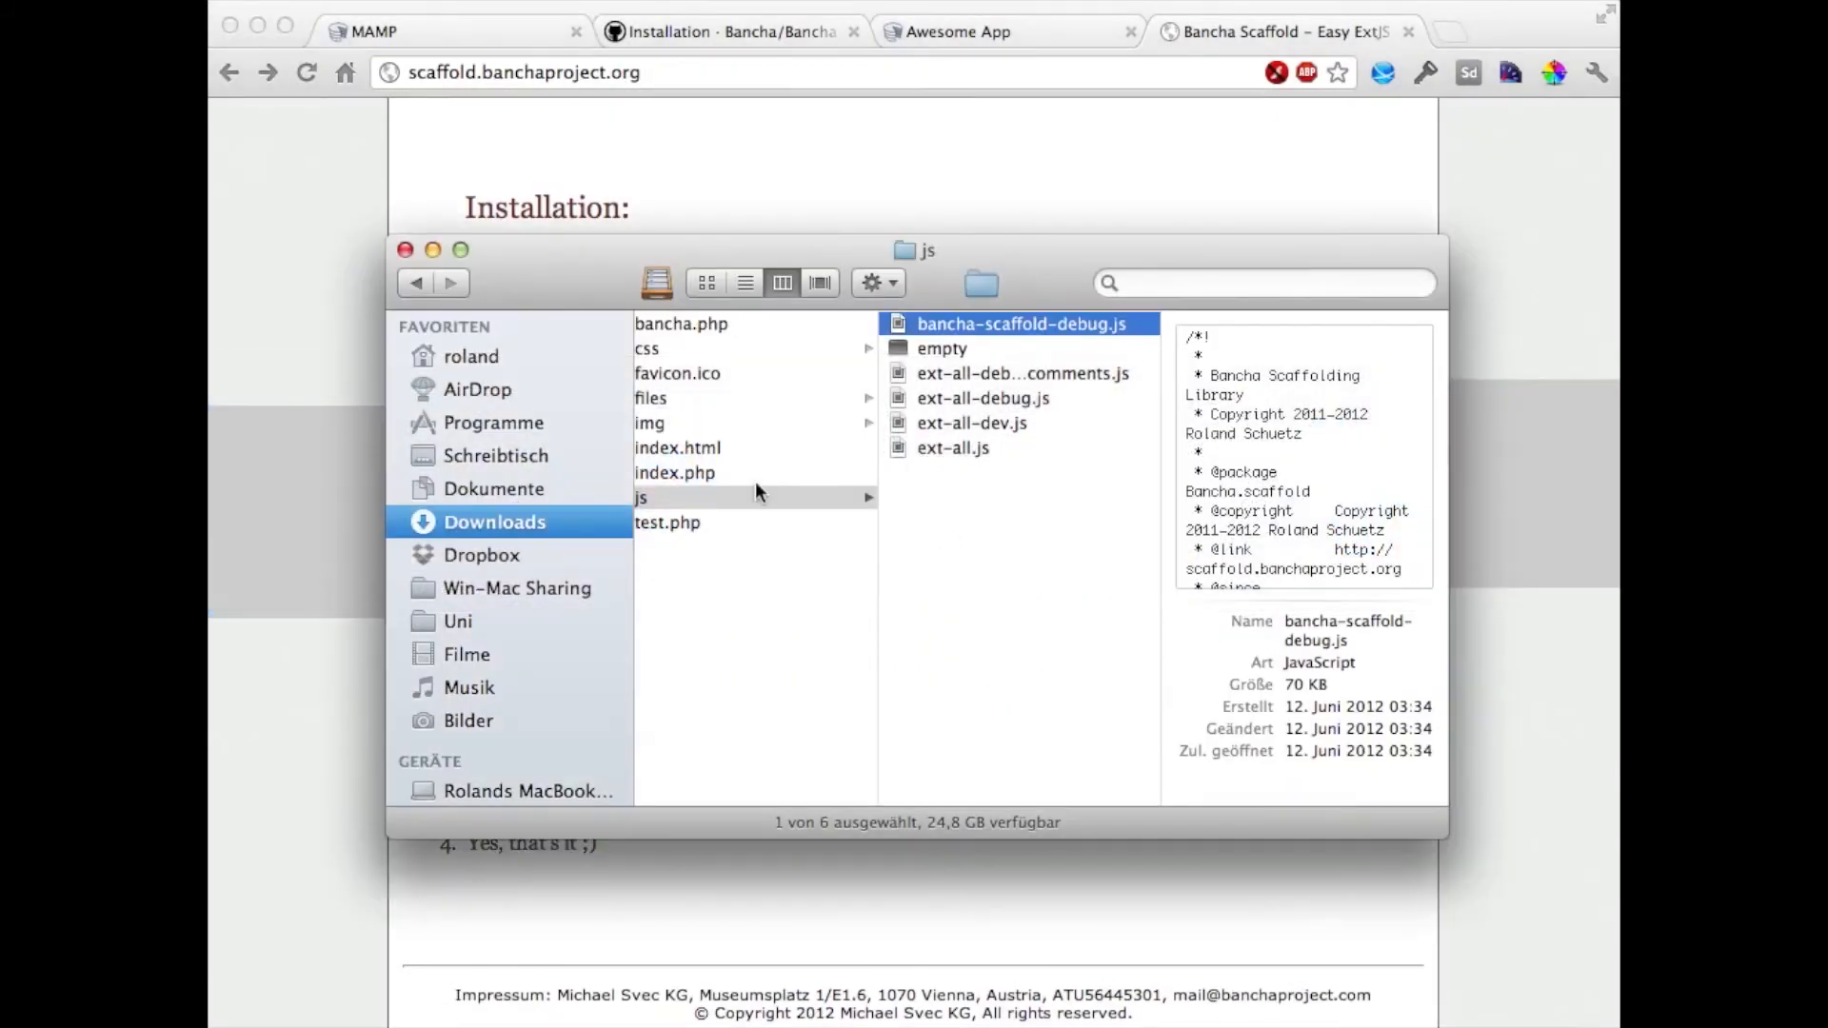
- Unzip the famfamfam Silk icons download in Downloads and locate its icons folder
{"action": "left_click", "coordinate": [494, 521]}
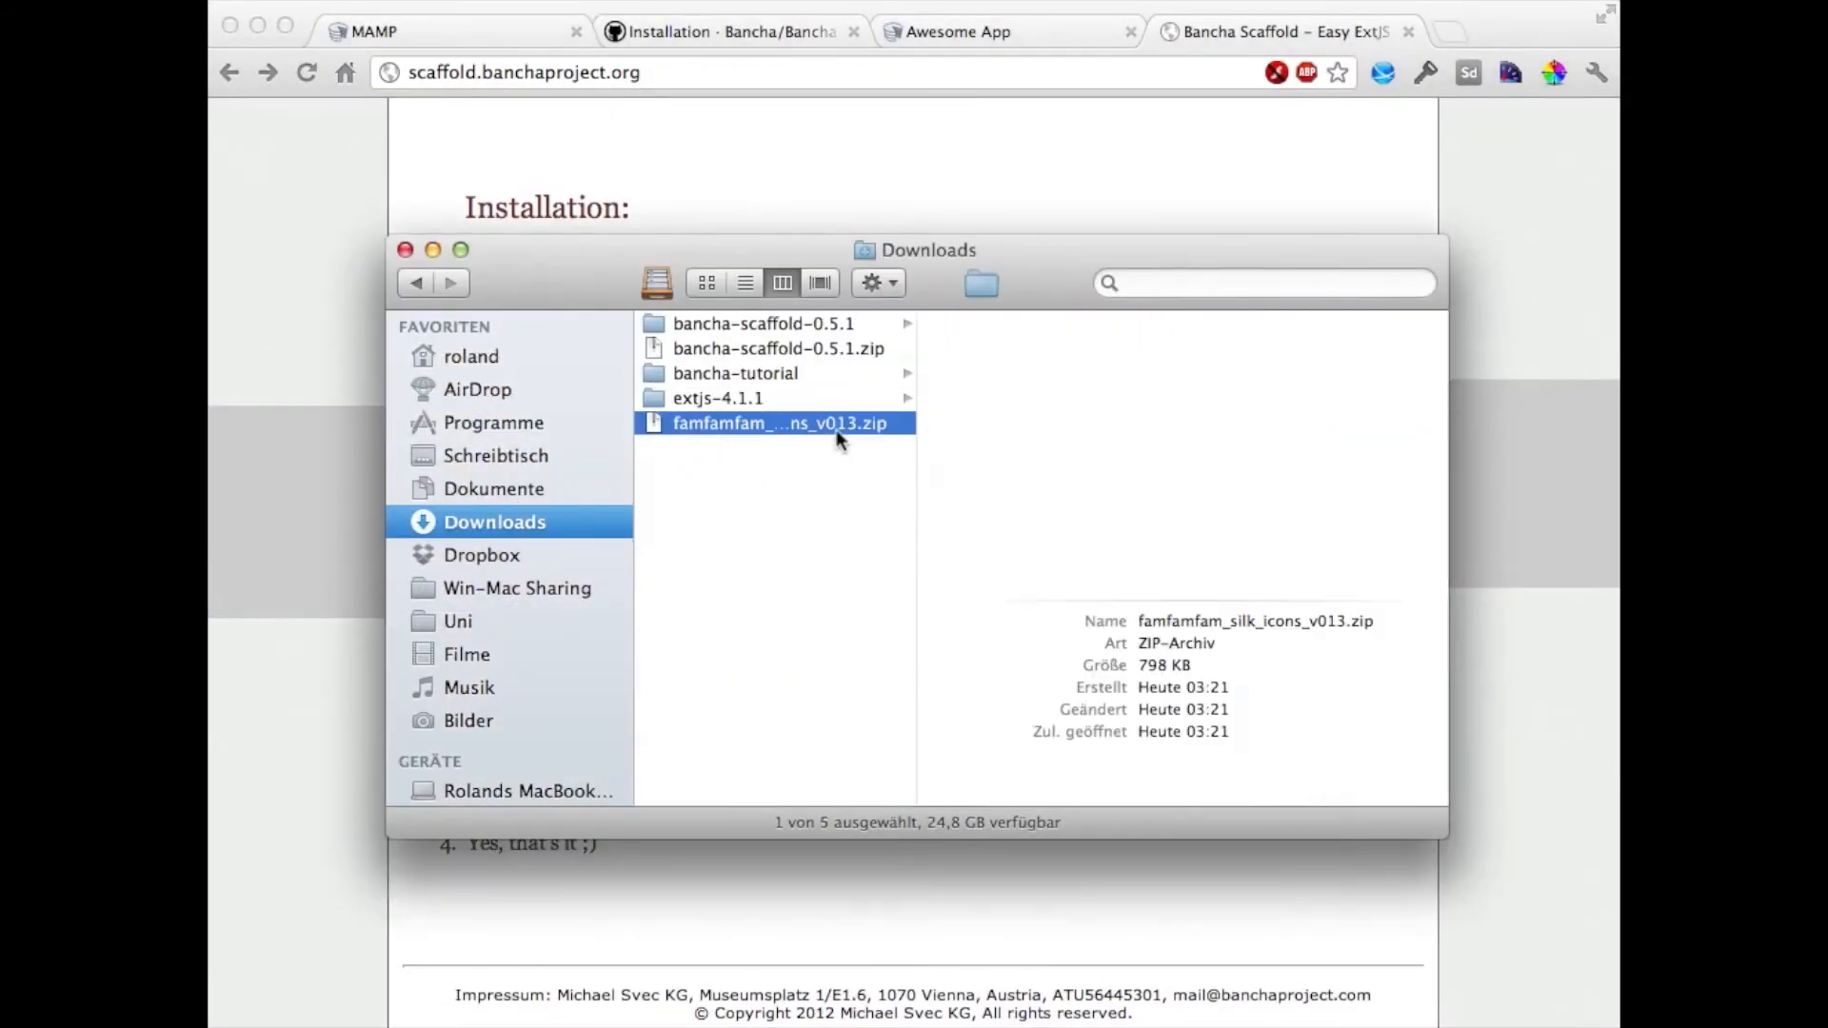
{"action": "double_click", "coordinate": [778, 422]}
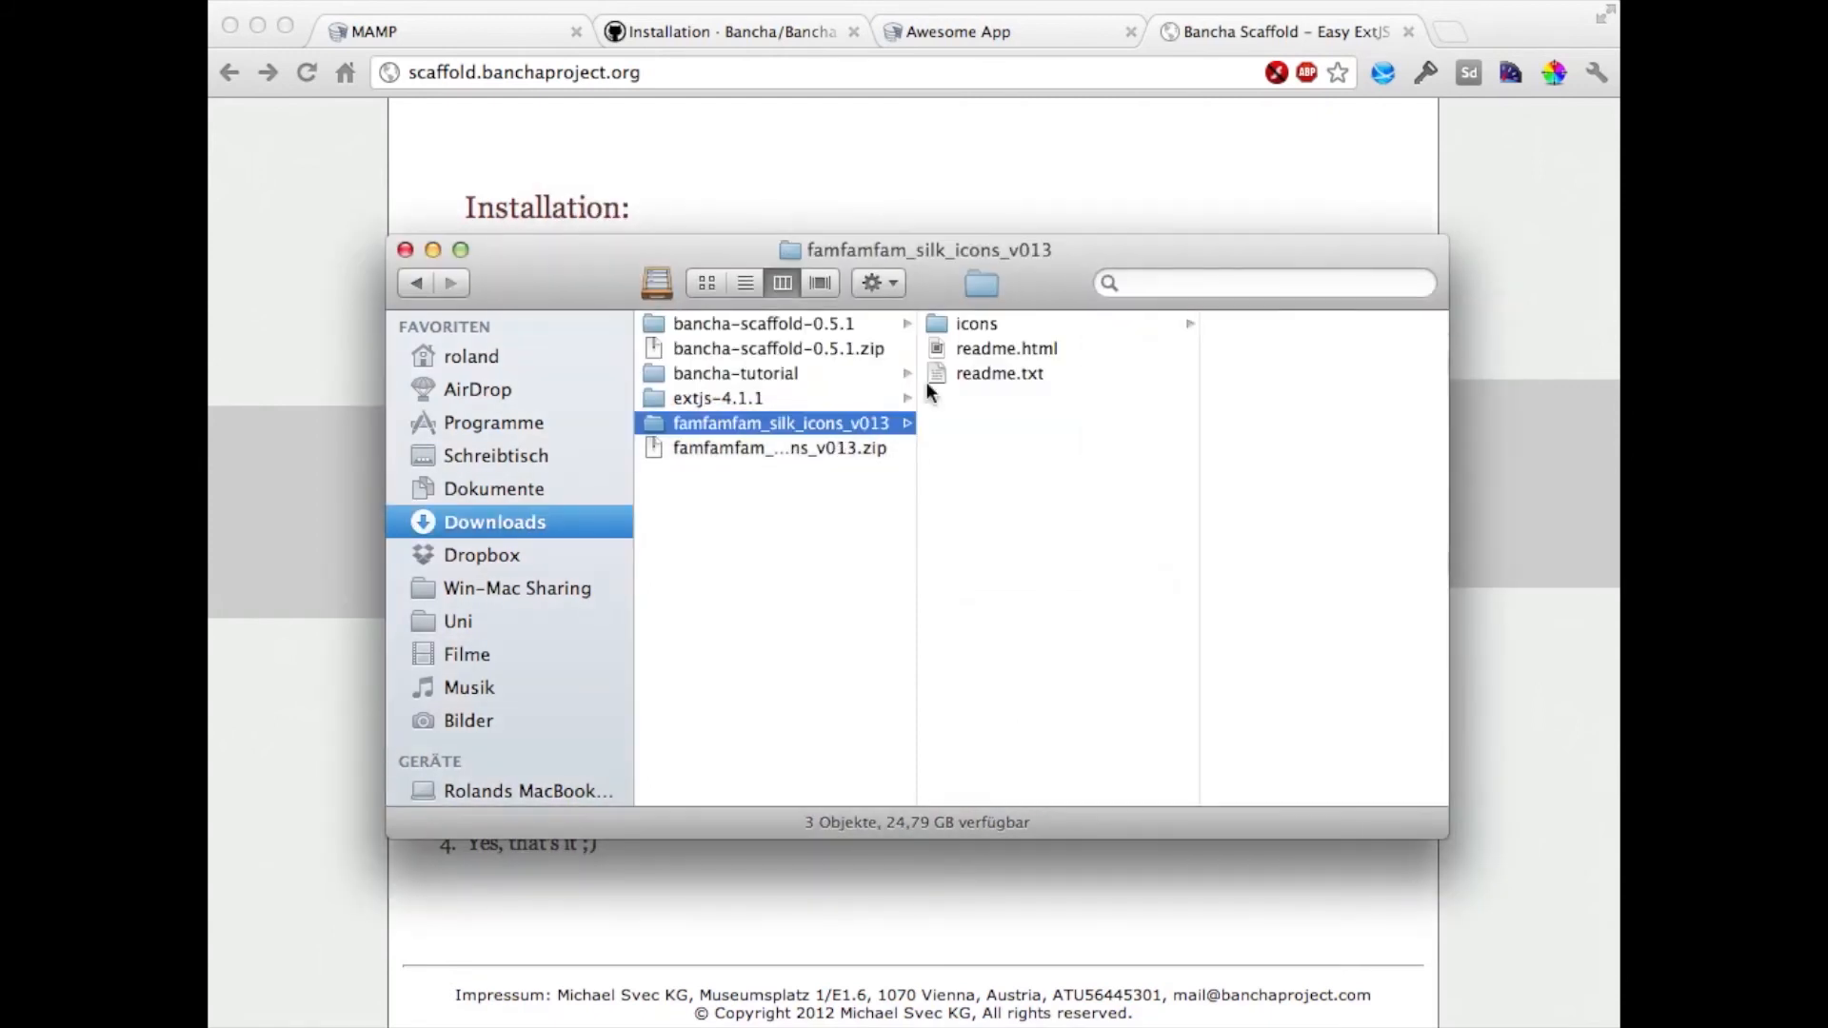
{"action": "left_click", "coordinate": [977, 323]}
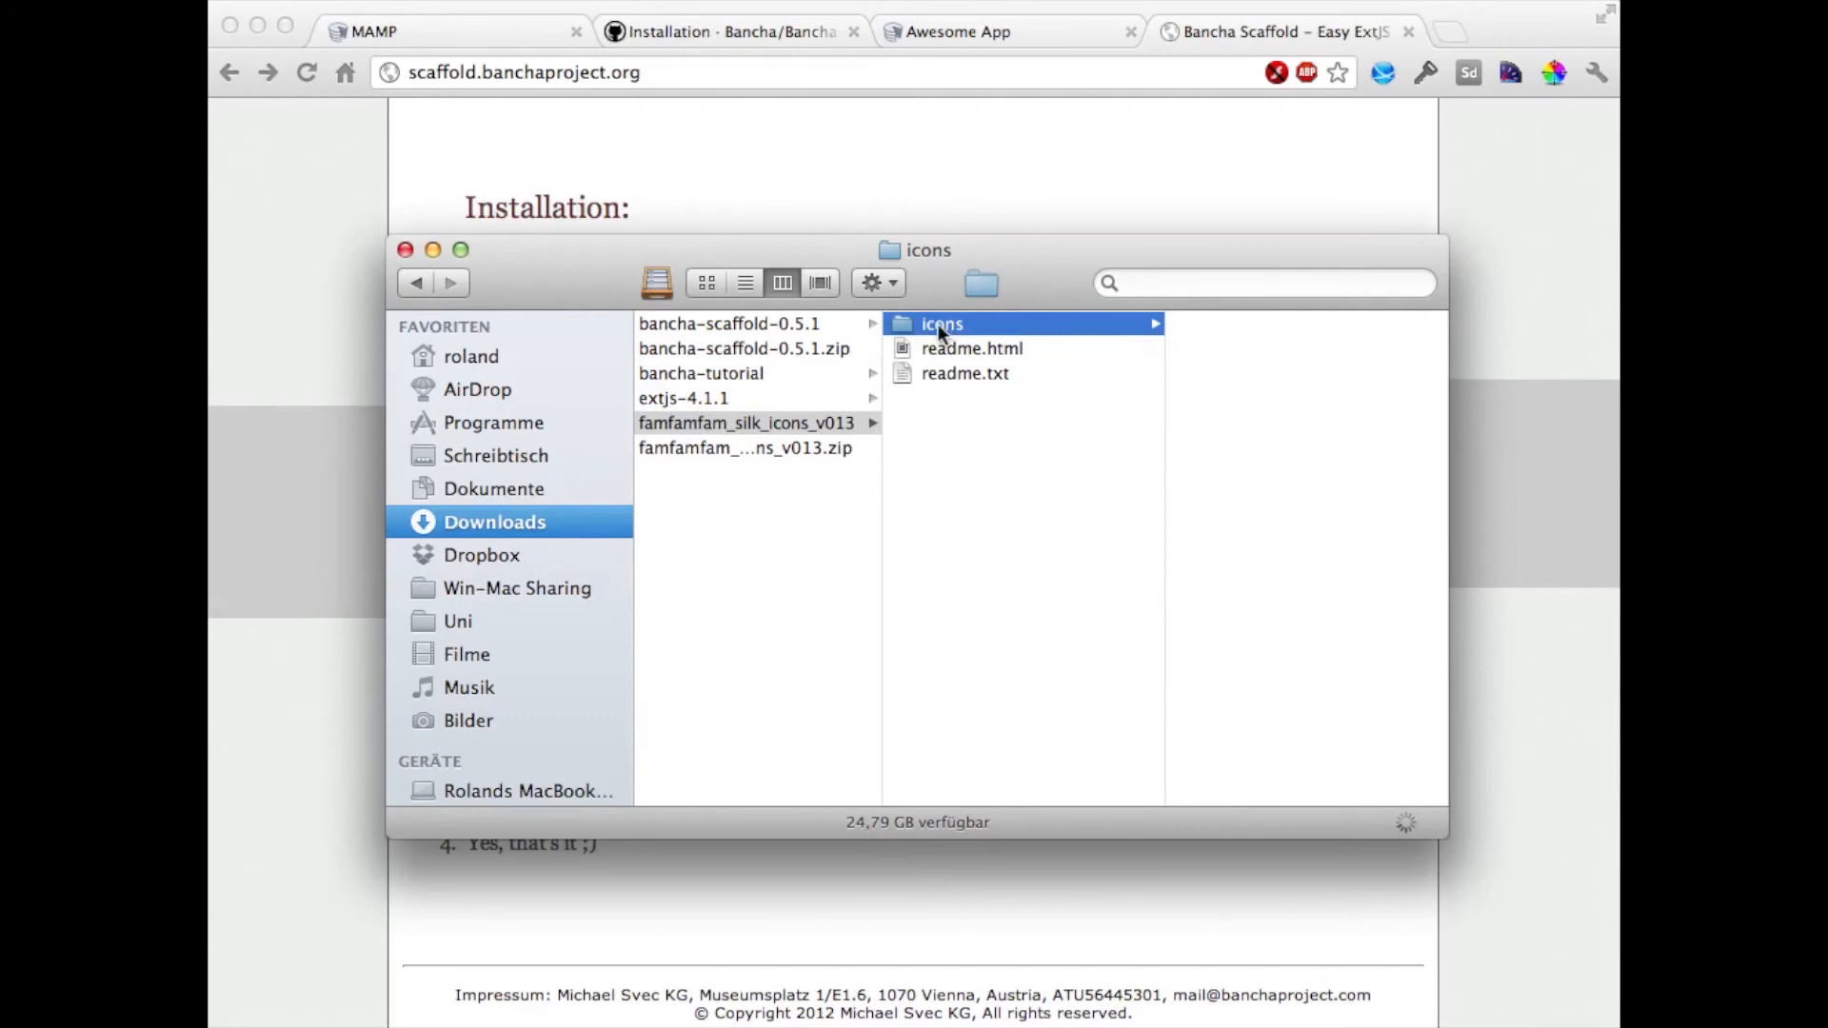
- Move the icons folder into the bancha-tutorial project and check its app folder
{"action": "left_click", "coordinate": [939, 323]}
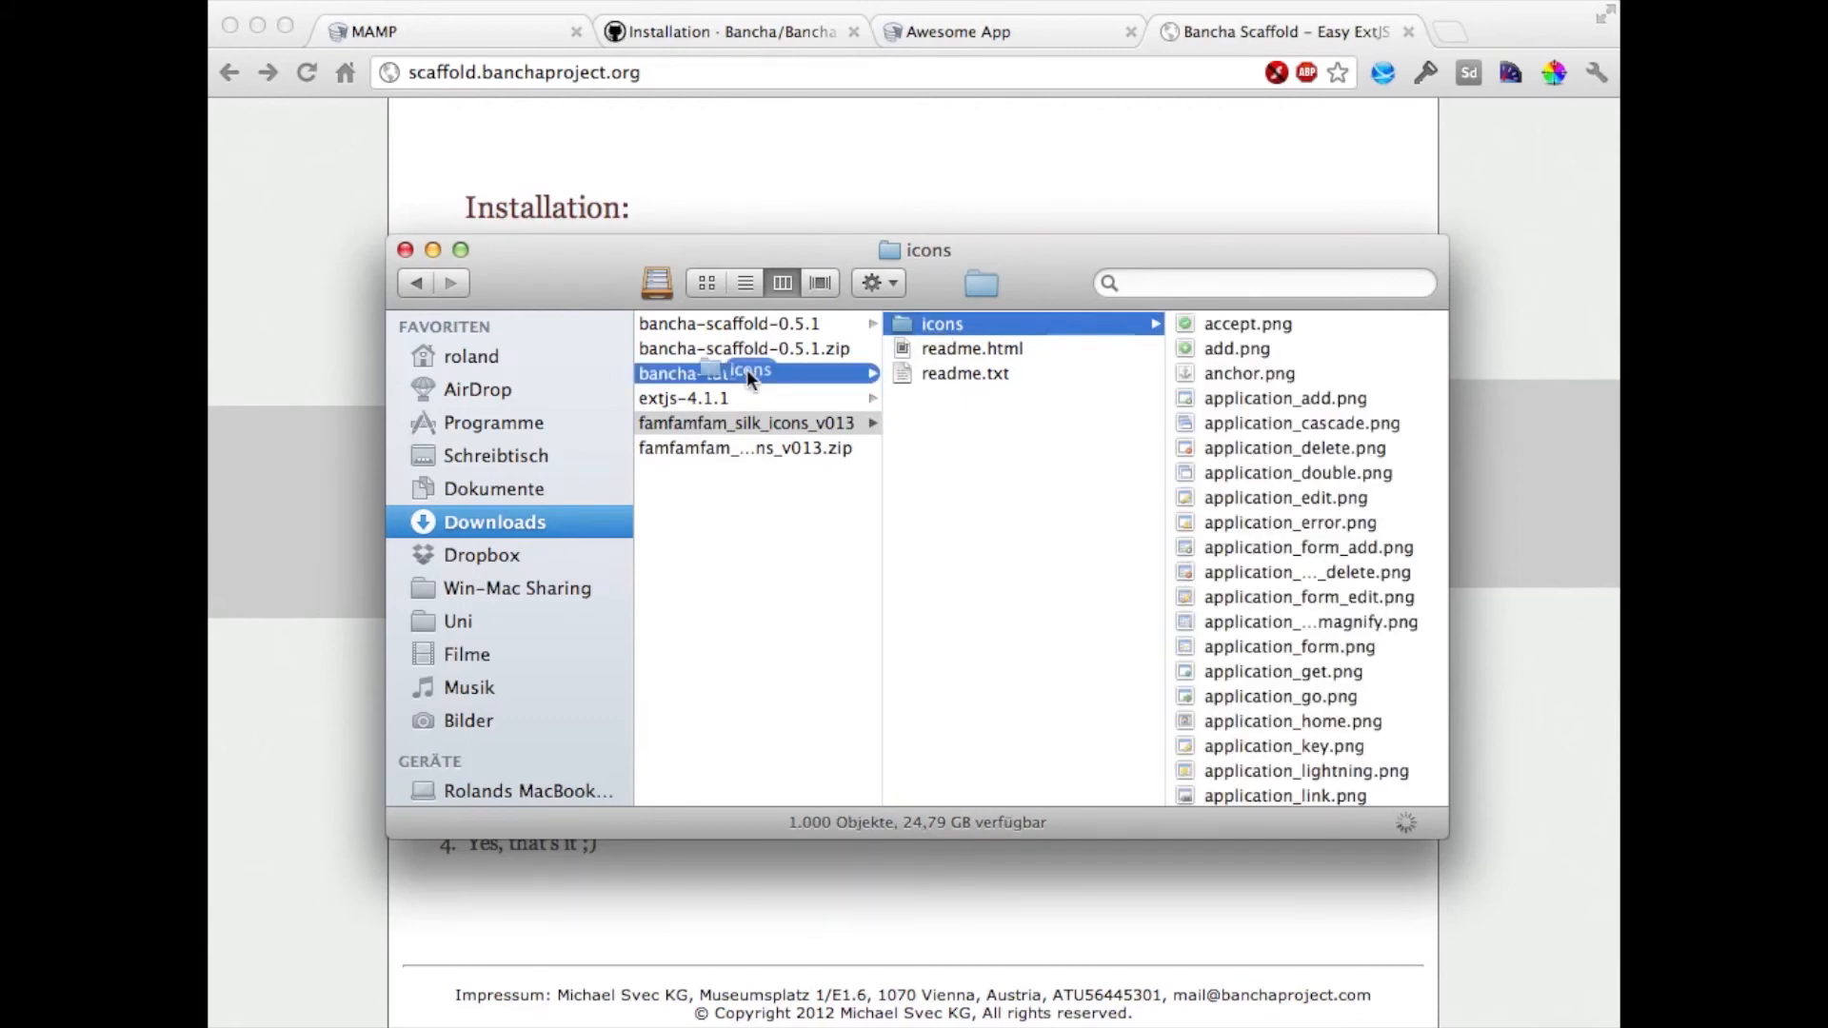
{"action": "left_click", "coordinate": [752, 374]}
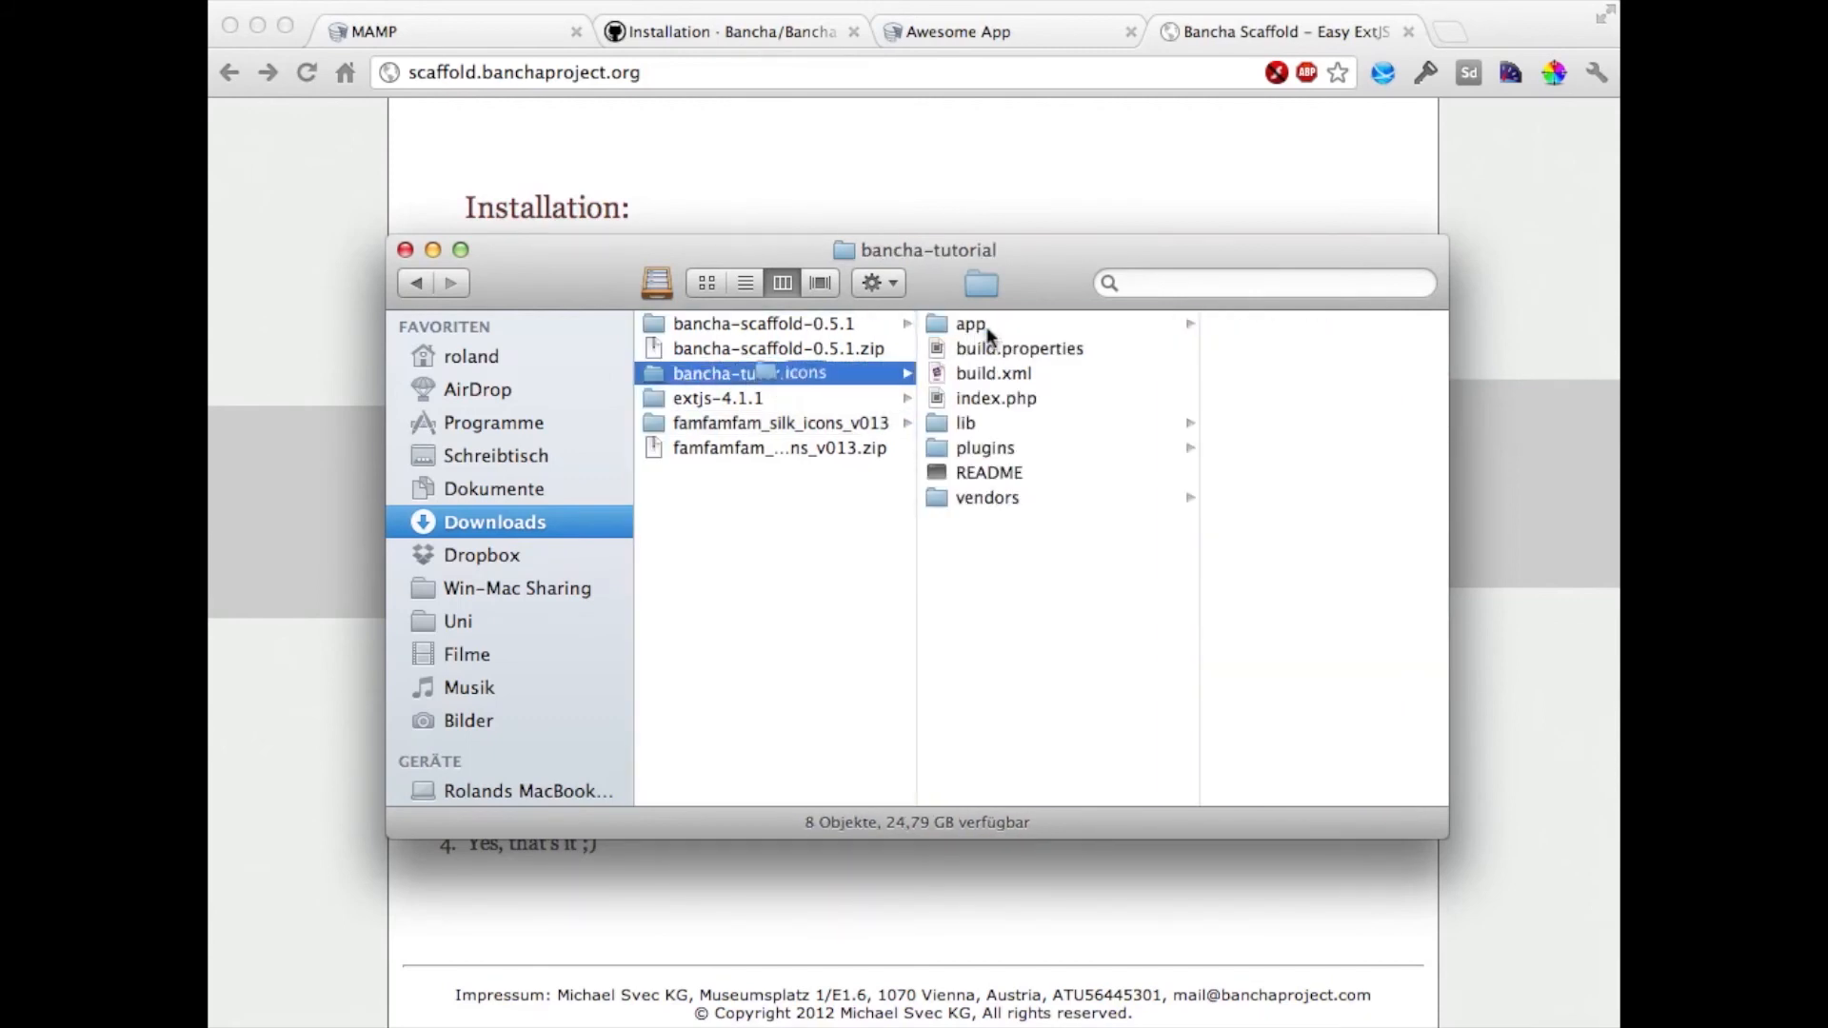
{"action": "left_click", "coordinate": [971, 324]}
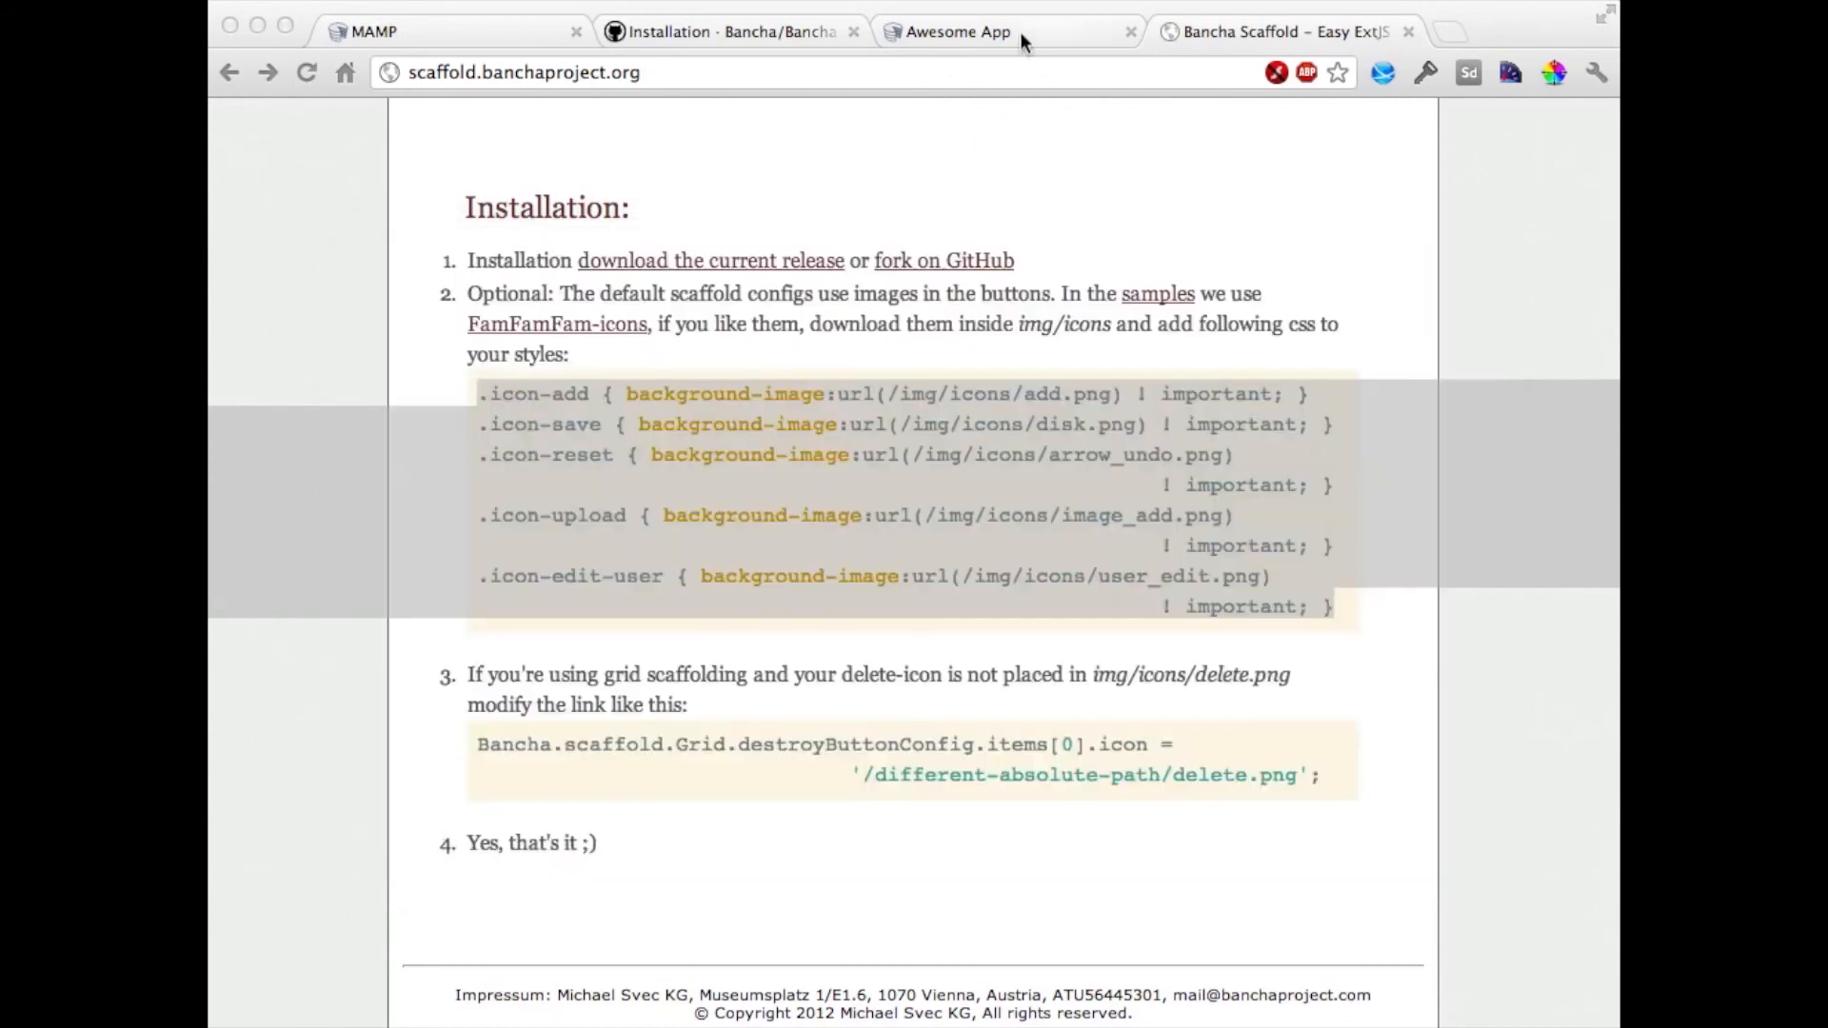
- Reload the Awesome App page to show the grid, then add frame: true to the grid config
{"action": "left_click", "coordinate": [959, 31]}
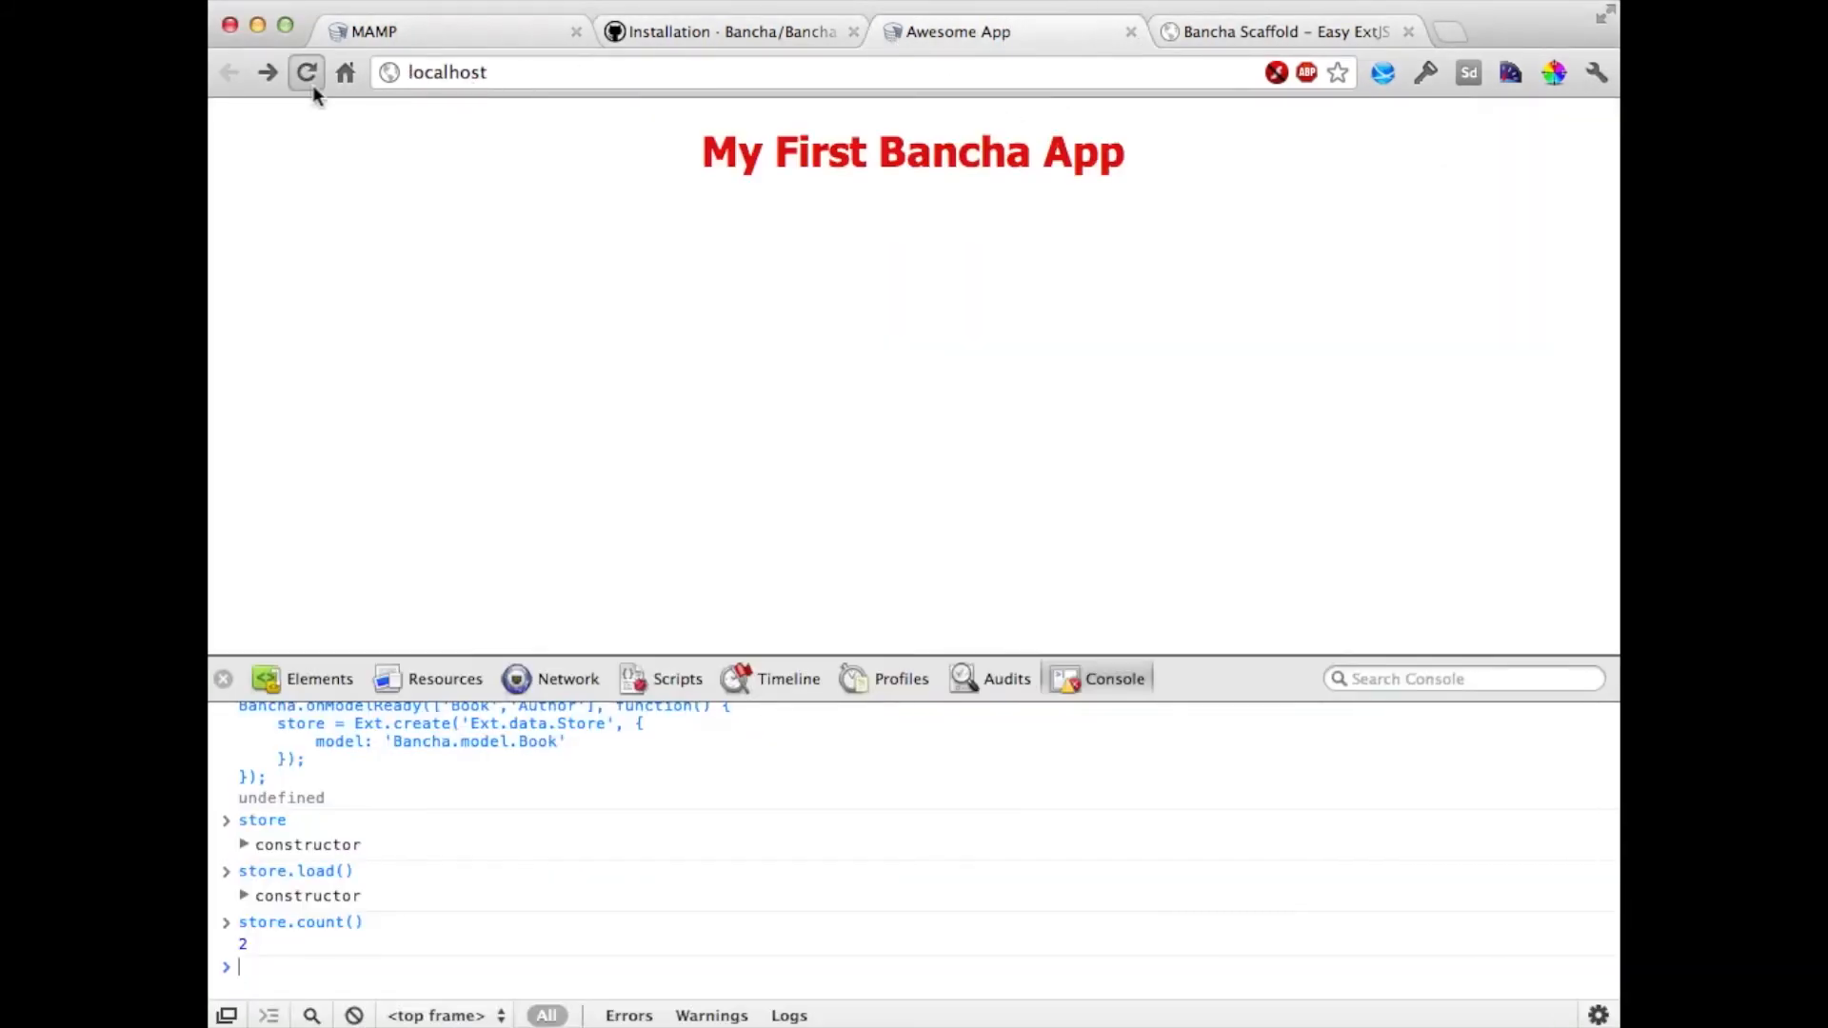
{"action": "left_click", "coordinate": [306, 73]}
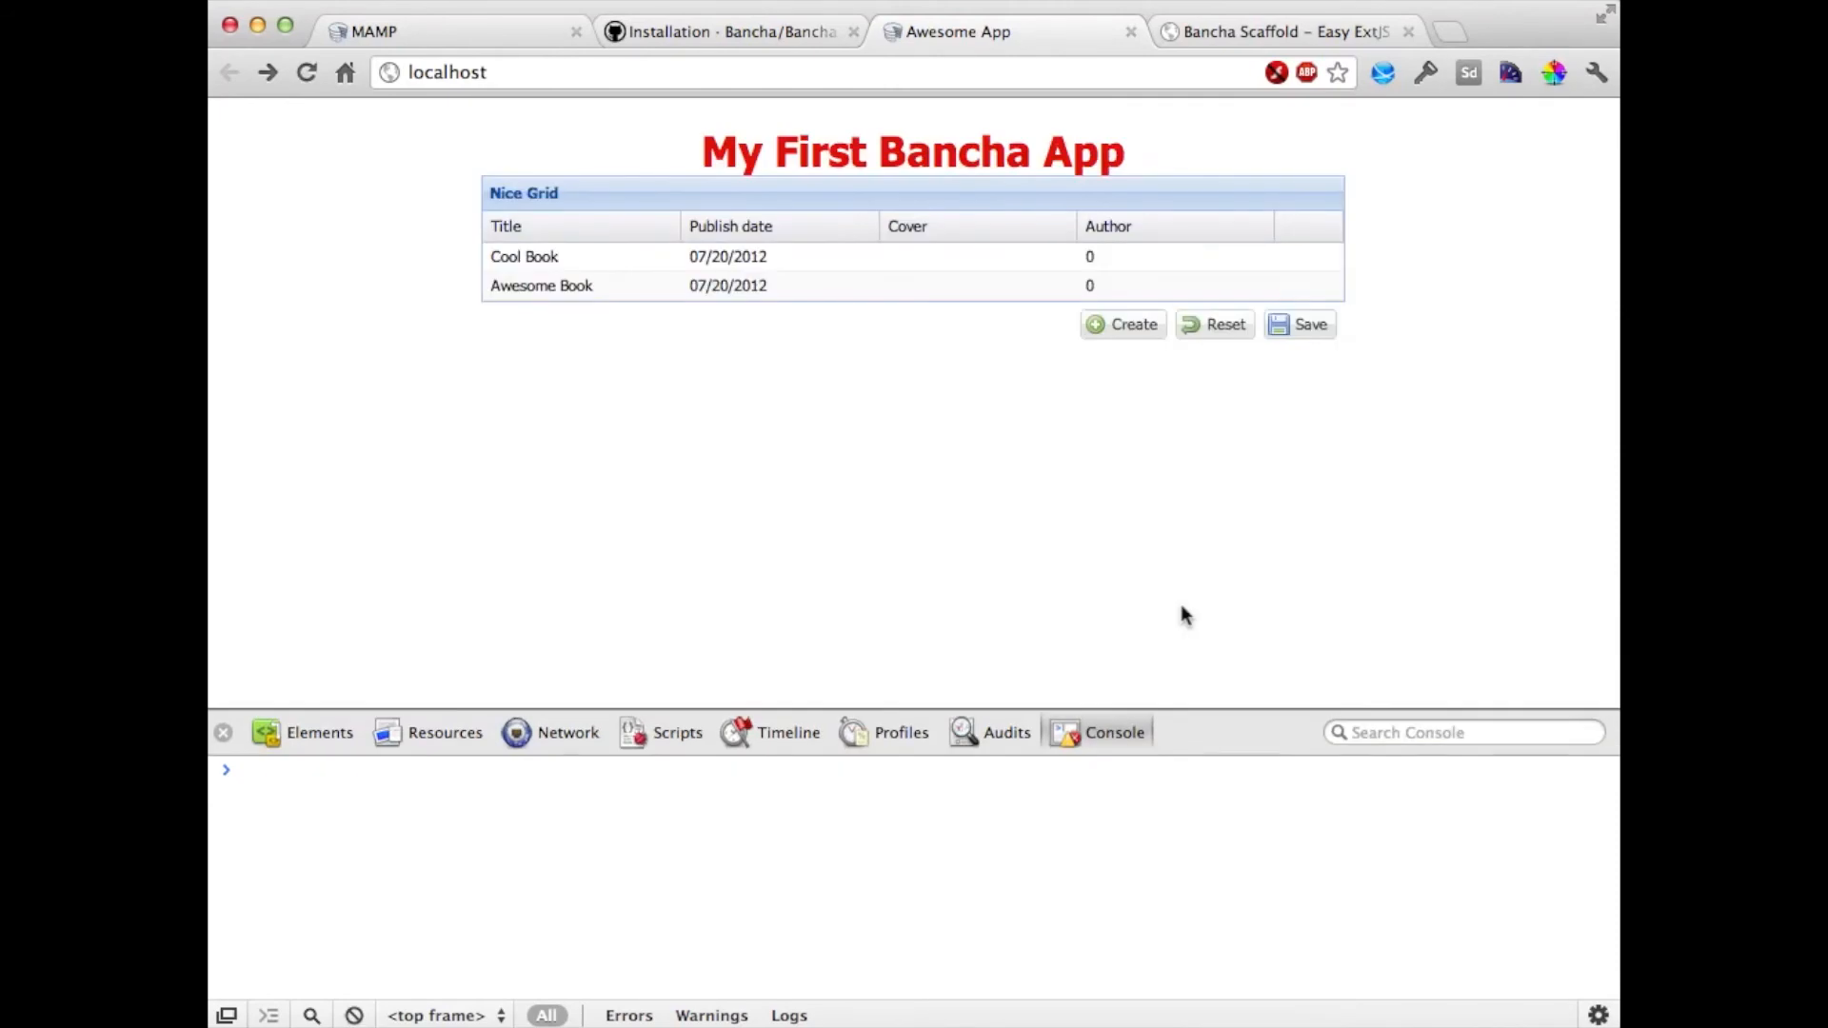
{"action": "mouse_move", "coordinate": [571, 292]}
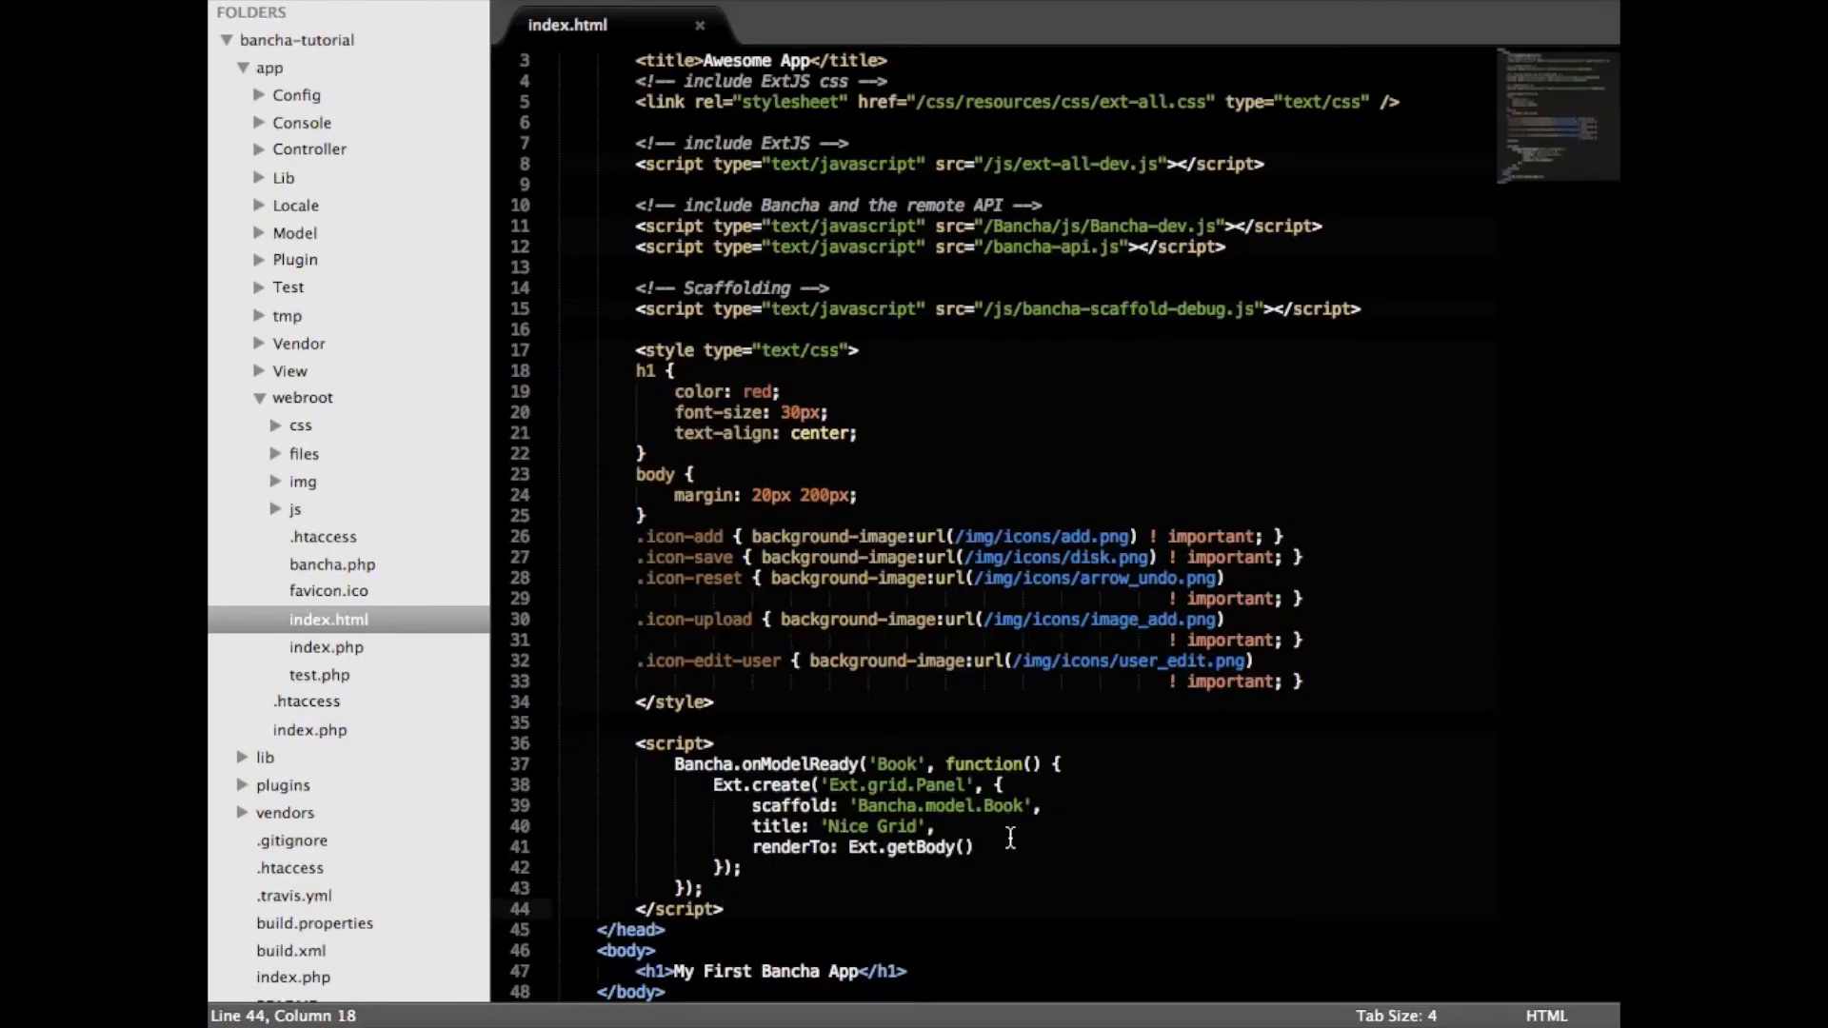
{"action": "type", "text": "fr"}
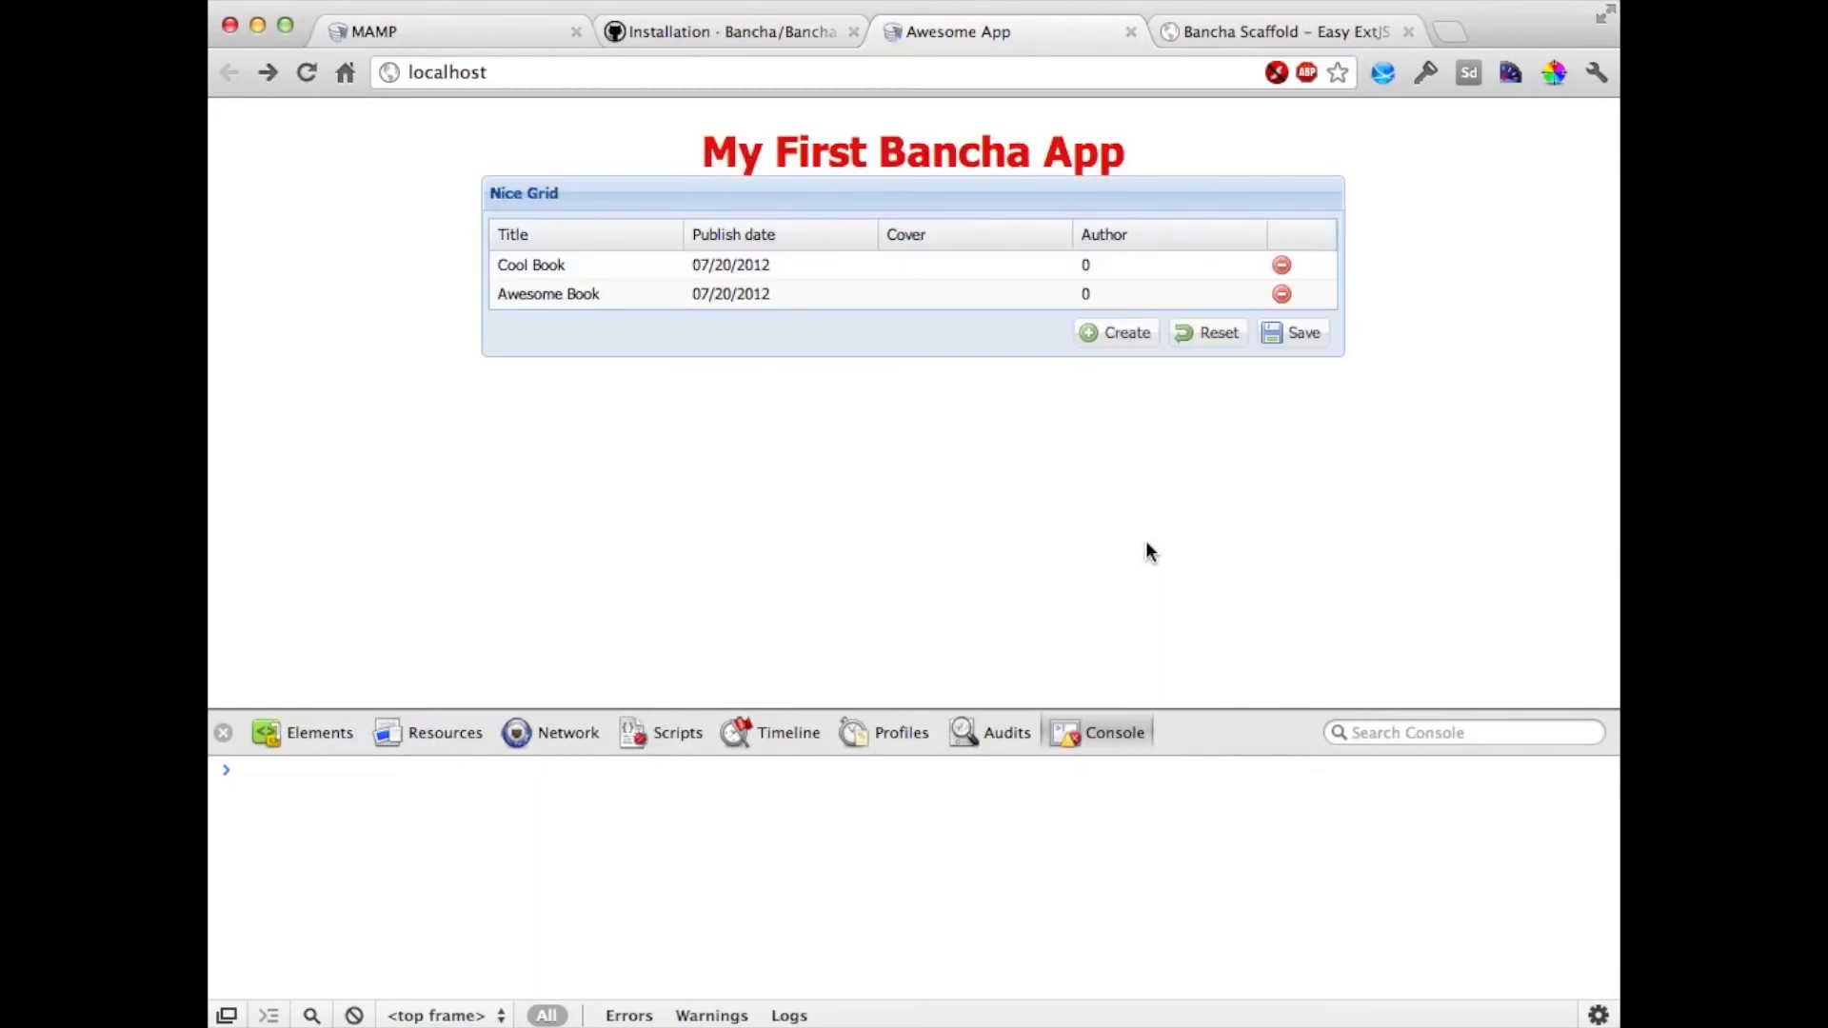
{"action": "mouse_move", "coordinate": [563, 254]}
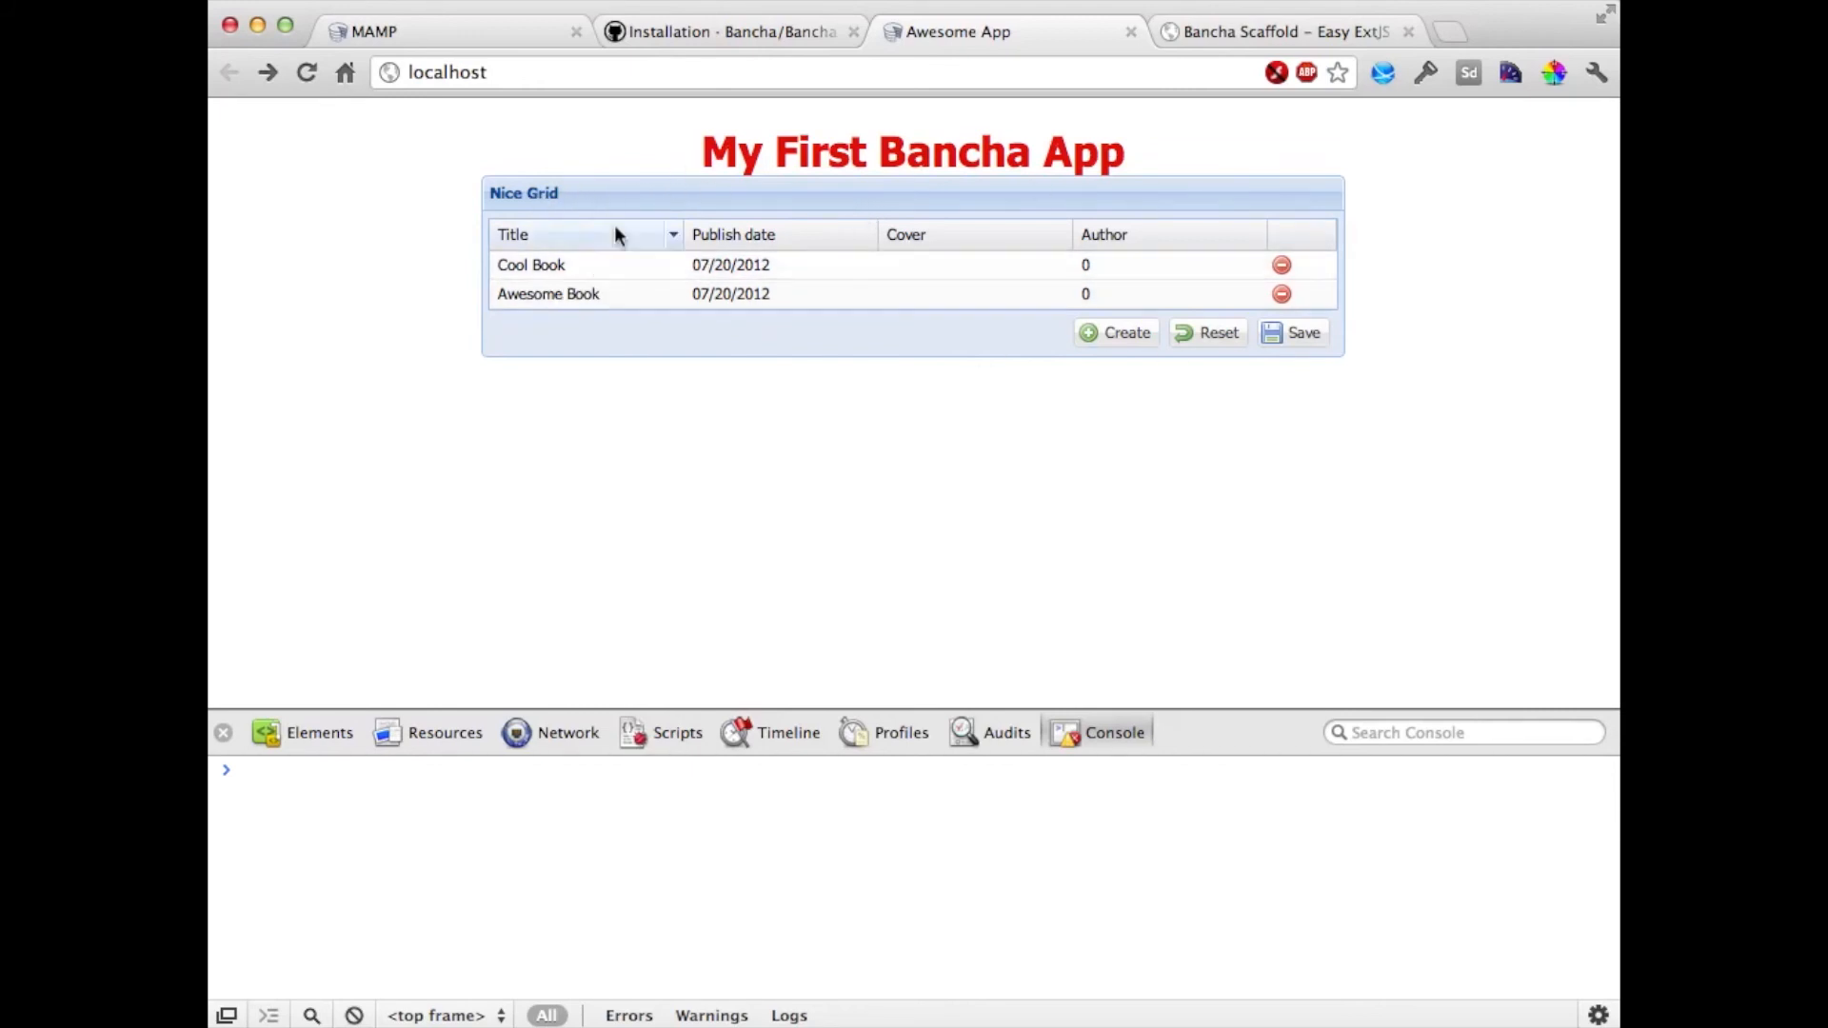
{"action": "mouse_move", "coordinate": [604, 284]}
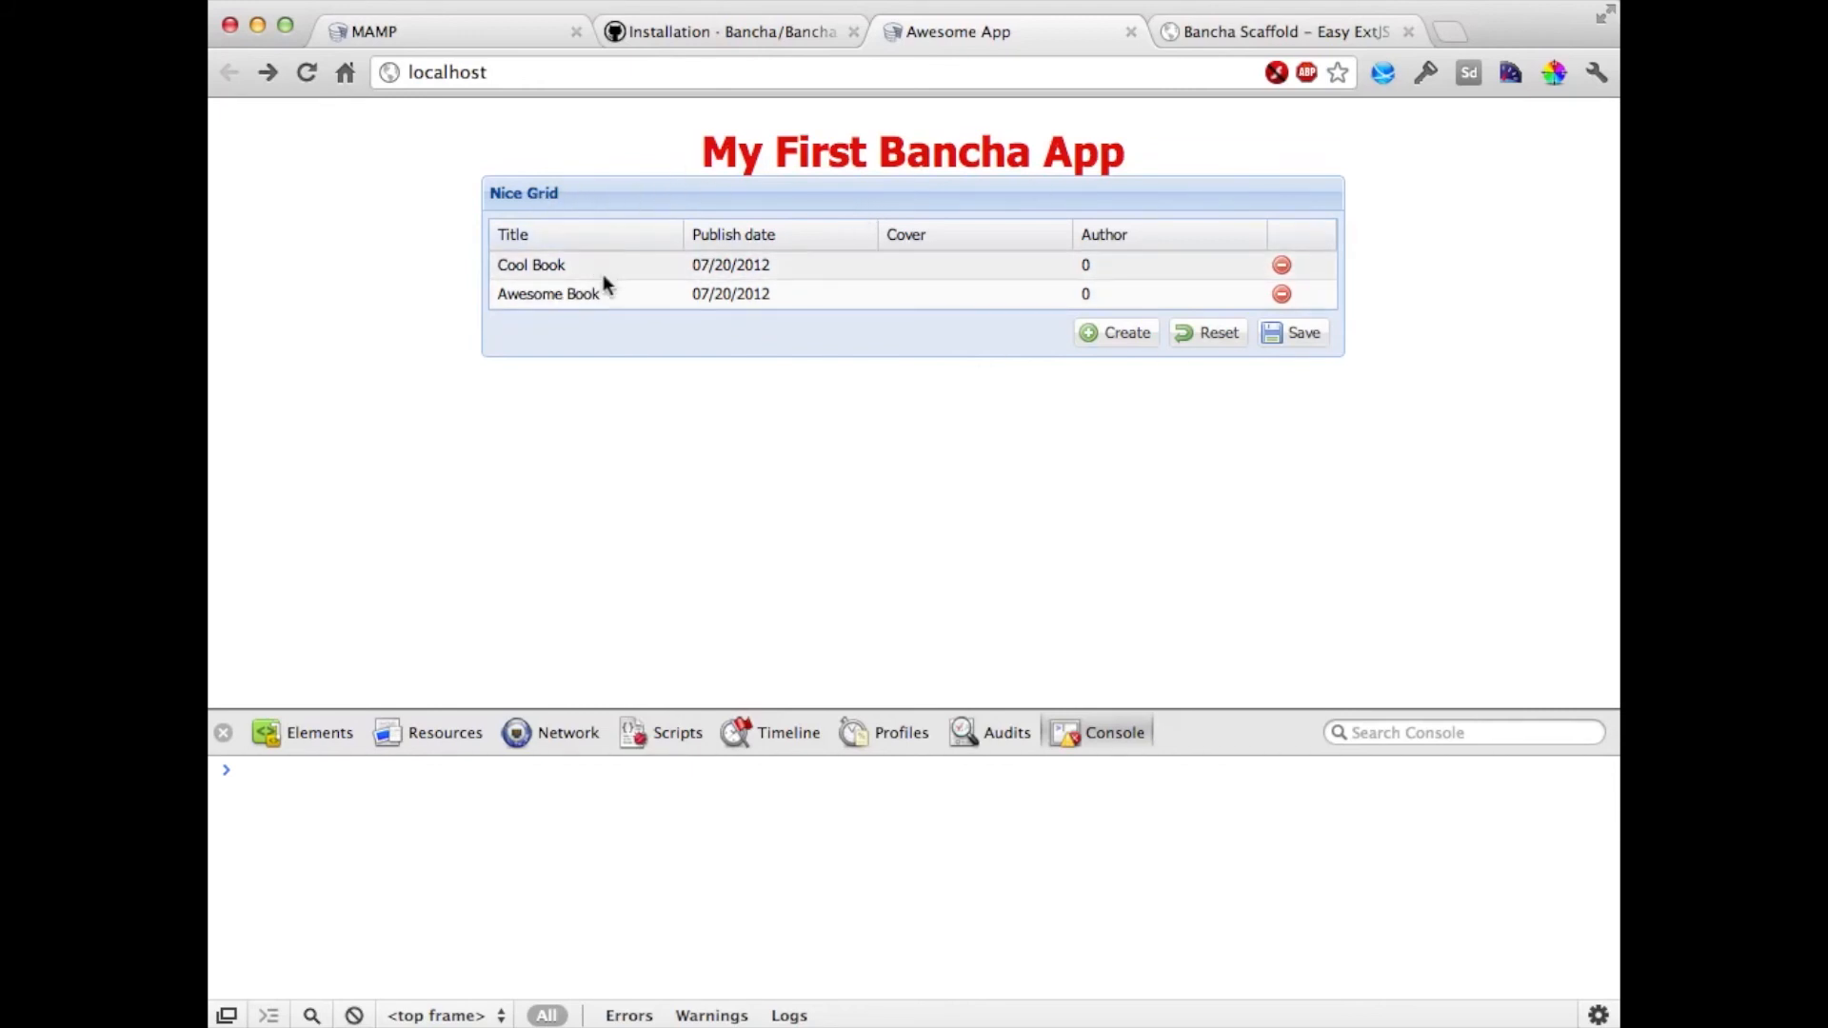
{"action": "left_click", "coordinate": [548, 295]}
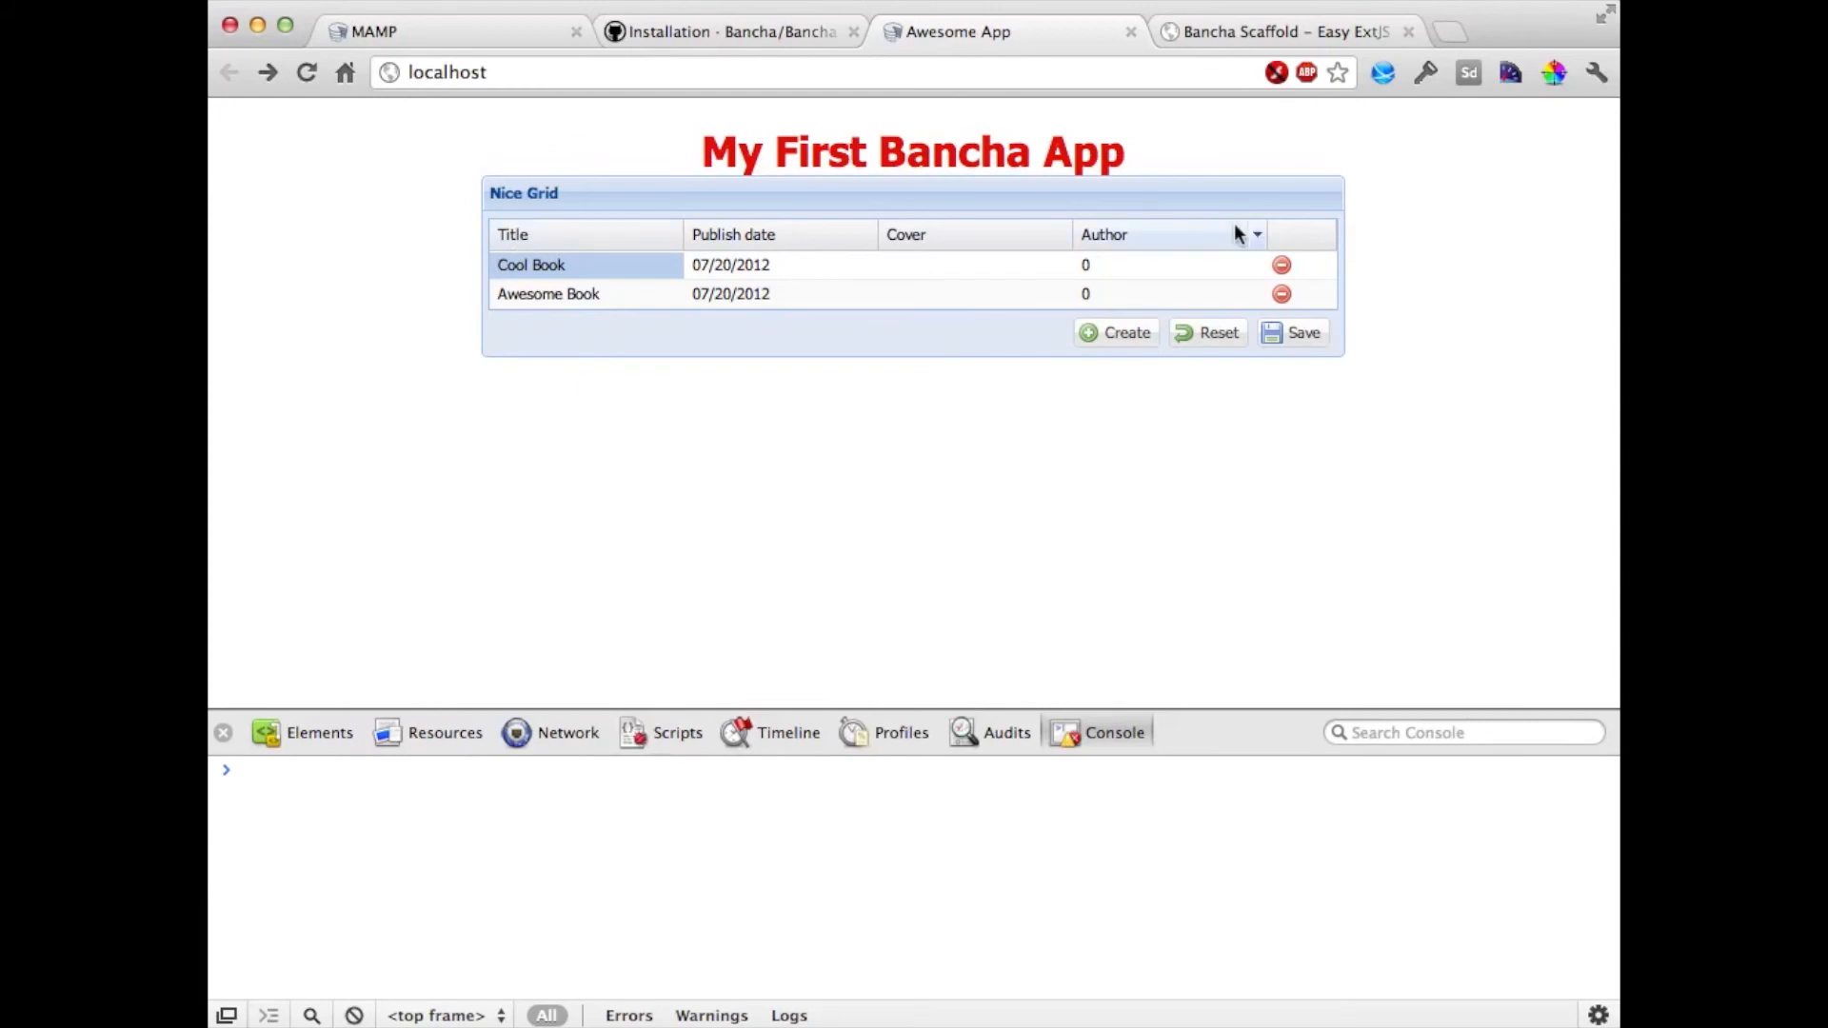
{"action": "mouse_move", "coordinate": [1261, 264]}
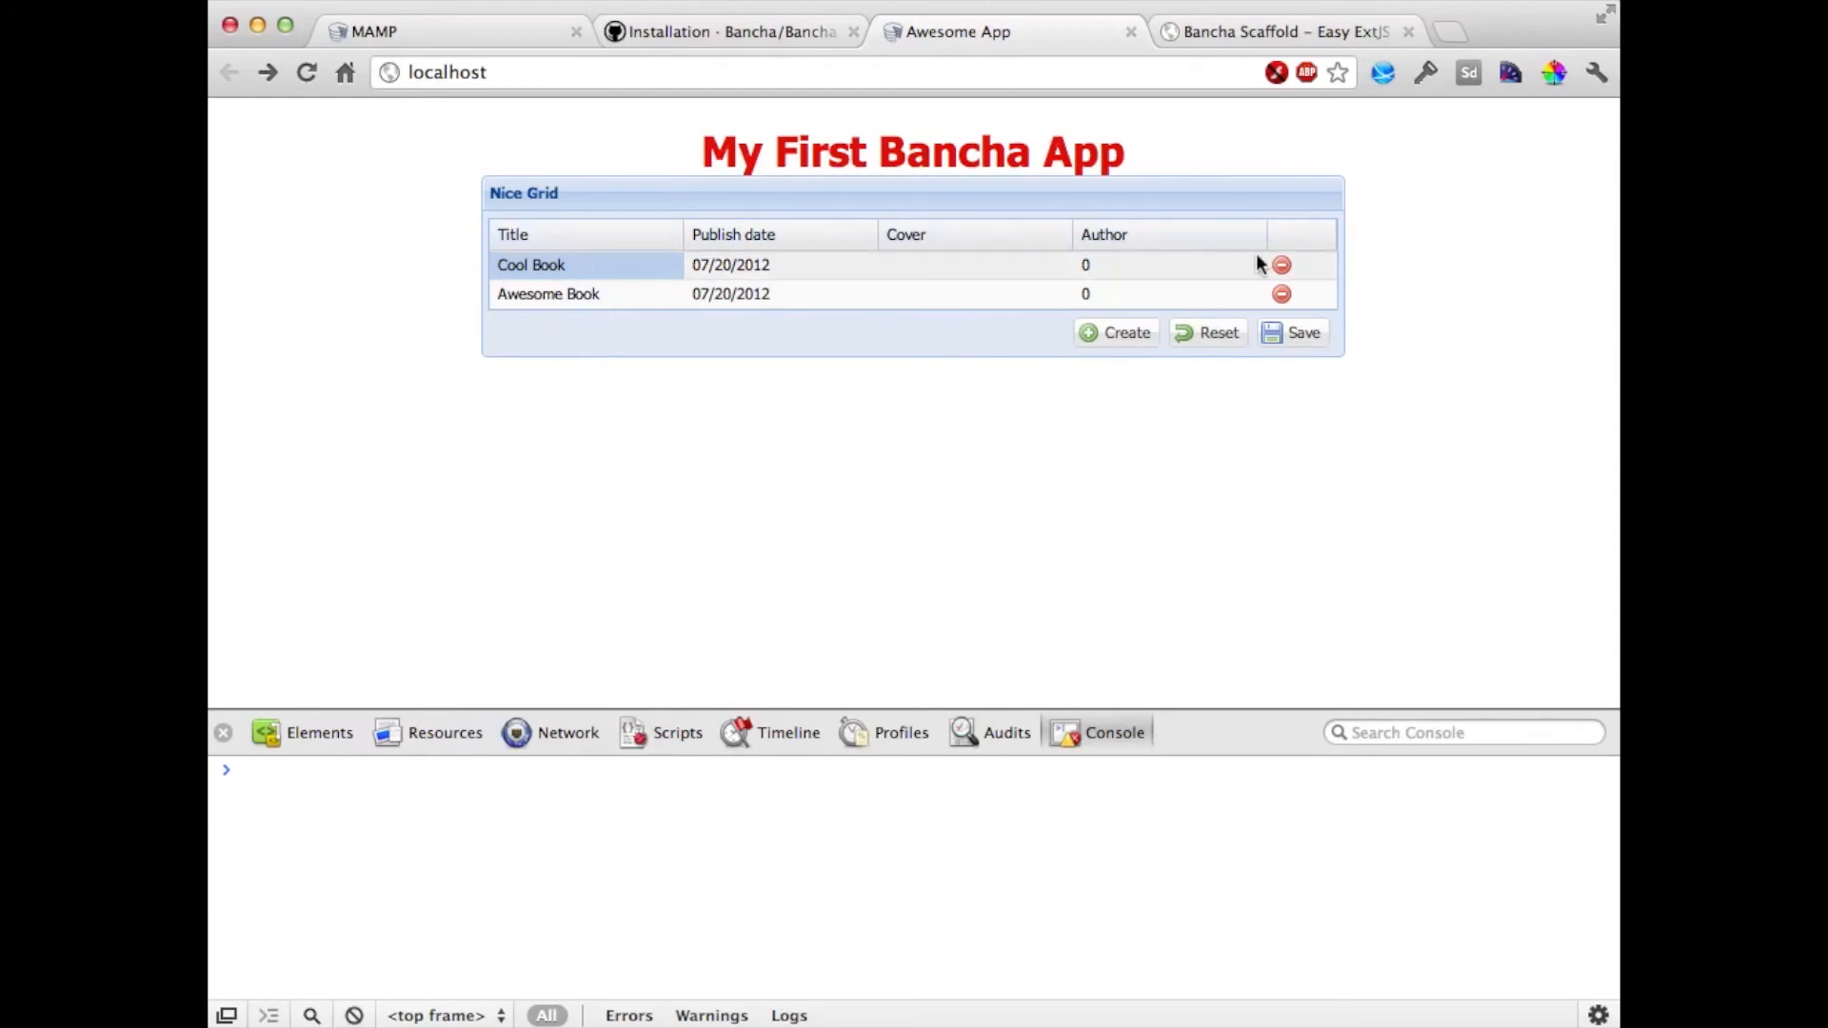
{"action": "mouse_move", "coordinate": [1282, 294]}
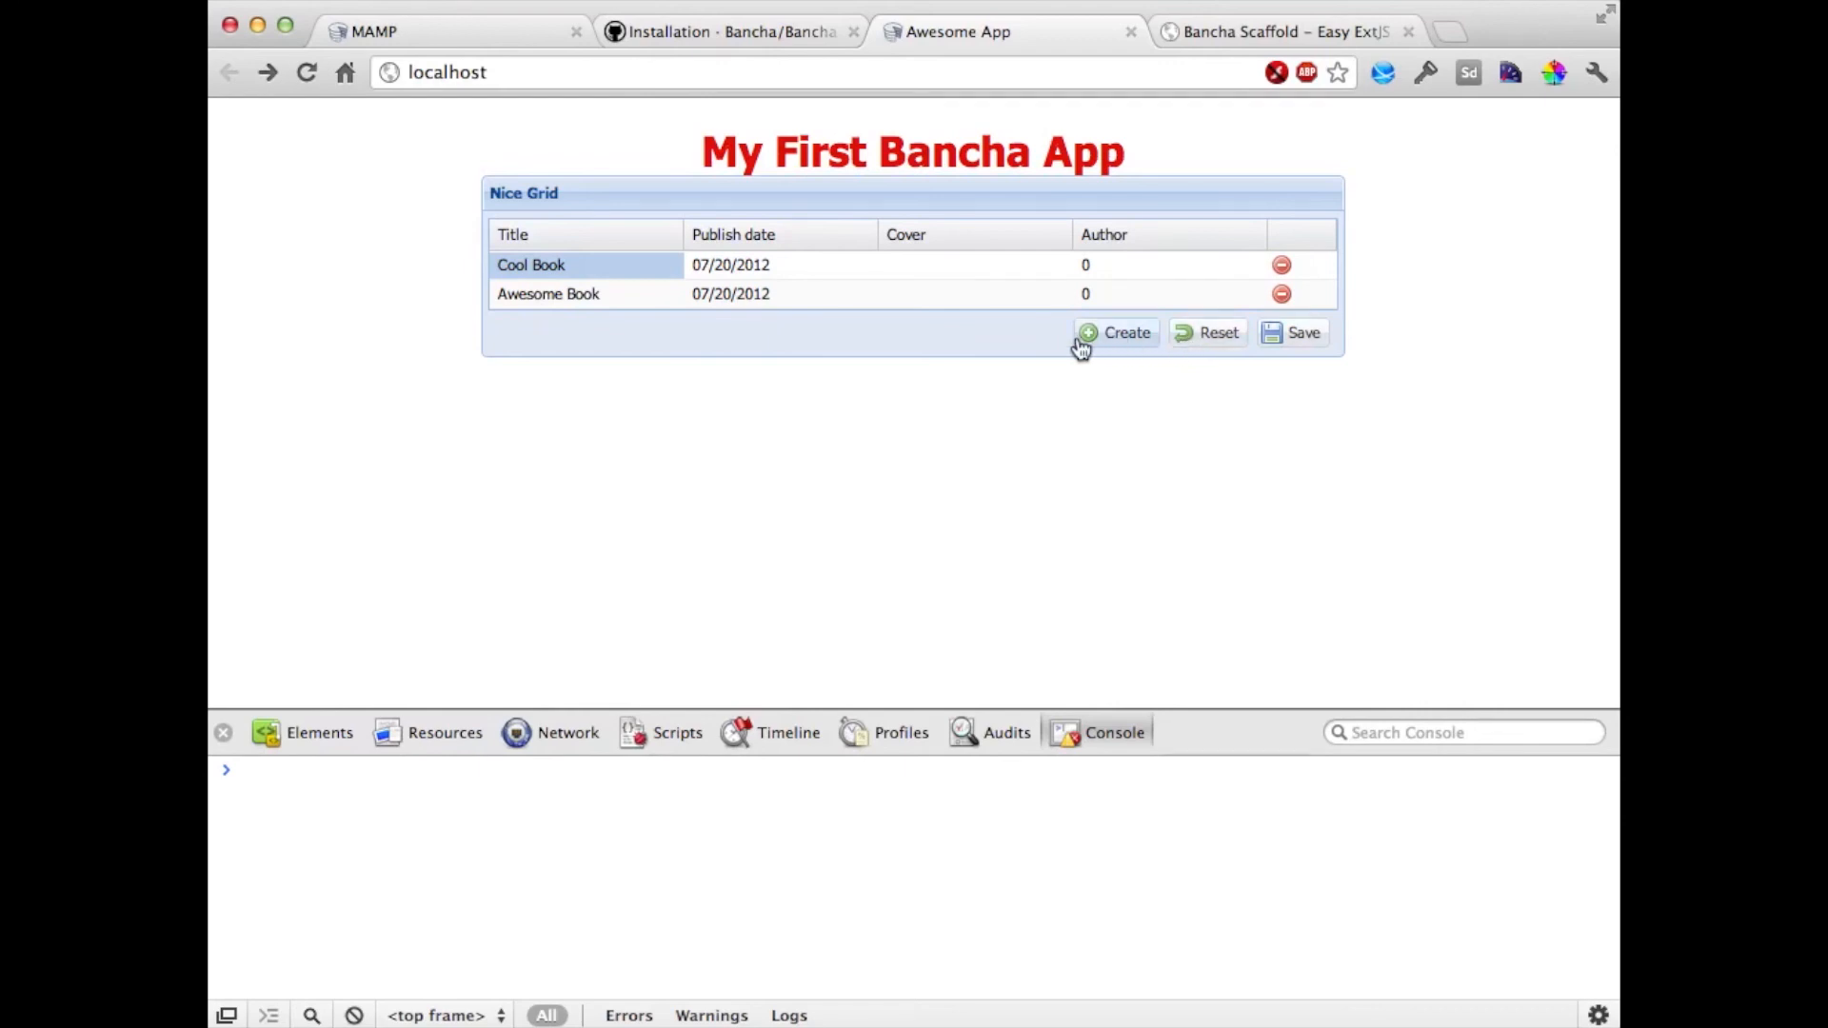
{"action": "left_click", "coordinate": [1116, 333]}
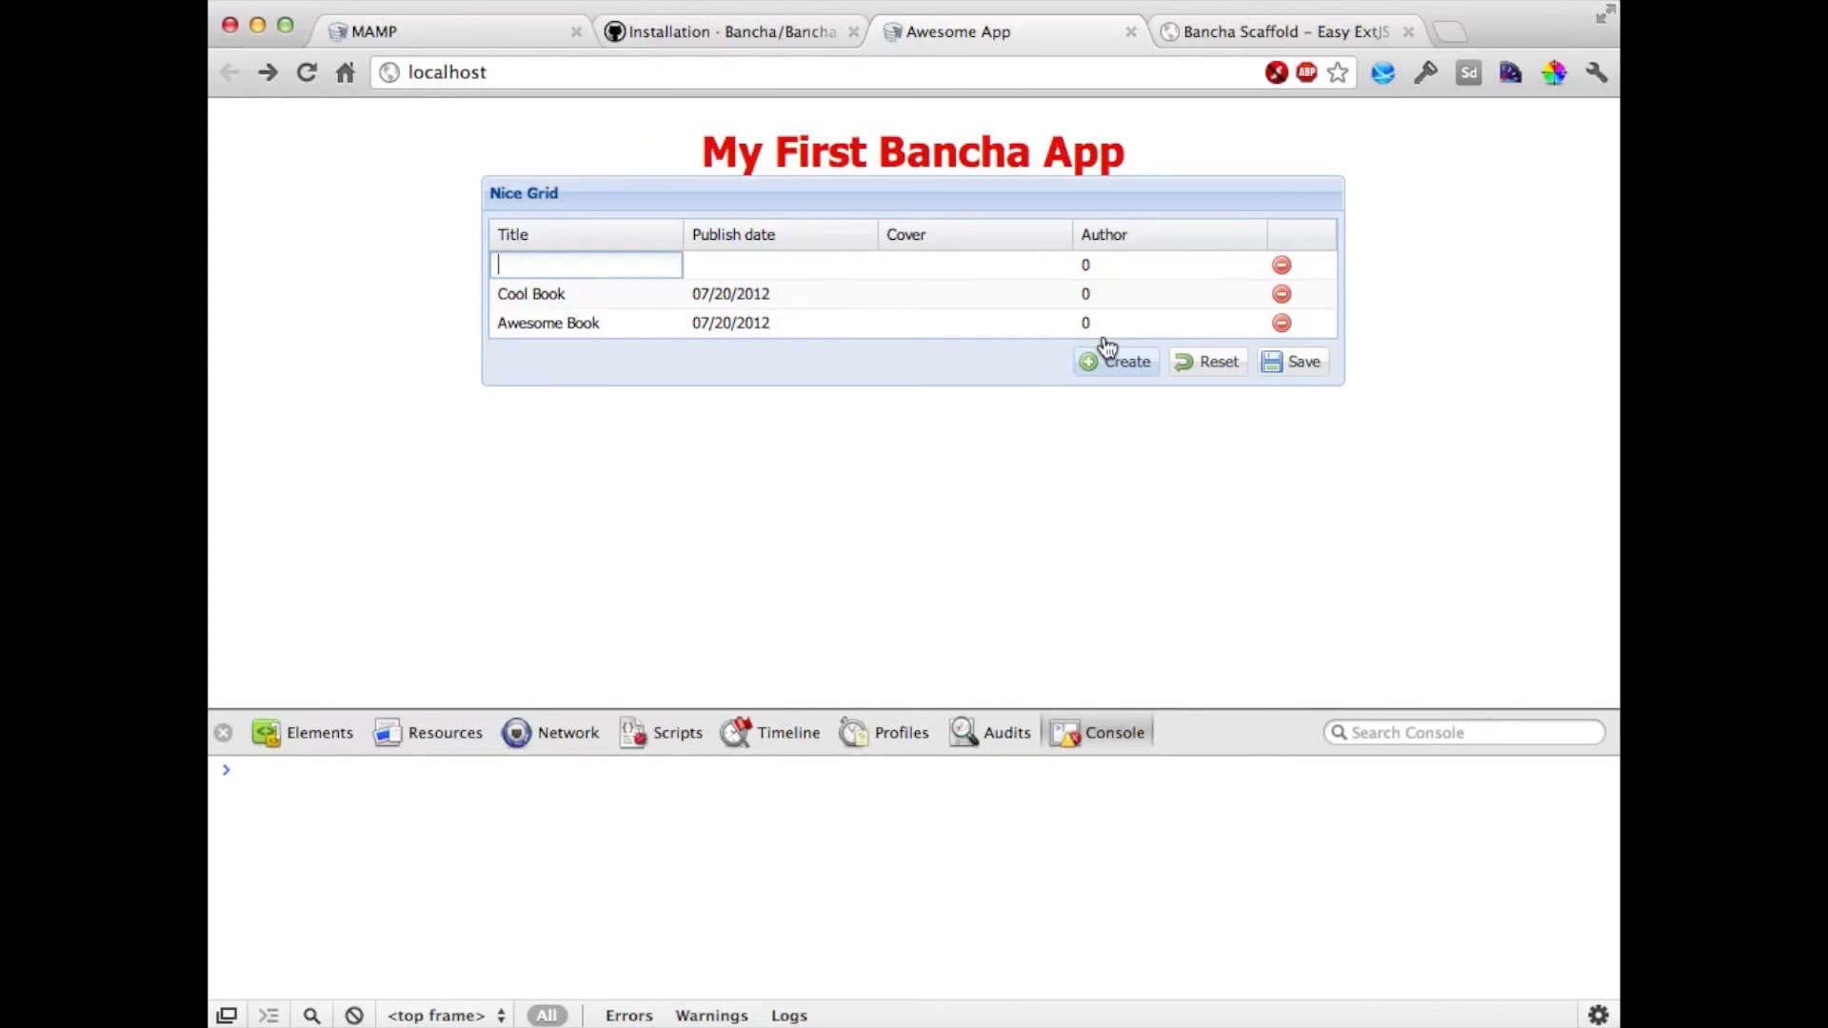
- Title the new book 'The first Bancha' and set its publish date to February 13, 2013
{"action": "type", "text": "The first Bancha Book"}
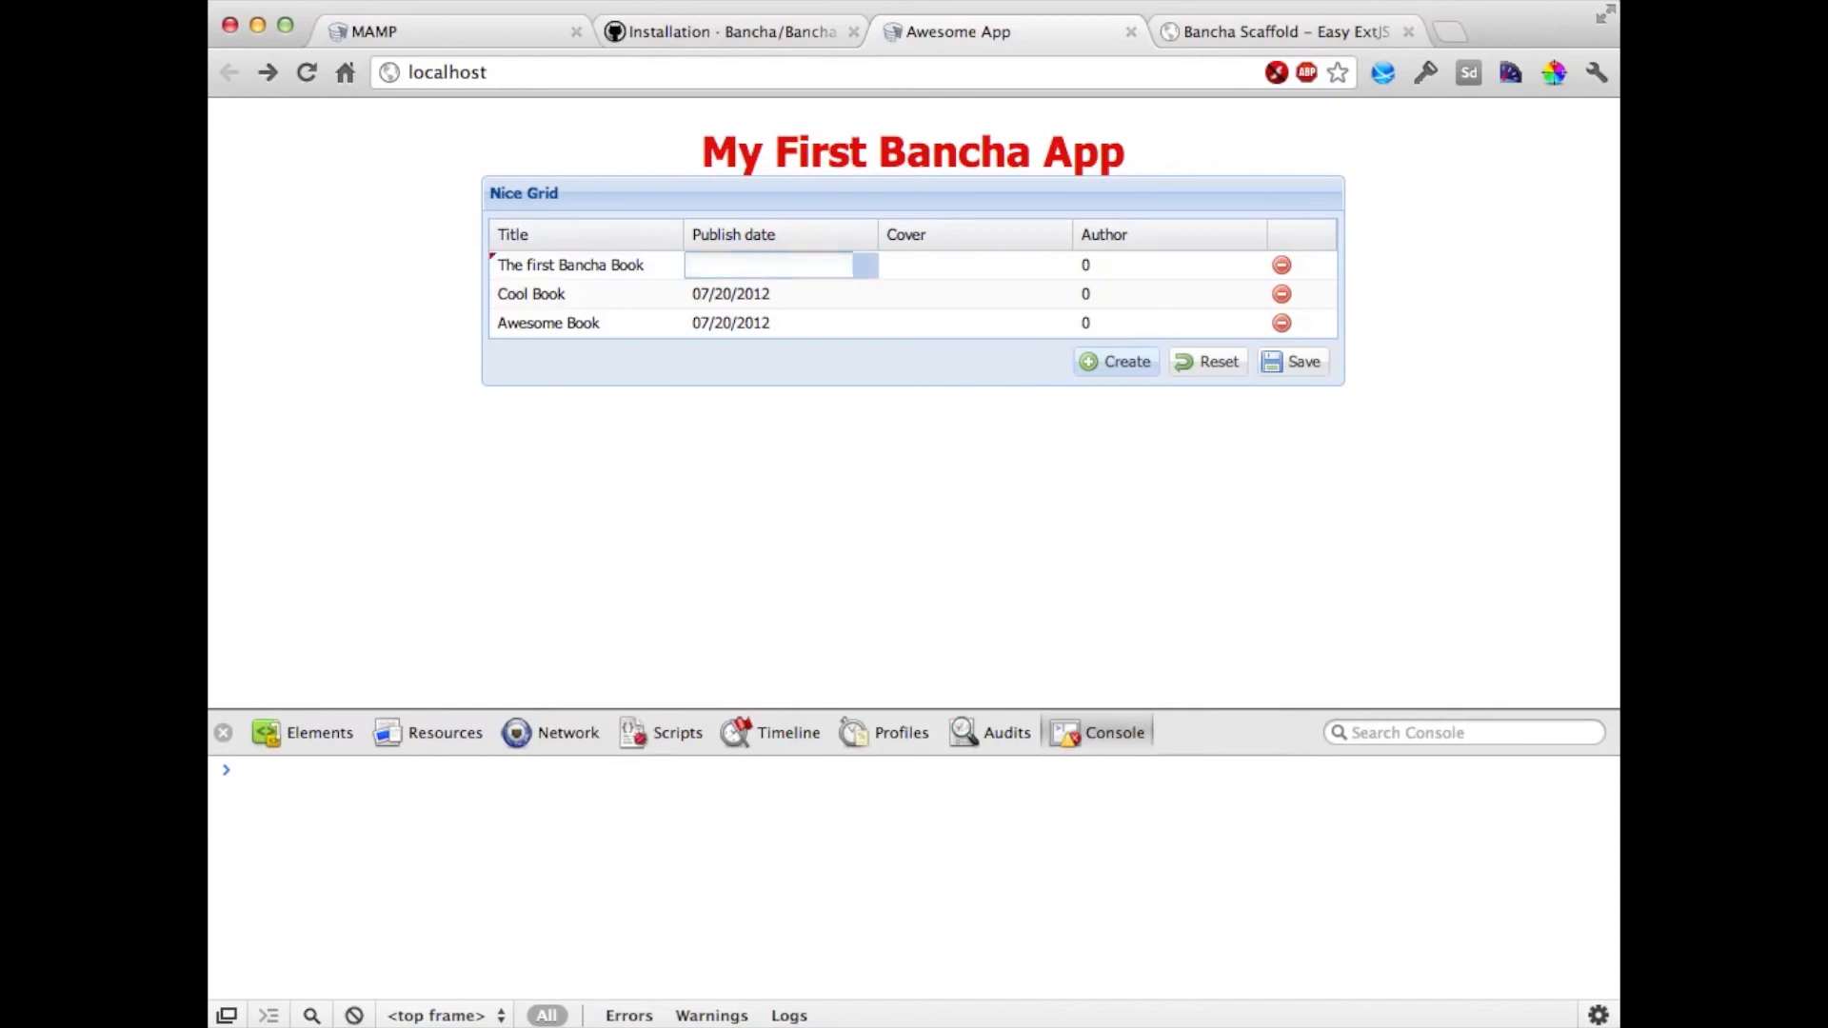
{"action": "left_click", "coordinate": [865, 264]}
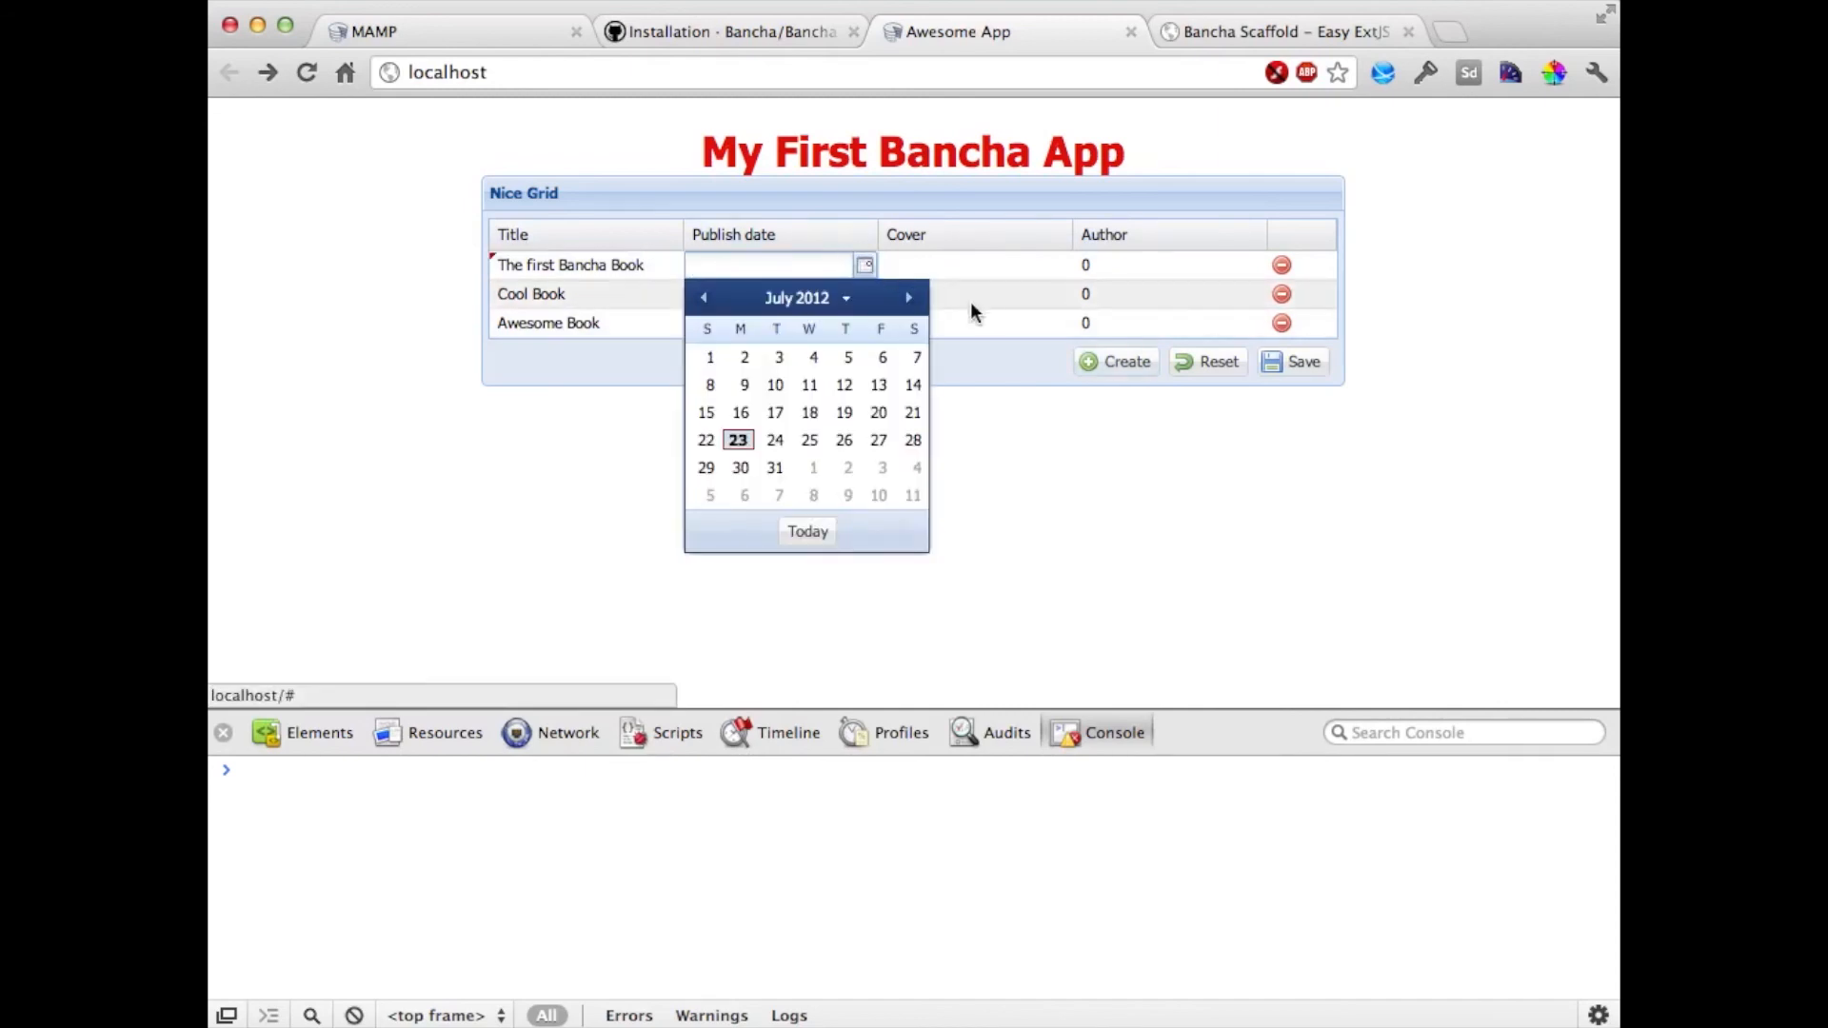
{"action": "left_click", "coordinate": [909, 297]}
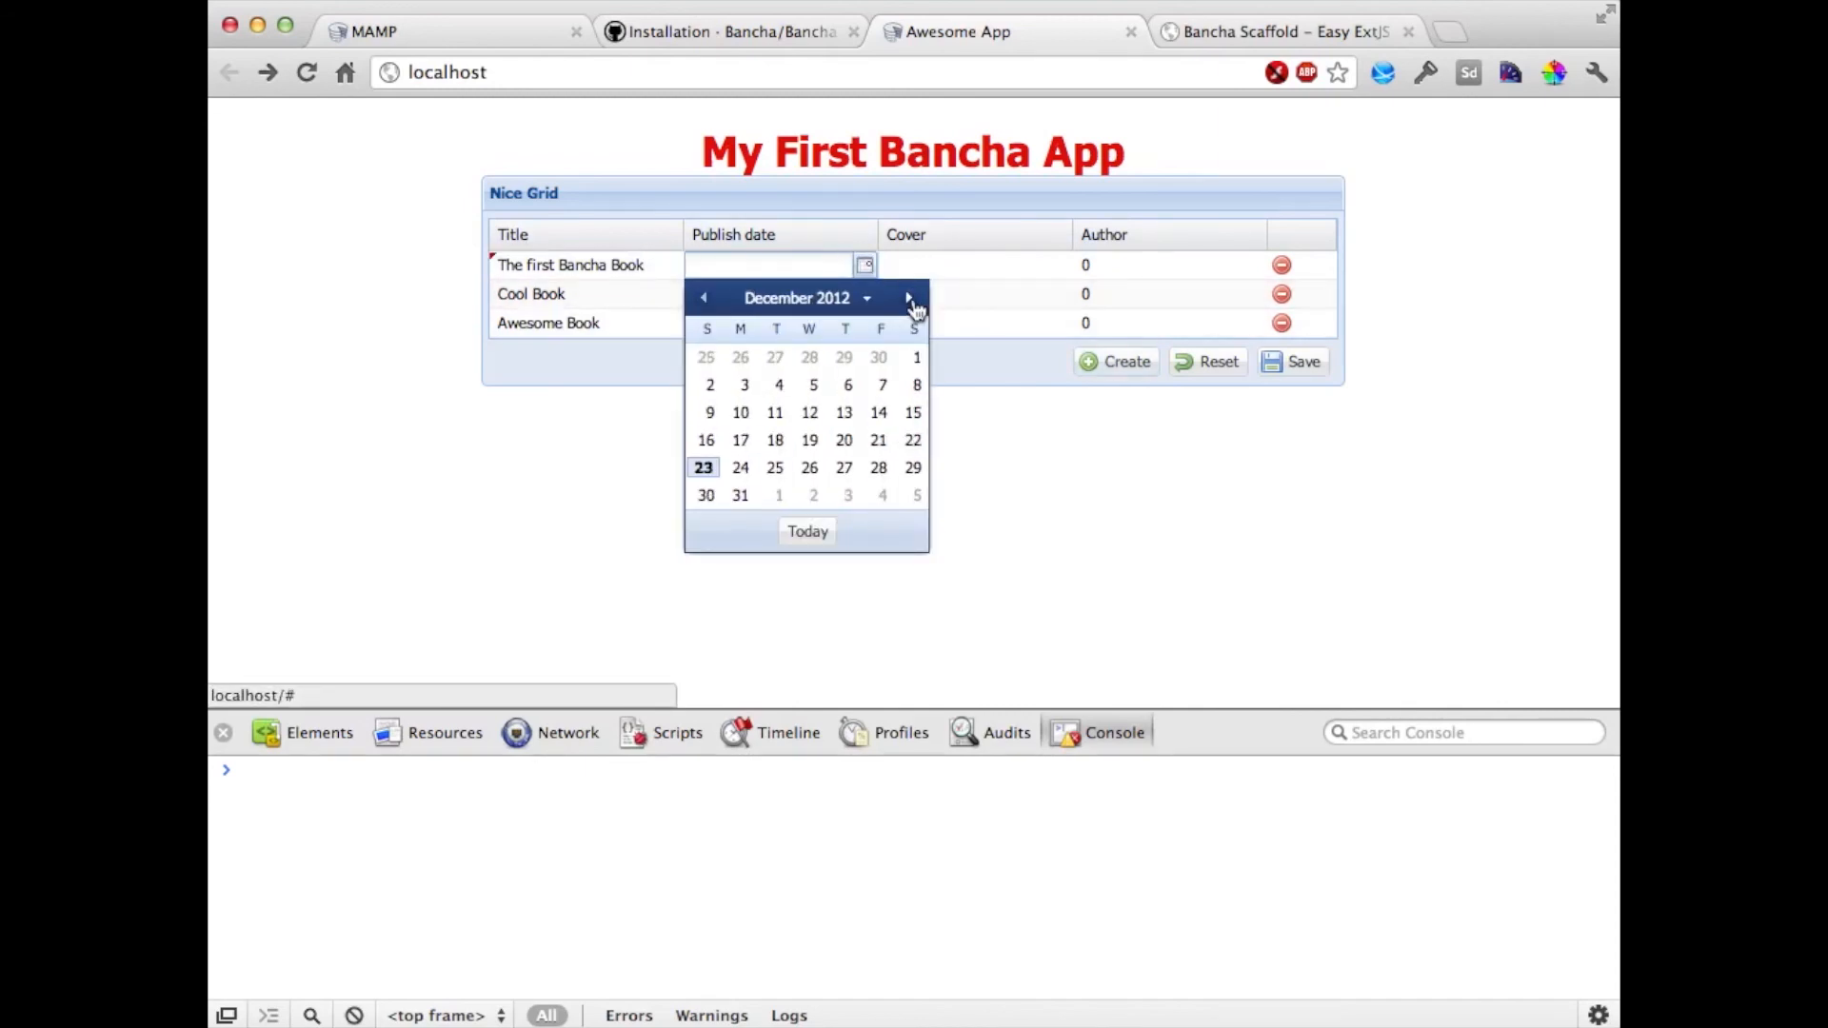
{"action": "left_click", "coordinate": [909, 297]}
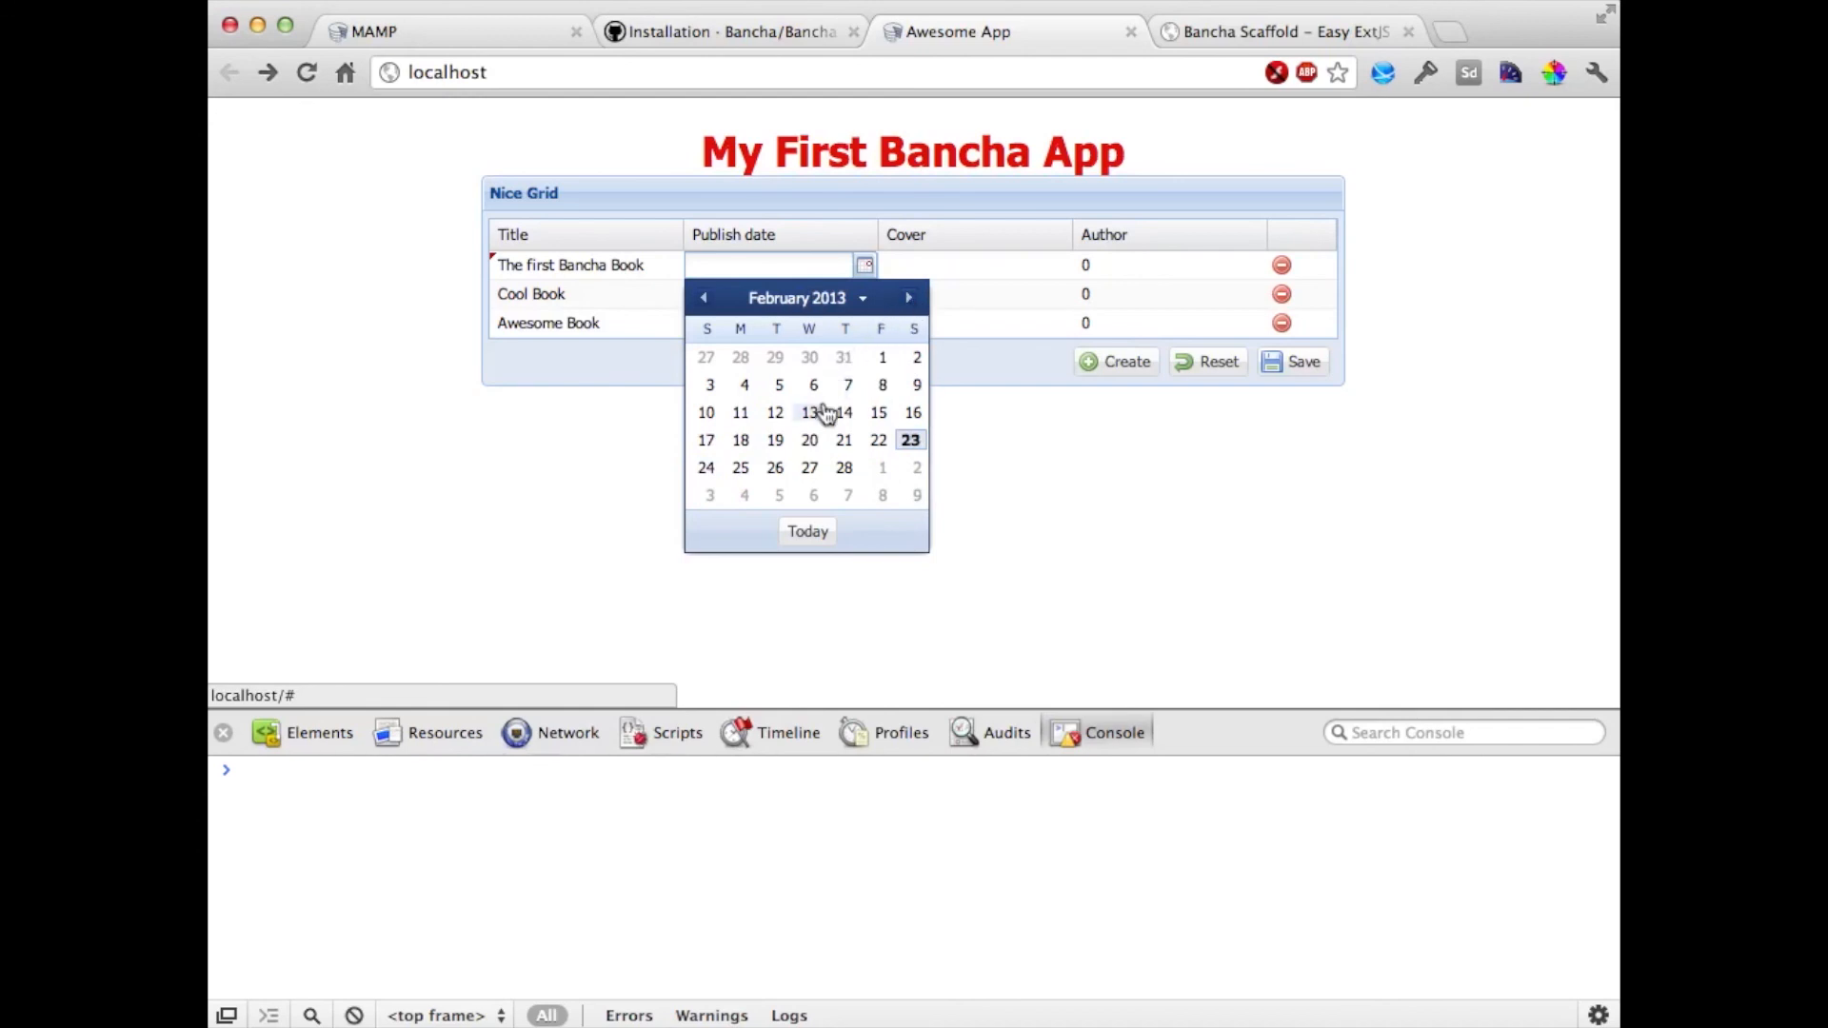
{"action": "left_click", "coordinate": [774, 412]}
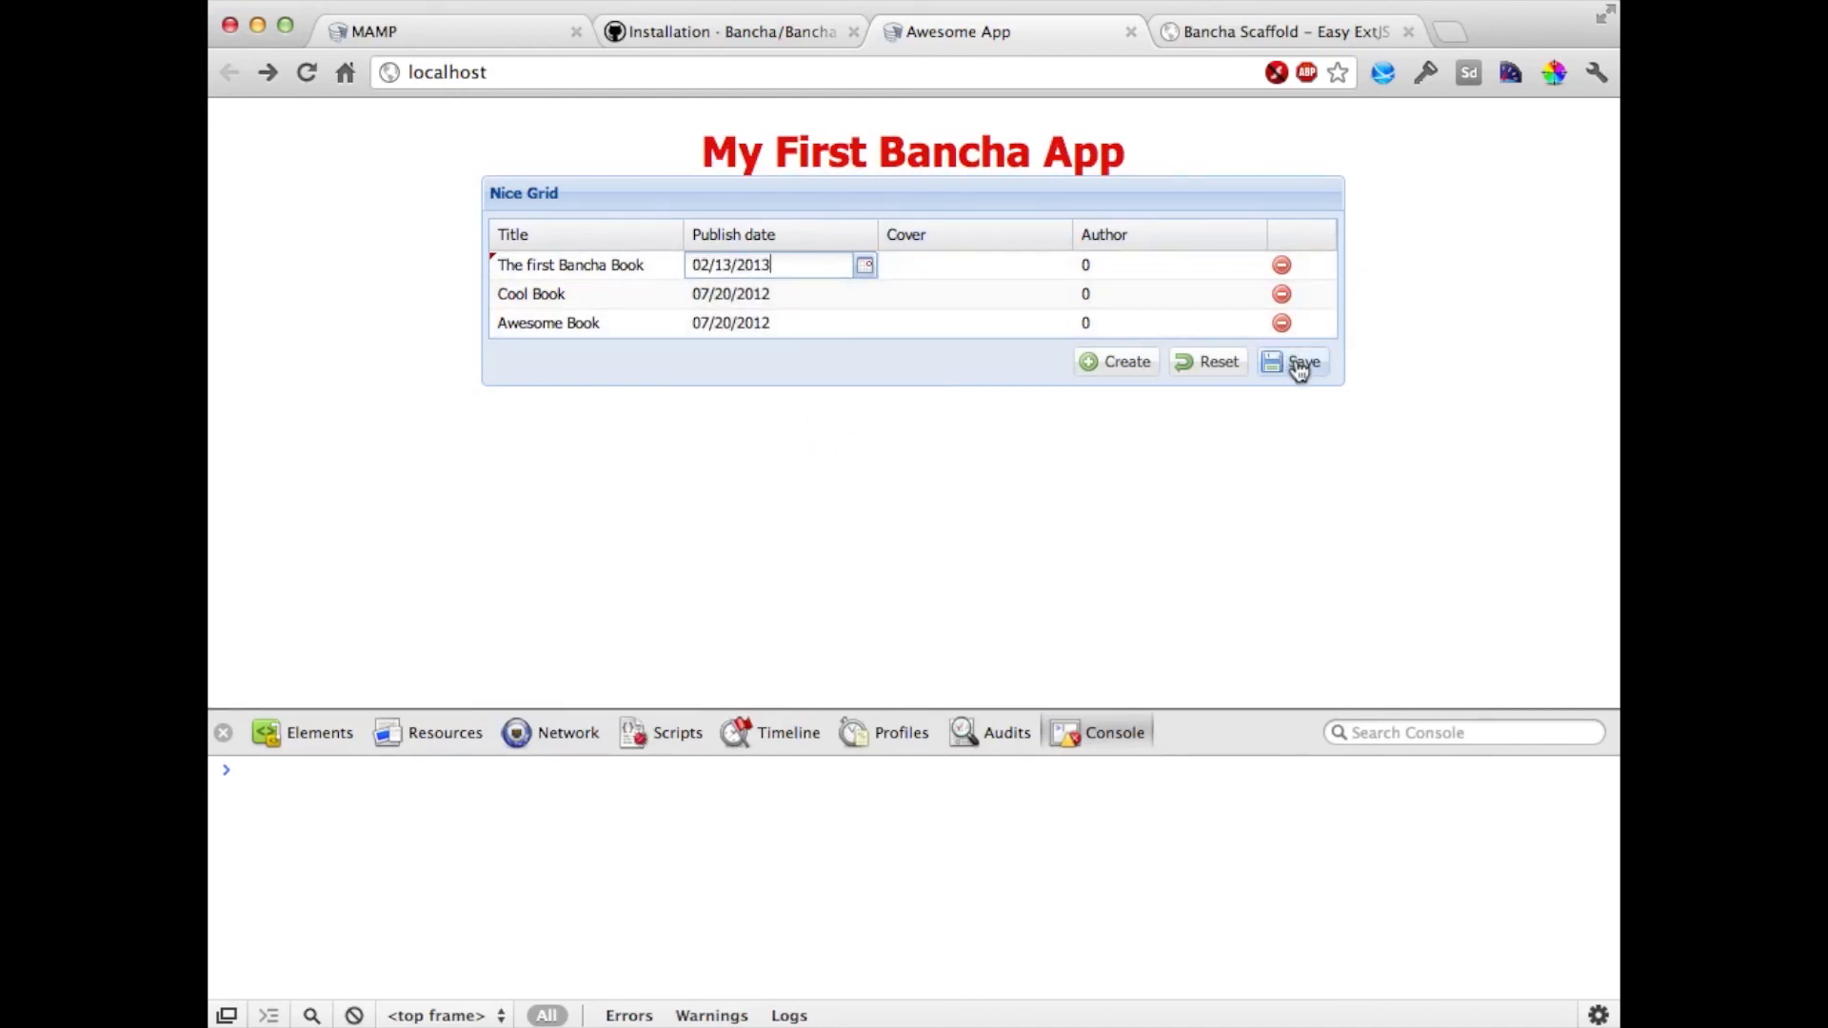
- Save the new book to the database and switch to phpMyAdmin to verify it
{"action": "left_click", "coordinate": [1302, 360]}
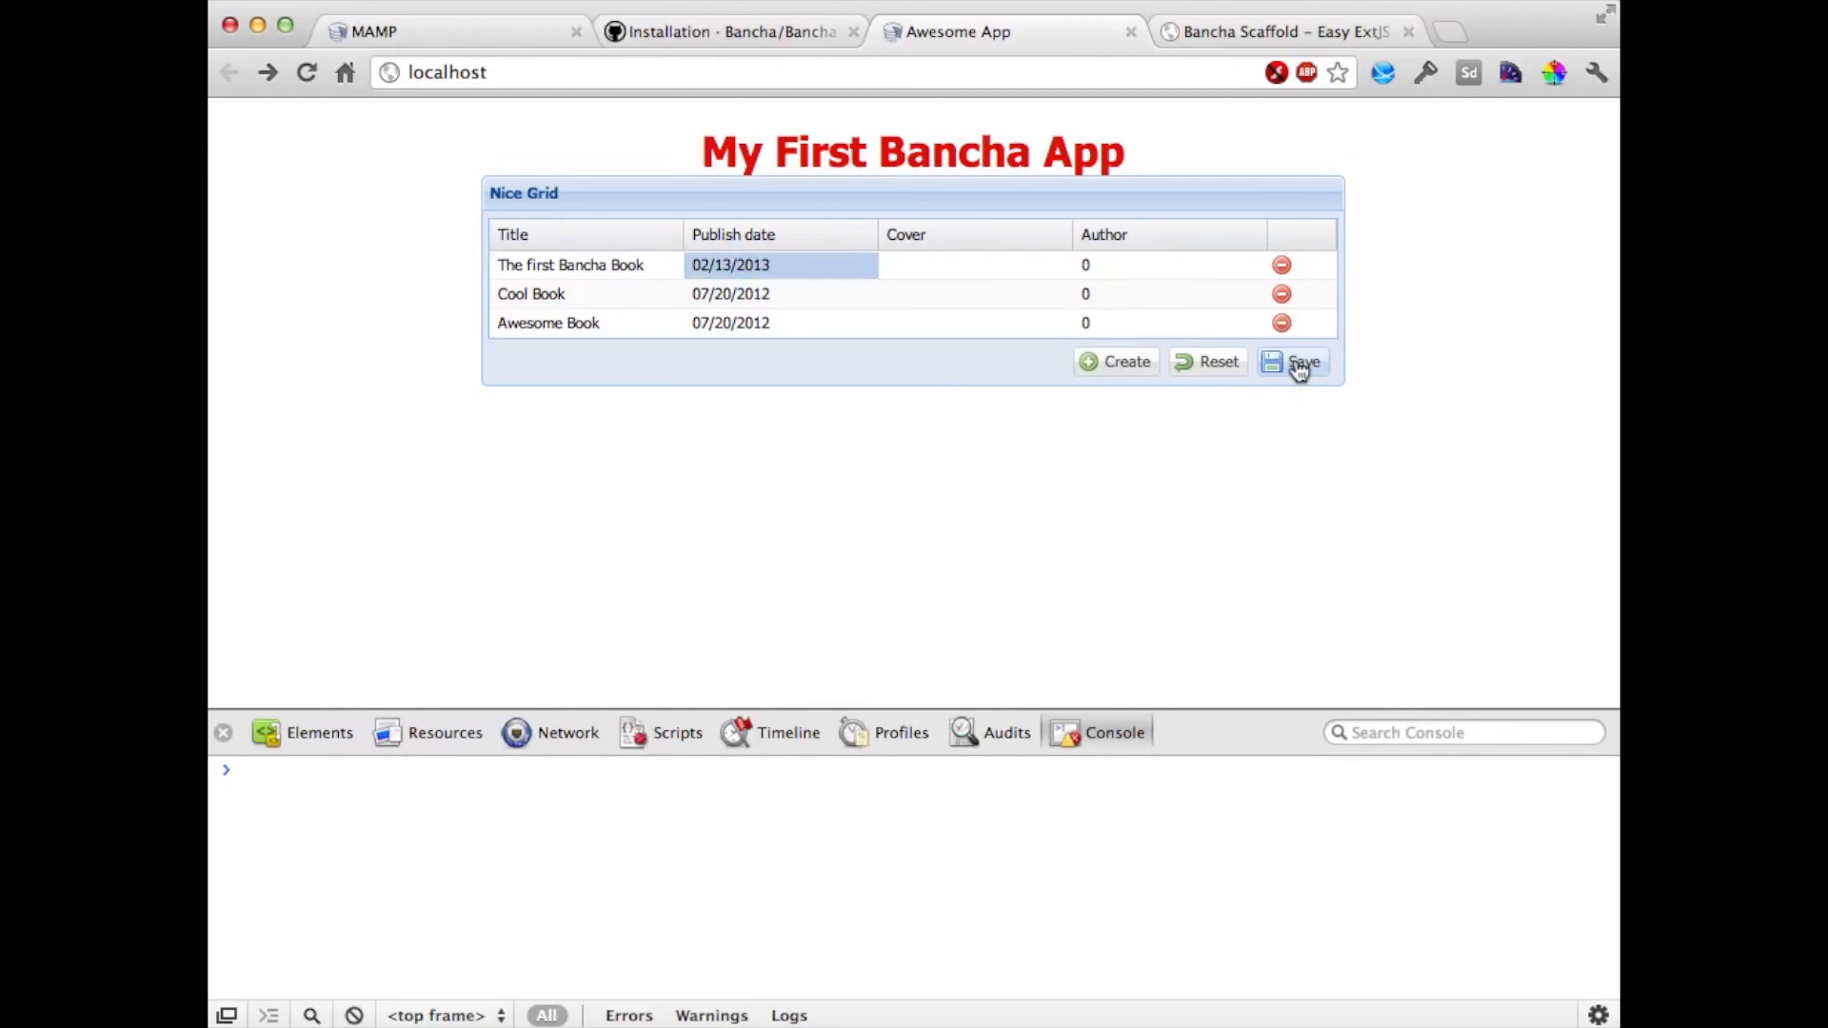
{"action": "left_click", "coordinate": [374, 30]}
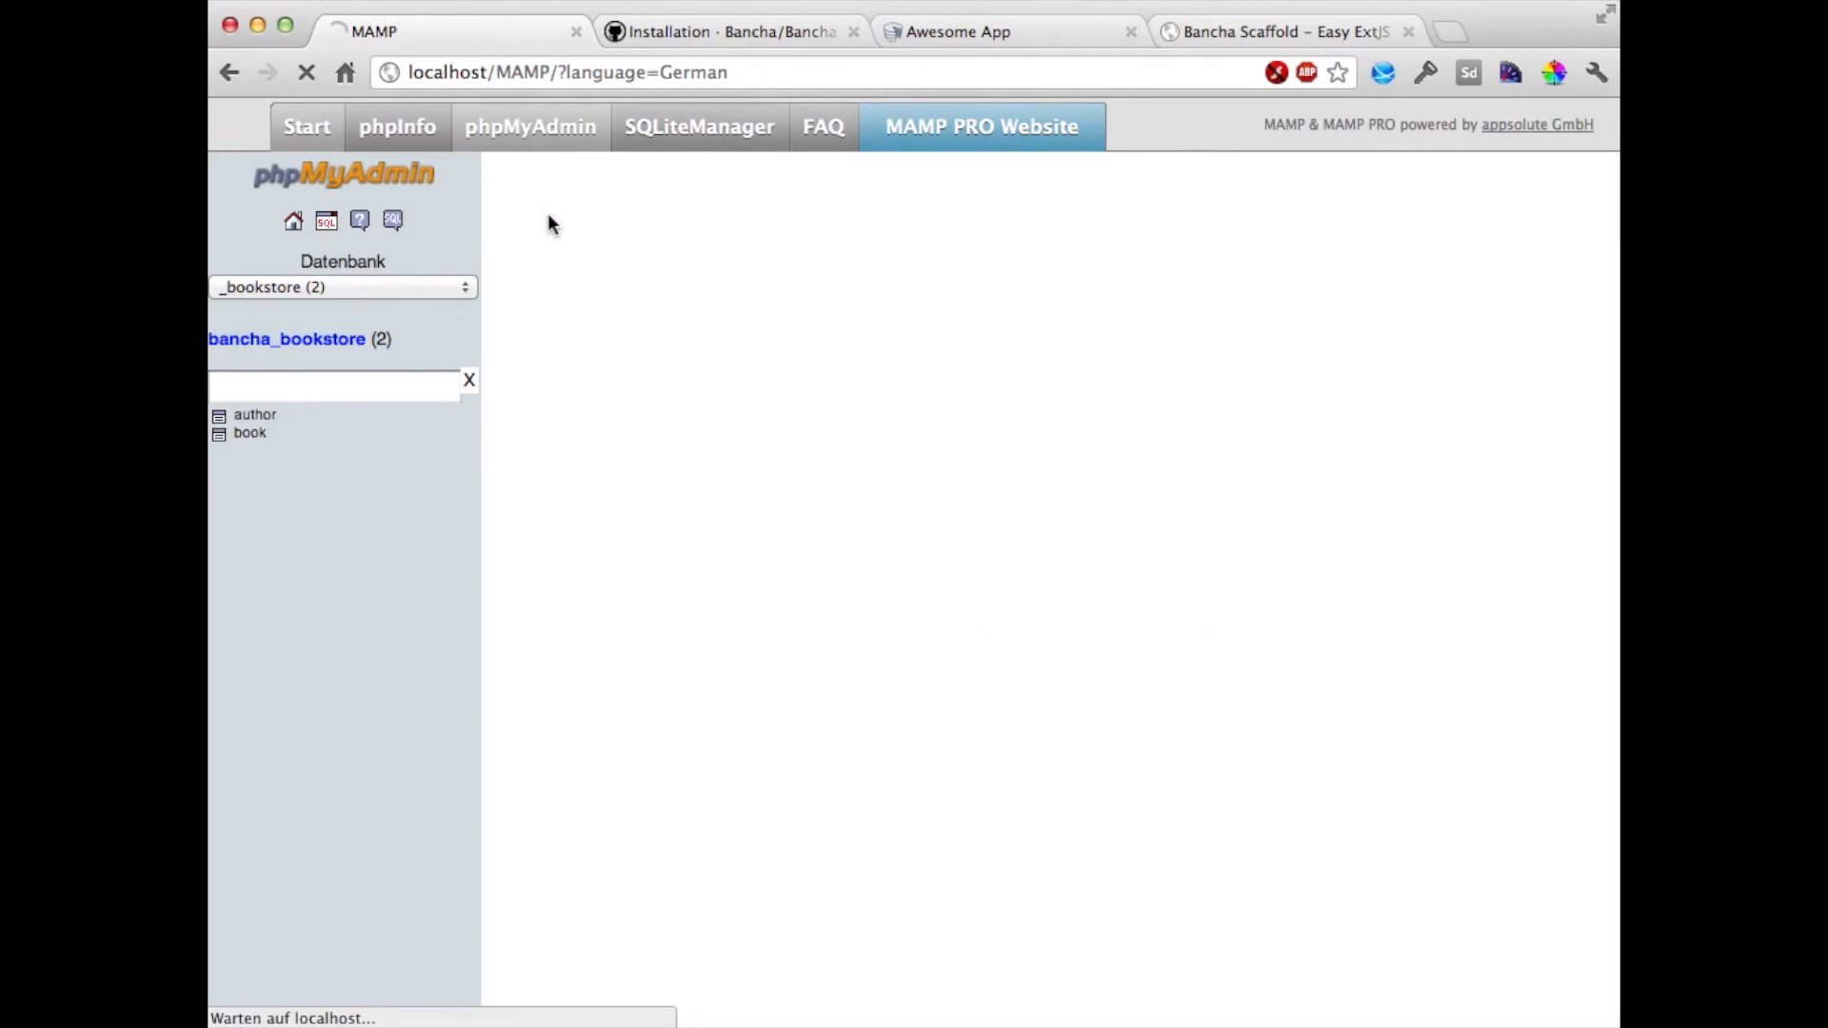
- Refresh phpMyAdmin's book table, then rename Cool Book to 'Cool Book (old)' in the app
{"action": "left_click", "coordinate": [250, 432]}
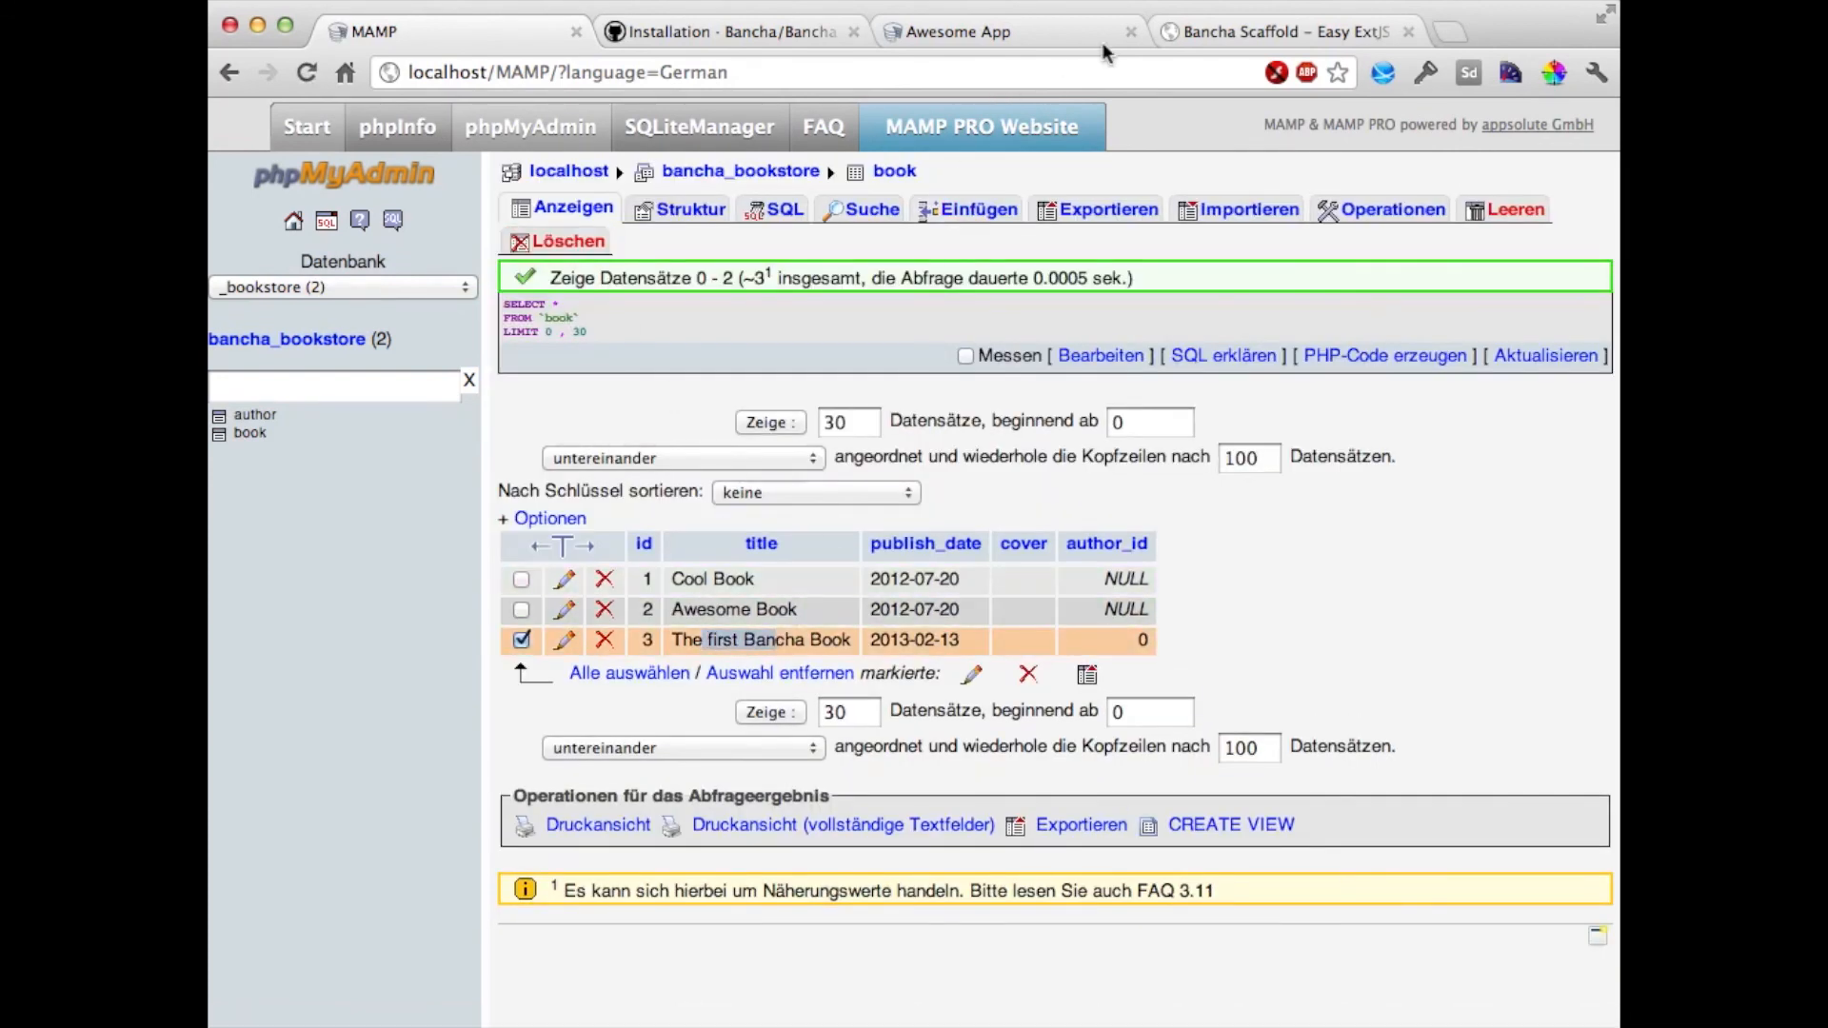
{"action": "left_click", "coordinate": [959, 32]}
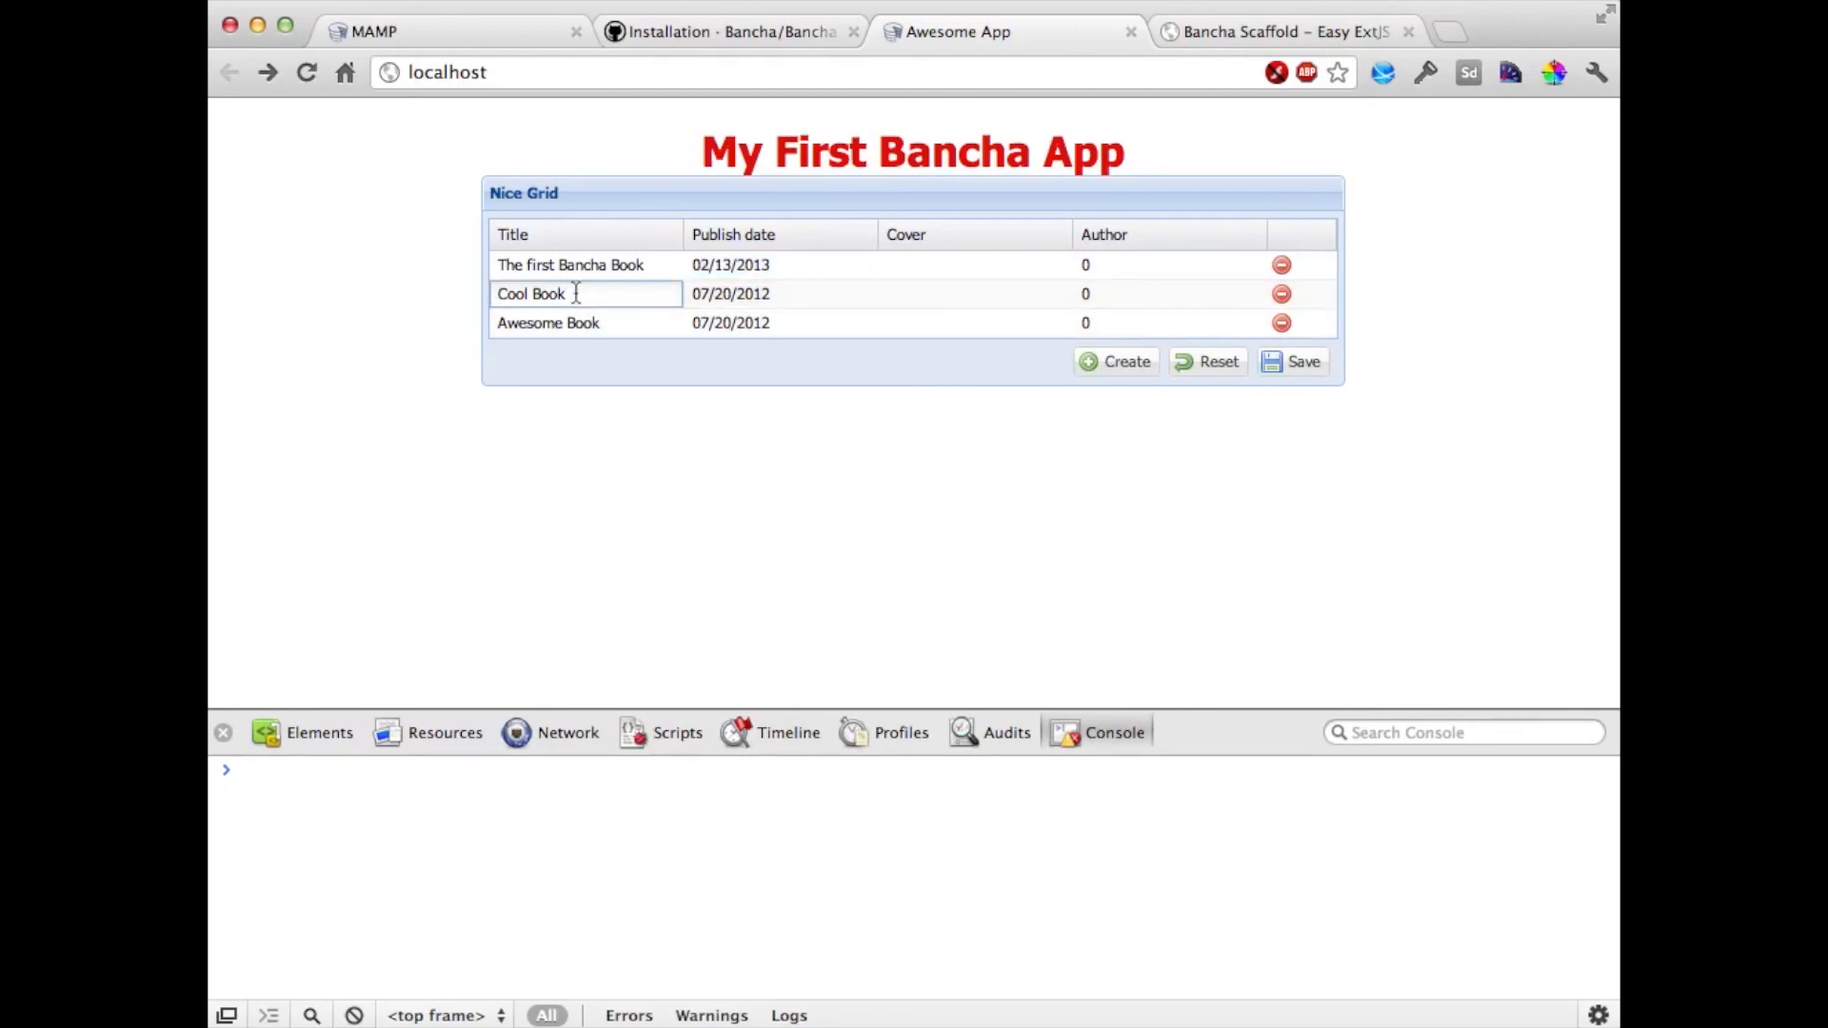
{"action": "type", "text": "(old)"}
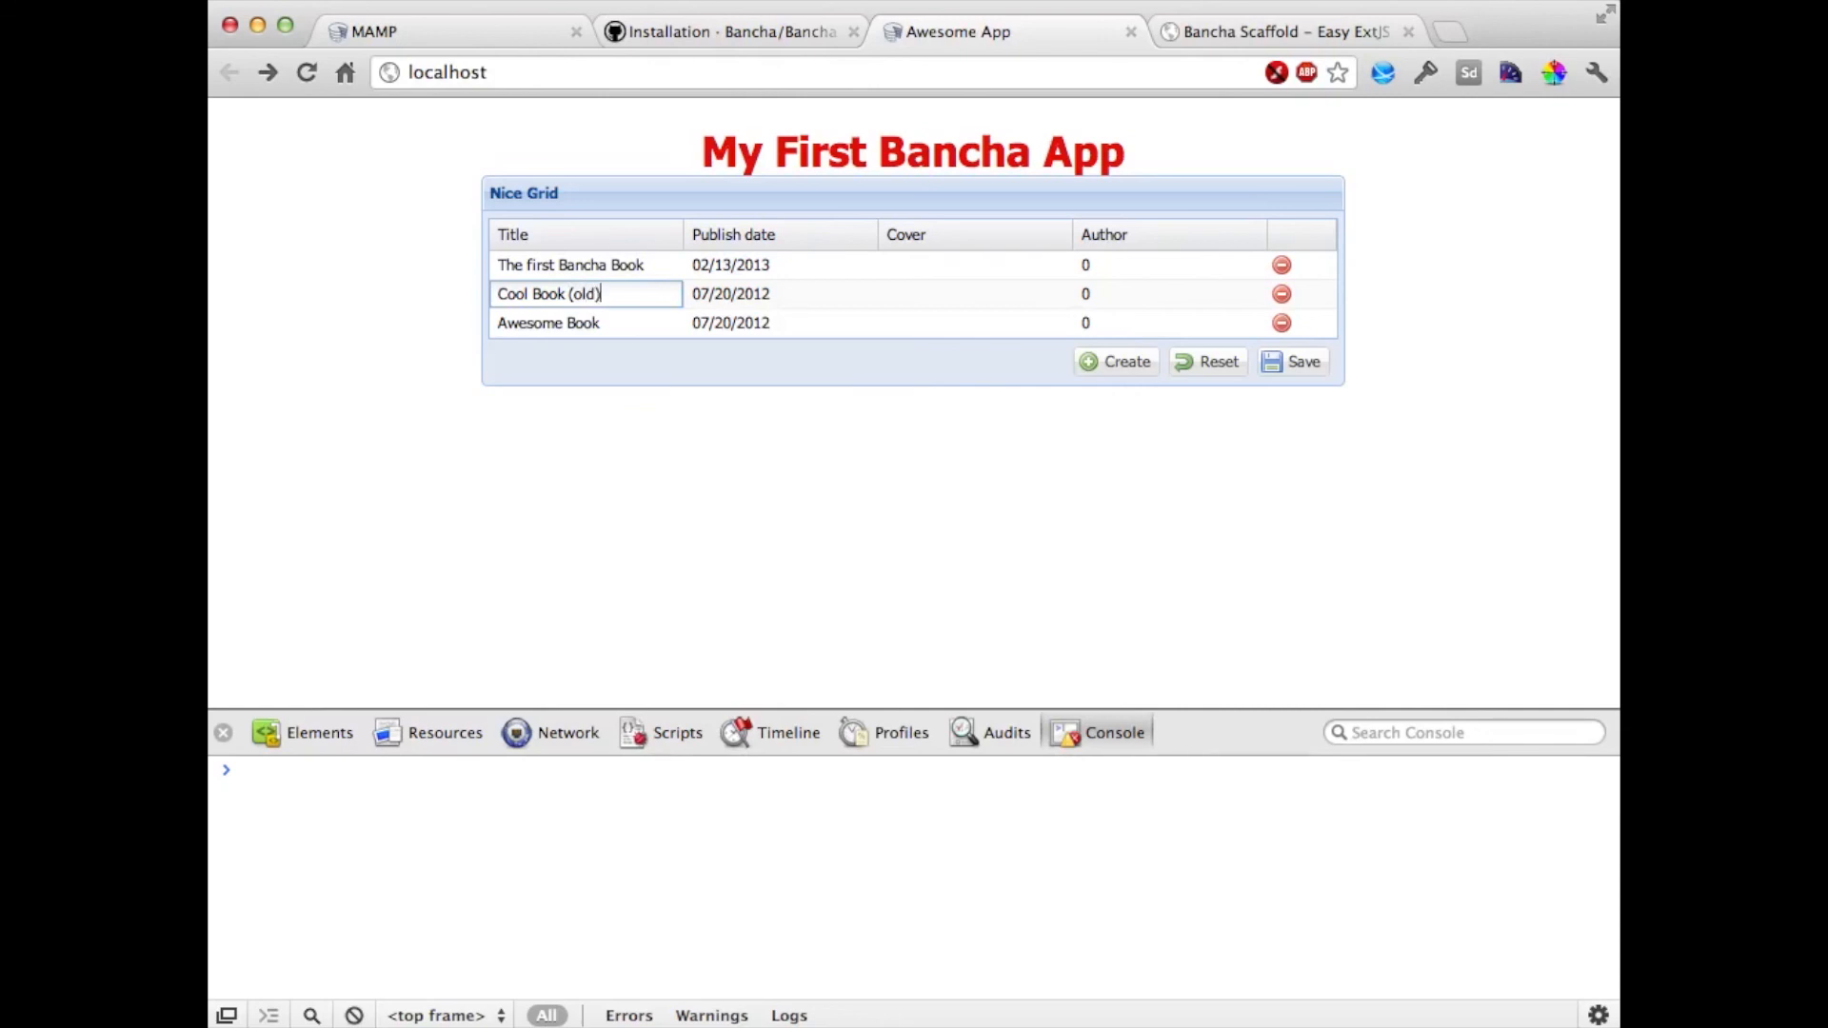
- Delete the Awesome Book row, save both changes to the database and confirm
{"action": "left_click", "coordinate": [1291, 360]}
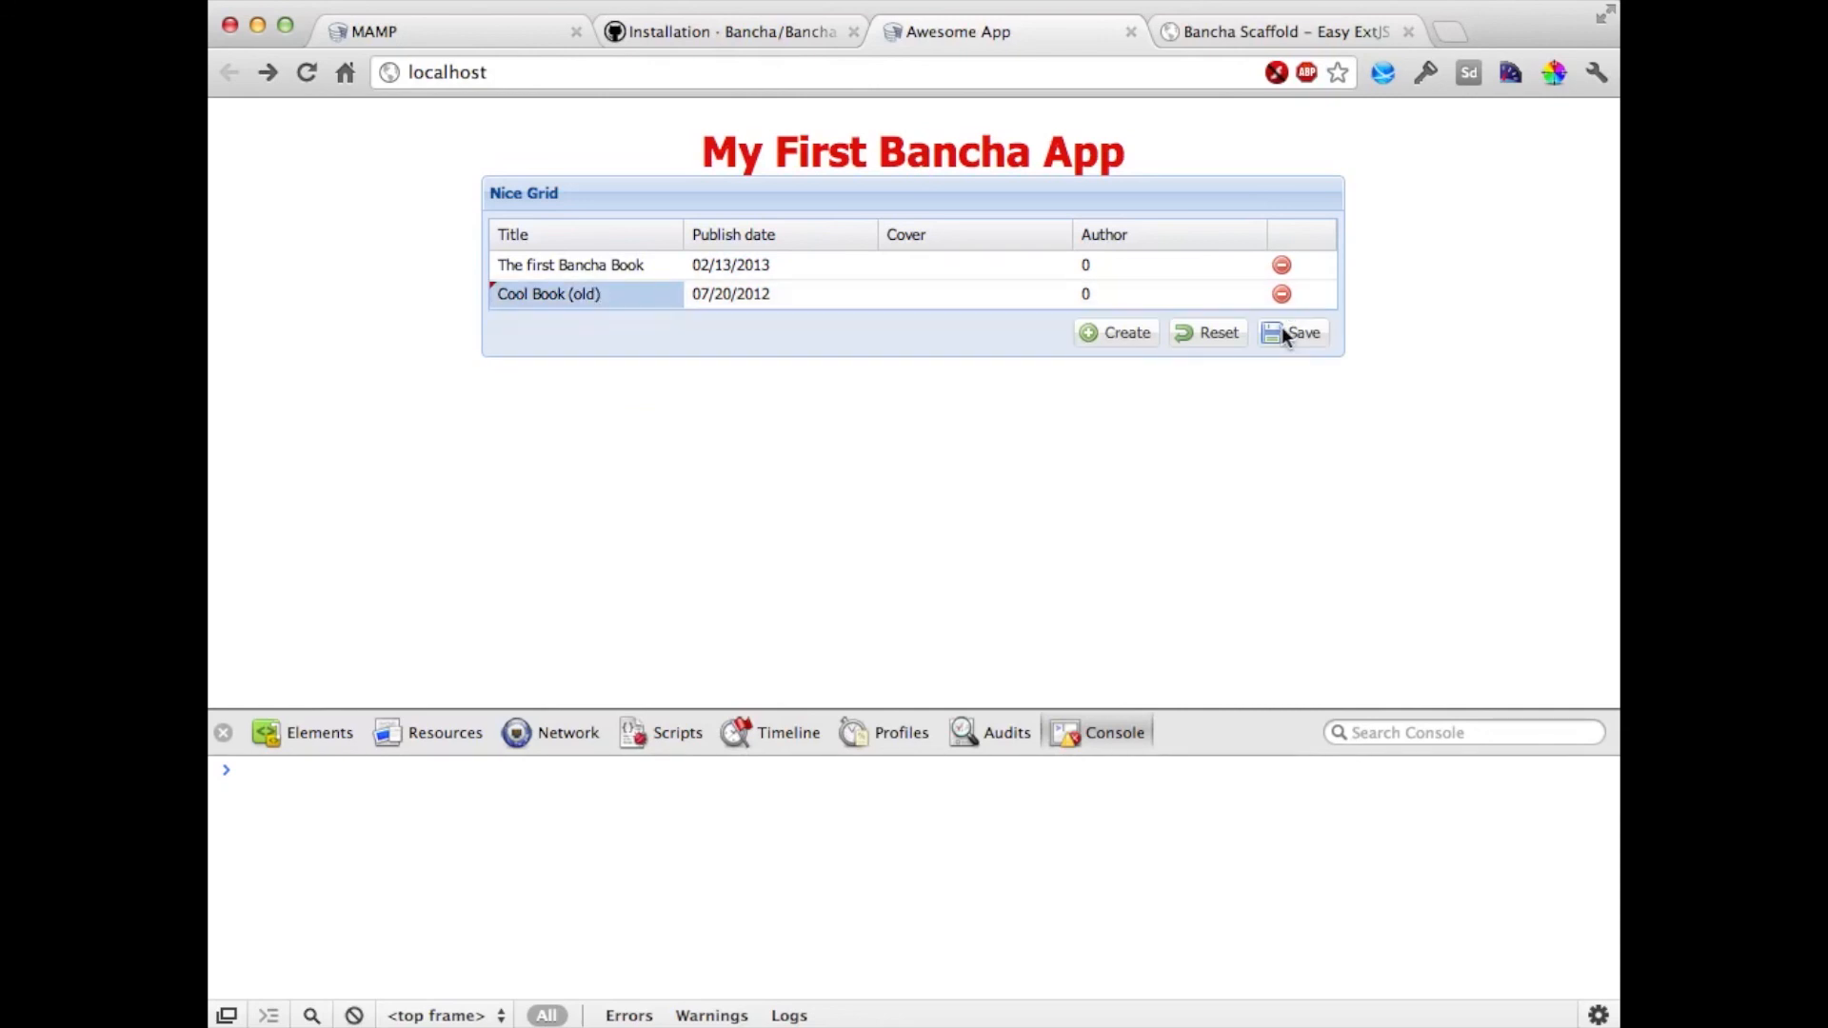
{"action": "left_click", "coordinate": [1292, 332]}
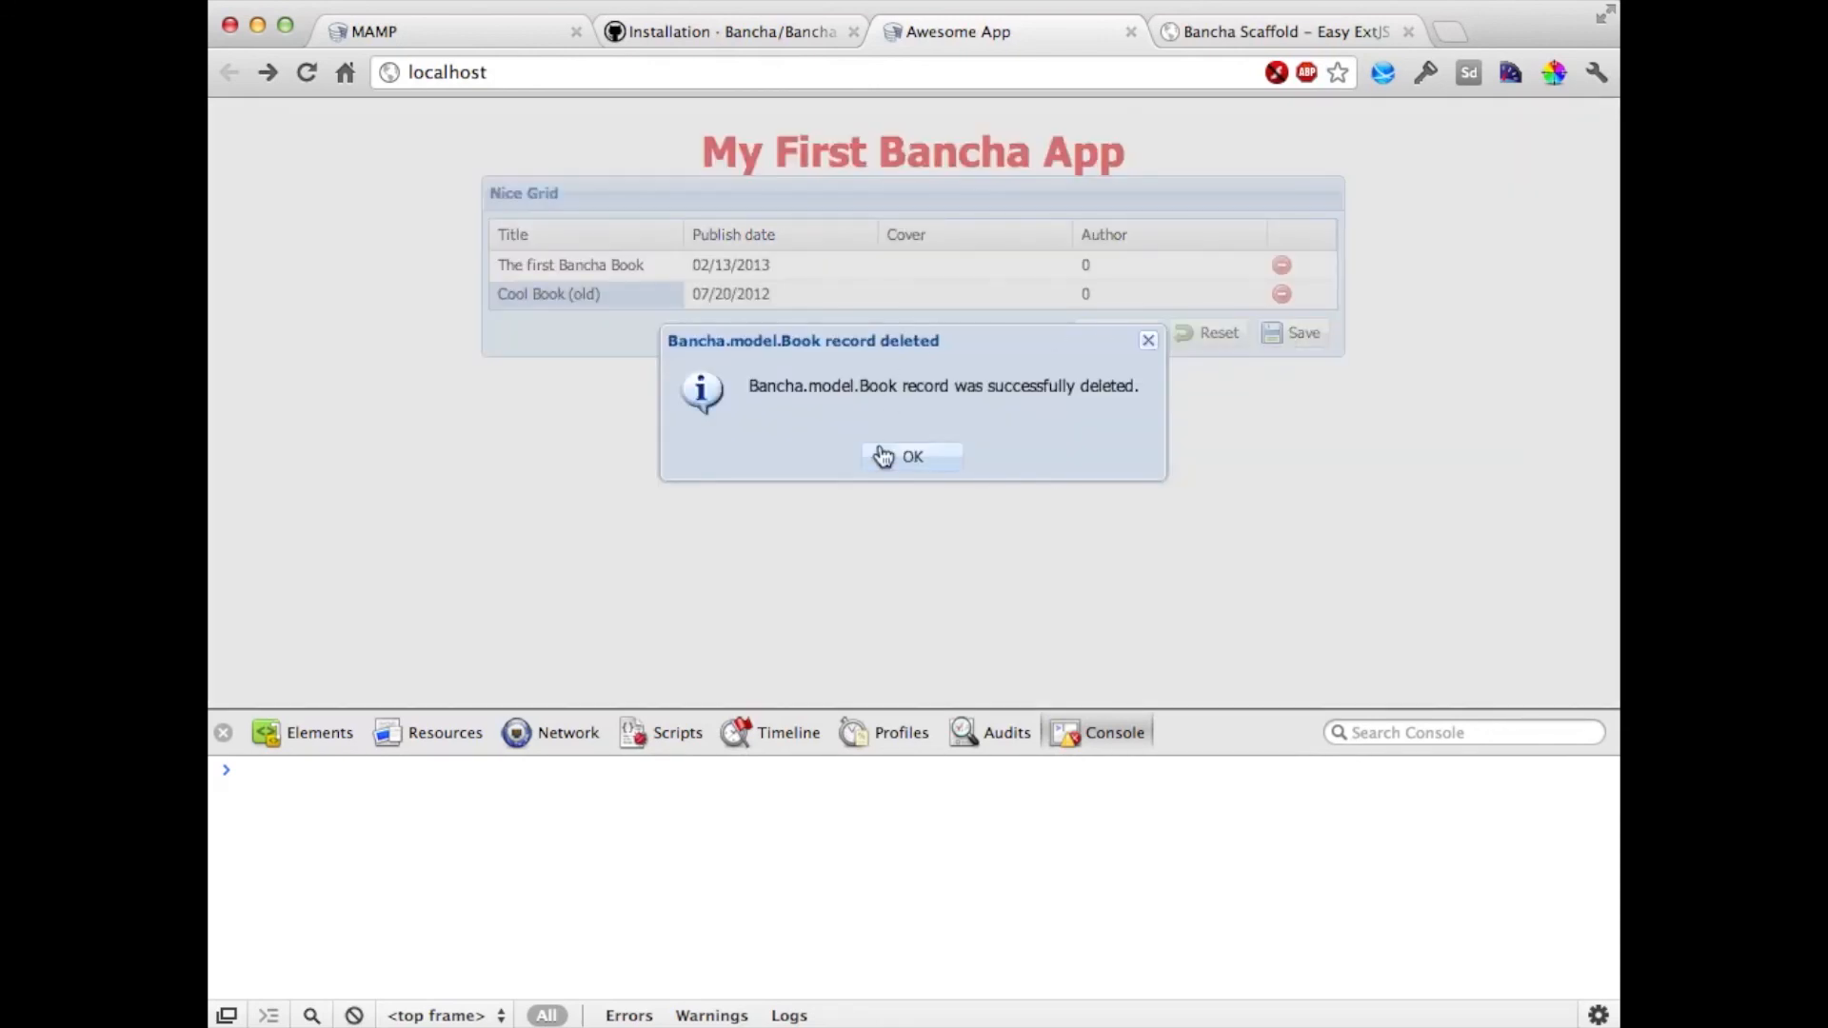
{"action": "left_click", "coordinate": [912, 456]}
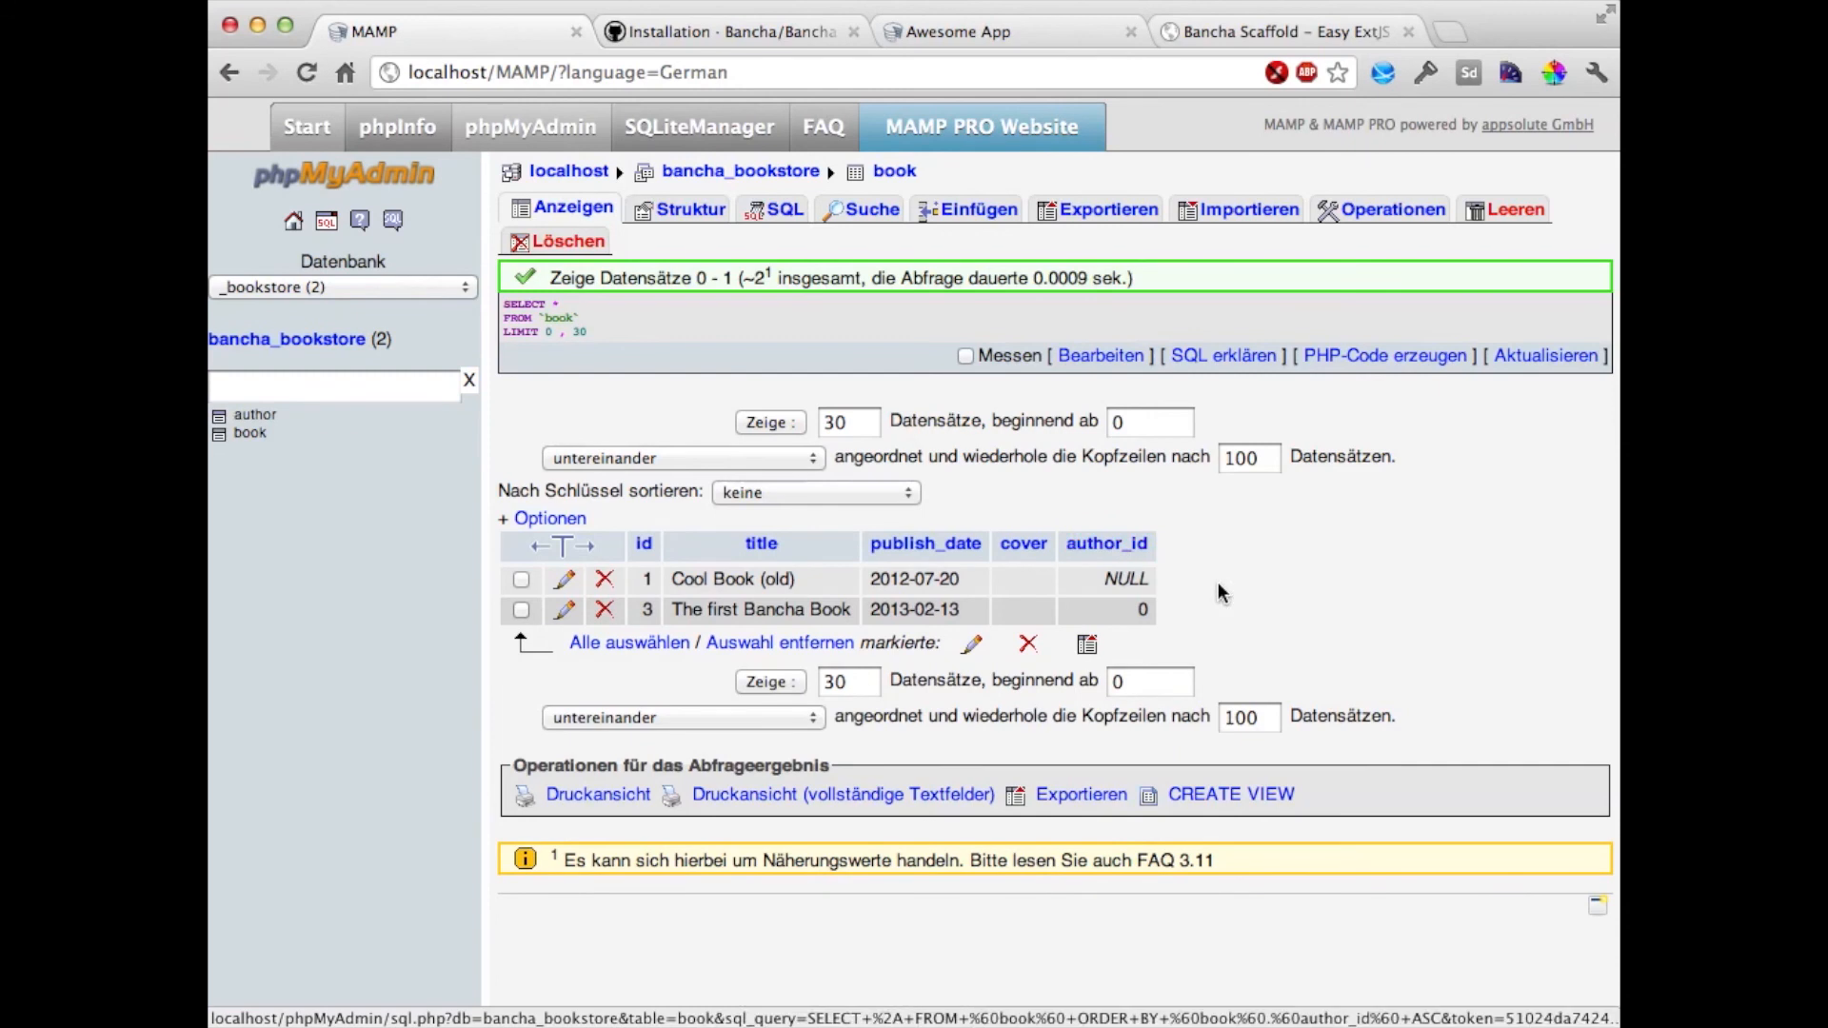
{"action": "left_click", "coordinate": [956, 31]}
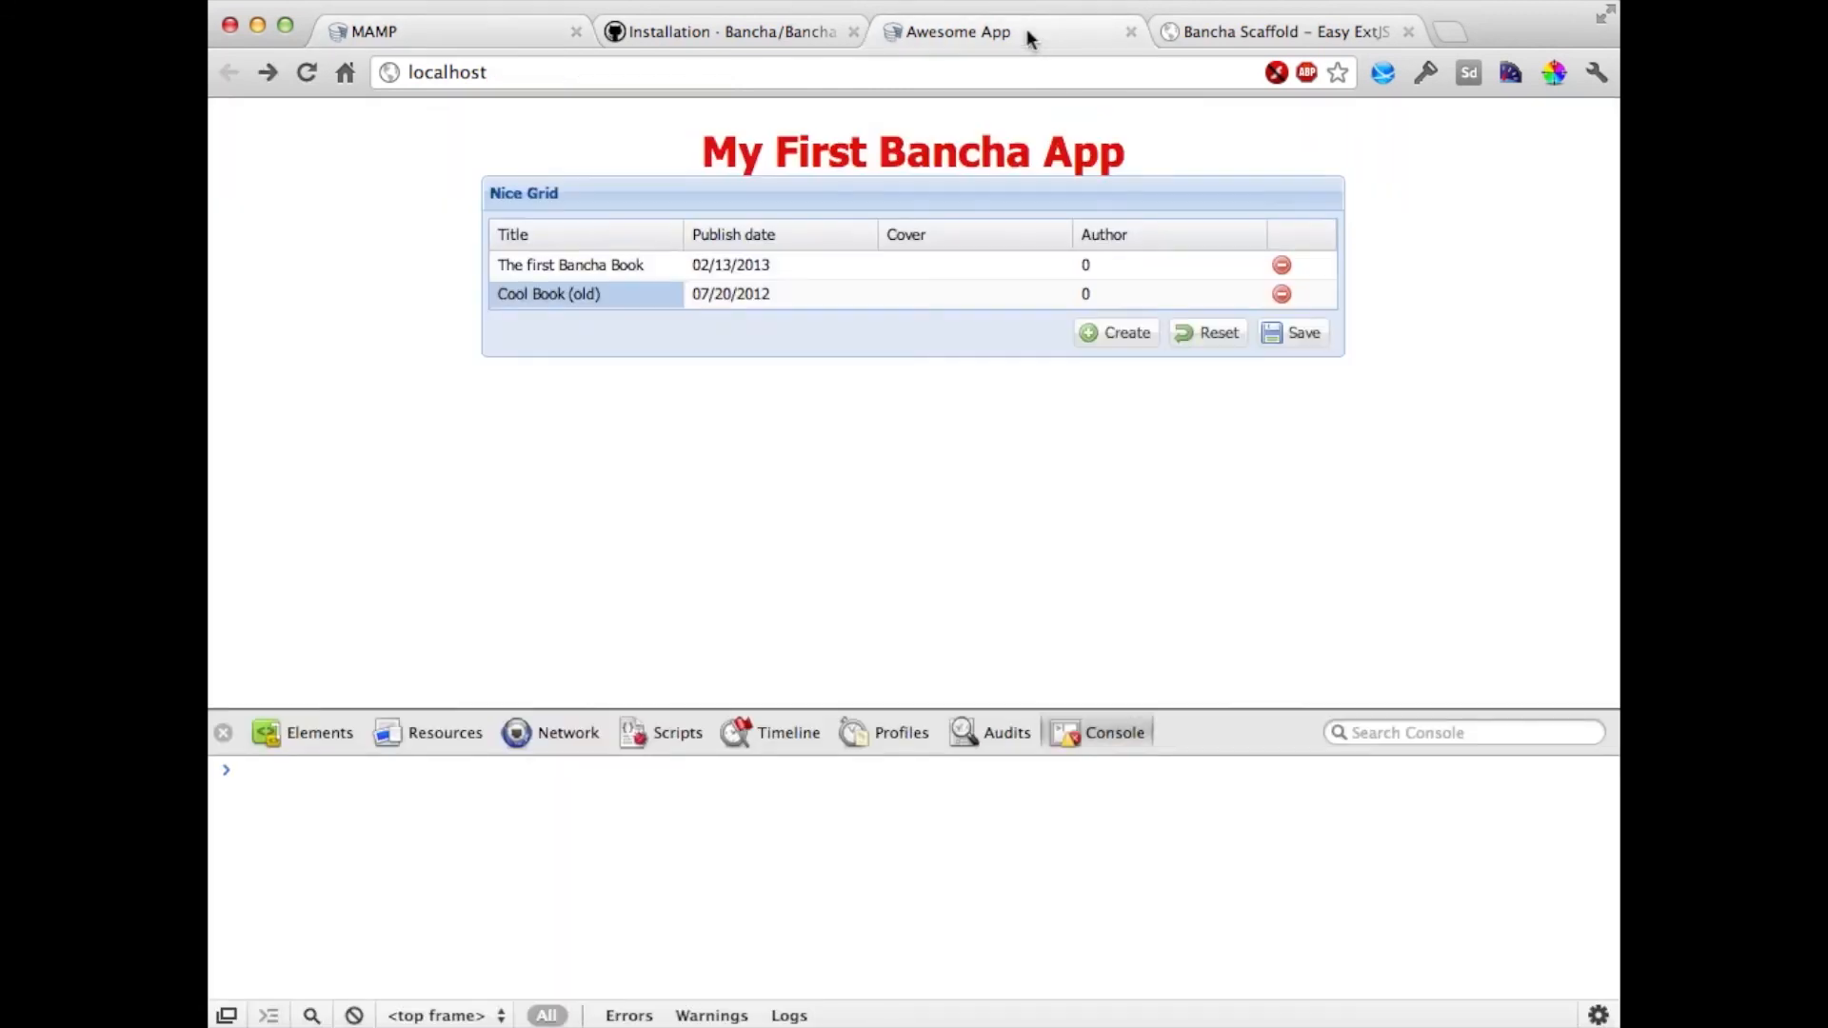